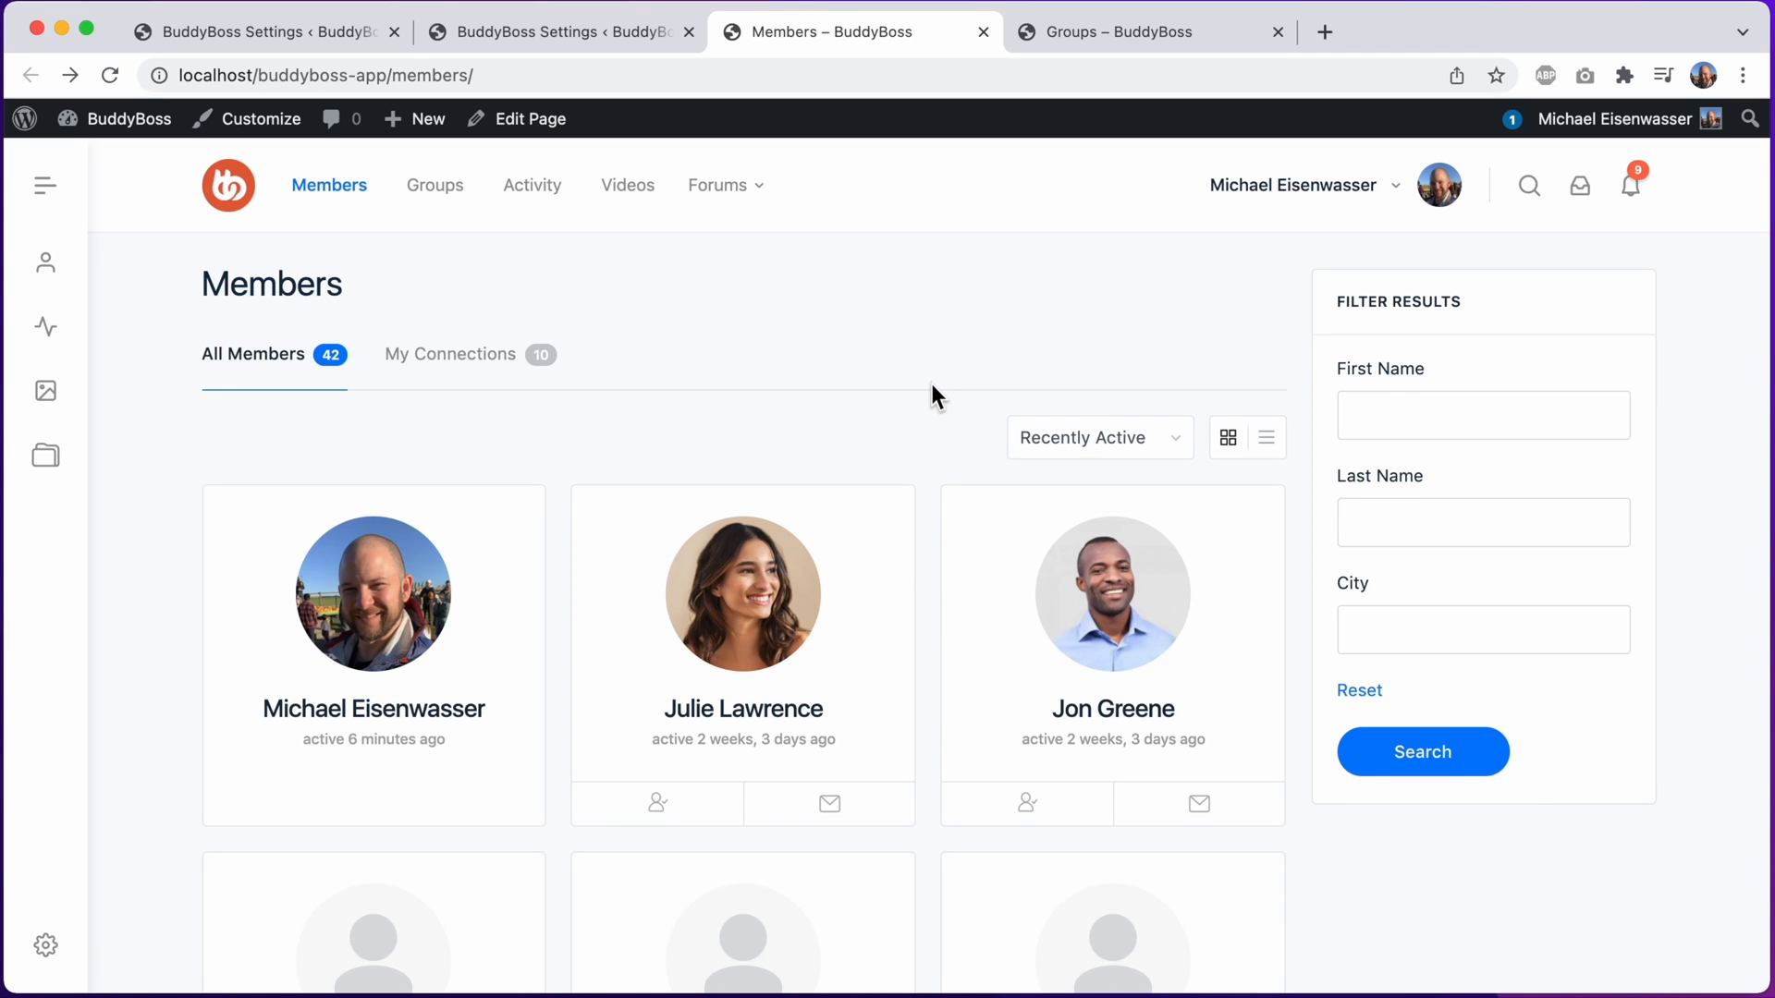
# View the Groups listing's default images, then open a member profile lacking uploaded images
pyautogui.scroll(-3)
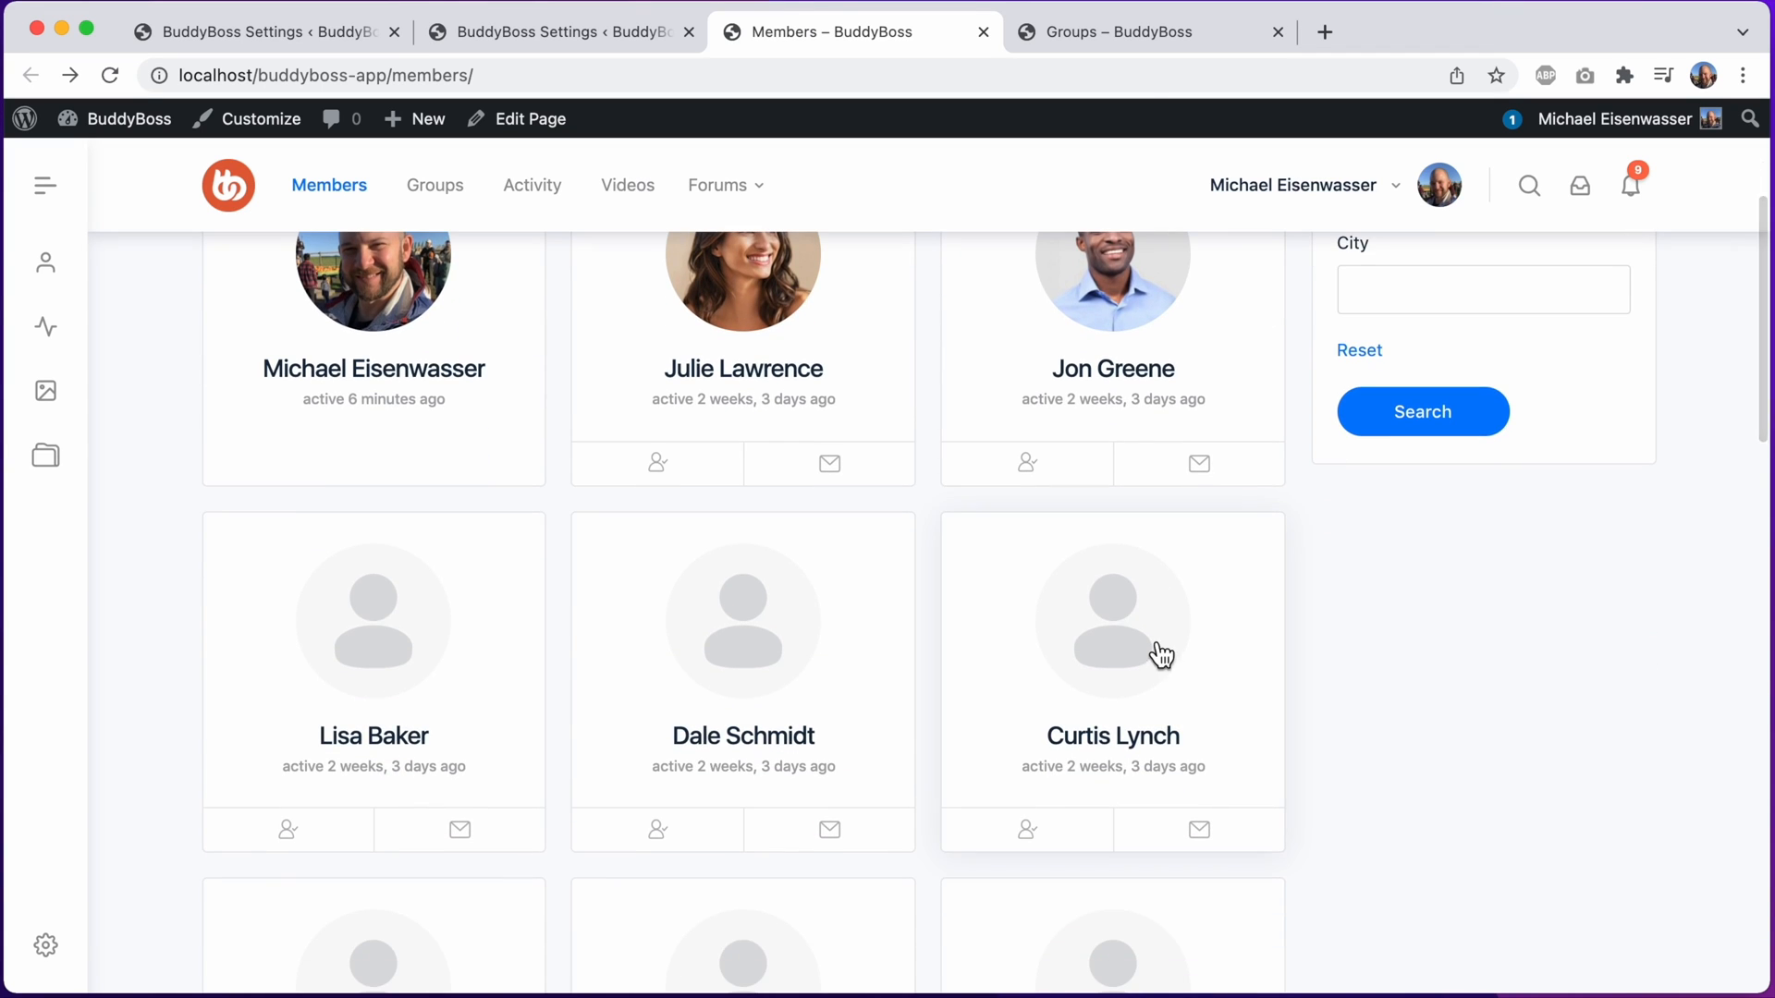
pyautogui.click(1143, 32)
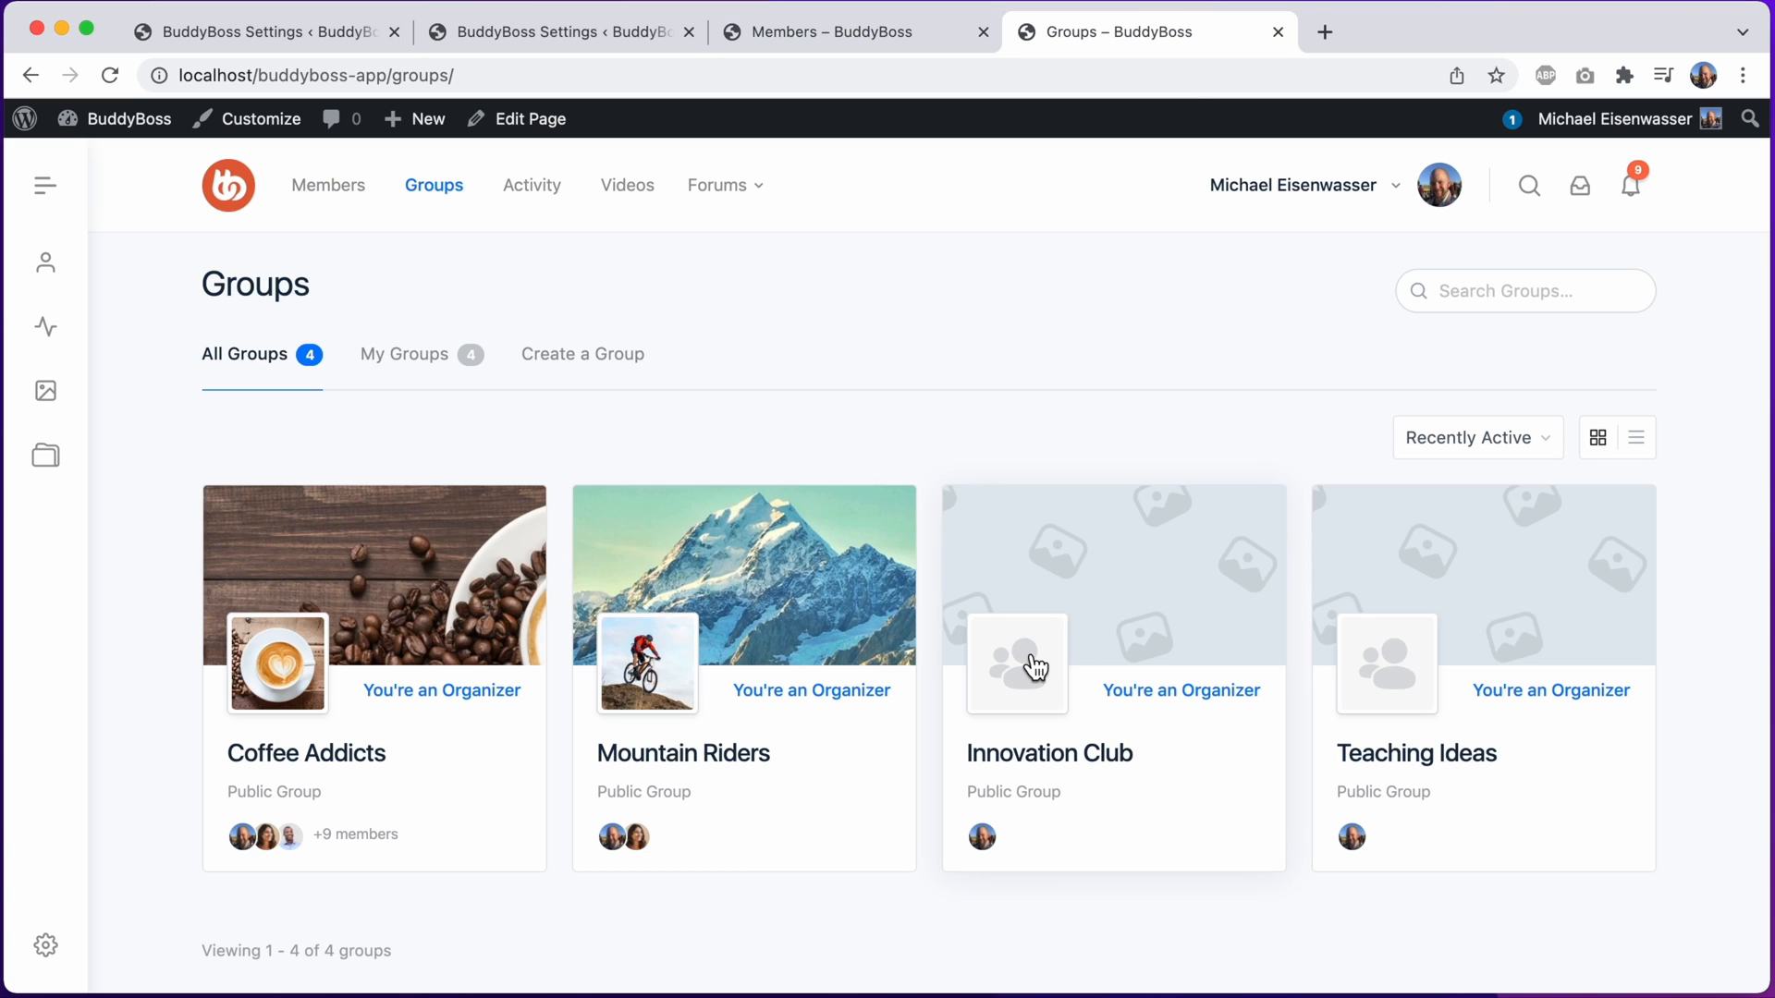
pyautogui.moveTo(1161, 575)
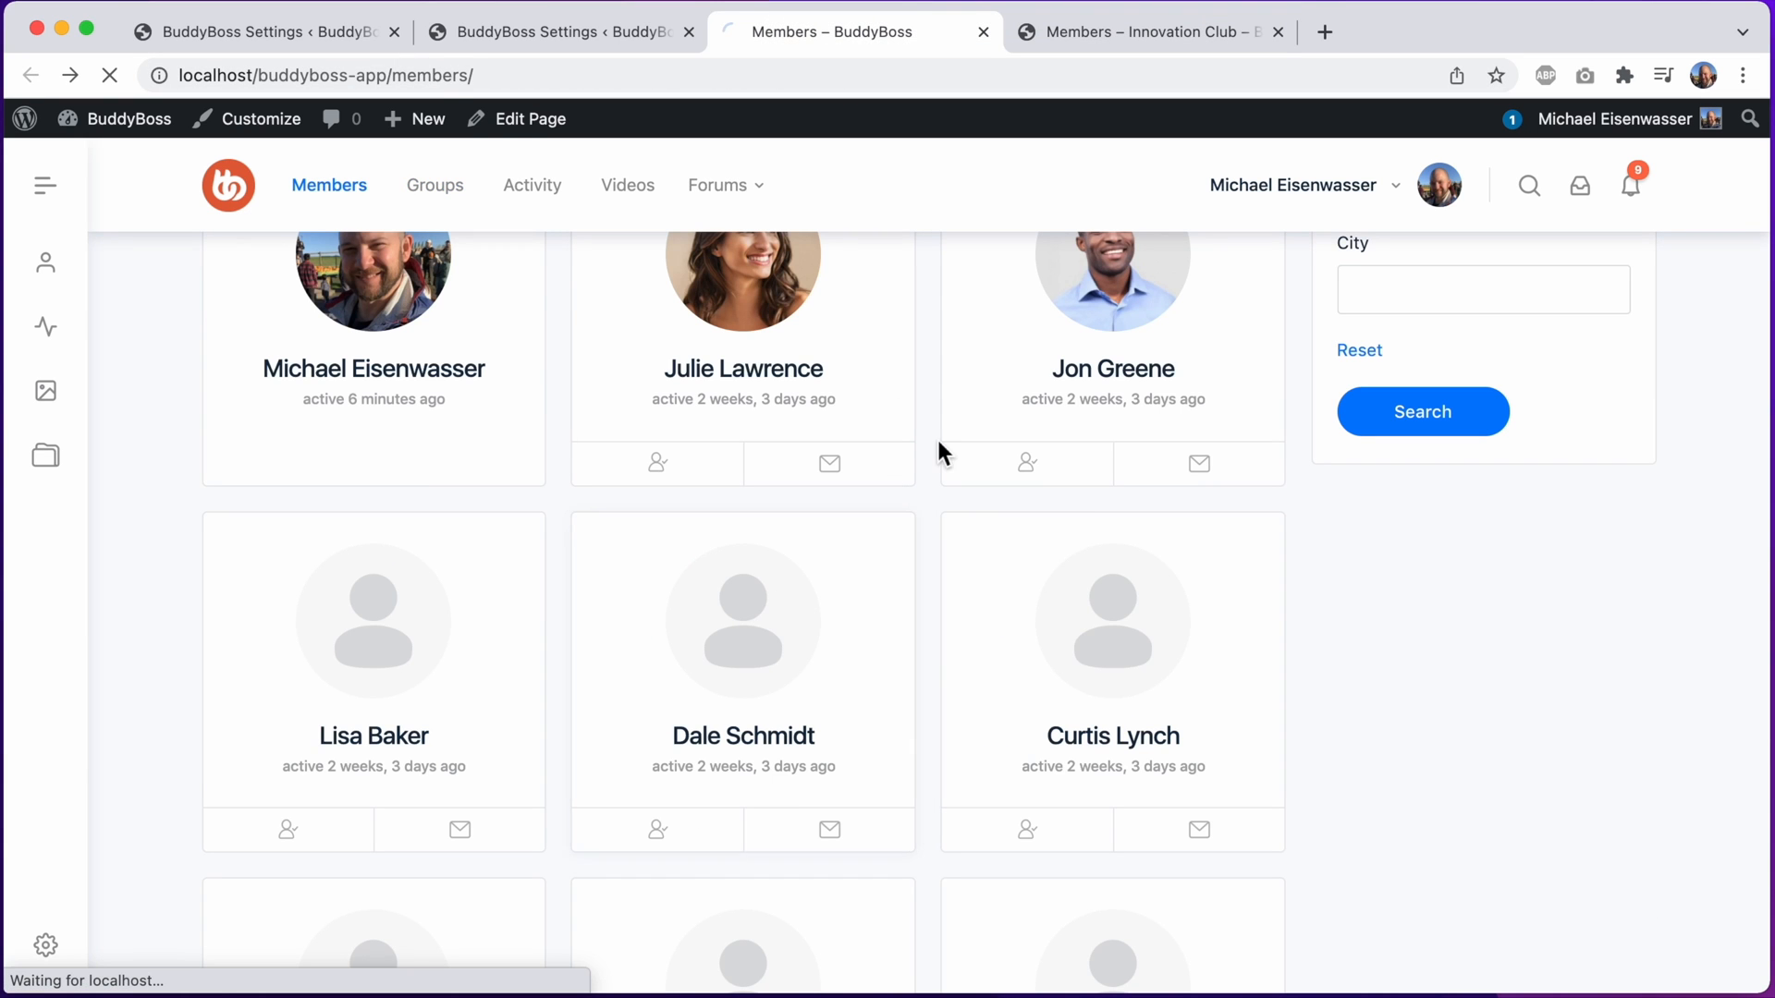
pyautogui.click(742, 736)
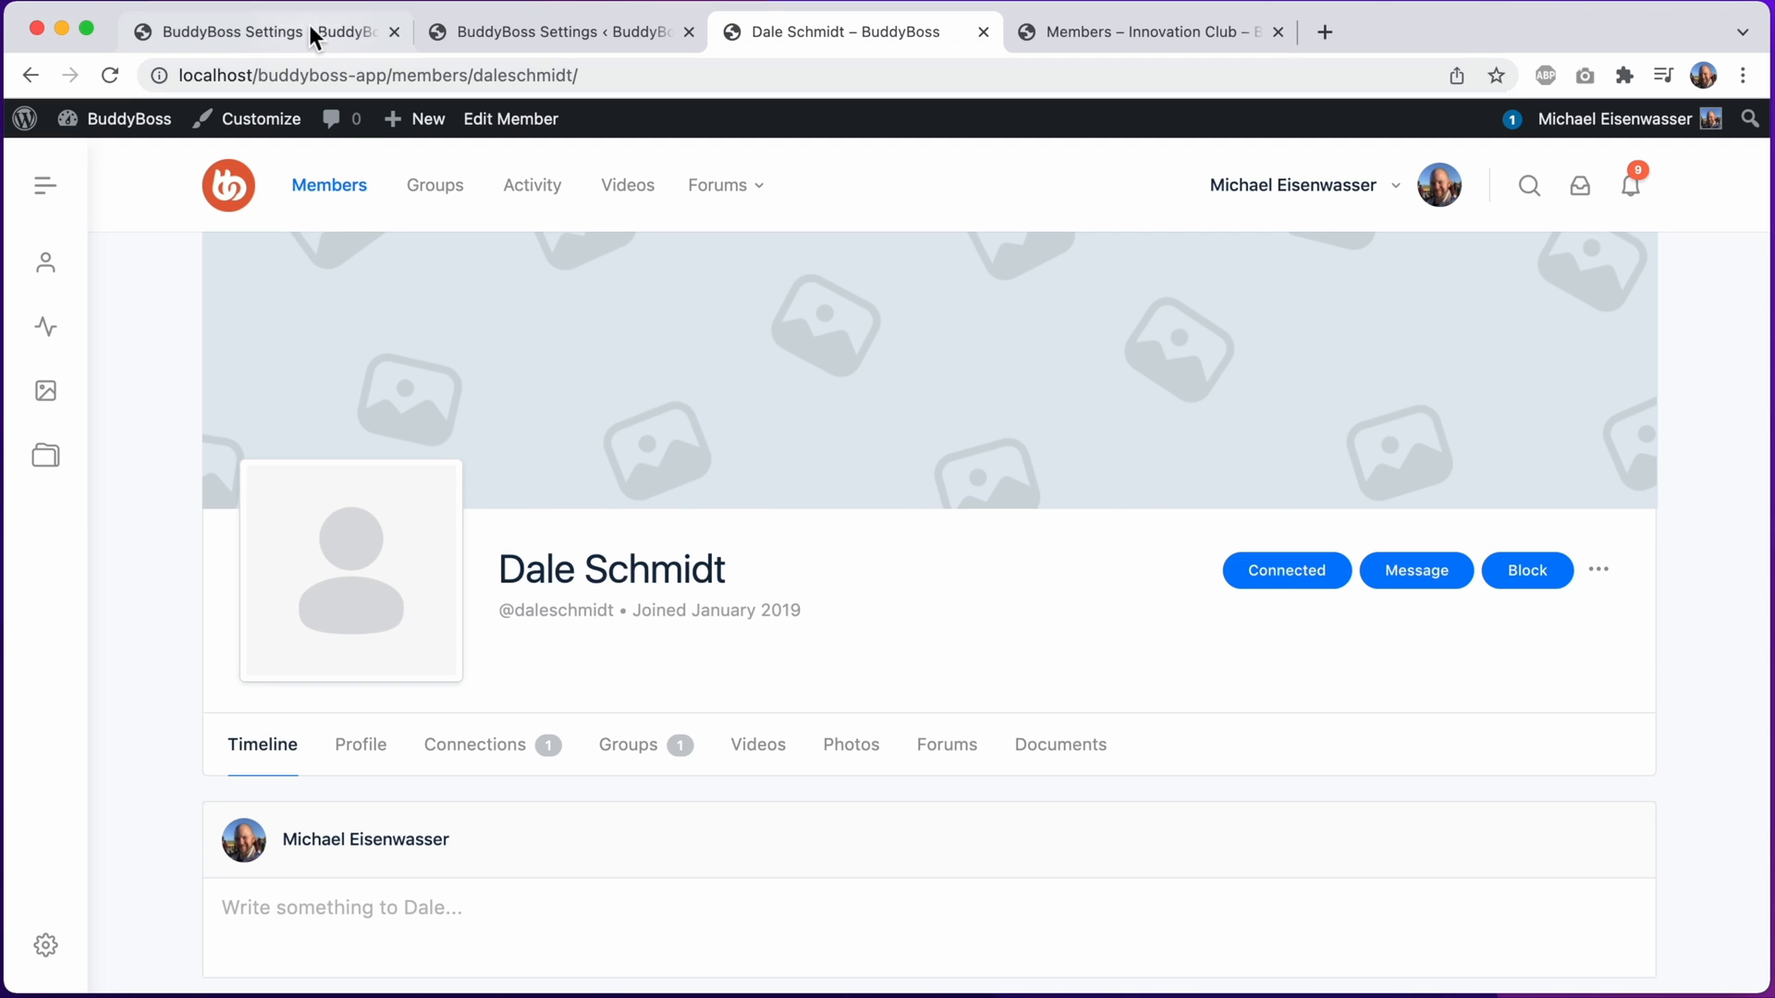
# Review the Profile Images section of the BuddyBoss Profiles settings
pyautogui.click(226, 31)
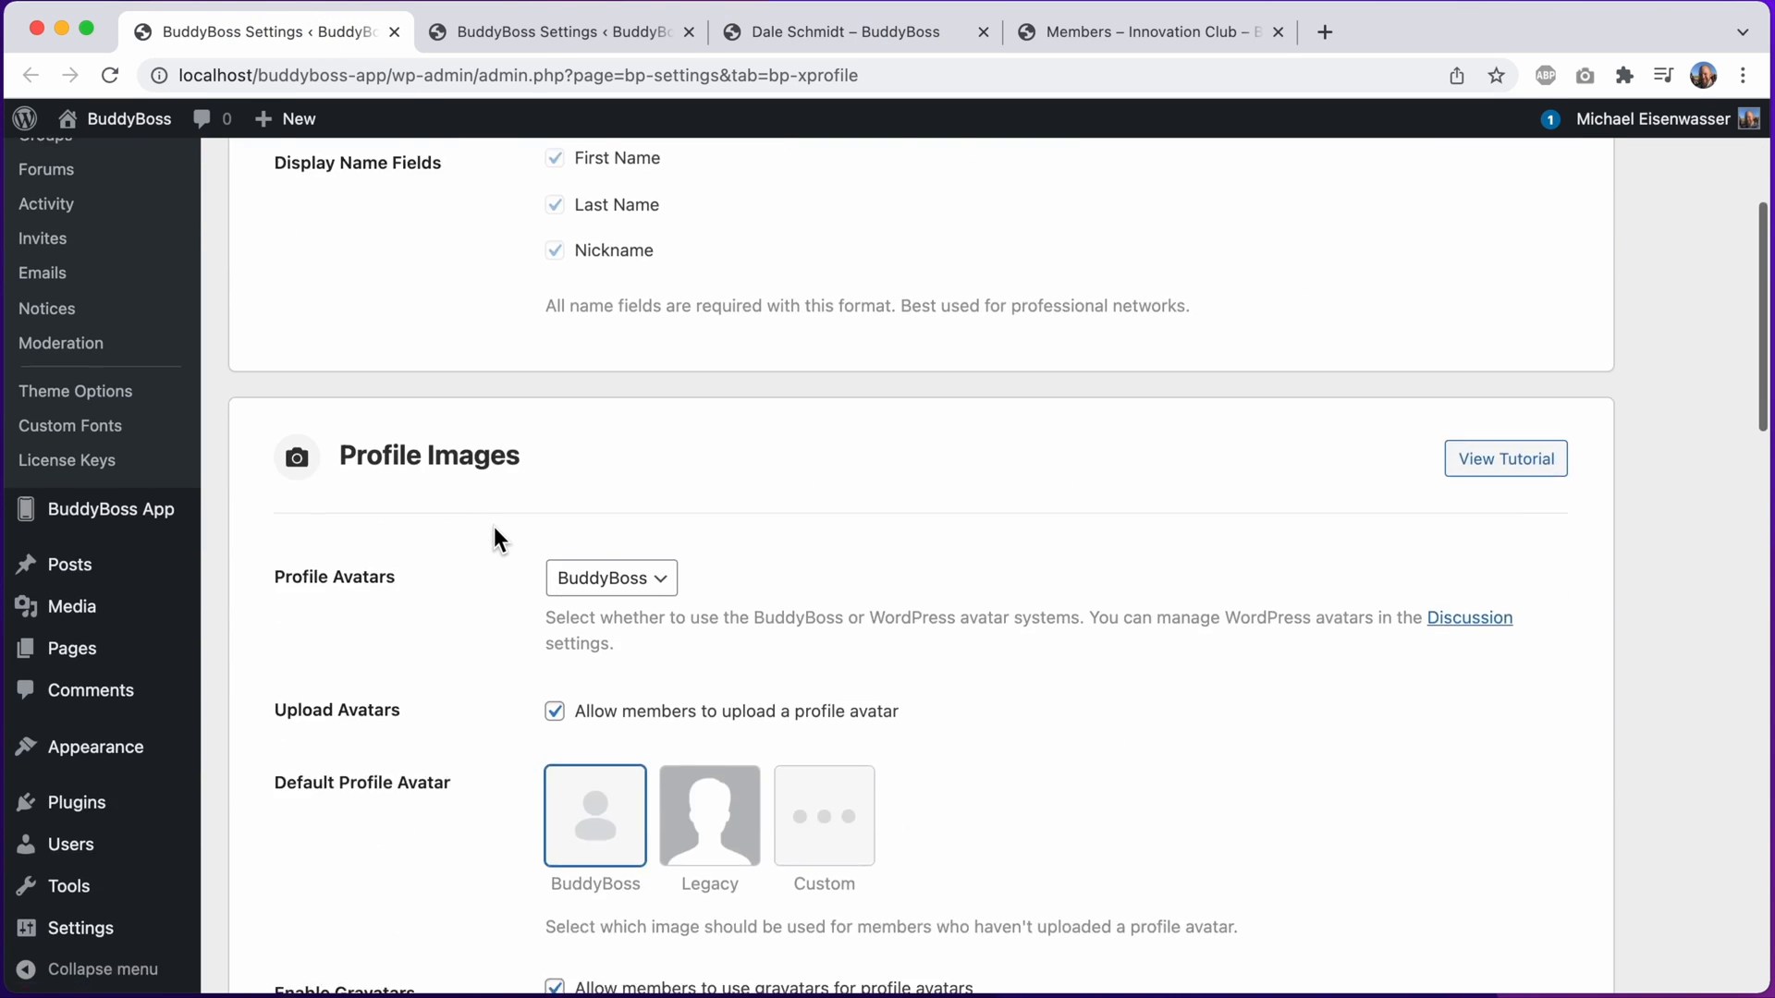
pyautogui.scroll(-3)
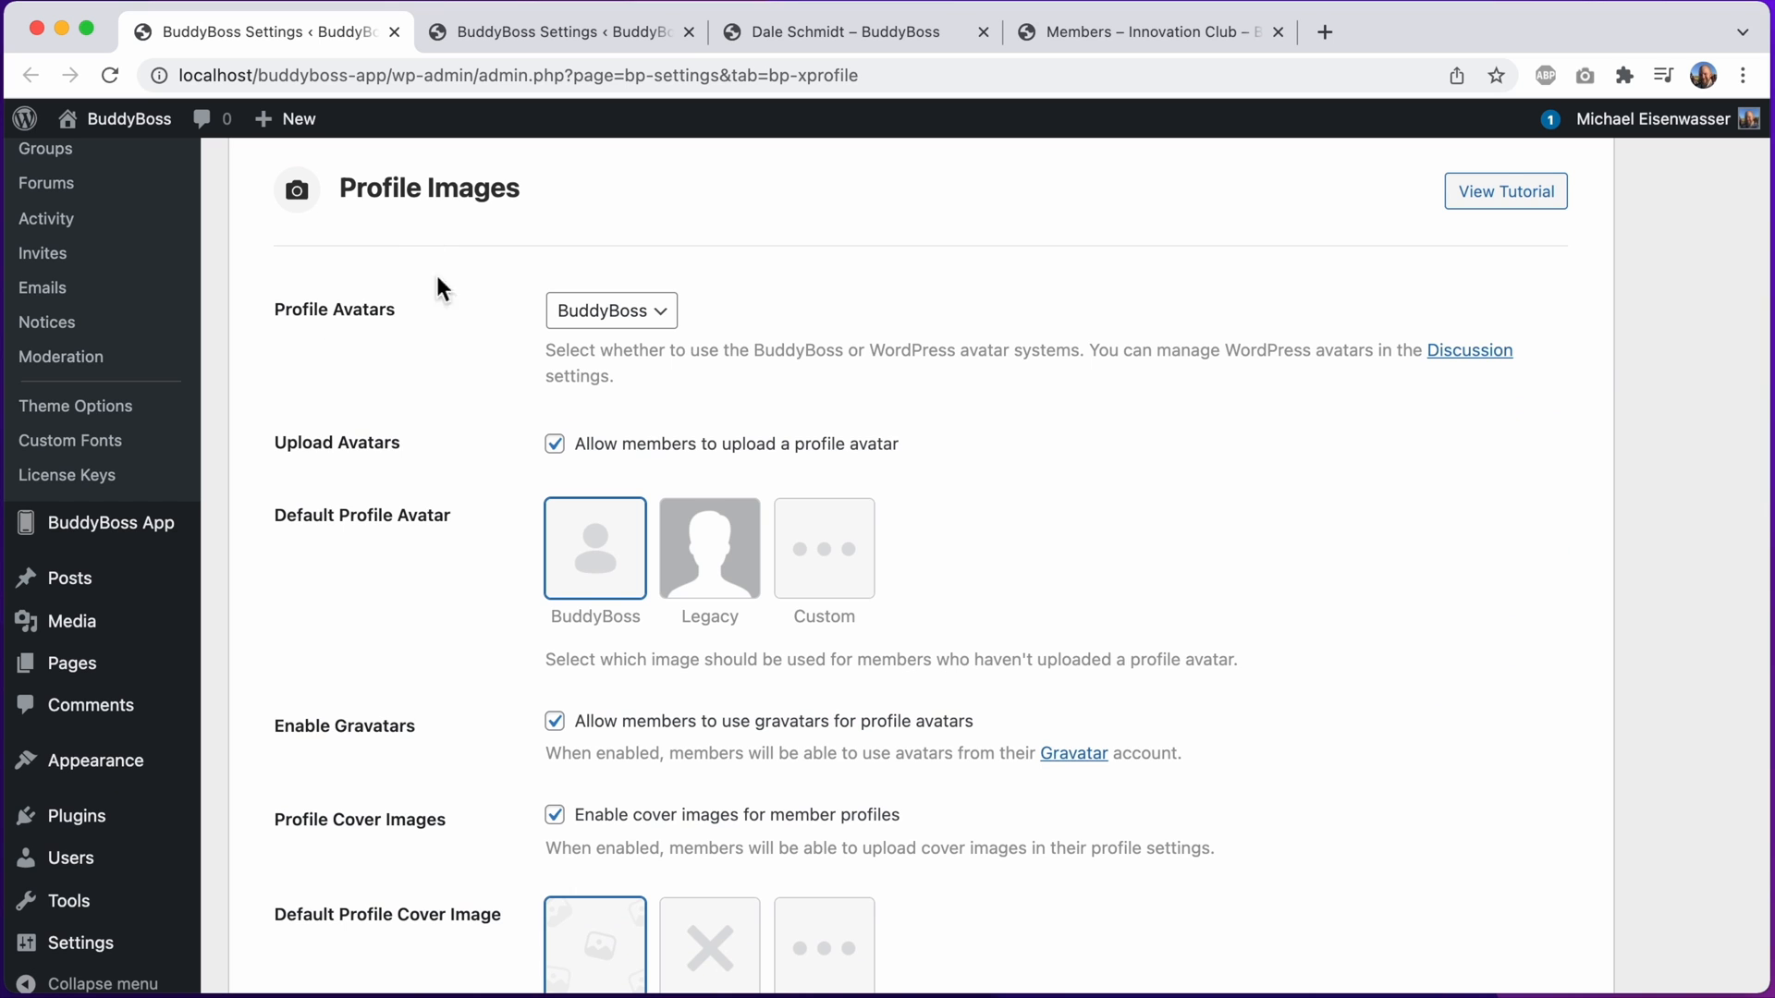
pyautogui.scroll(-3)
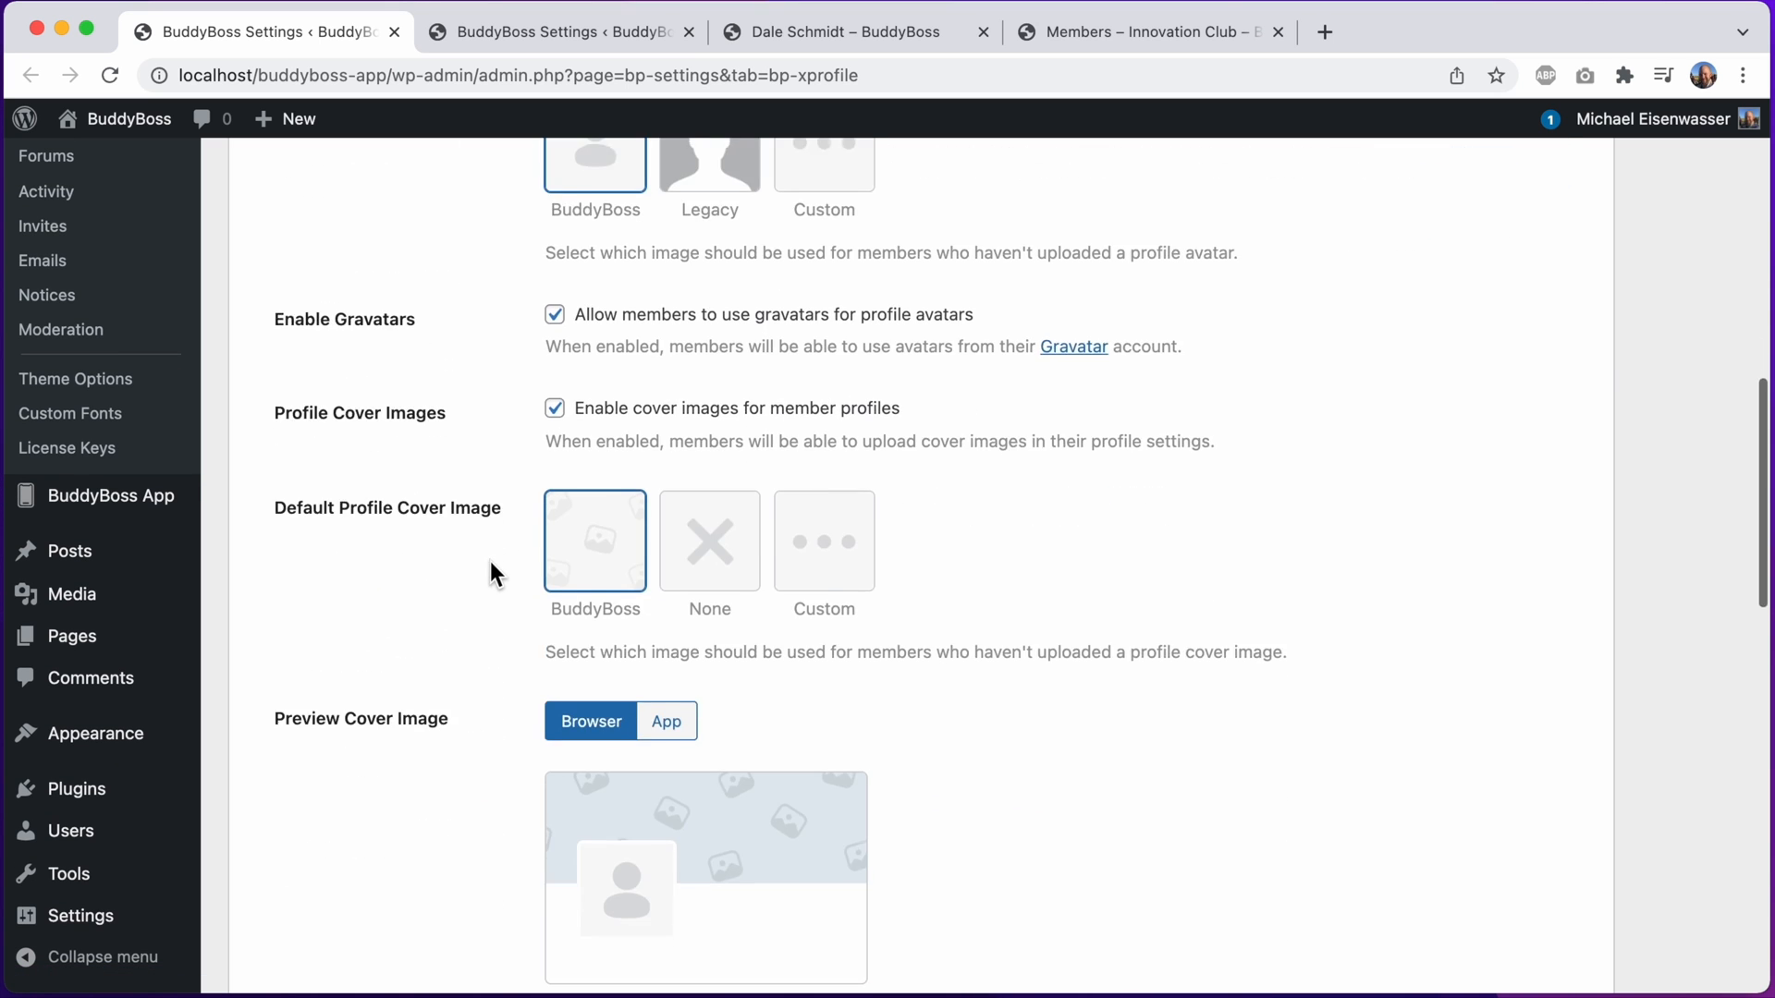
pyautogui.scroll(-3)
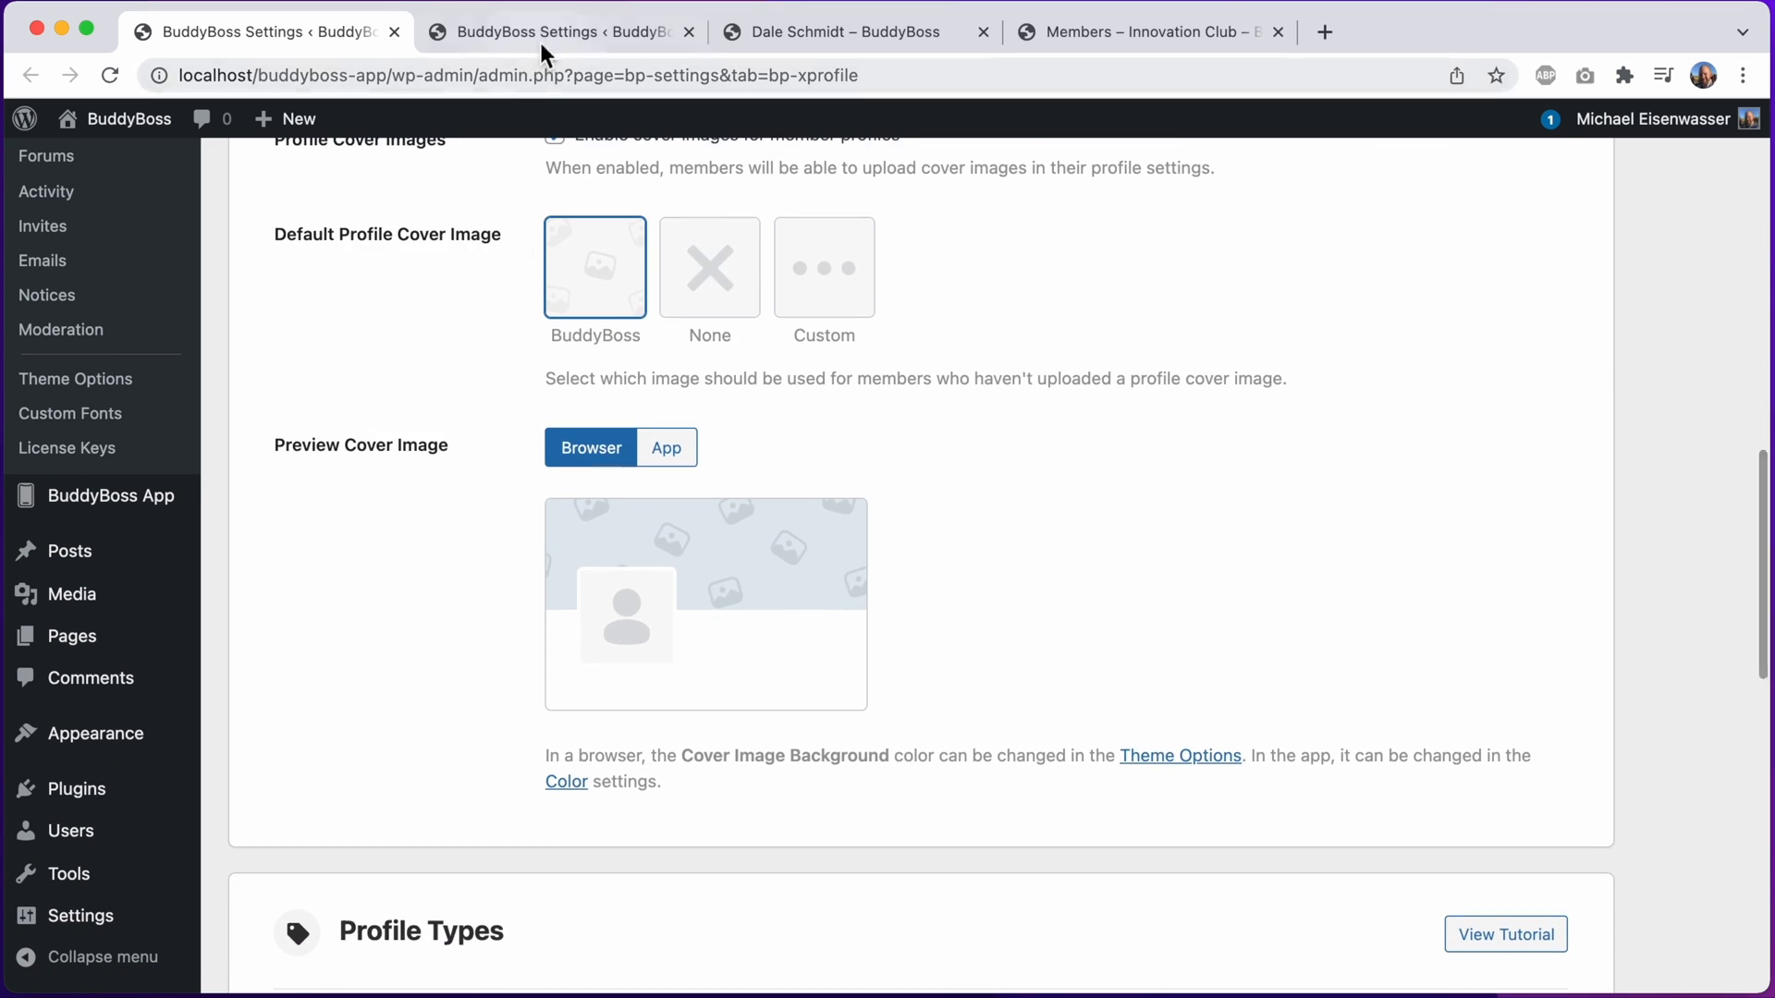
# In Groups settings, preview the group cover image in App and then Browser view
pyautogui.click(554, 31)
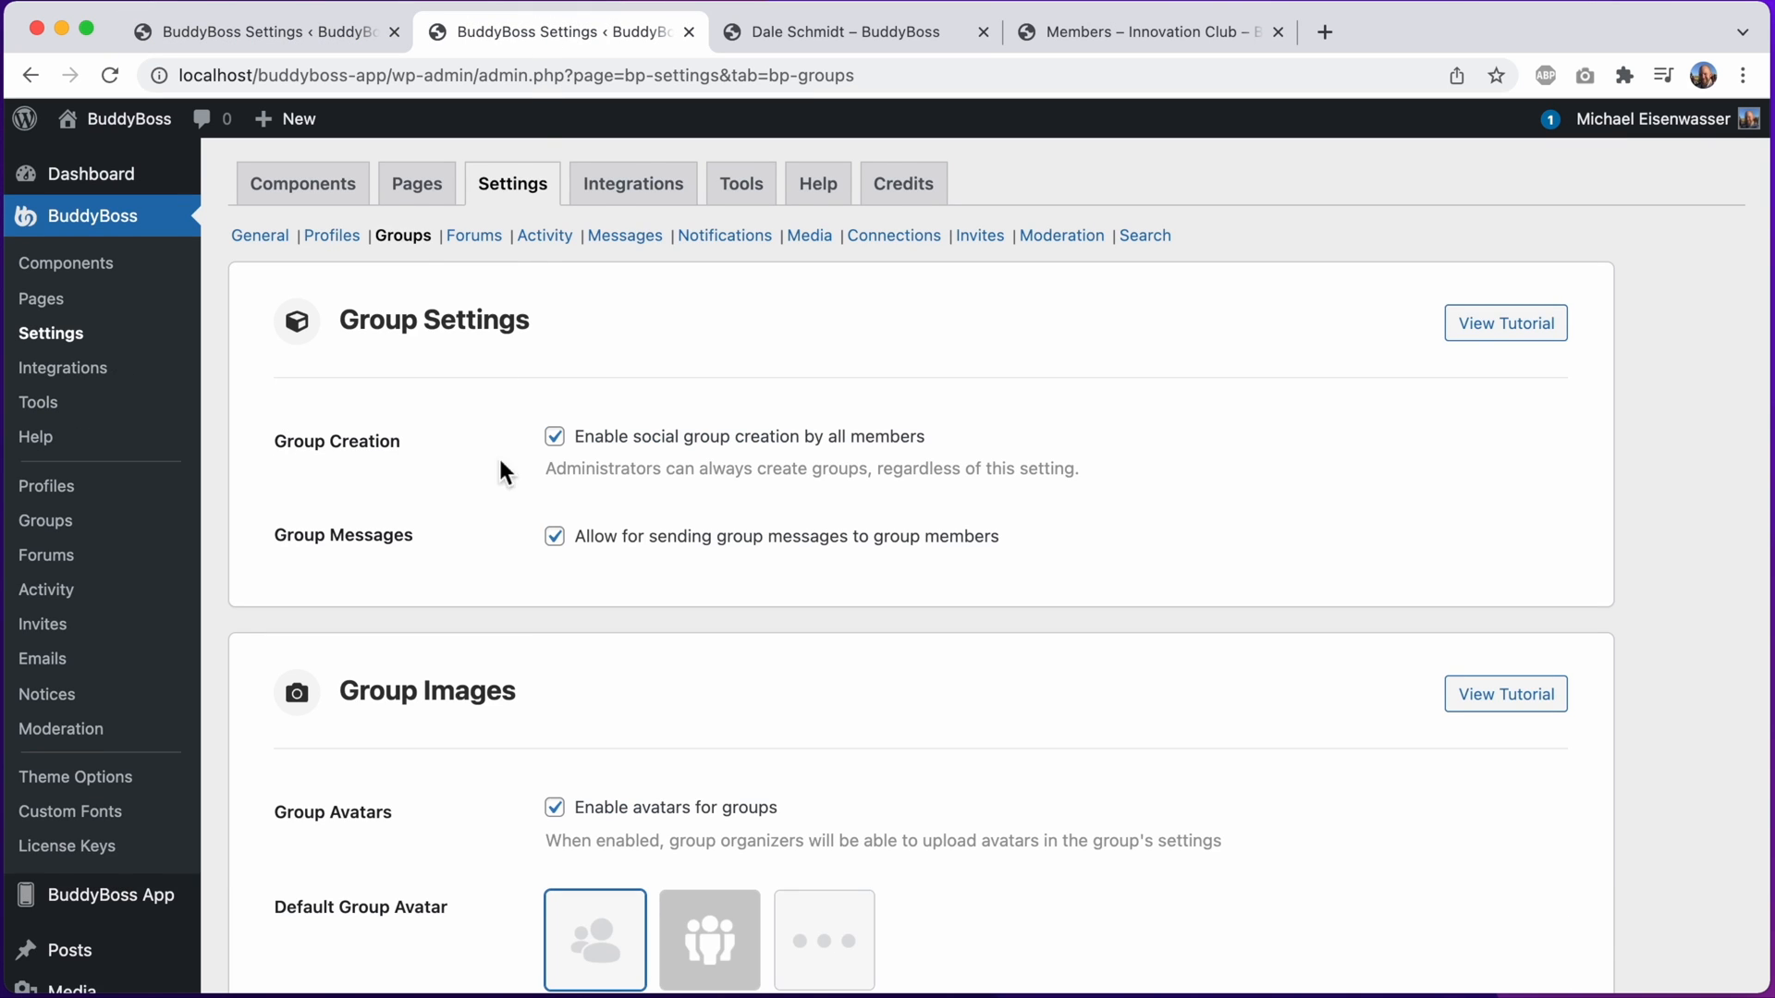
pyautogui.scroll(-3)
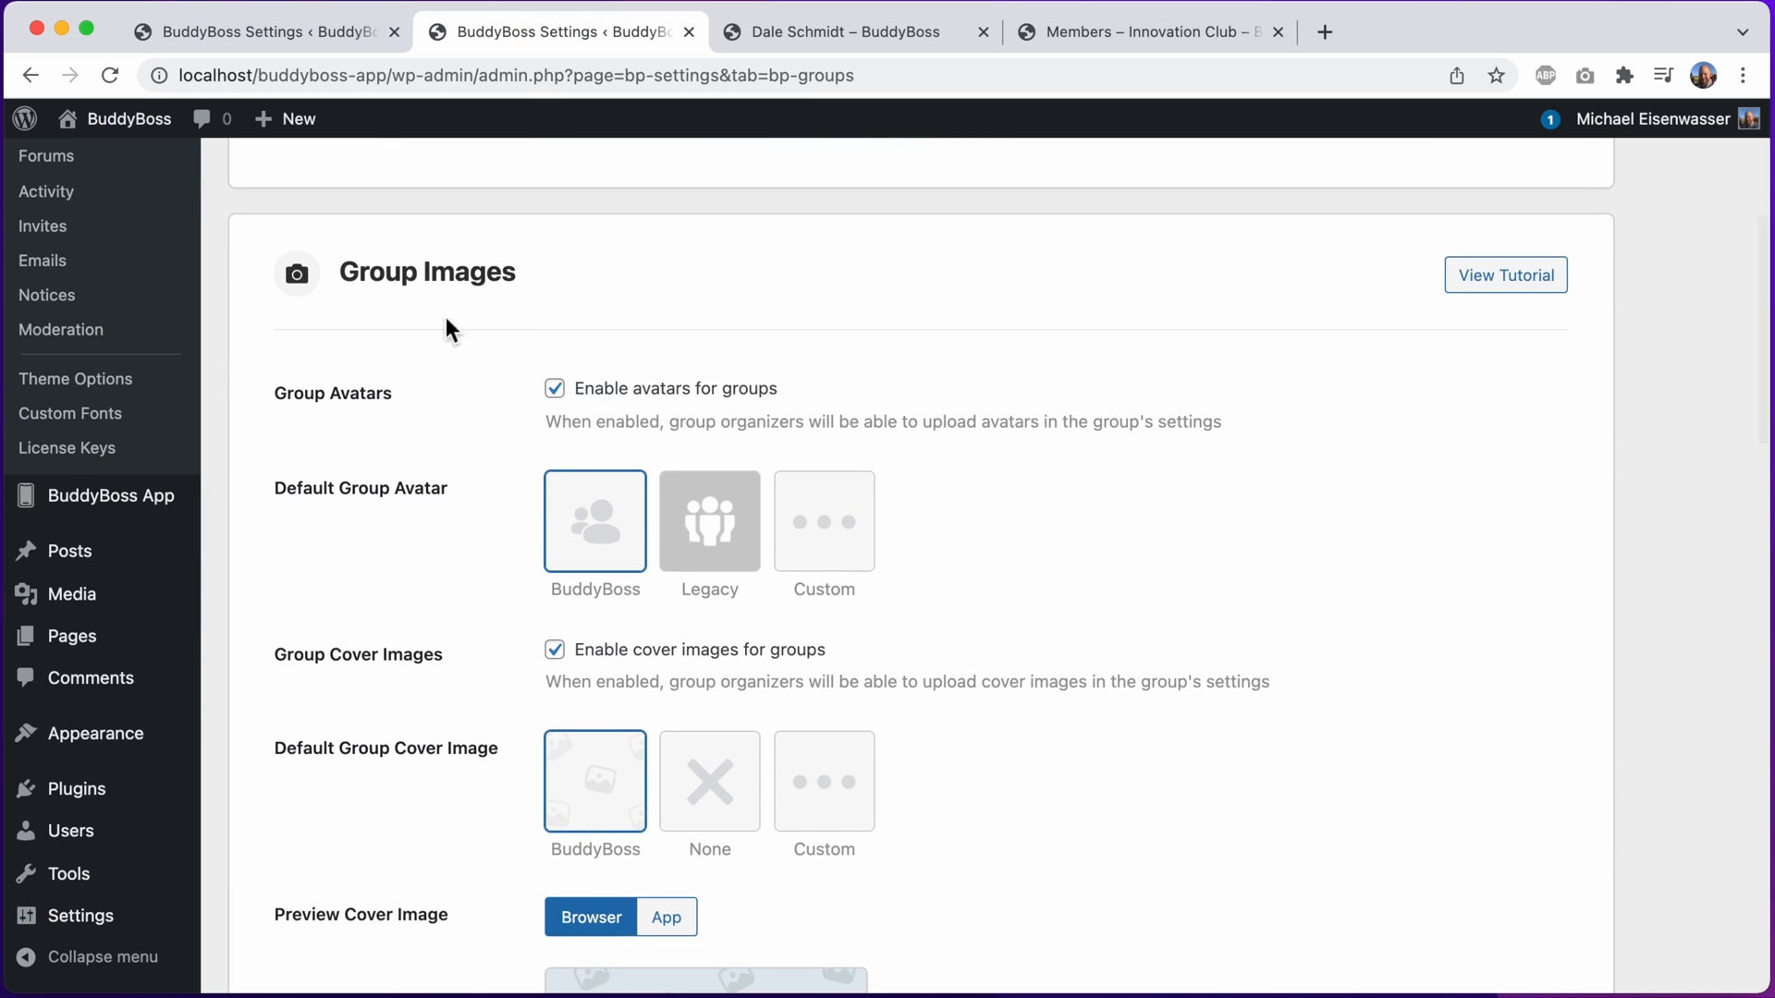
pyautogui.scroll(-3)
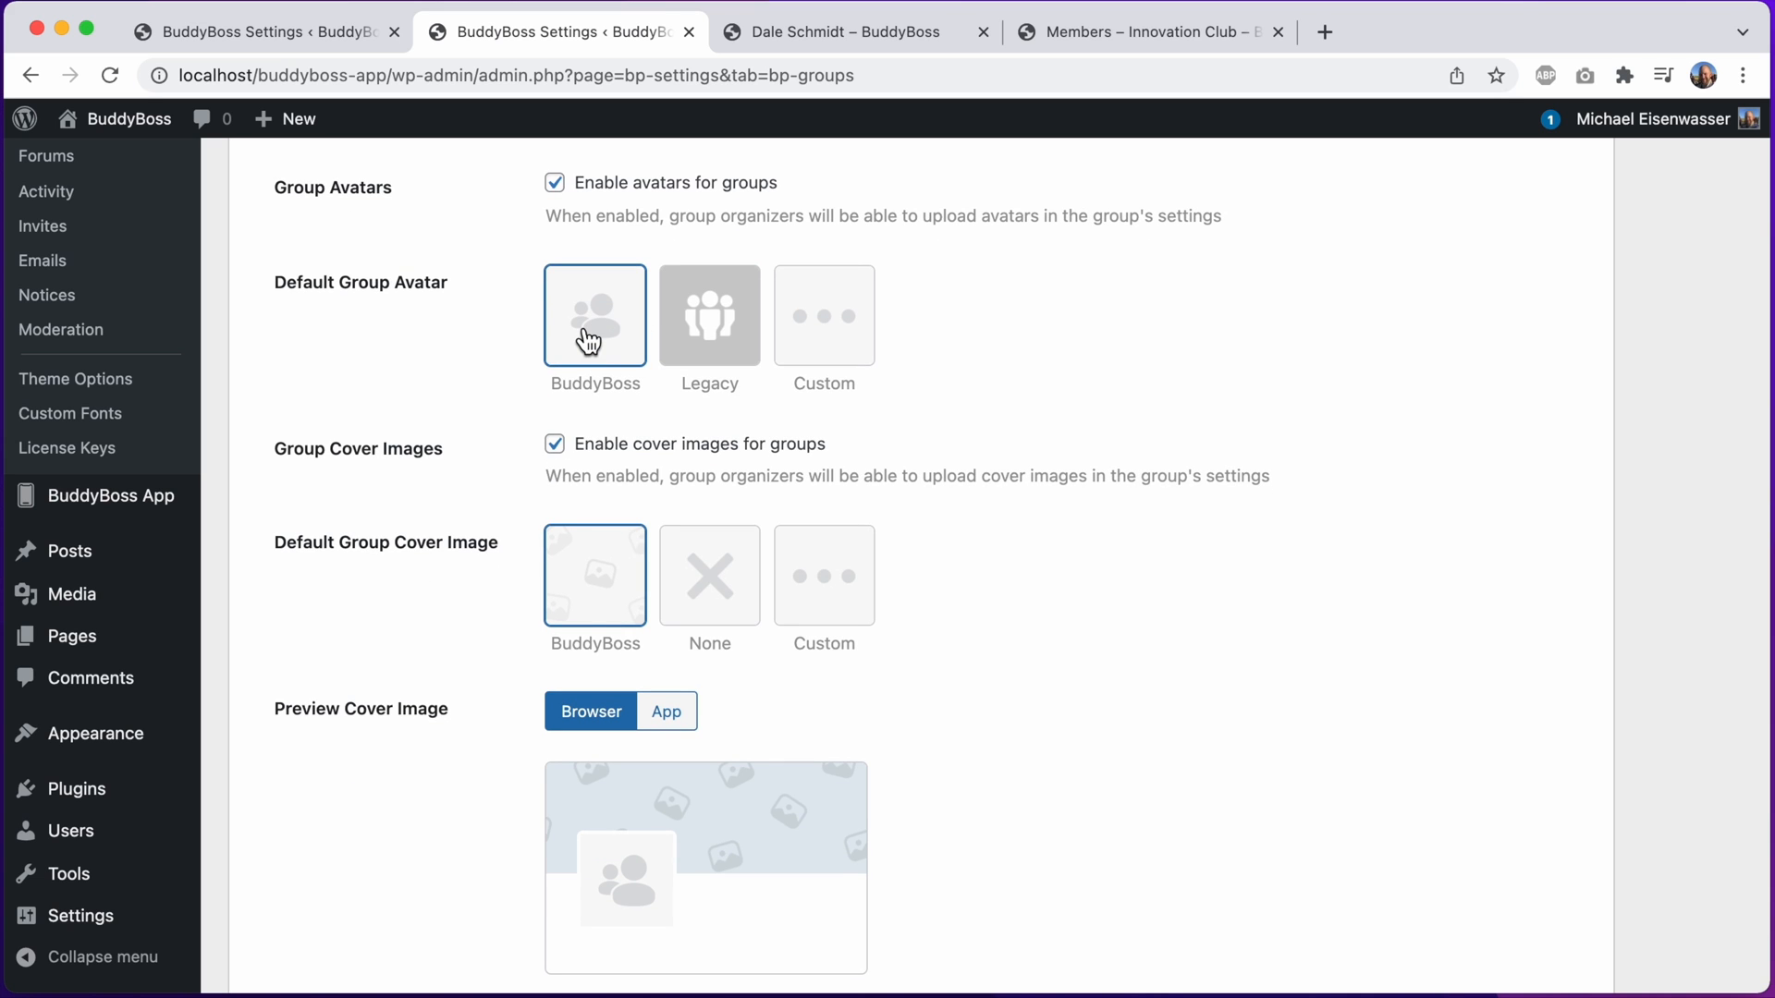
pyautogui.scroll(-3)
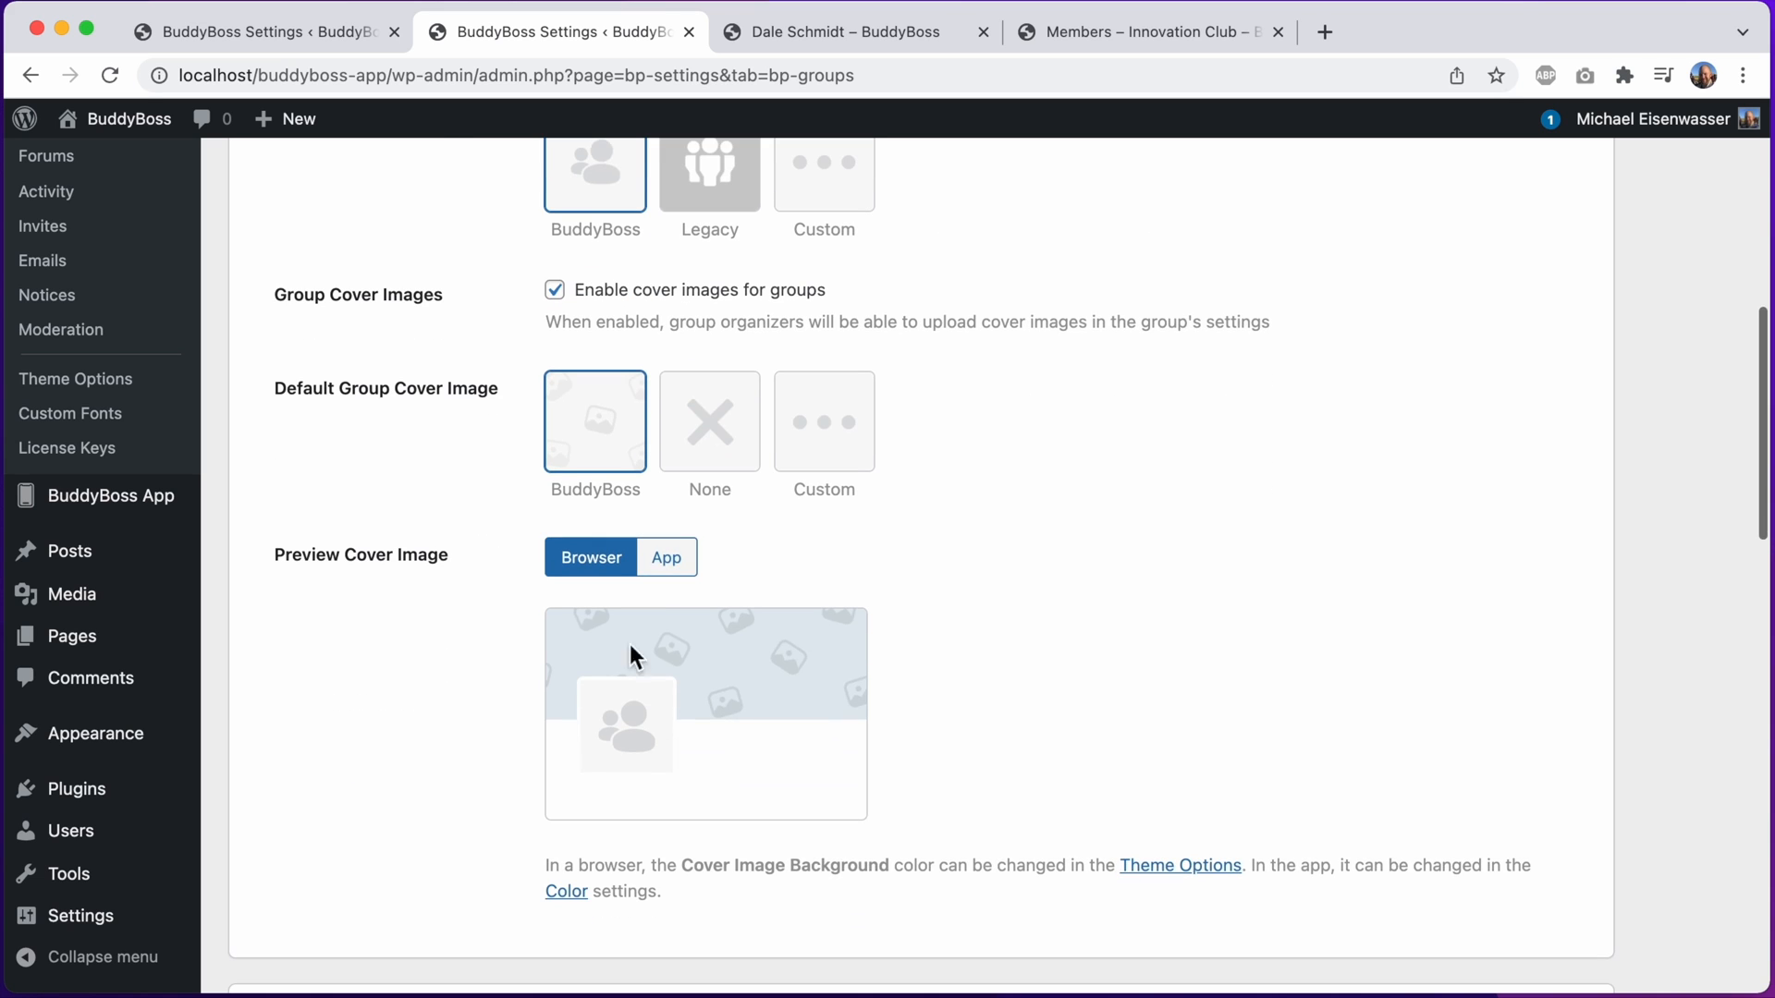
pyautogui.click(666, 556)
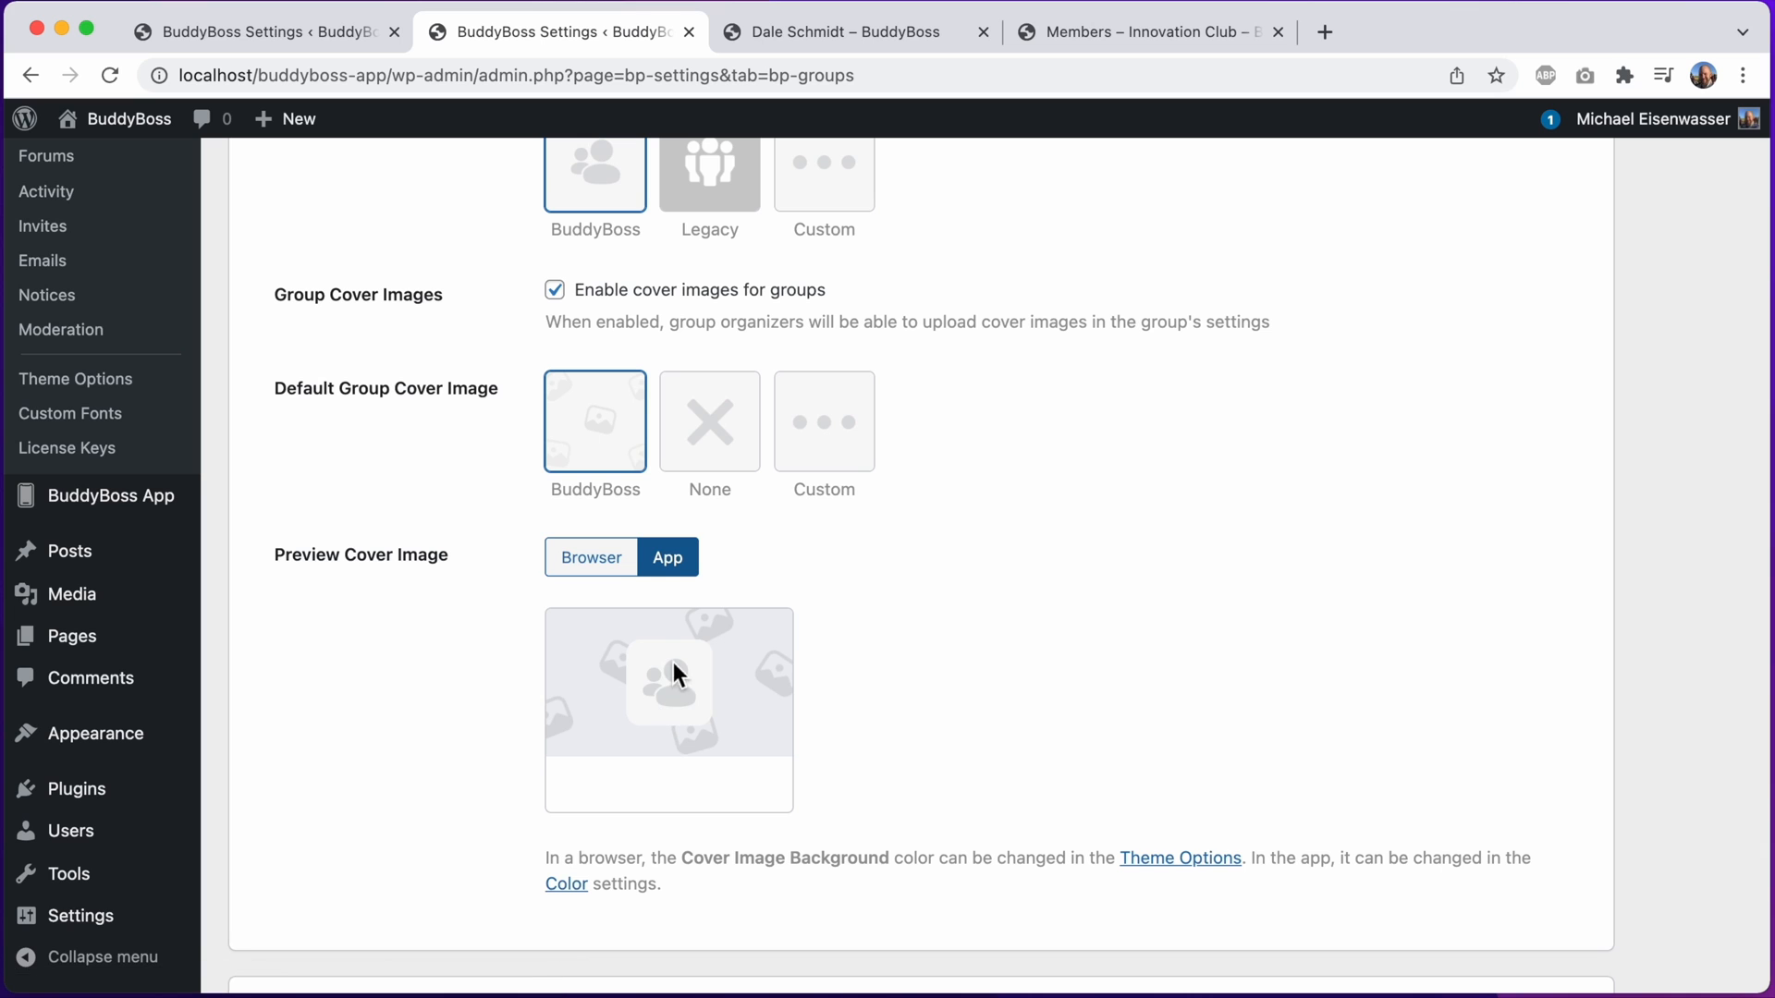
pyautogui.click(590, 557)
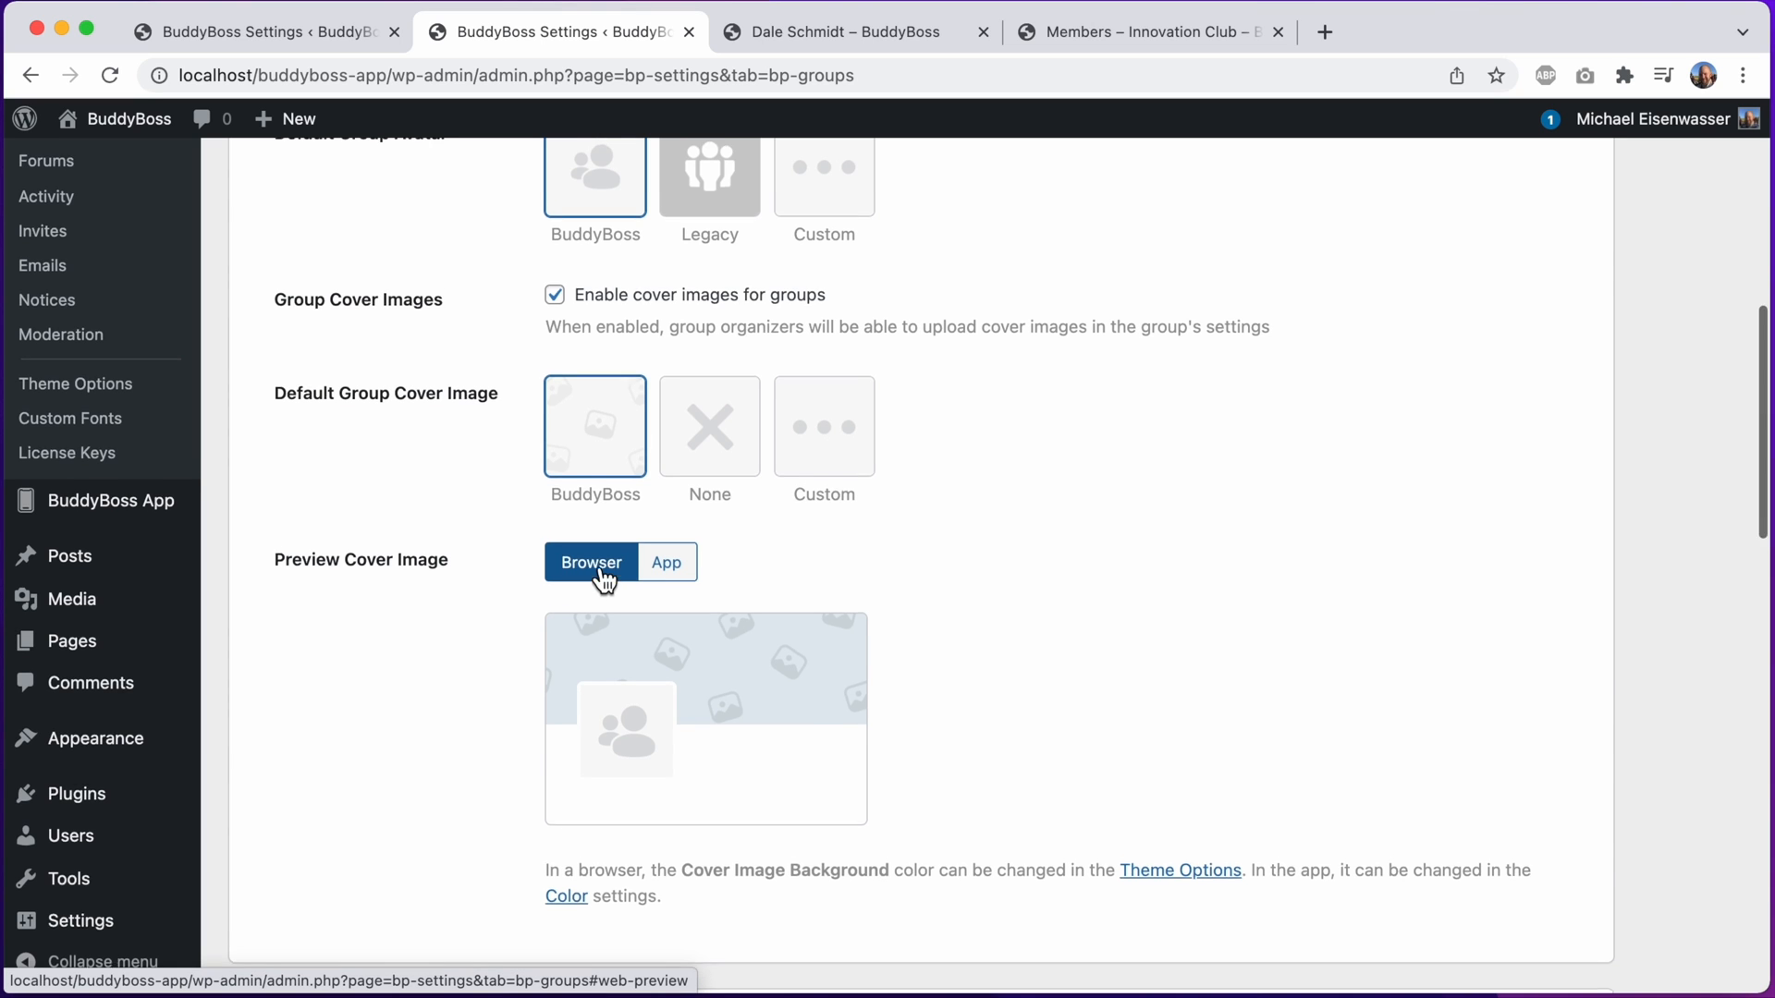
# Close the front-end tabs and scroll back through the group image options
pyautogui.scroll(3)
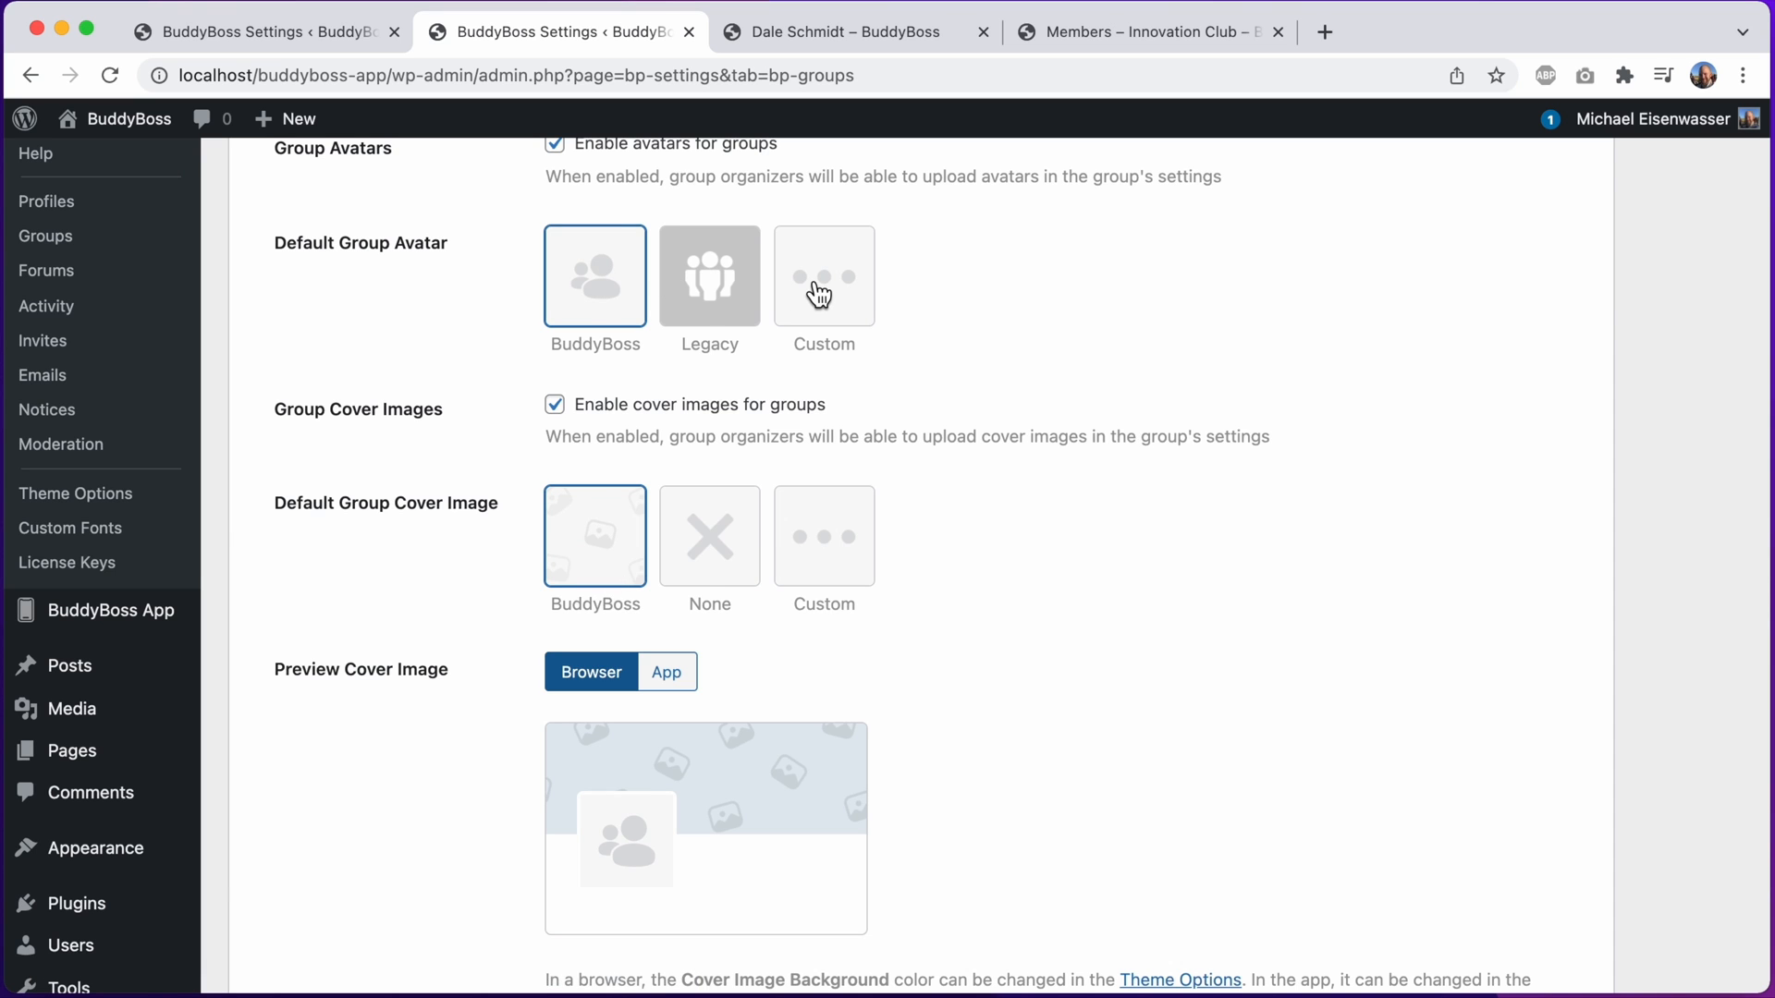
pyautogui.click(824, 276)
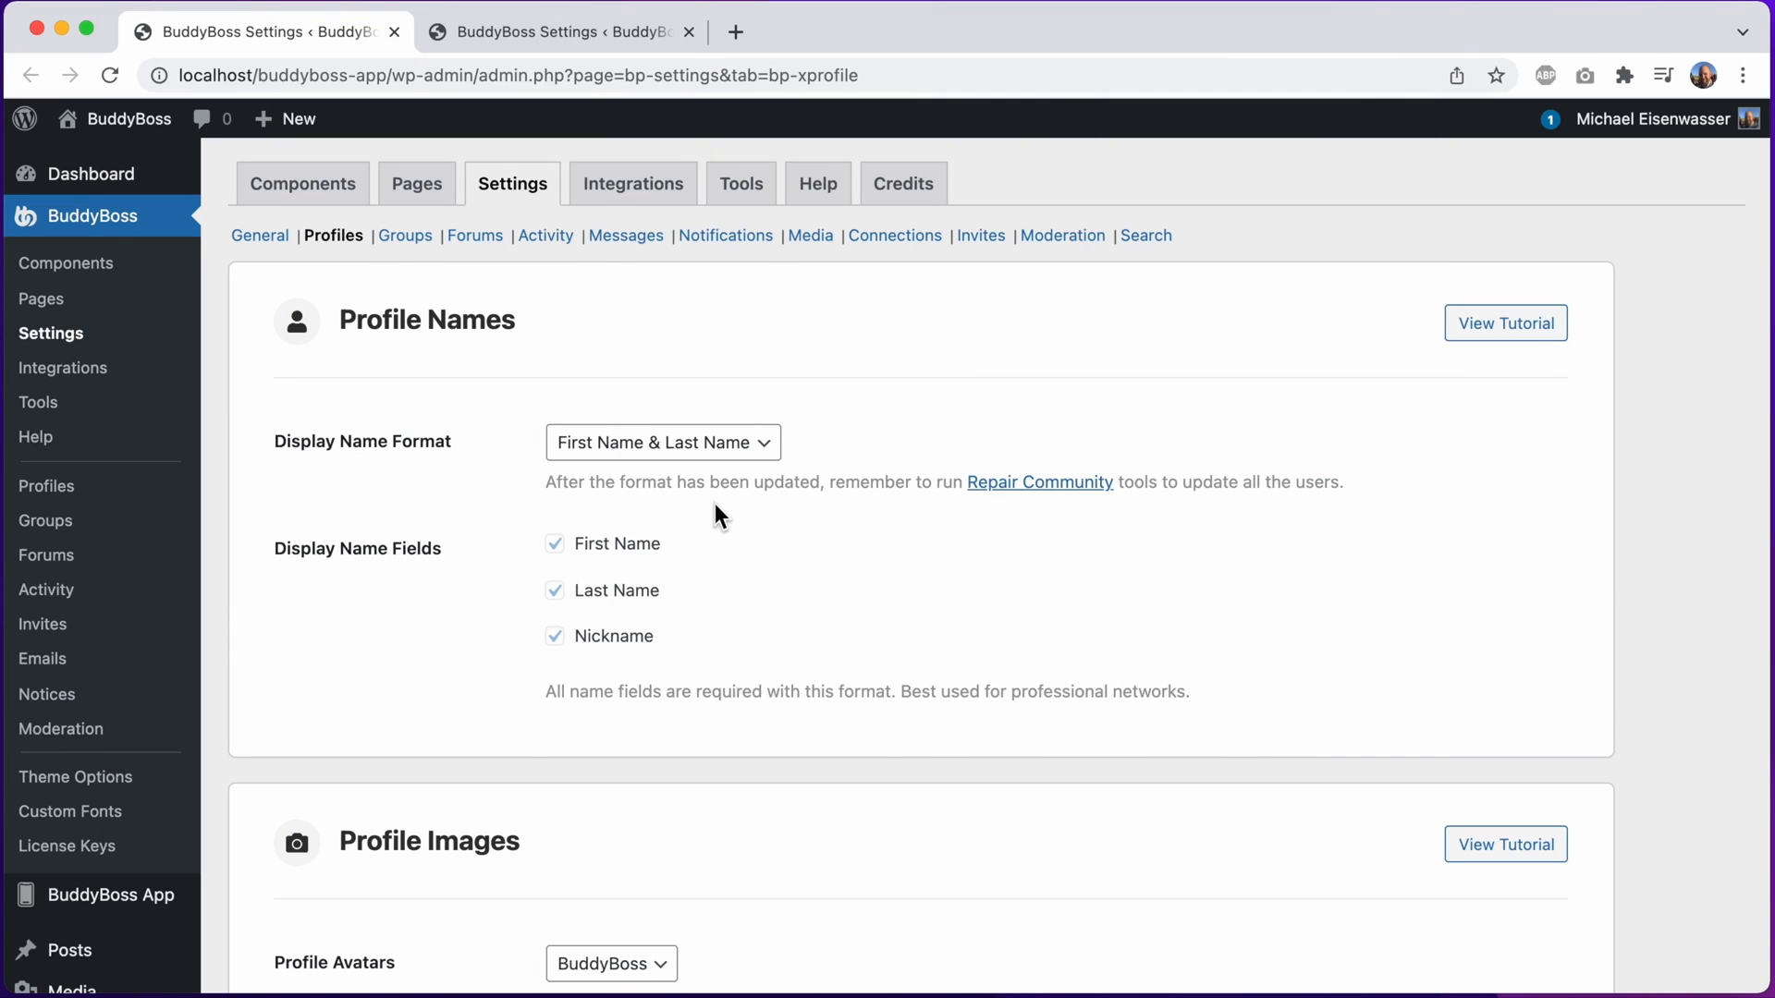
pyautogui.moveTo(41, 298)
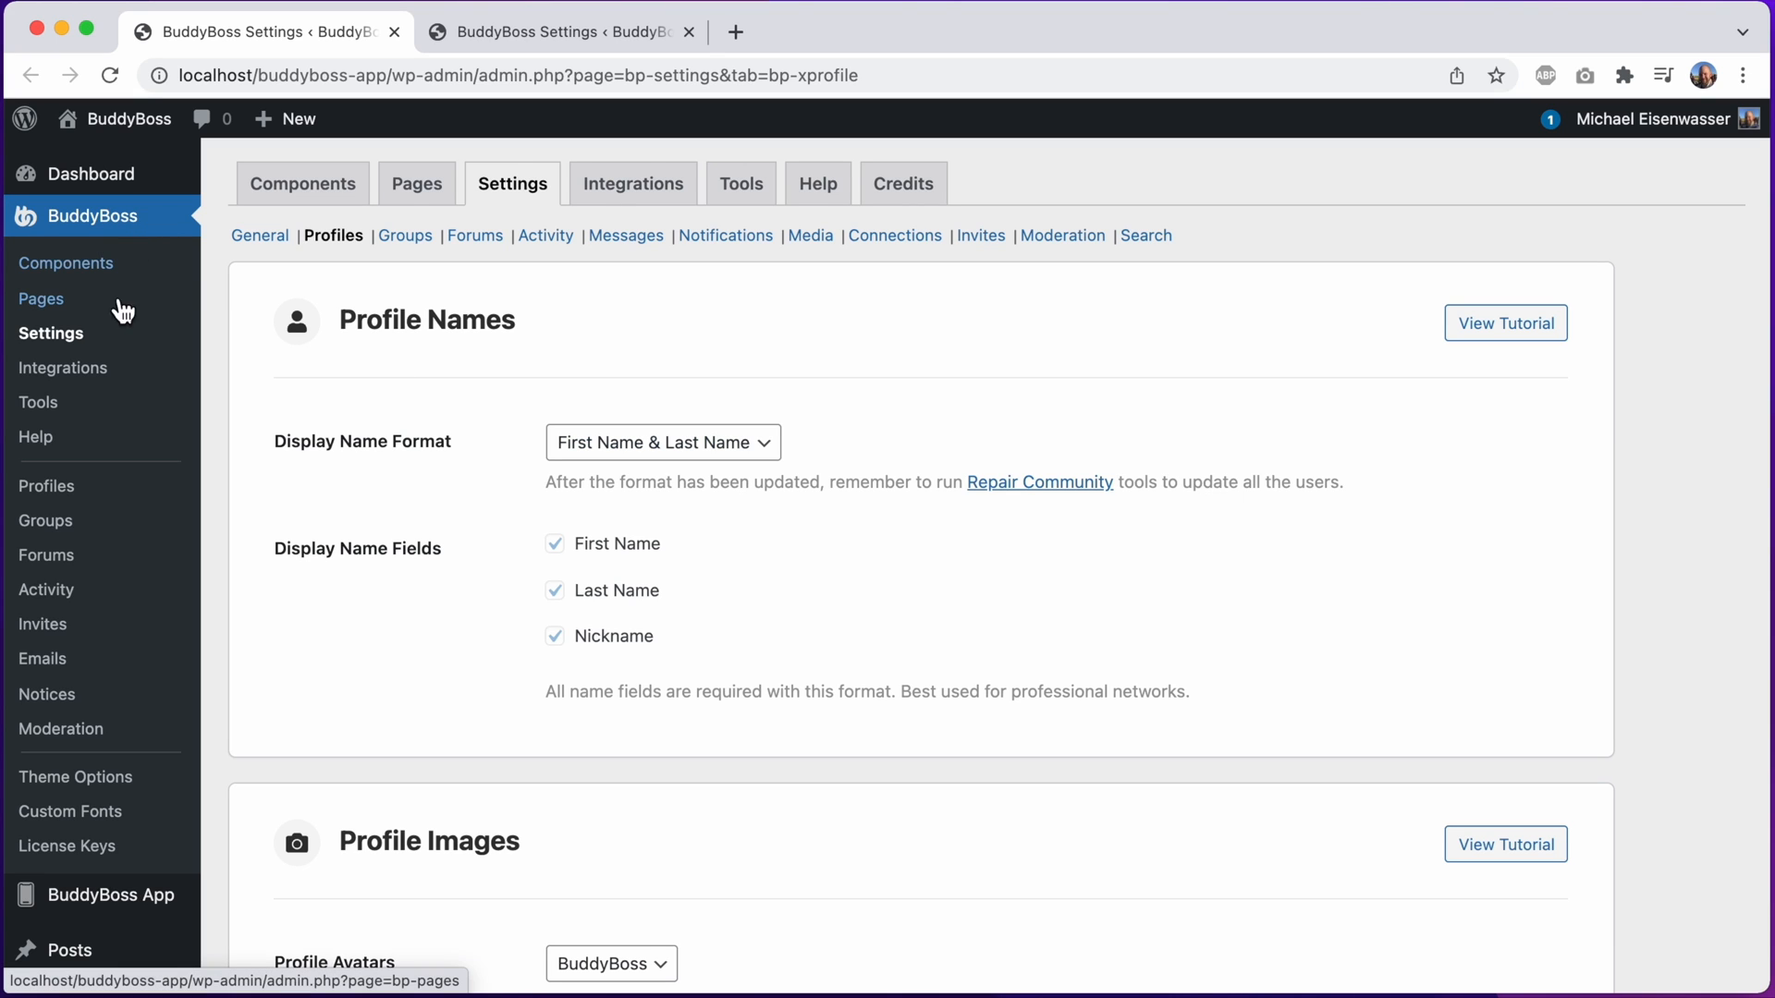
pyautogui.moveTo(333, 236)
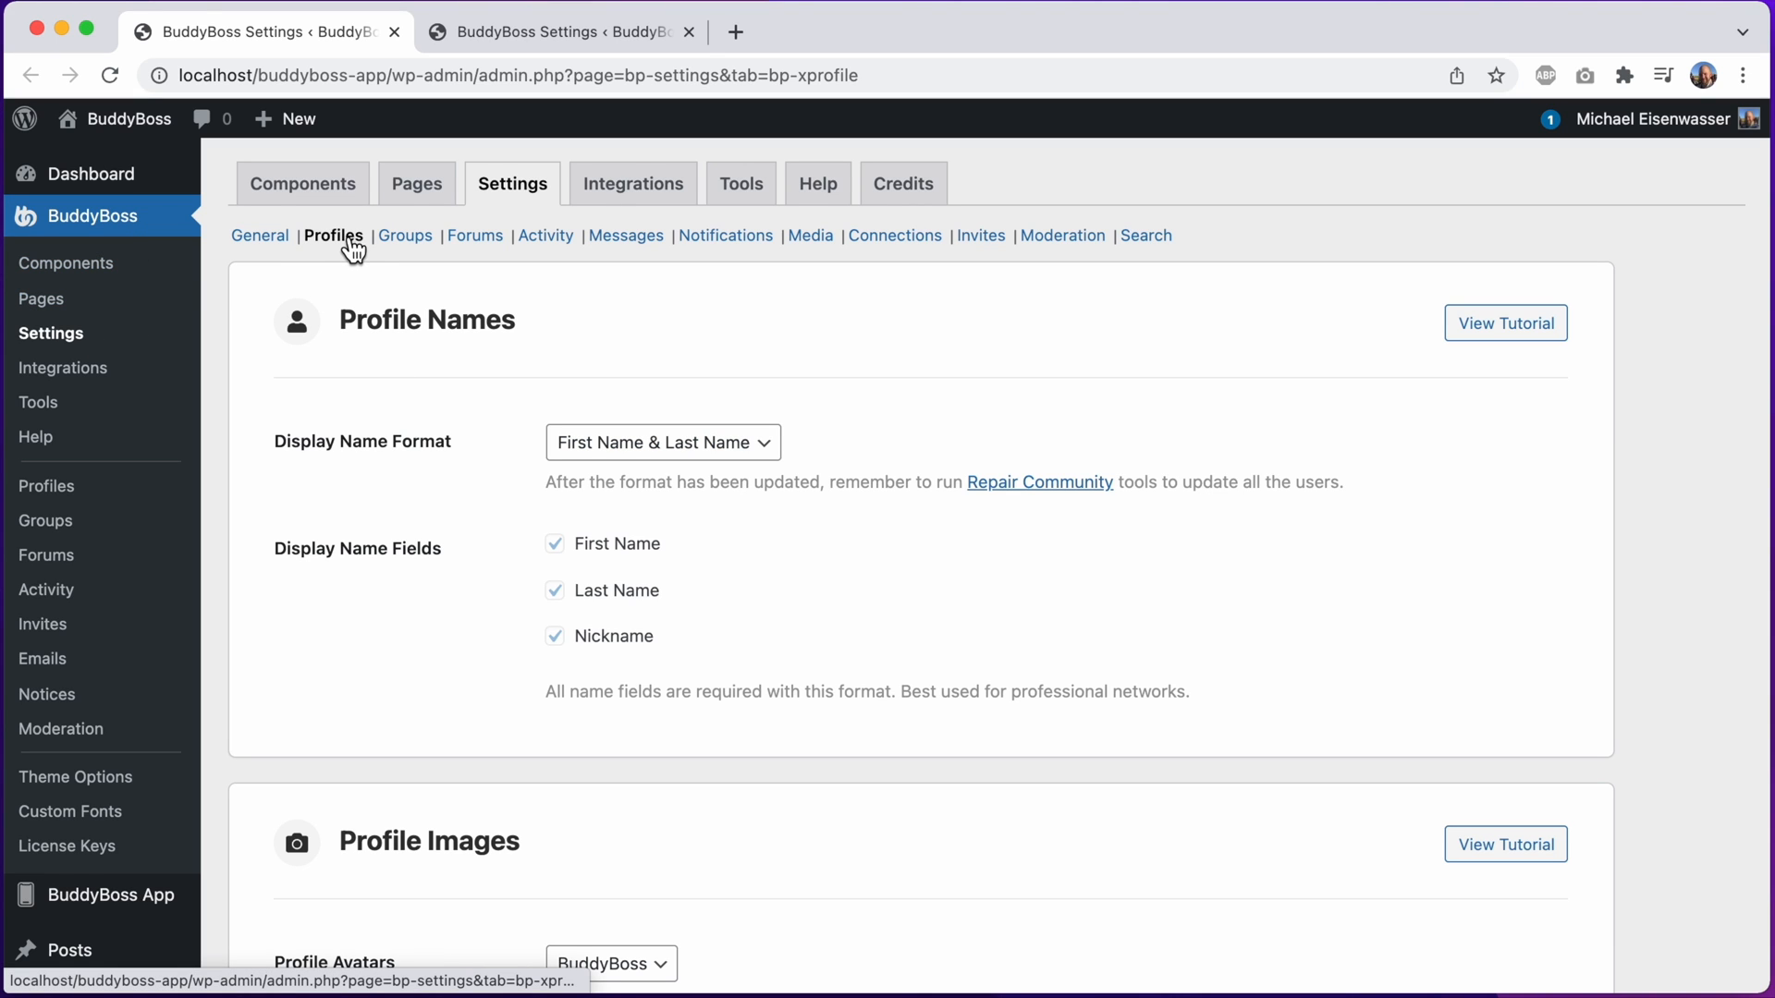
pyautogui.scroll(-3)
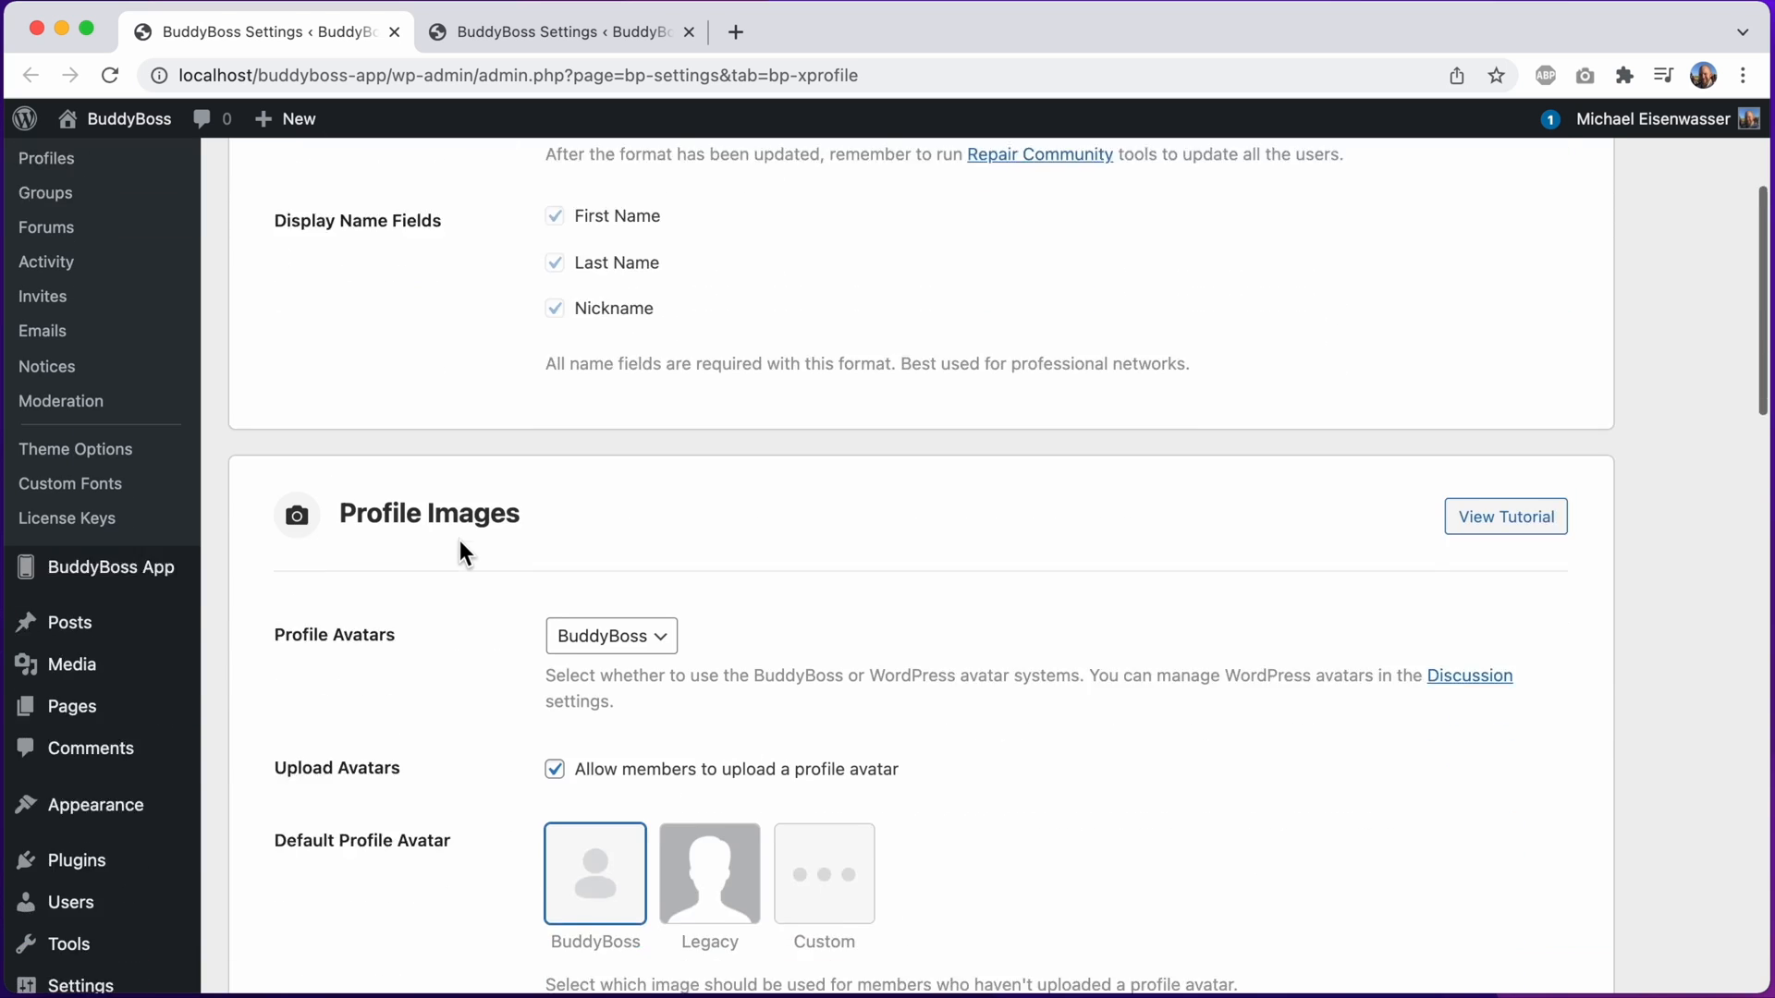
pyautogui.scroll(-3)
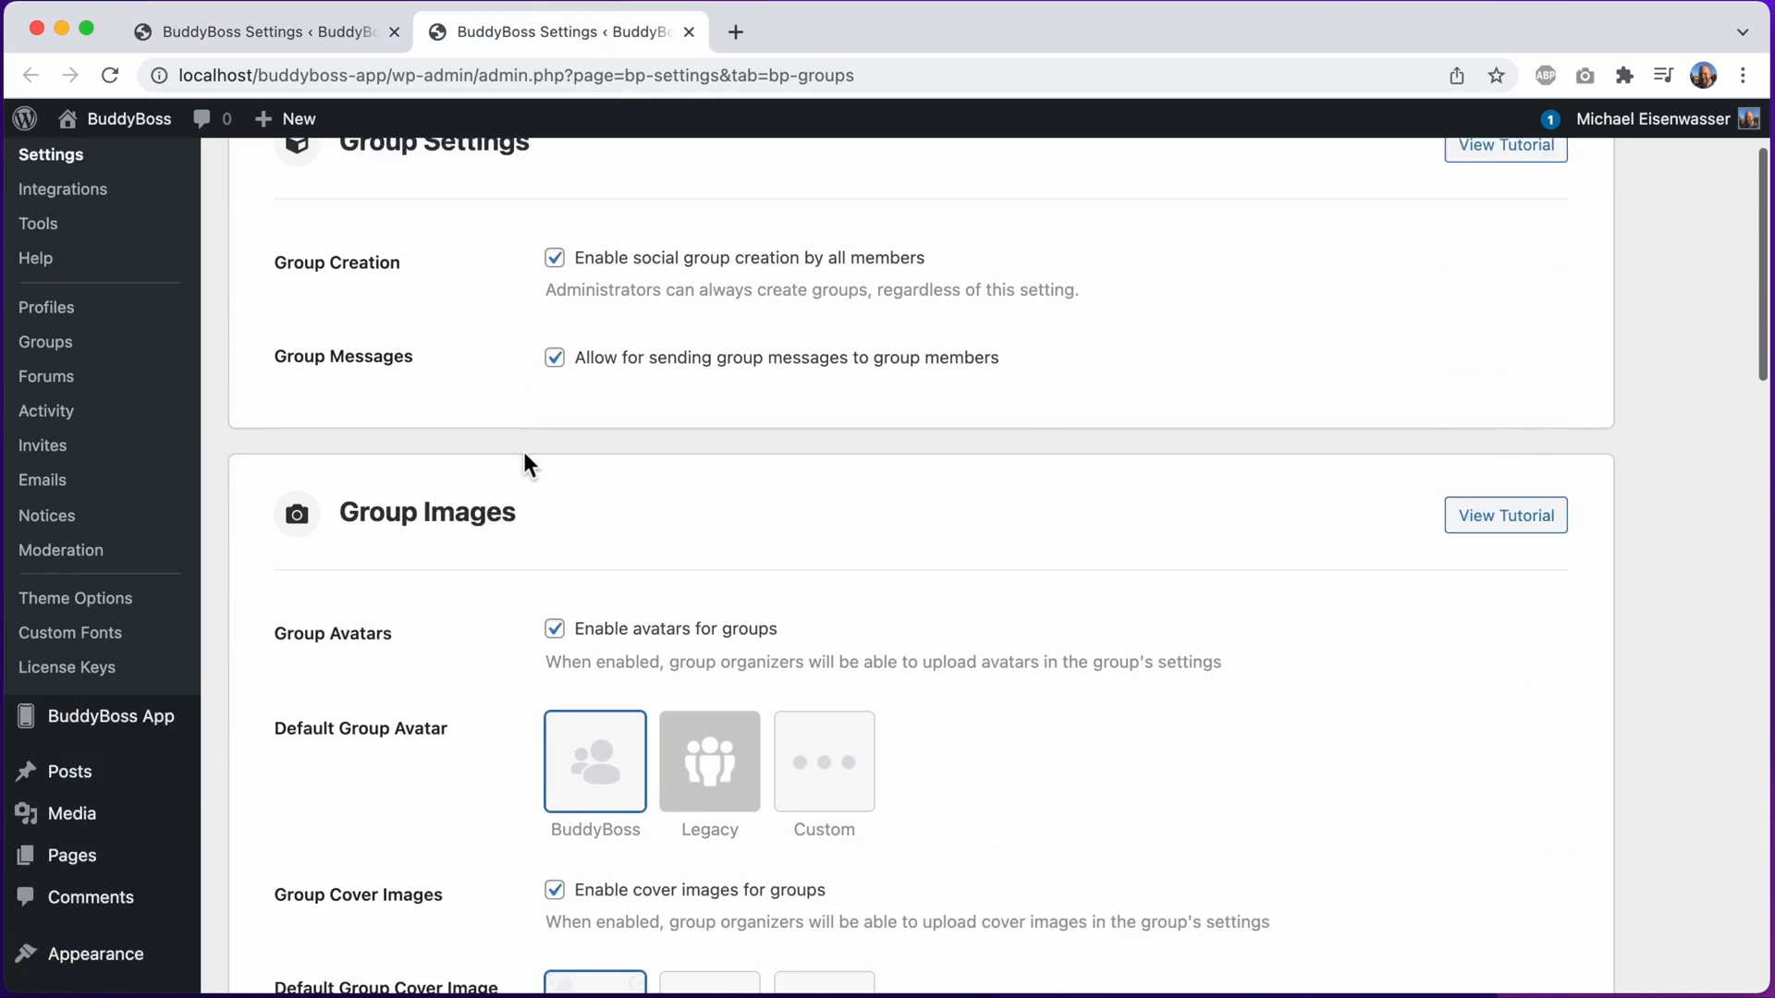
pyautogui.scroll(-3)
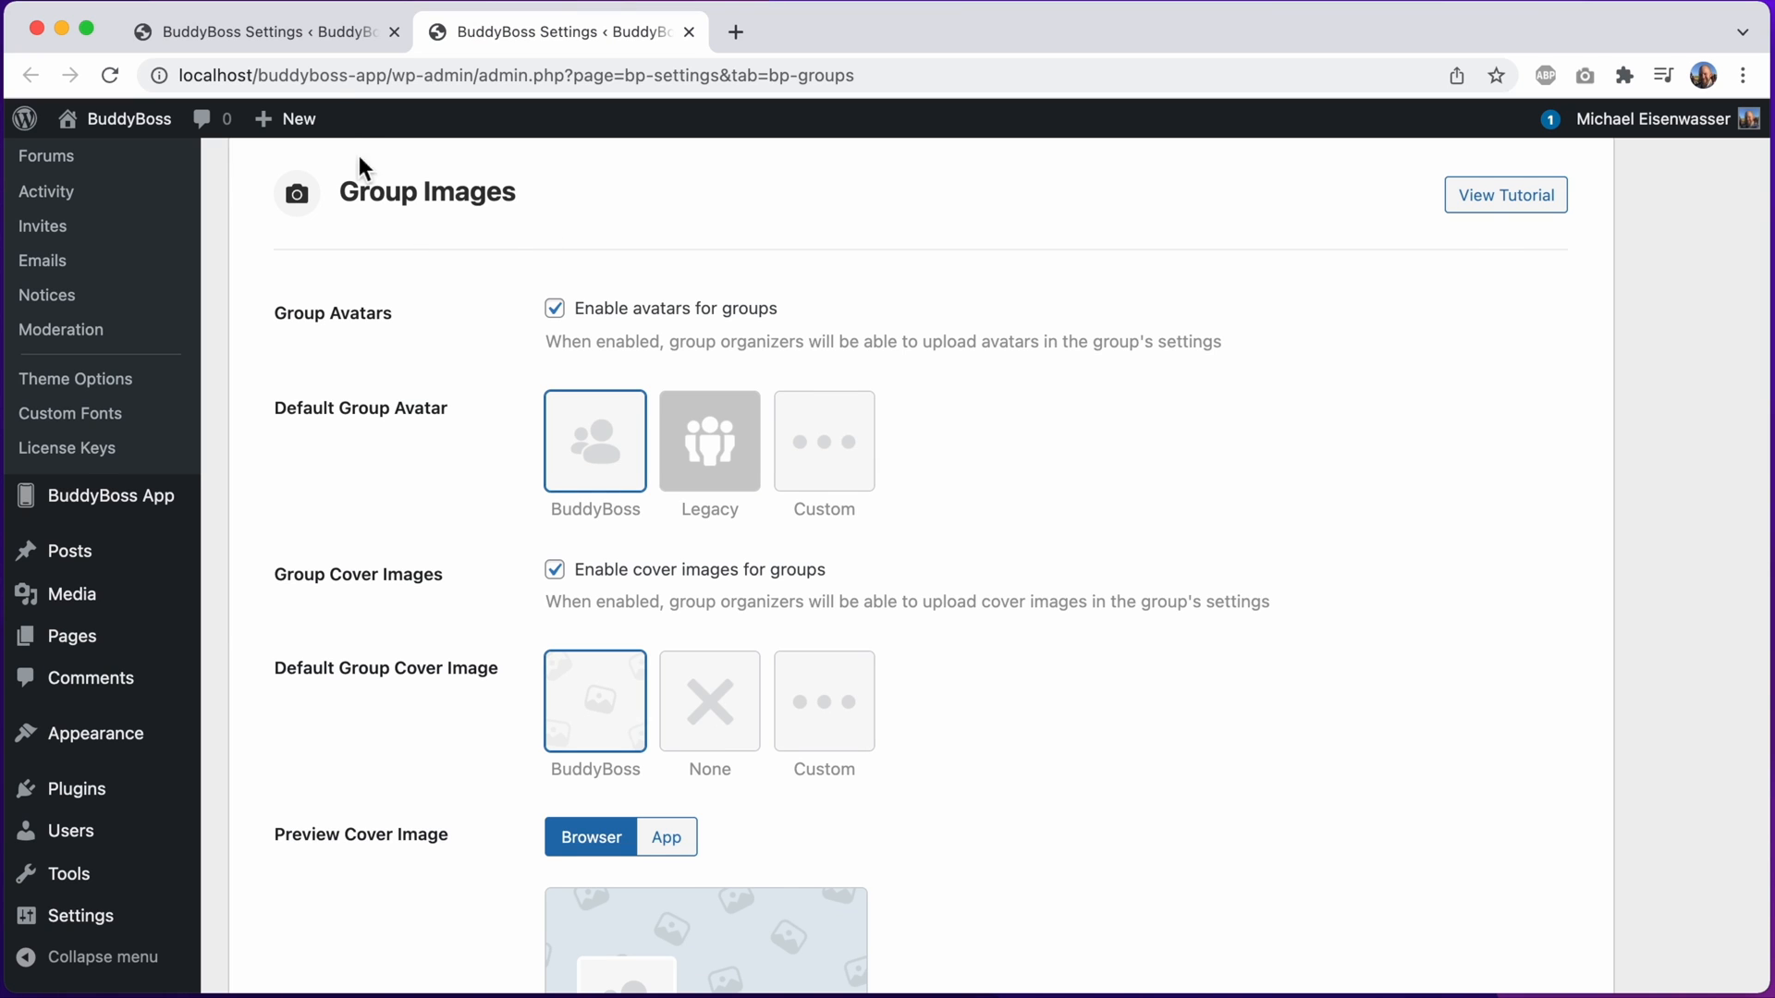
# Switch Profile Avatars from BuddyBoss to the WordPress avatar system
pyautogui.click(261, 31)
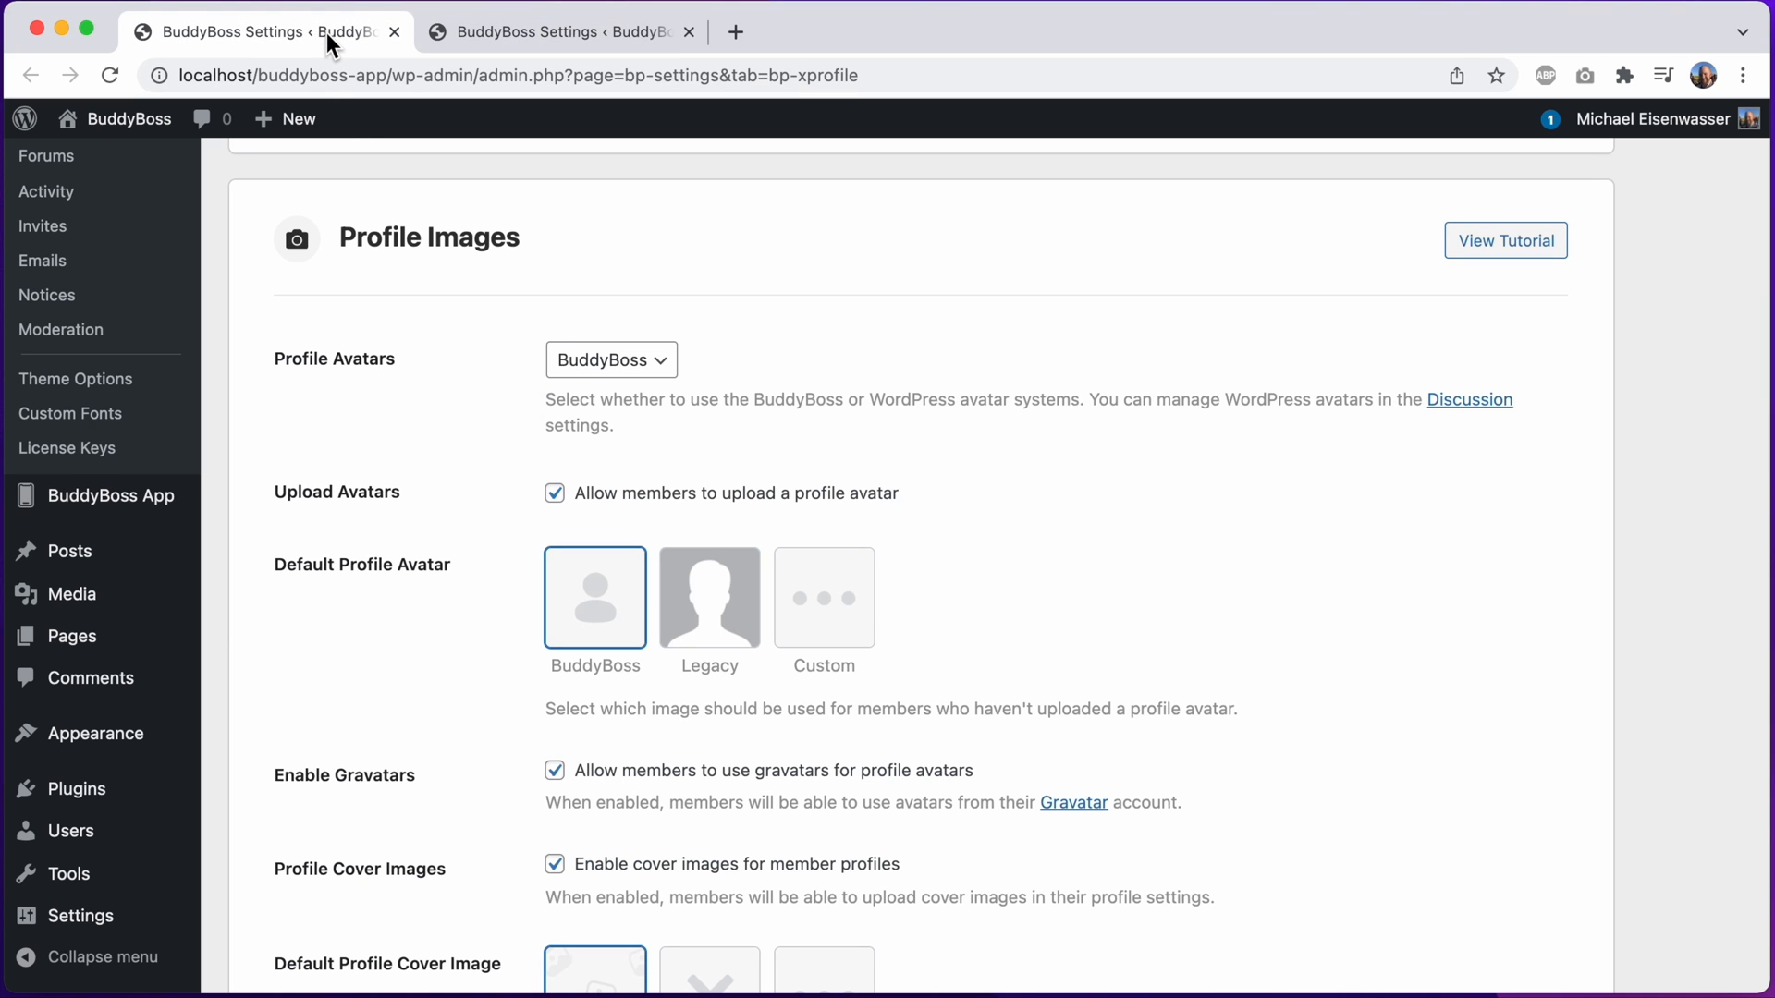
pyautogui.moveTo(315, 370)
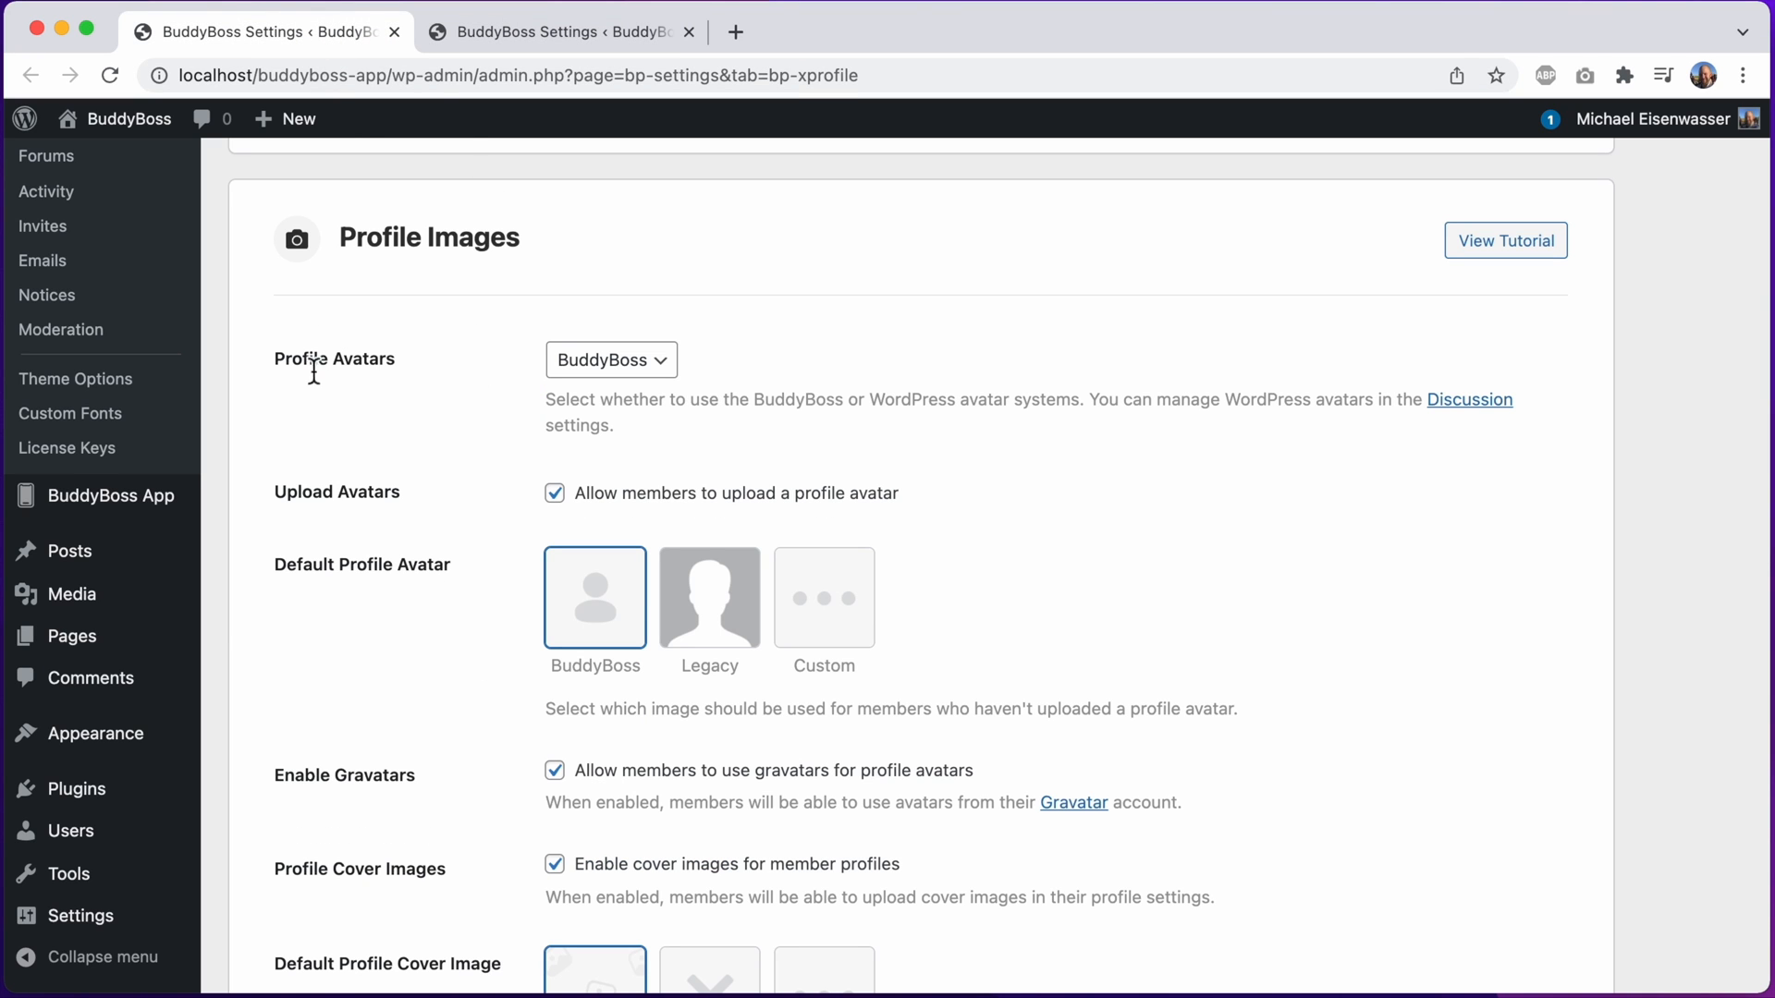
pyautogui.click(610, 359)
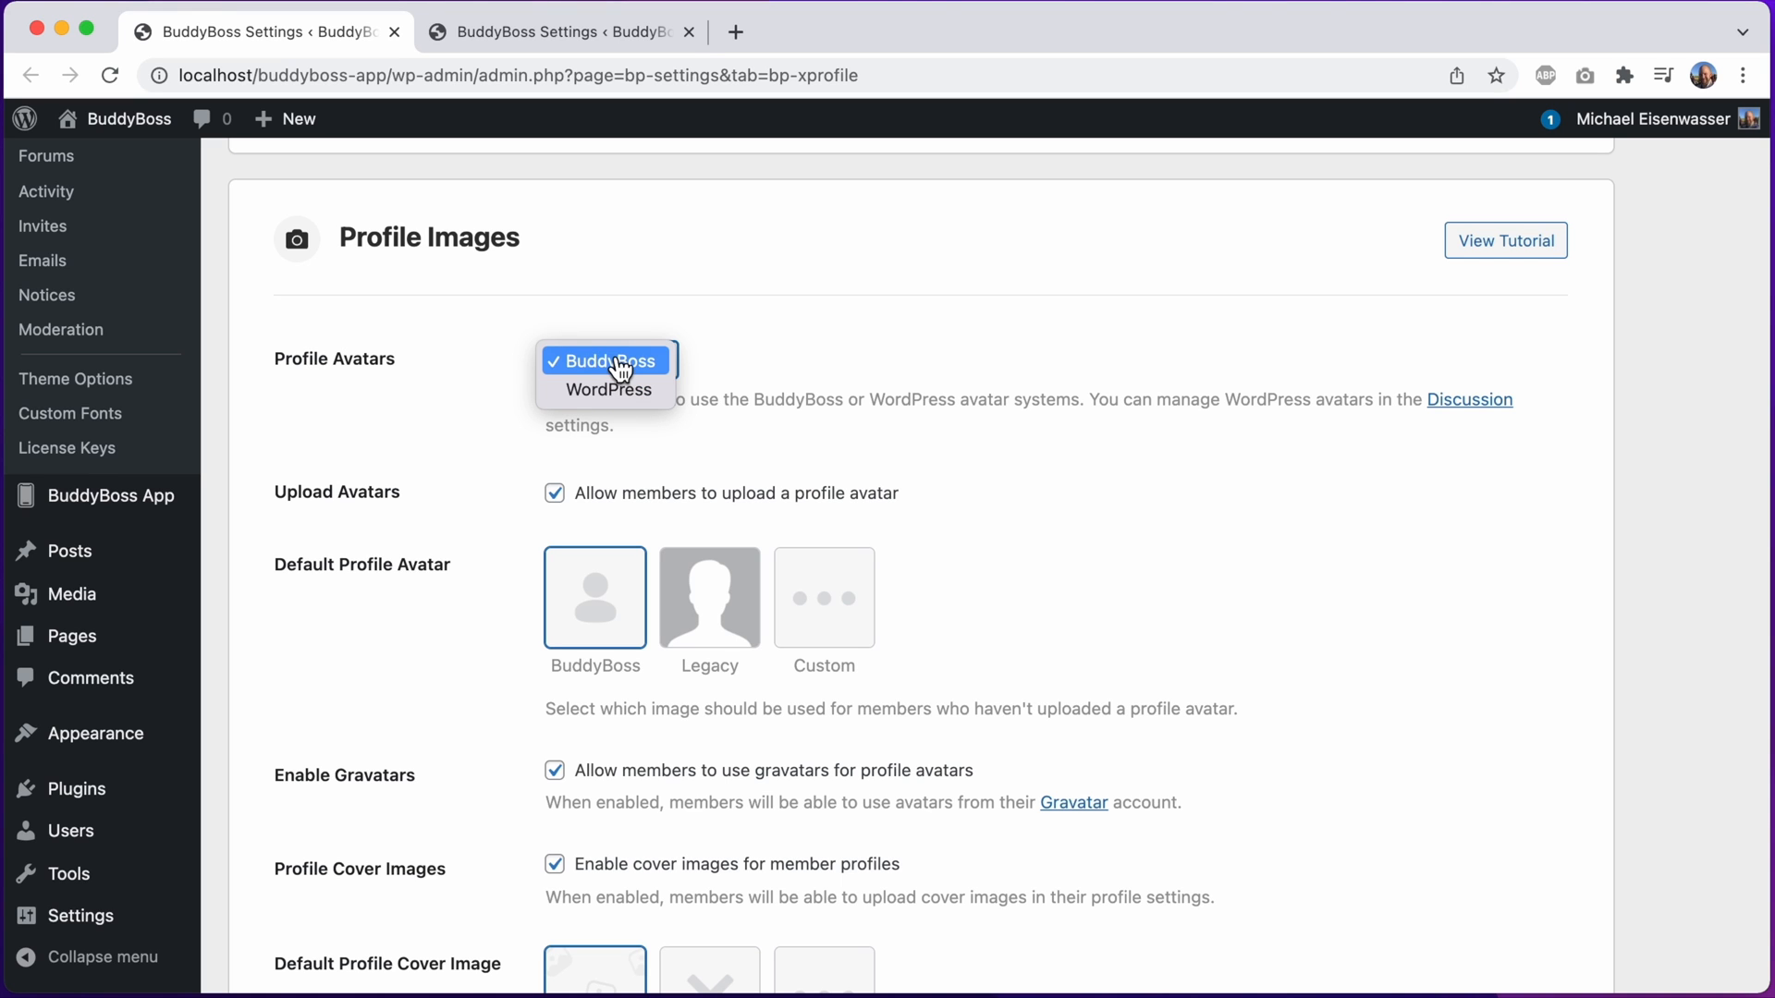
pyautogui.click(610, 361)
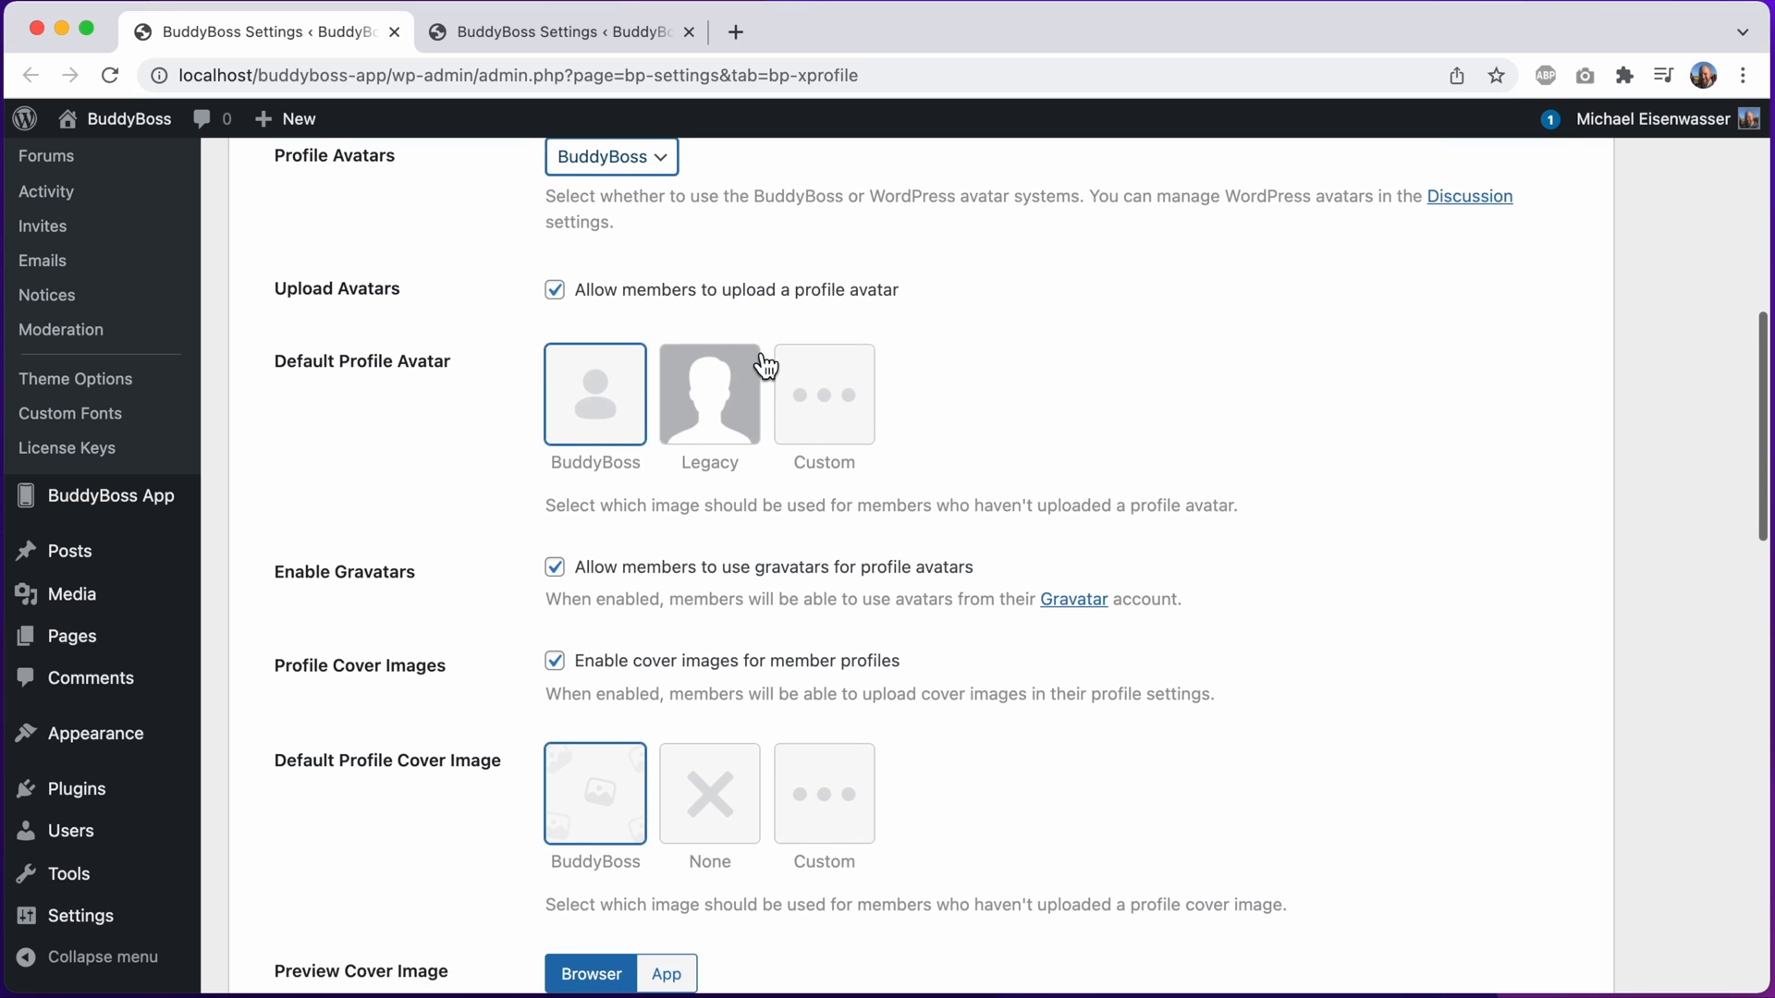
pyautogui.scroll(-3)
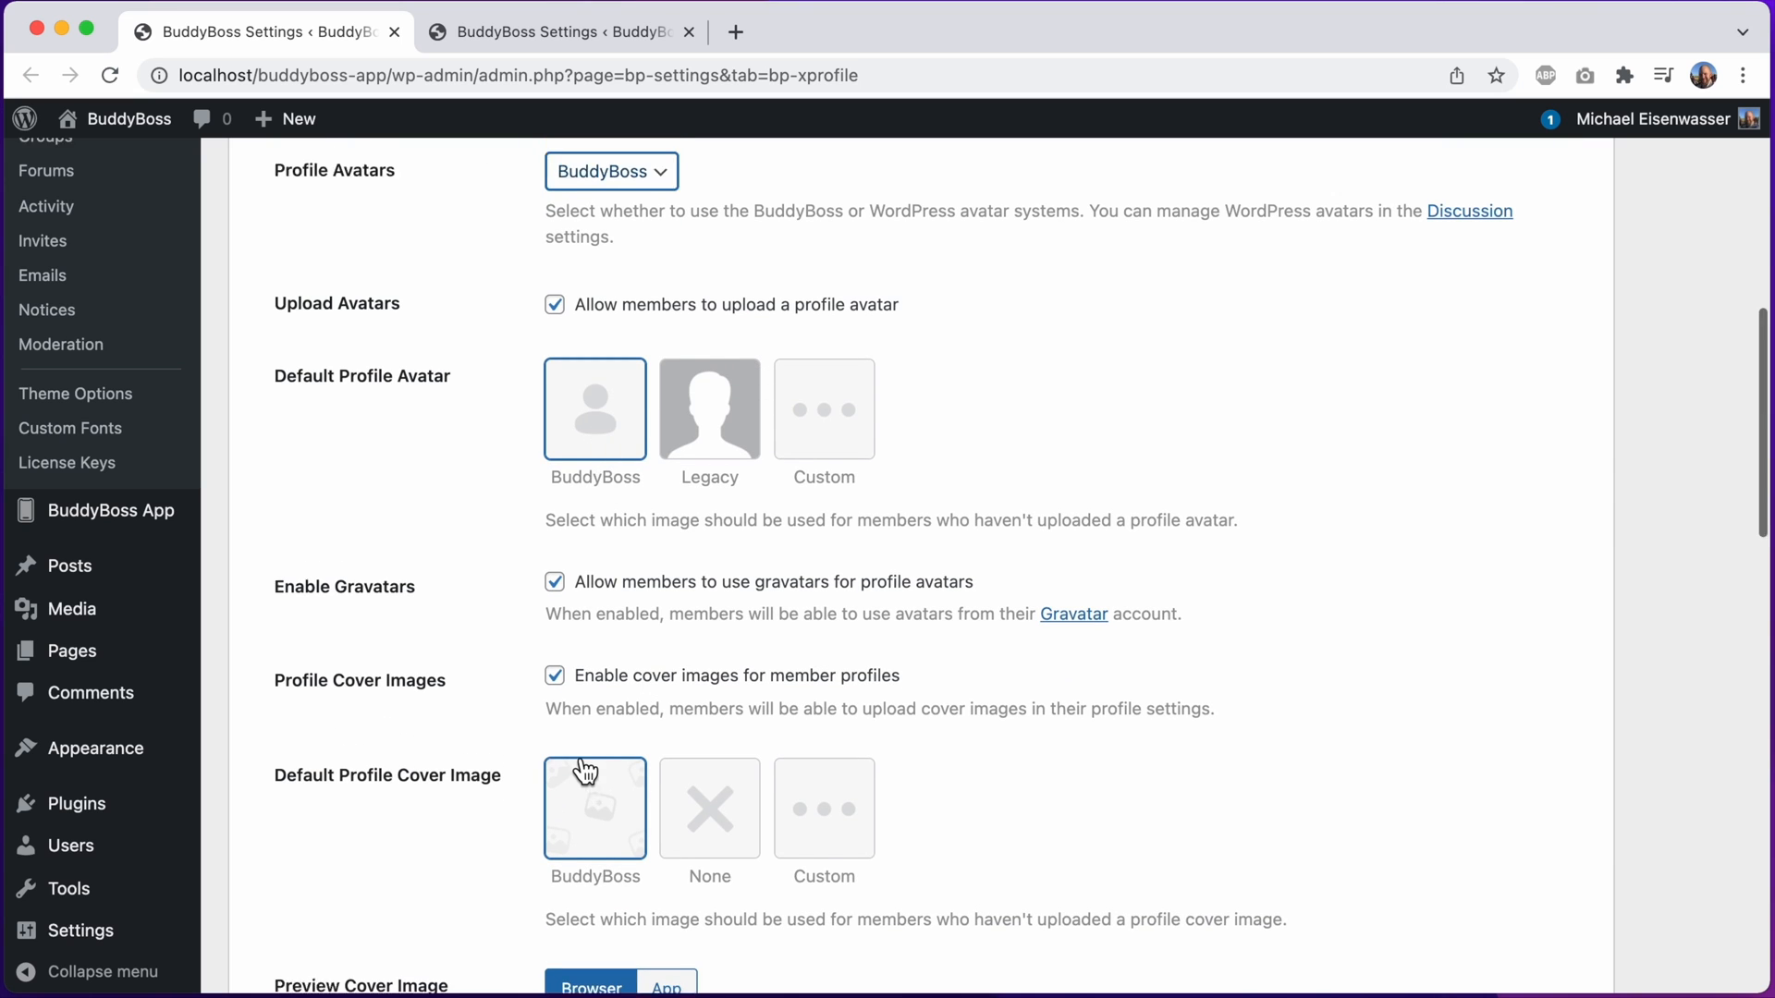
pyautogui.scroll(3)
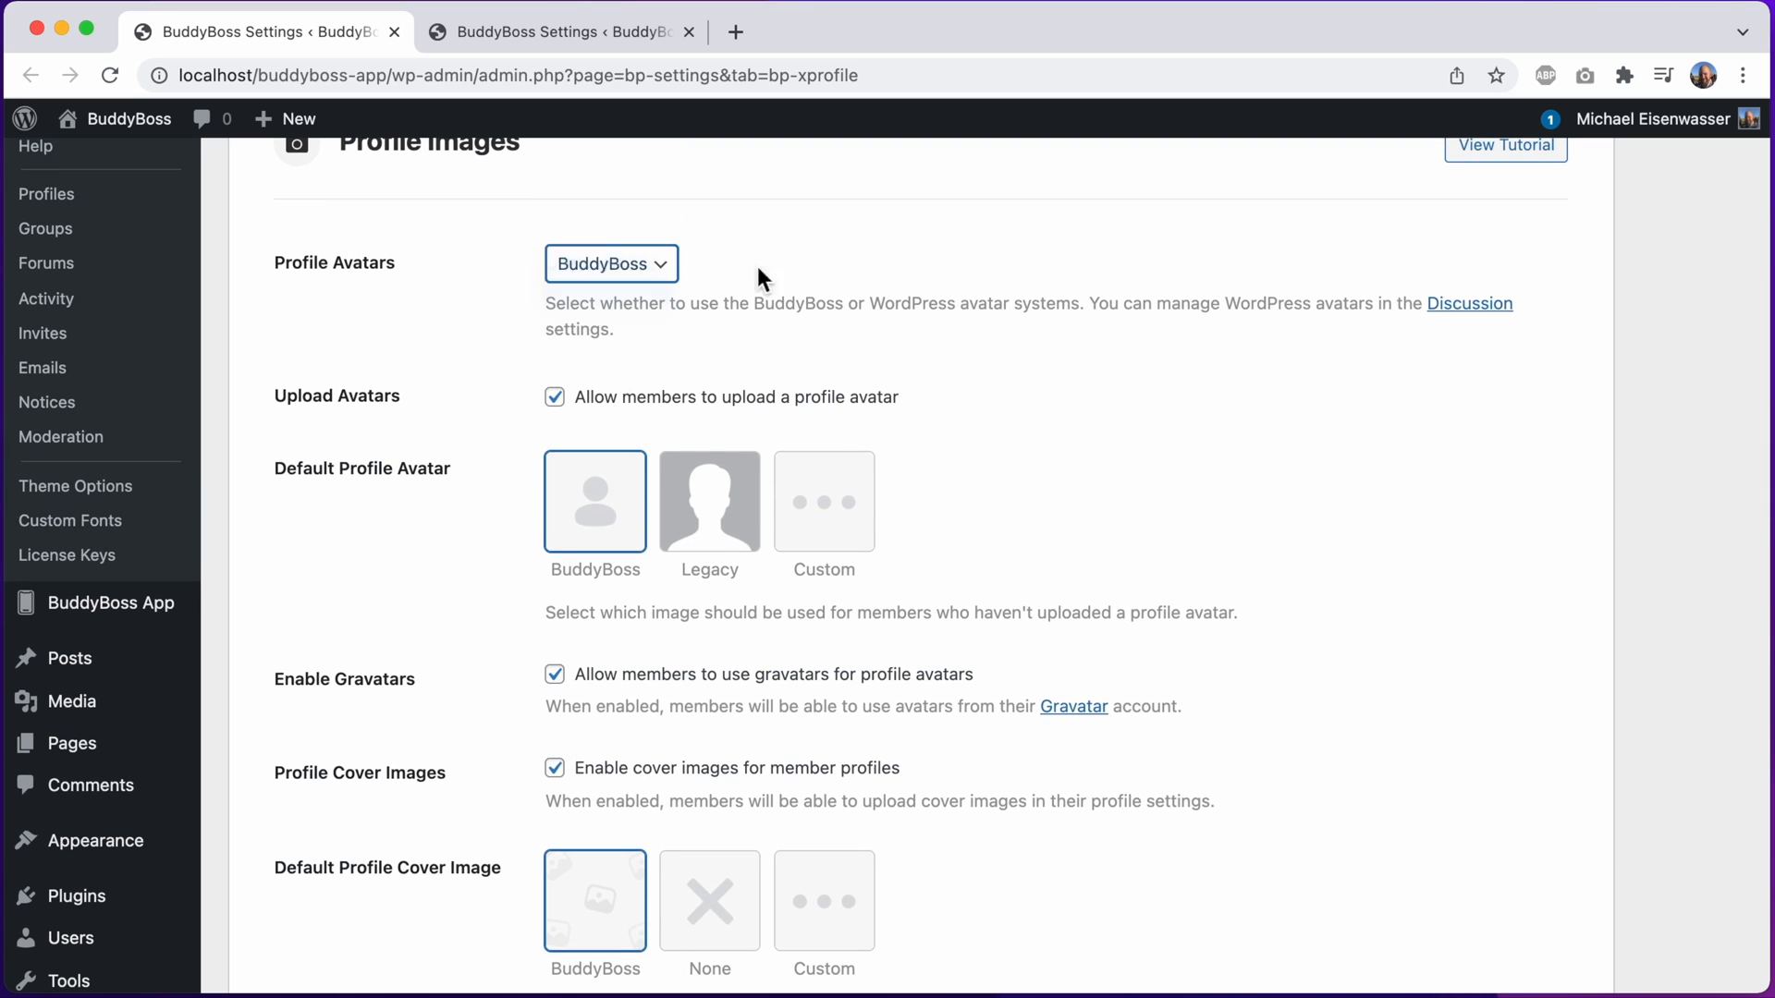
pyautogui.click(610, 264)
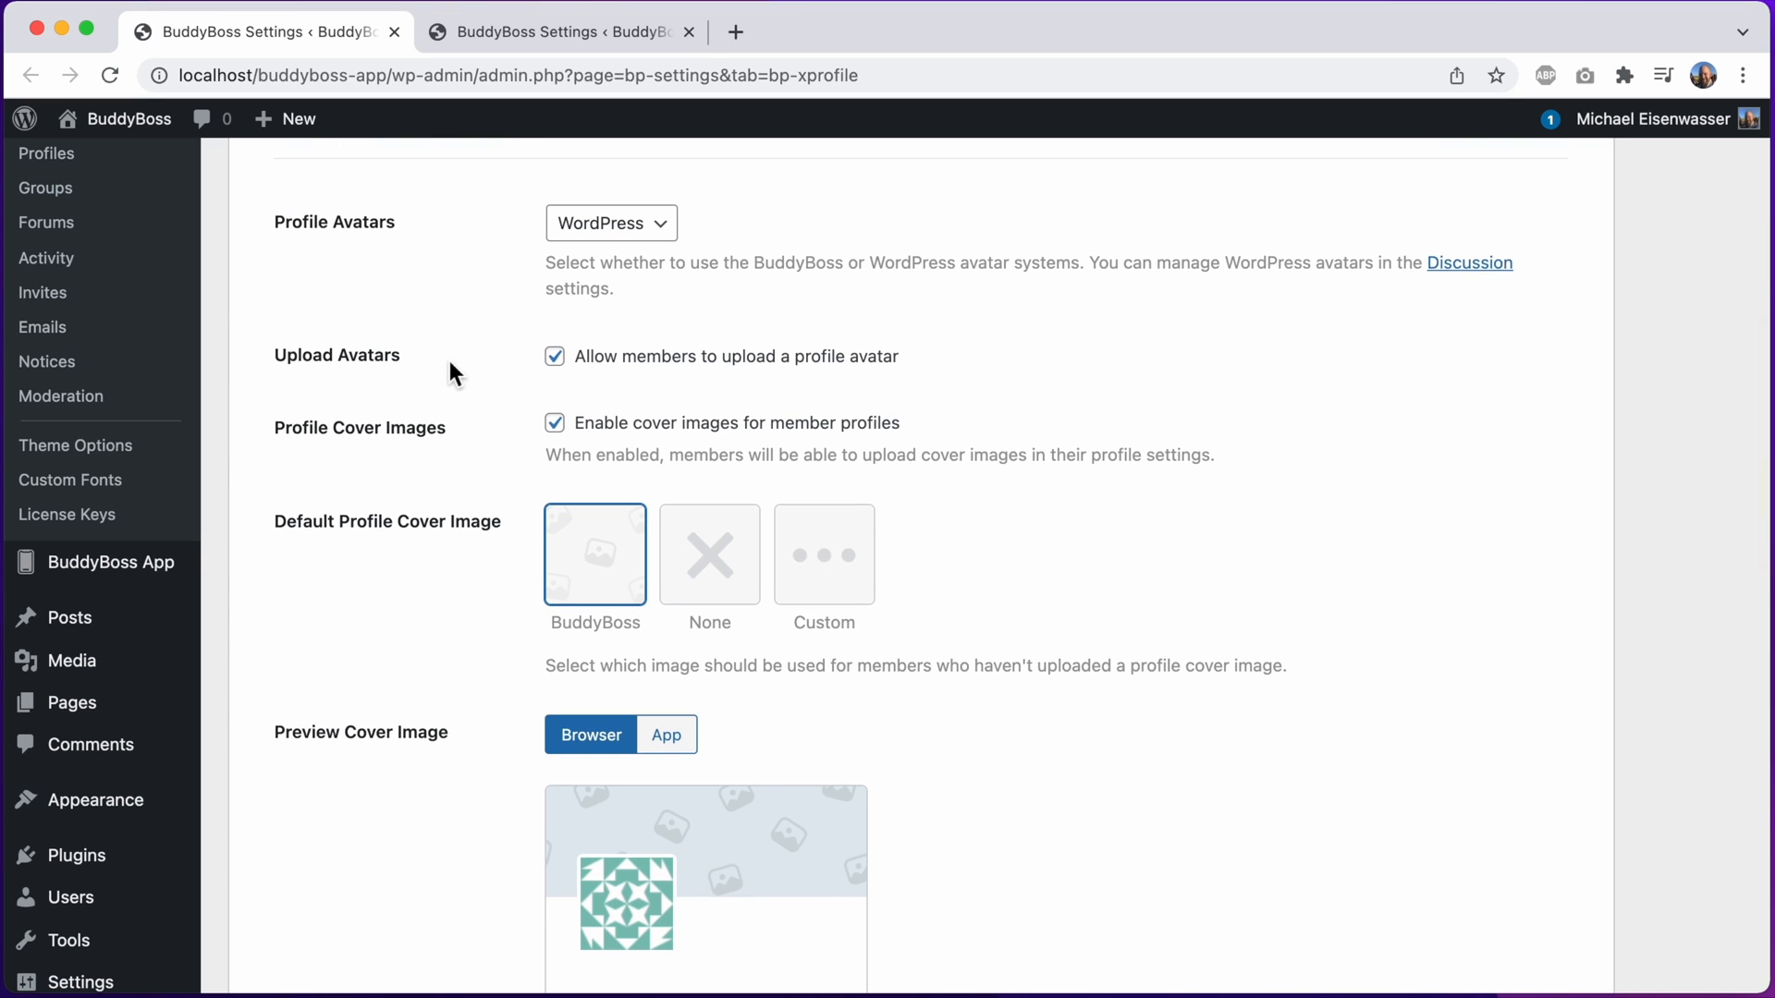
pyautogui.scroll(-3)
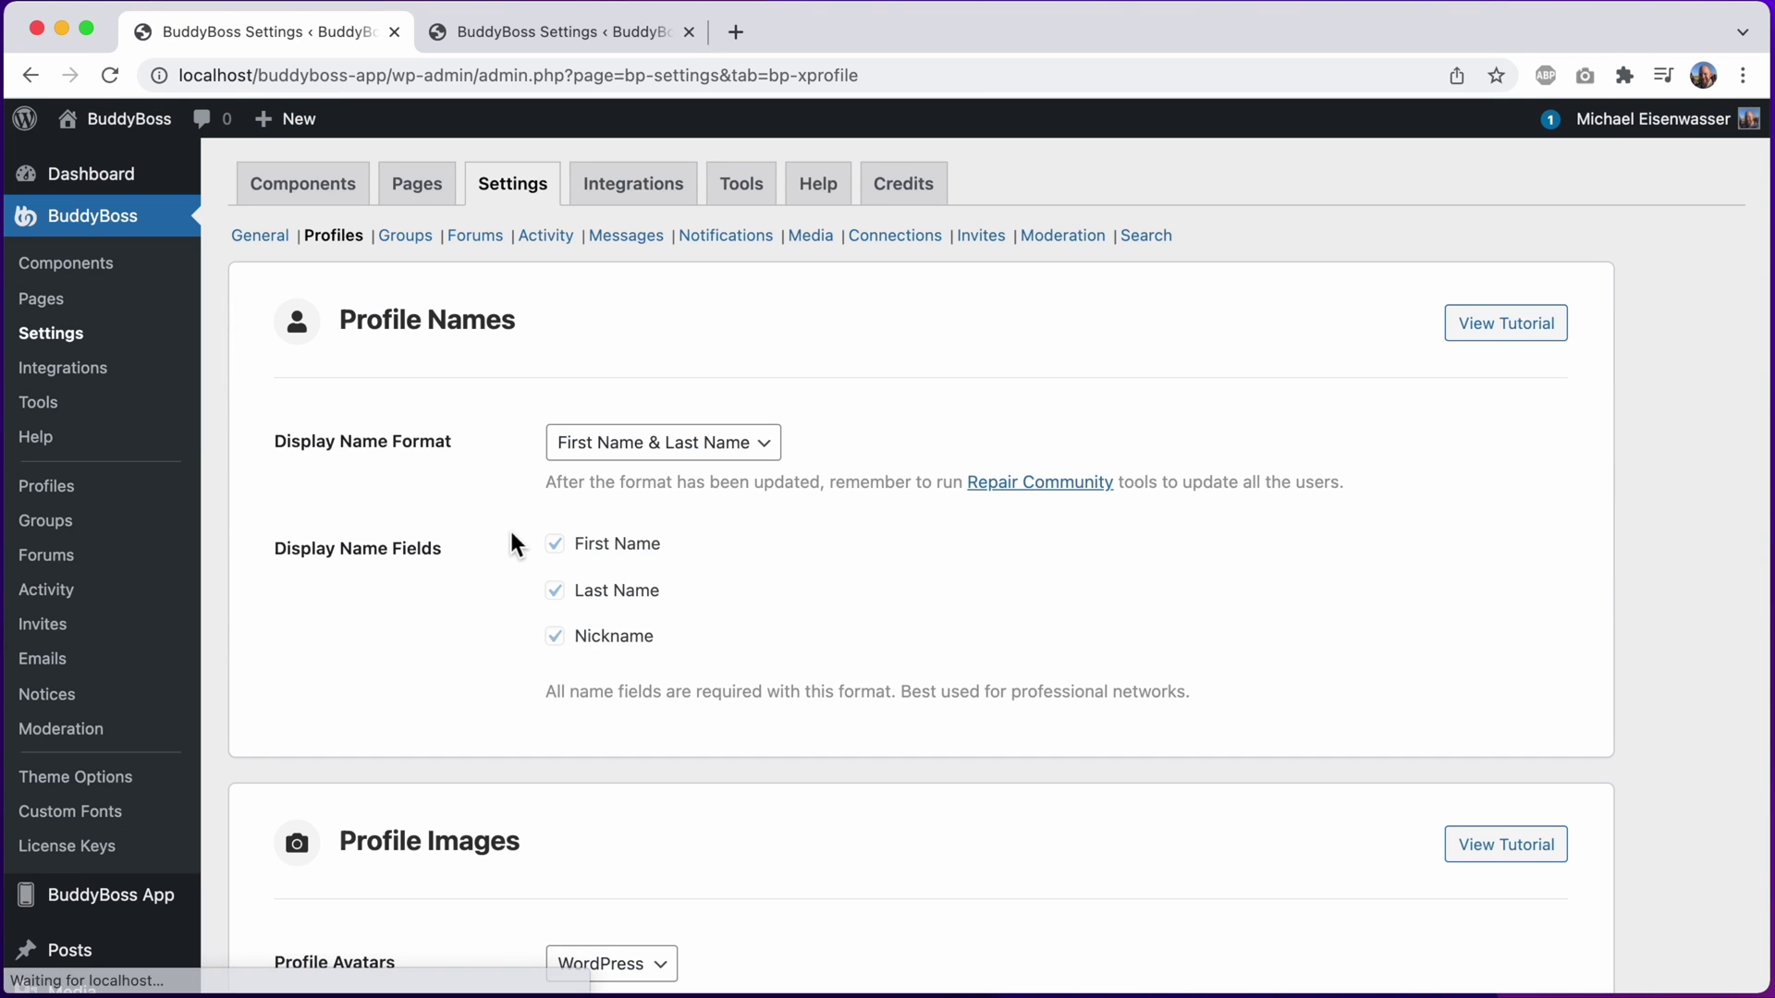
pyautogui.scroll(-3)
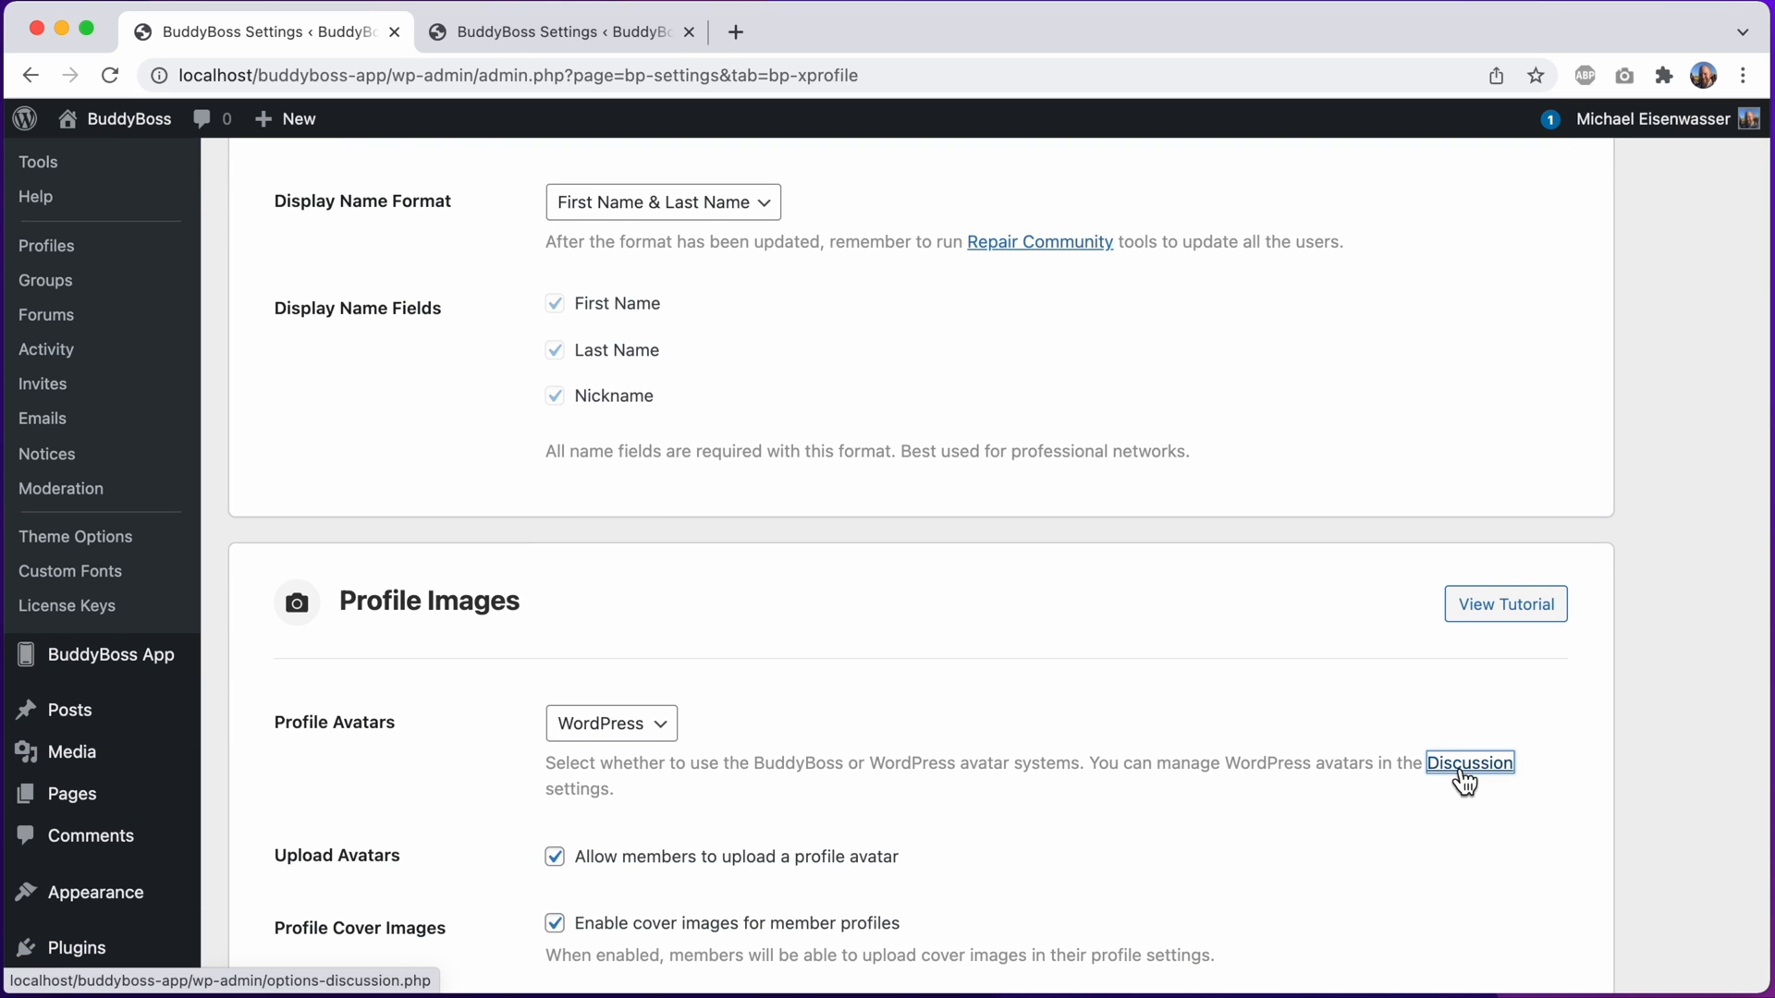
# Open WordPress Discussion settings showing Identicon (Generated) as the default avatar
pyautogui.click(1469, 761)
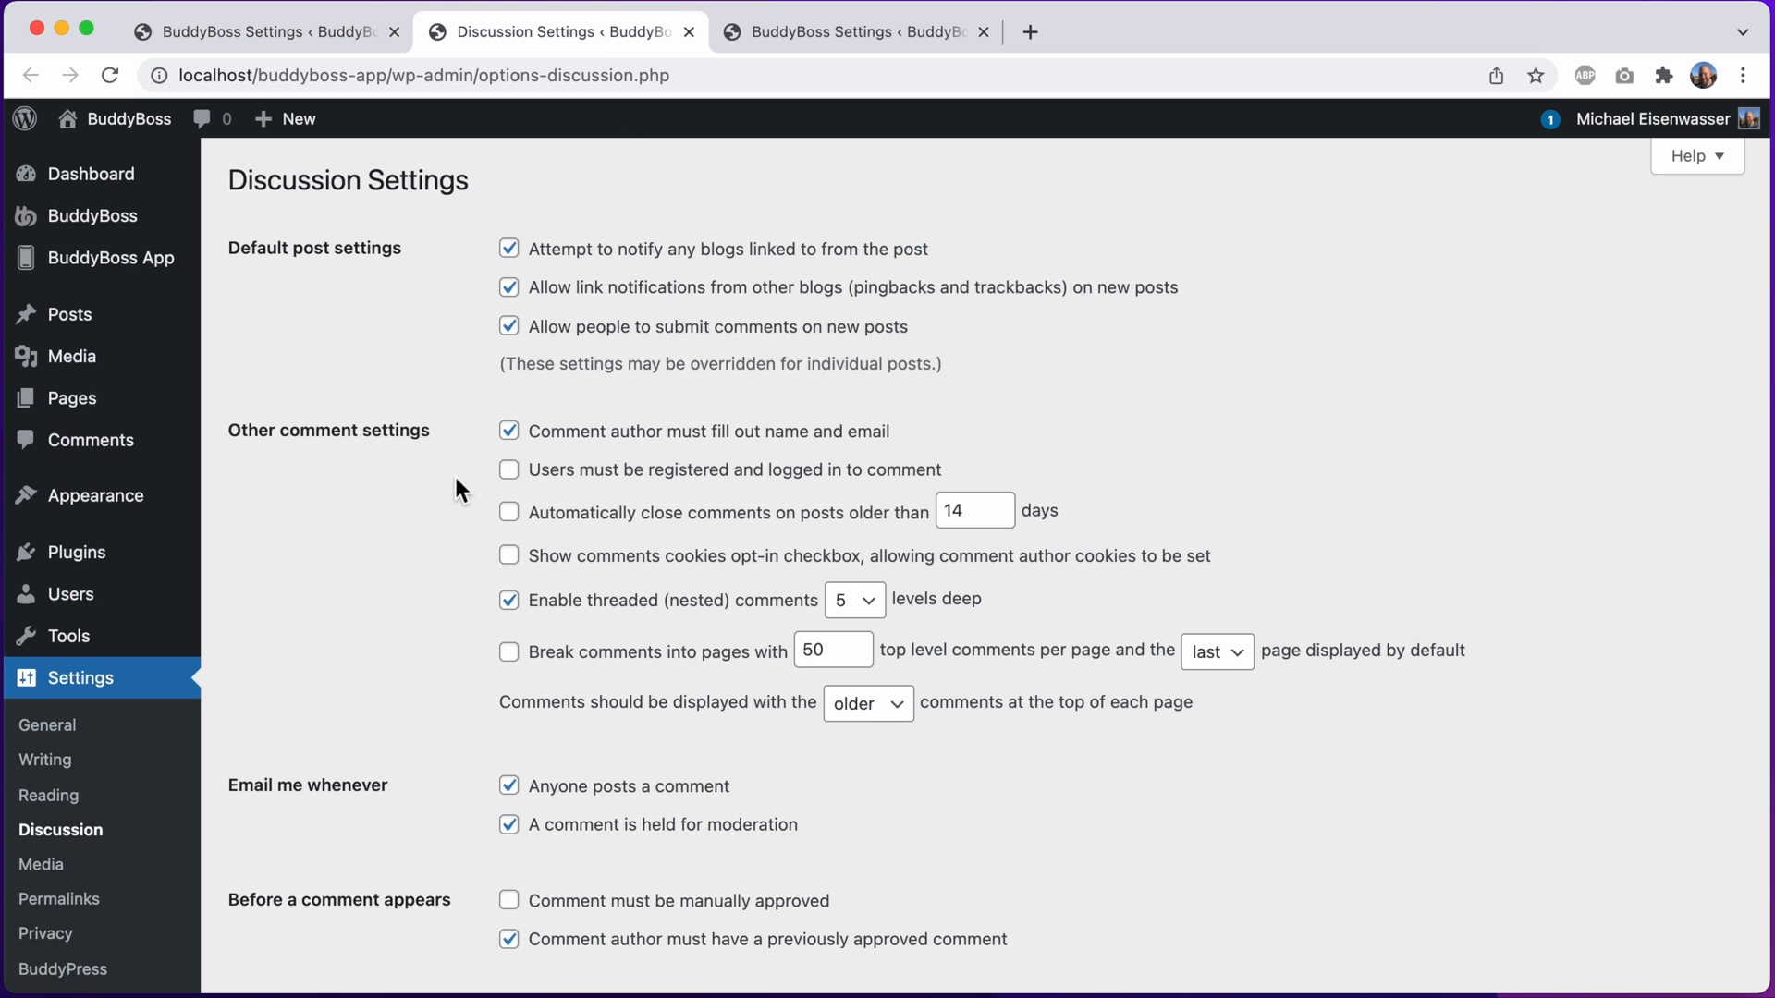
pyautogui.scroll(-3)
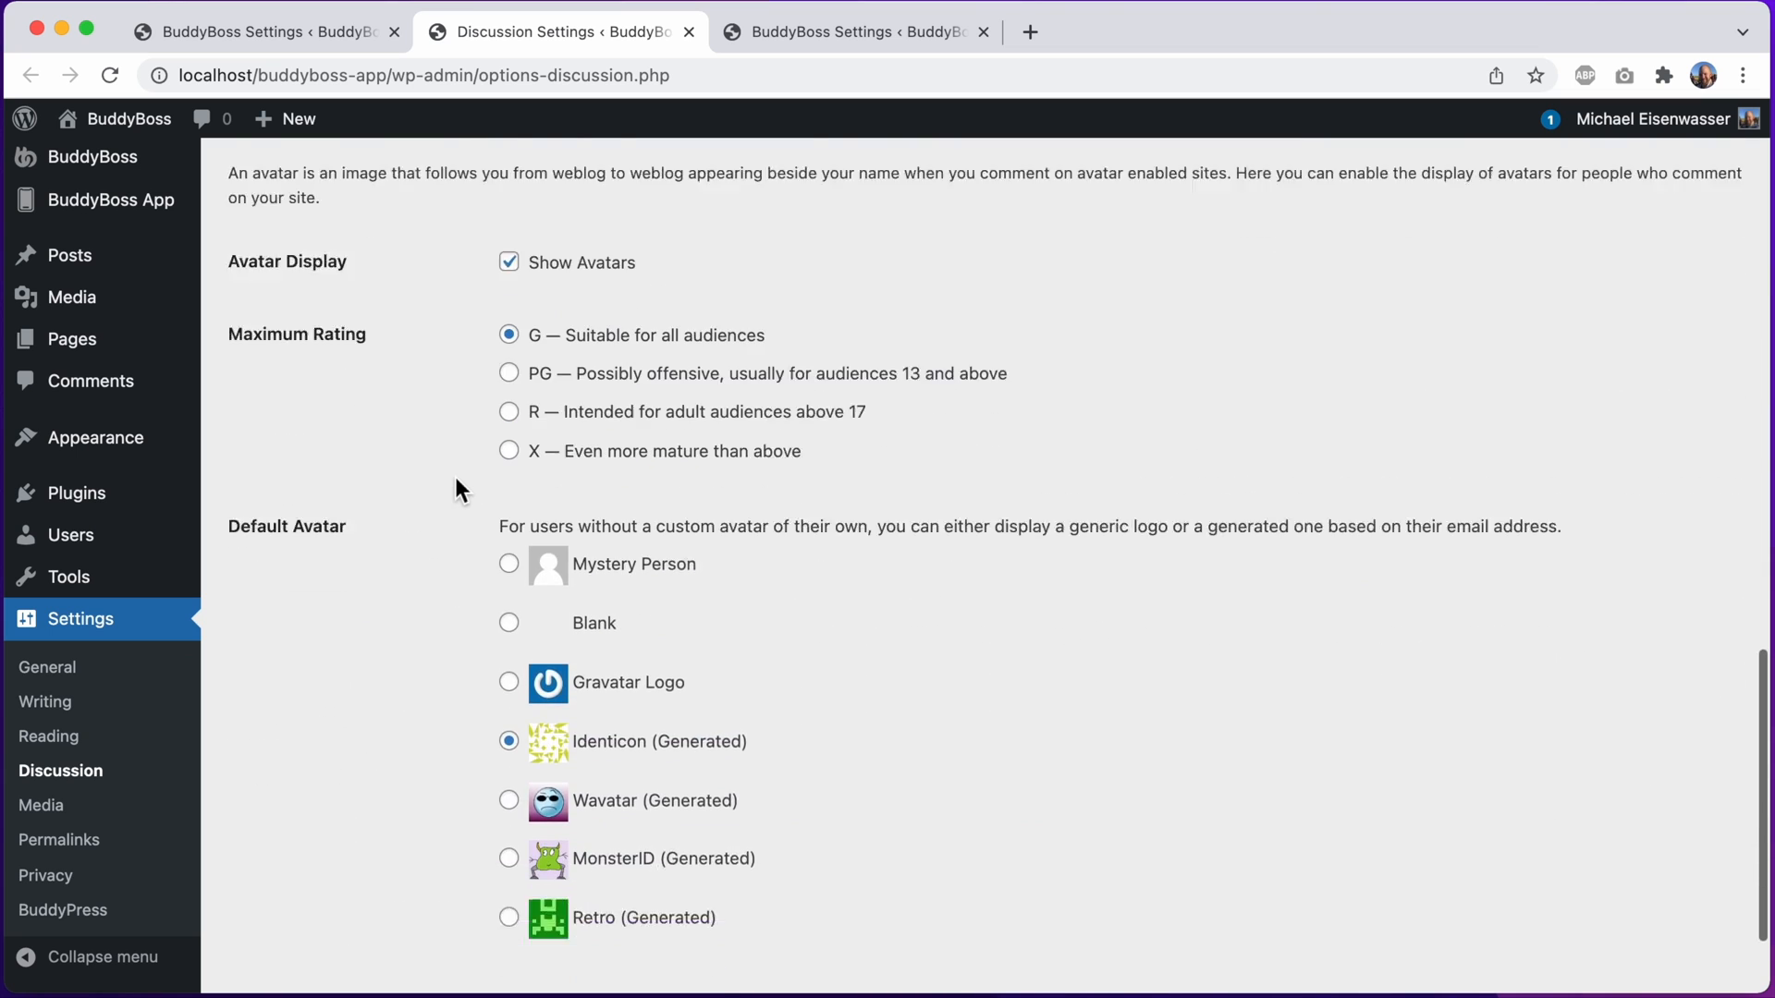
pyautogui.scroll(-3)
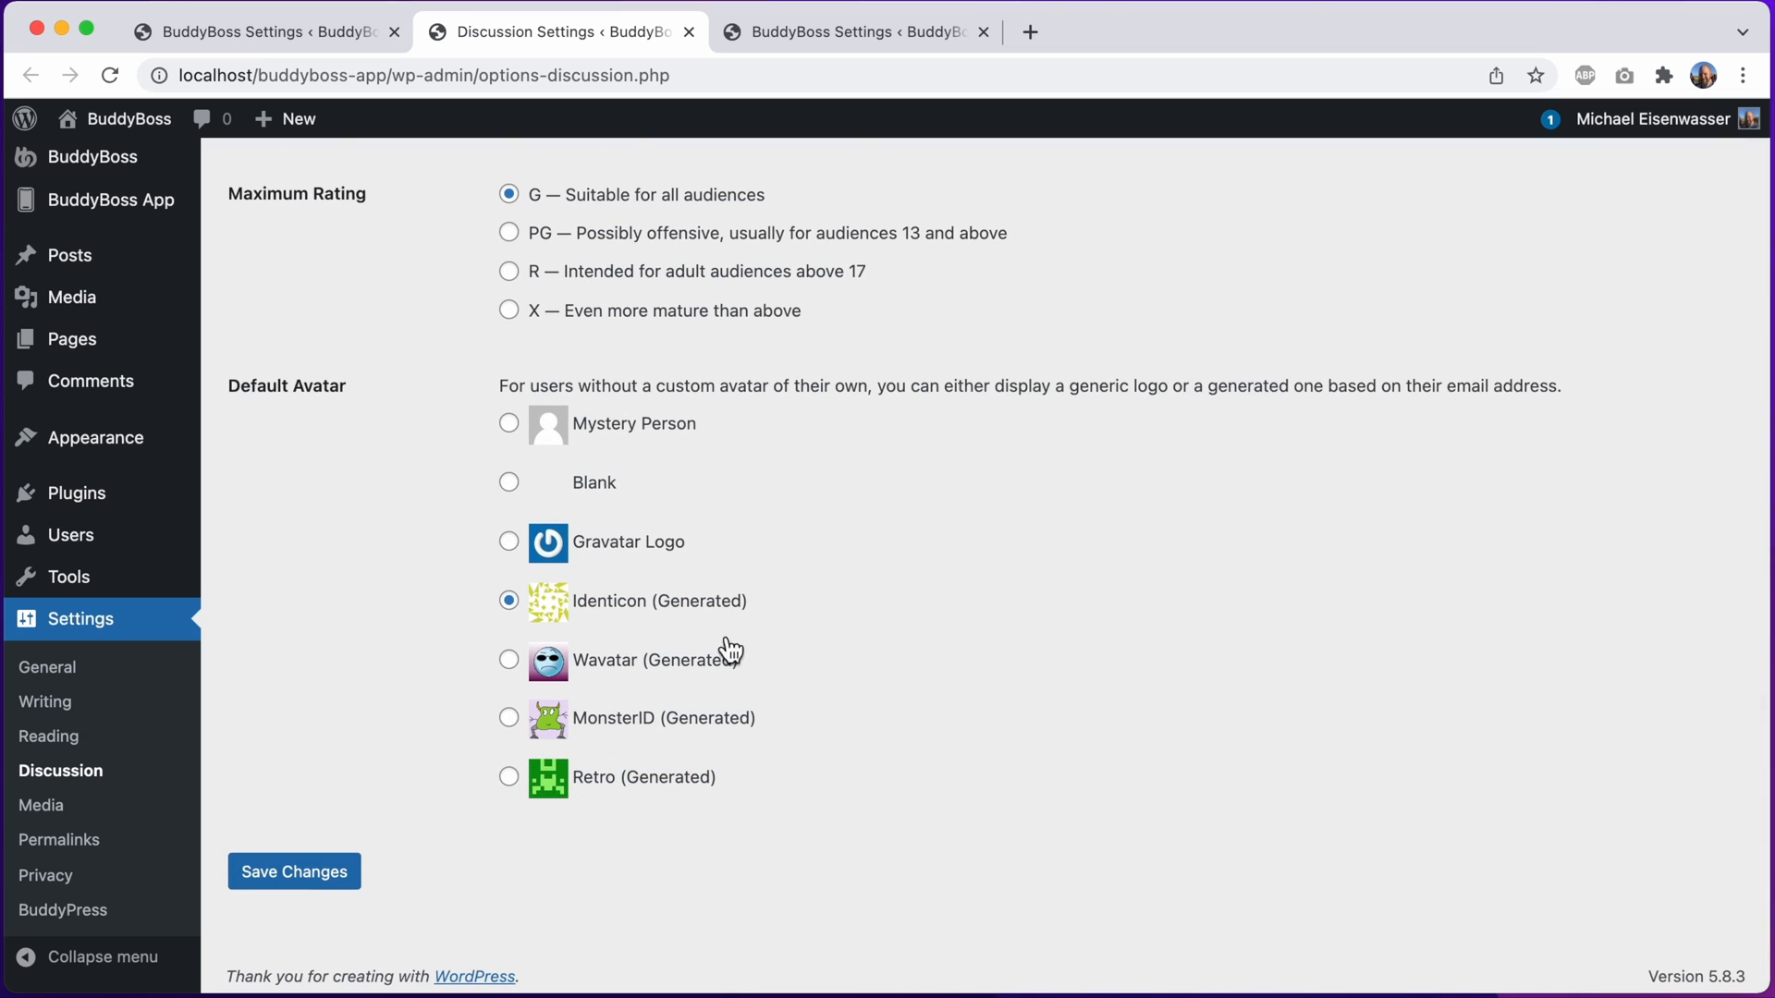
pyautogui.moveTo(580, 716)
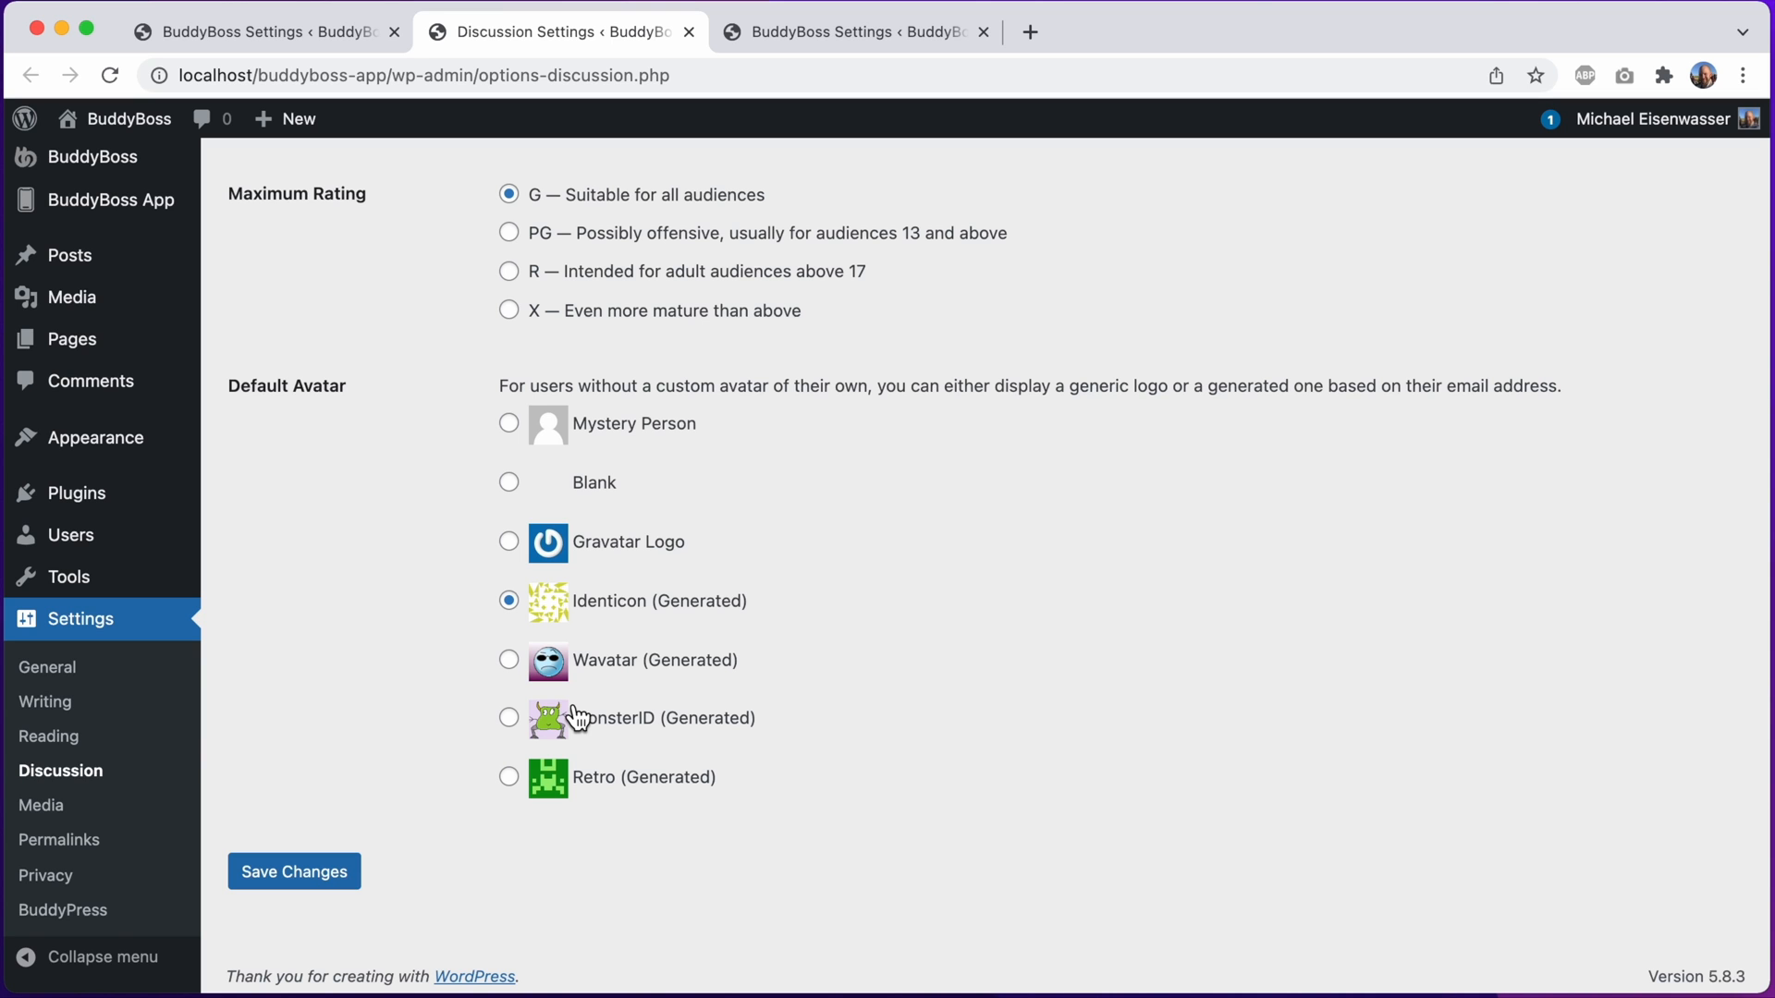
pyautogui.click(854, 32)
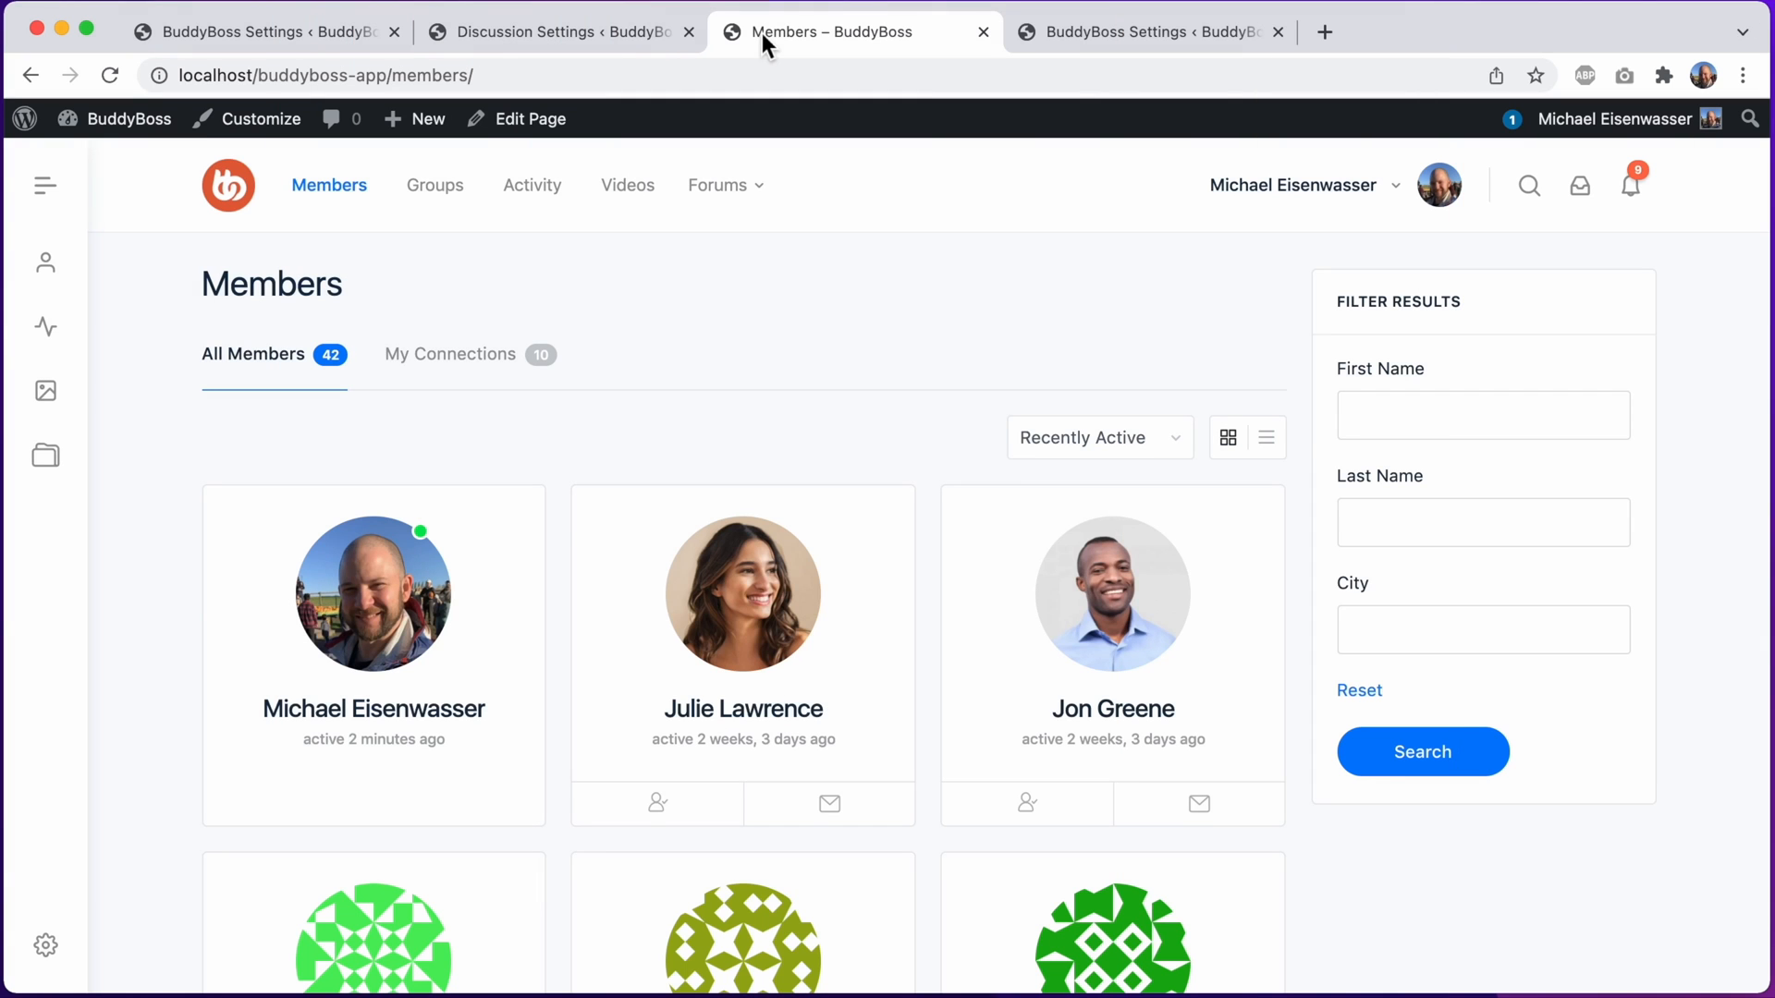
pyautogui.scroll(-3)
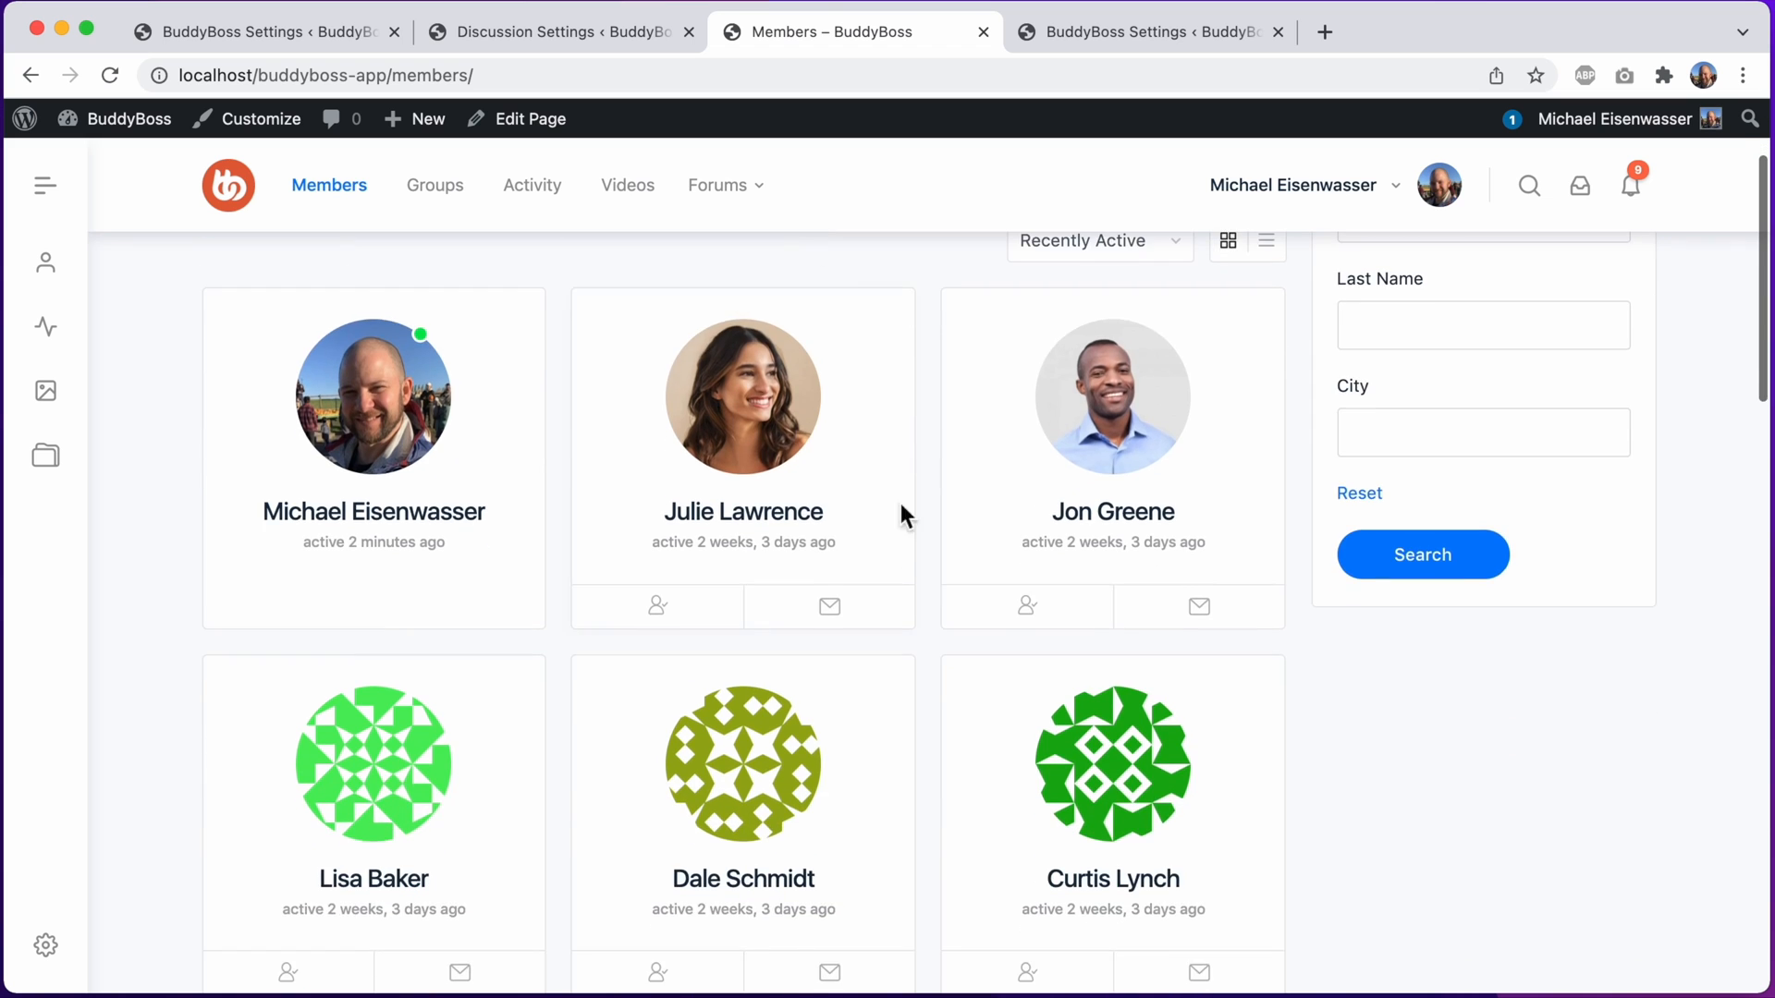
pyautogui.scroll(-3)
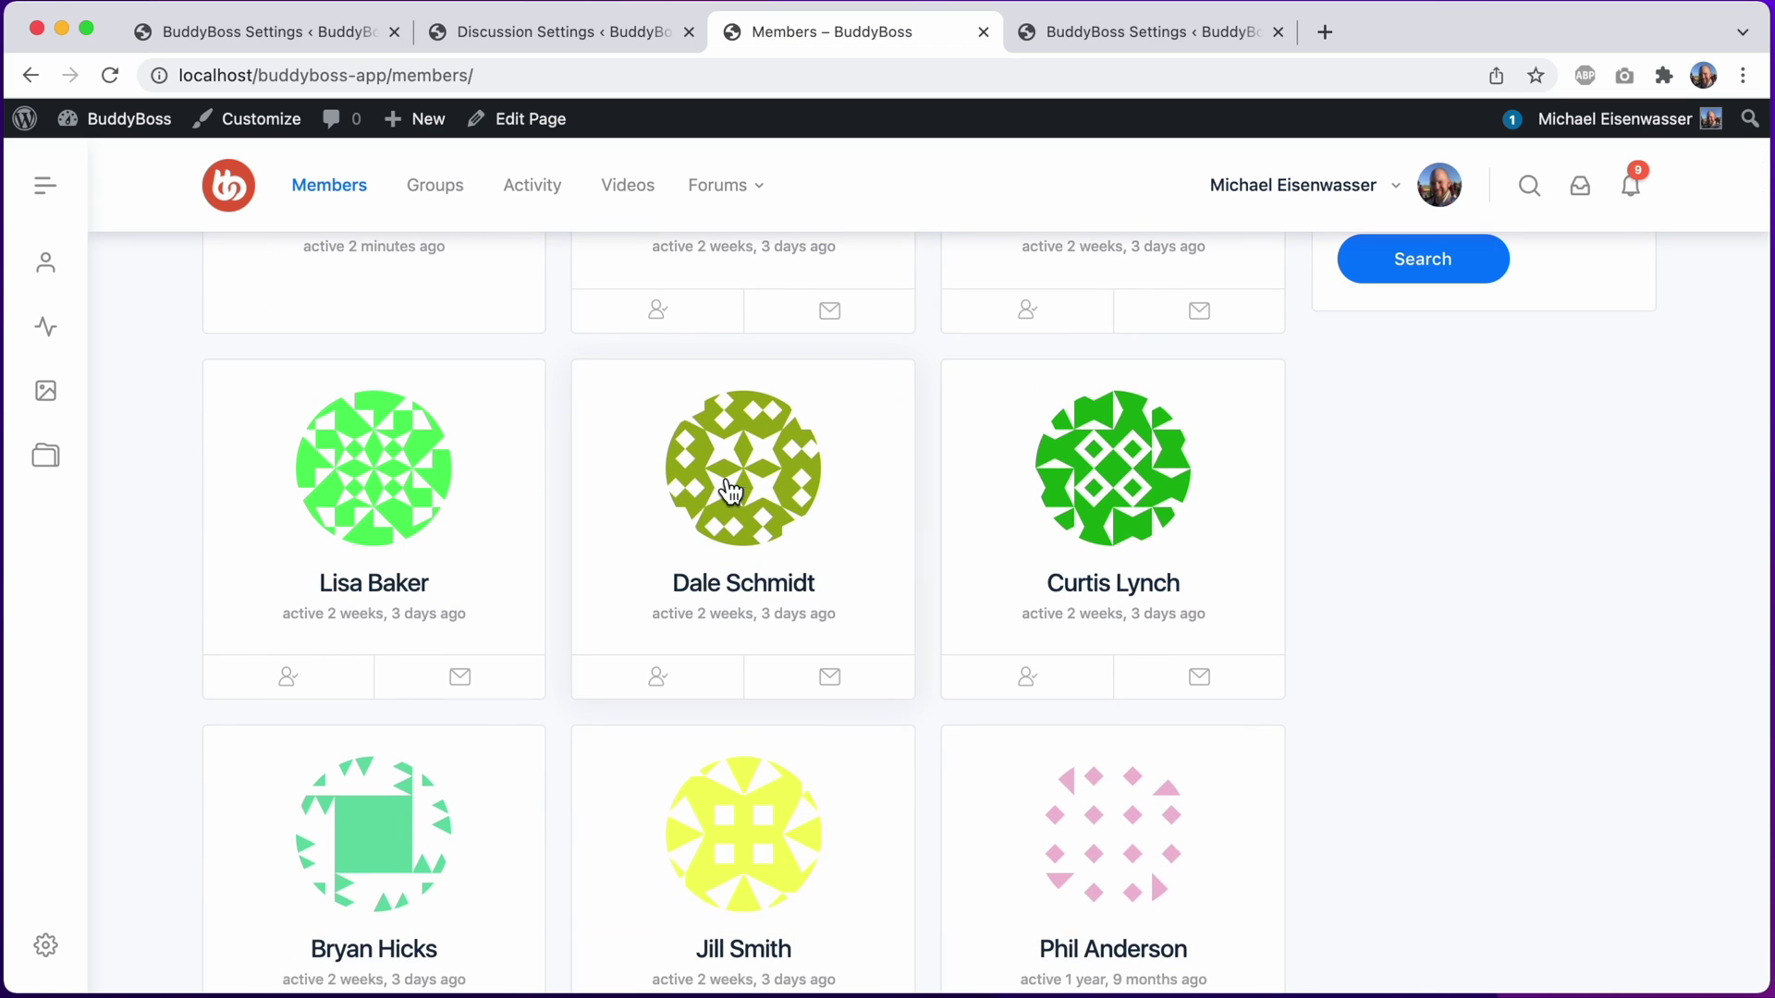
pyautogui.click(743, 468)
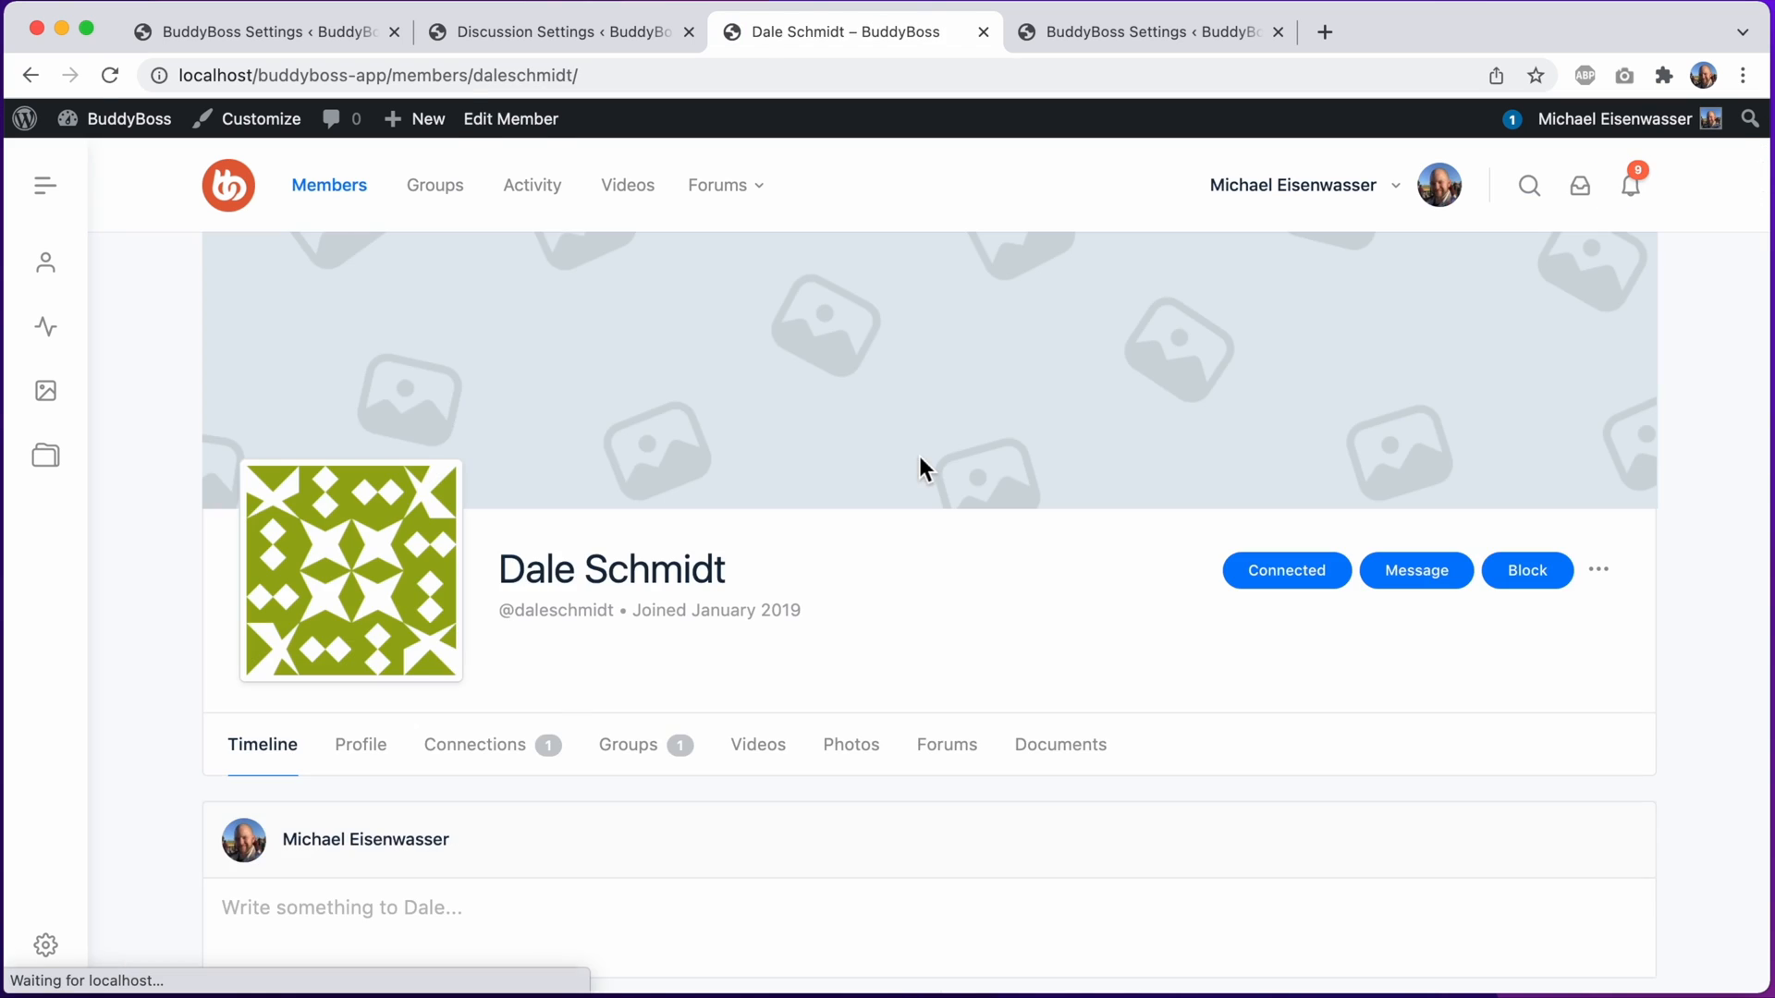
pyautogui.moveTo(348, 554)
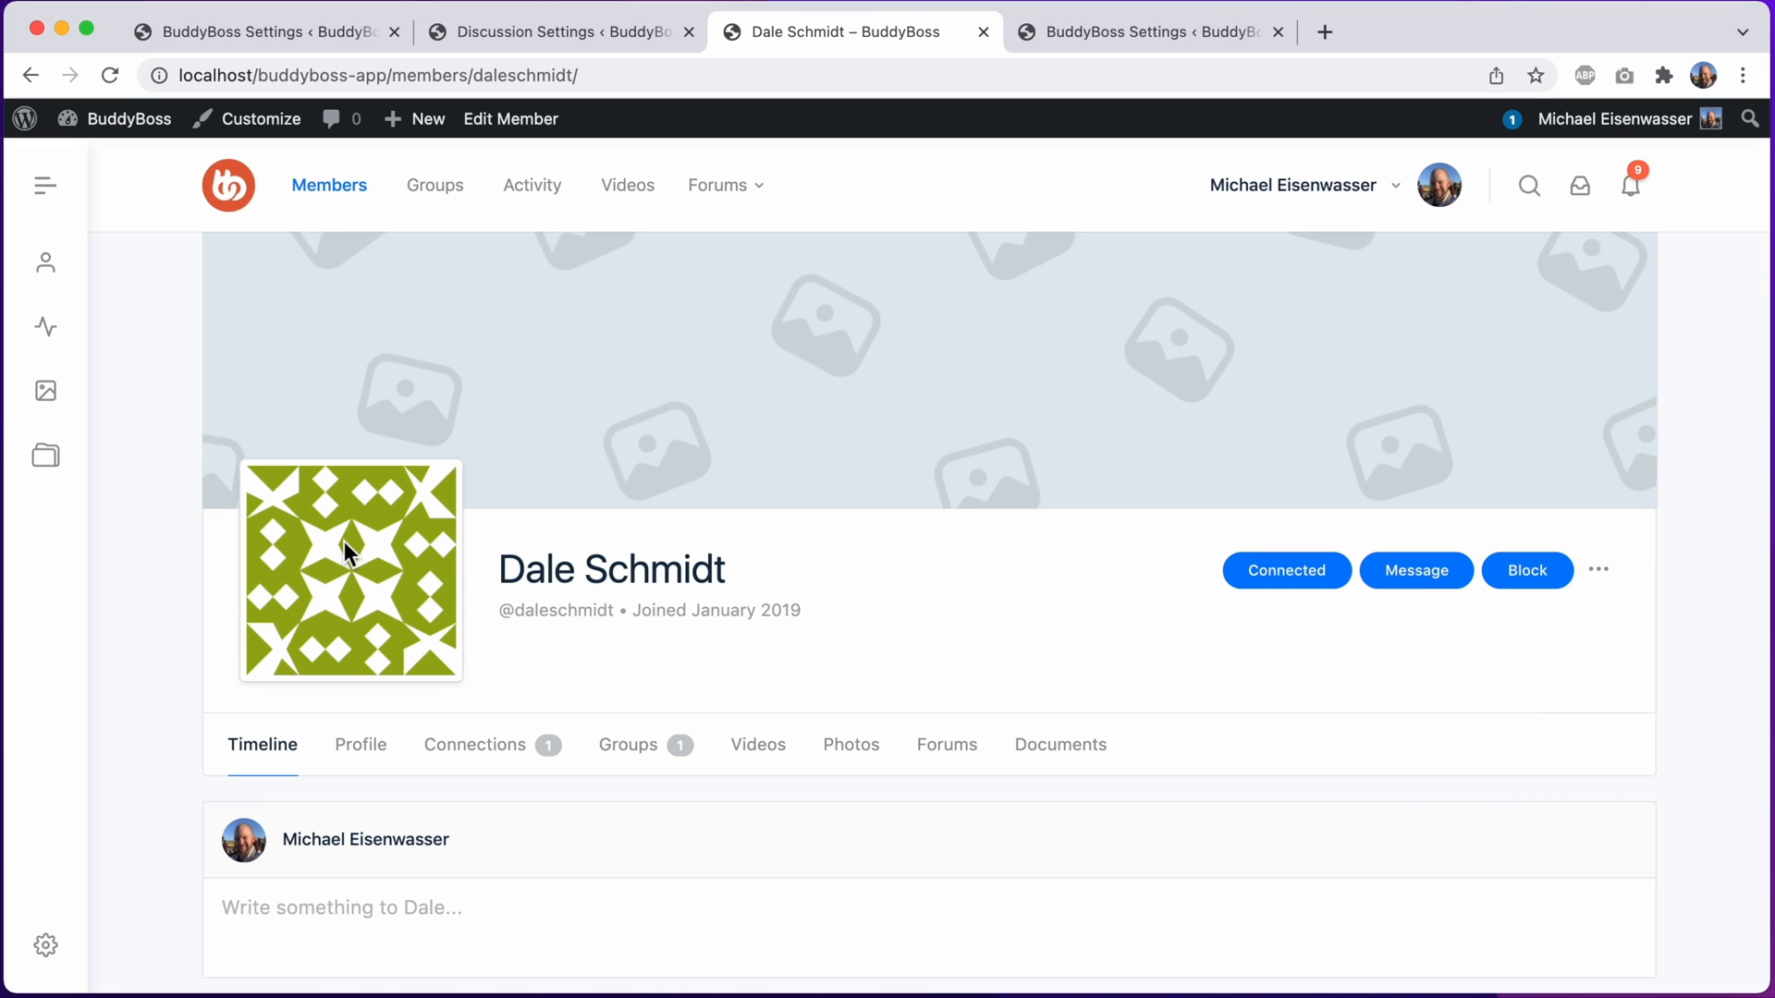
pyautogui.moveTo(515, 284)
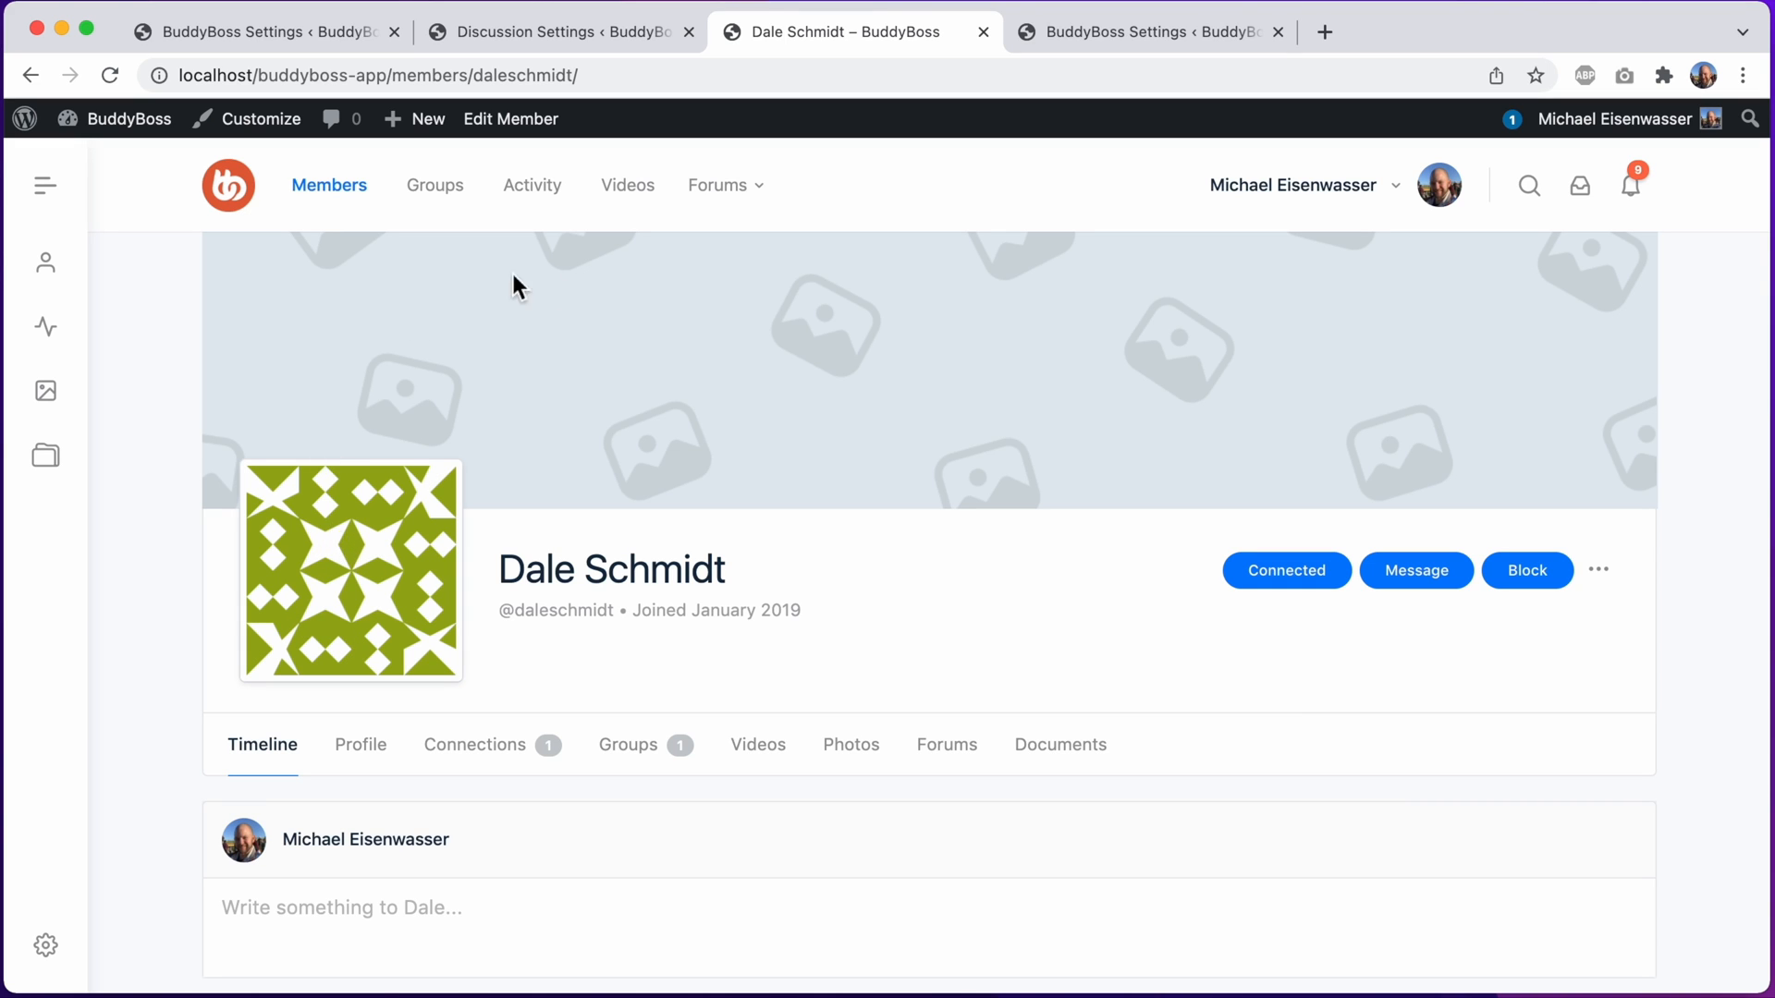
pyautogui.moveTo(596, 302)
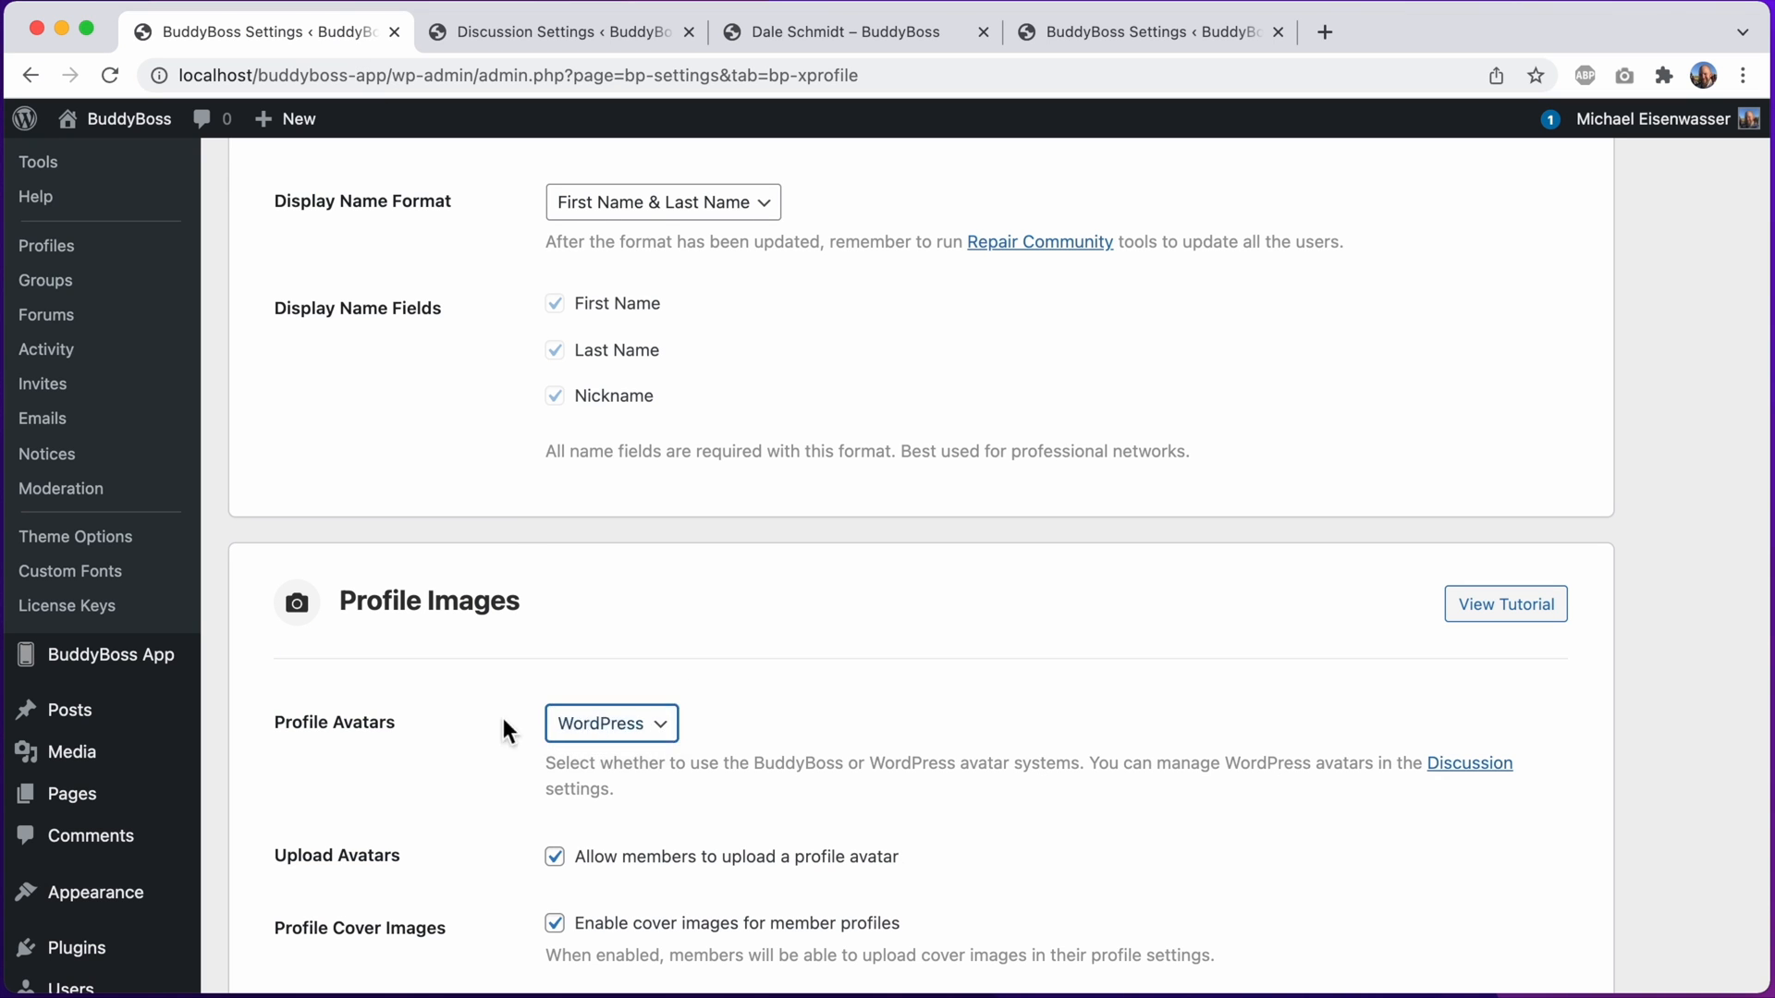
pyautogui.scroll(-3)
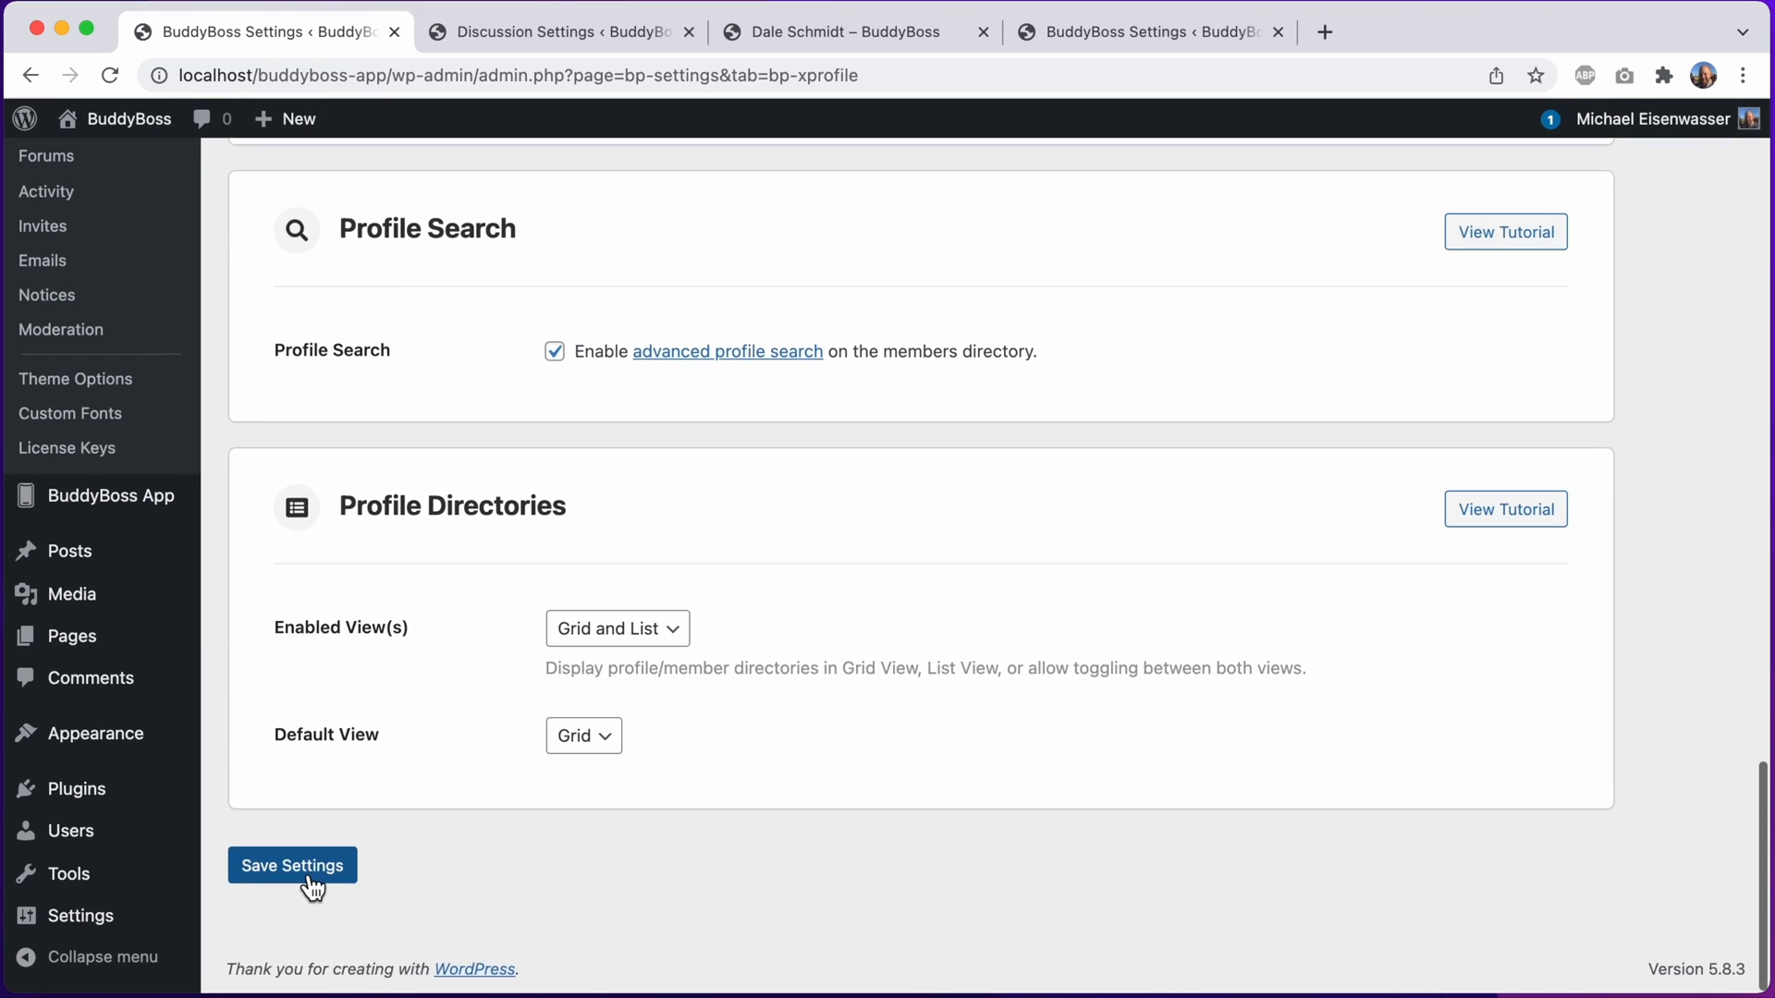
pyautogui.click(291, 865)
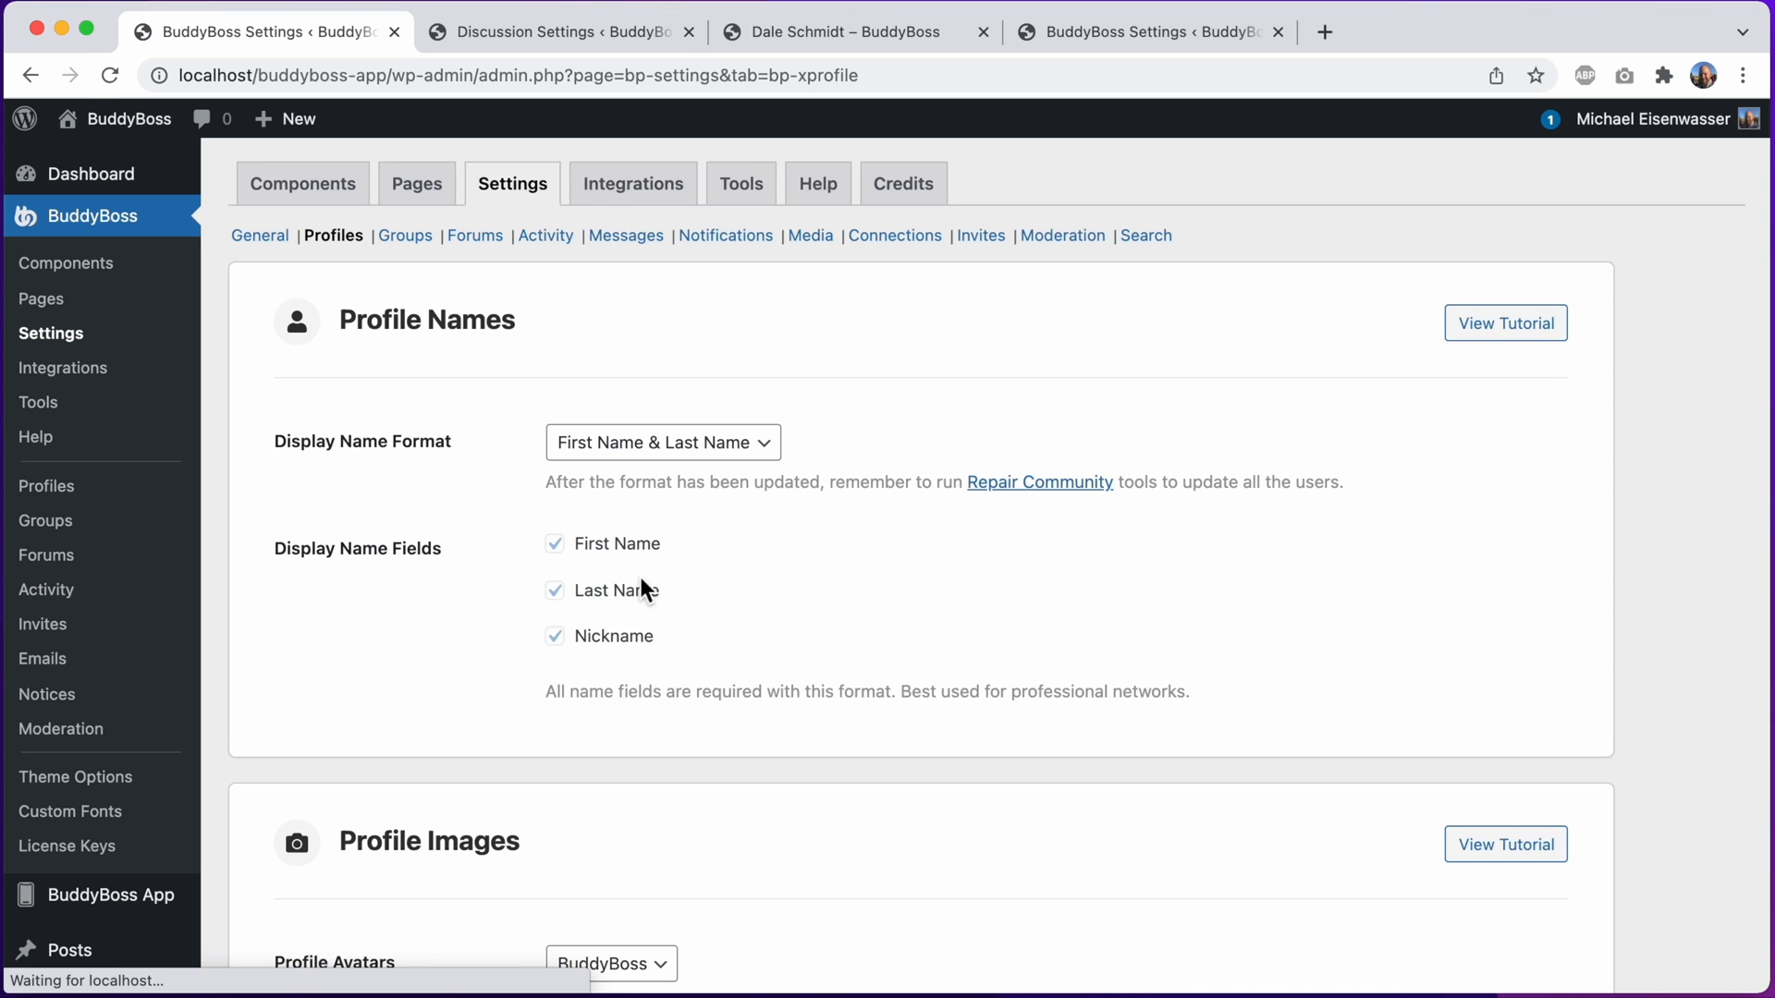
pyautogui.scroll(-3)
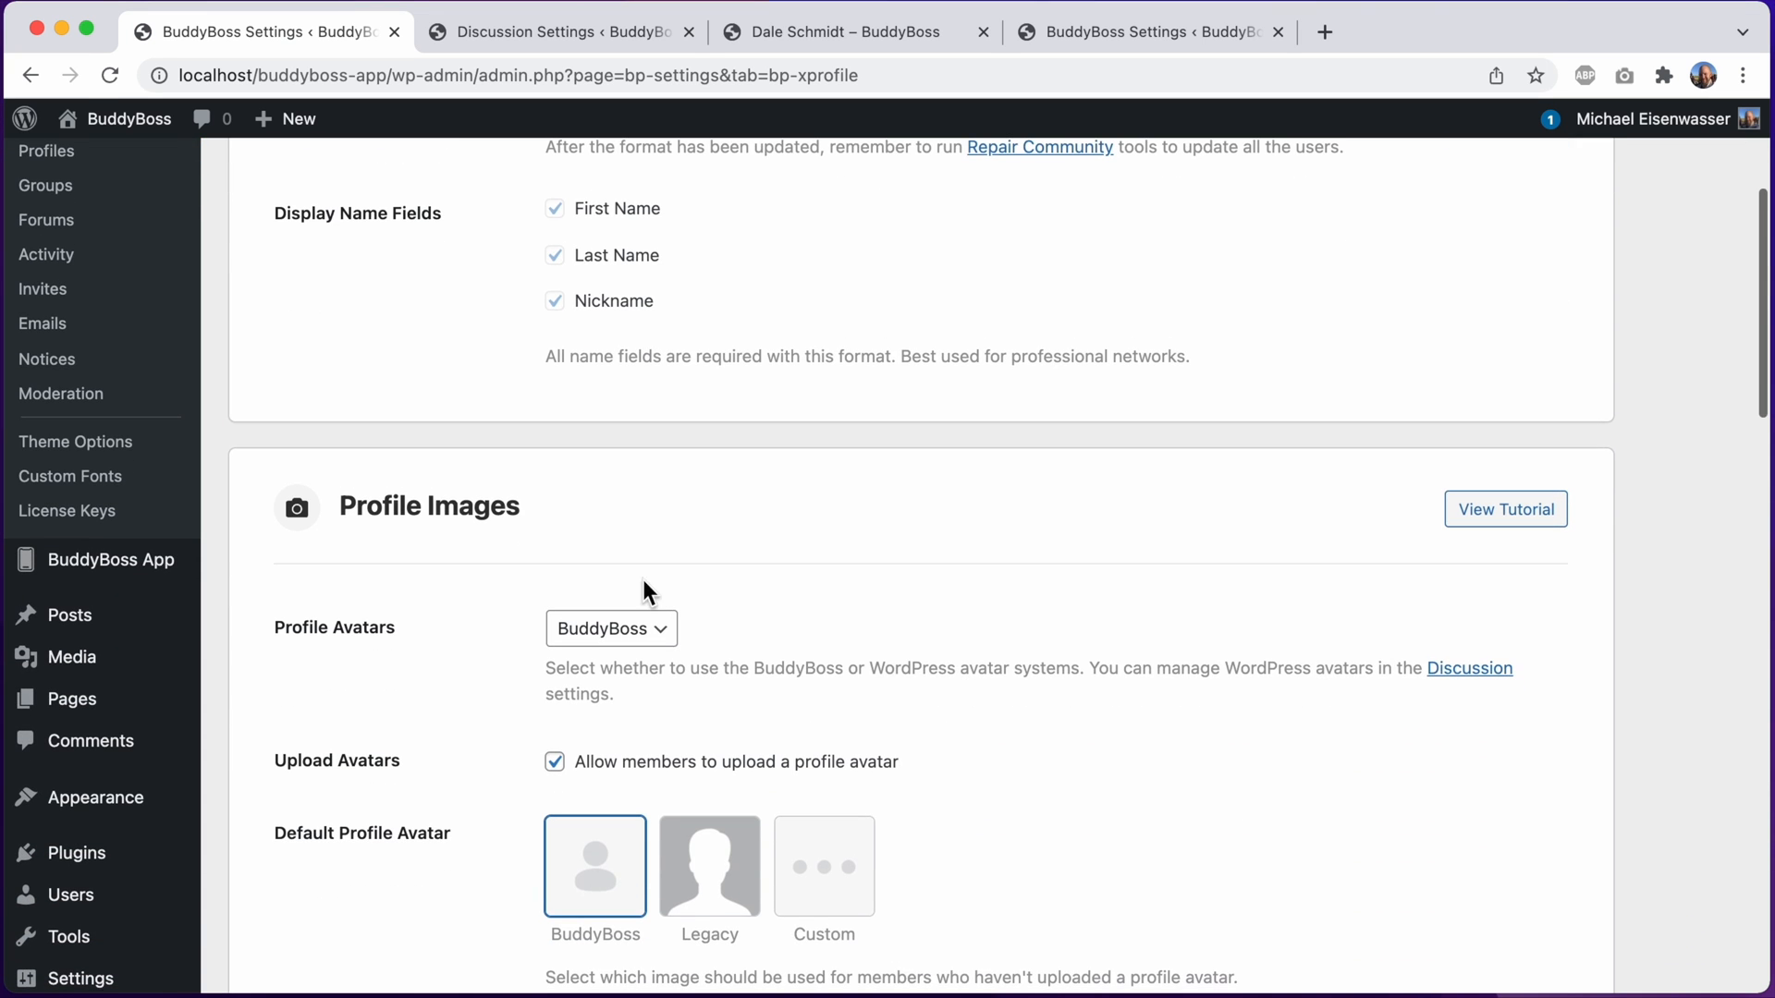
pyautogui.moveTo(889, 782)
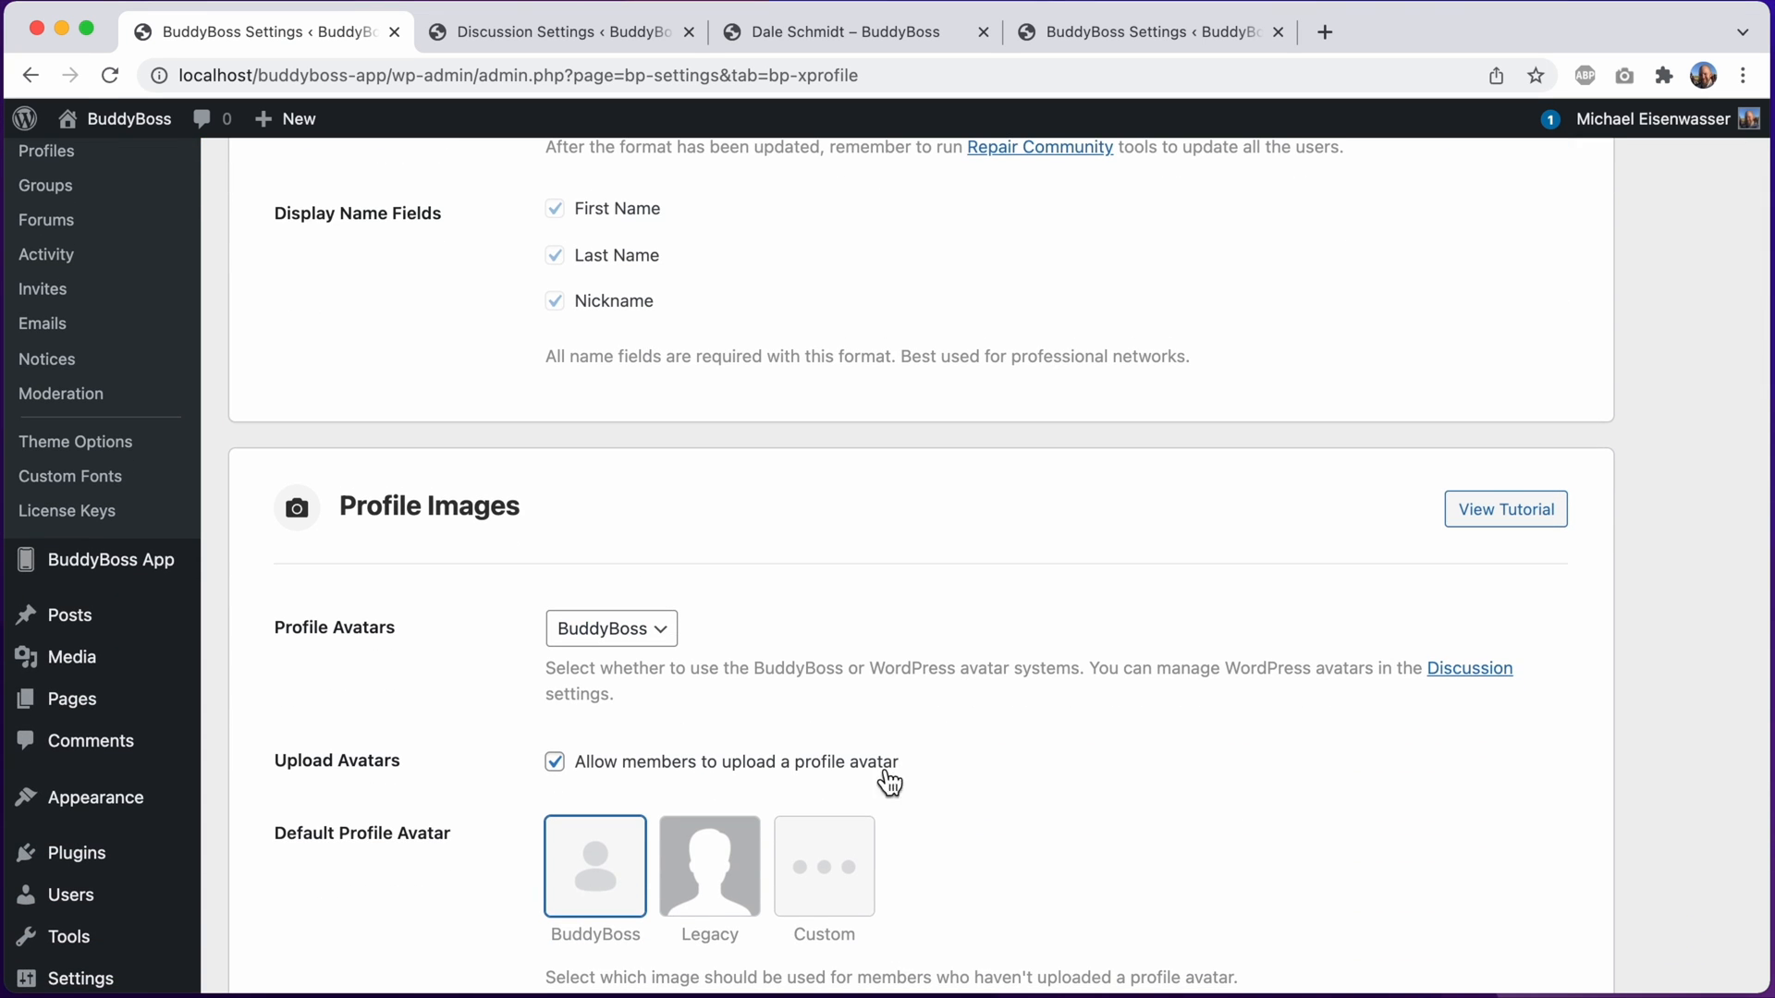
pyautogui.moveTo(903, 781)
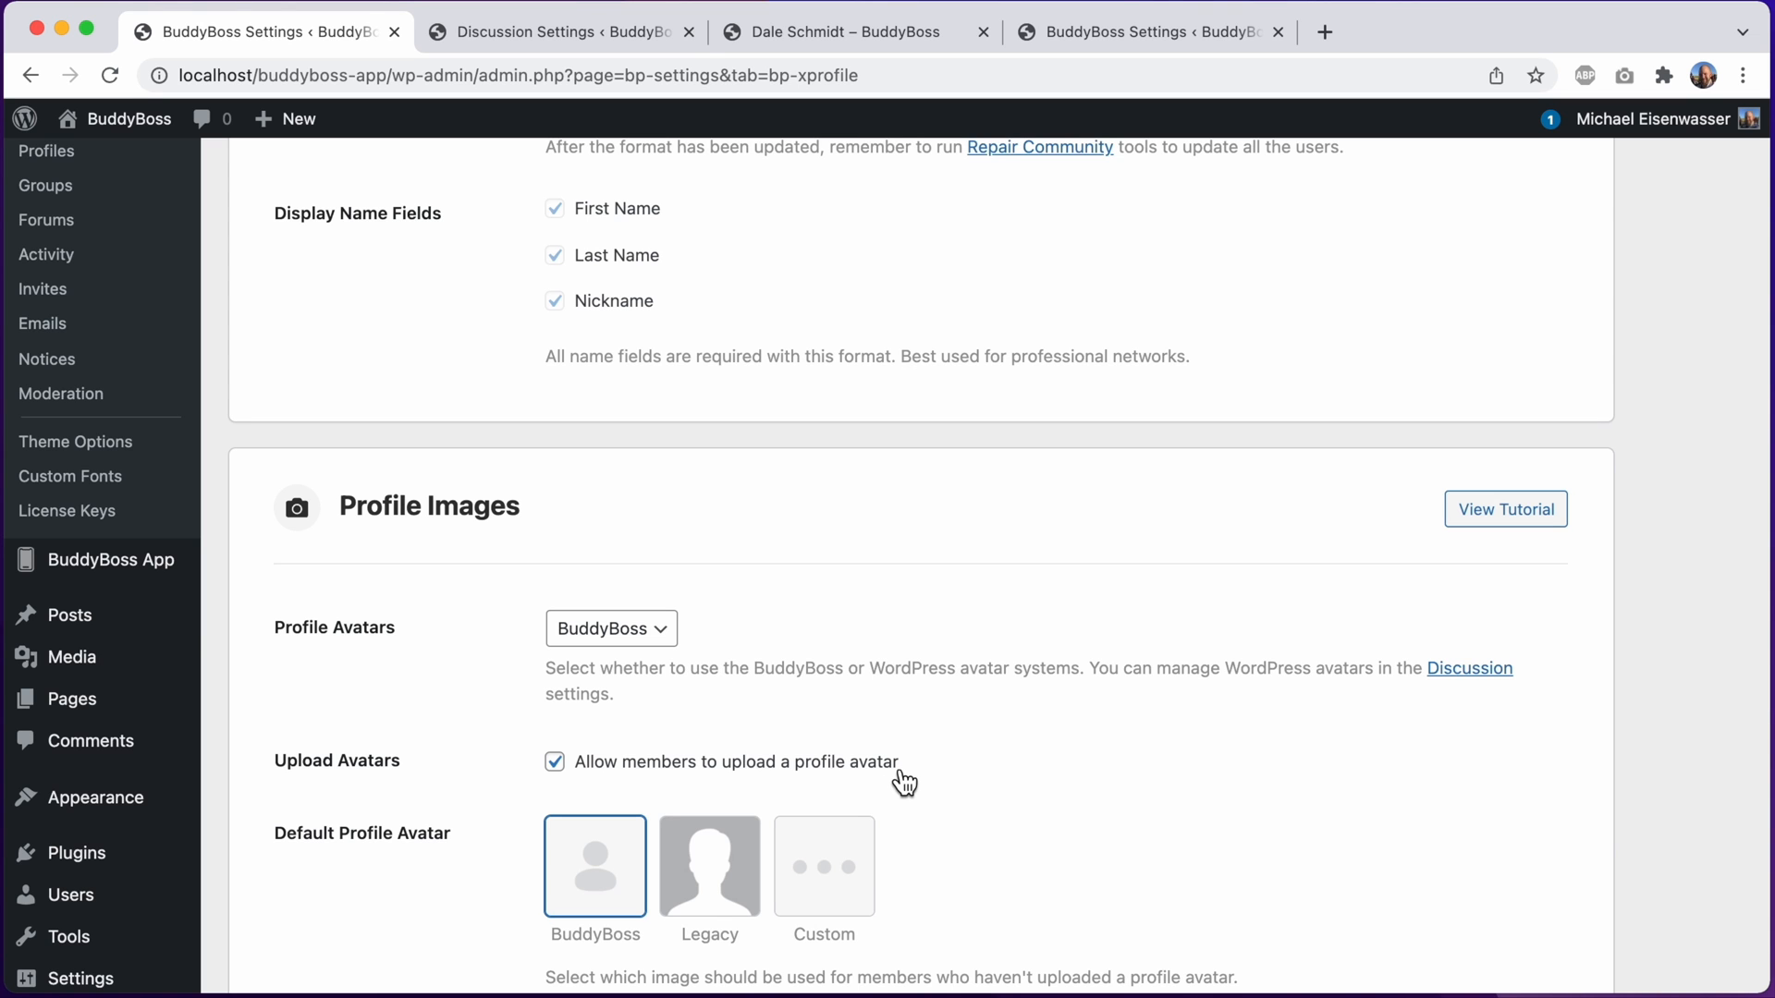
pyautogui.scroll(-3)
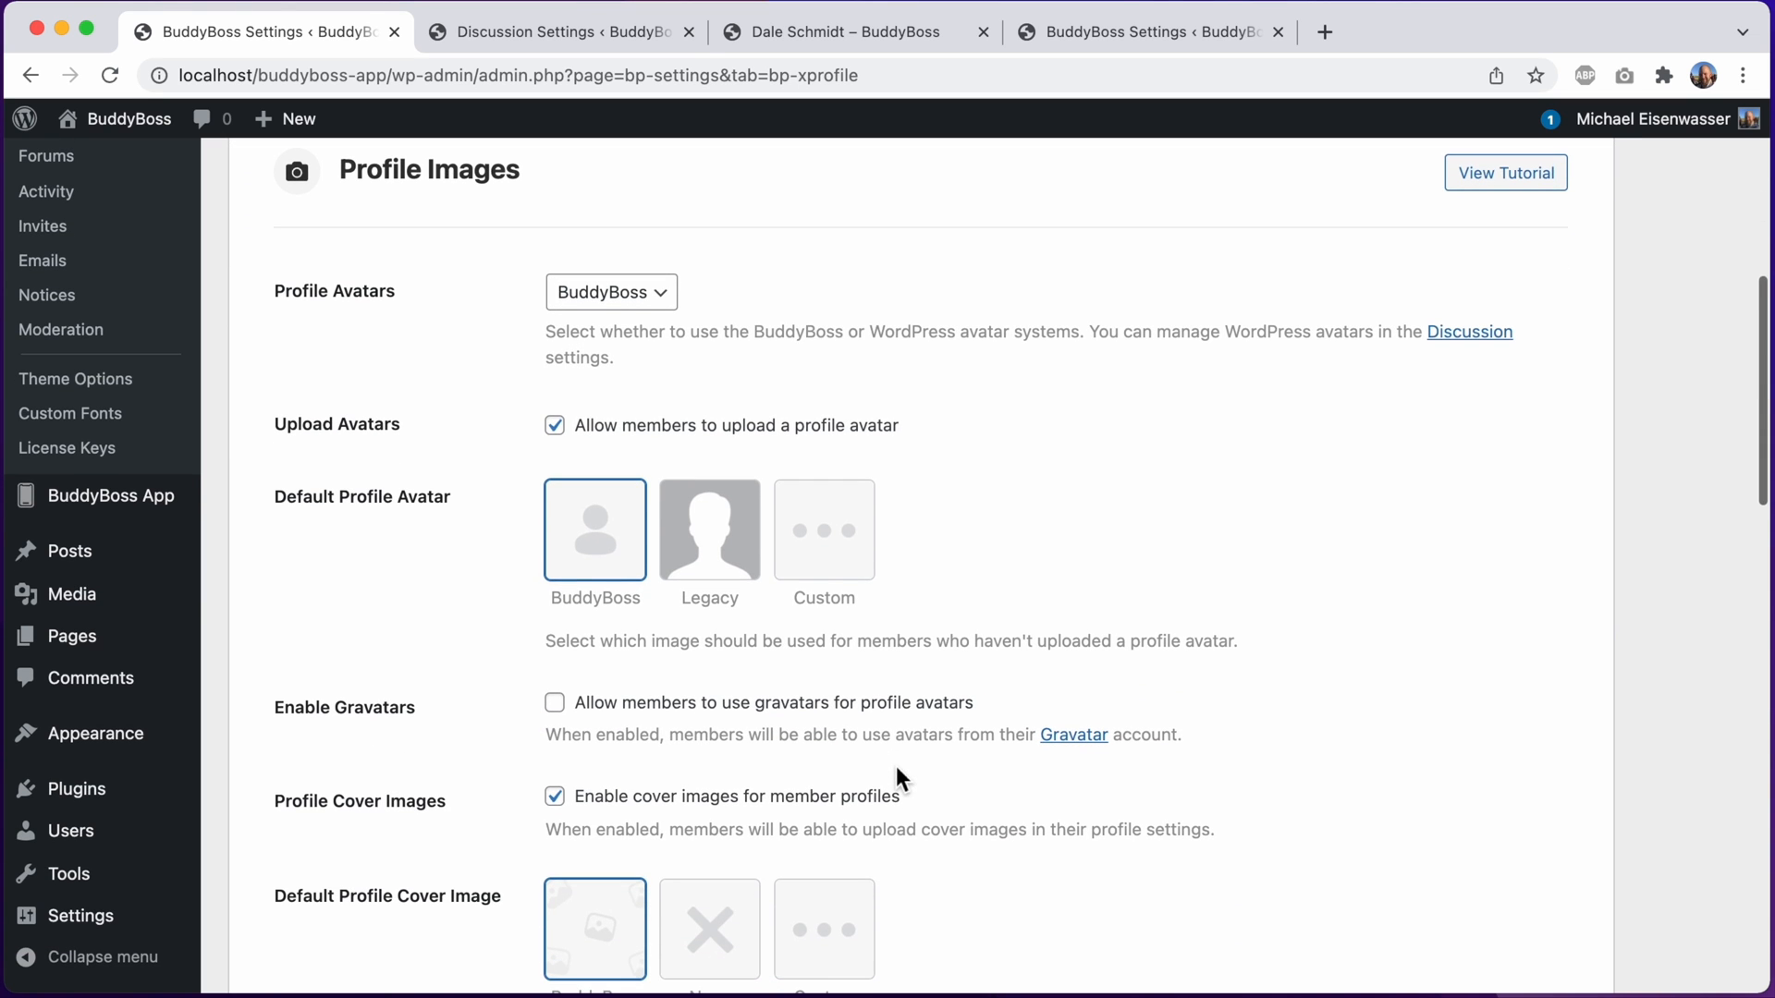
pyautogui.moveTo(426, 509)
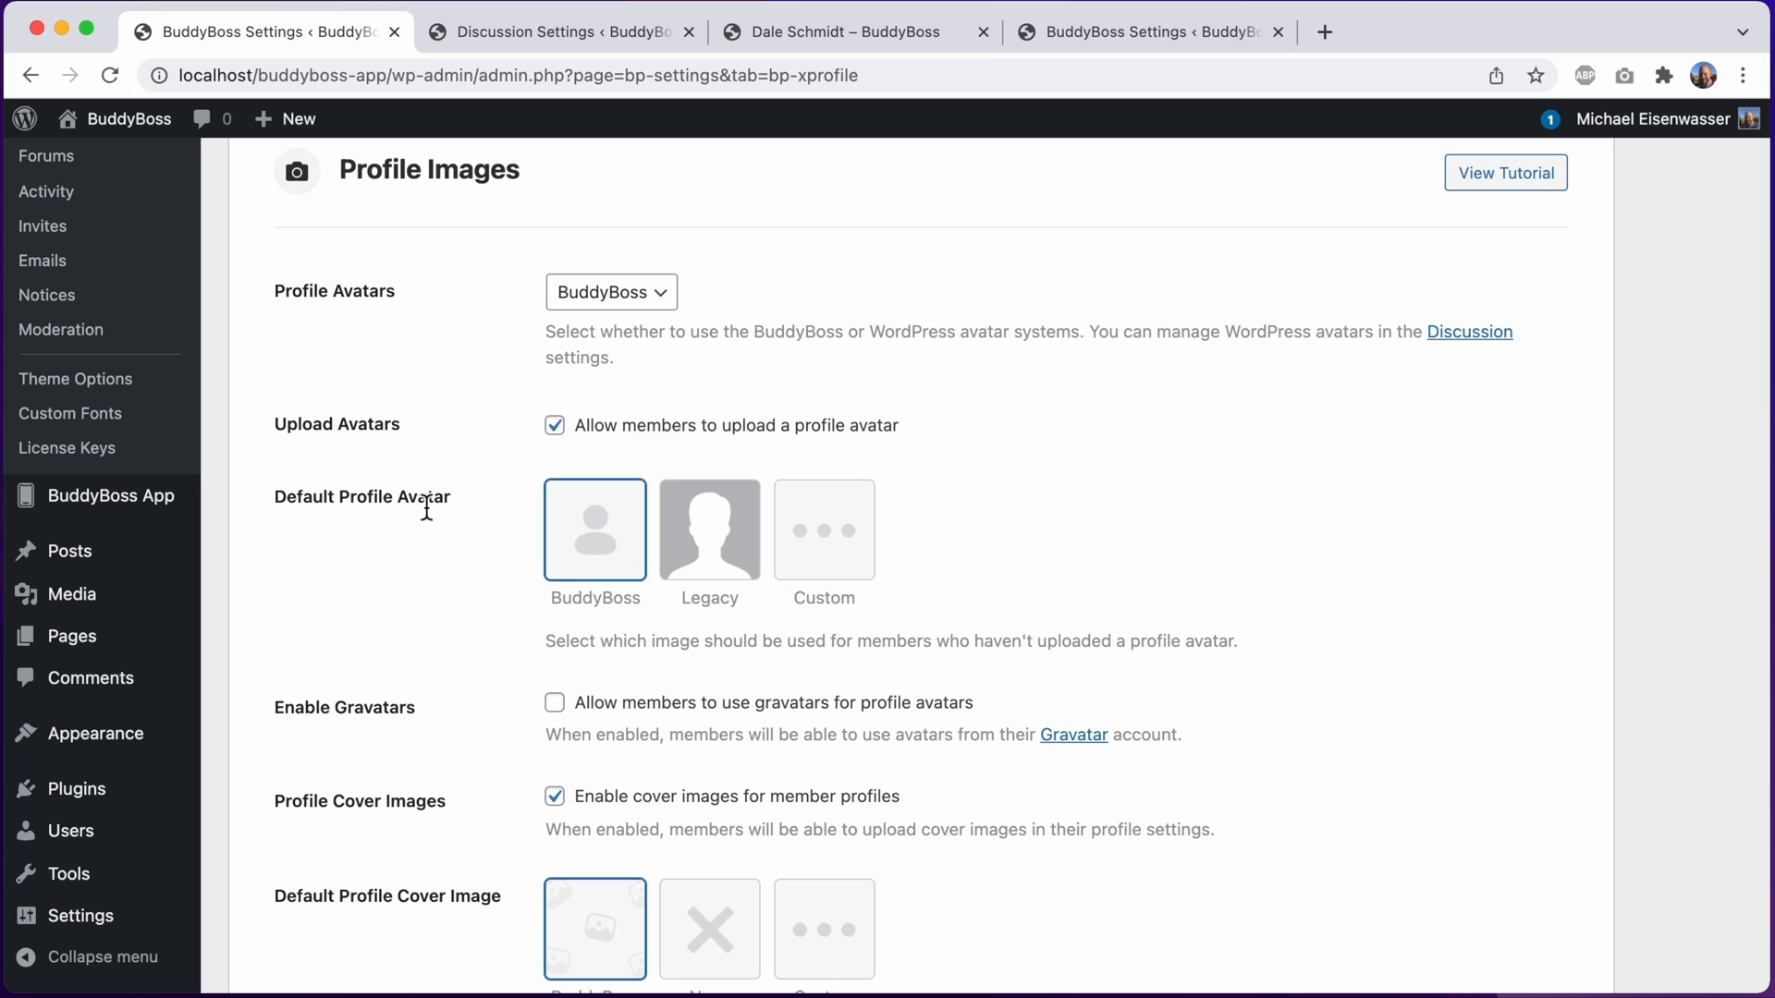
pyautogui.moveTo(596, 518)
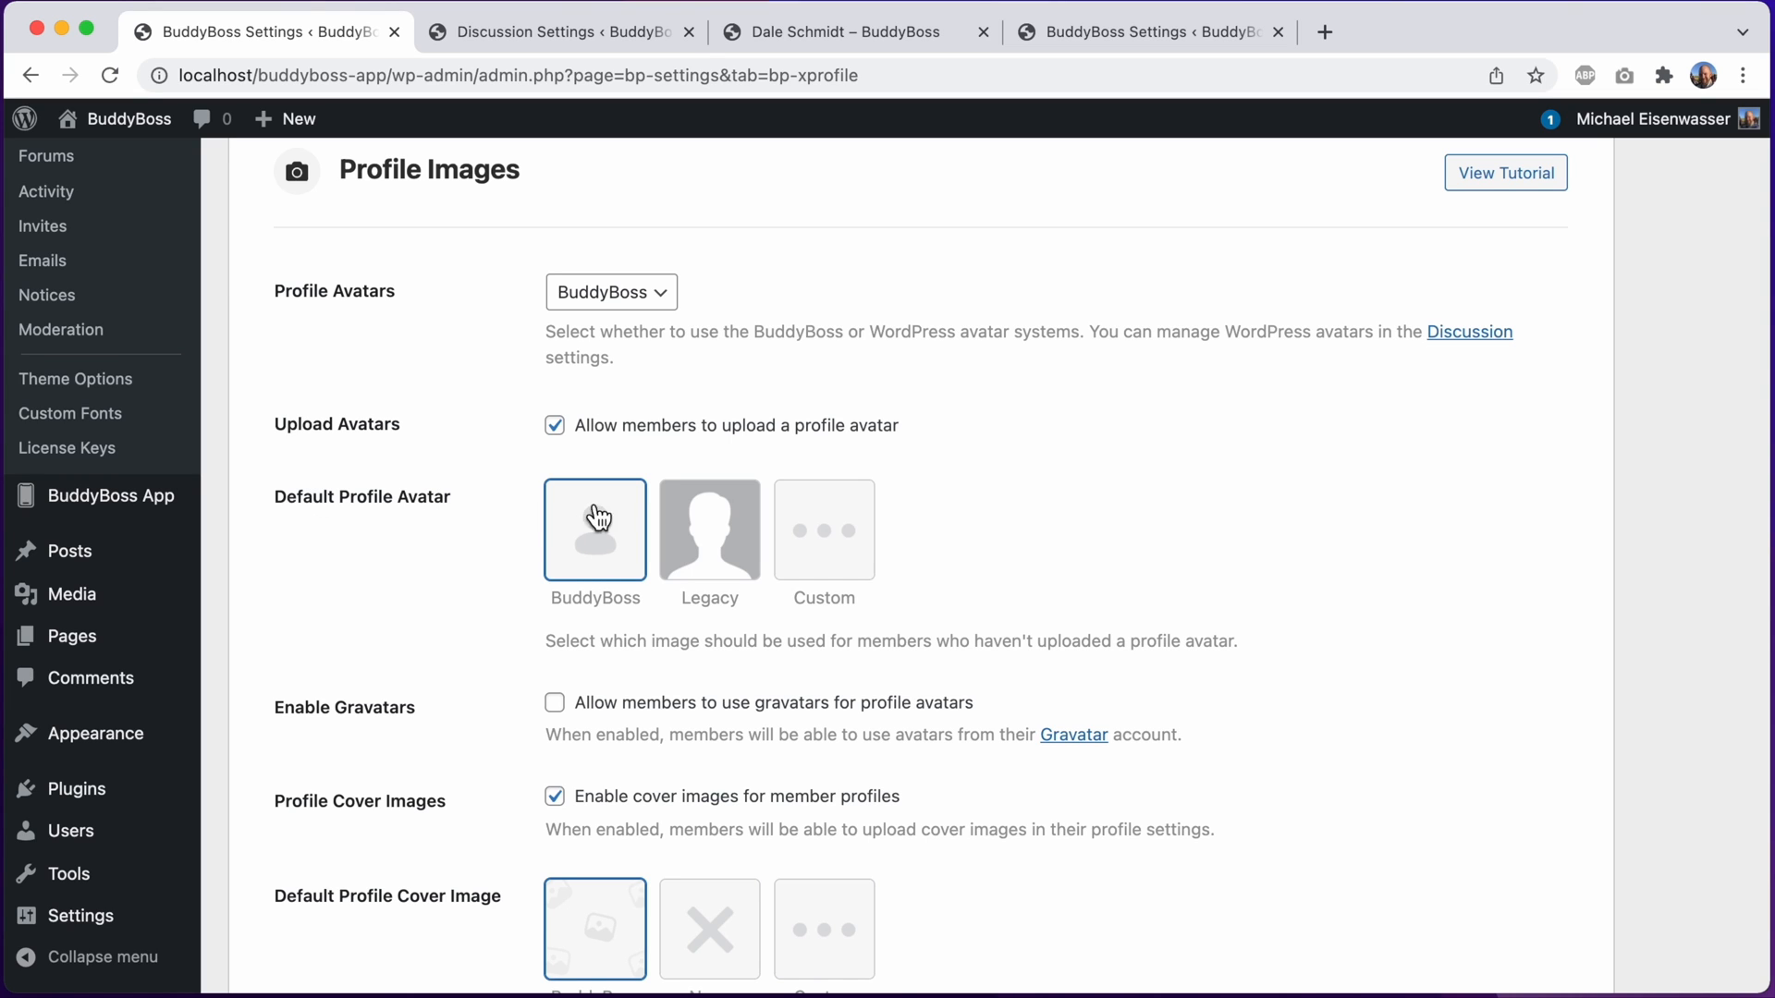
pyautogui.moveTo(618, 547)
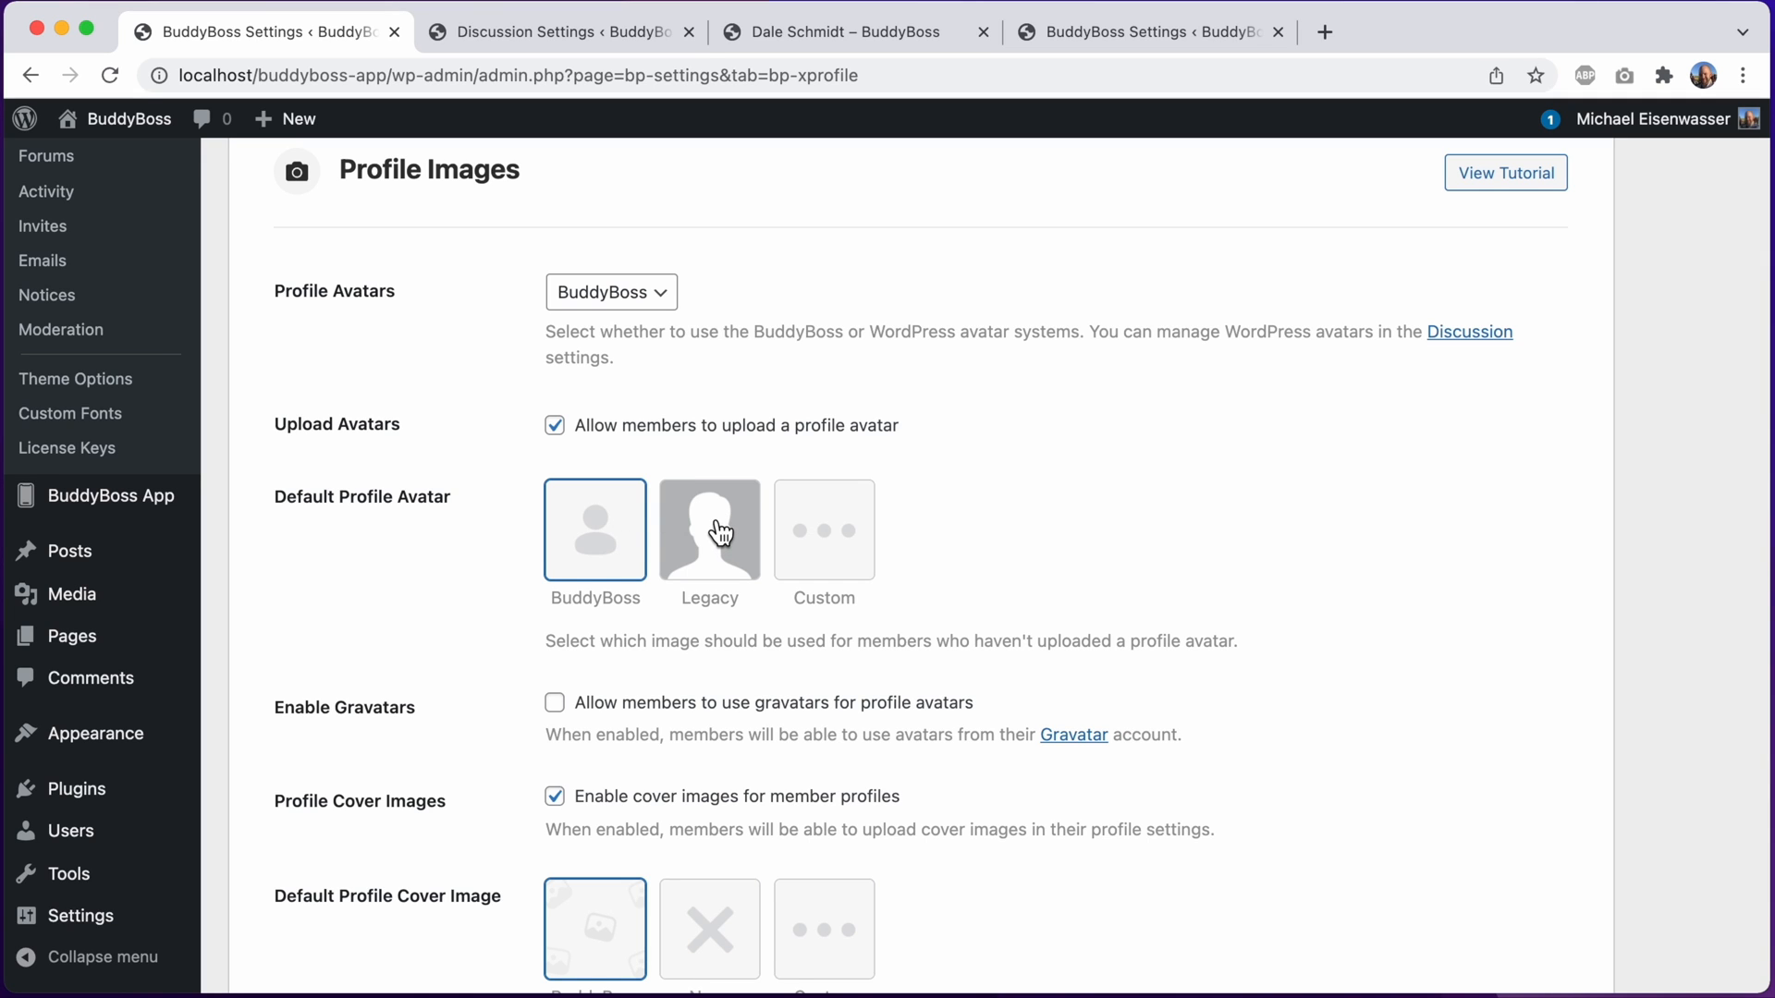
# Choose the Legacy default profile avatar and preview the cover in App and Browser views
pyautogui.click(708, 529)
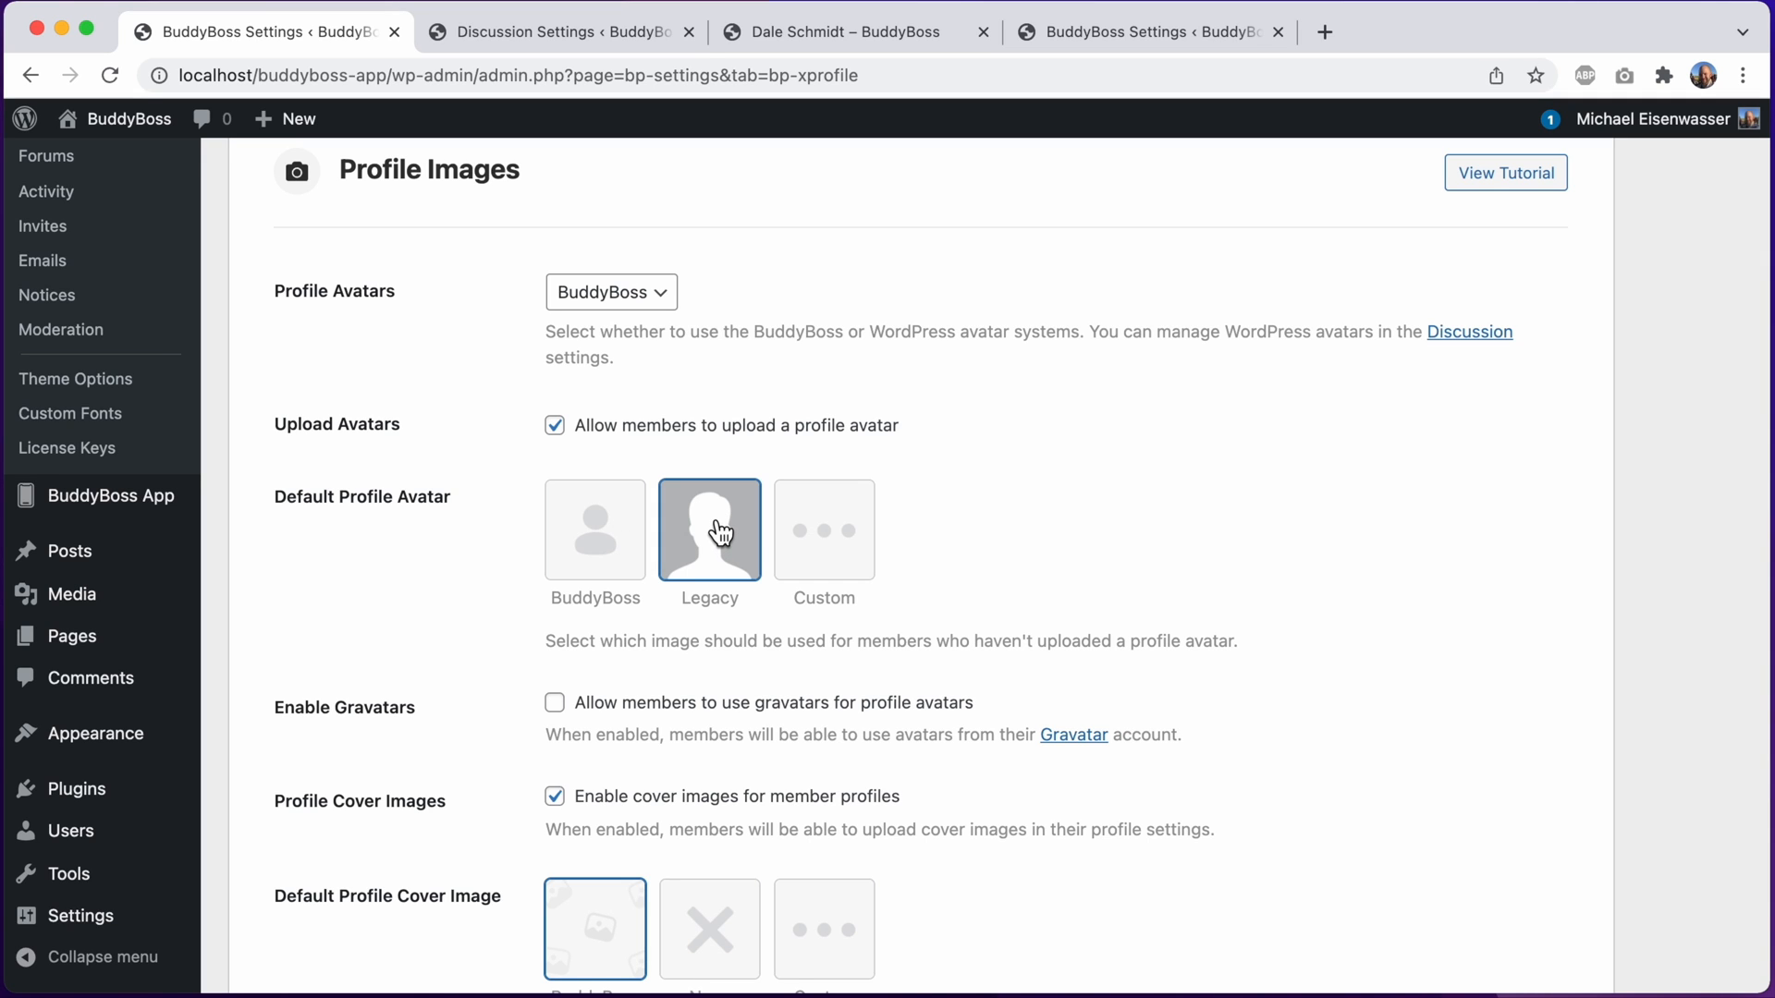
pyautogui.scroll(-3)
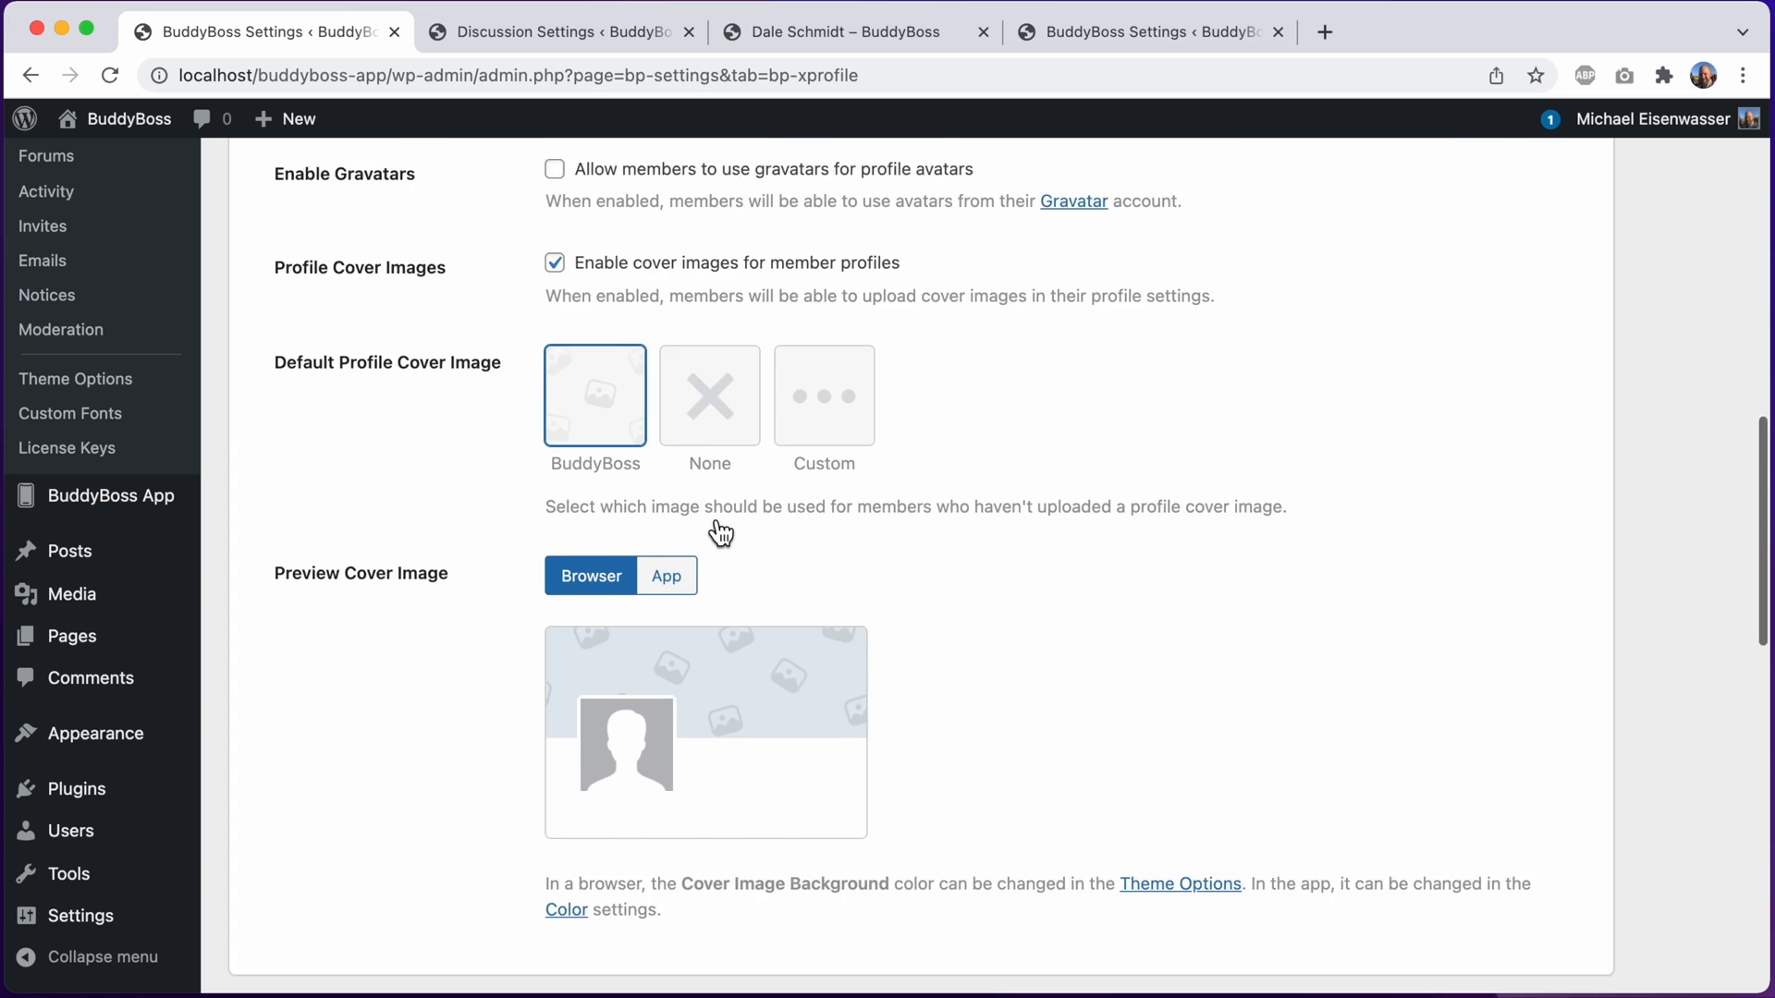
pyautogui.scroll(-3)
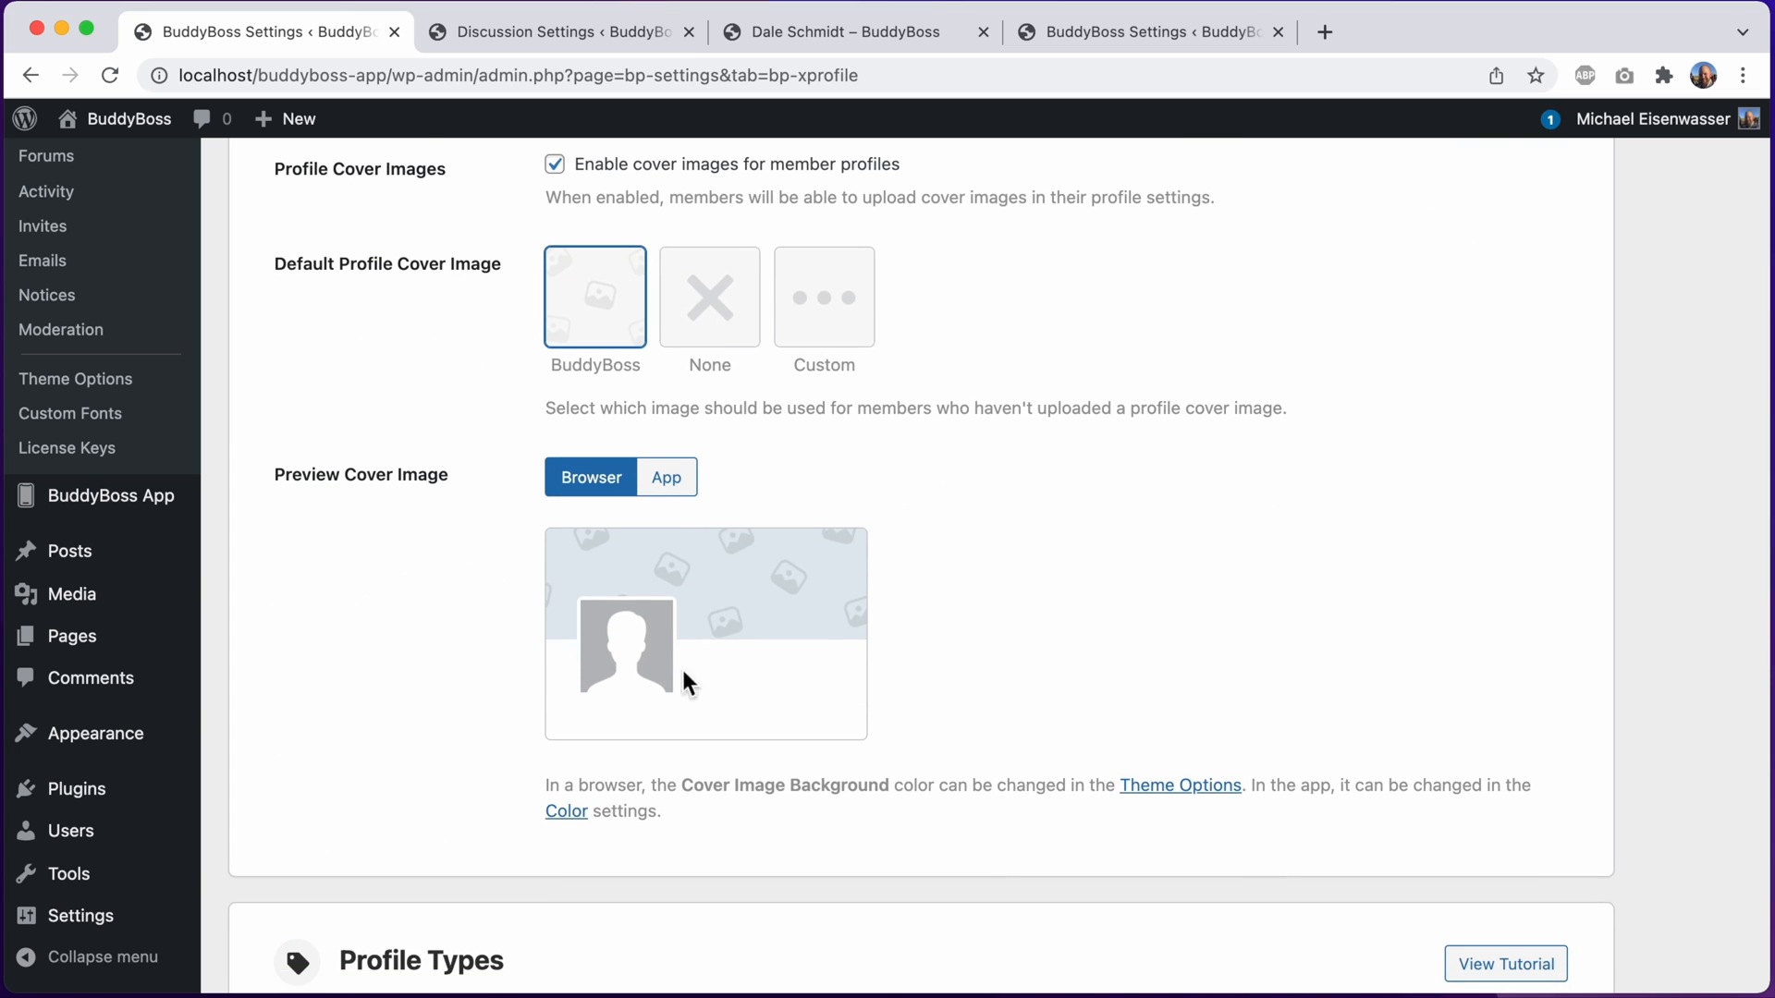
pyautogui.click(666, 477)
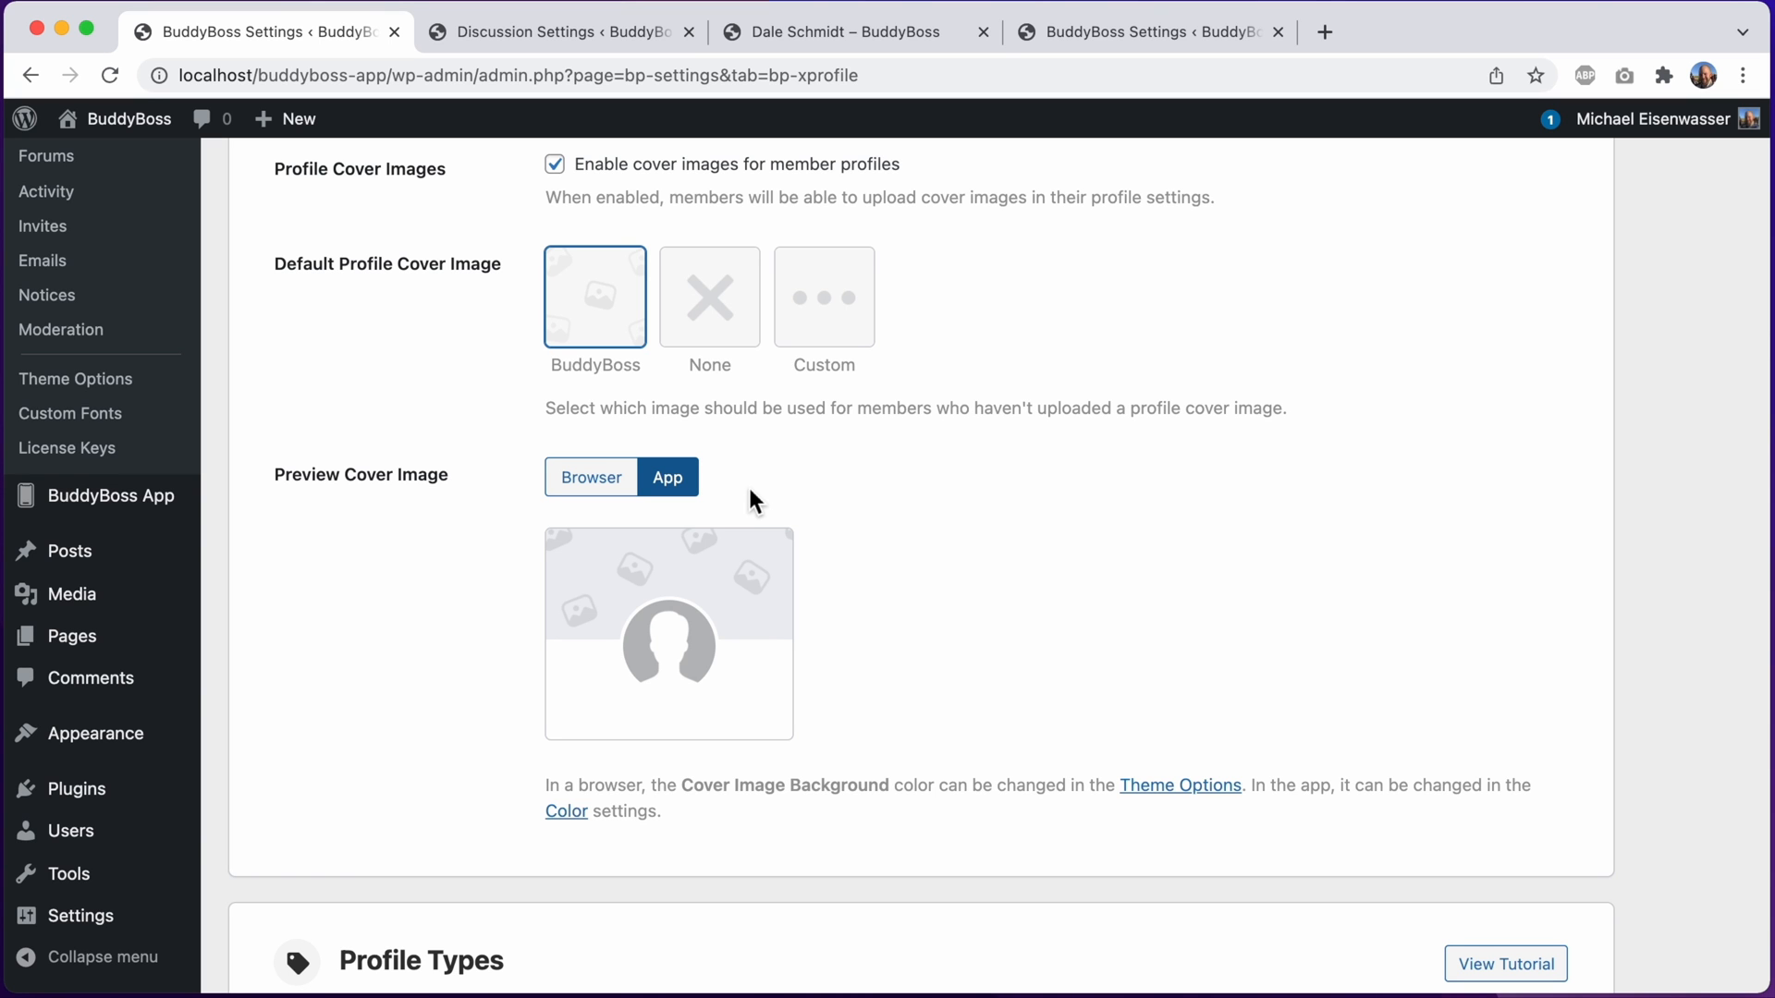
pyautogui.click(589, 477)
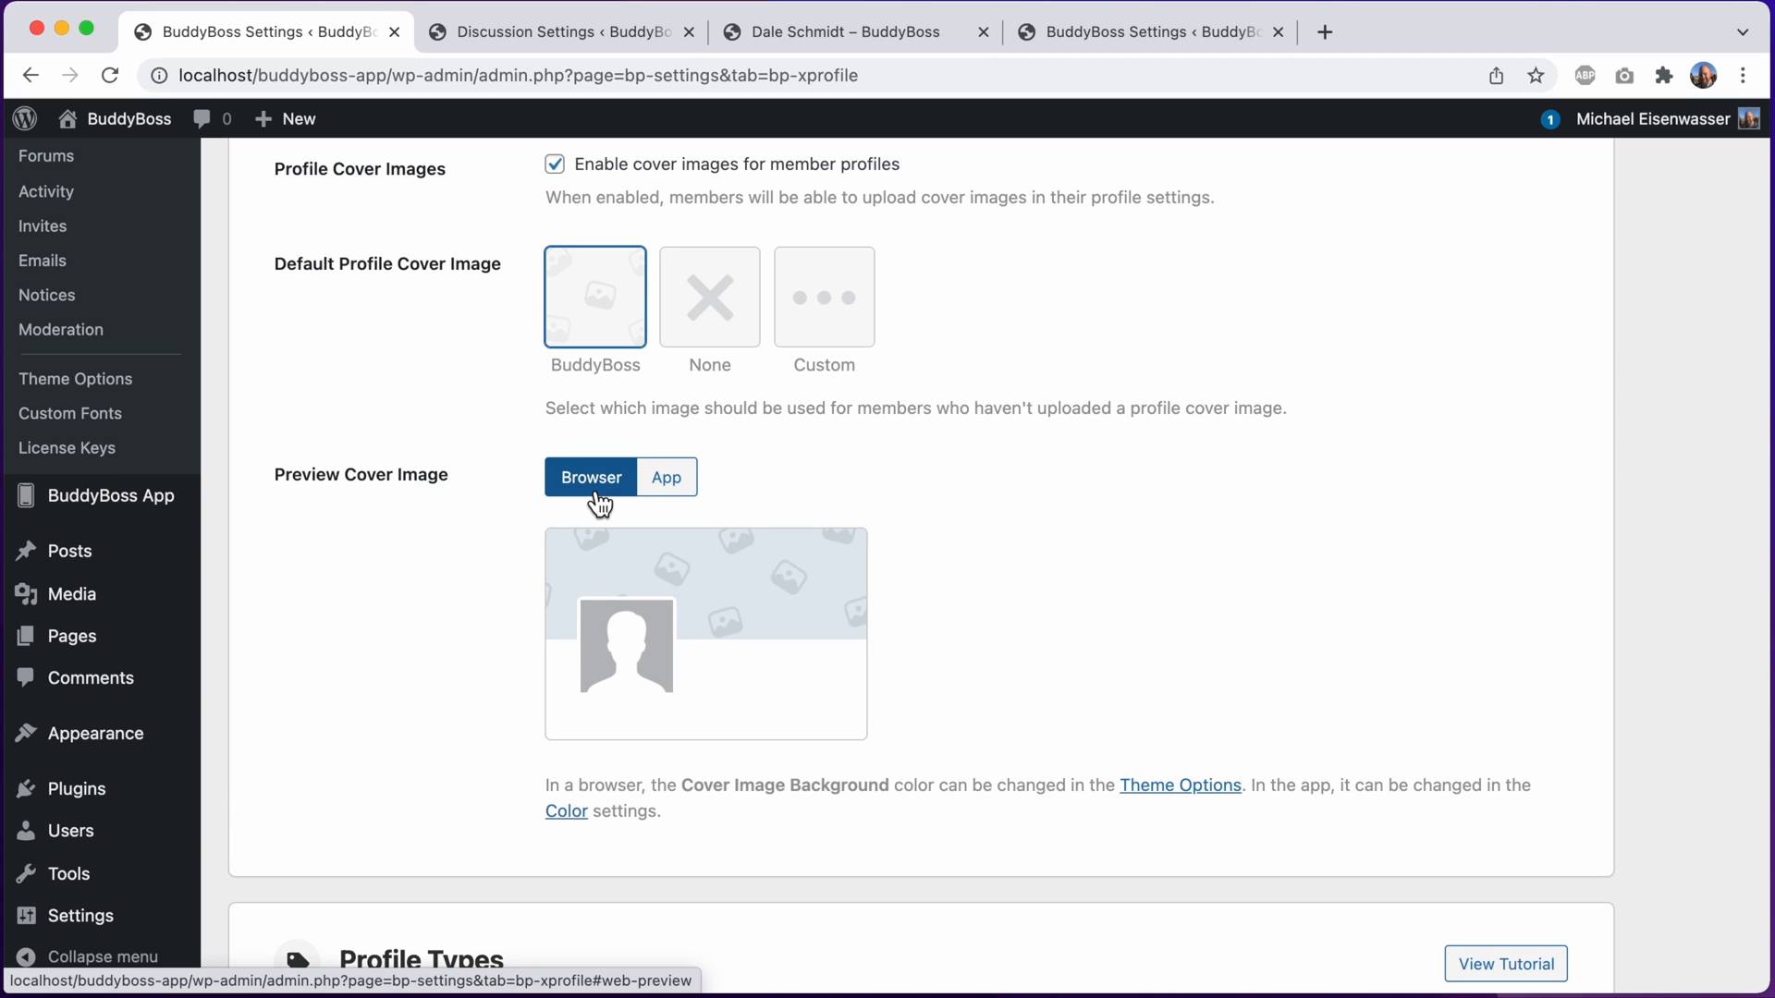
# Save the profile image settings and reload the Profiles settings page
pyautogui.scroll(-3)
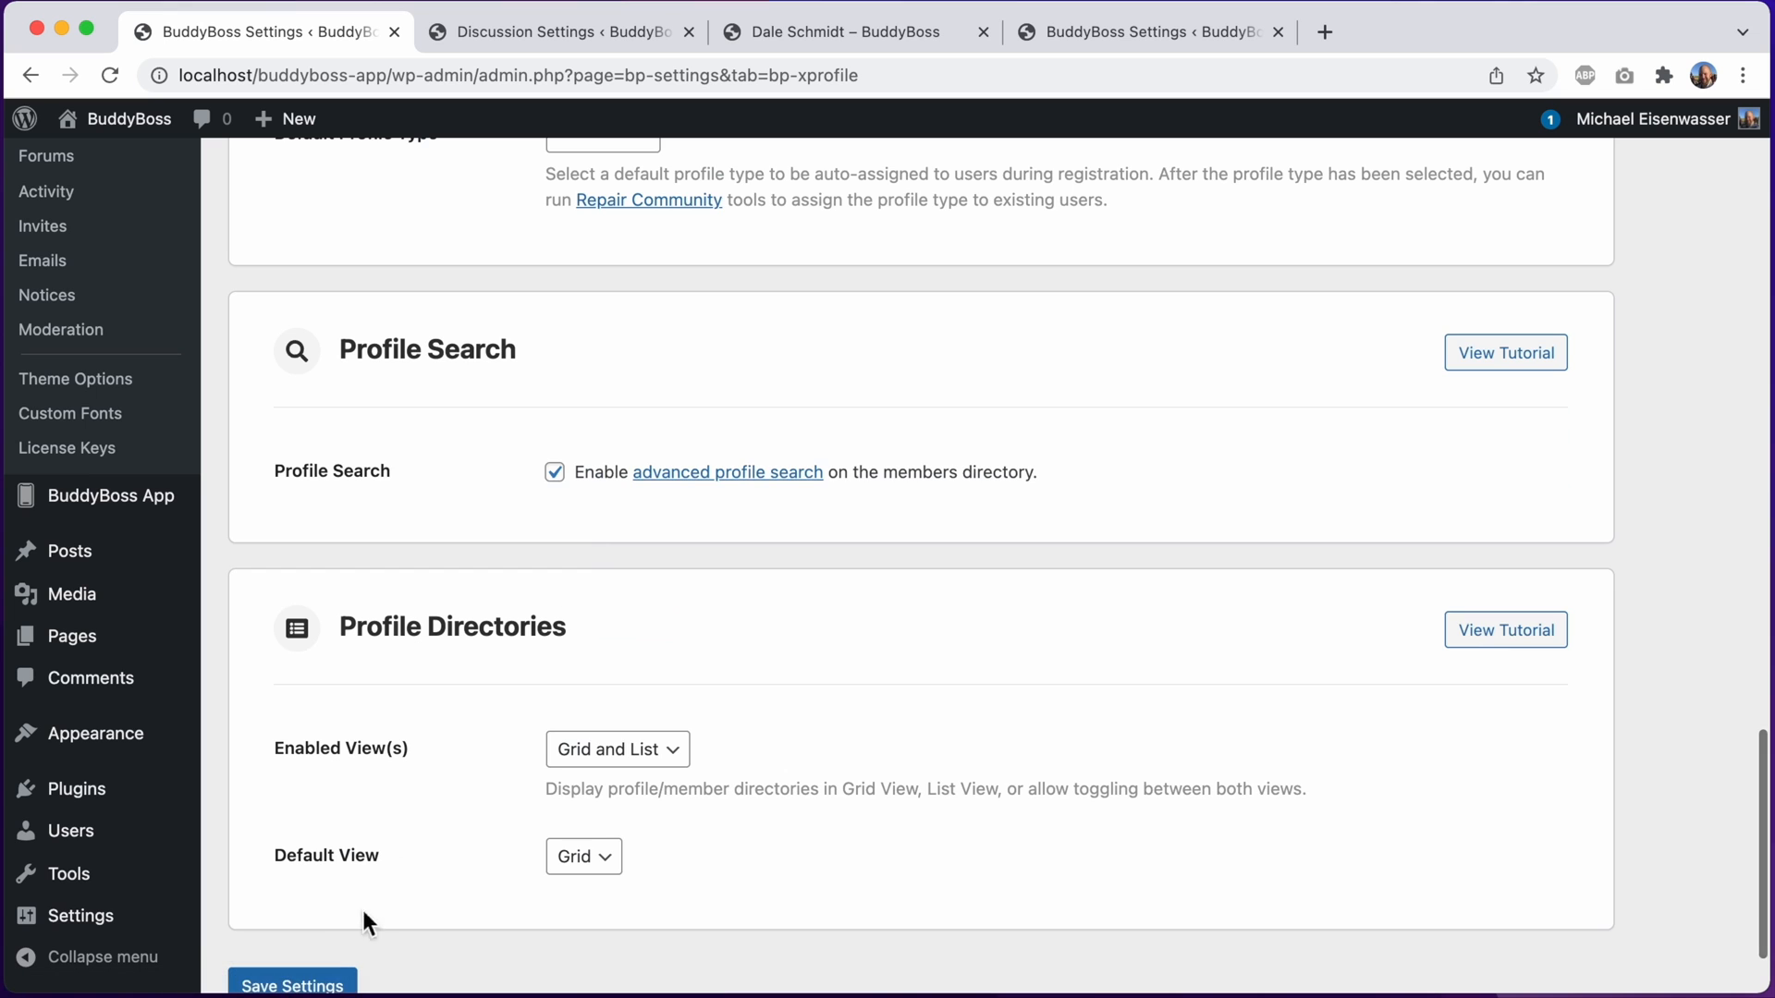
pyautogui.click(291, 983)
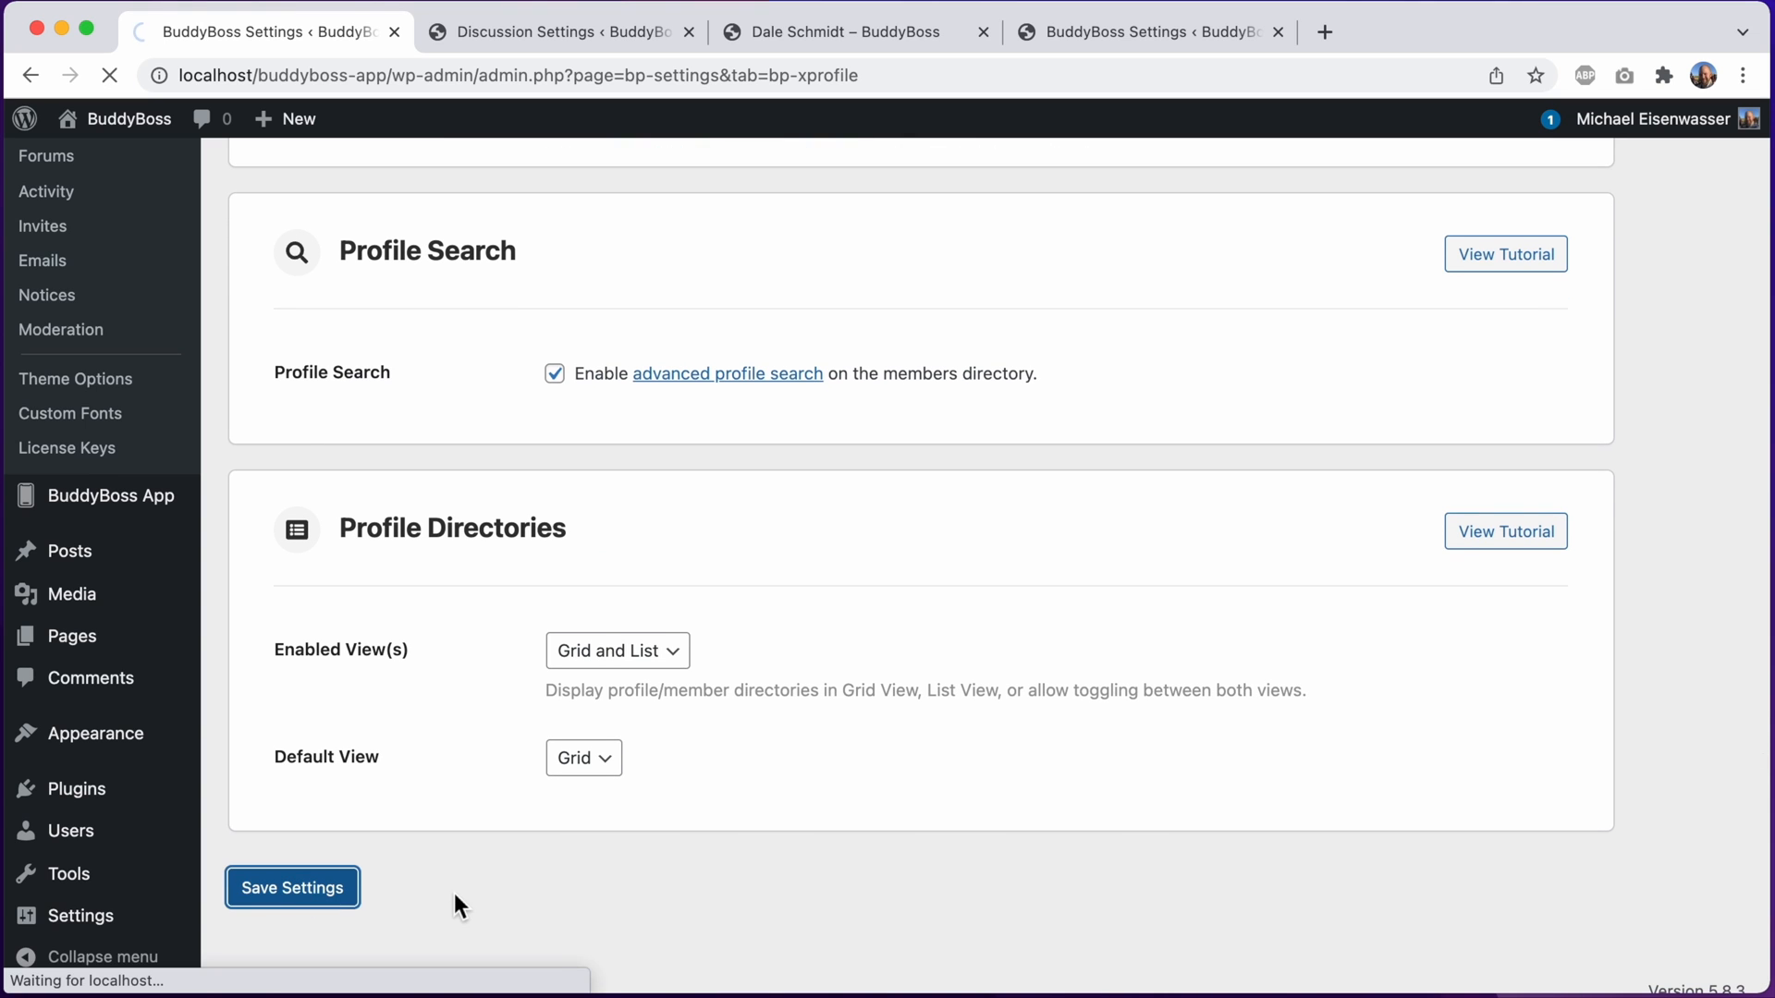
pyautogui.click(291, 888)
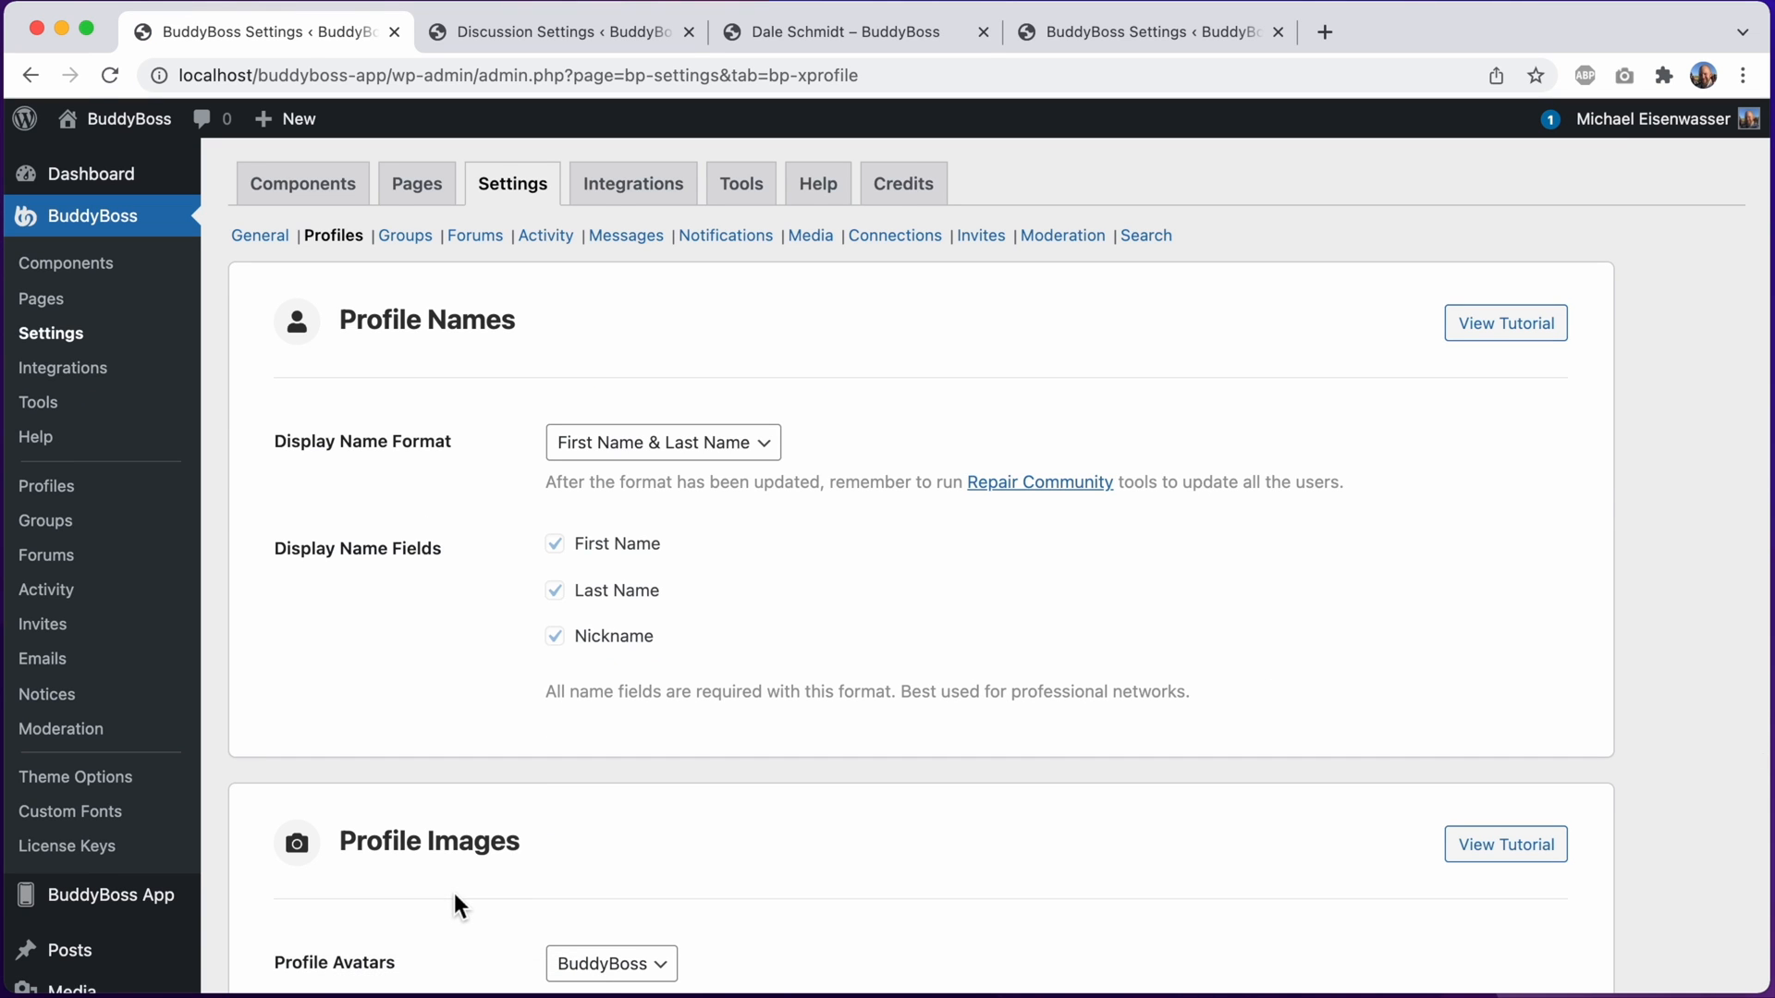
pyautogui.click(849, 32)
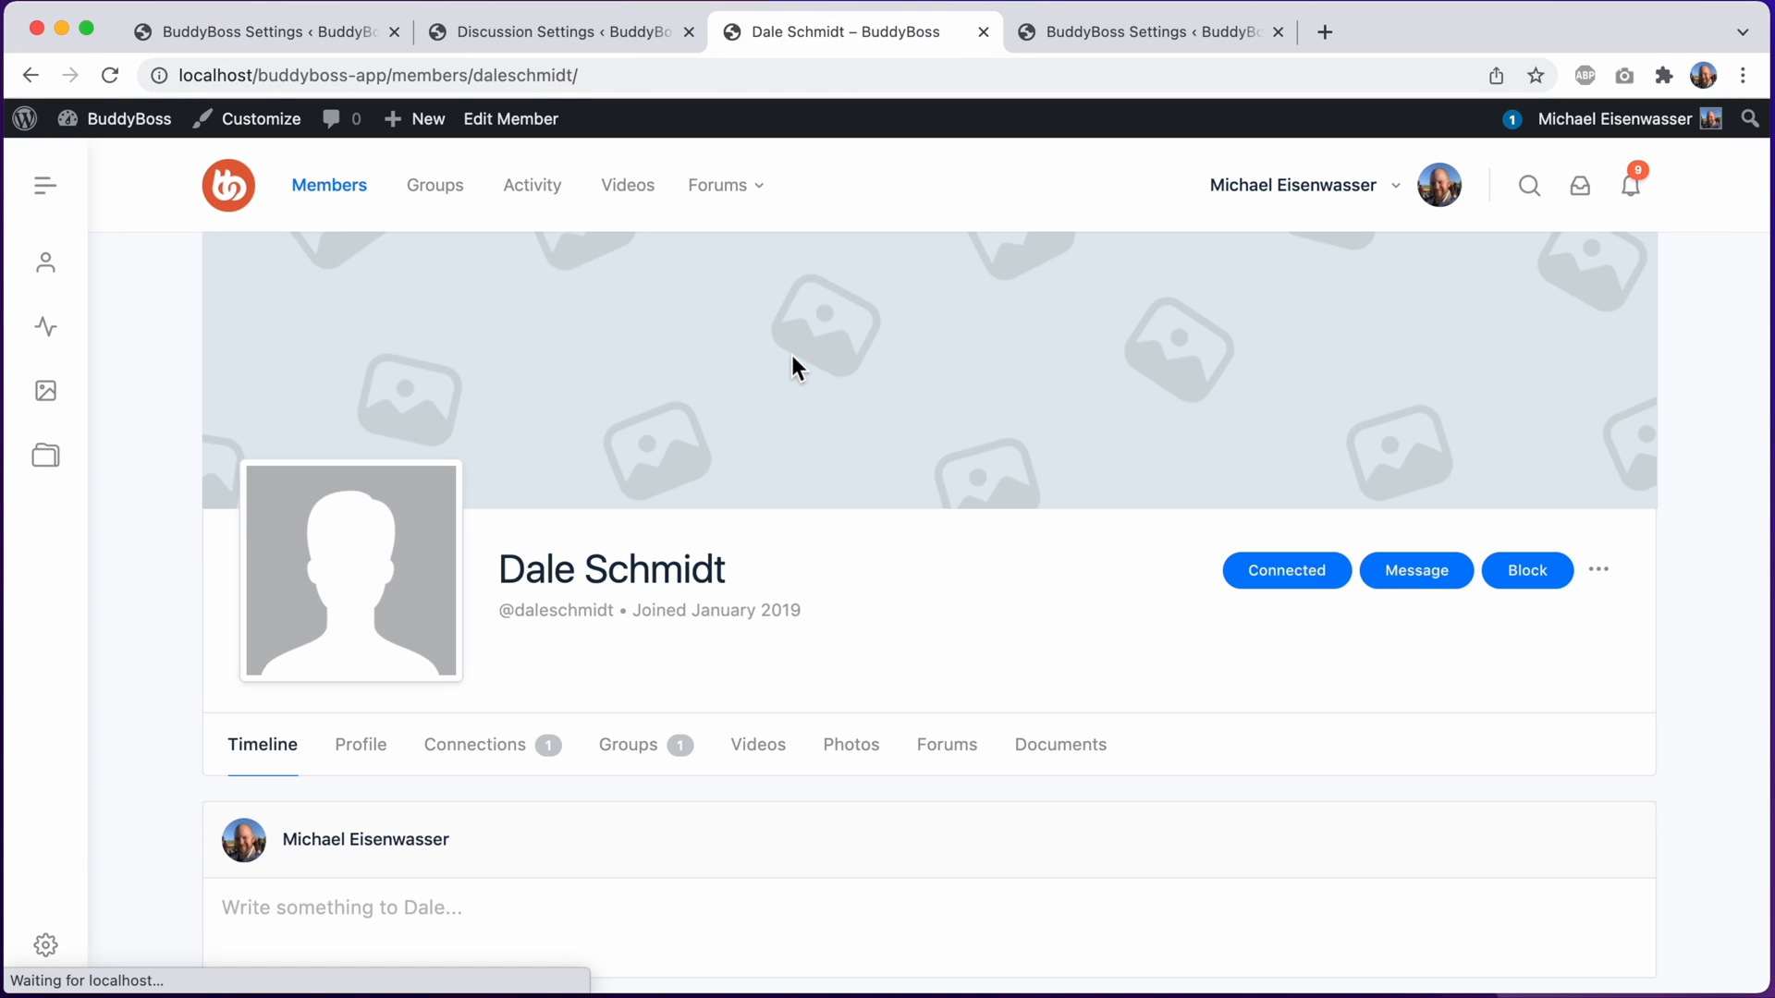
pyautogui.moveTo(442, 586)
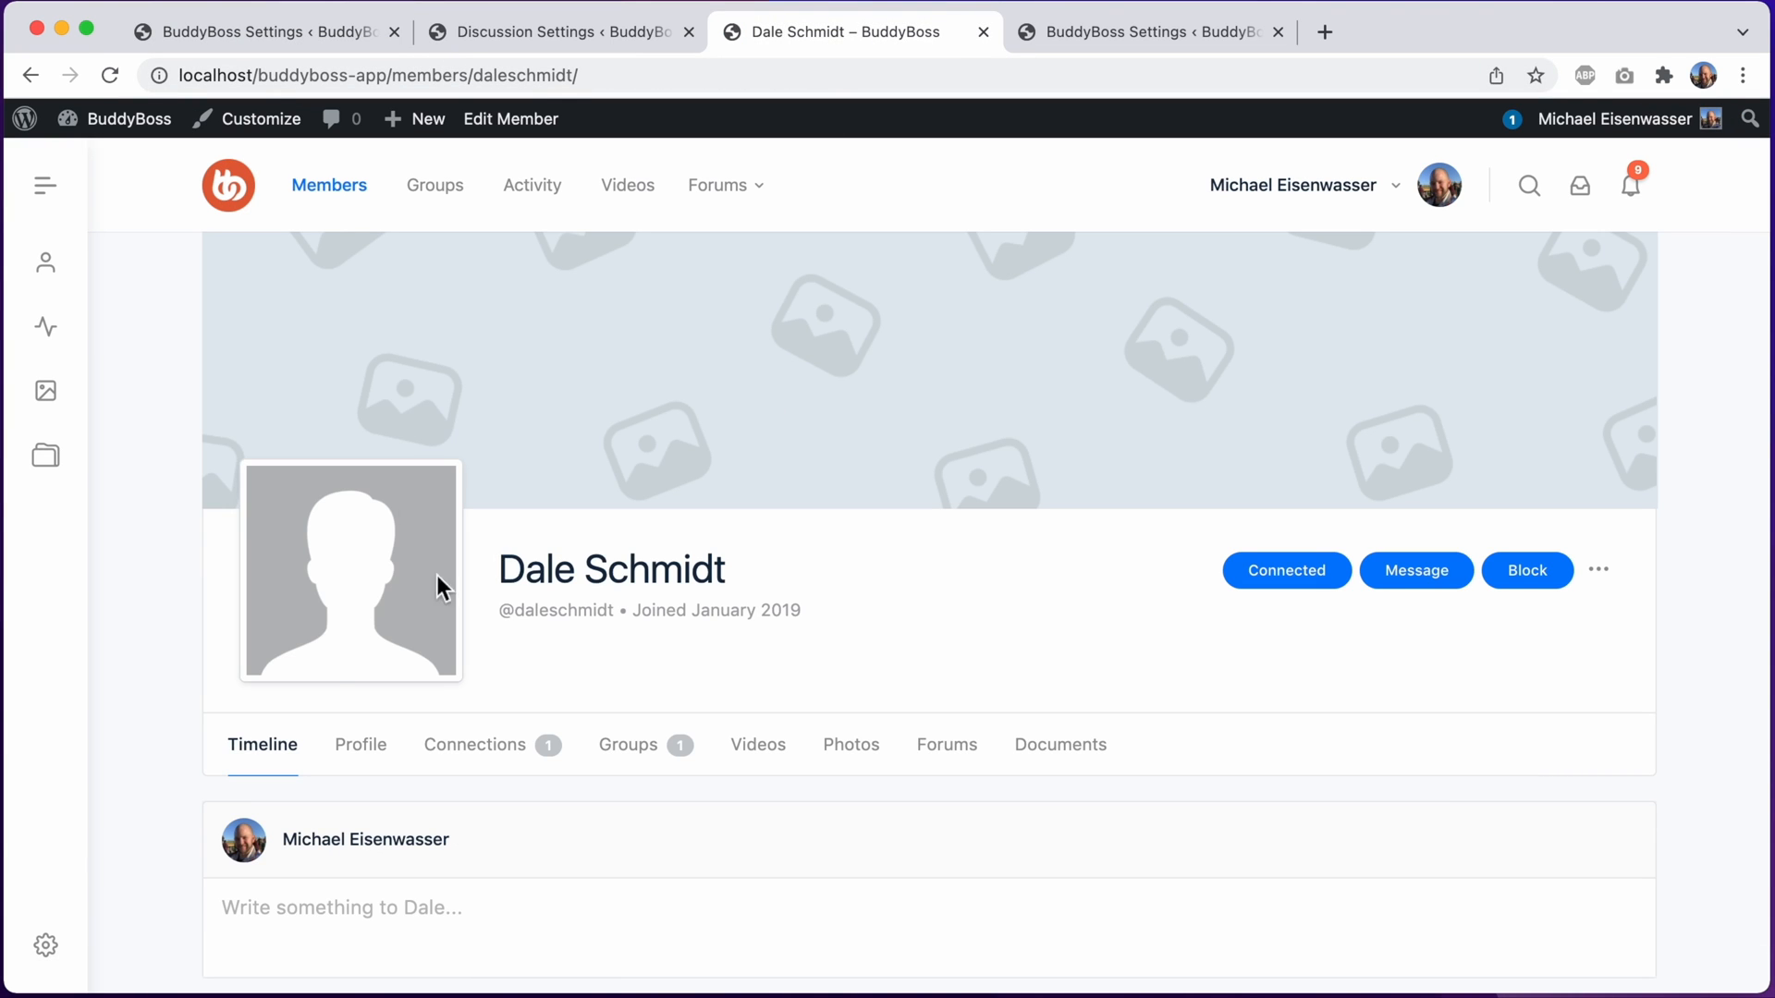
pyautogui.moveTo(364, 577)
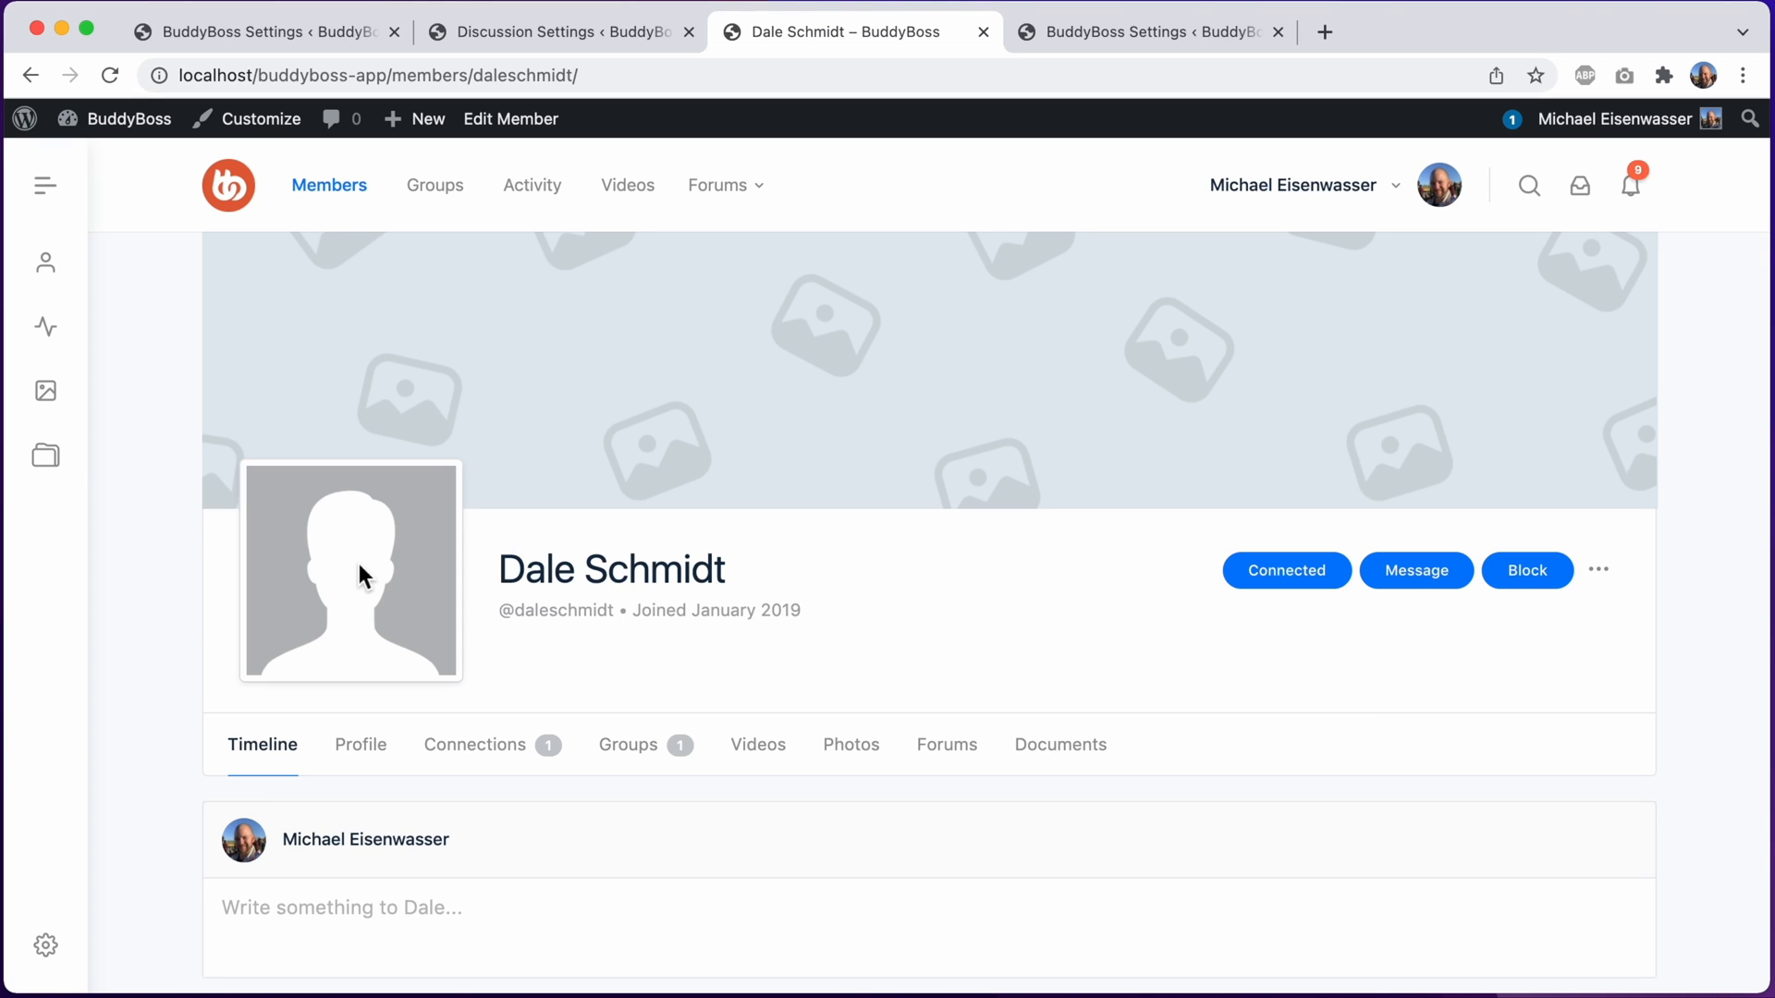
pyautogui.click(249, 31)
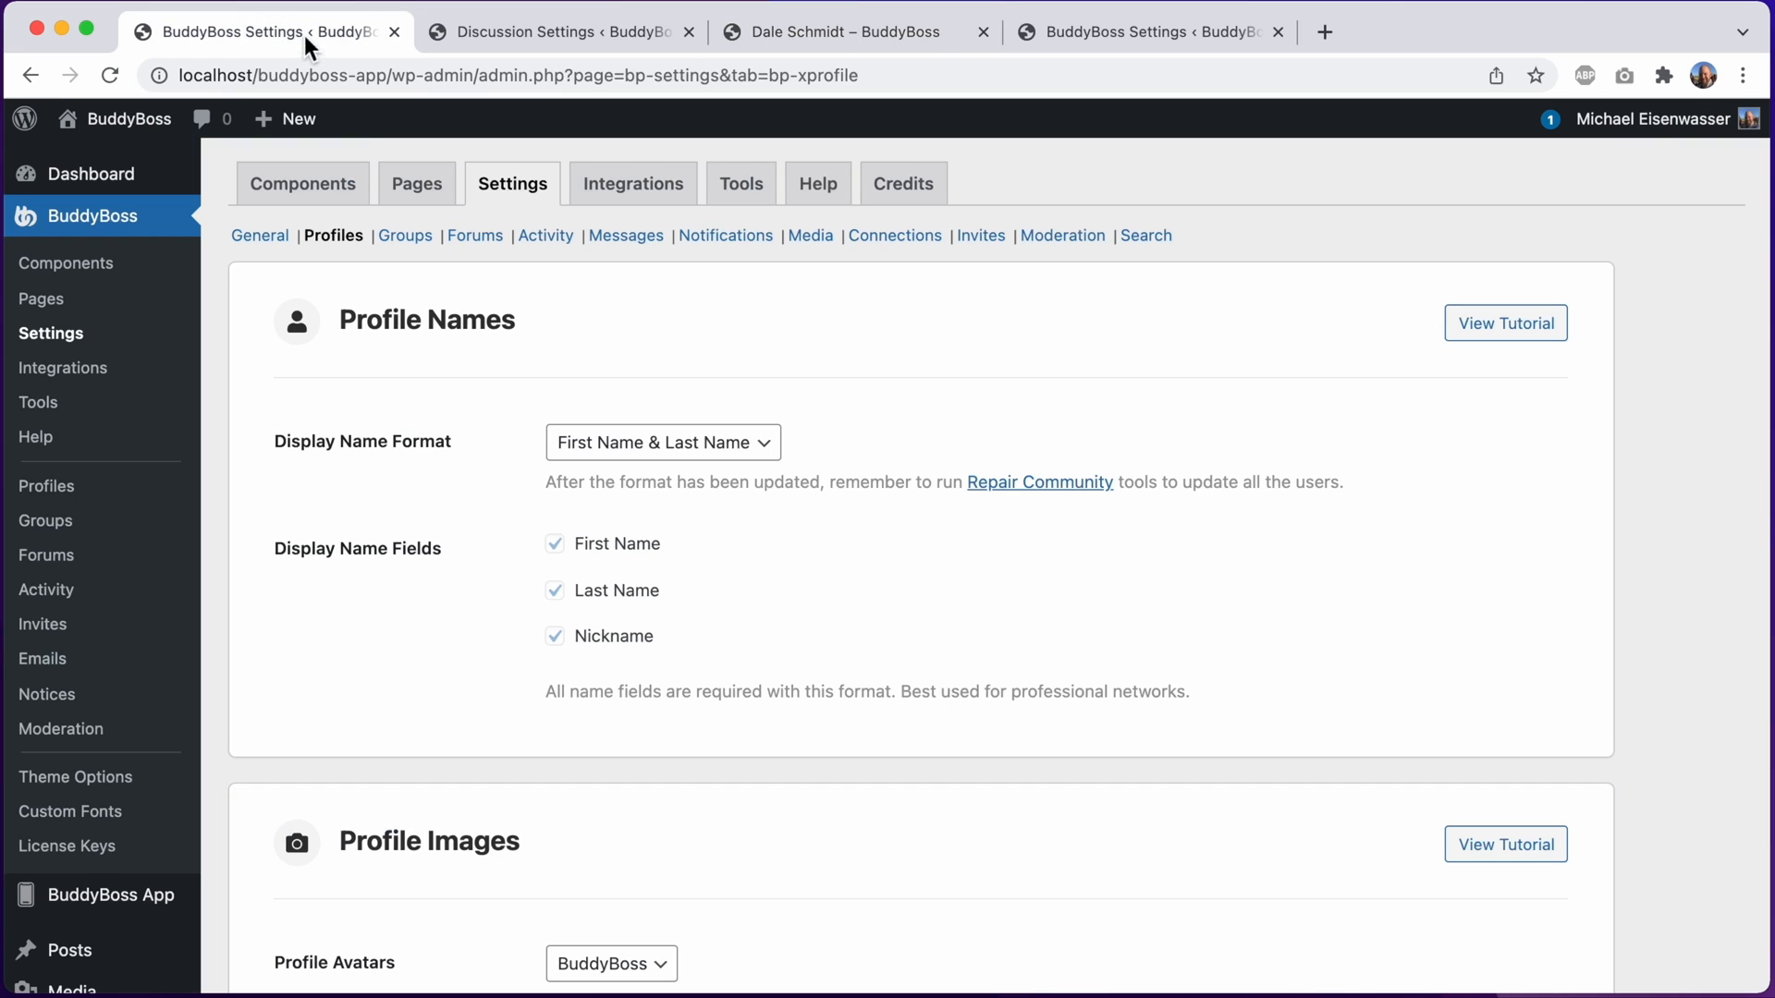
# Set Default Profile Avatar to Custom and start uploading its image
pyautogui.scroll(-3)
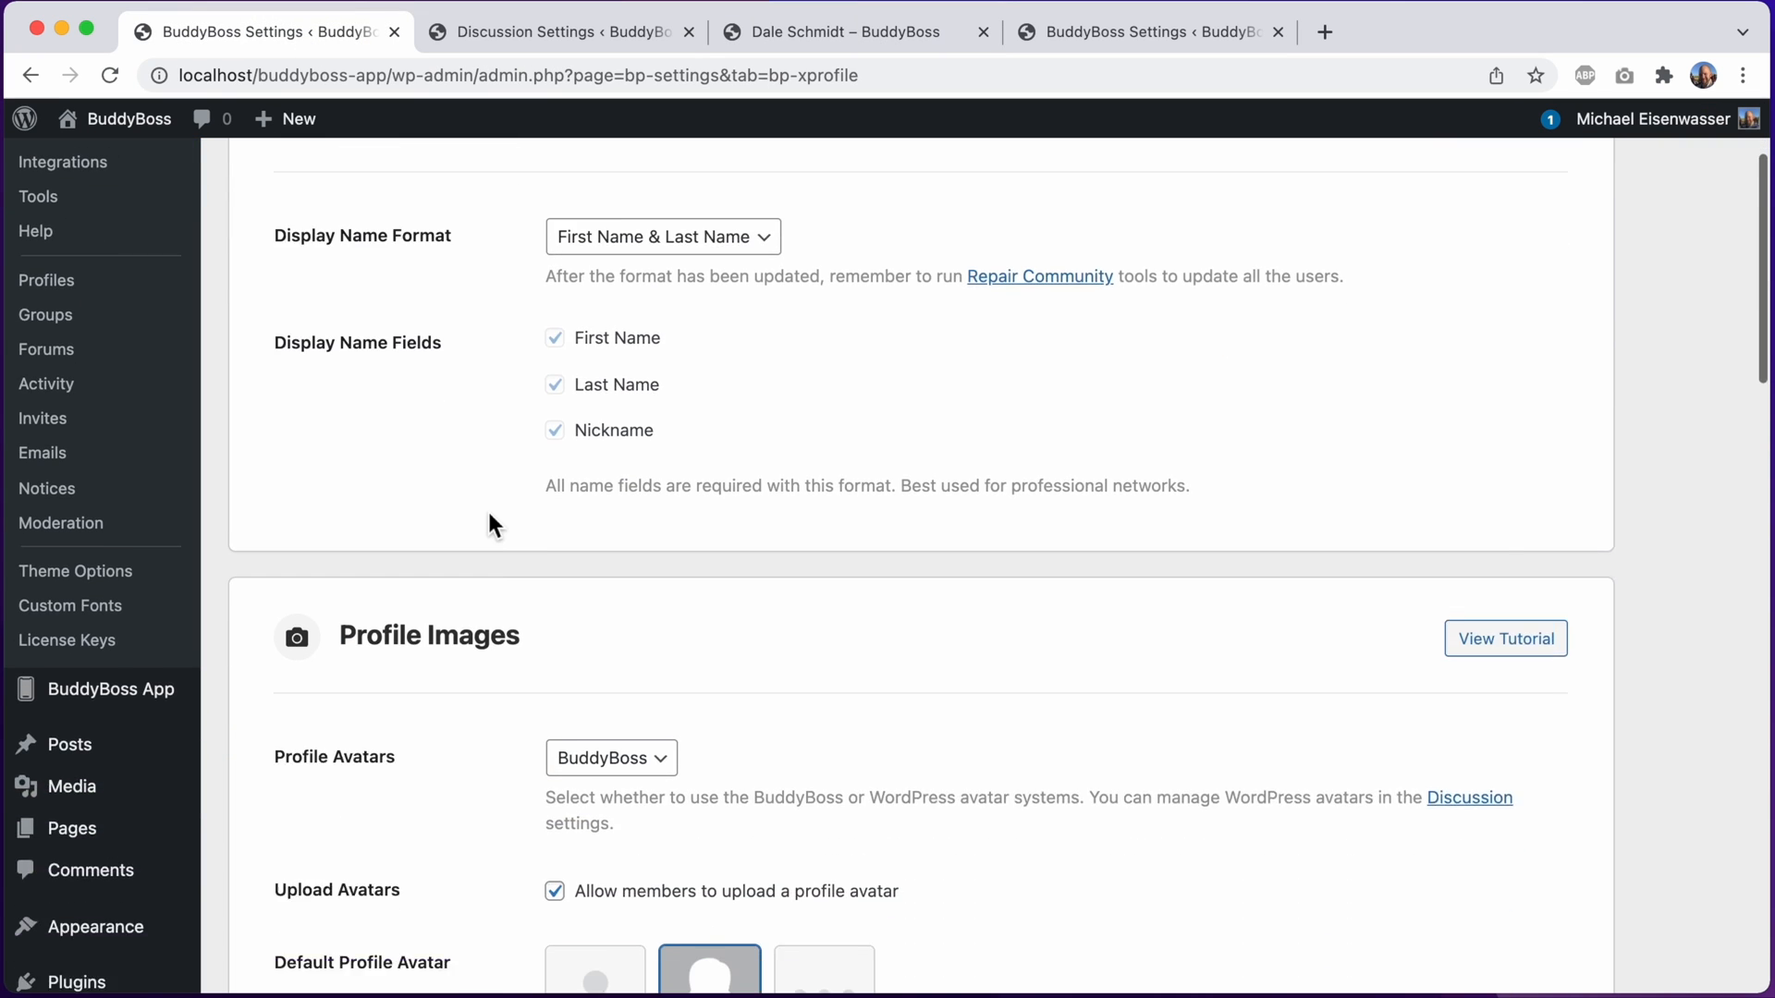
pyautogui.scroll(-3)
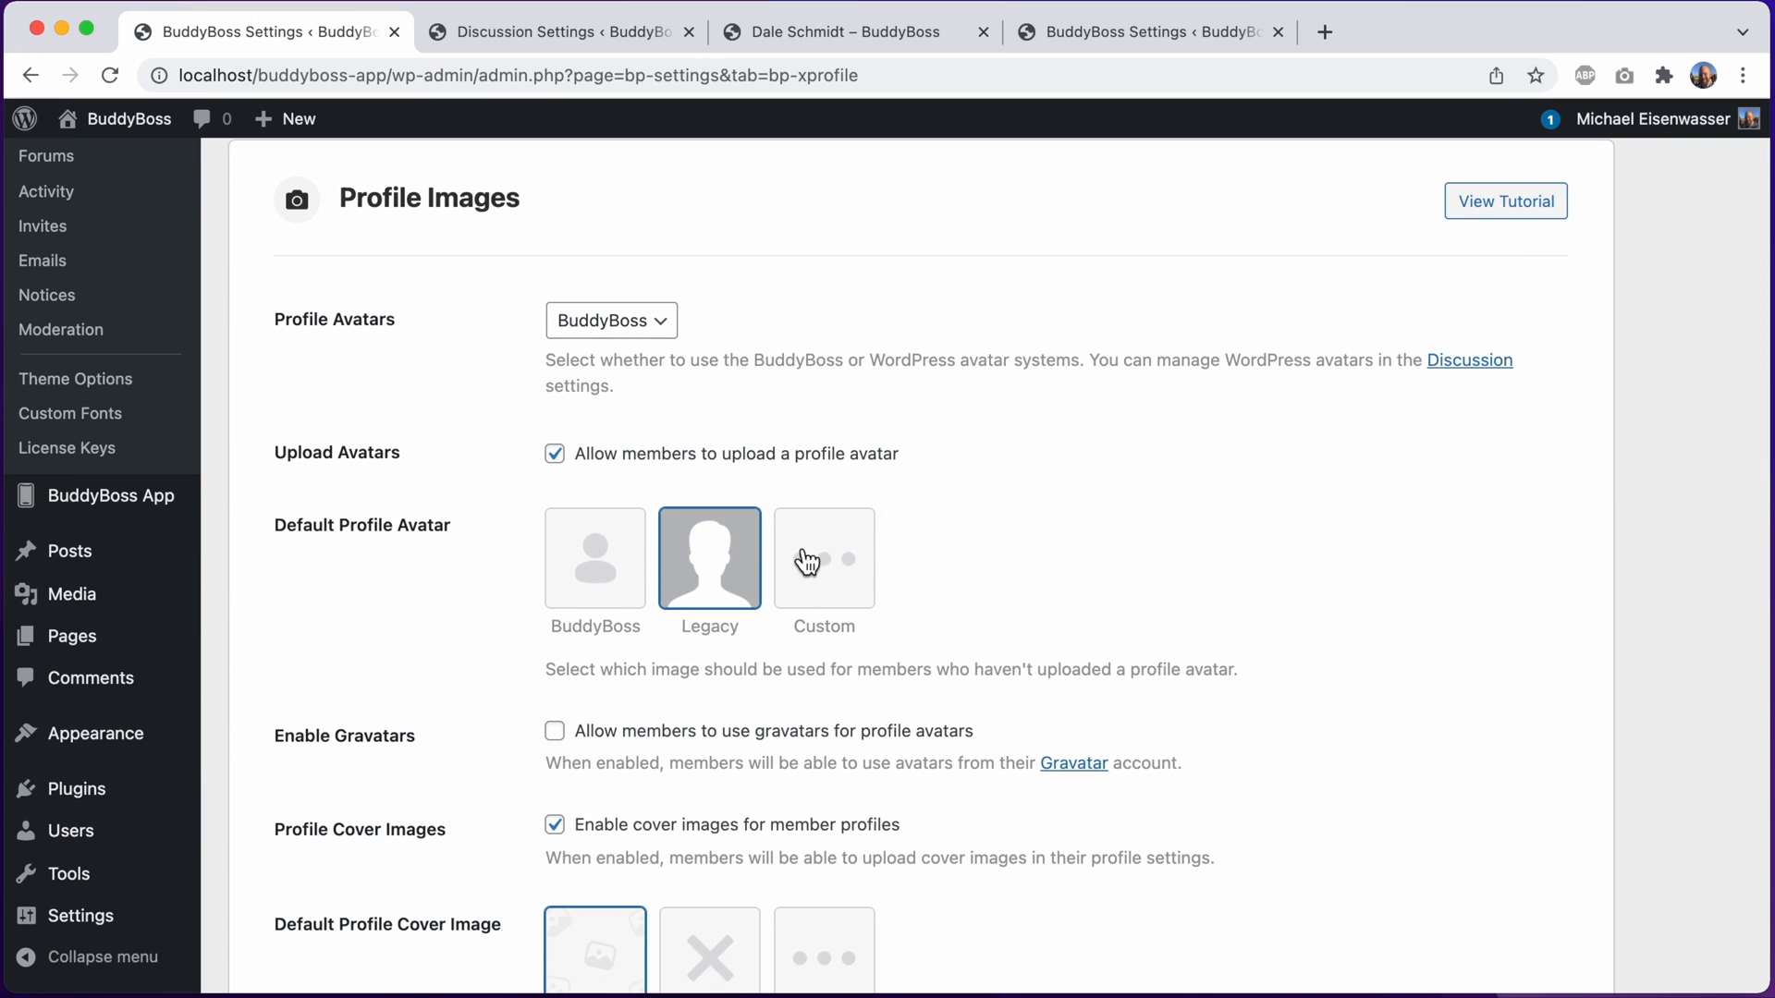
pyautogui.click(823, 558)
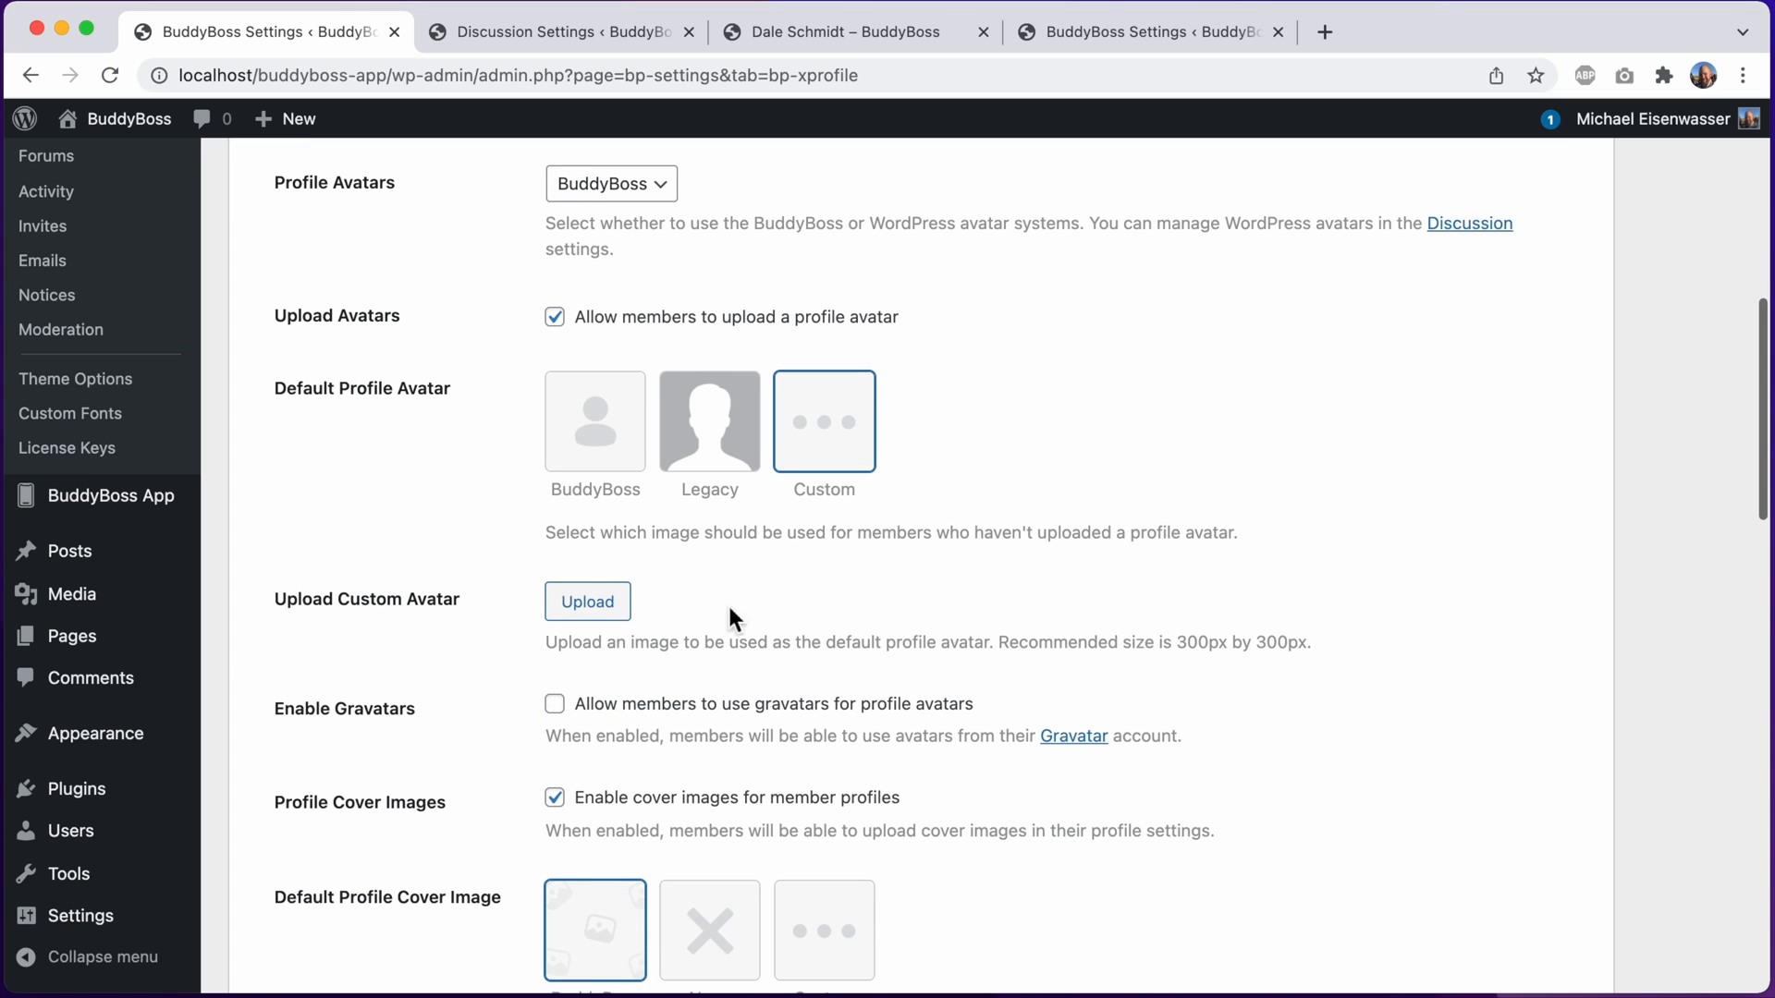
pyautogui.click(588, 601)
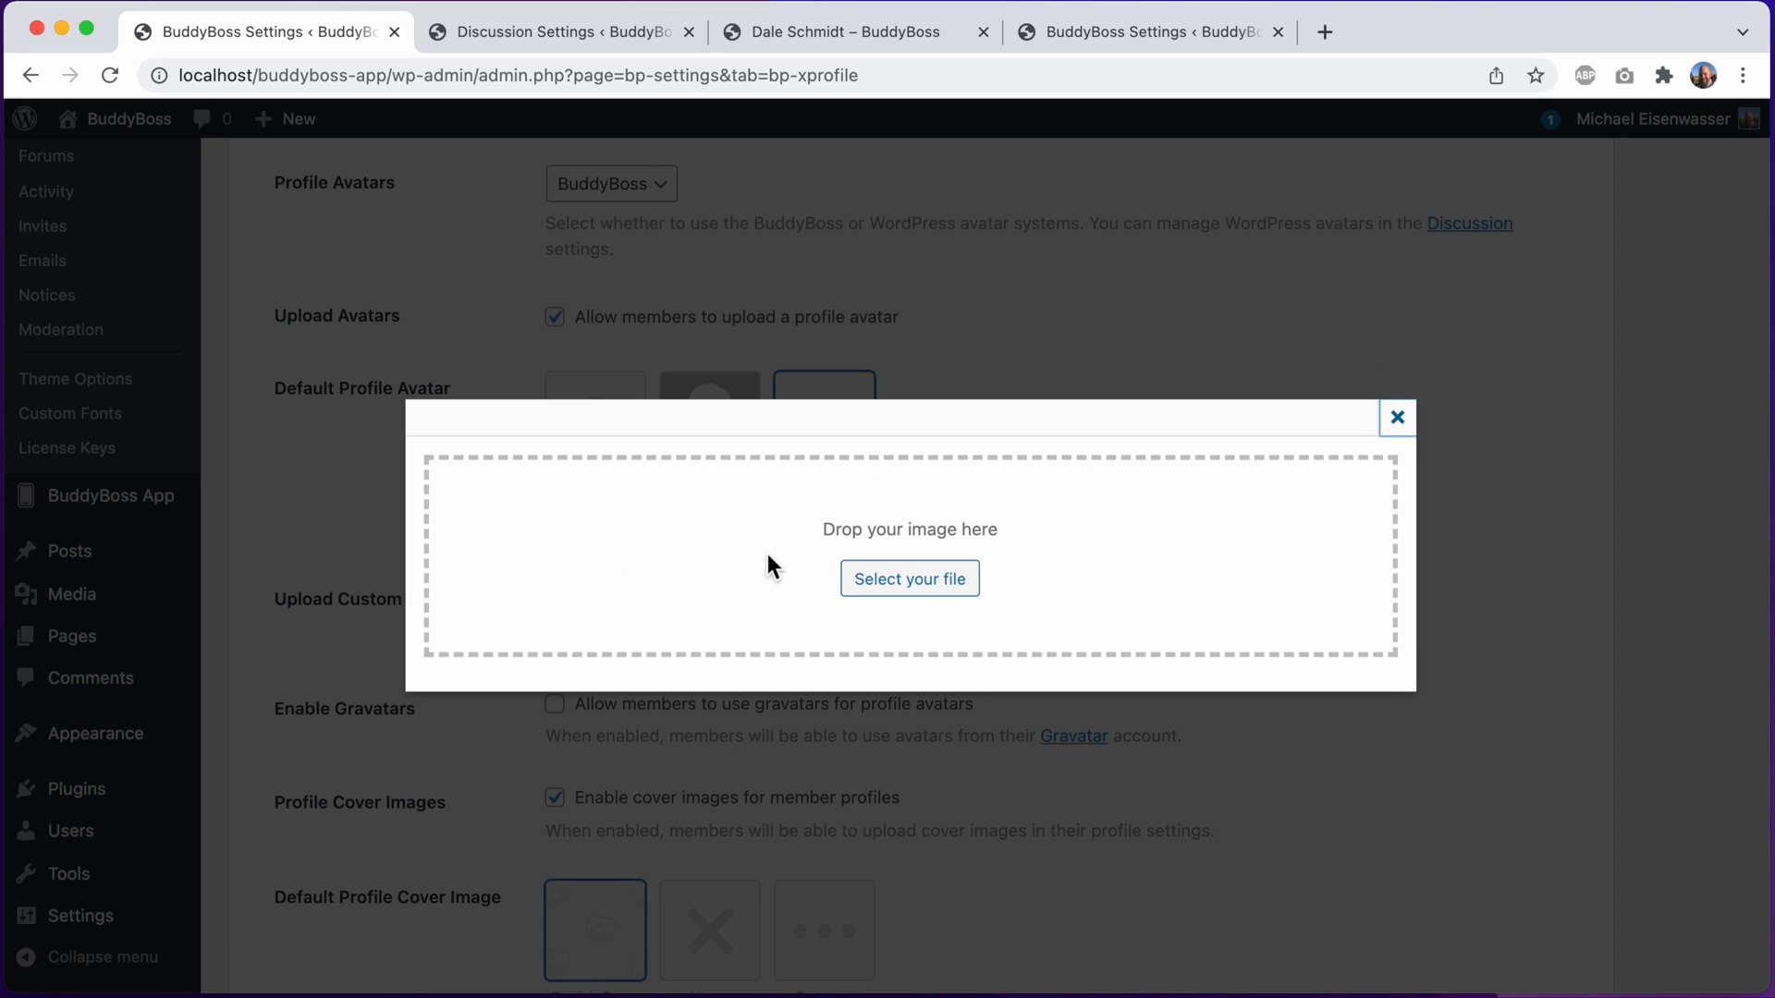
# Upload football.jpg from the Desktop and crop it as the custom default avatar
pyautogui.click(909, 578)
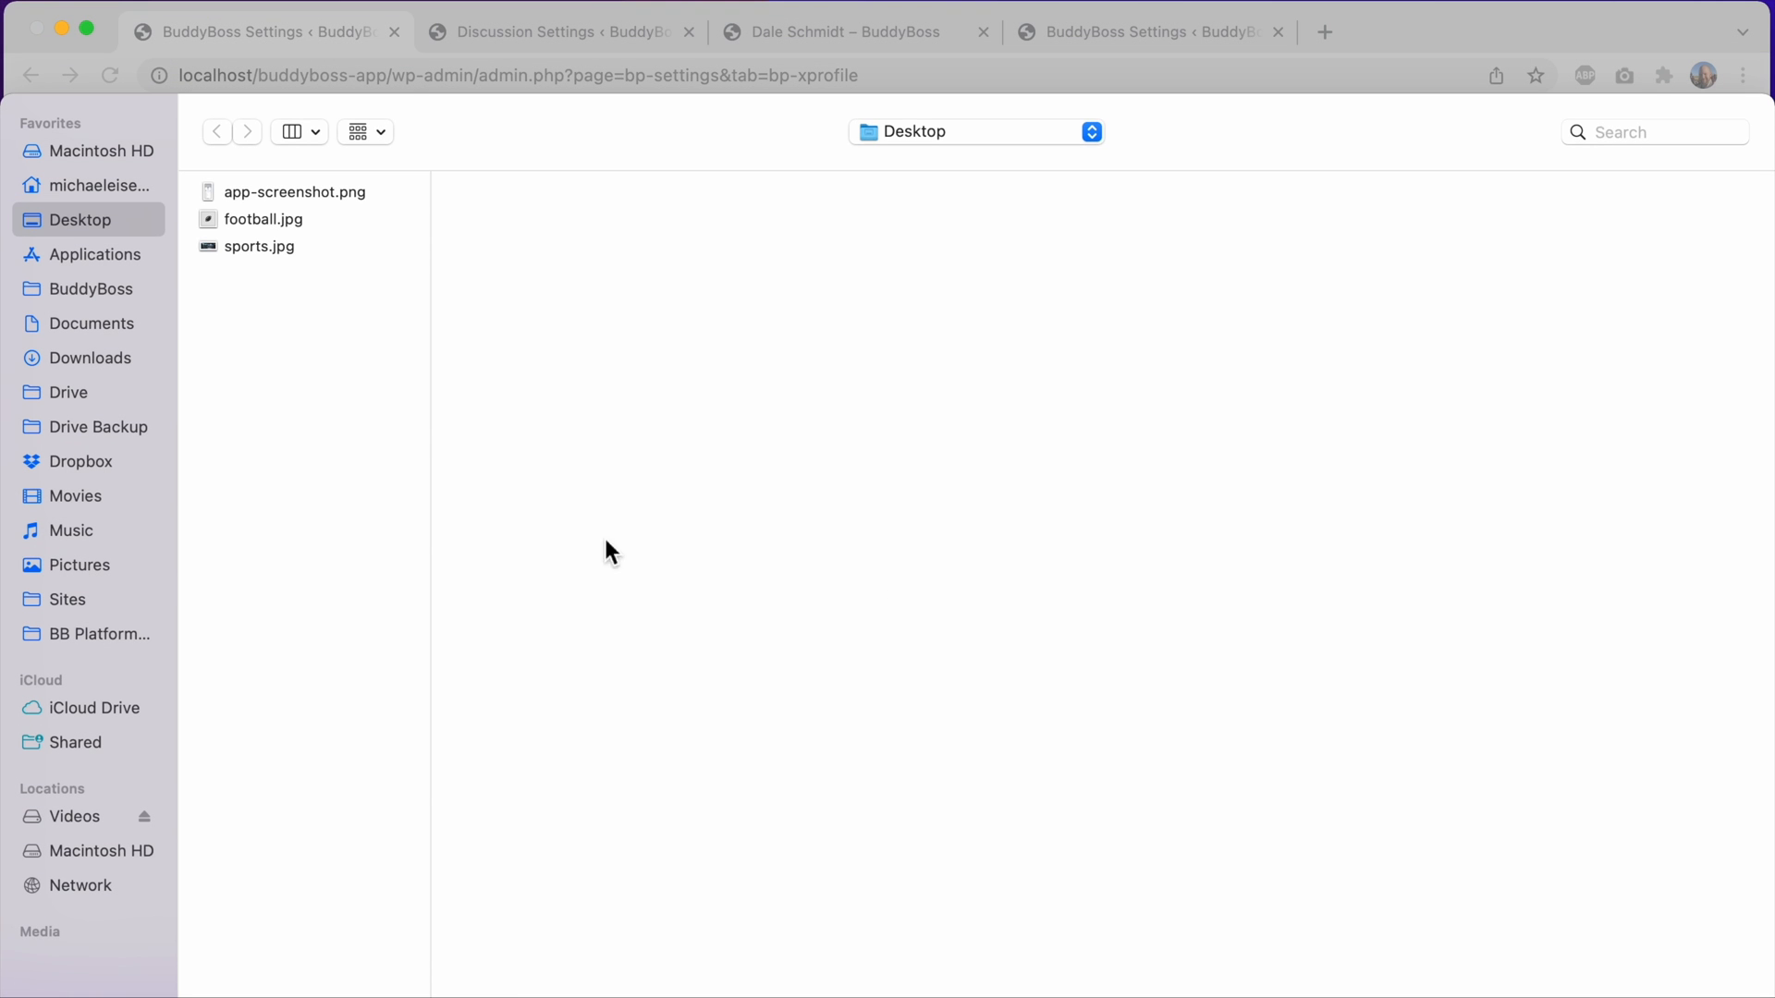
pyautogui.moveTo(310, 242)
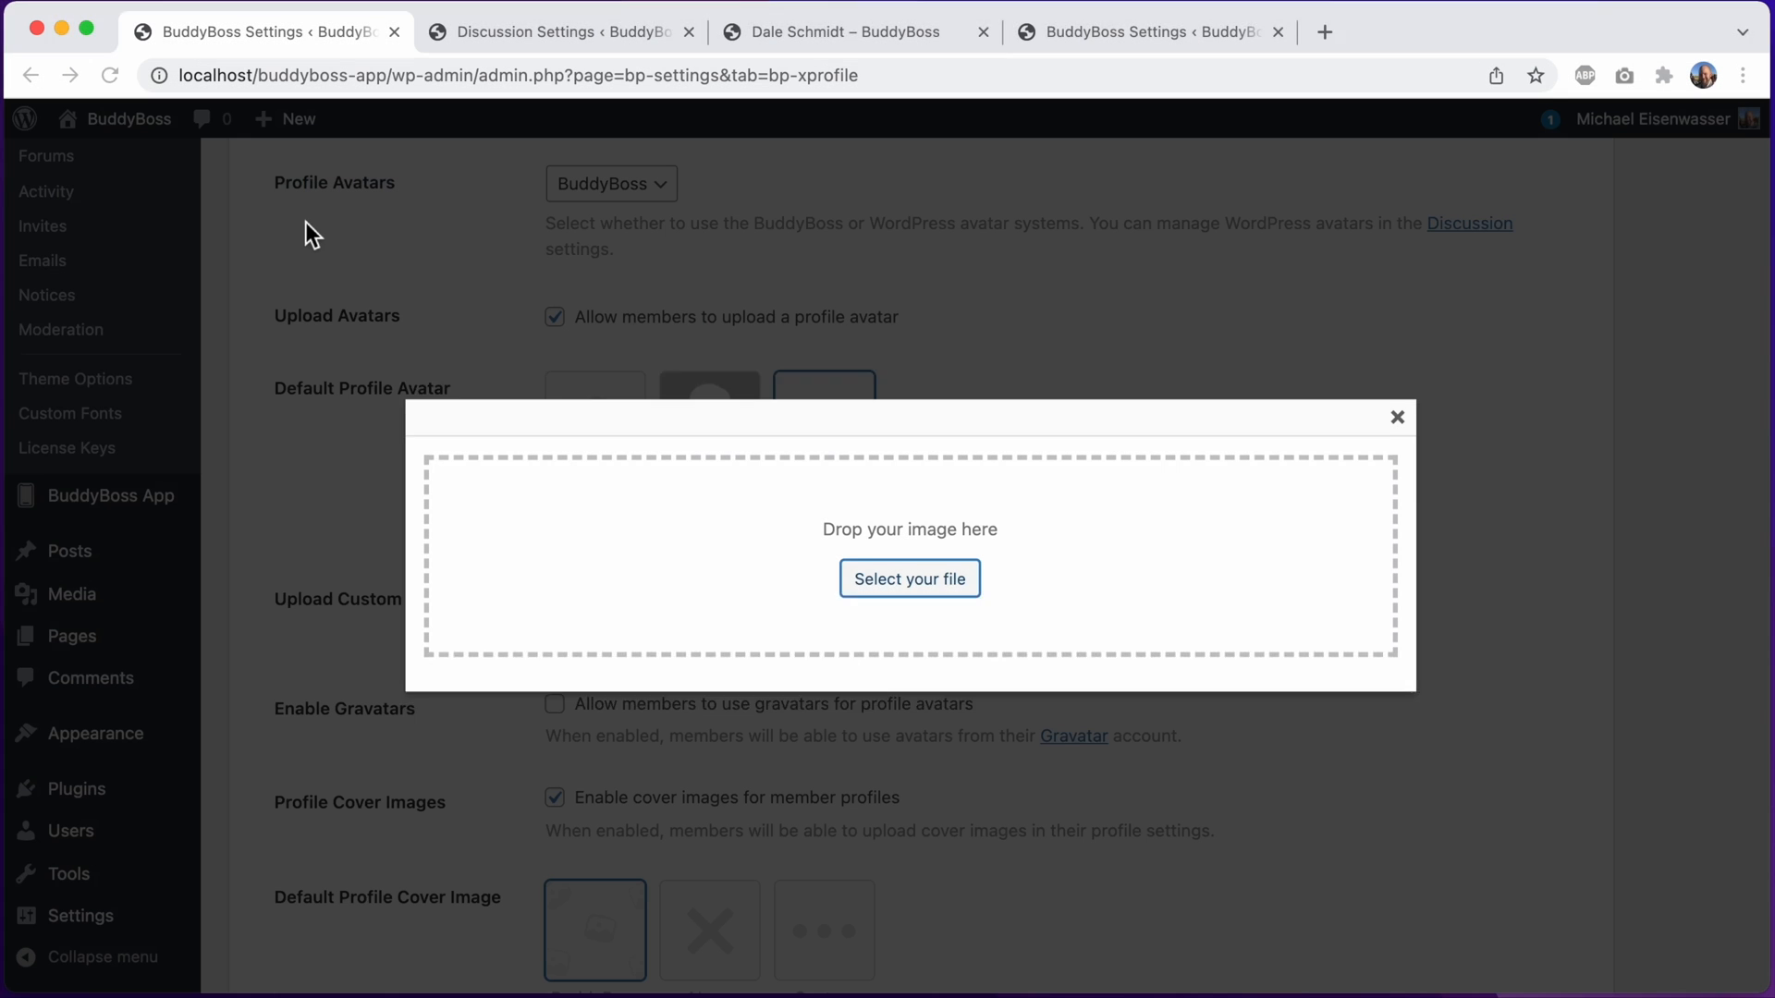
pyautogui.click(909, 578)
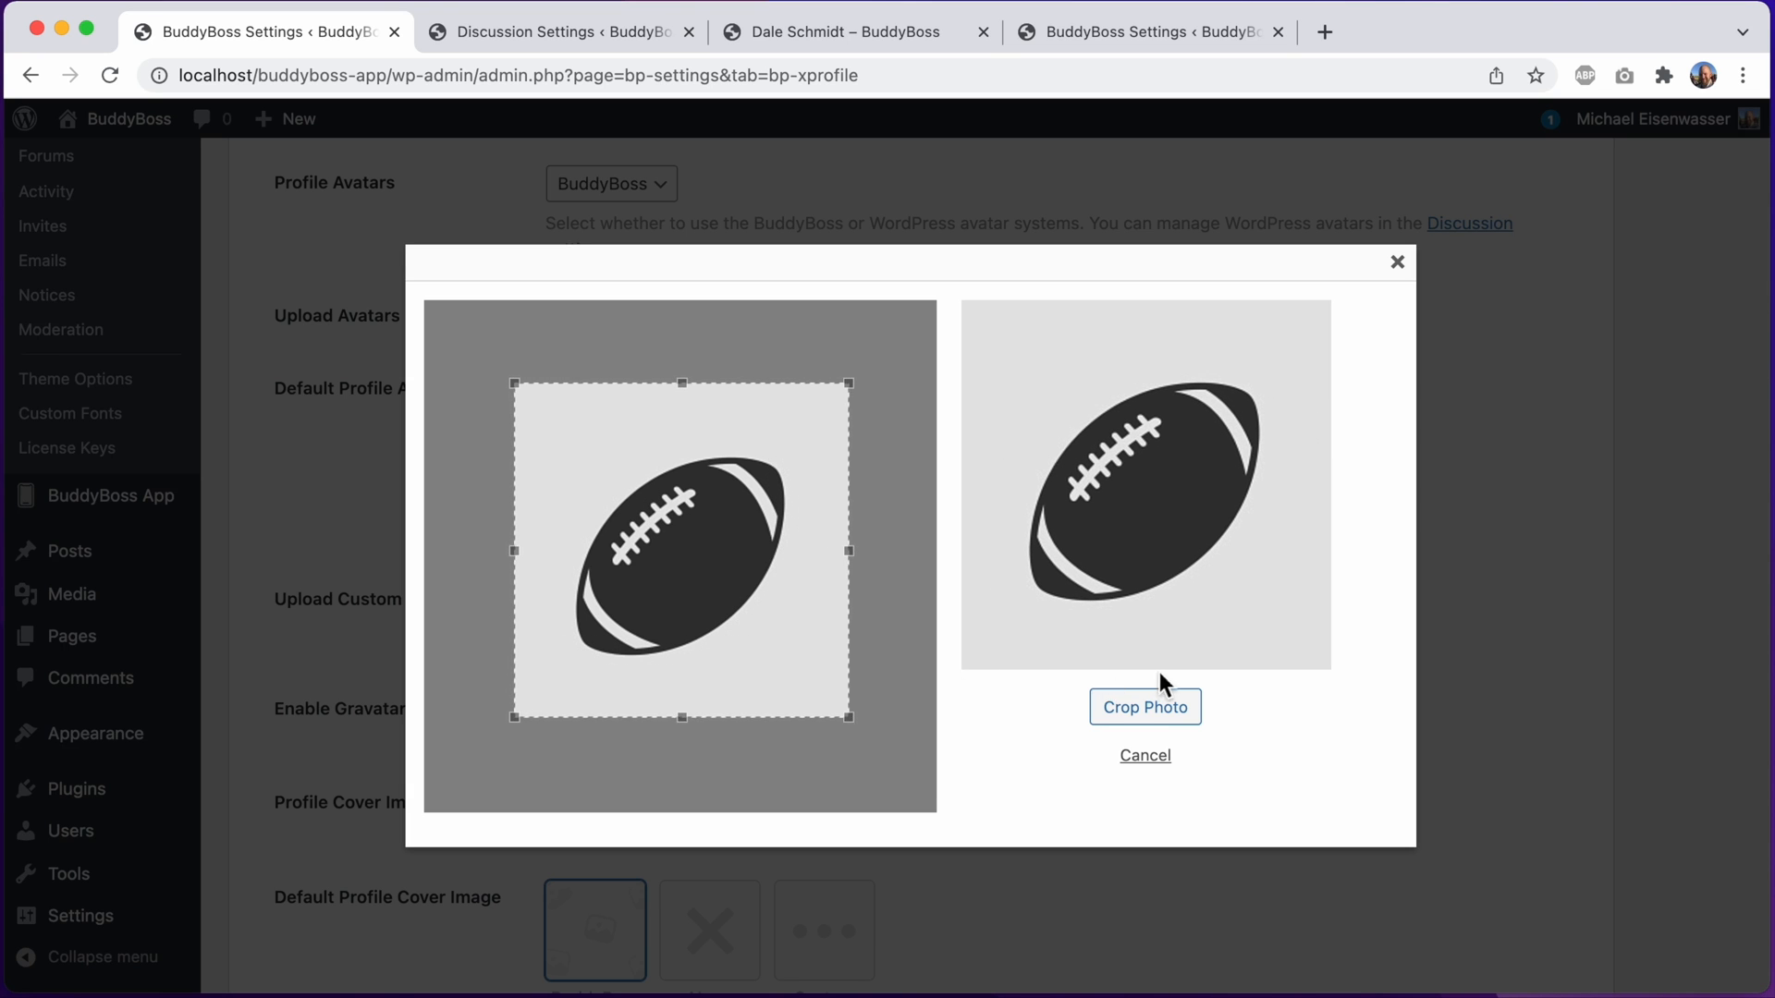
pyautogui.click(1143, 706)
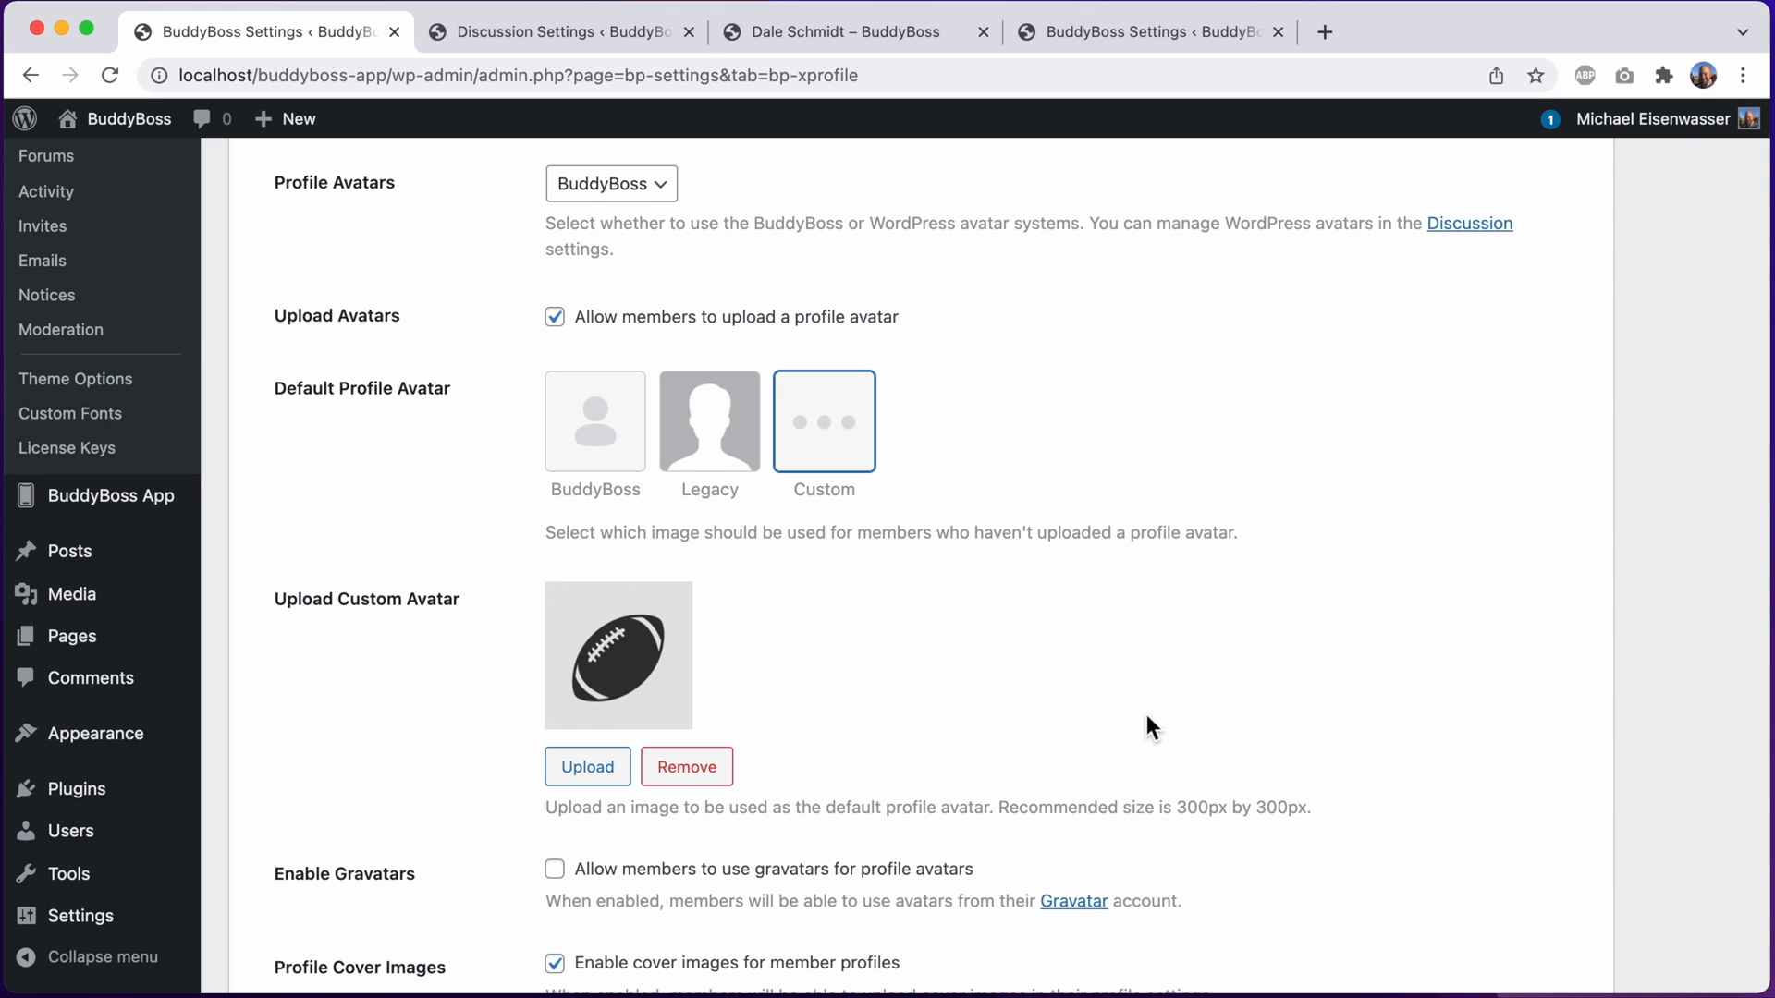
# Scroll to the Preview Cover Image section showing the football avatar
pyautogui.scroll(-3)
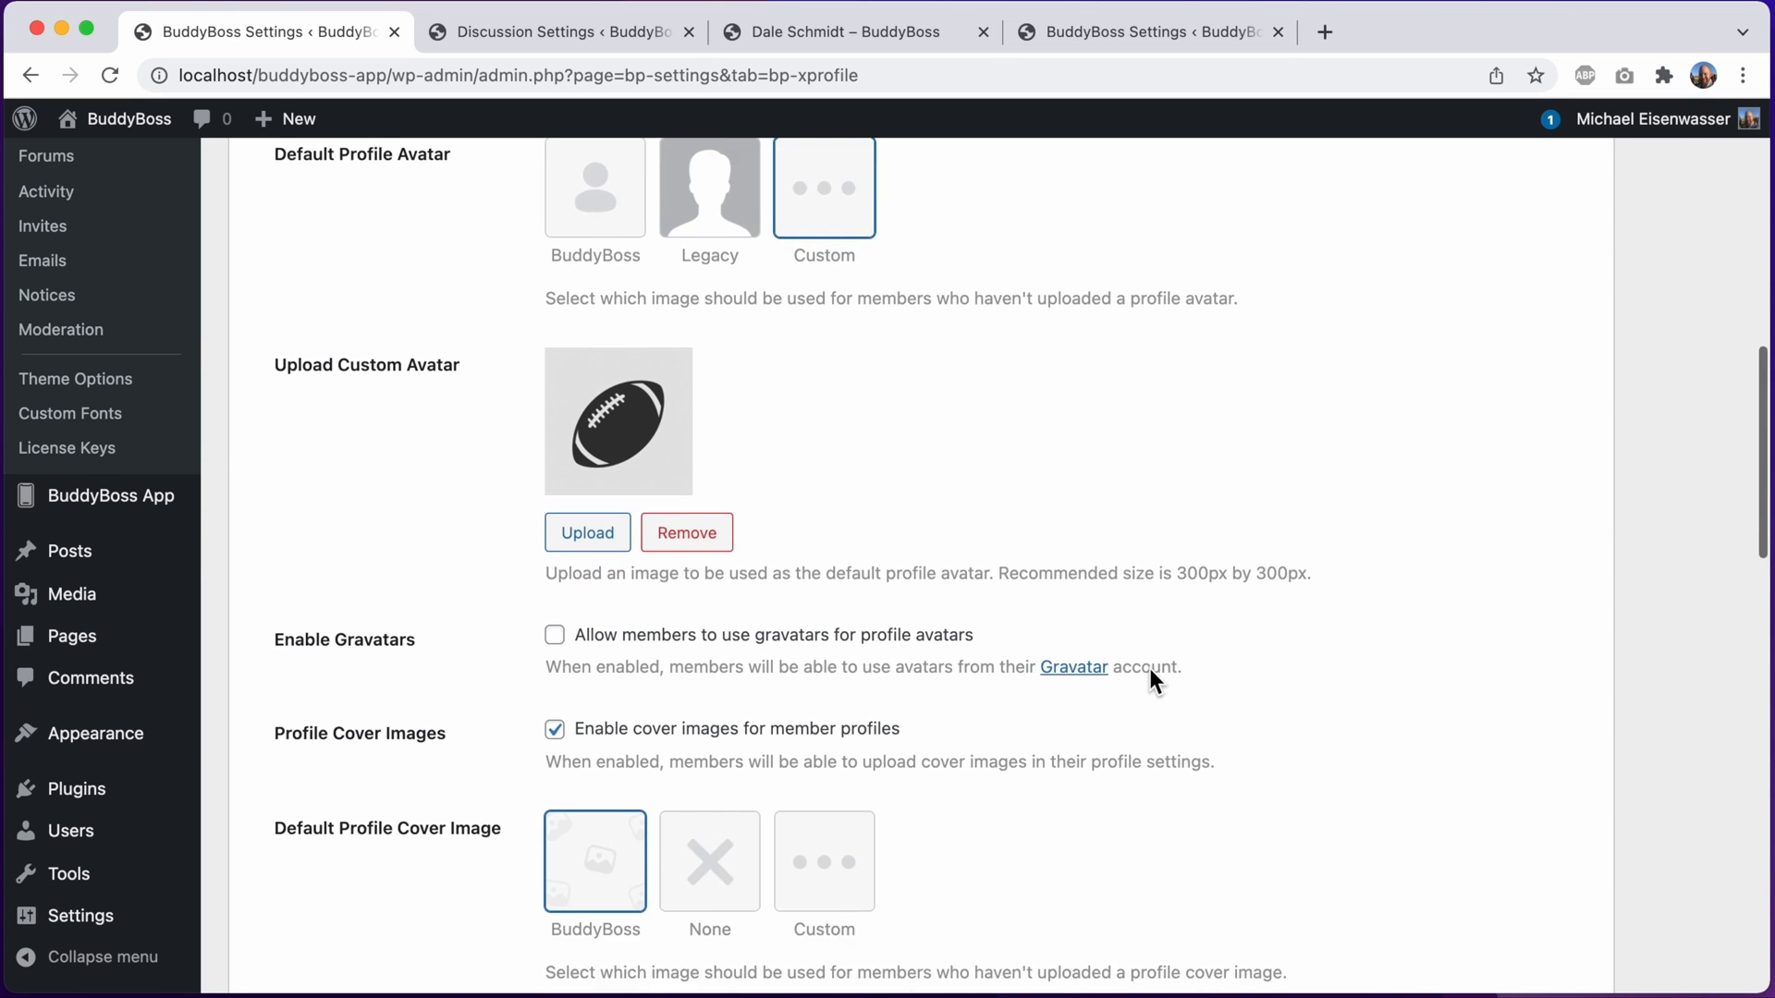
pyautogui.scroll(-3)
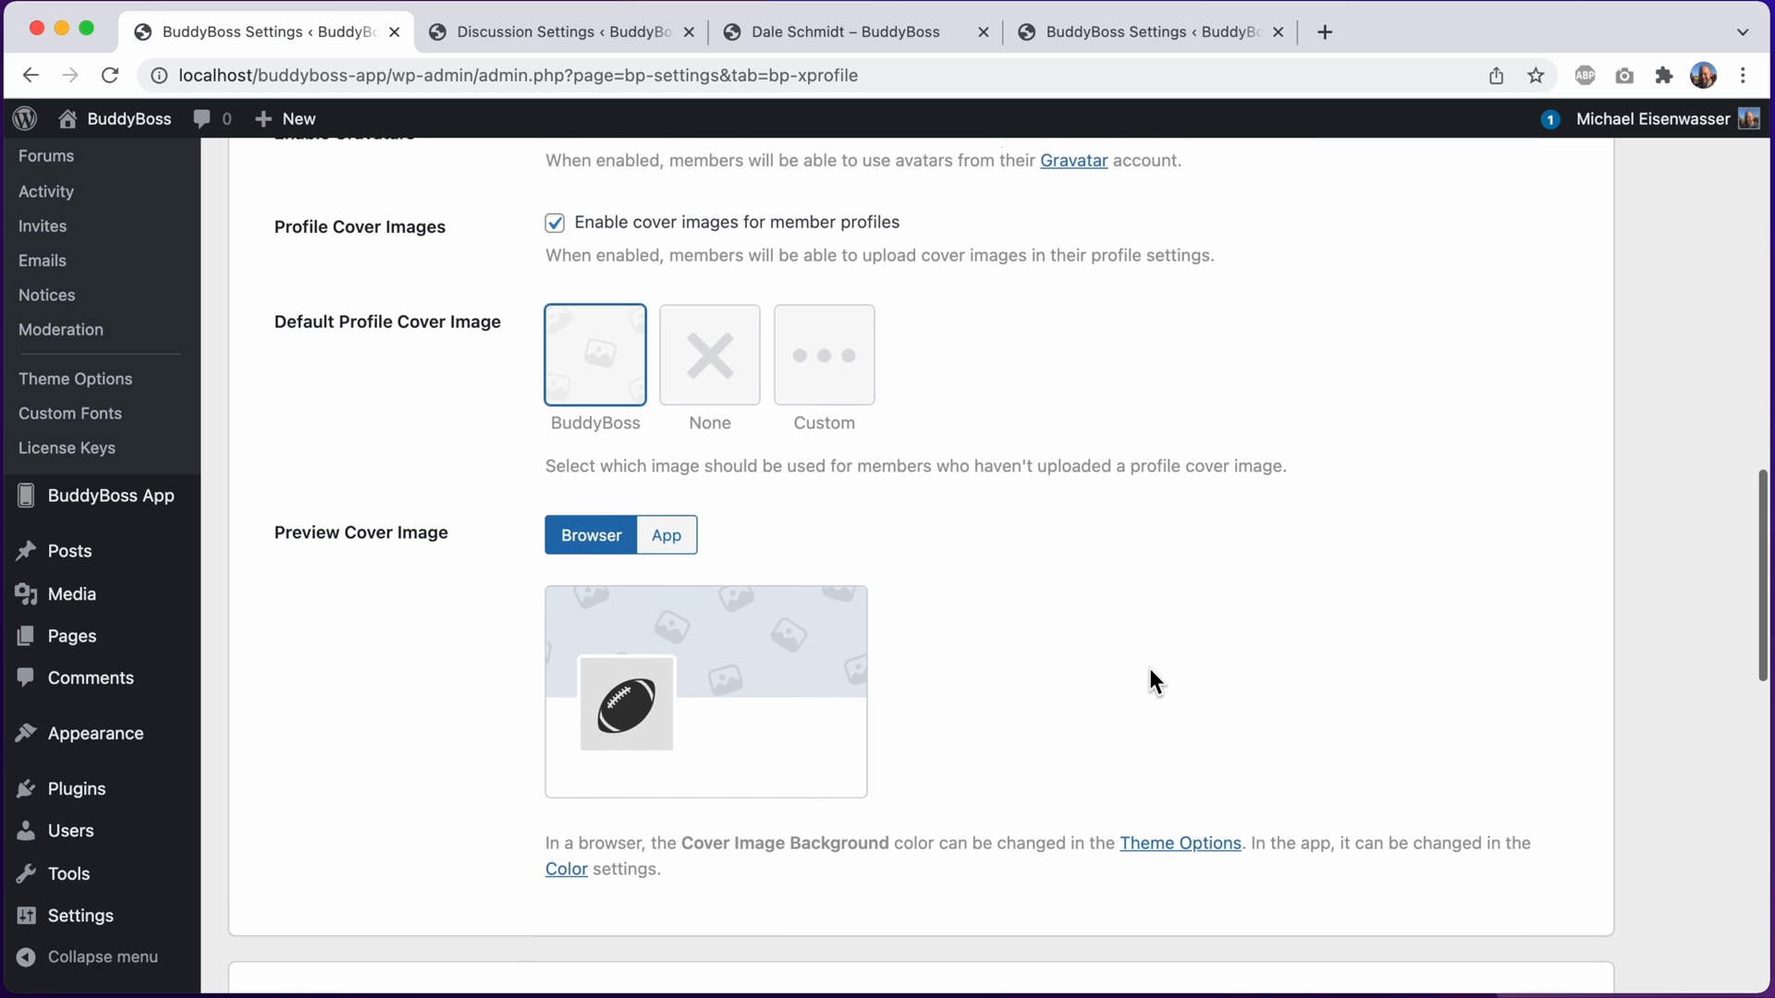
pyautogui.scroll(-3)
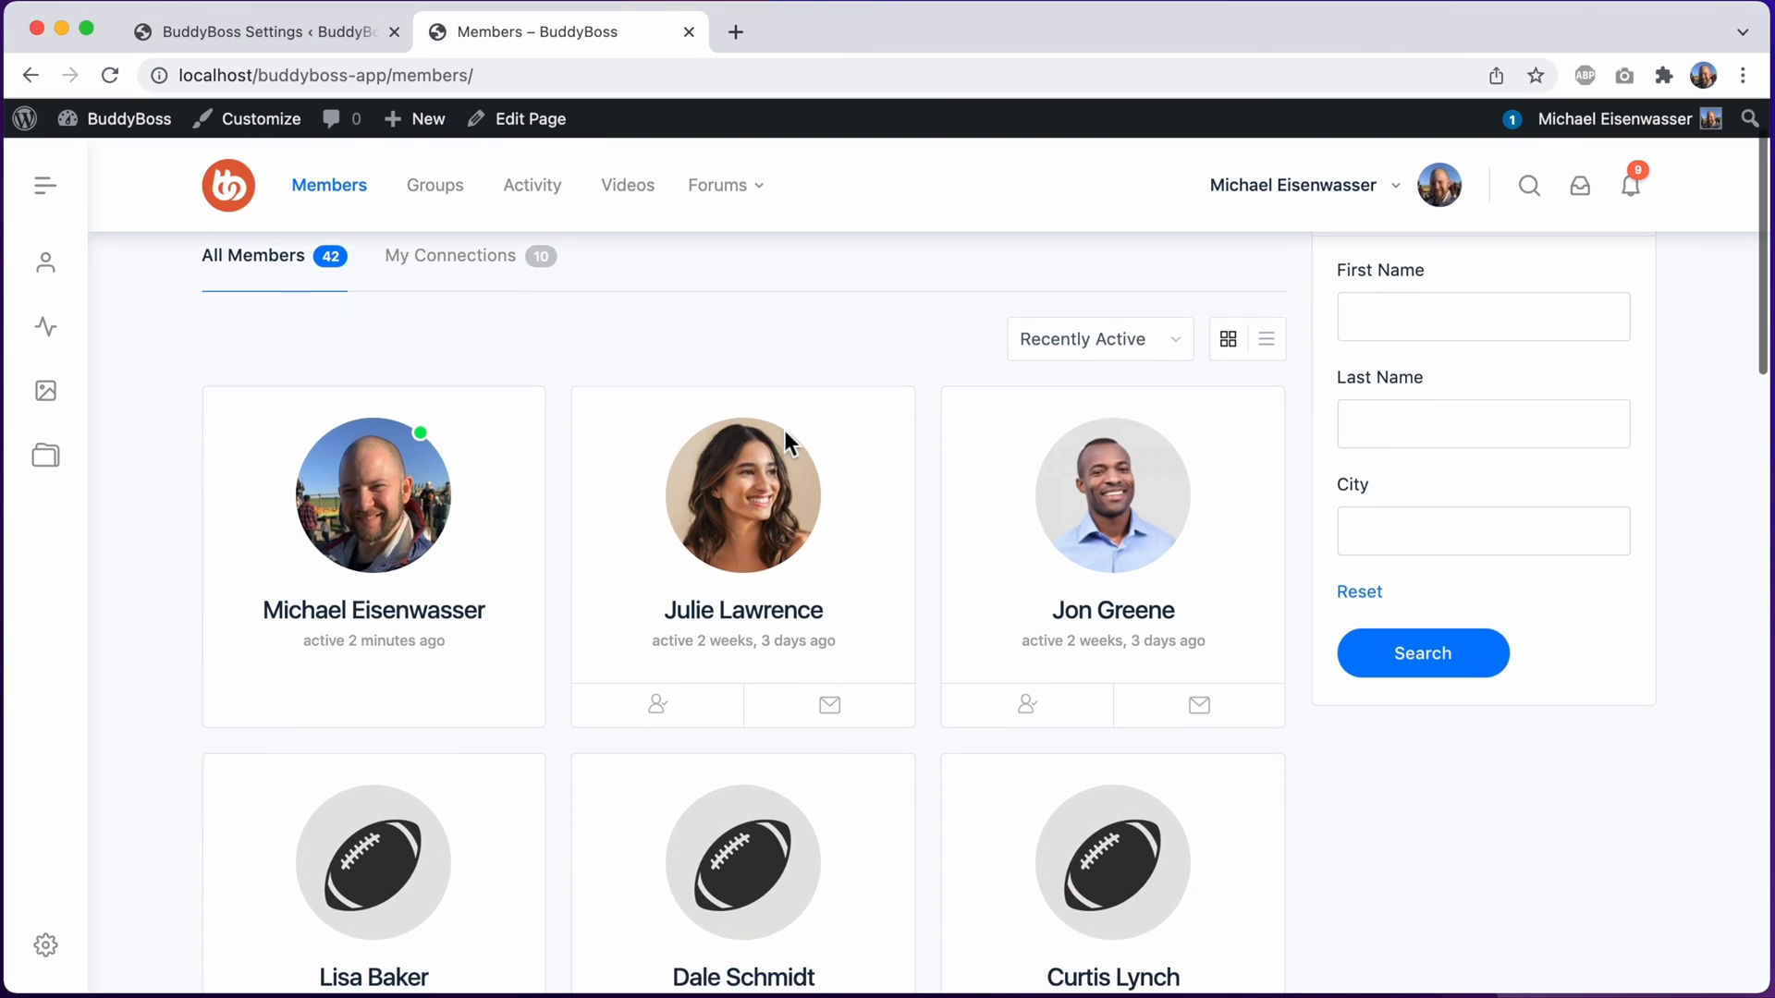
# Open a member's profile from the directory to confirm the football default avatar
pyautogui.scroll(-3)
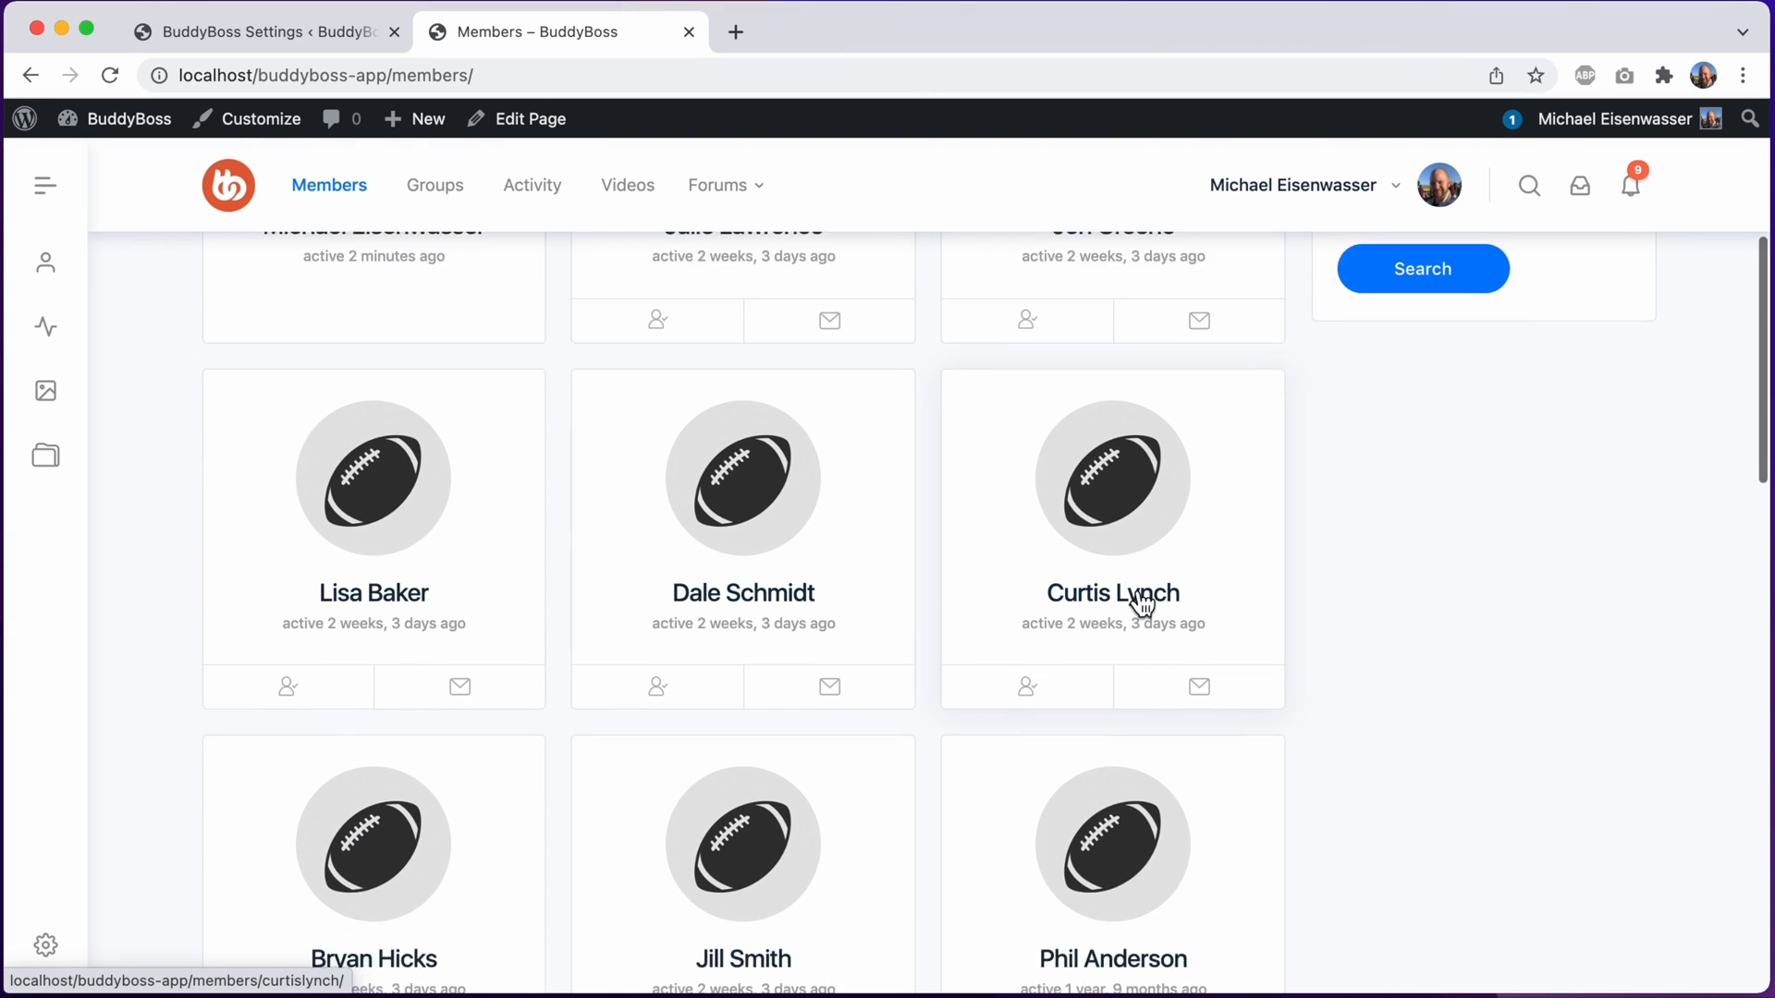
pyautogui.scroll(-3)
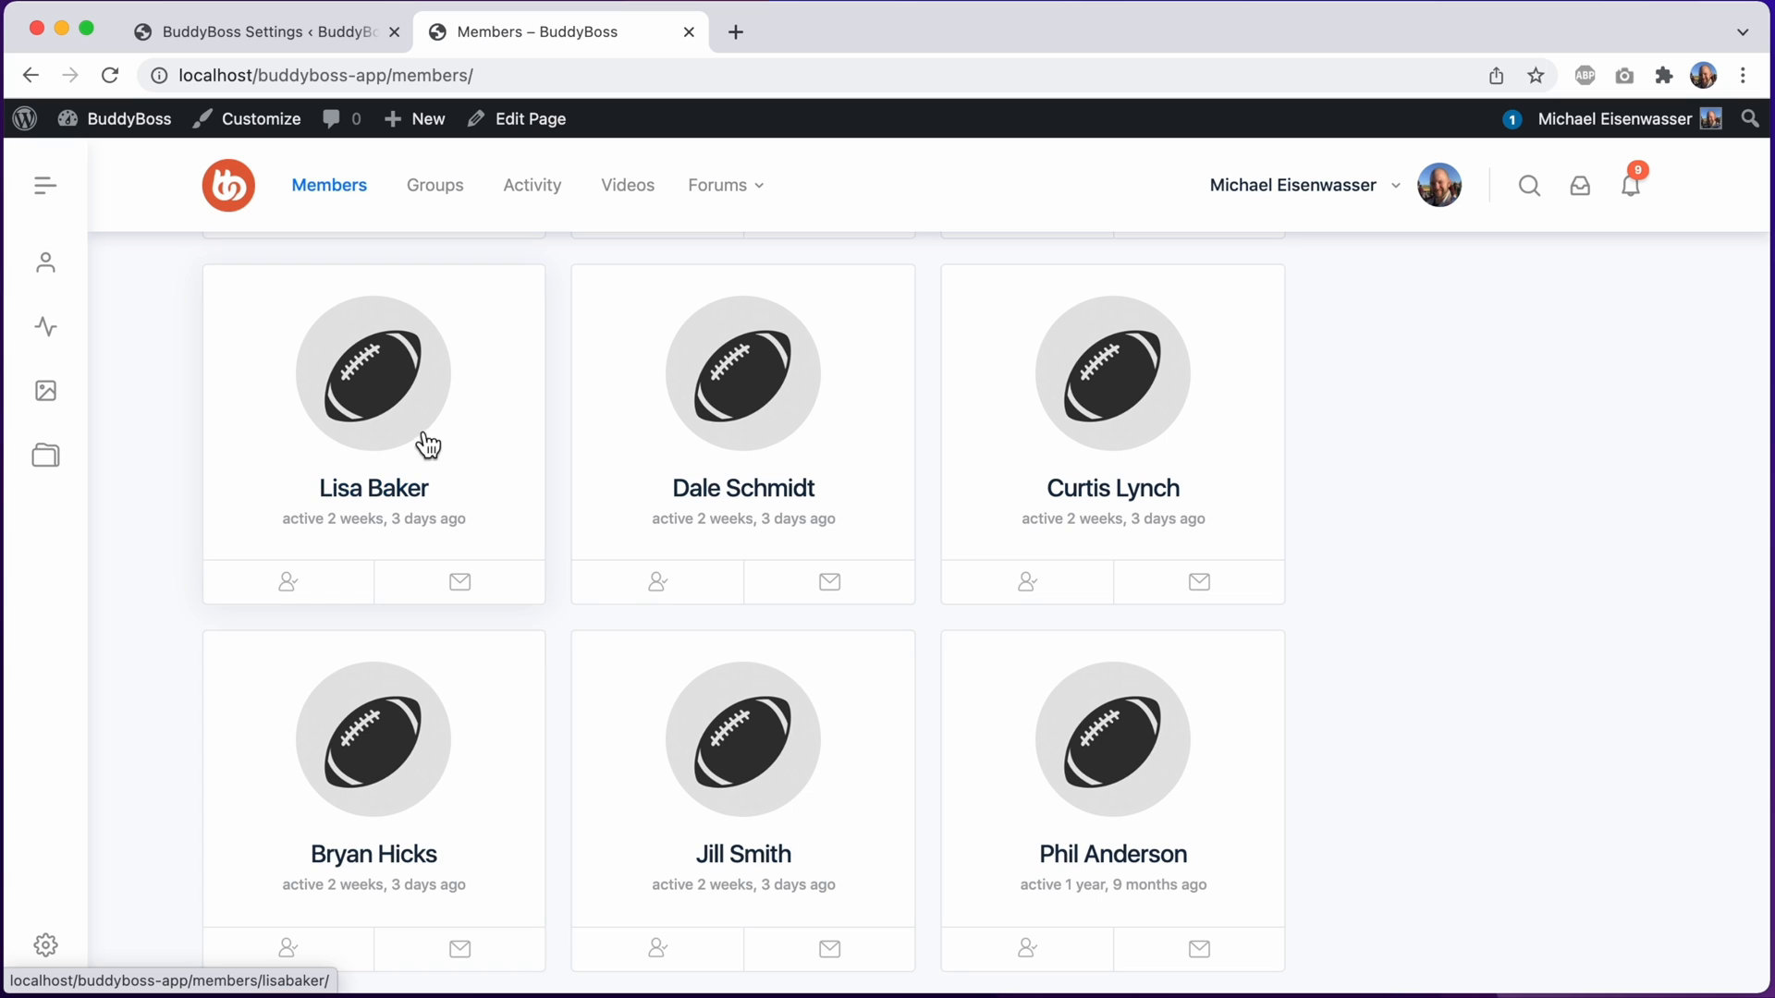
pyautogui.moveTo(743, 373)
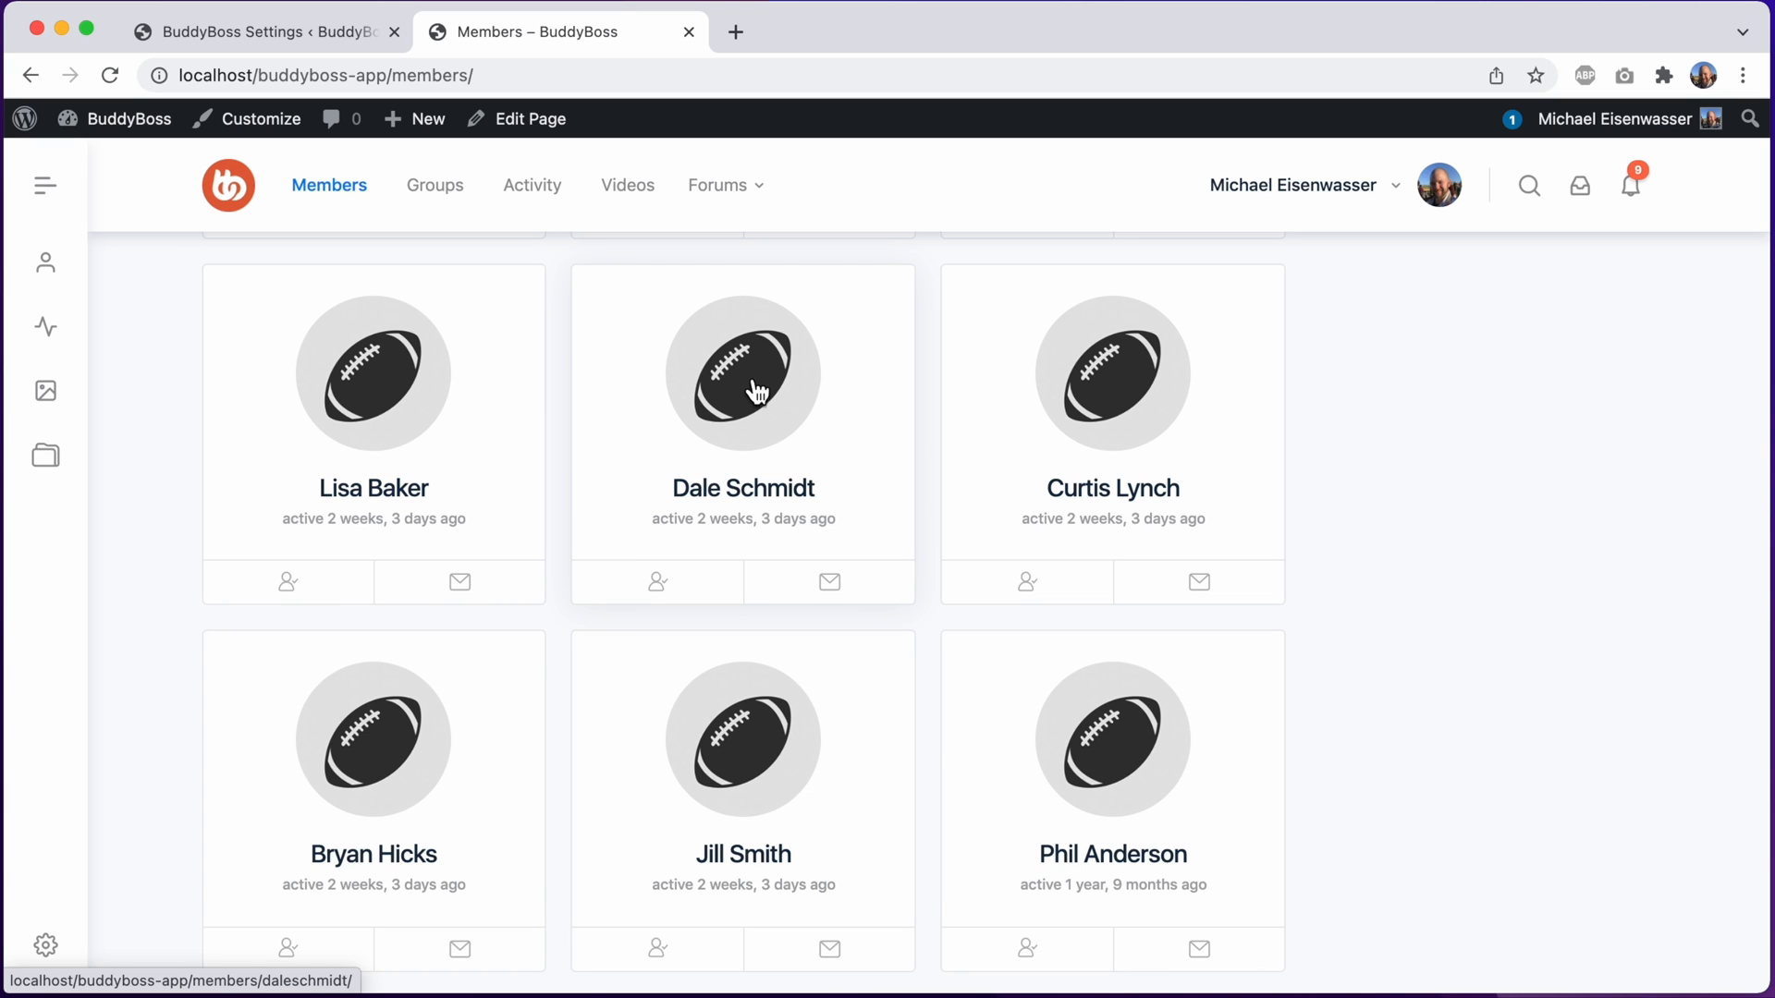
pyautogui.click(743, 374)
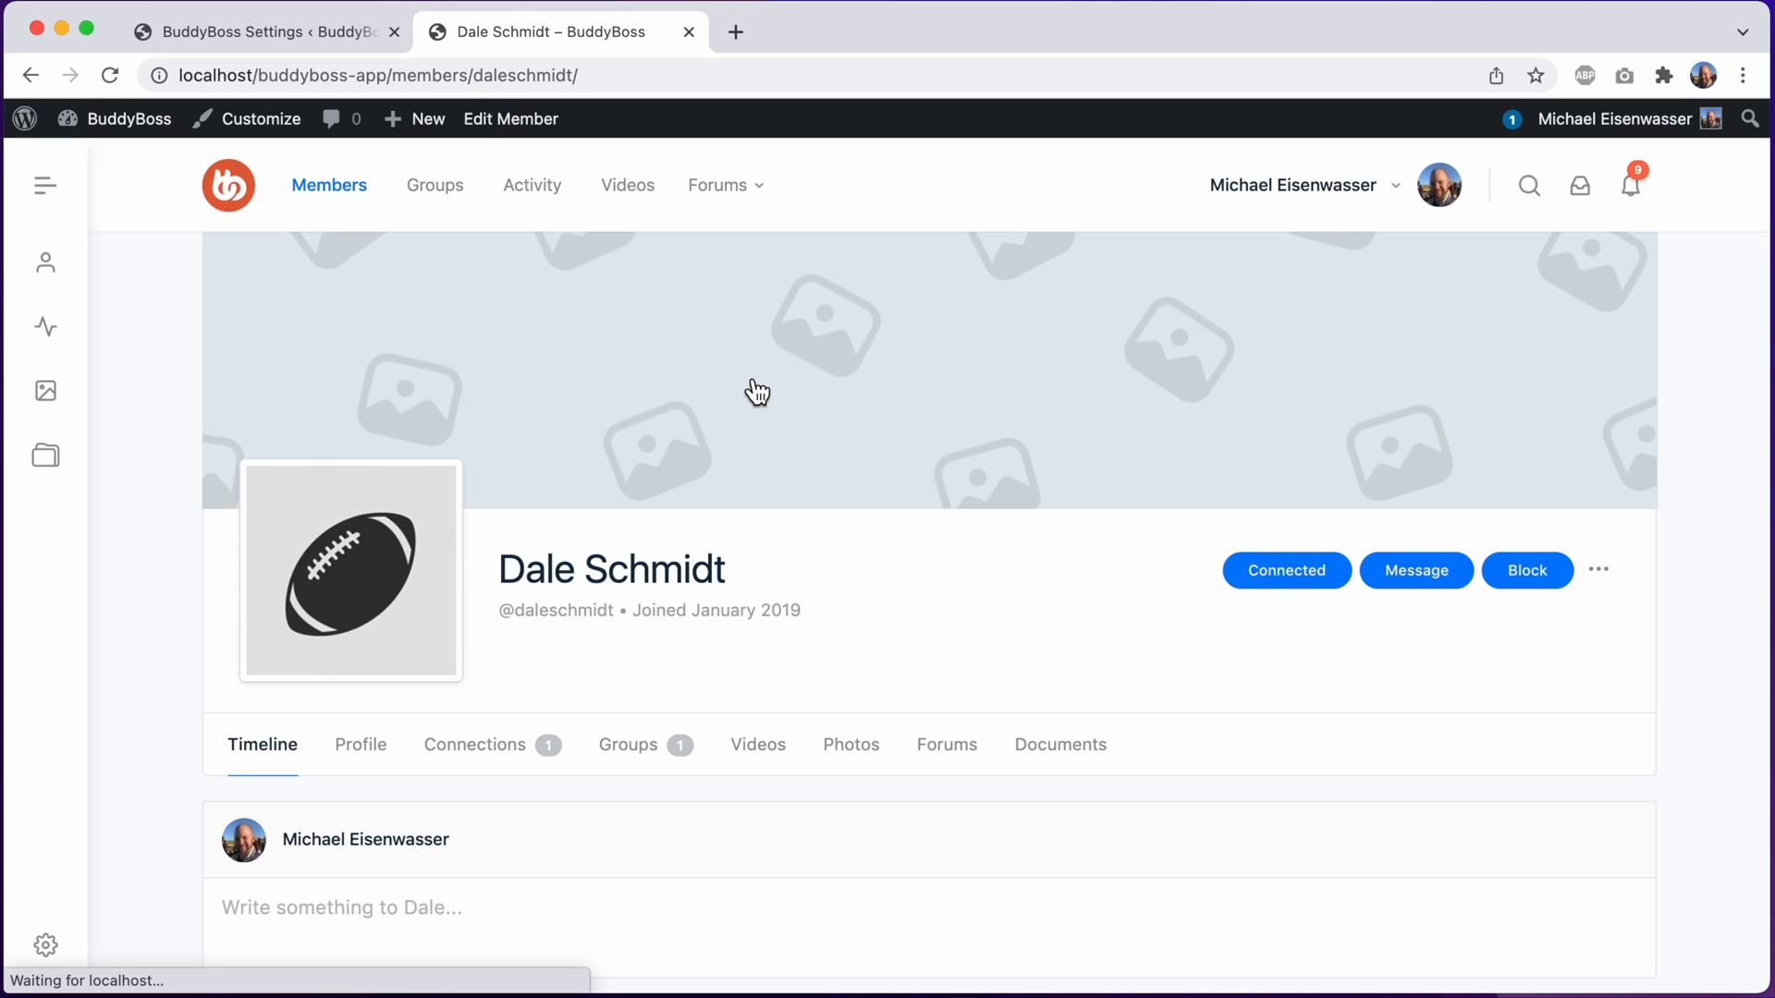
pyautogui.moveTo(399, 565)
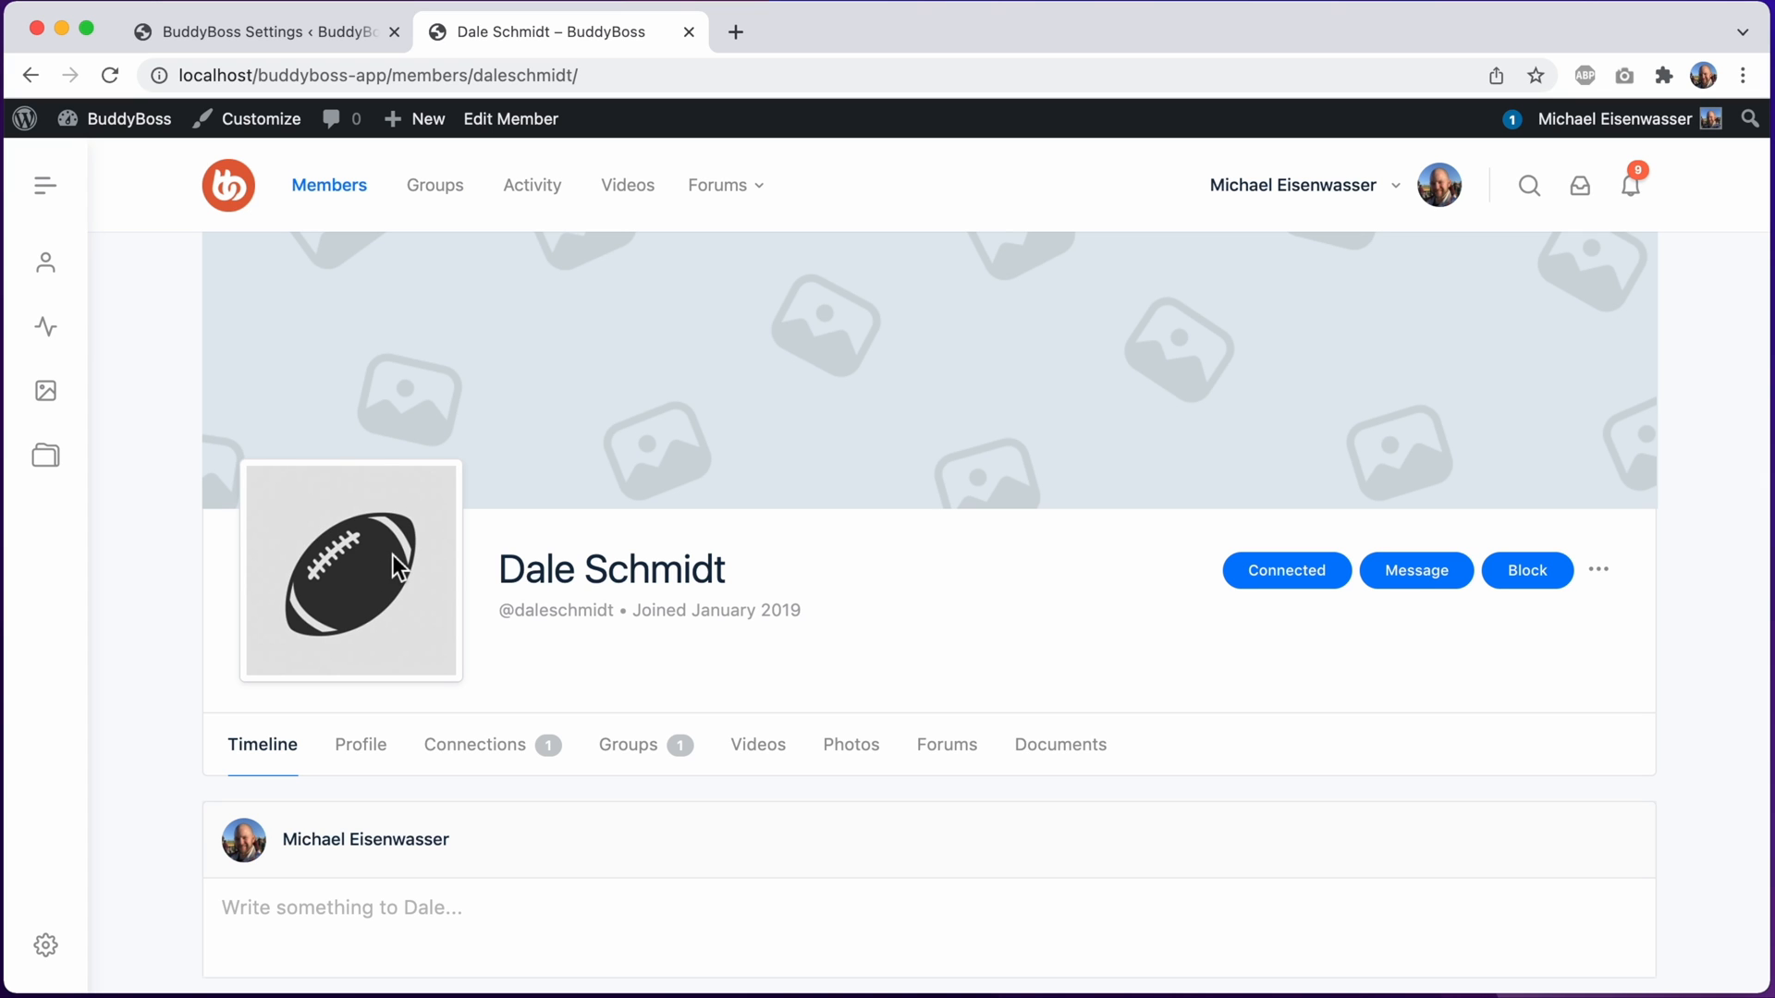
pyautogui.moveTo(333, 66)
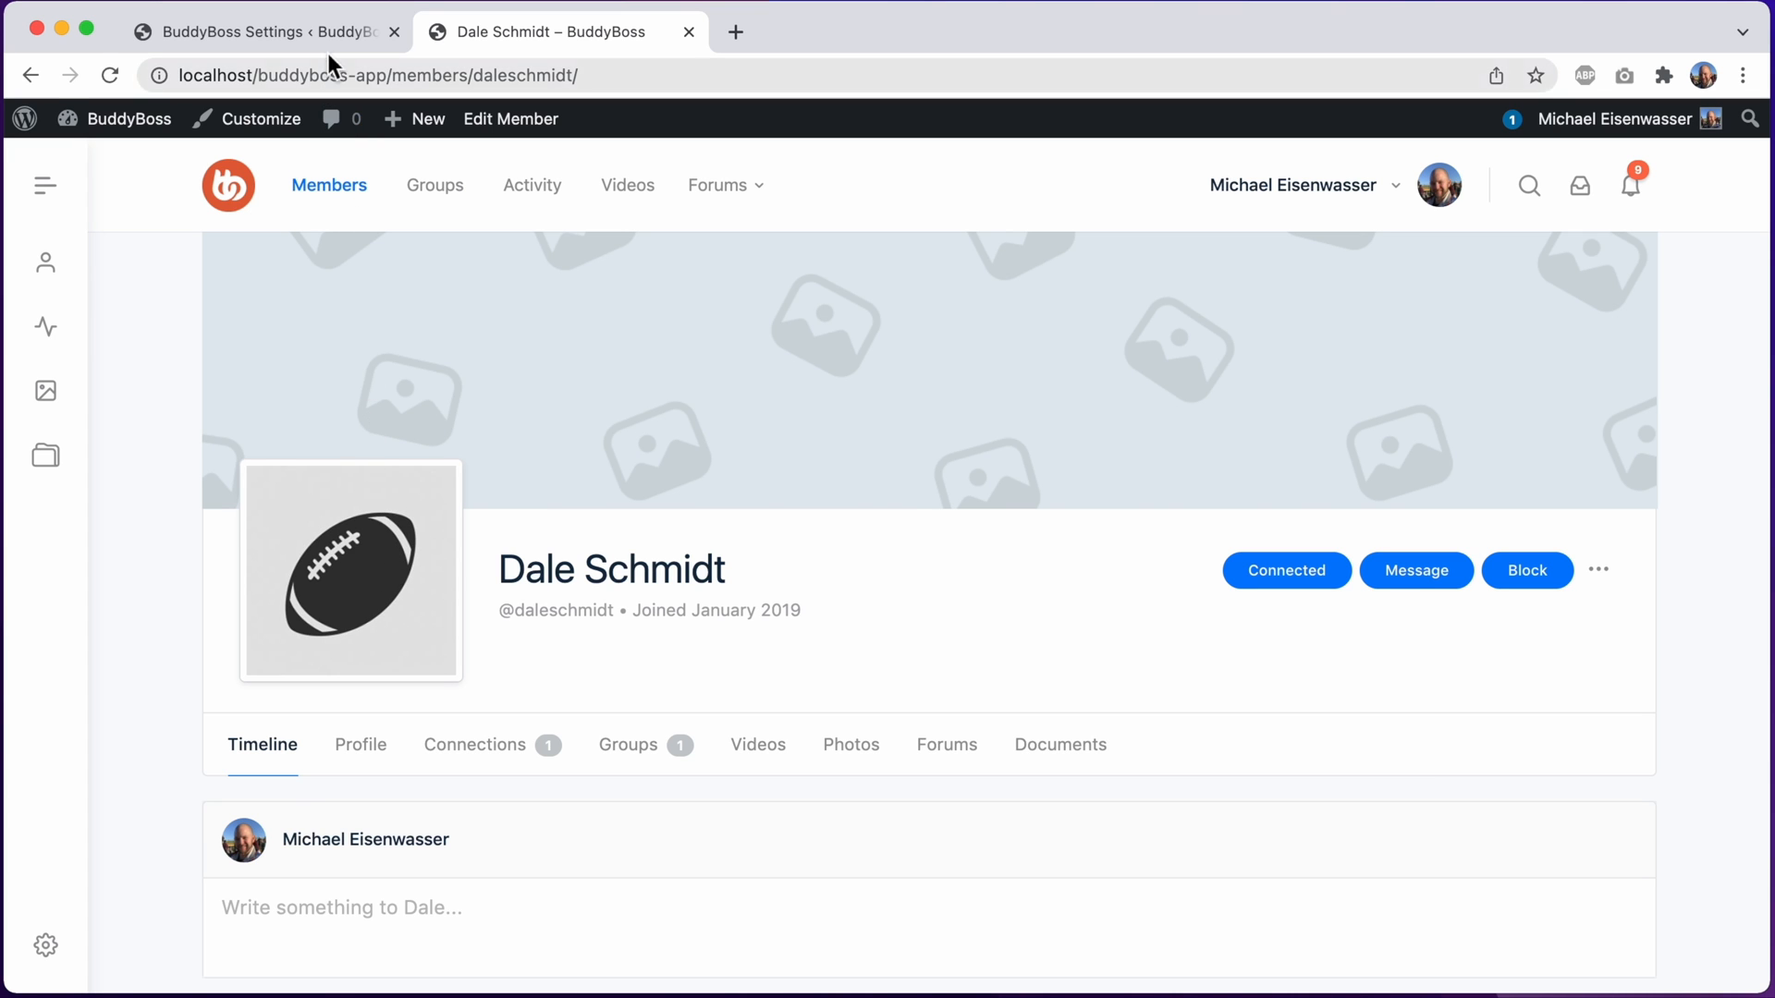
# Return to the Profiles settings page showing the custom football avatar
pyautogui.click(261, 31)
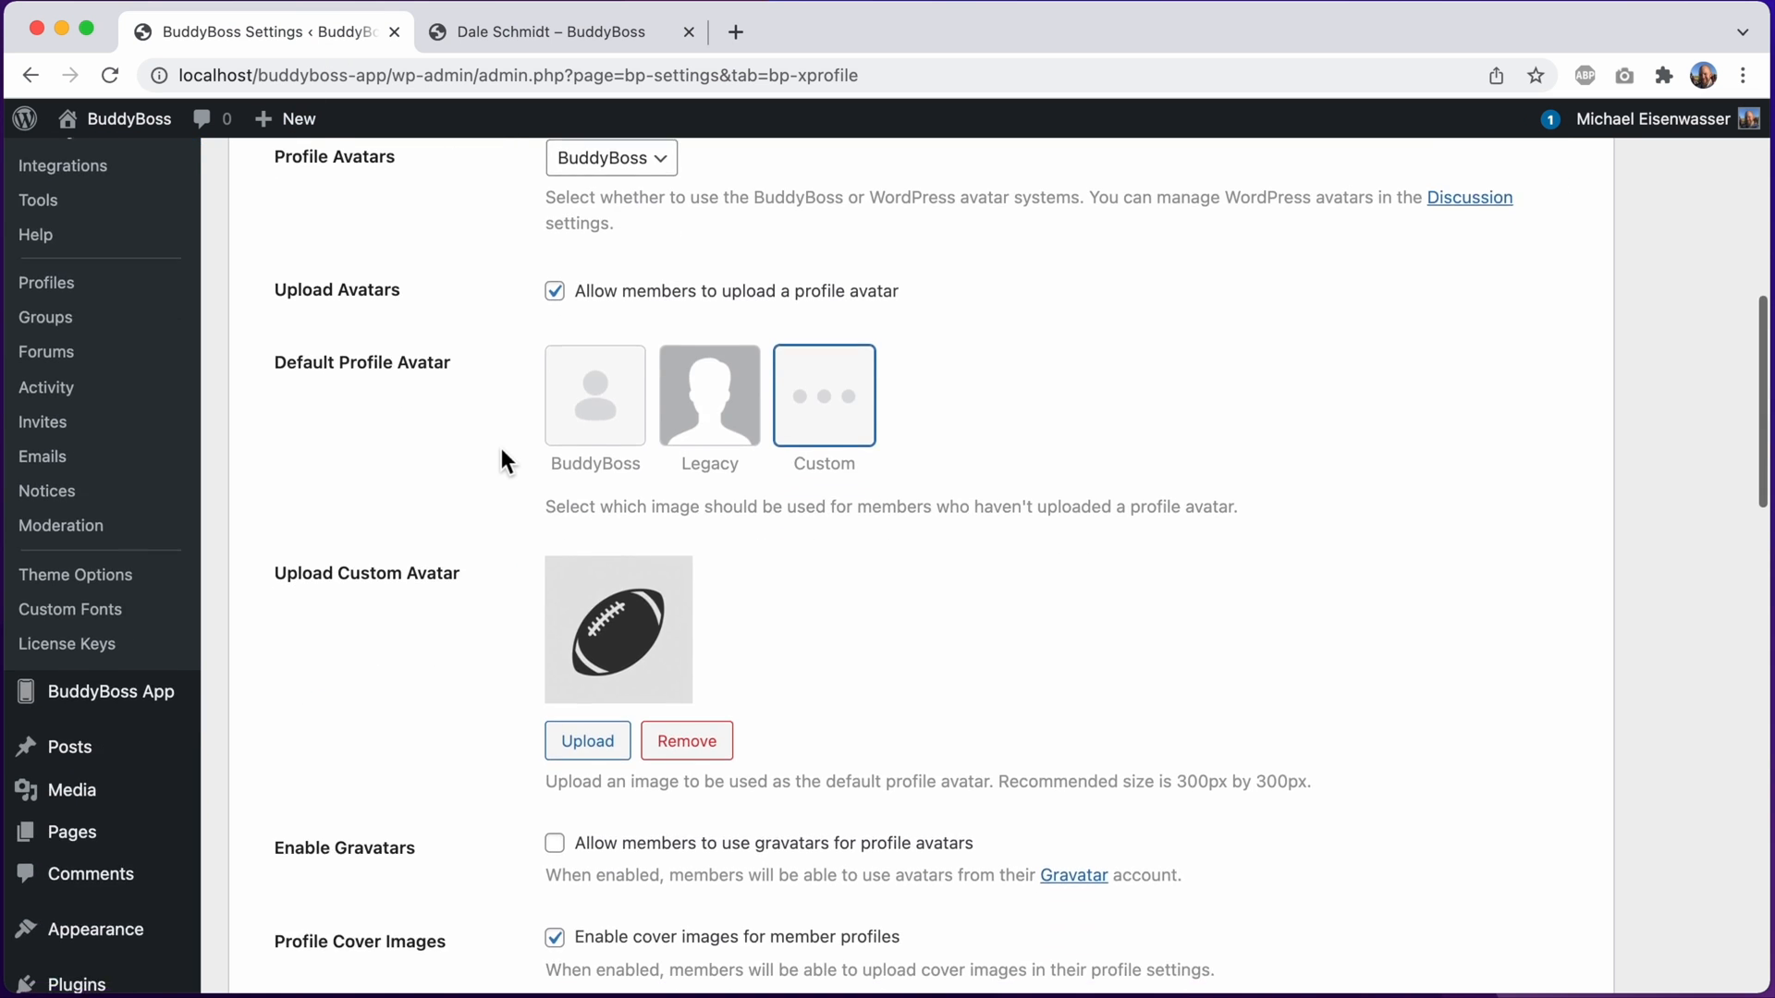
pyautogui.scroll(-3)
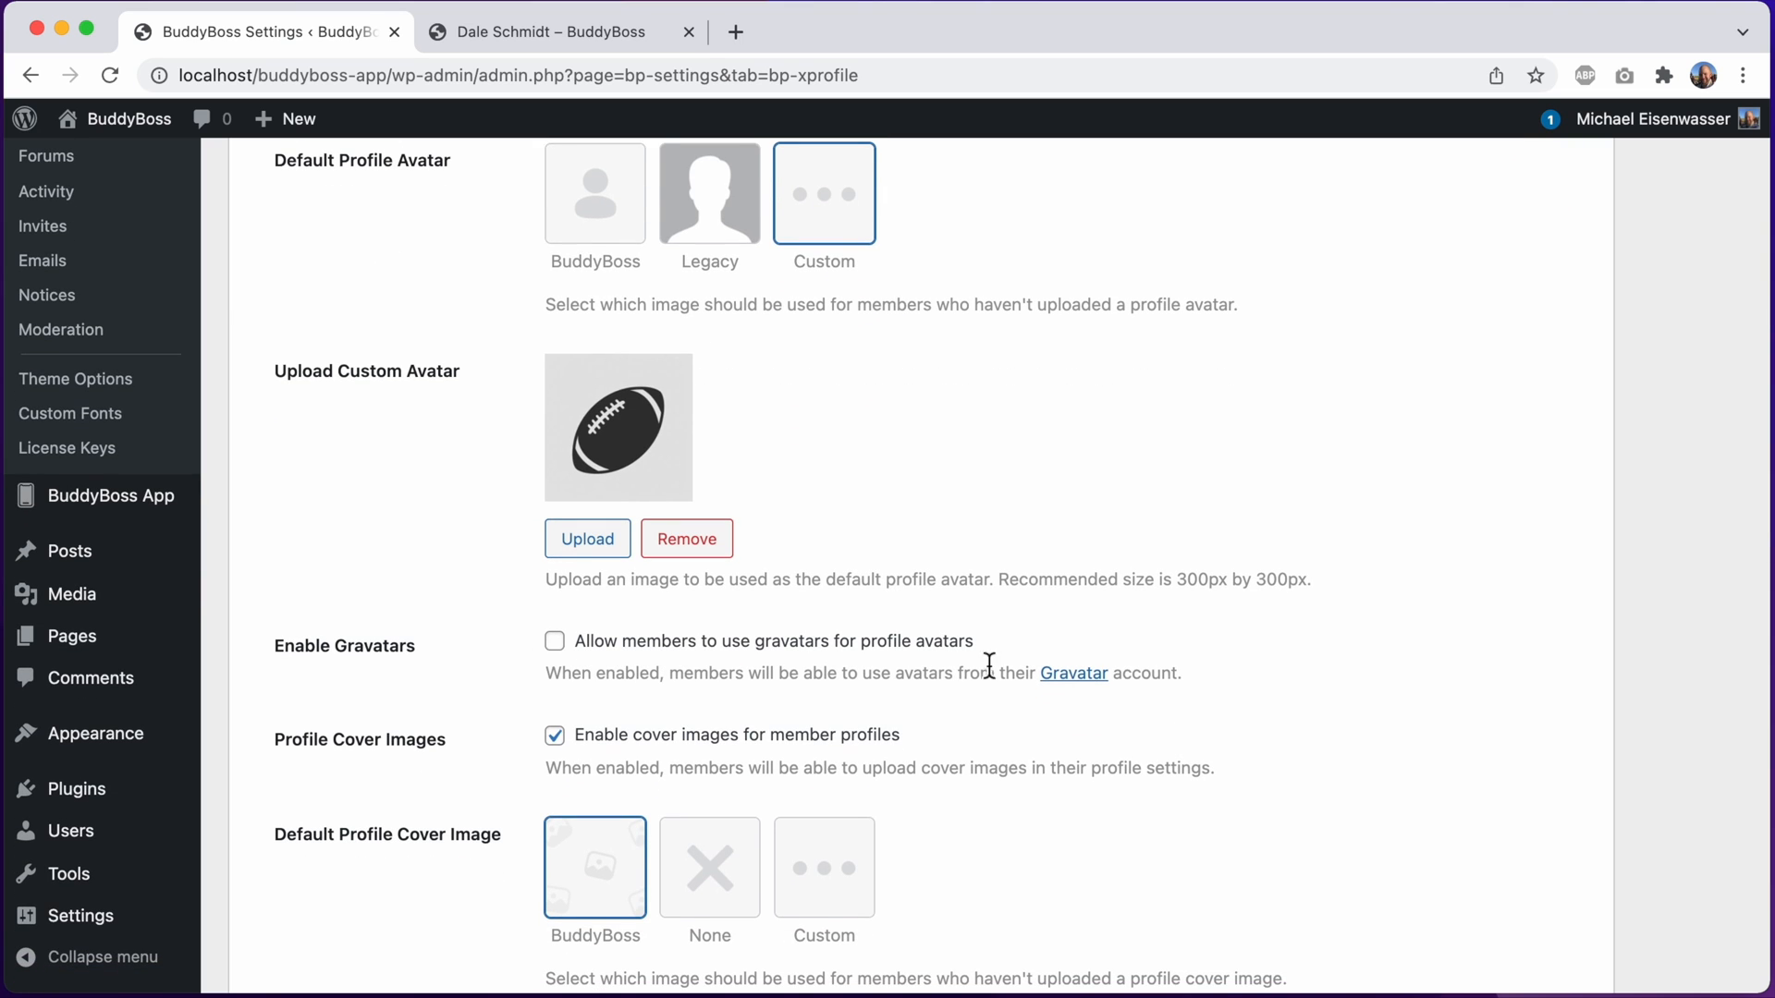
pyautogui.moveTo(1090, 650)
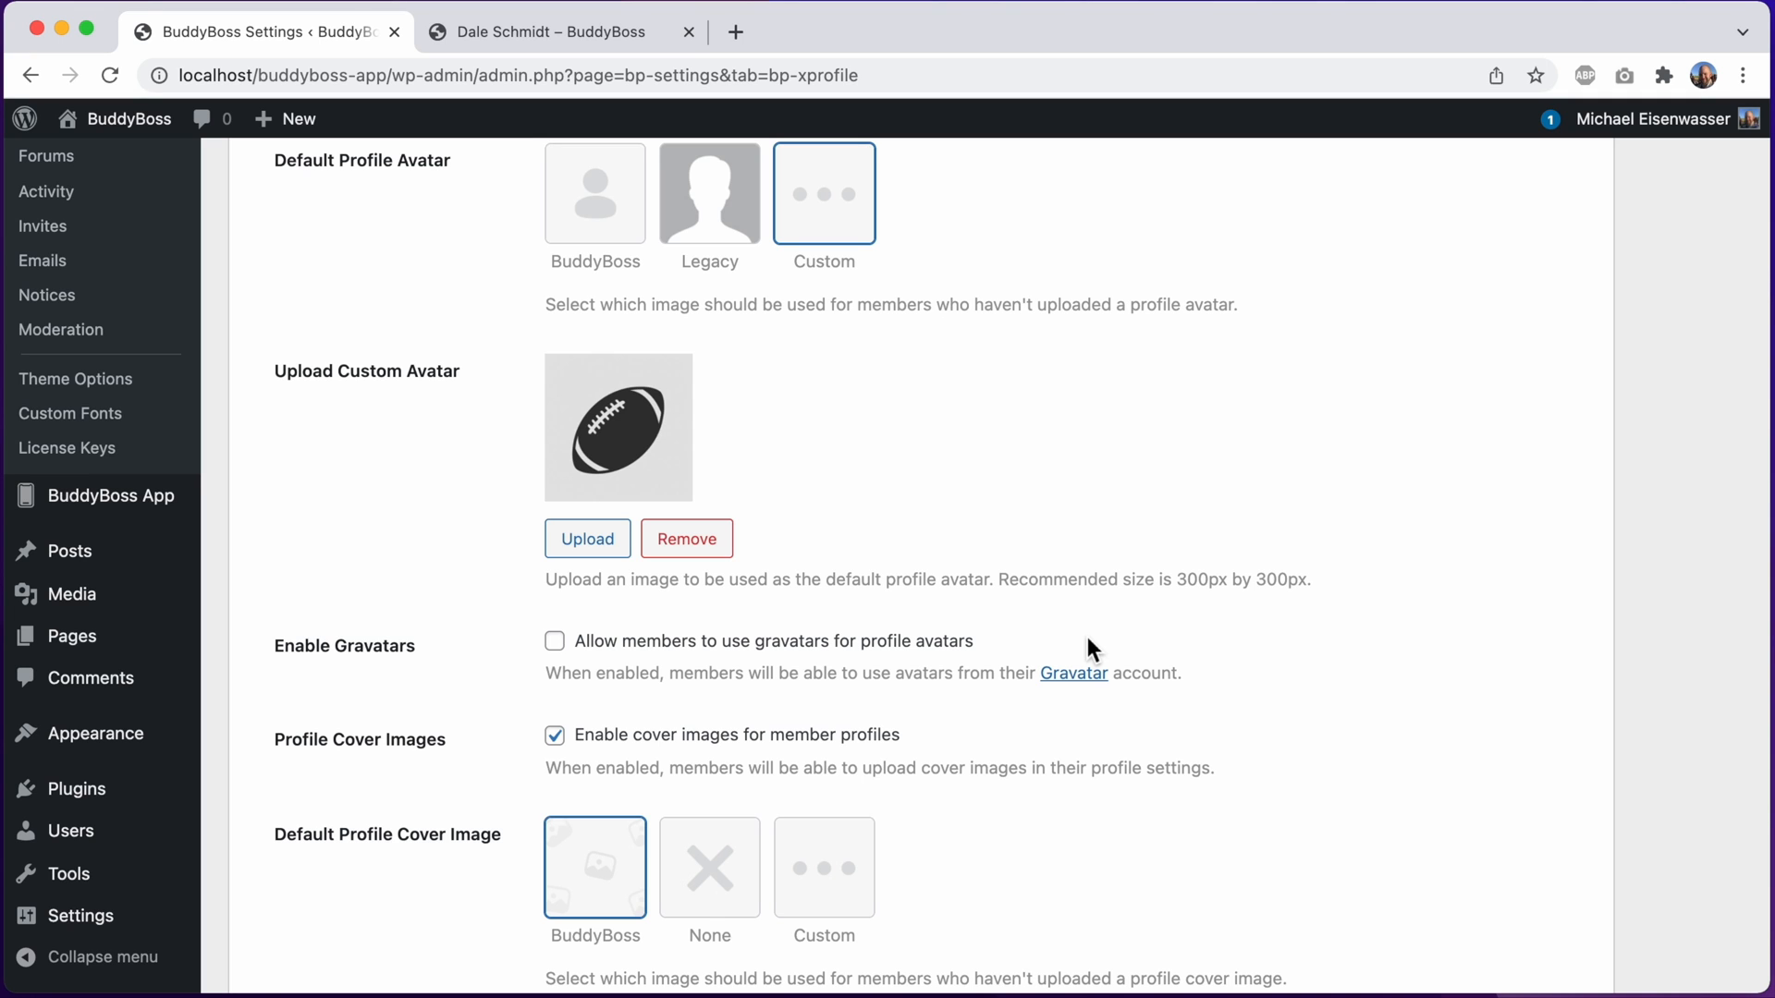
pyautogui.moveTo(748, 669)
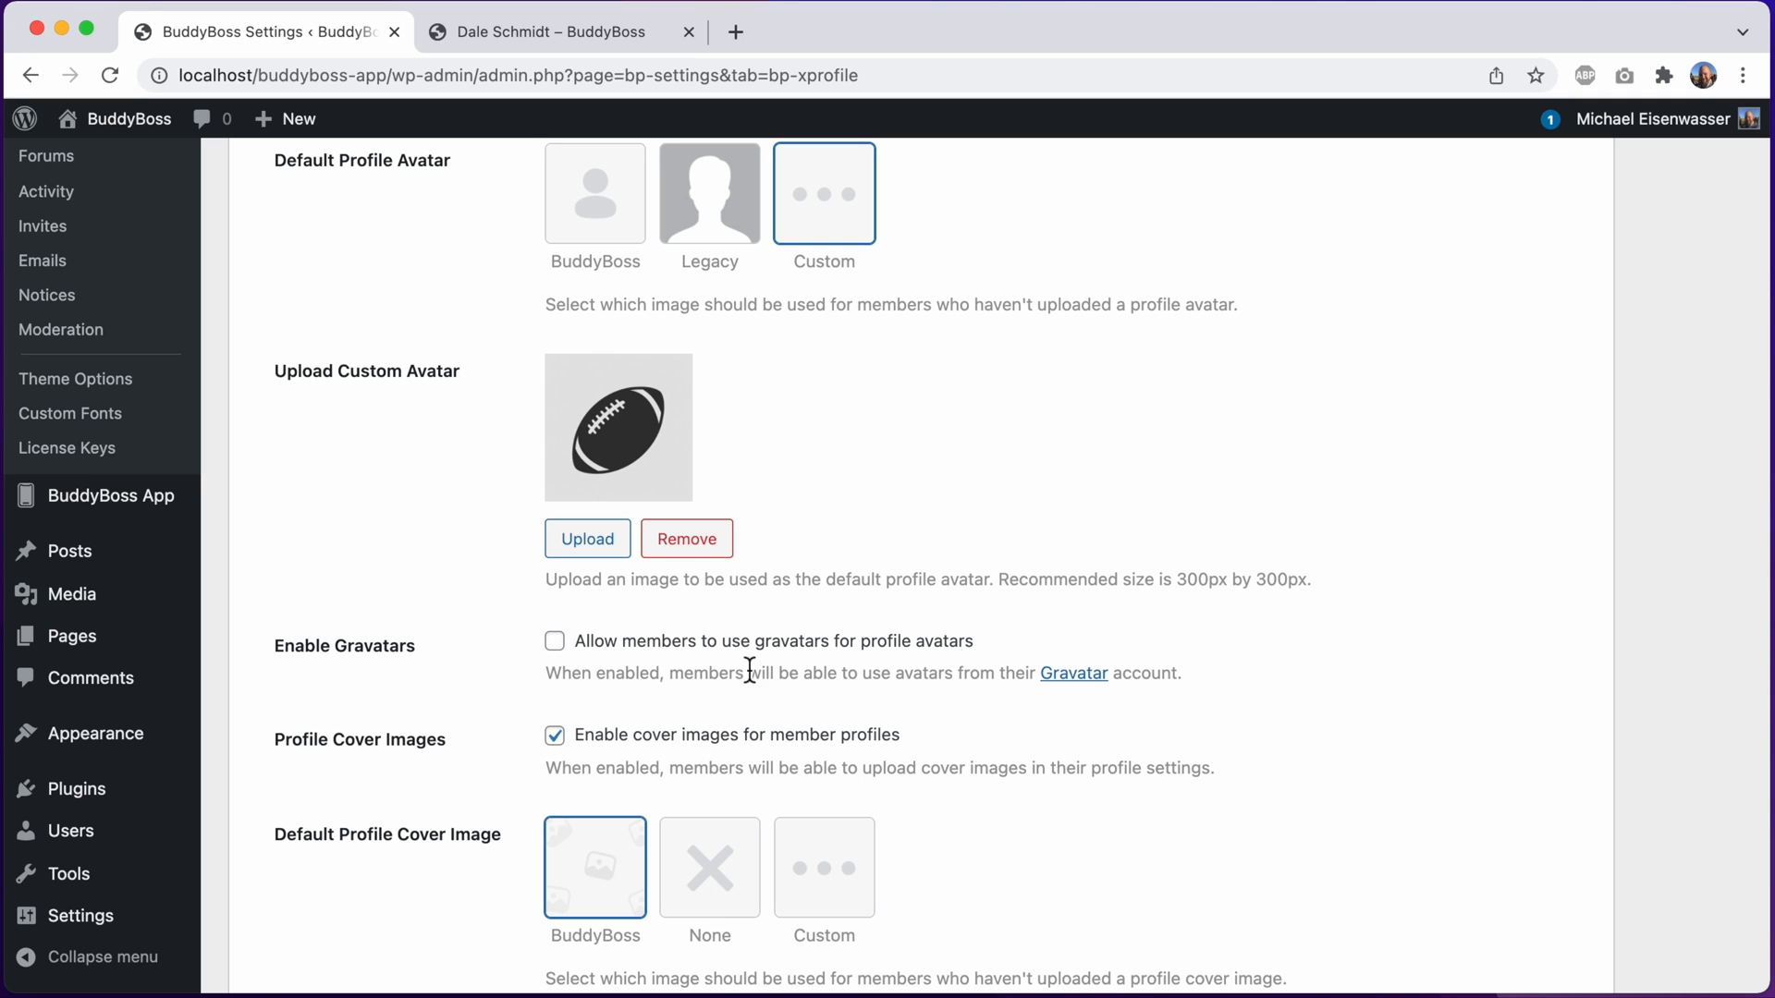
pyautogui.scroll(-3)
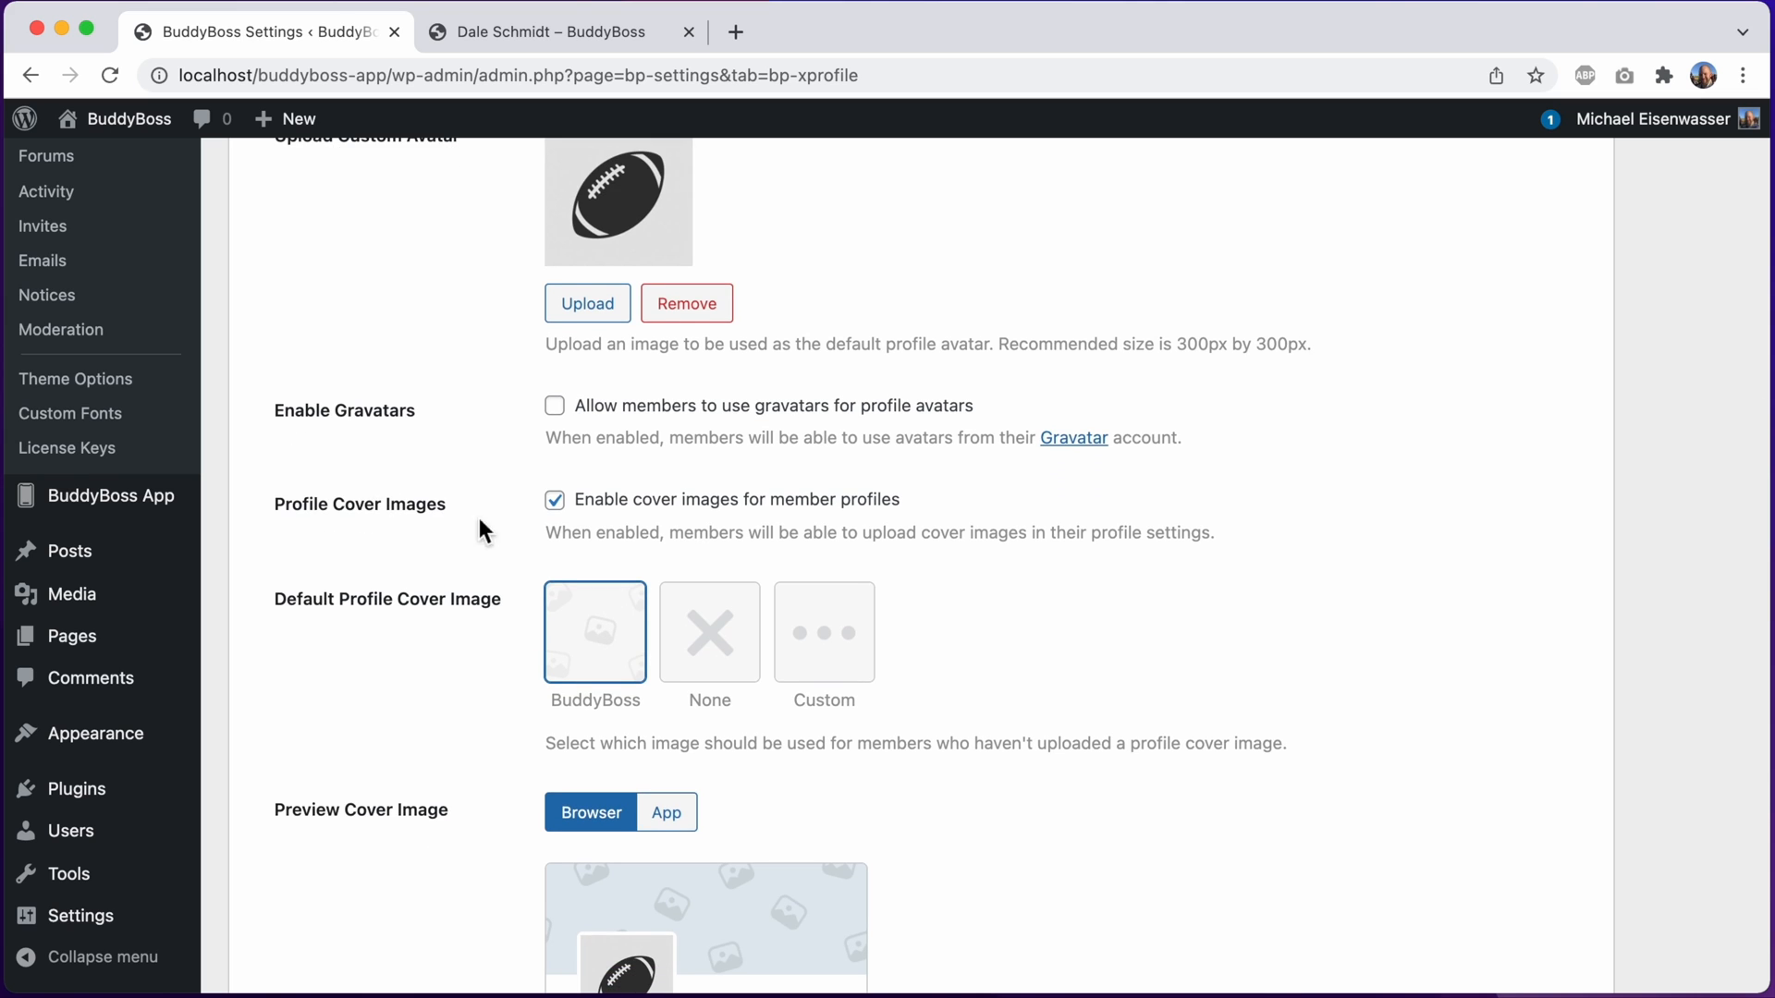
pyautogui.scroll(-3)
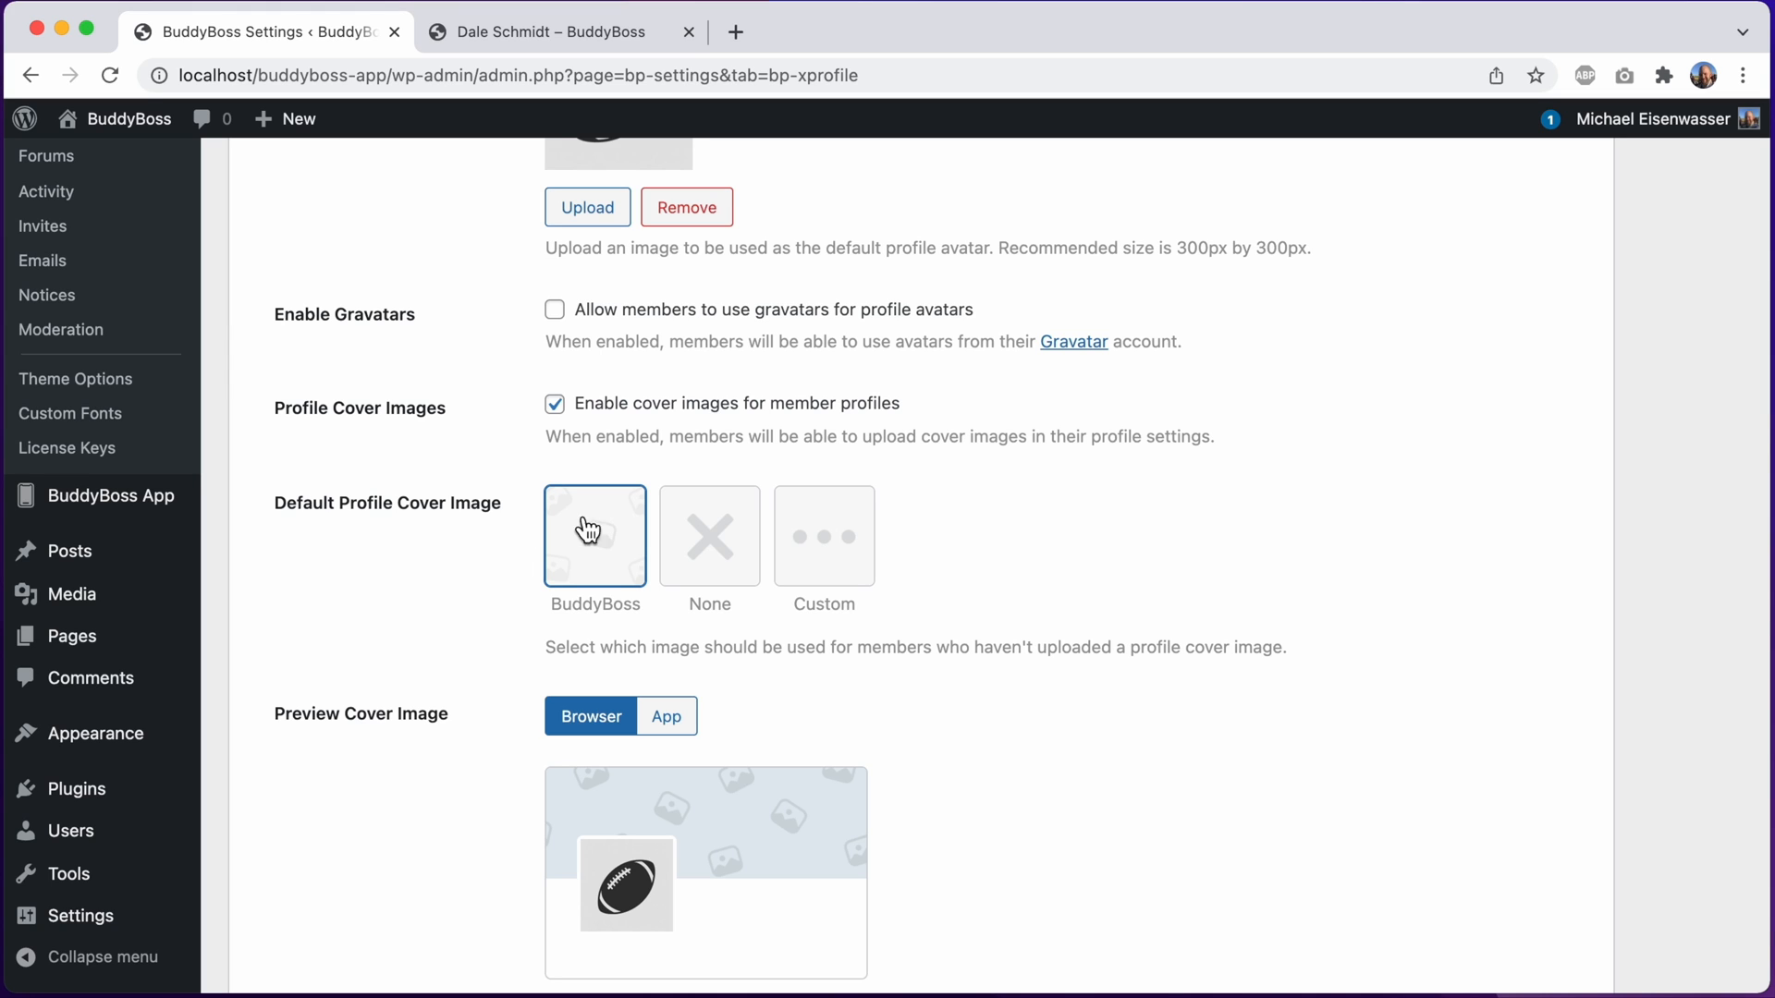
pyautogui.moveTo(329, 499)
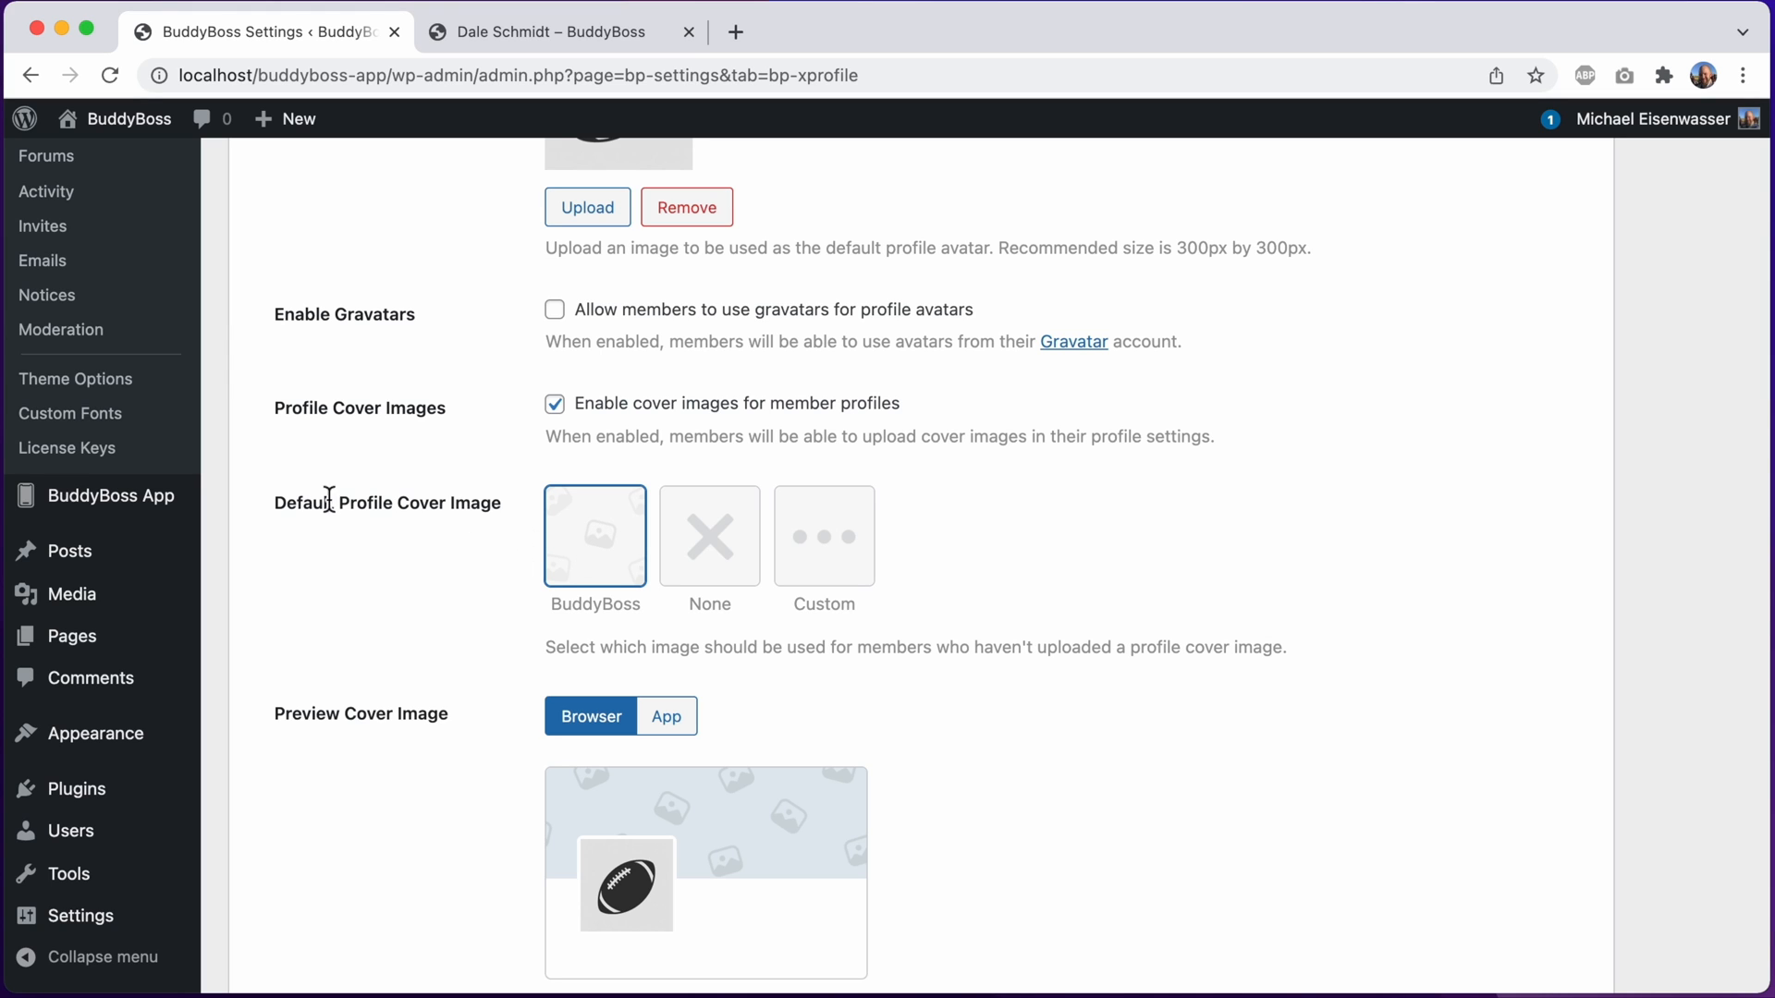
pyautogui.moveTo(495, 506)
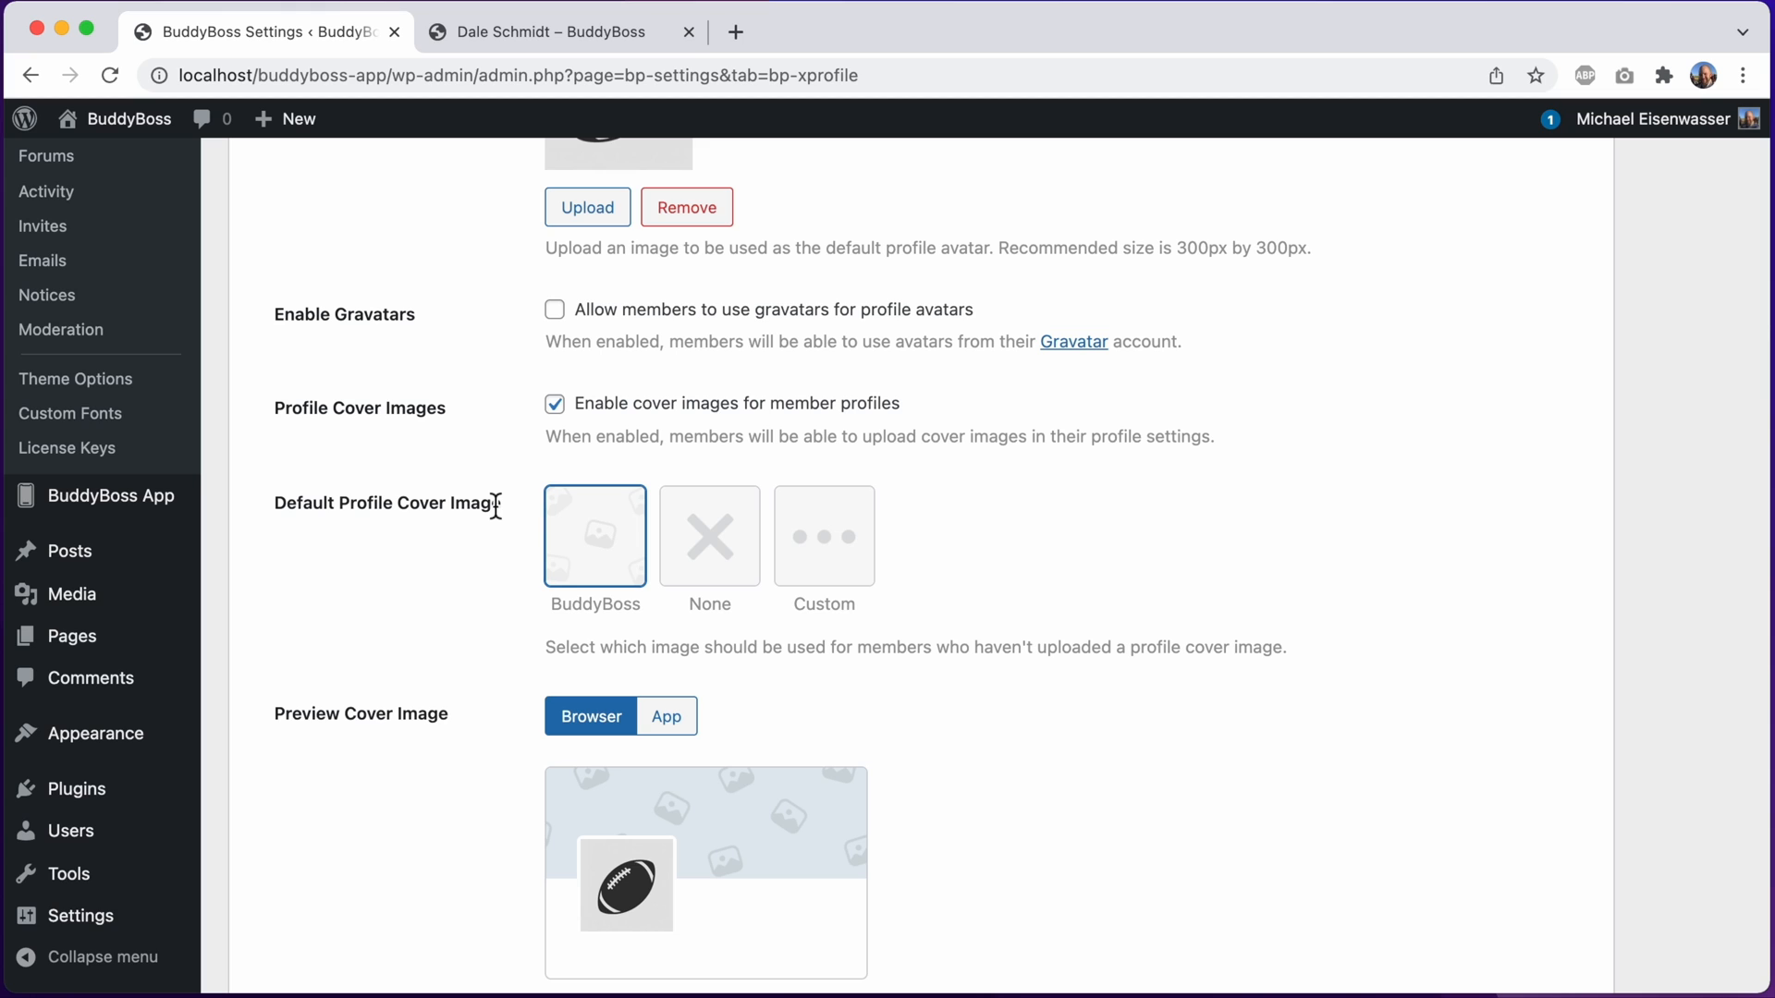
pyautogui.moveTo(75, 378)
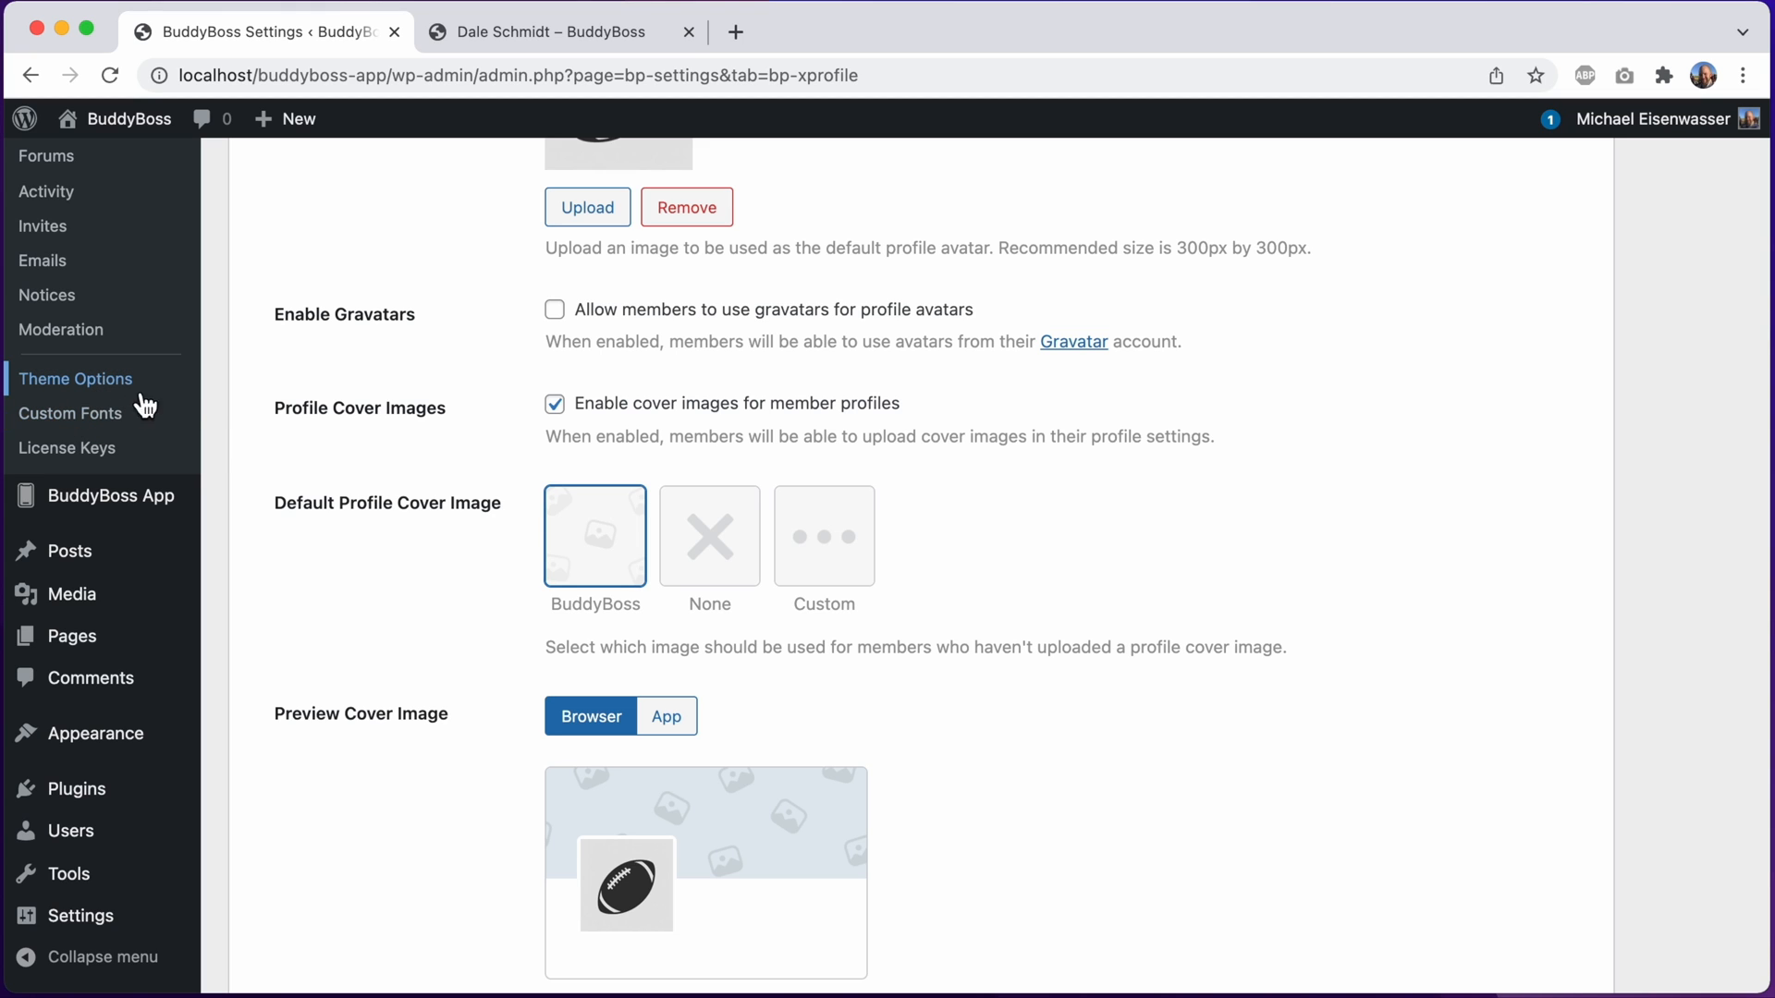
pyautogui.moveTo(238, 454)
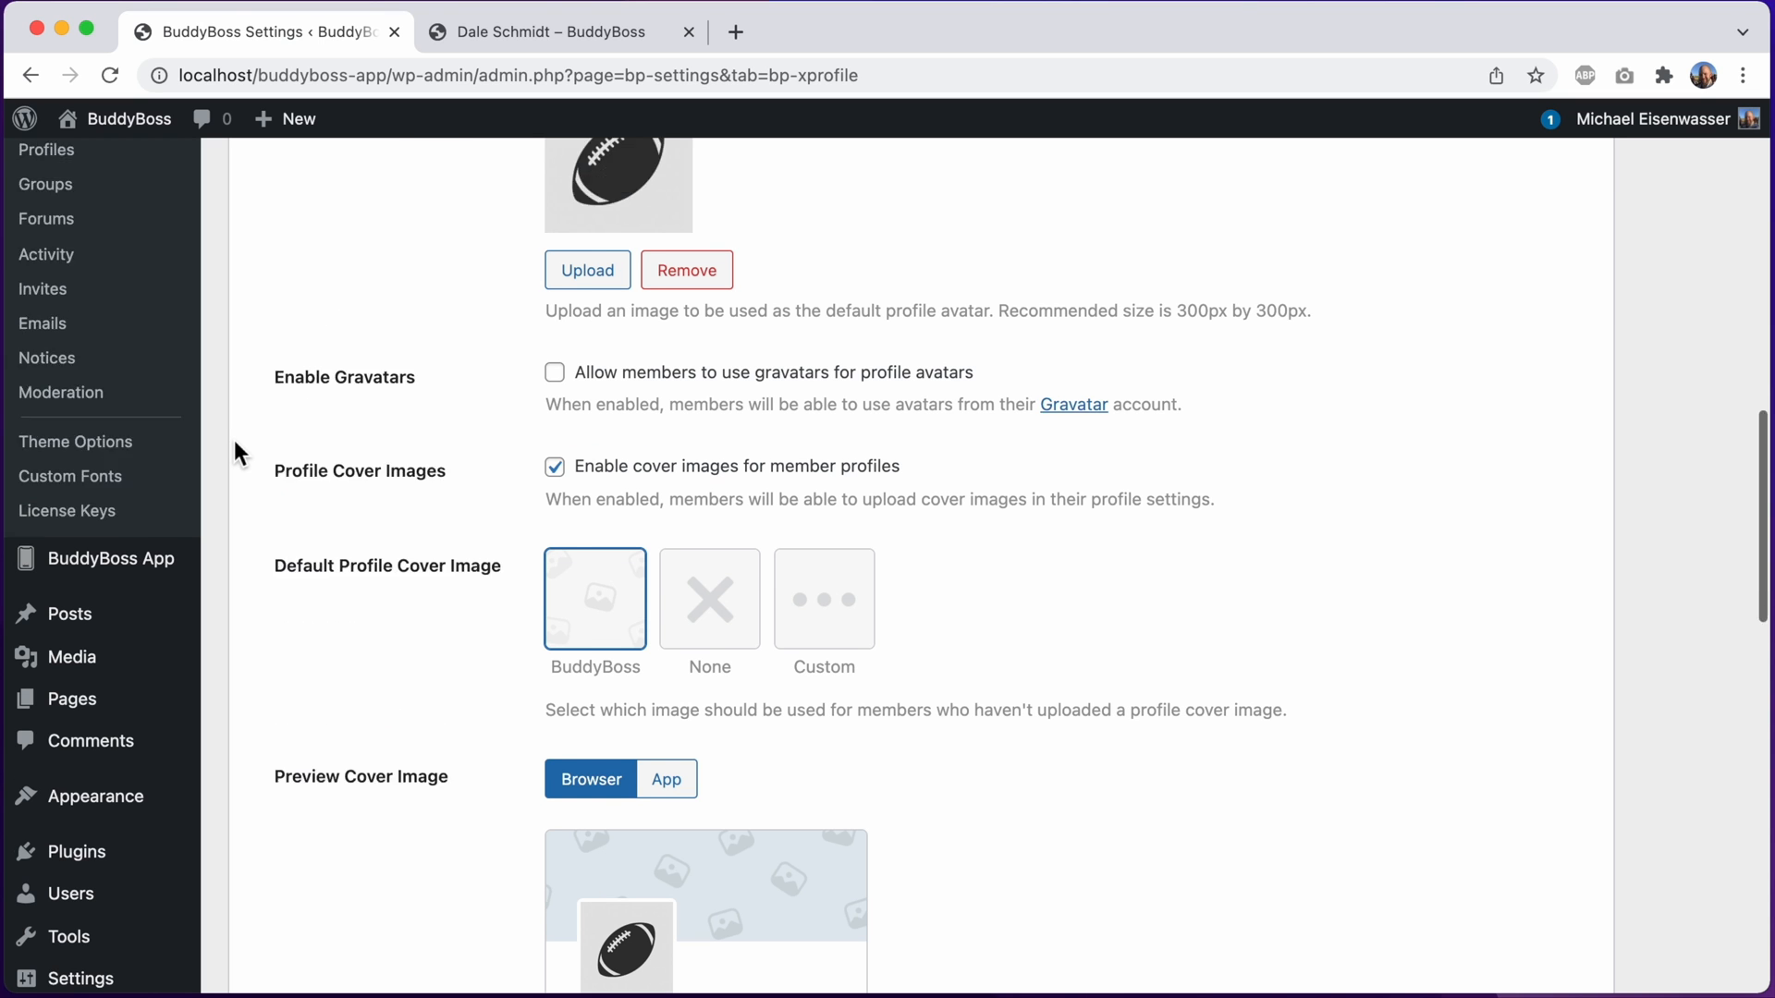
pyautogui.scroll(-3)
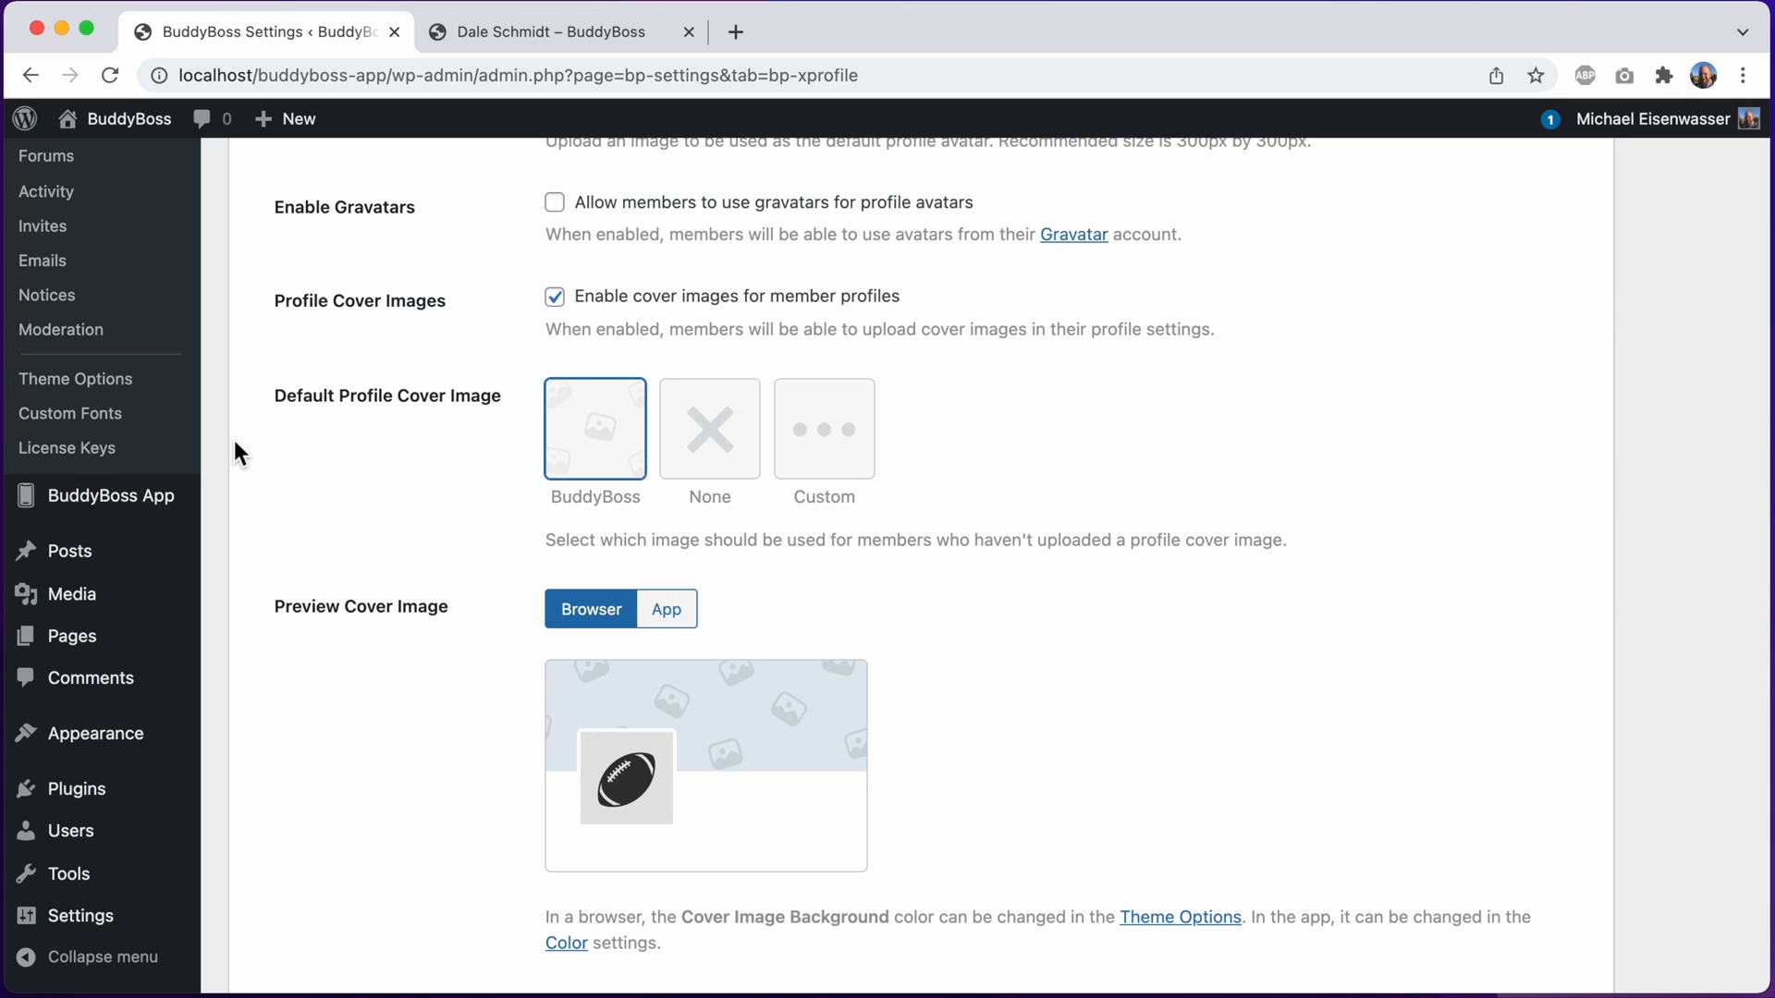
pyautogui.moveTo(279, 442)
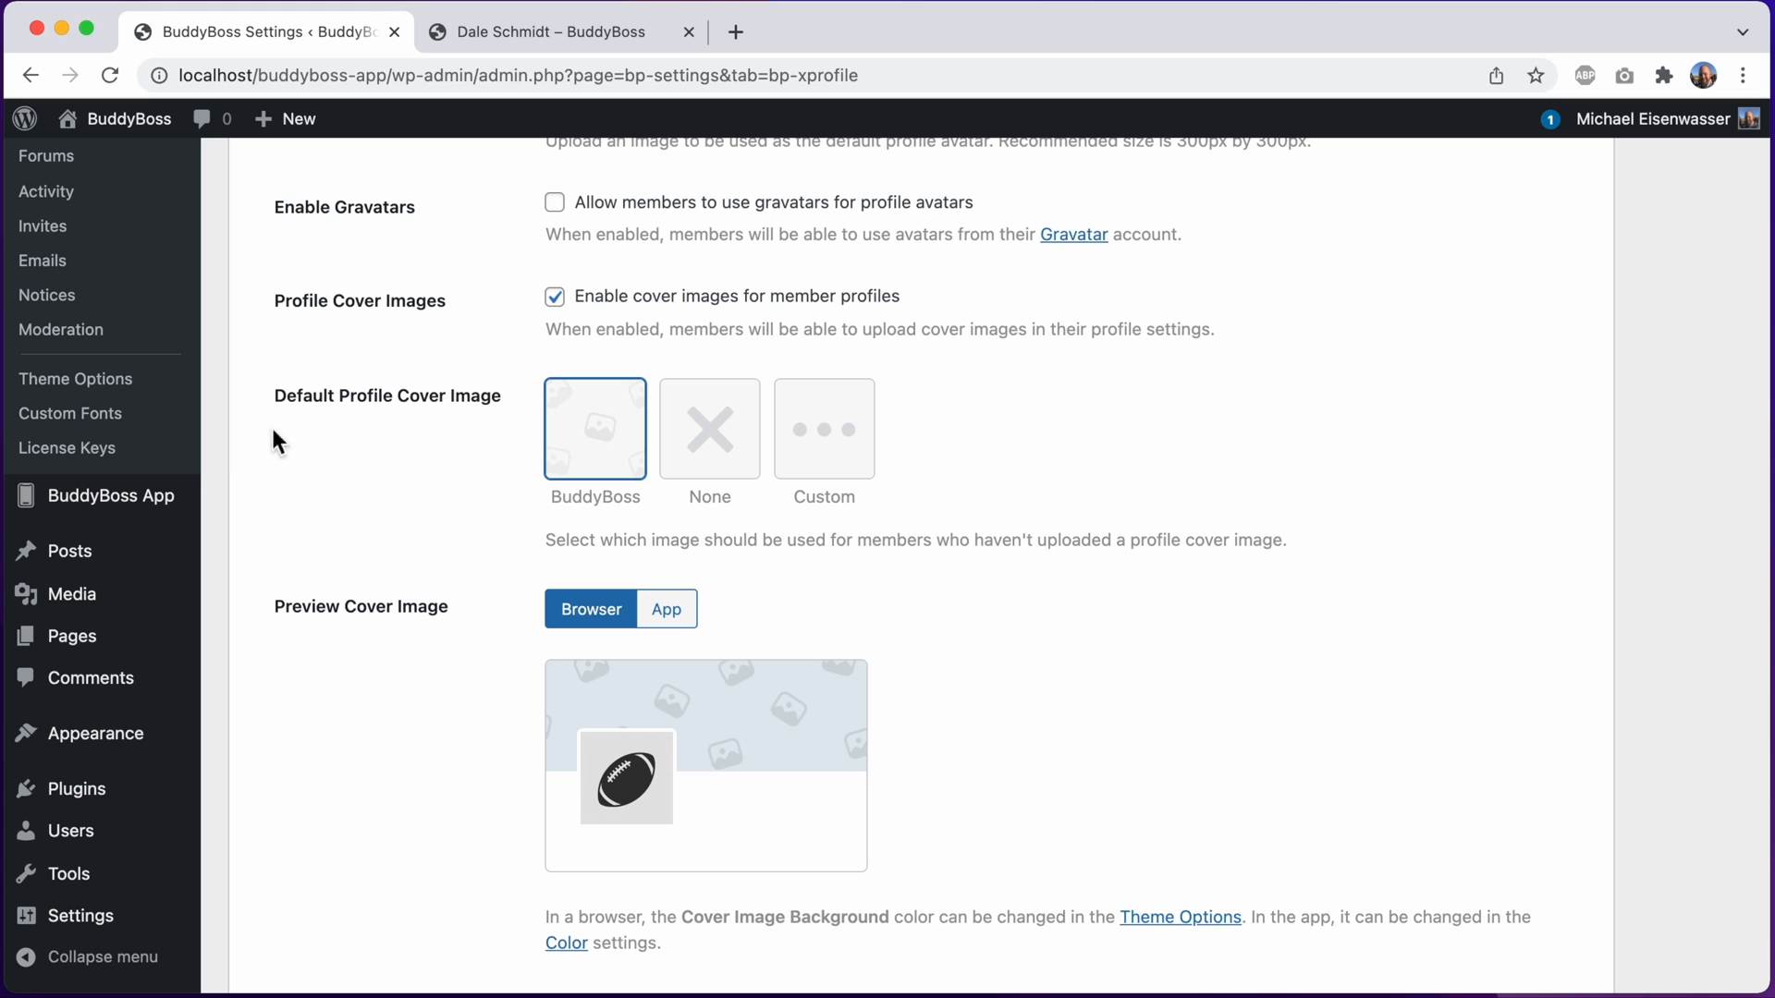
pyautogui.moveTo(616, 445)
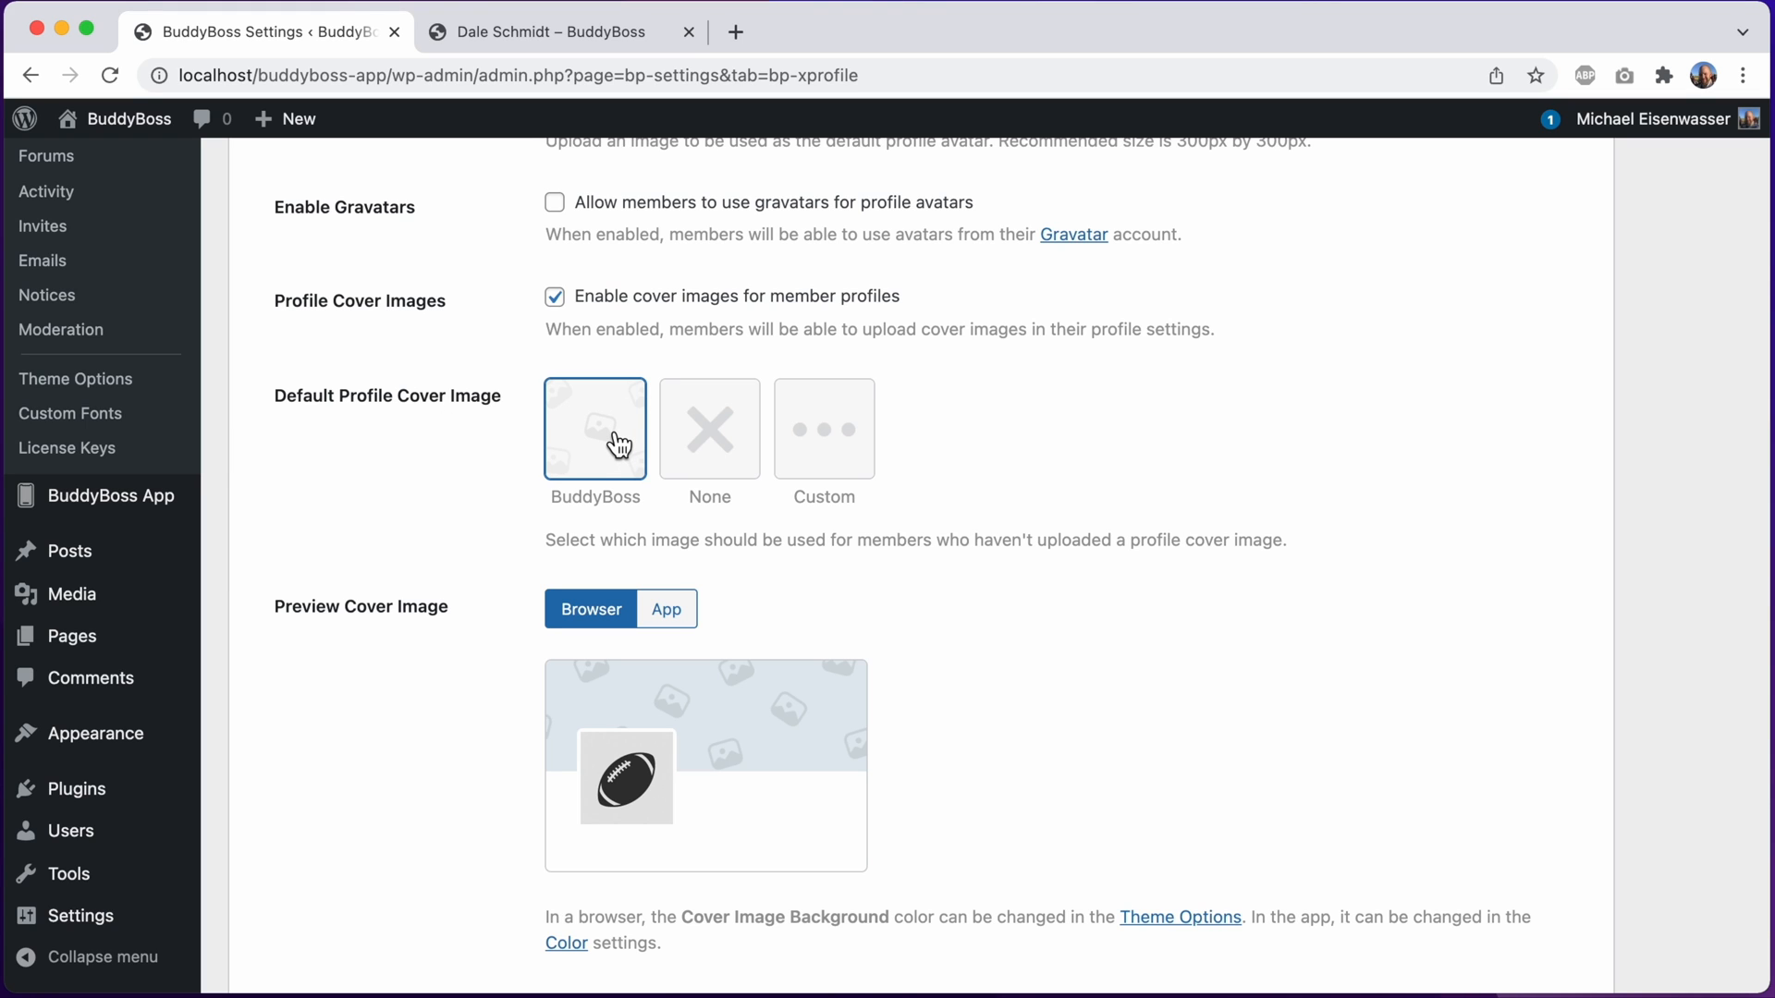
pyautogui.moveTo(642, 716)
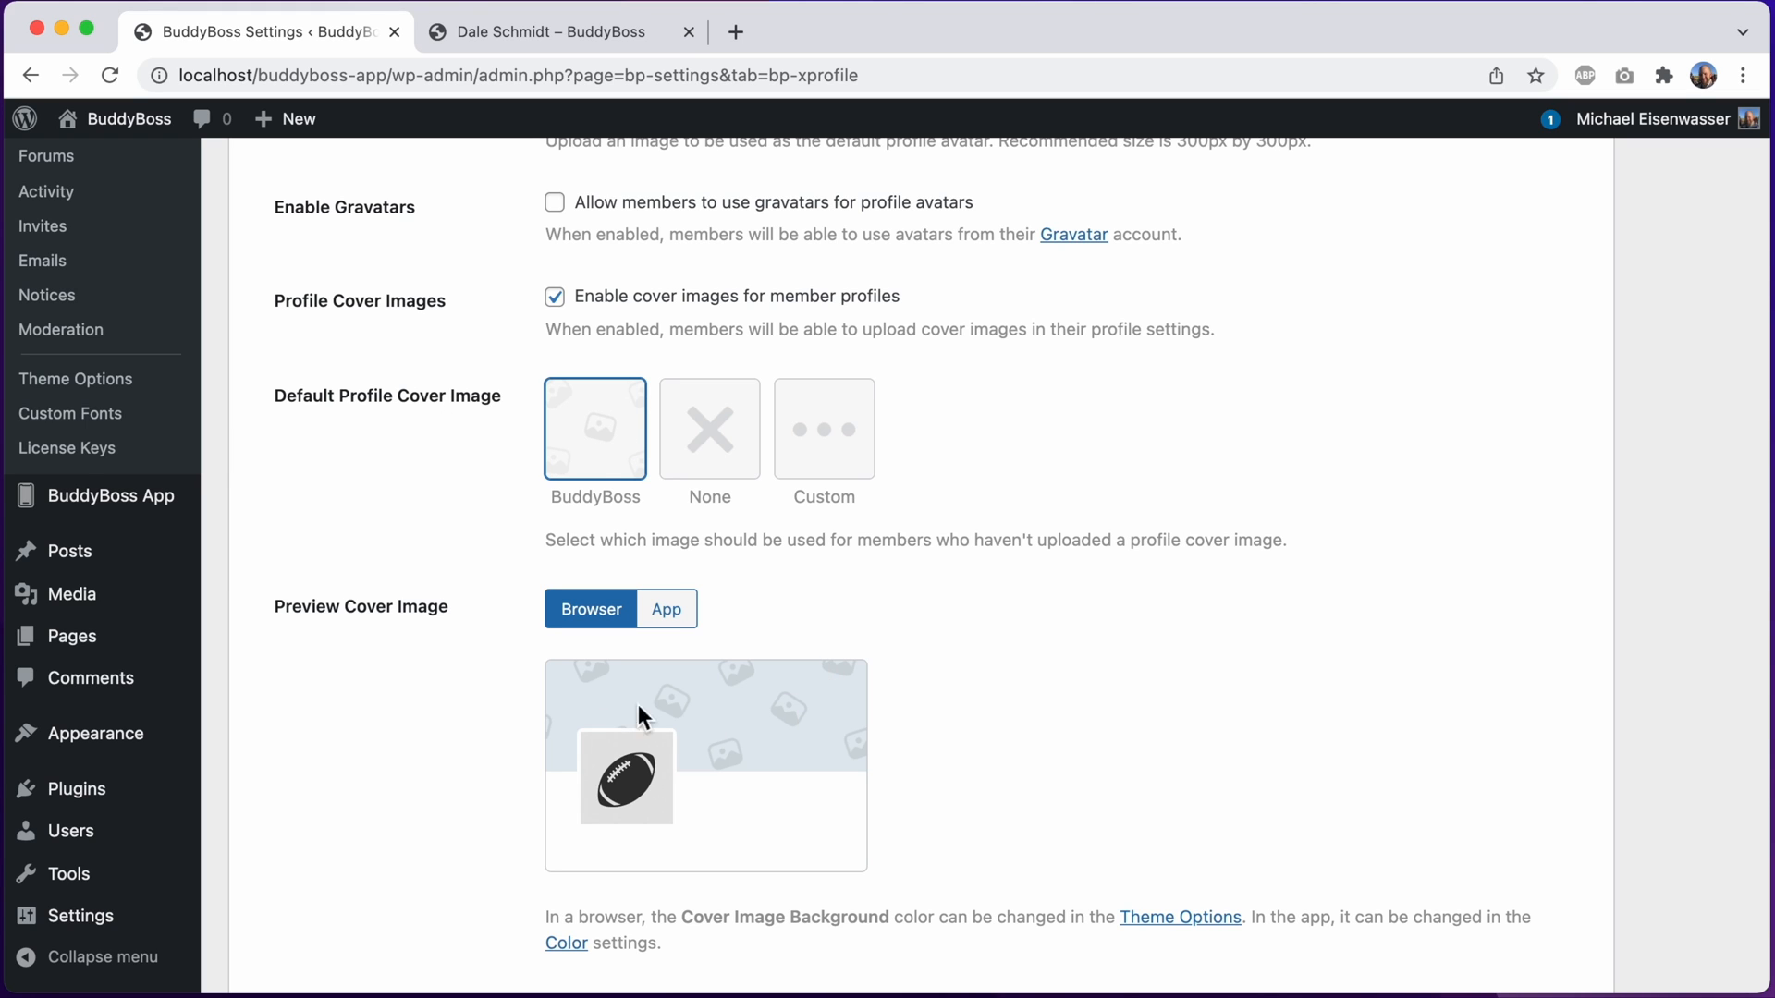
pyautogui.click(555, 32)
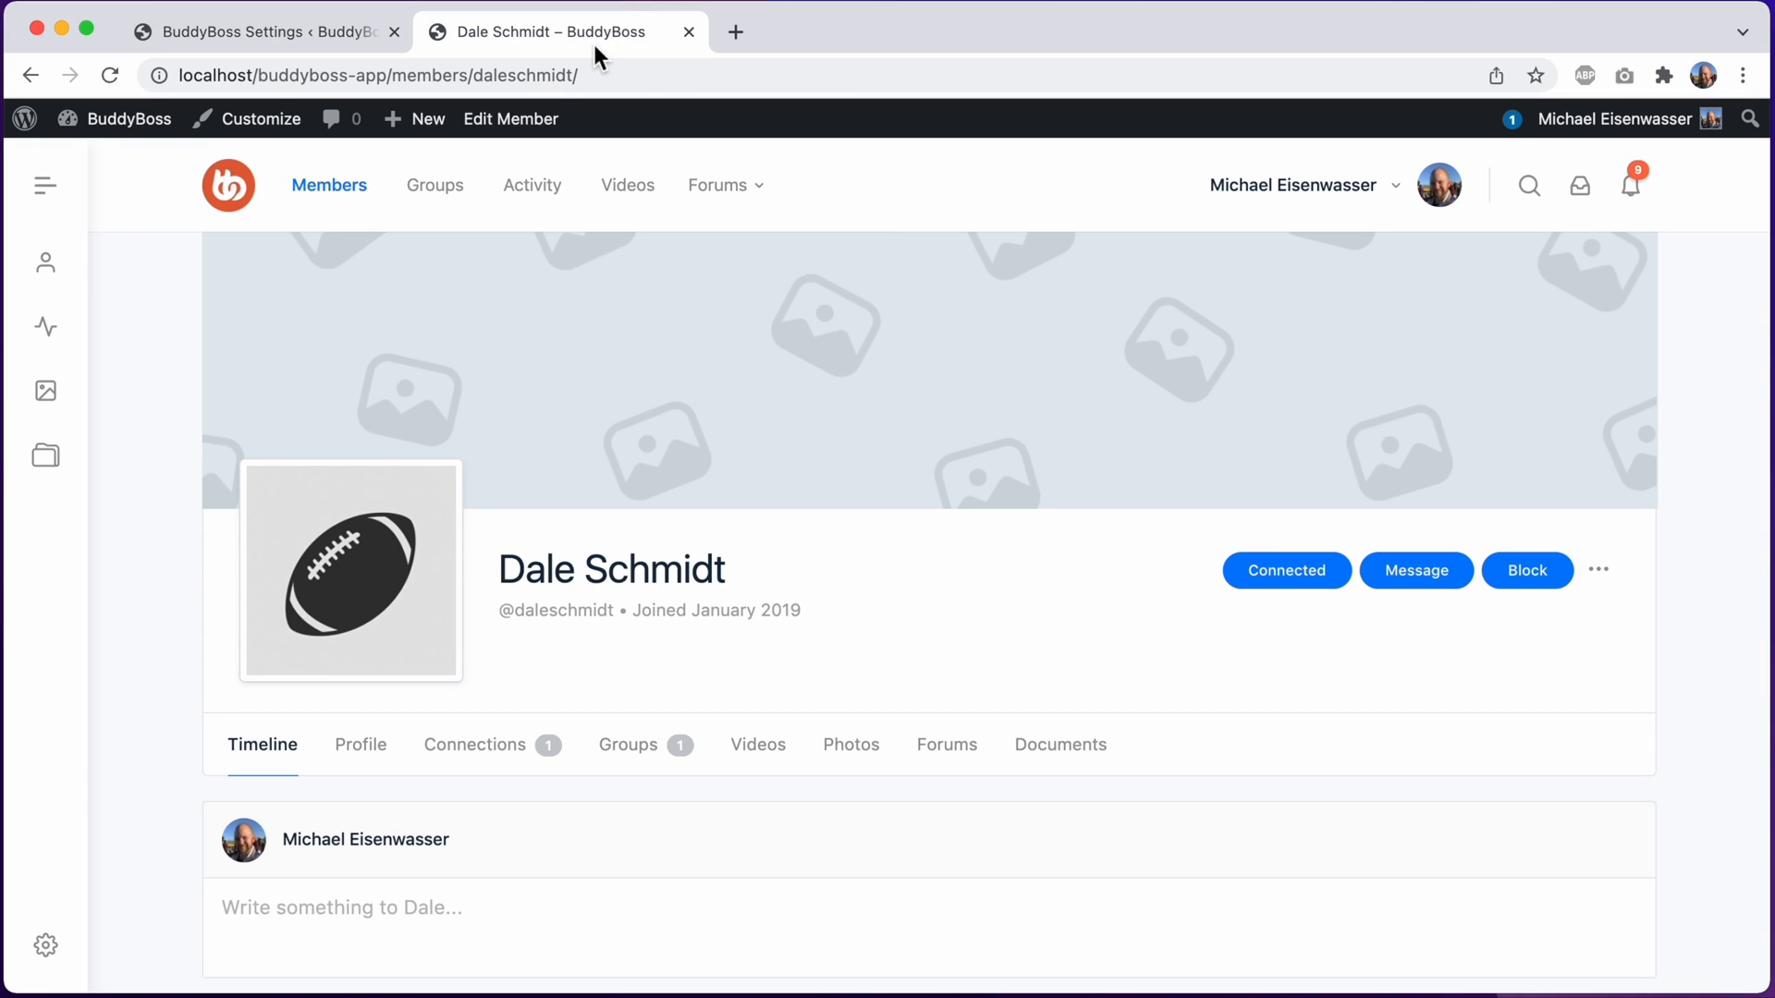
pyautogui.moveTo(634, 314)
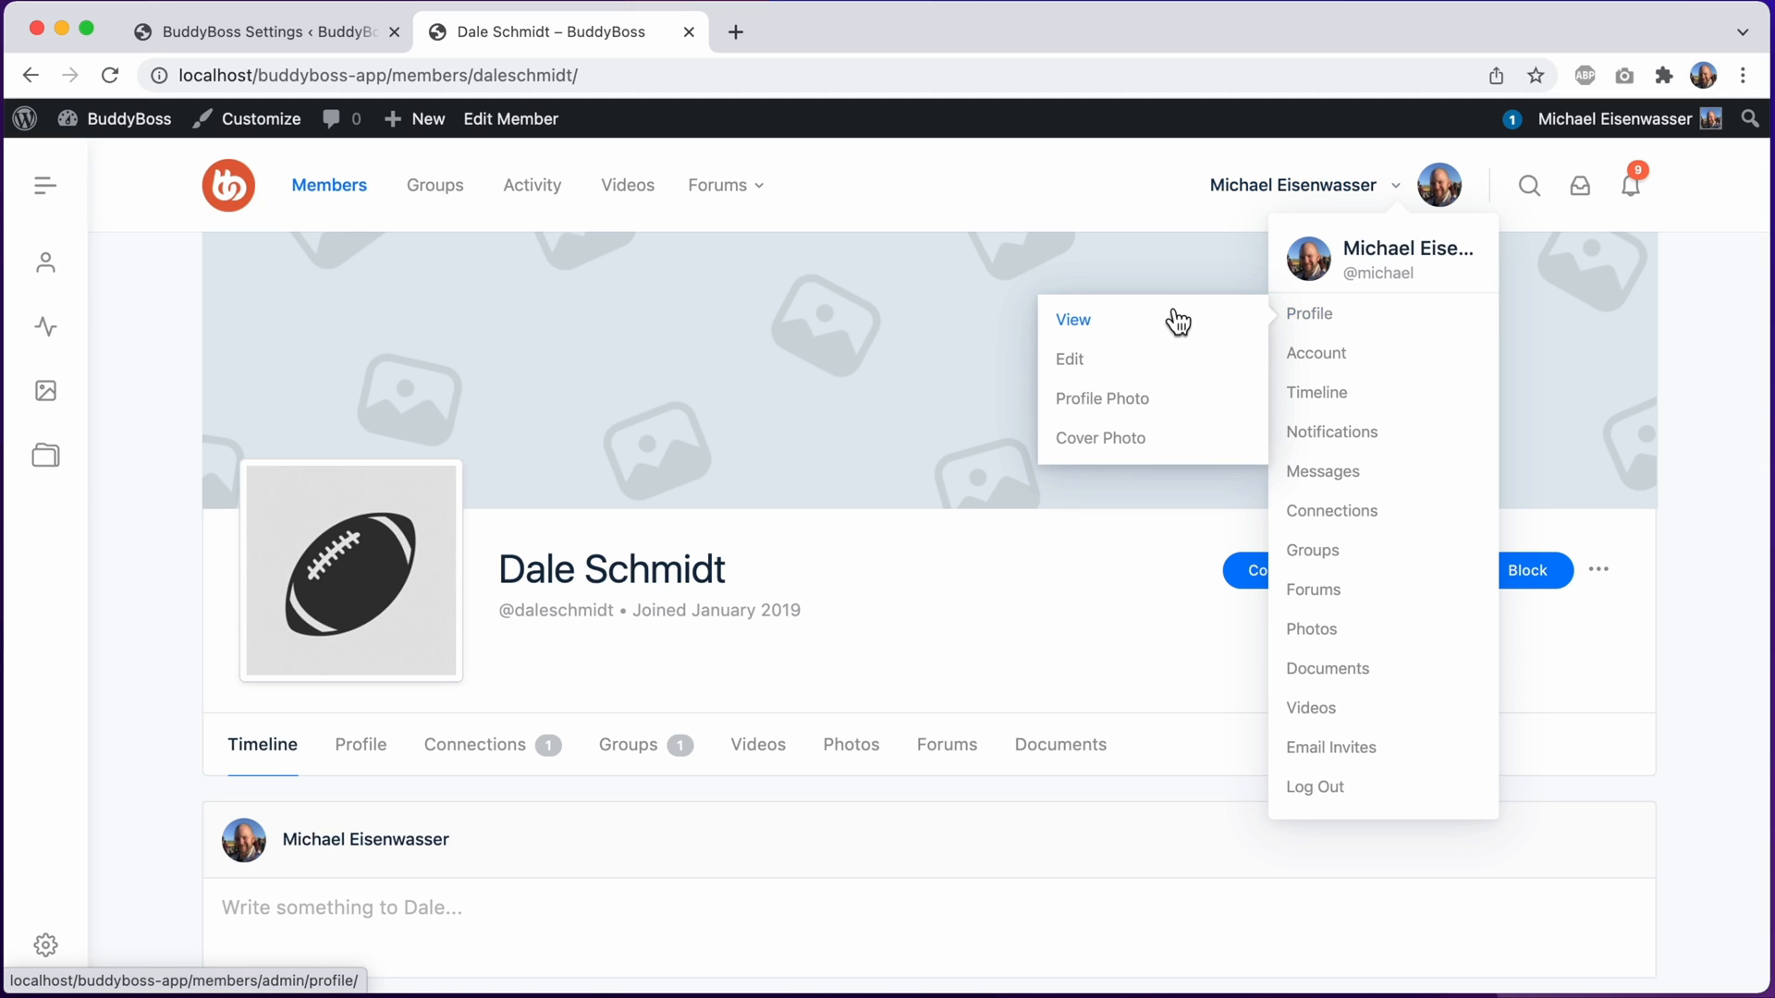
pyautogui.moveTo(1098, 439)
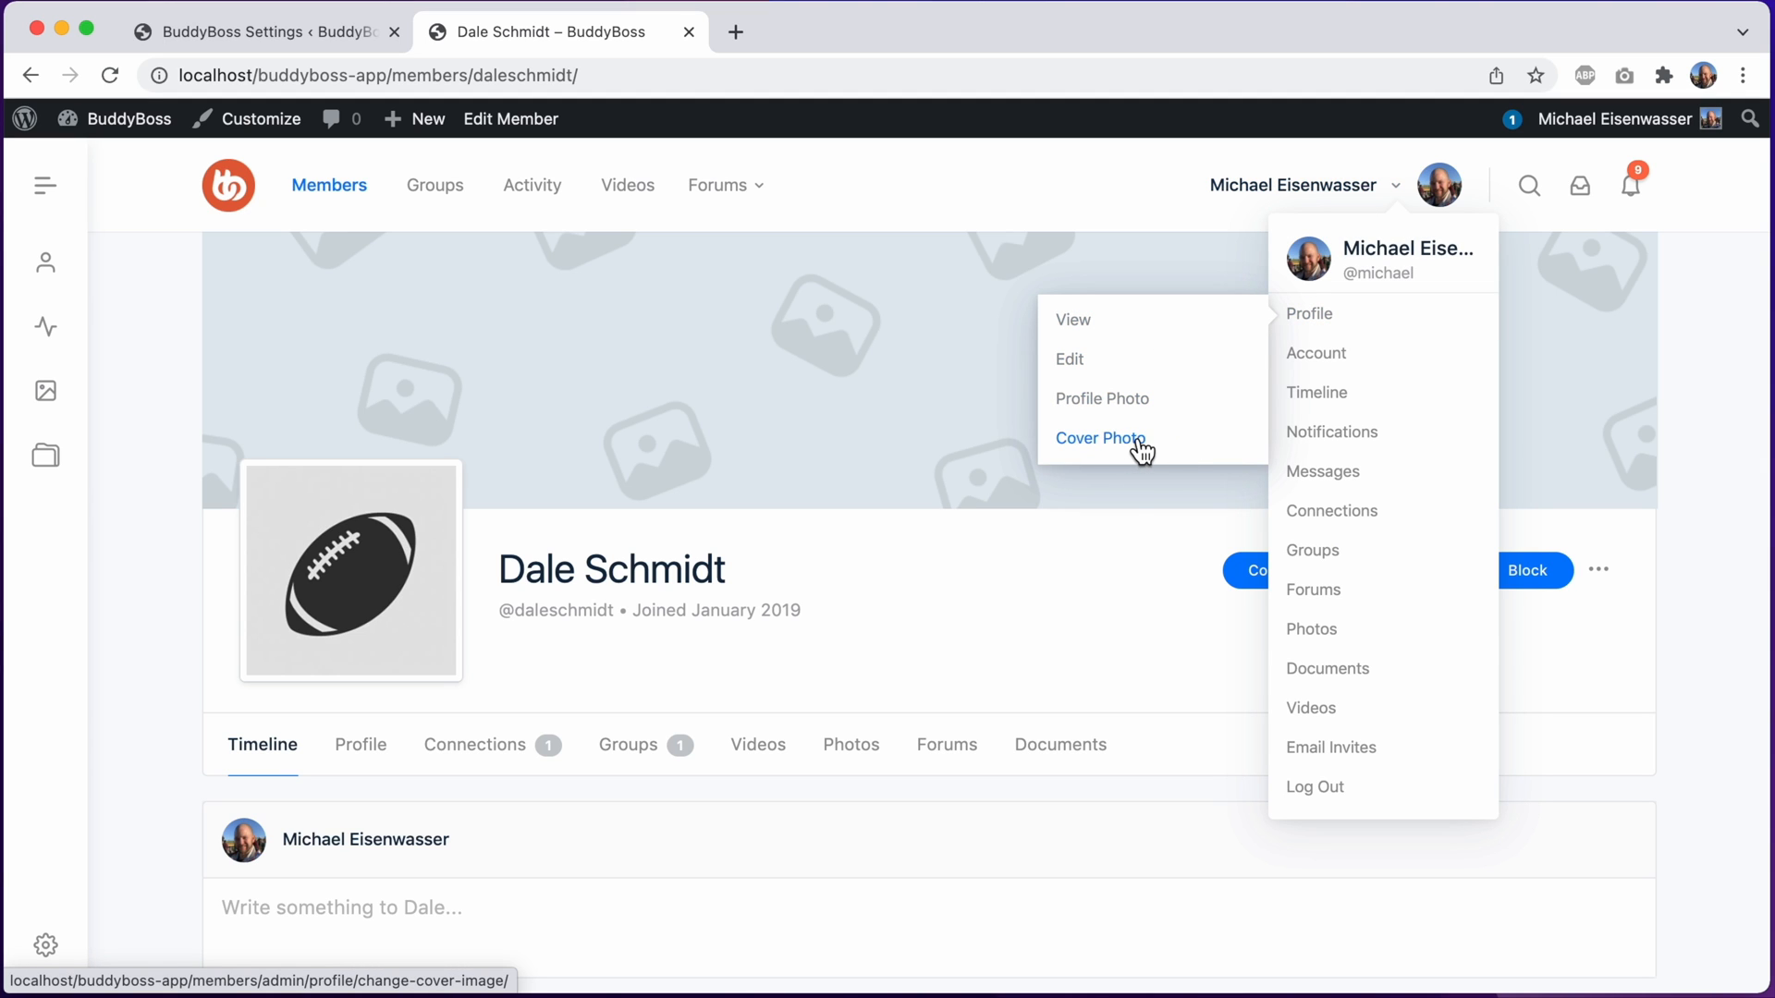
# Dismiss the account menu on the profile and return to the Profiles settings tab
pyautogui.click(1037, 373)
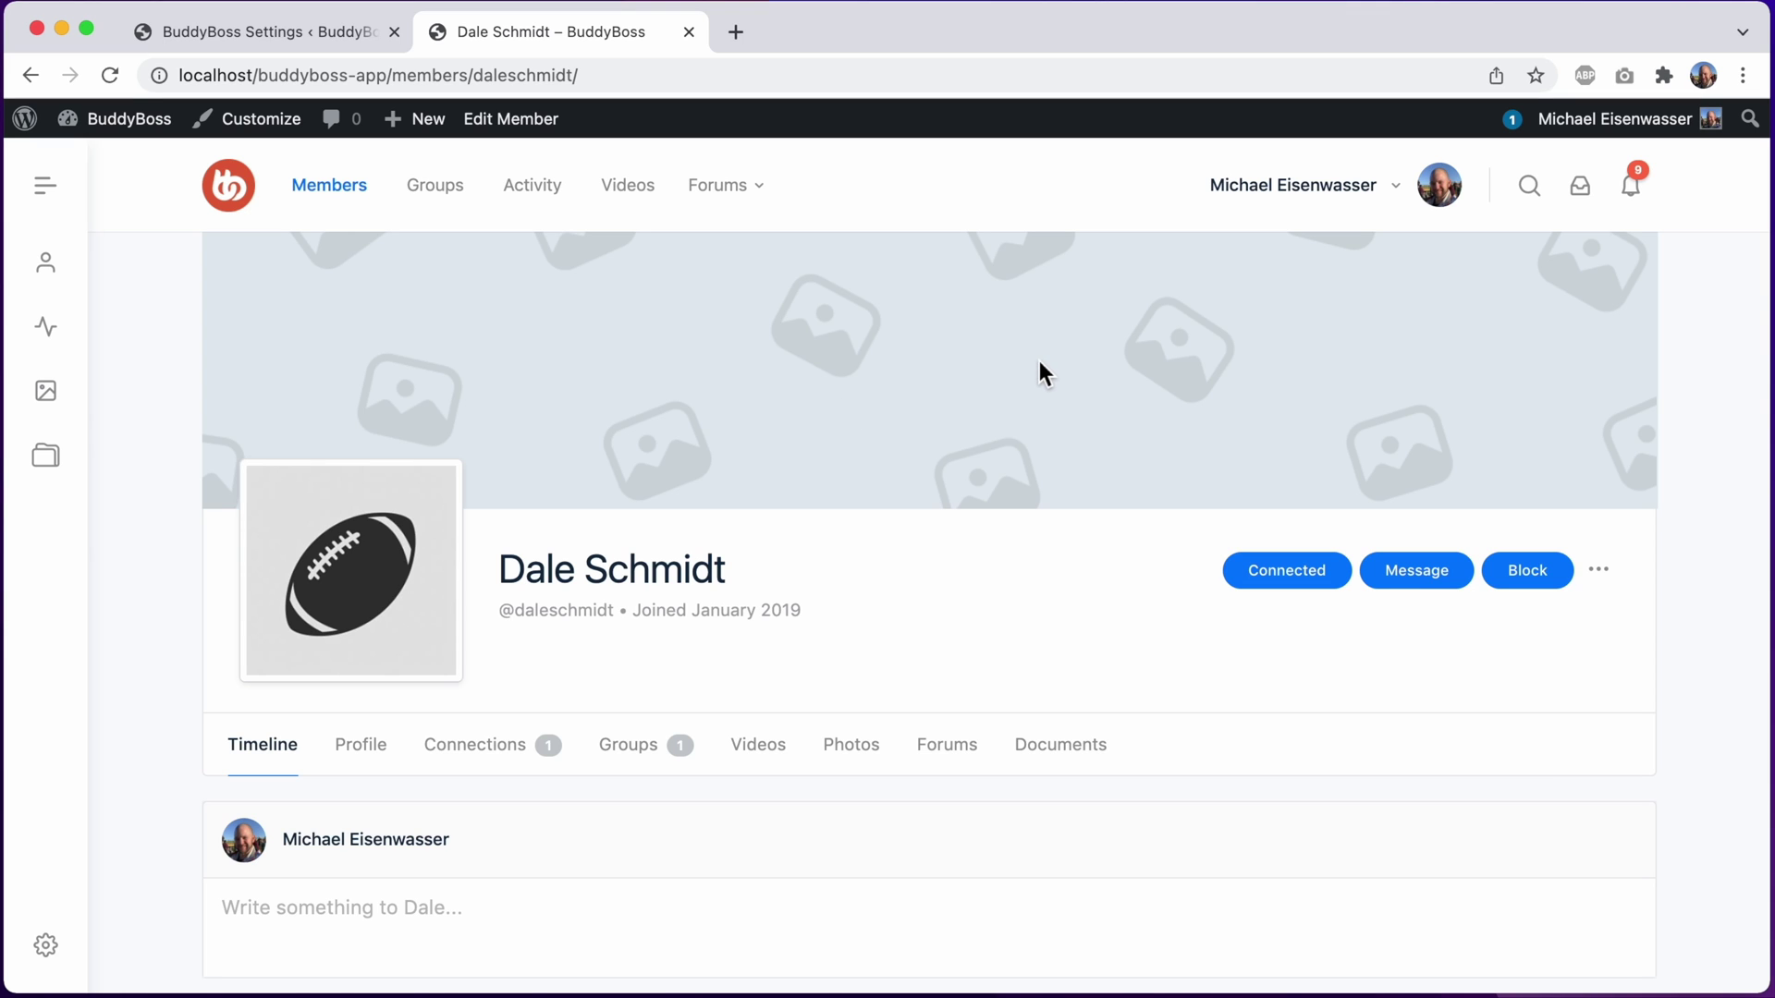
pyautogui.moveTo(1093, 315)
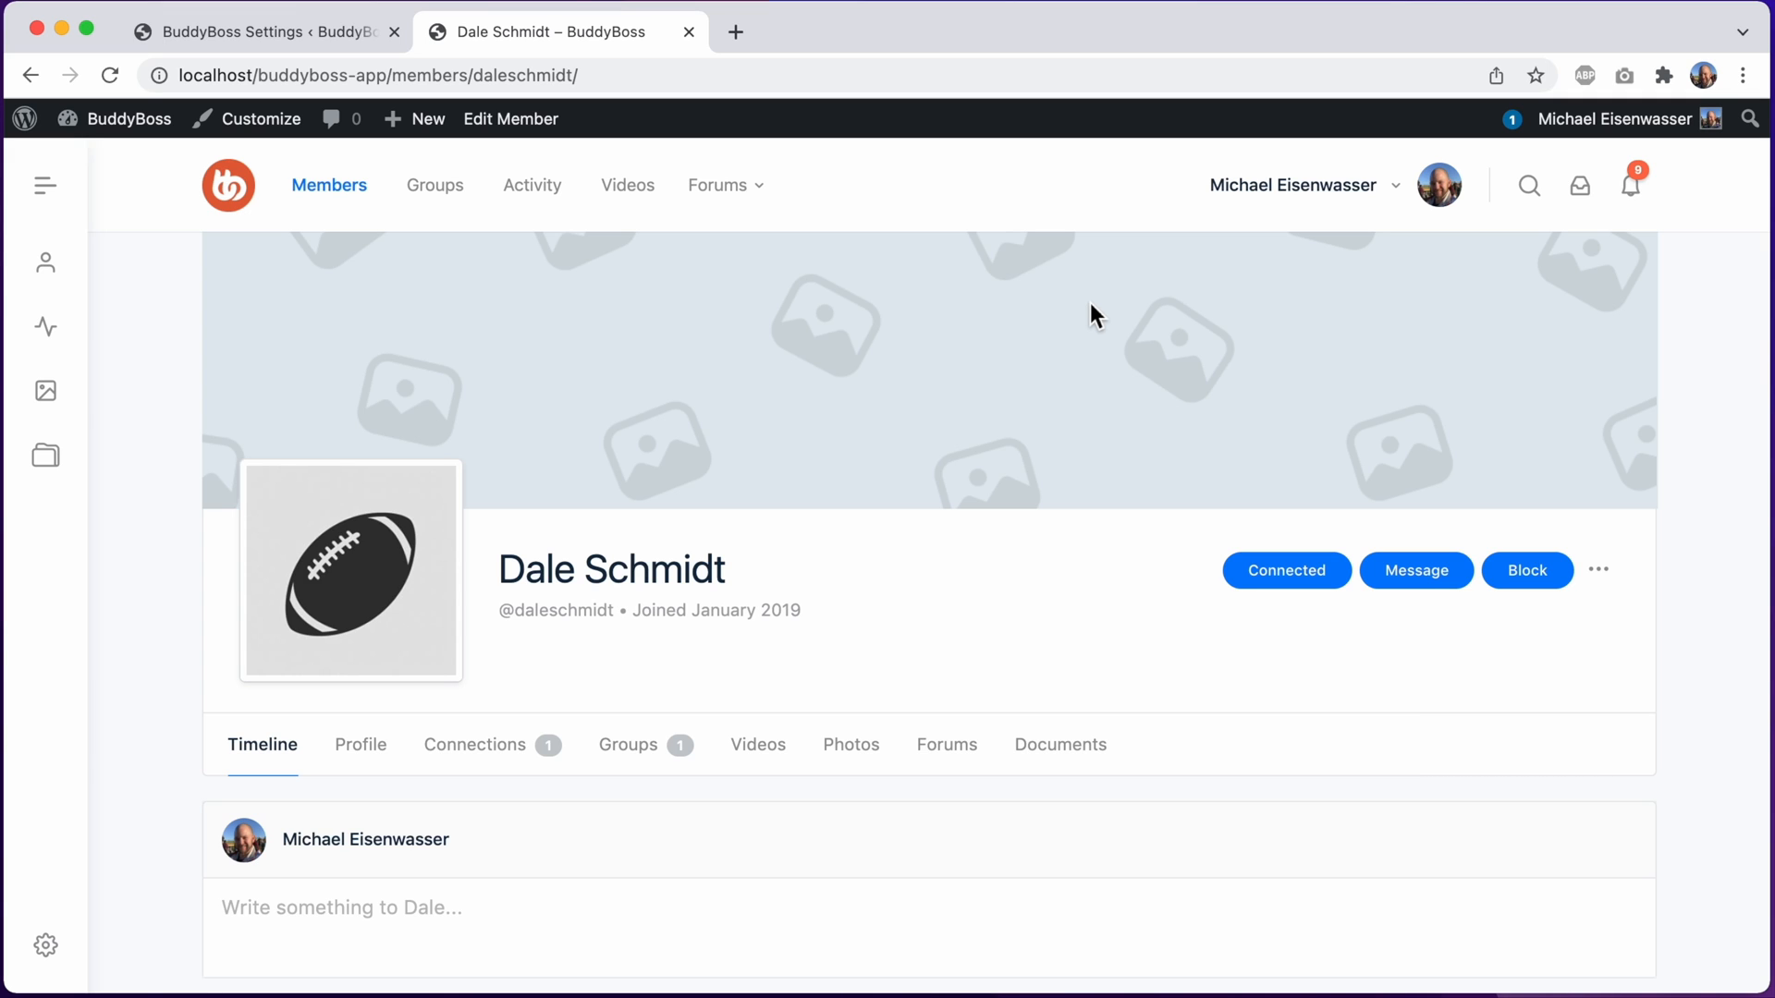
pyautogui.moveTo(941, 342)
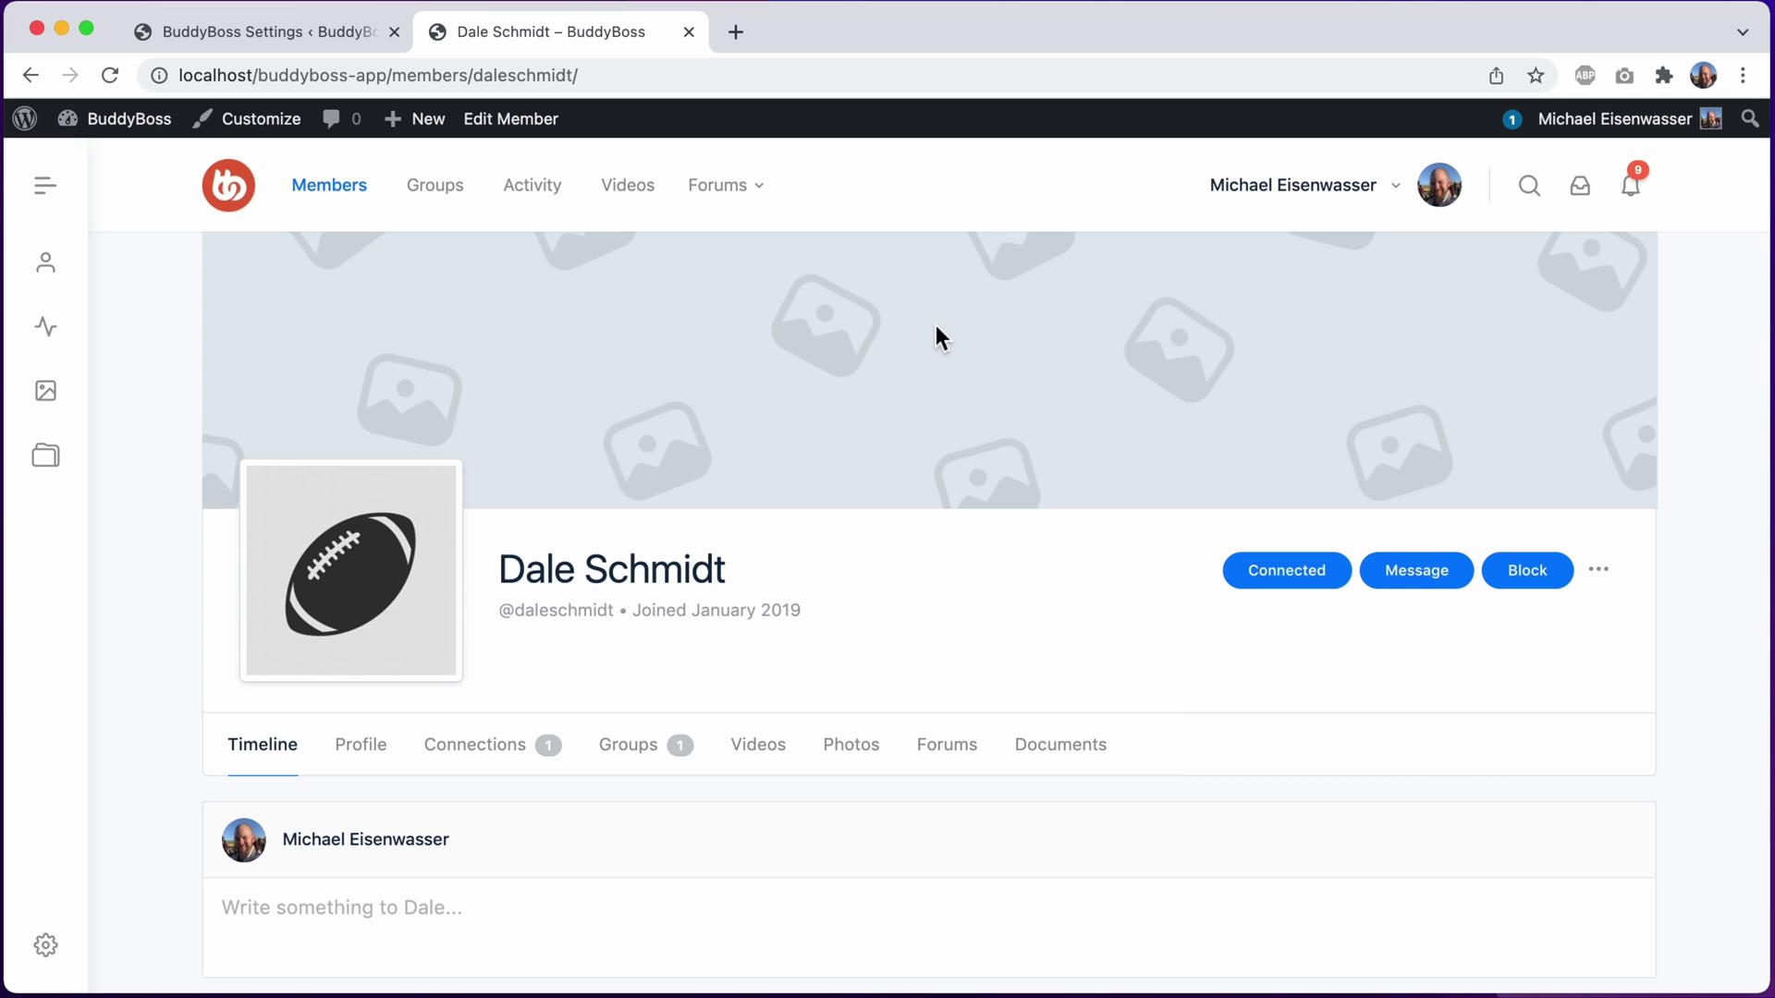
pyautogui.click(261, 32)
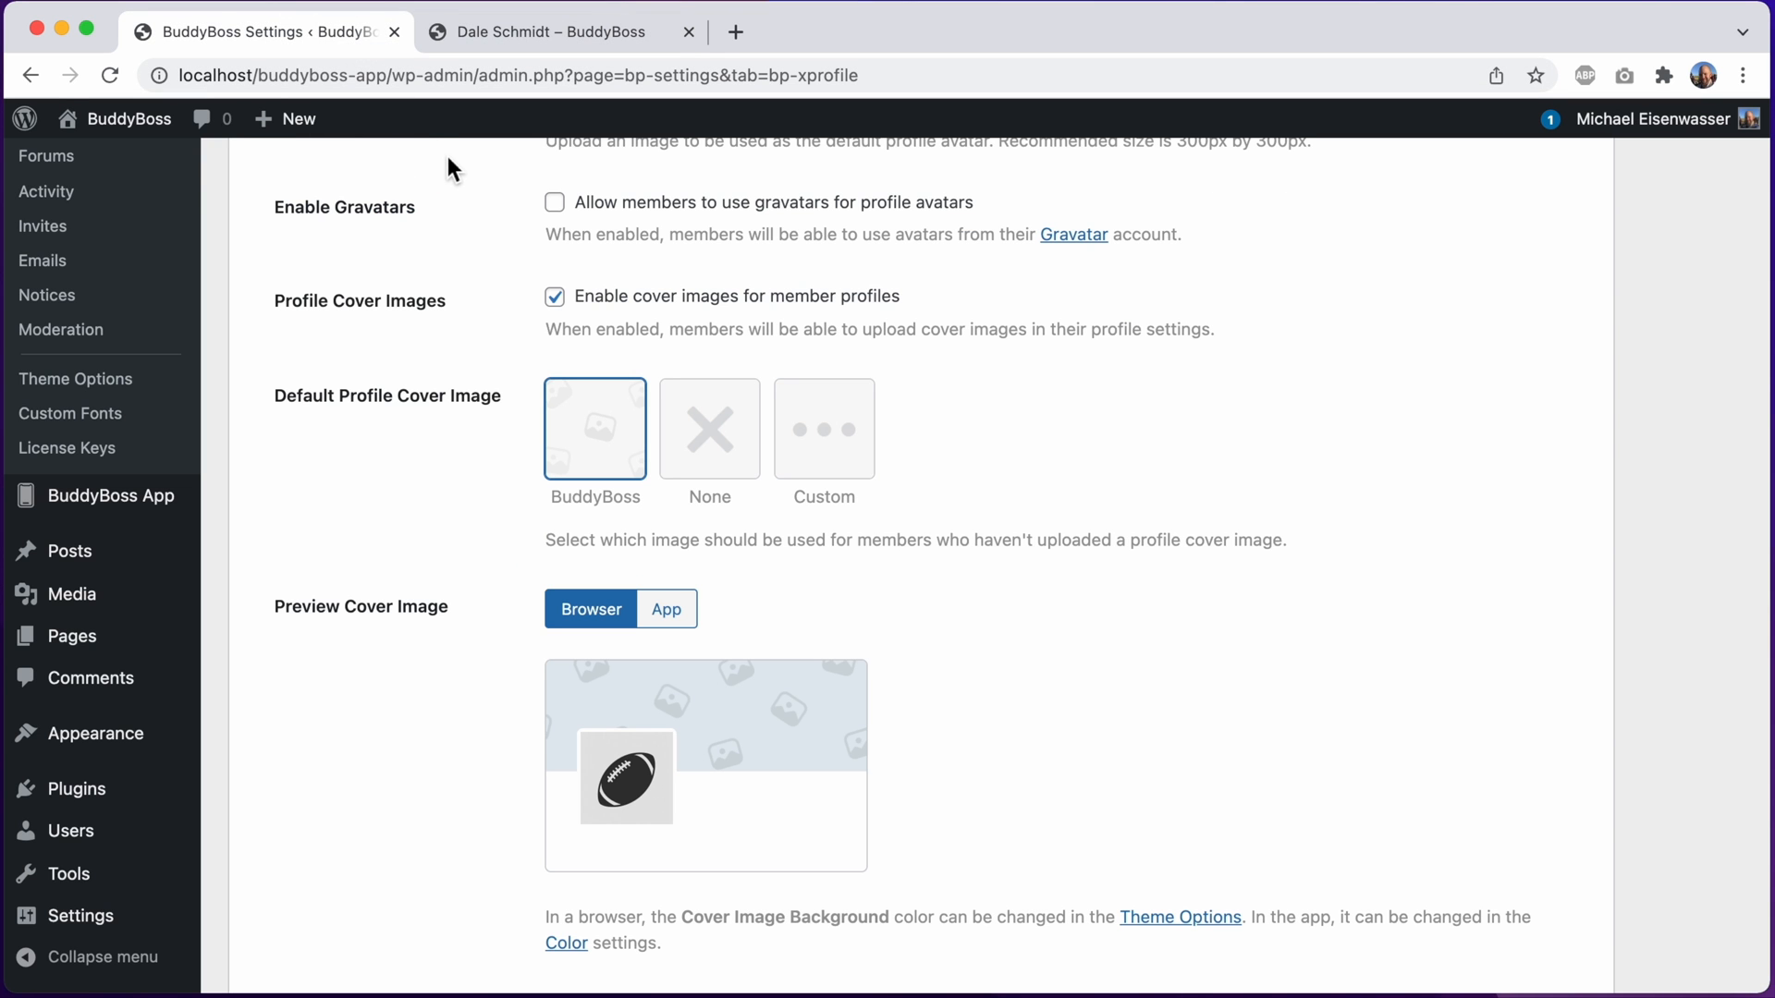
pyautogui.moveTo(75, 378)
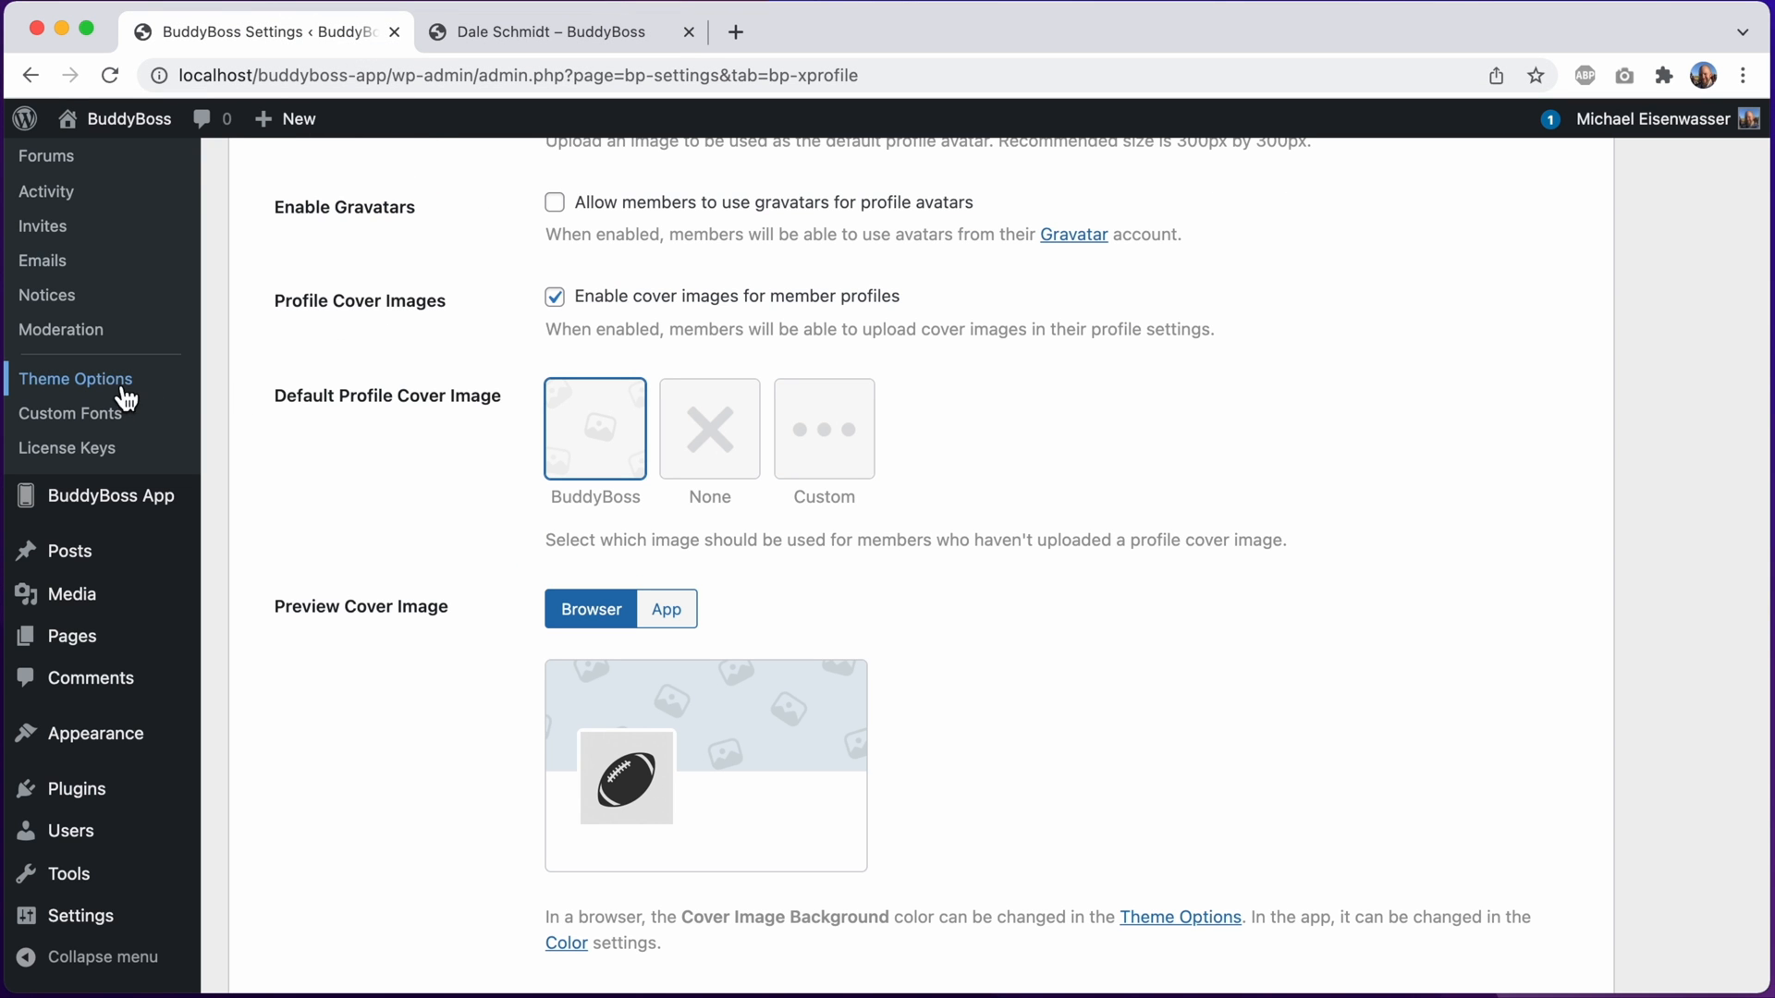
# In Theme Options > Styling > Body Elements, save a muted purple-grey Cover Image Background, then view the profile
pyautogui.click(76, 379)
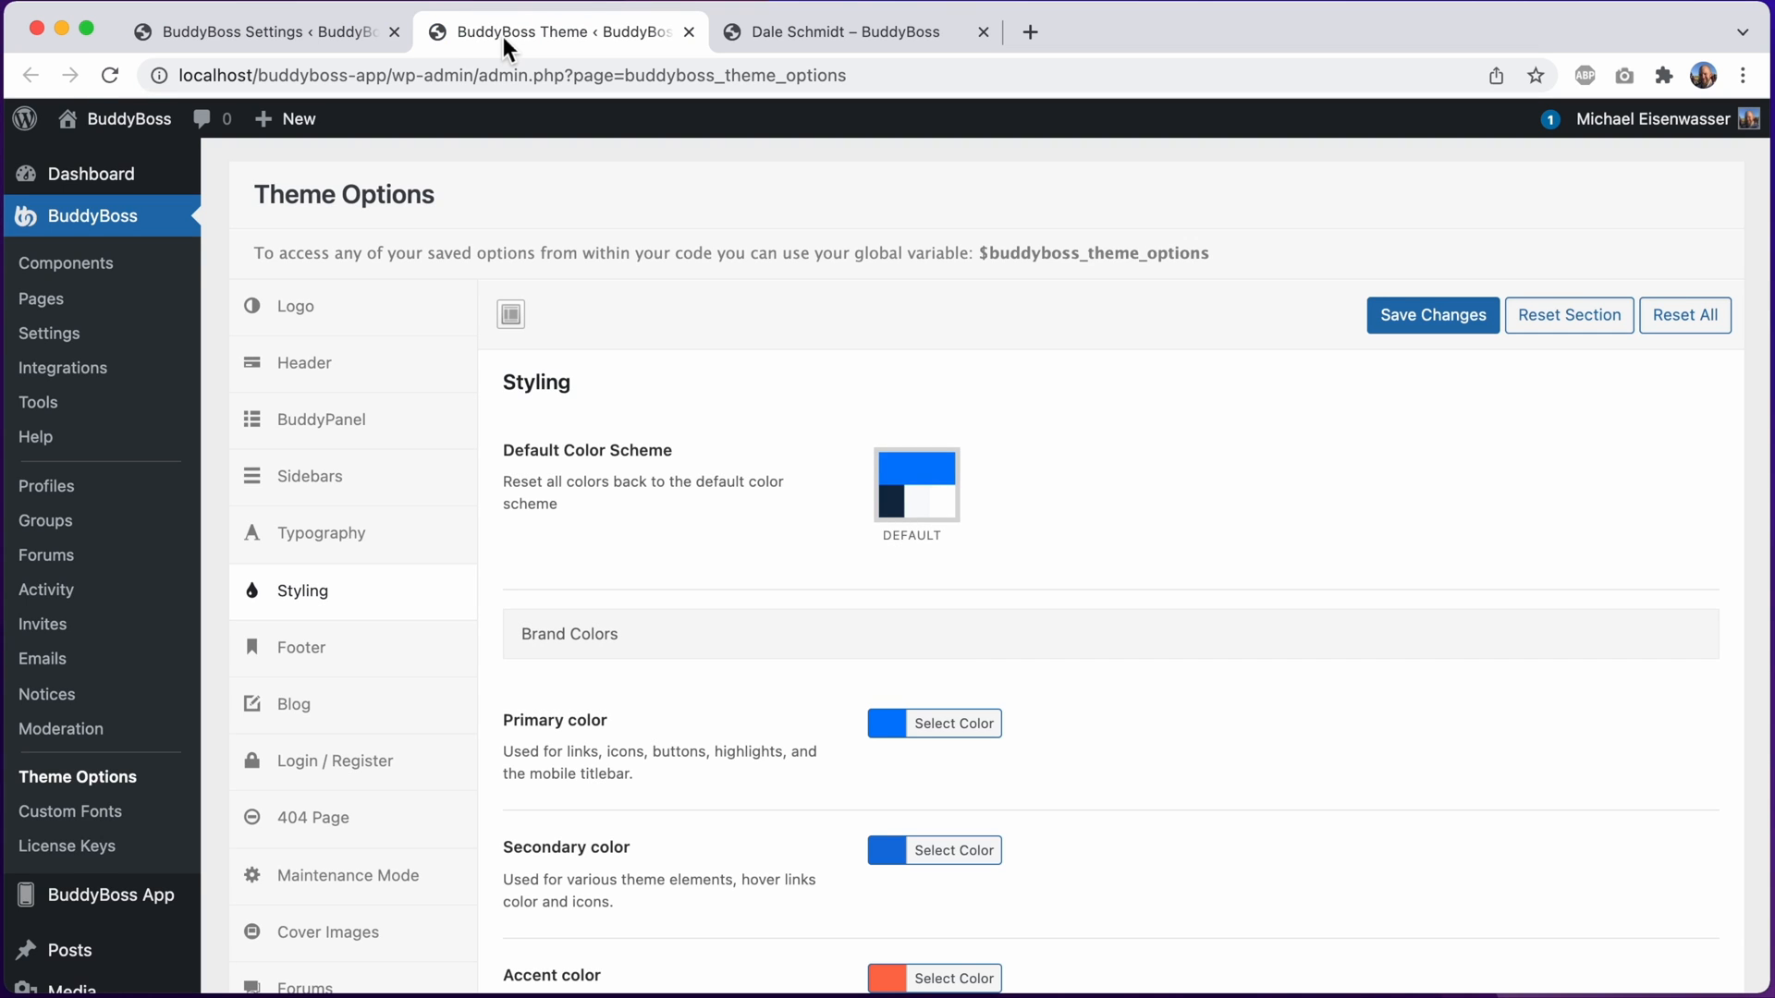
pyautogui.scroll(-3)
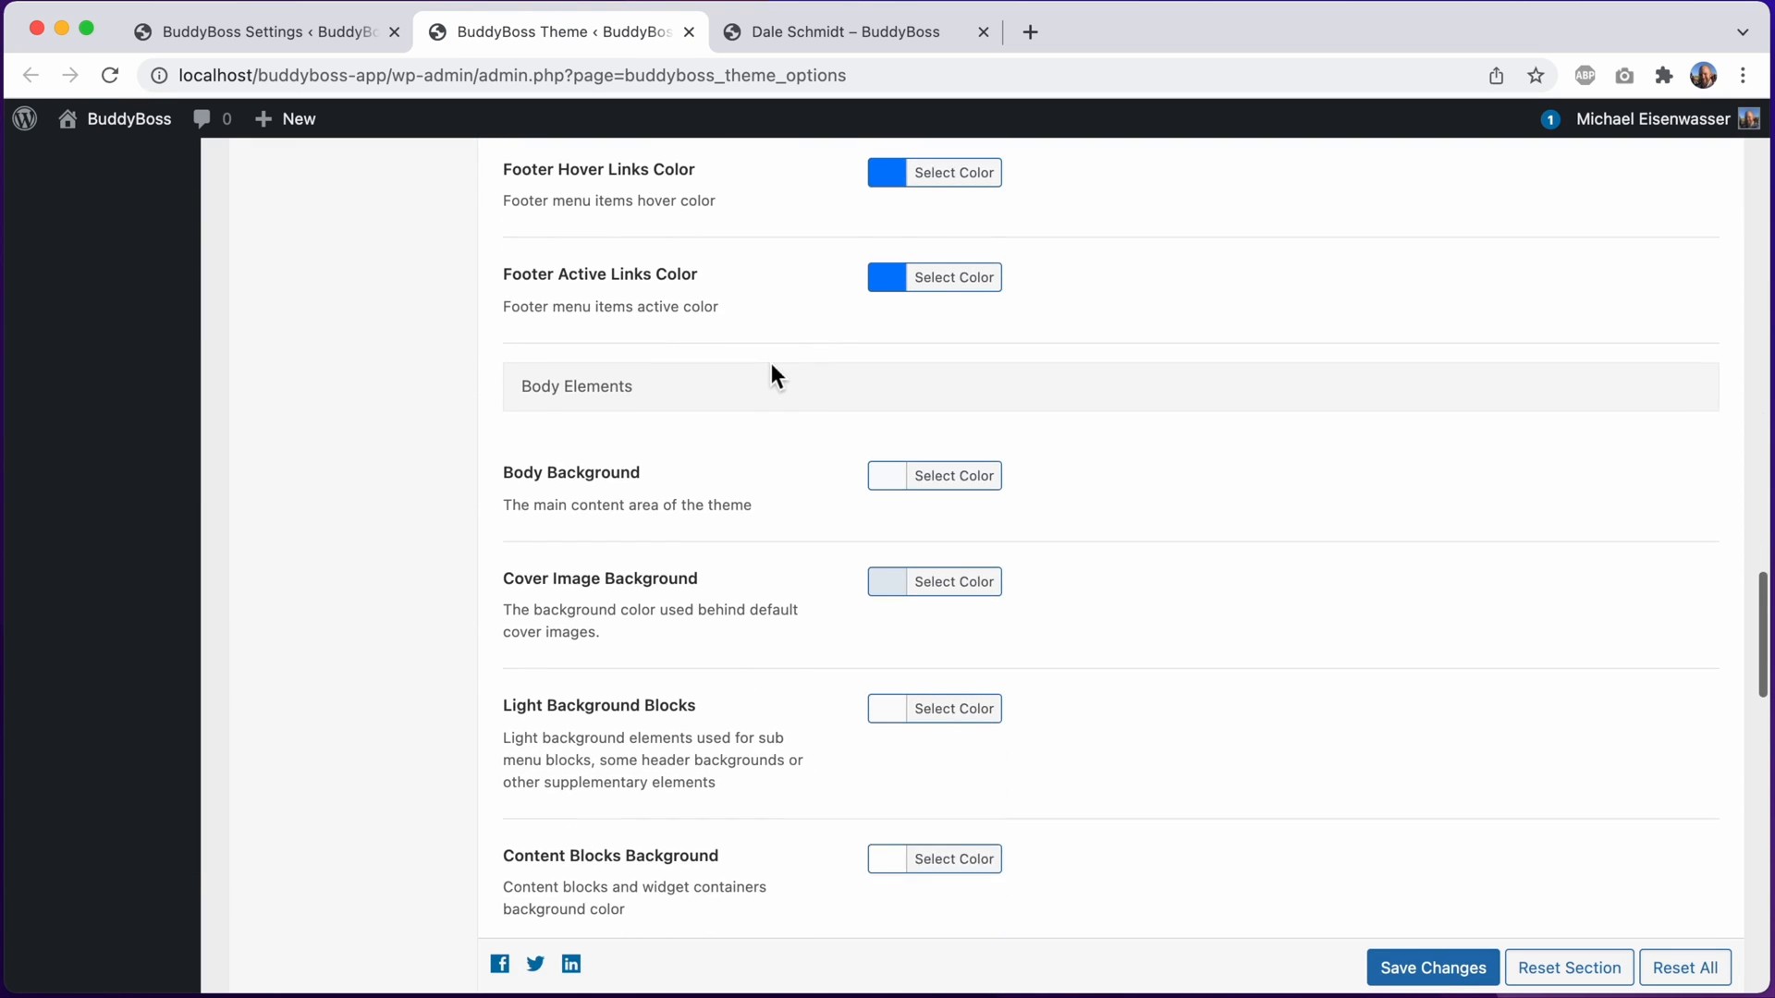
pyautogui.scroll(-3)
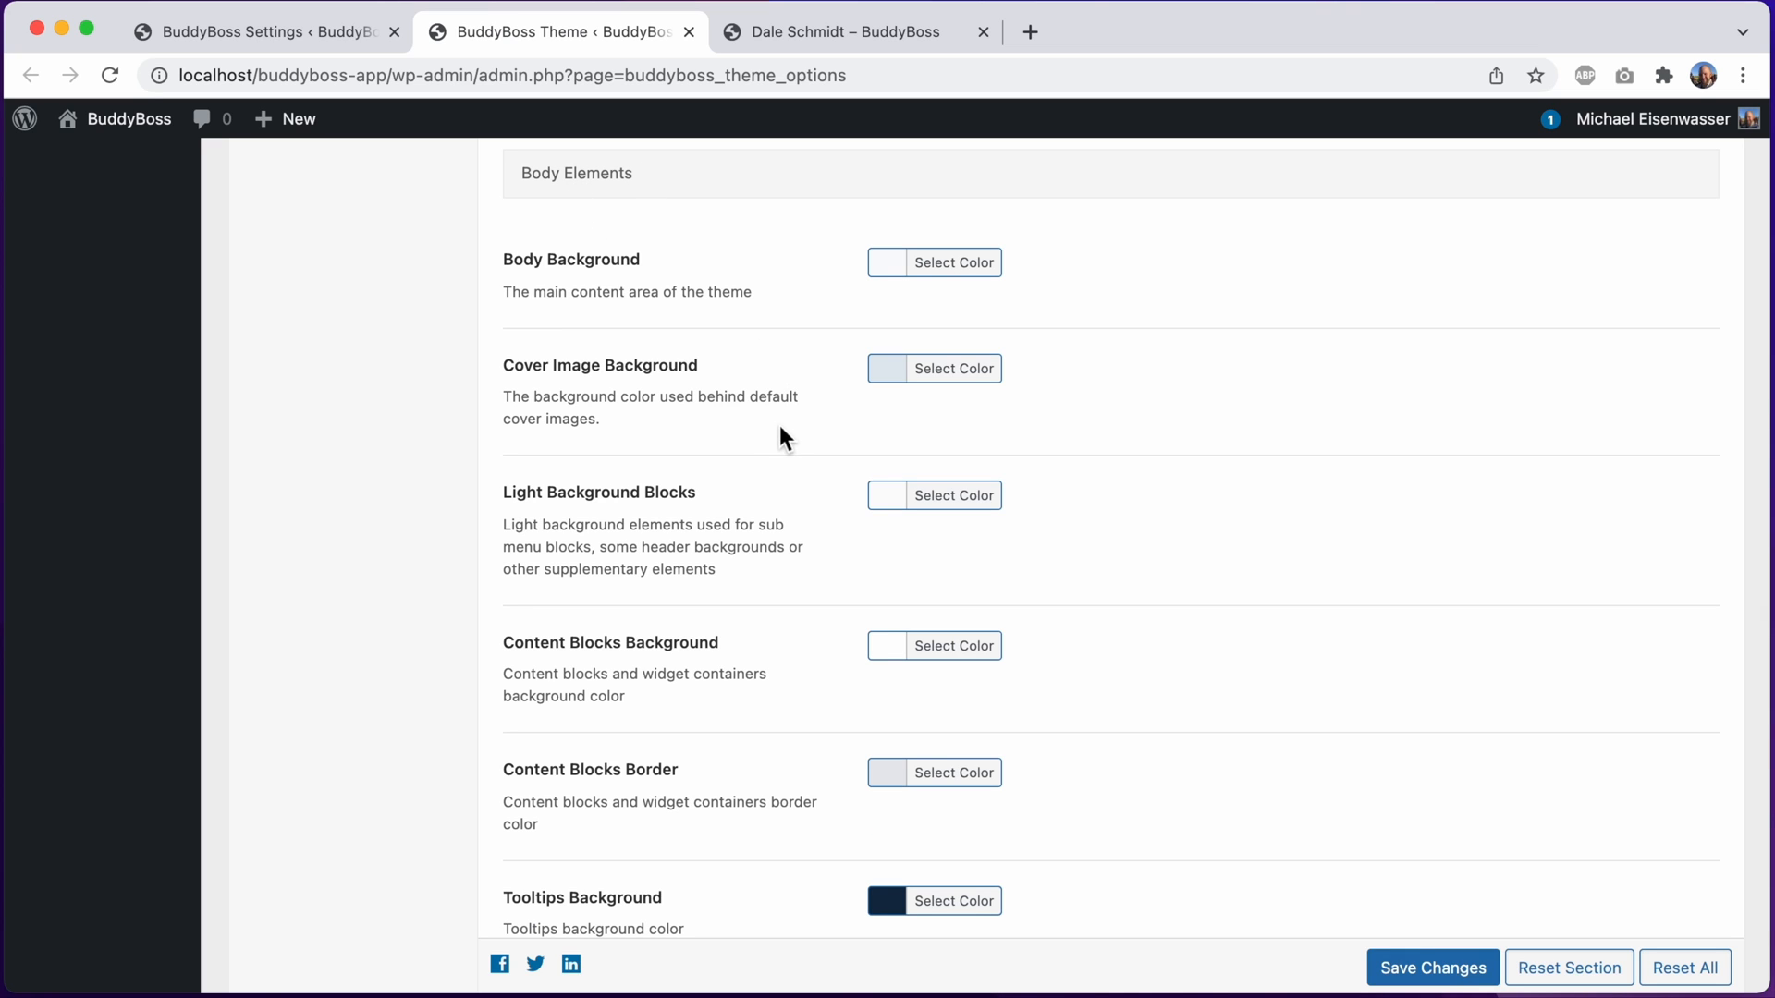
pyautogui.moveTo(681, 368)
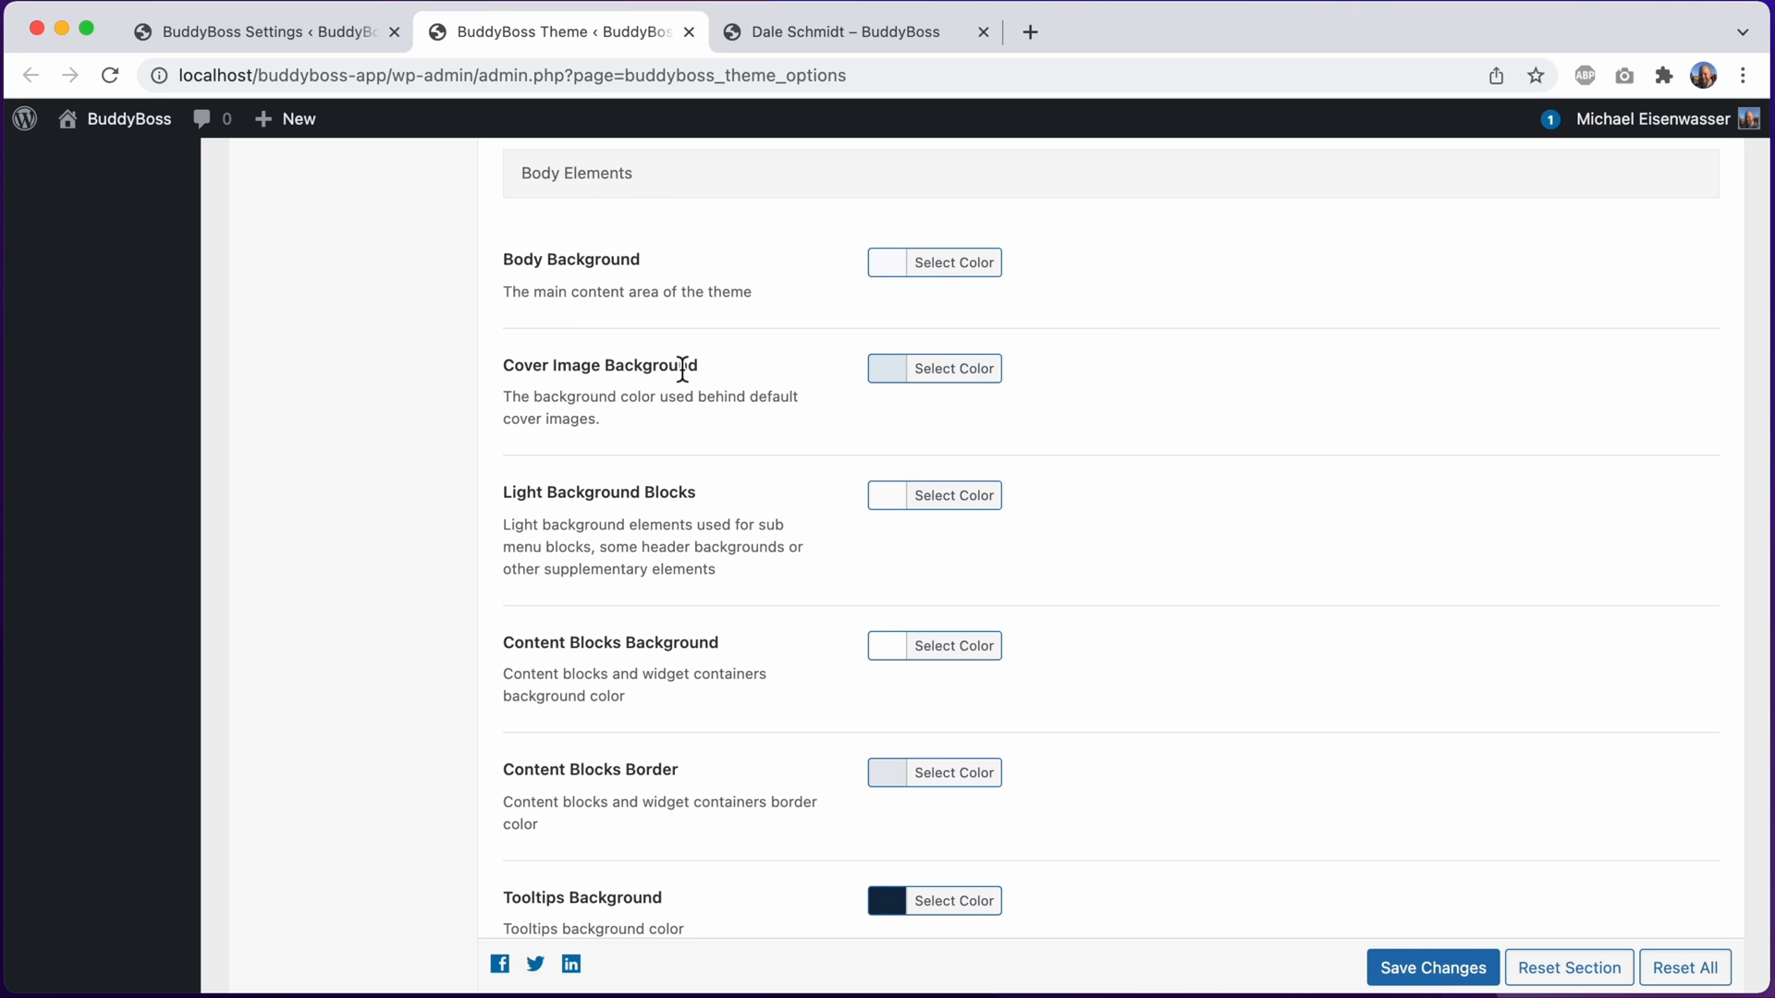
pyautogui.click(934, 368)
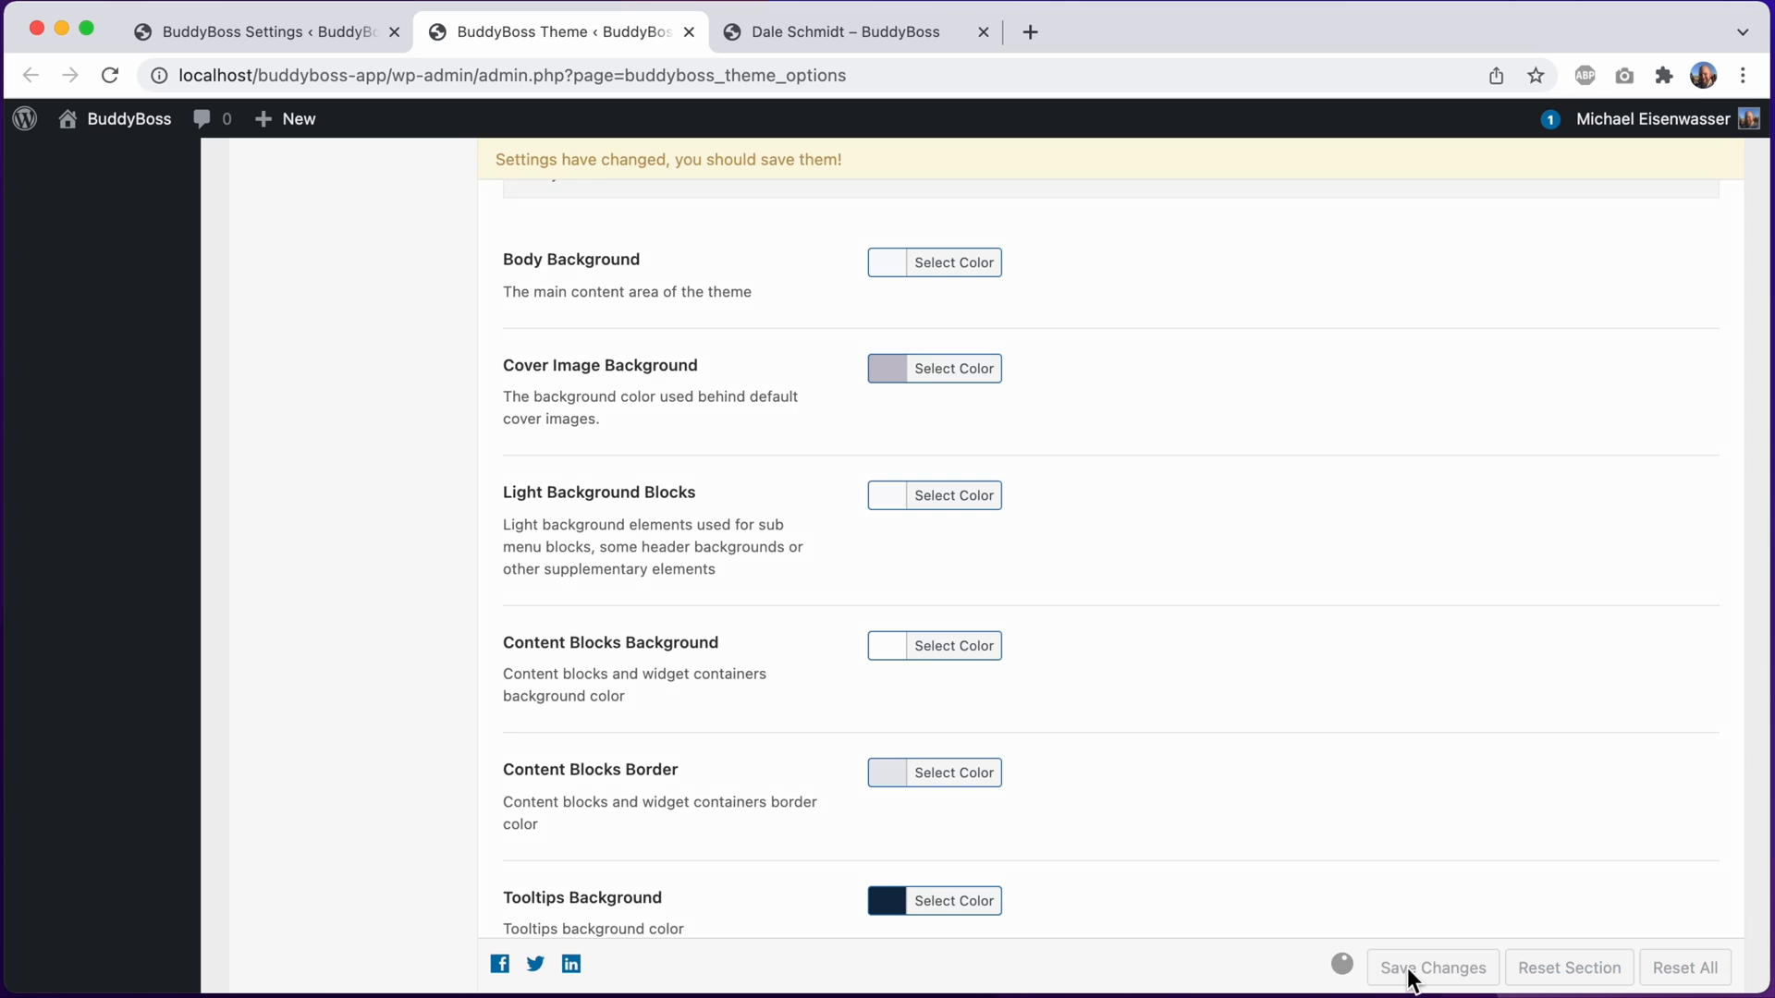
pyautogui.click(1431, 968)
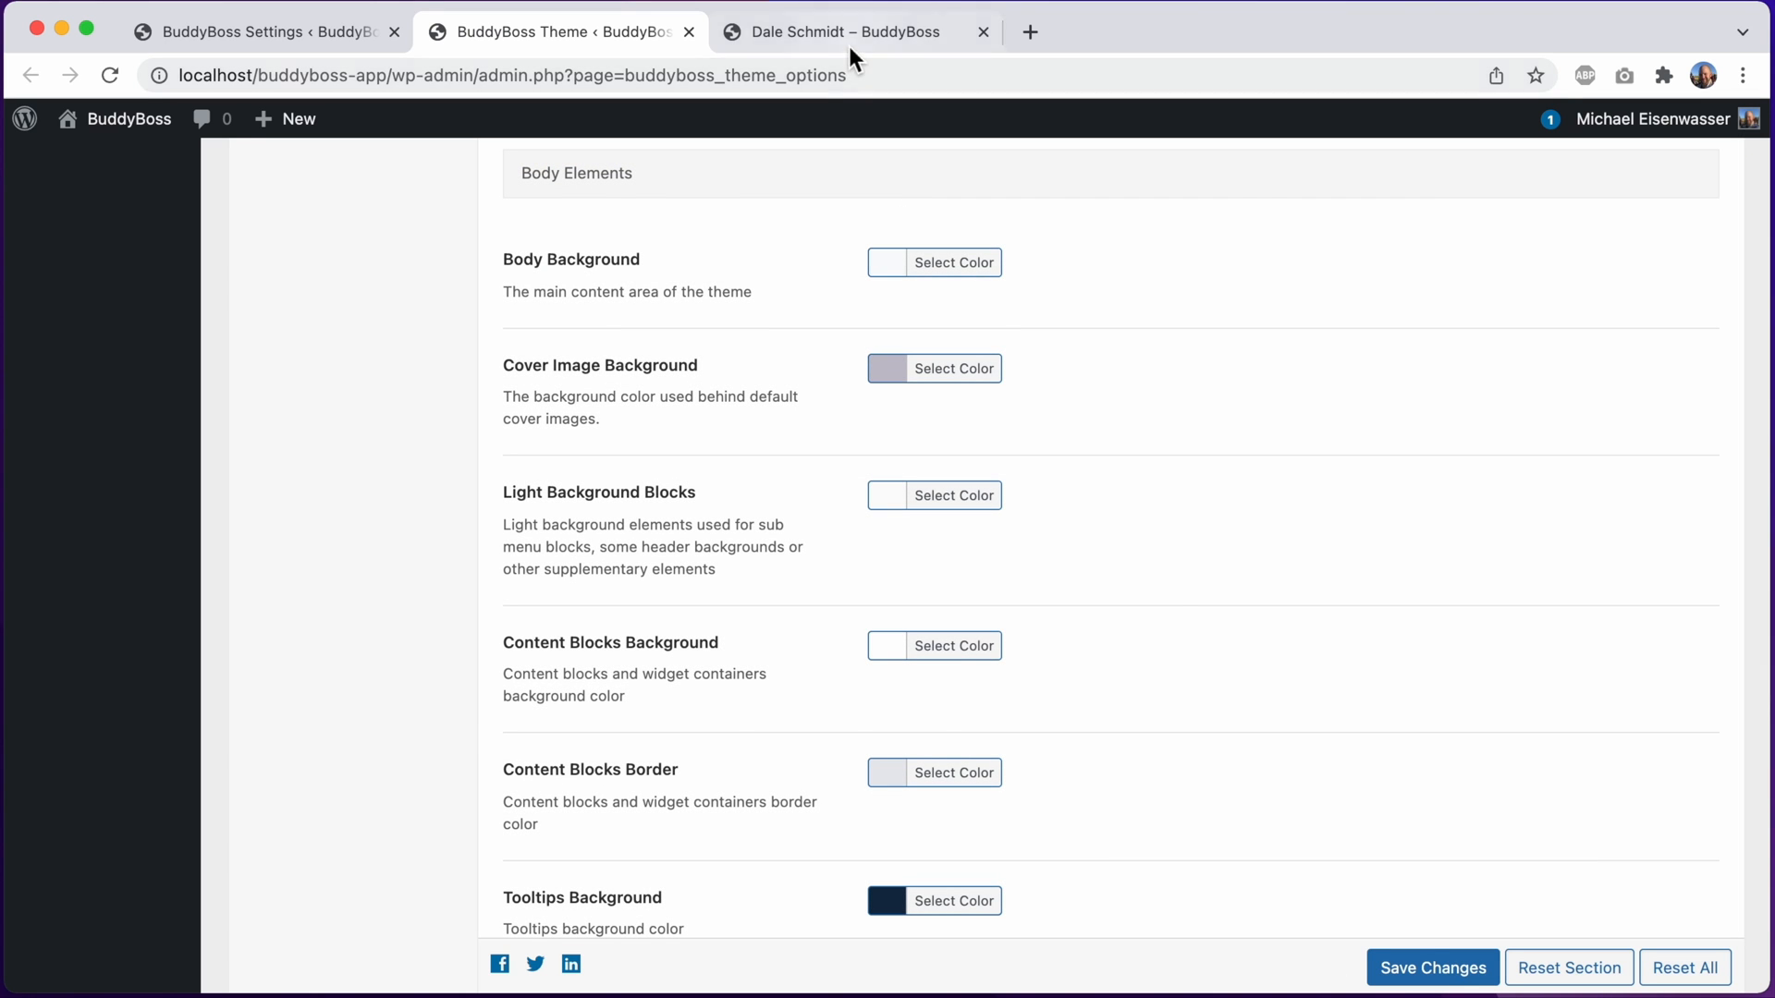
pyautogui.click(843, 31)
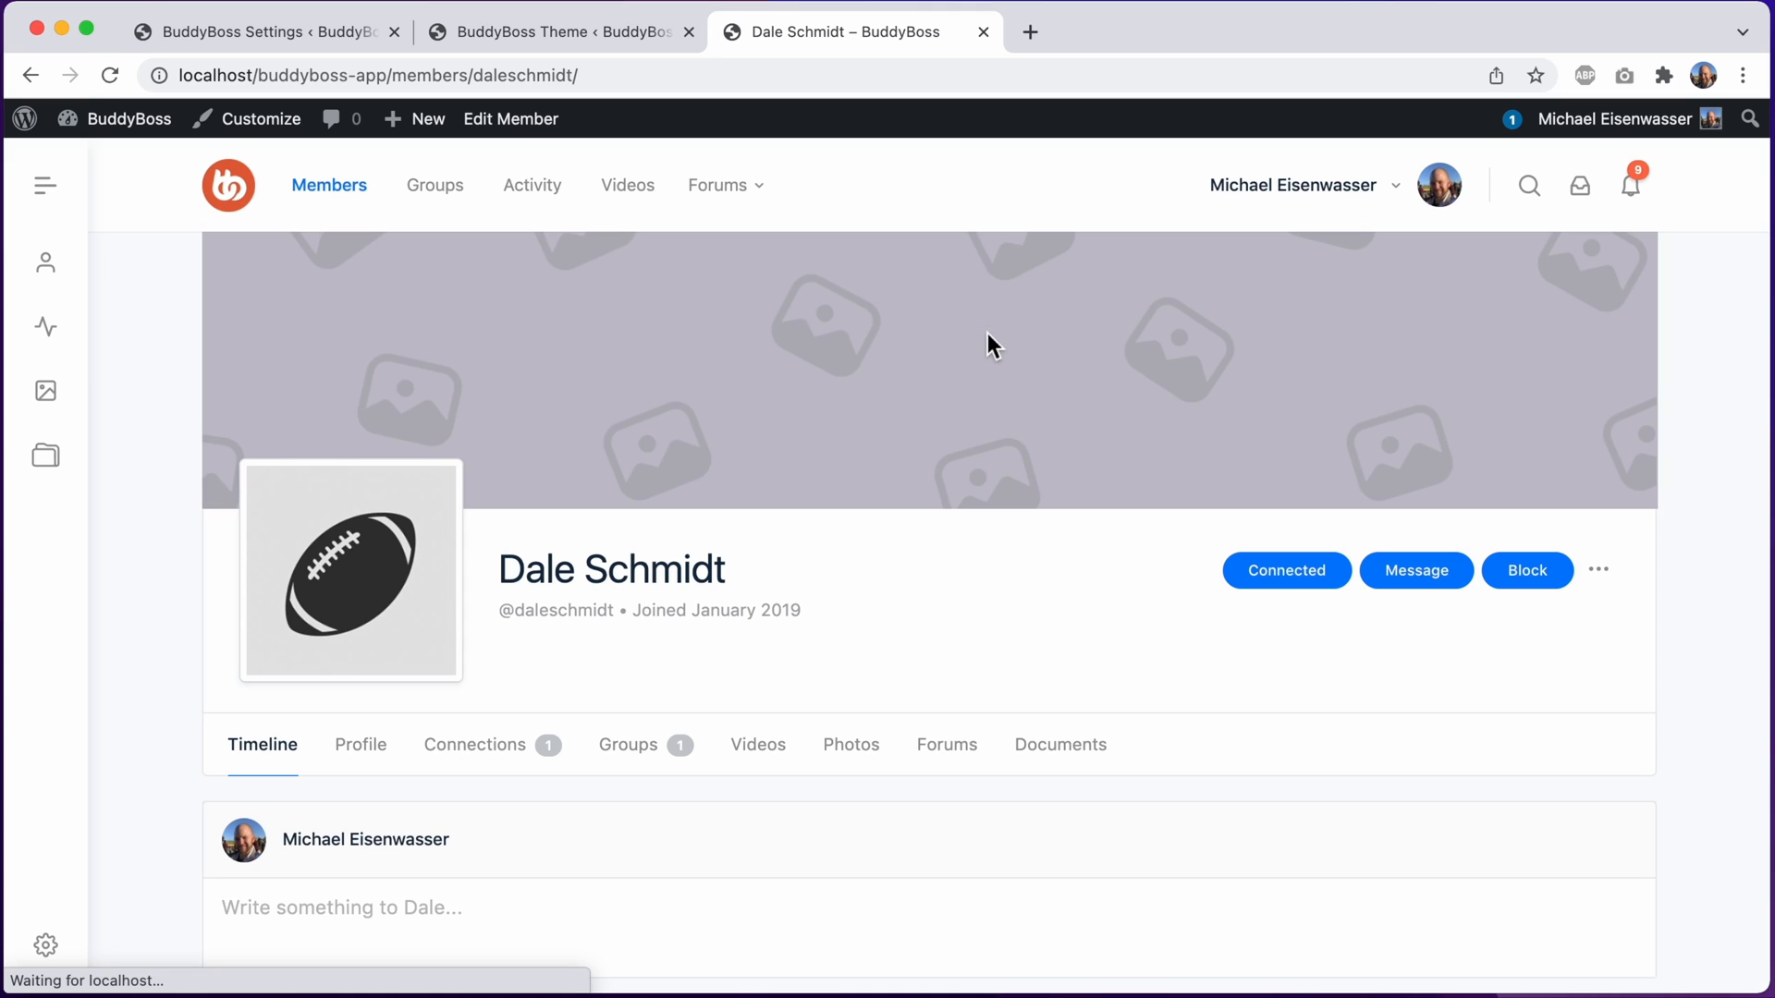
pyautogui.moveTo(1073, 322)
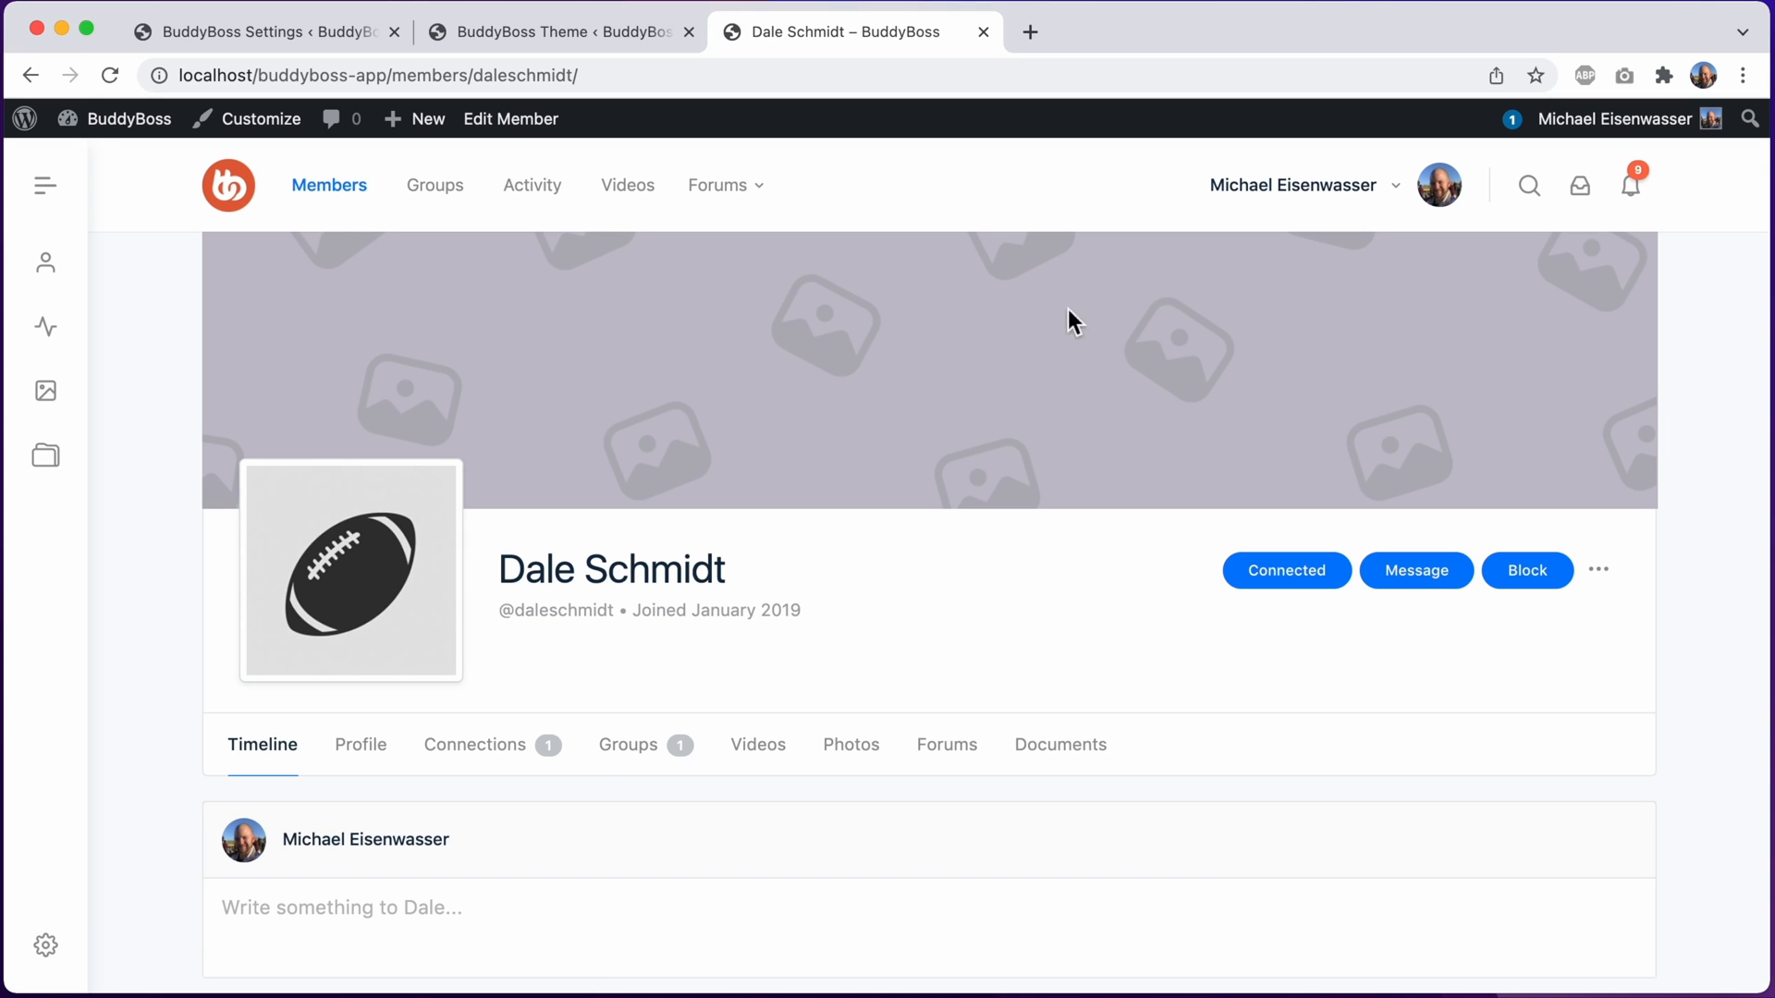
pyautogui.moveTo(646, 350)
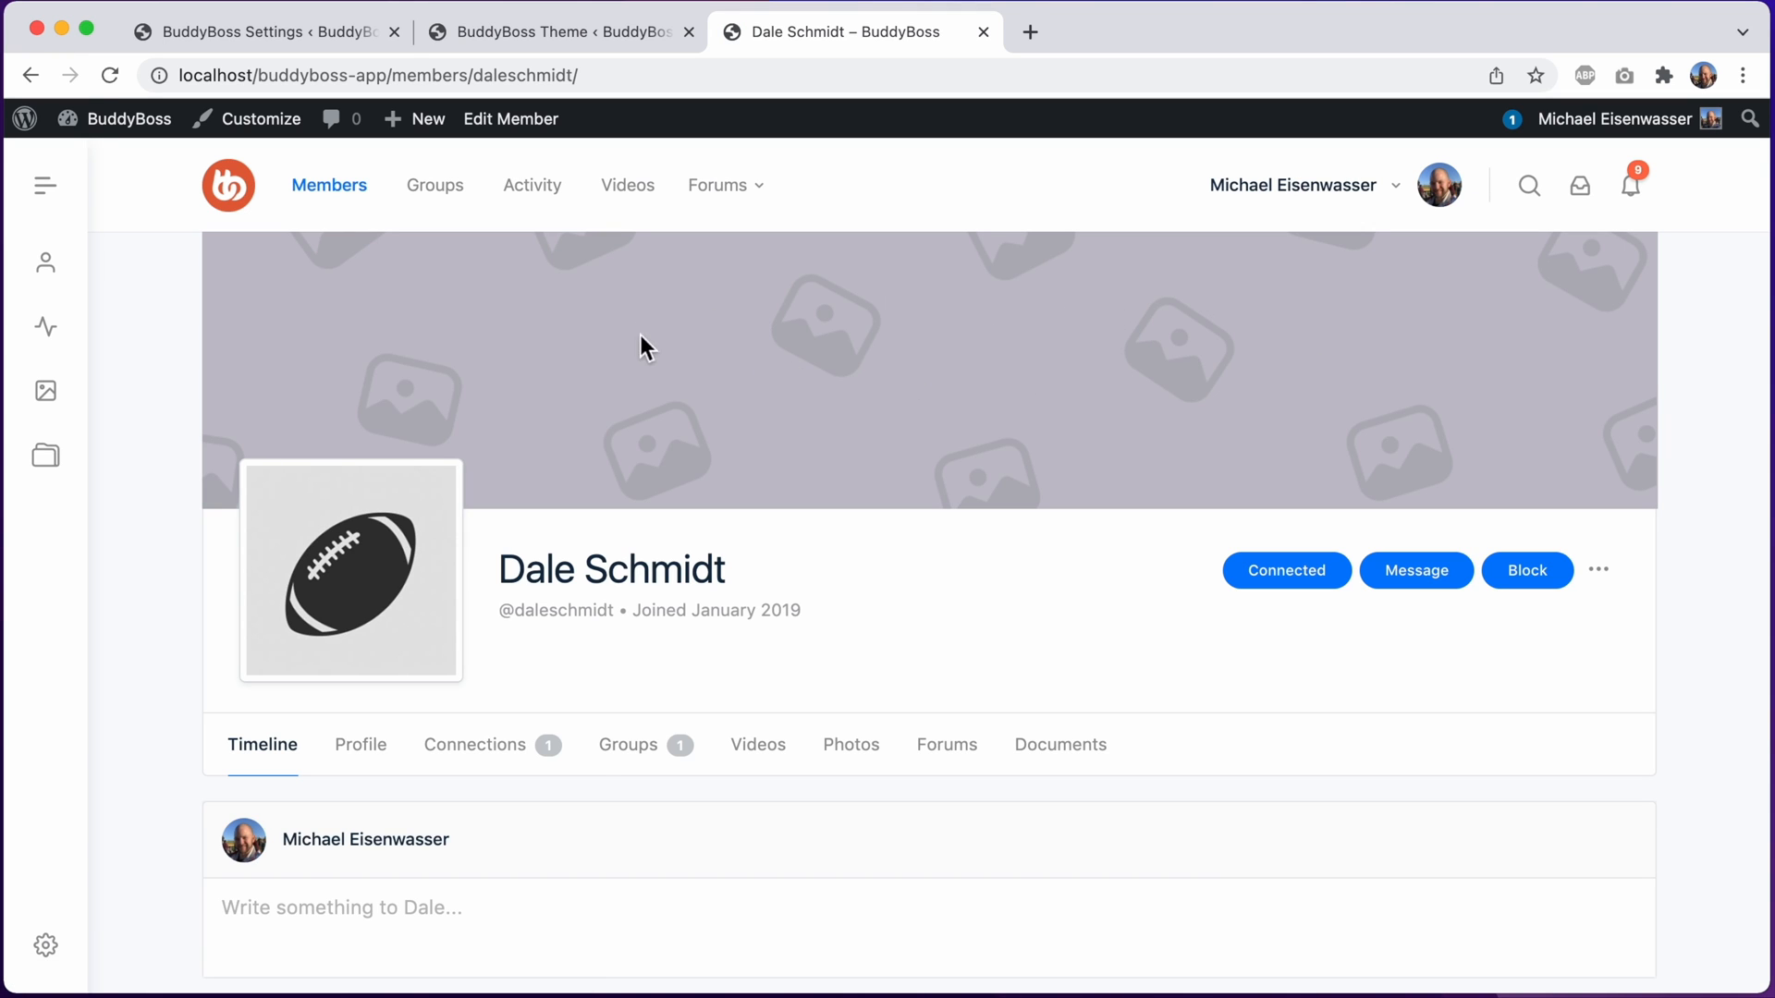
pyautogui.moveTo(695, 330)
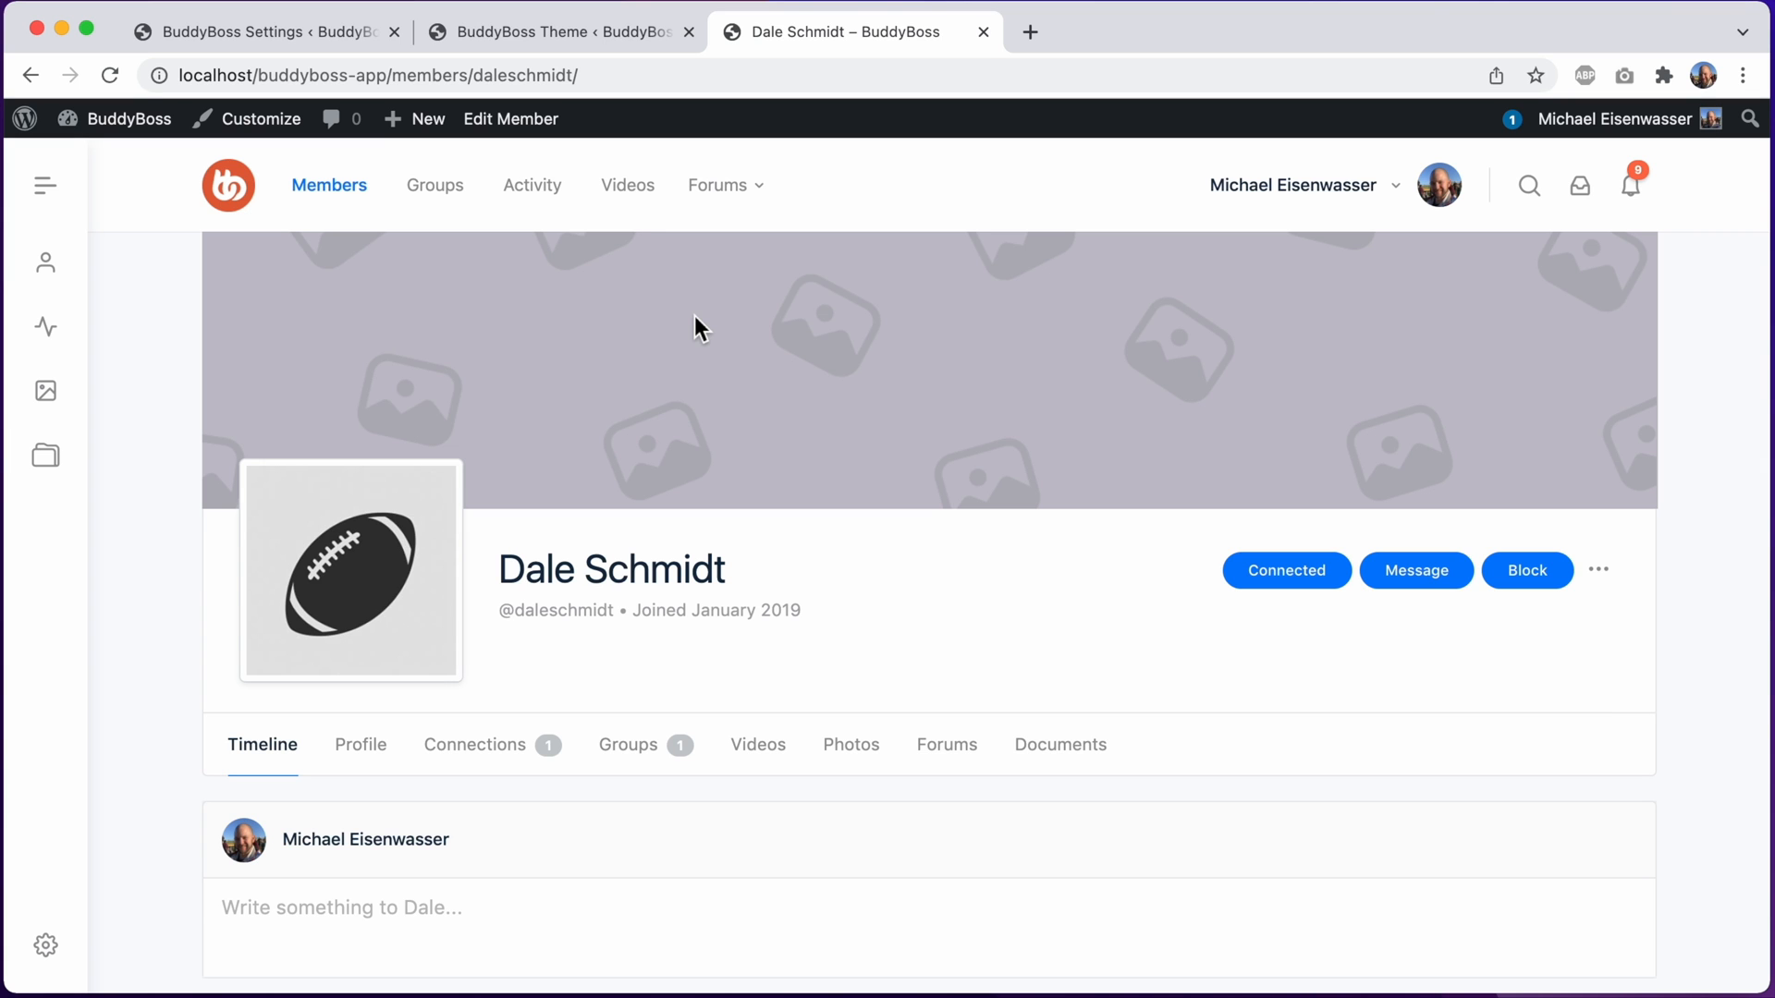
# Return to the Profiles settings, where the cover preview now shows the purple-grey background
pyautogui.click(260, 31)
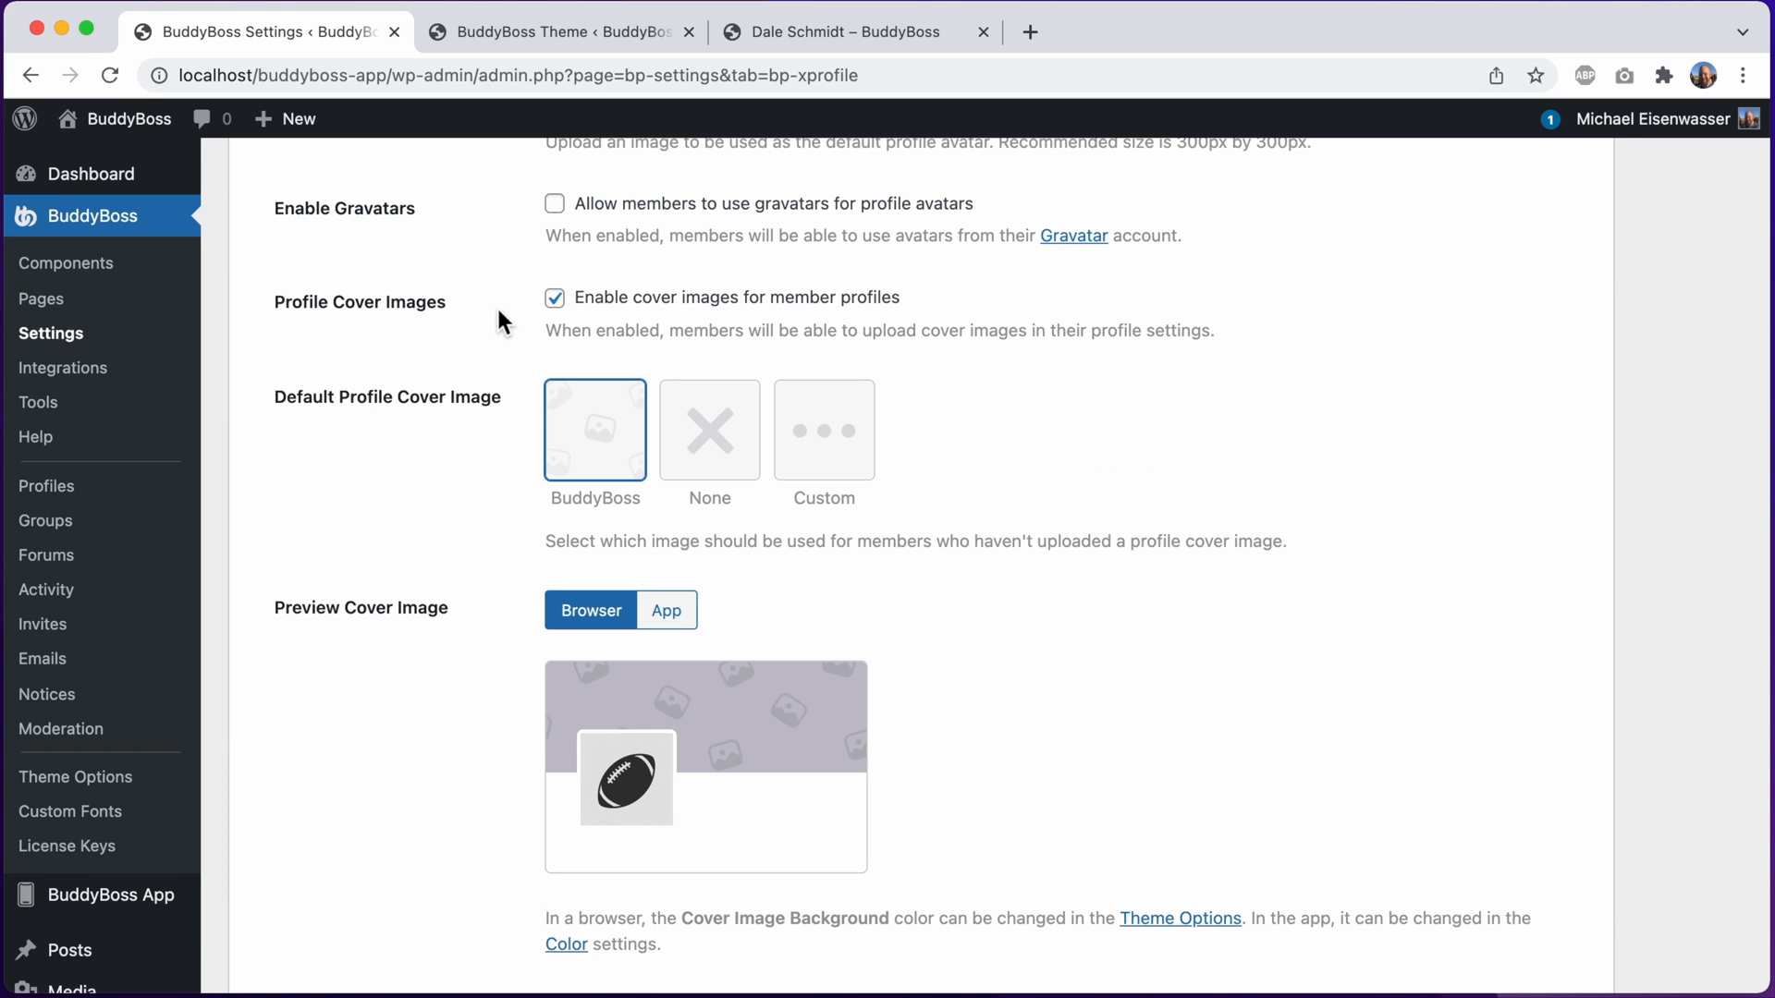
# Switch Preview Cover Image to App and go to the app's Color settings
pyautogui.scroll(-3)
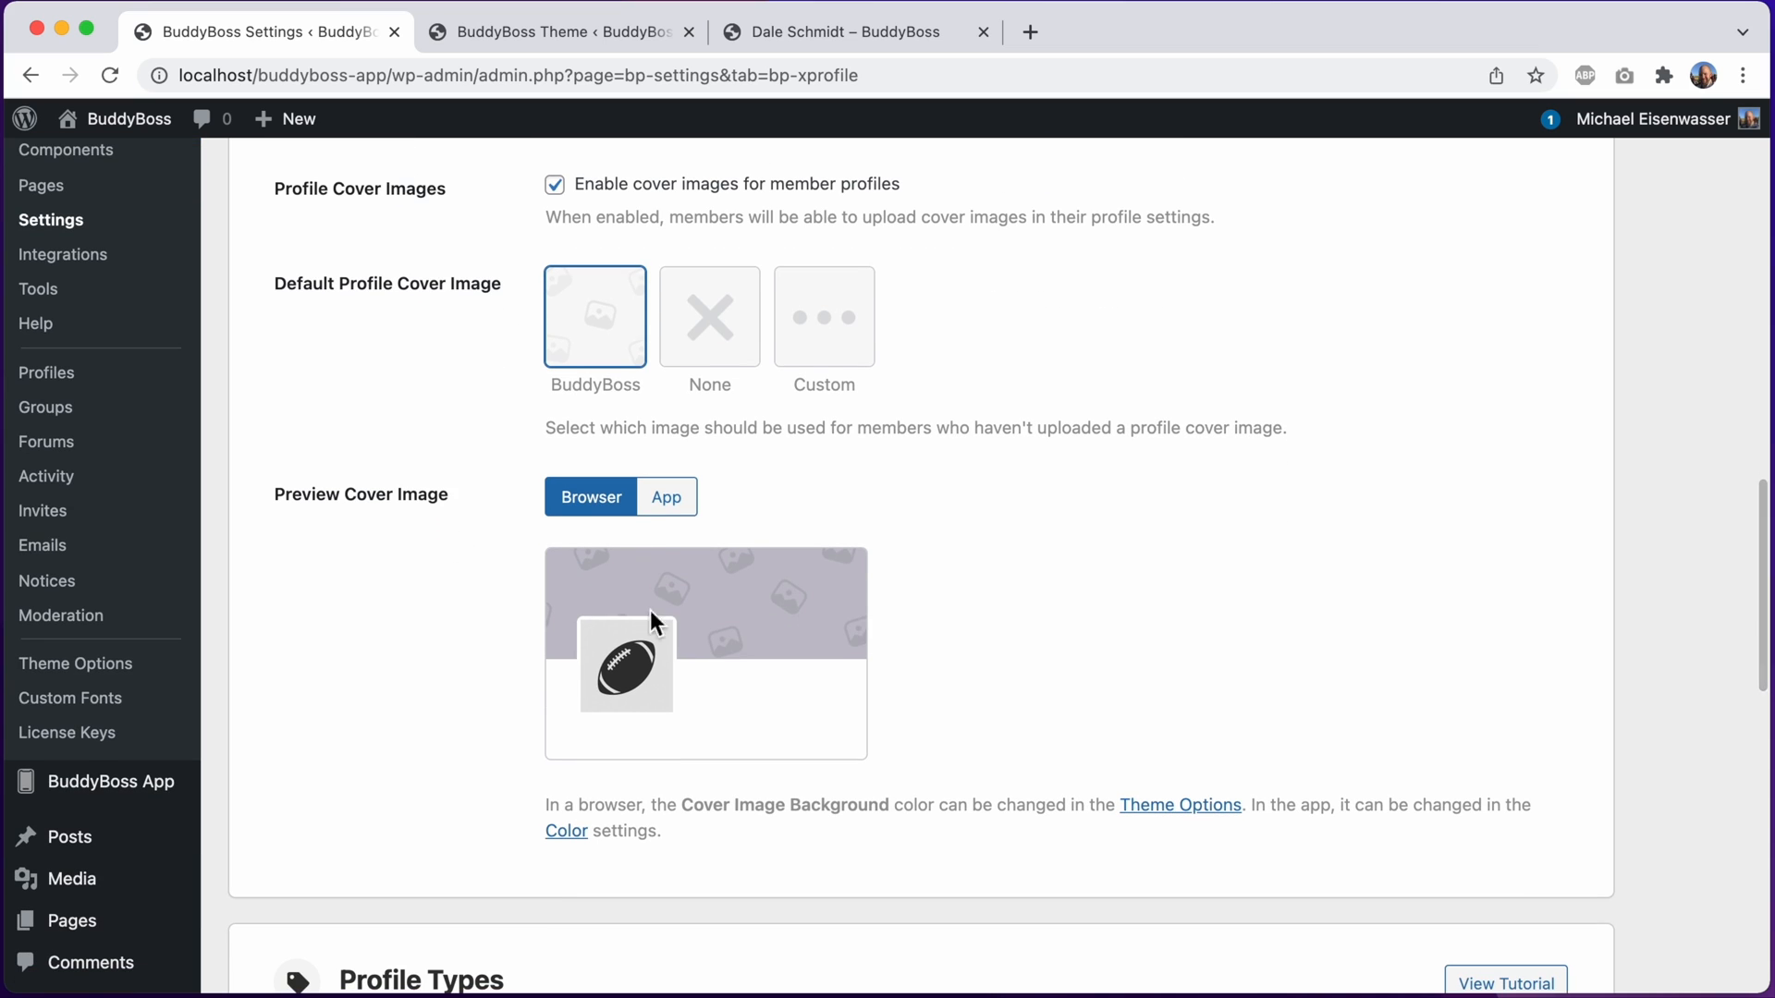
pyautogui.moveTo(709, 618)
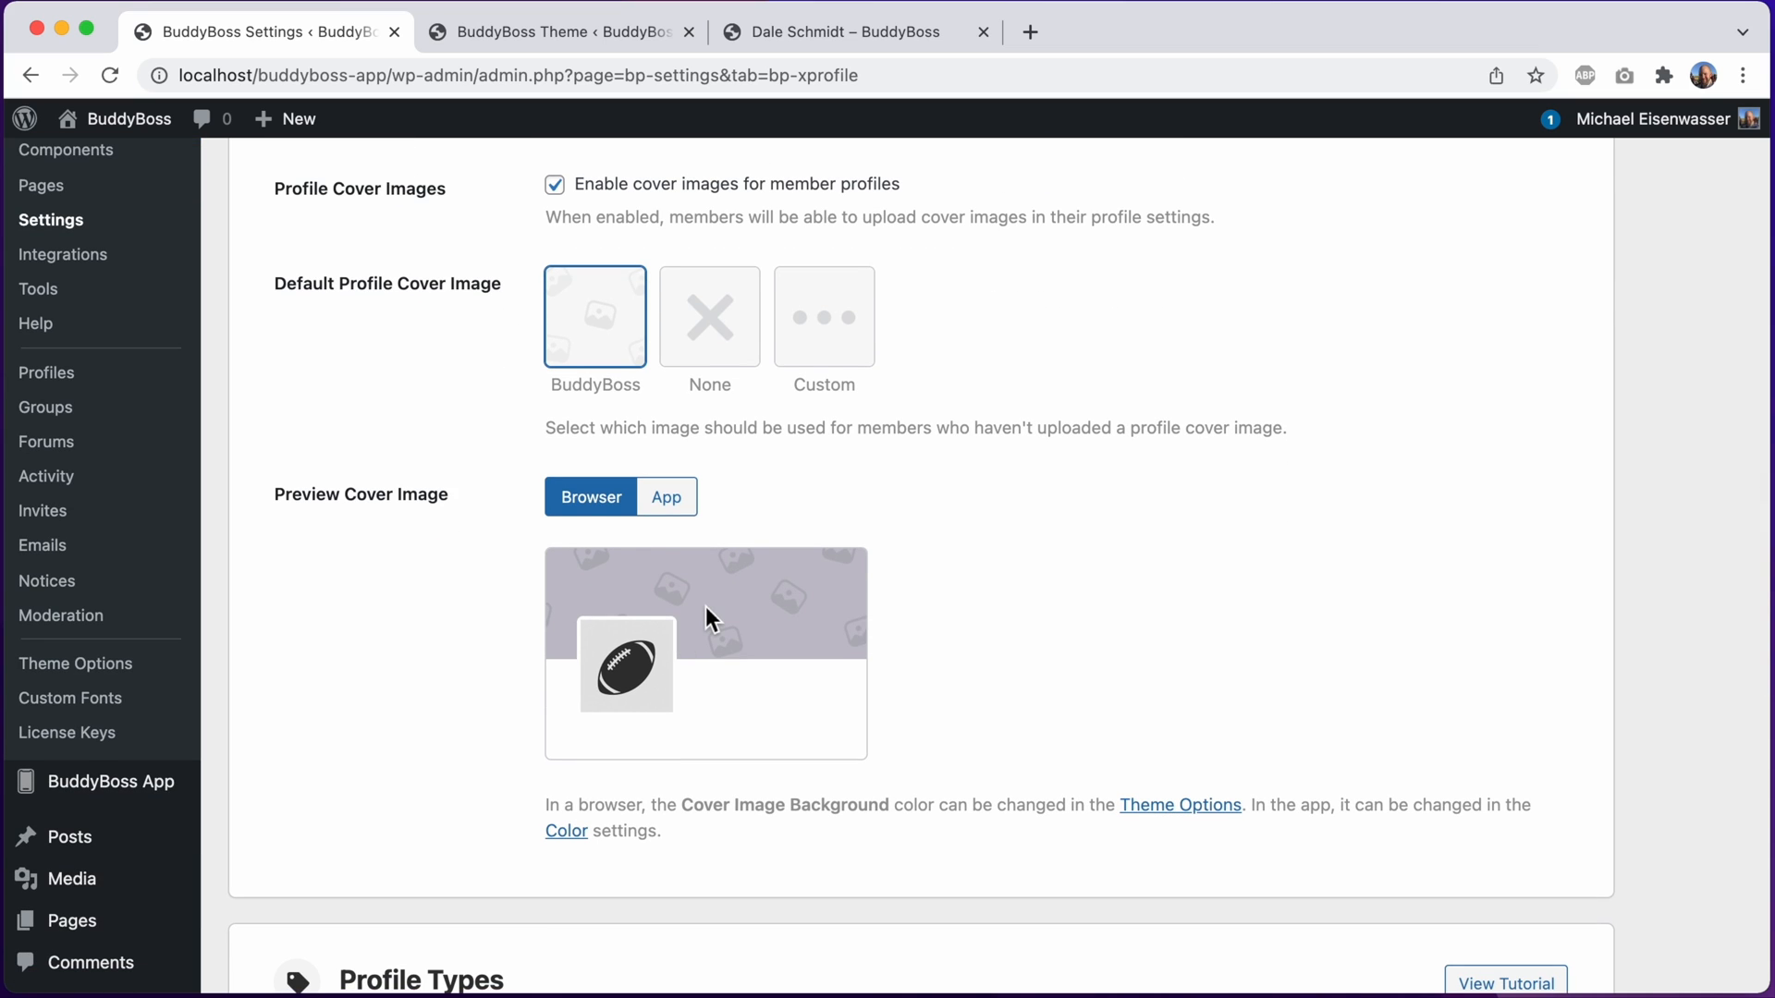
pyautogui.moveTo(691, 595)
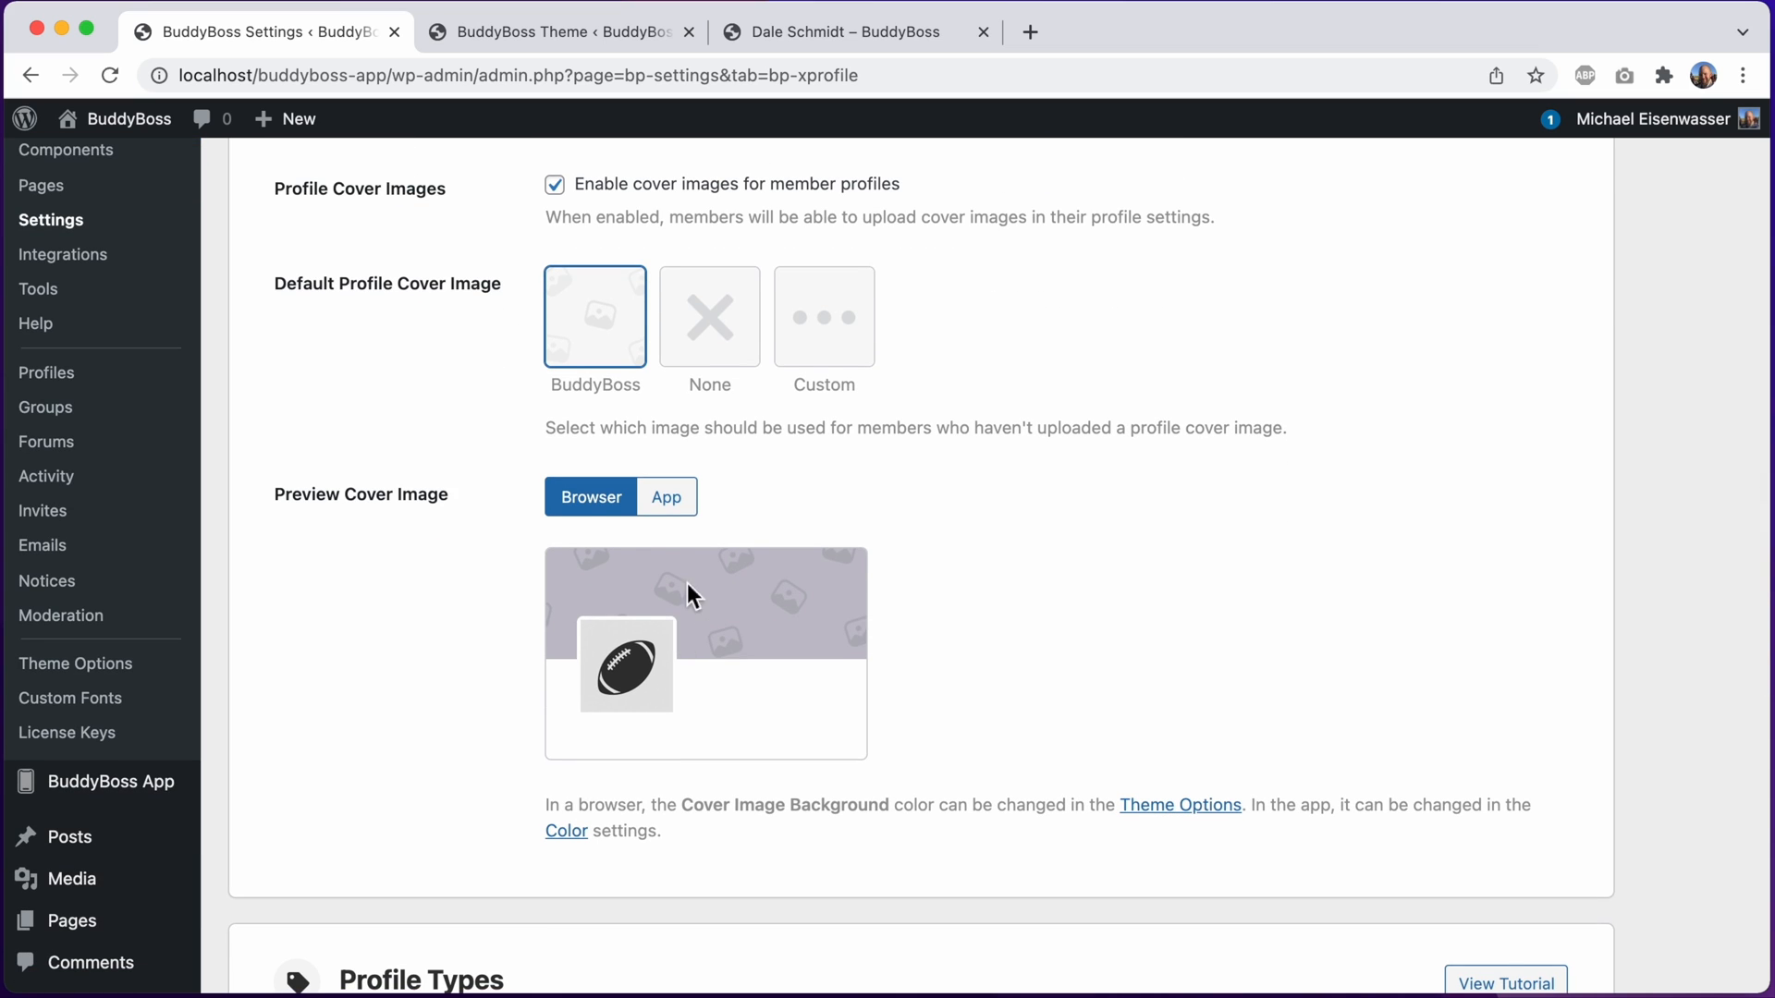
pyautogui.click(666, 496)
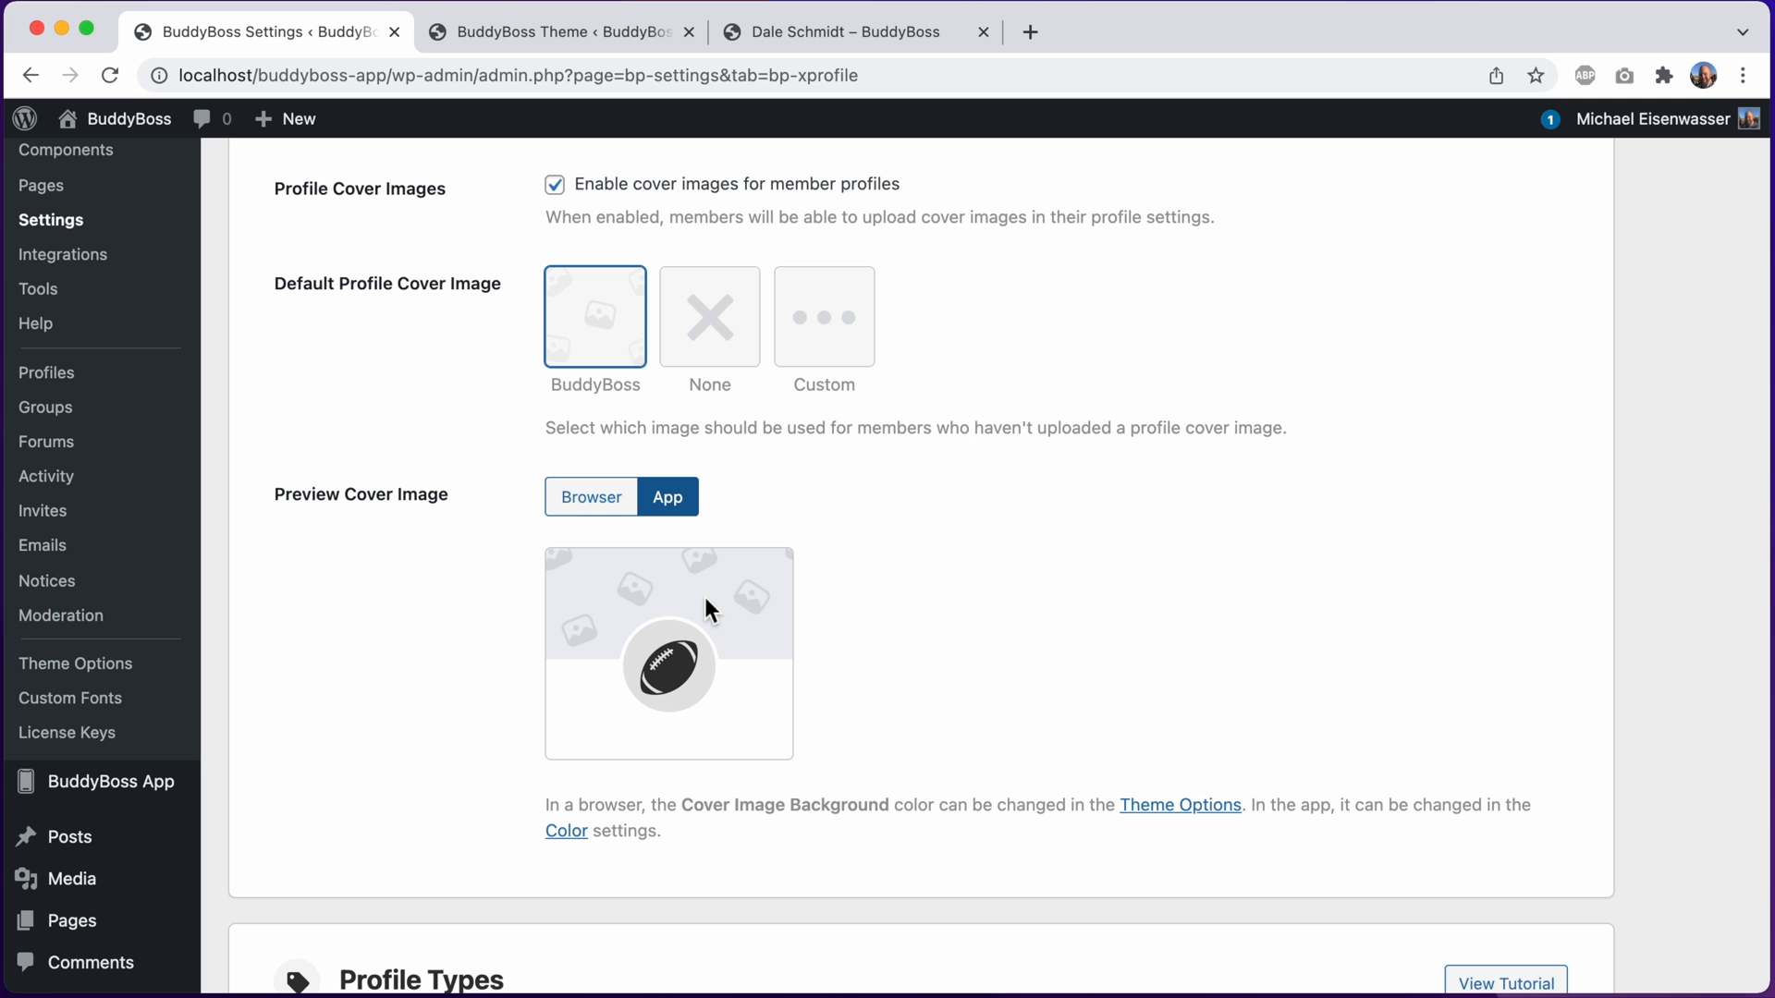
pyautogui.moveTo(566, 831)
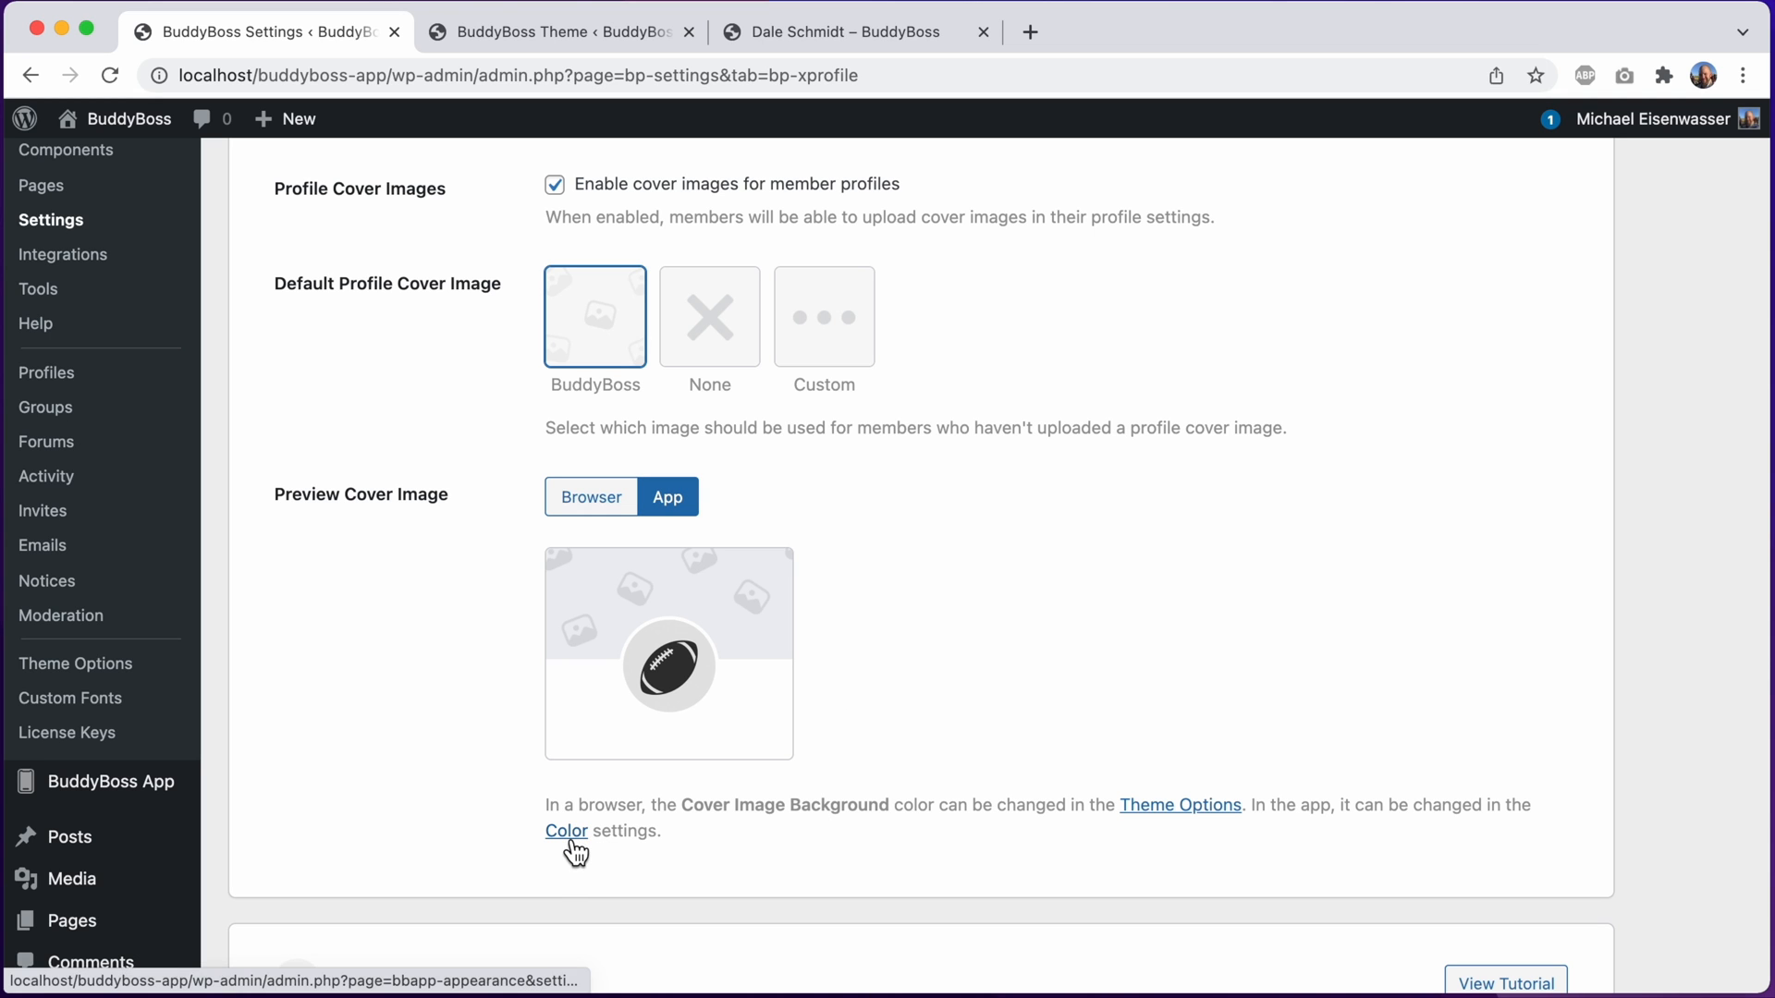
pyautogui.click(565, 831)
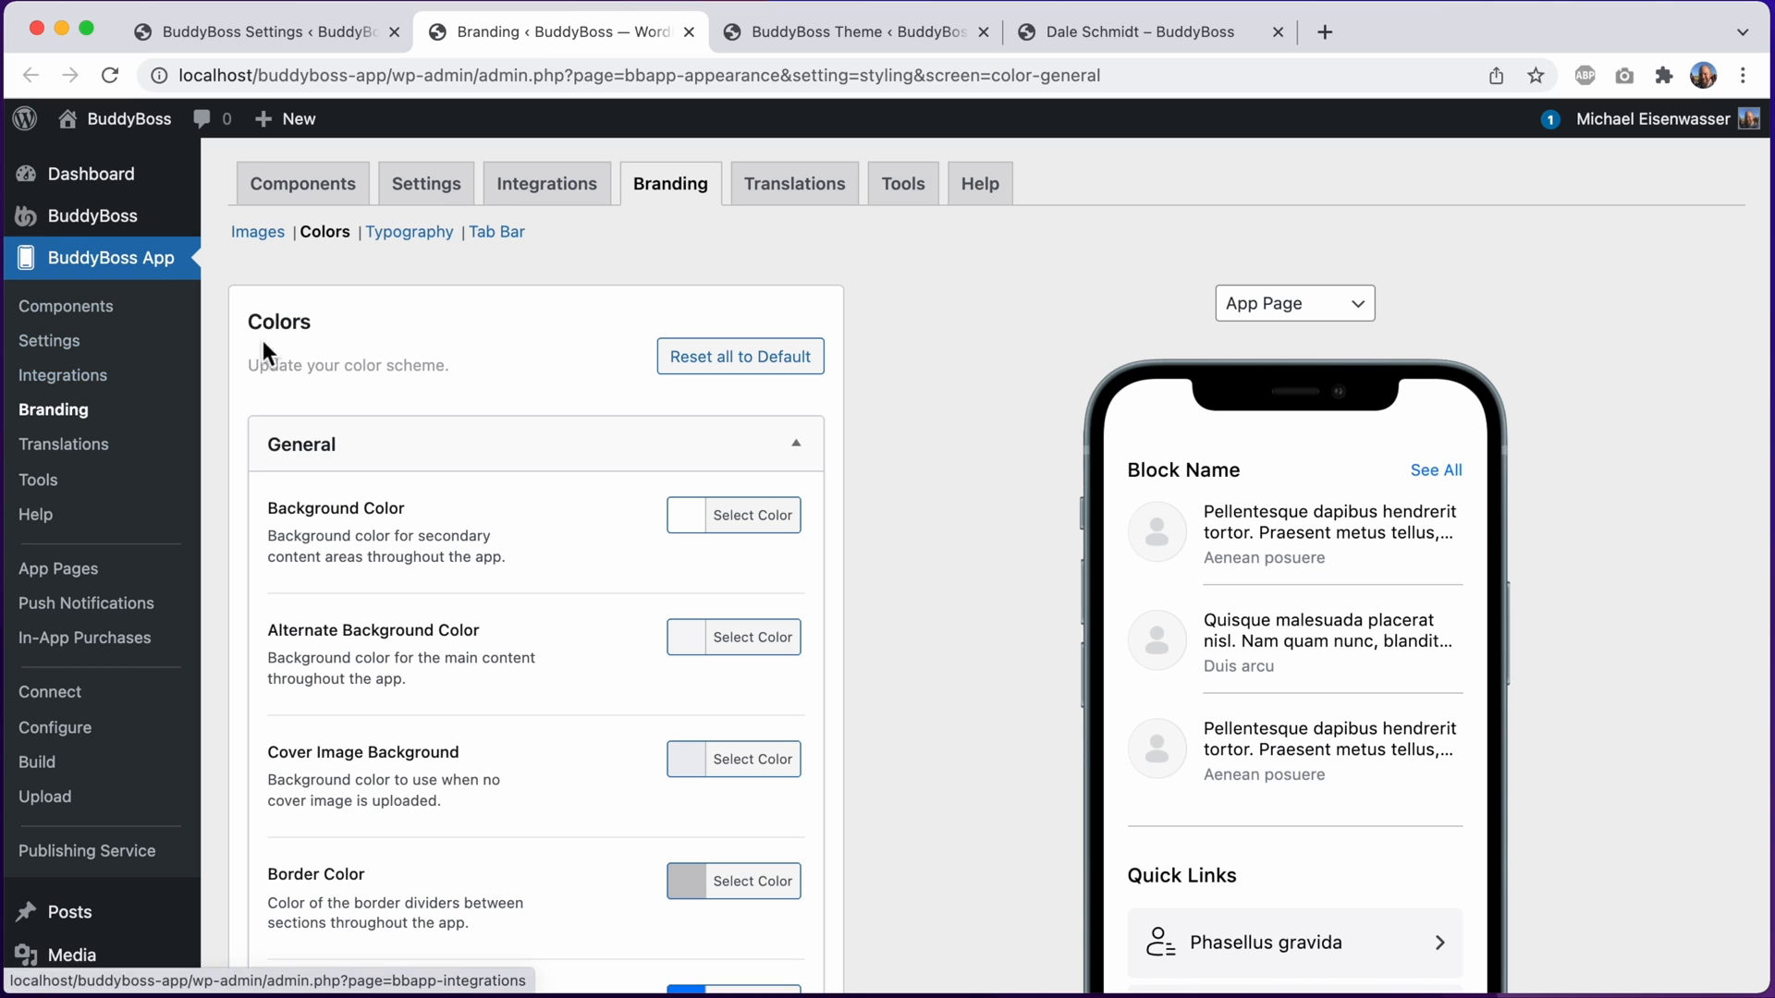
pyautogui.moveTo(557, 394)
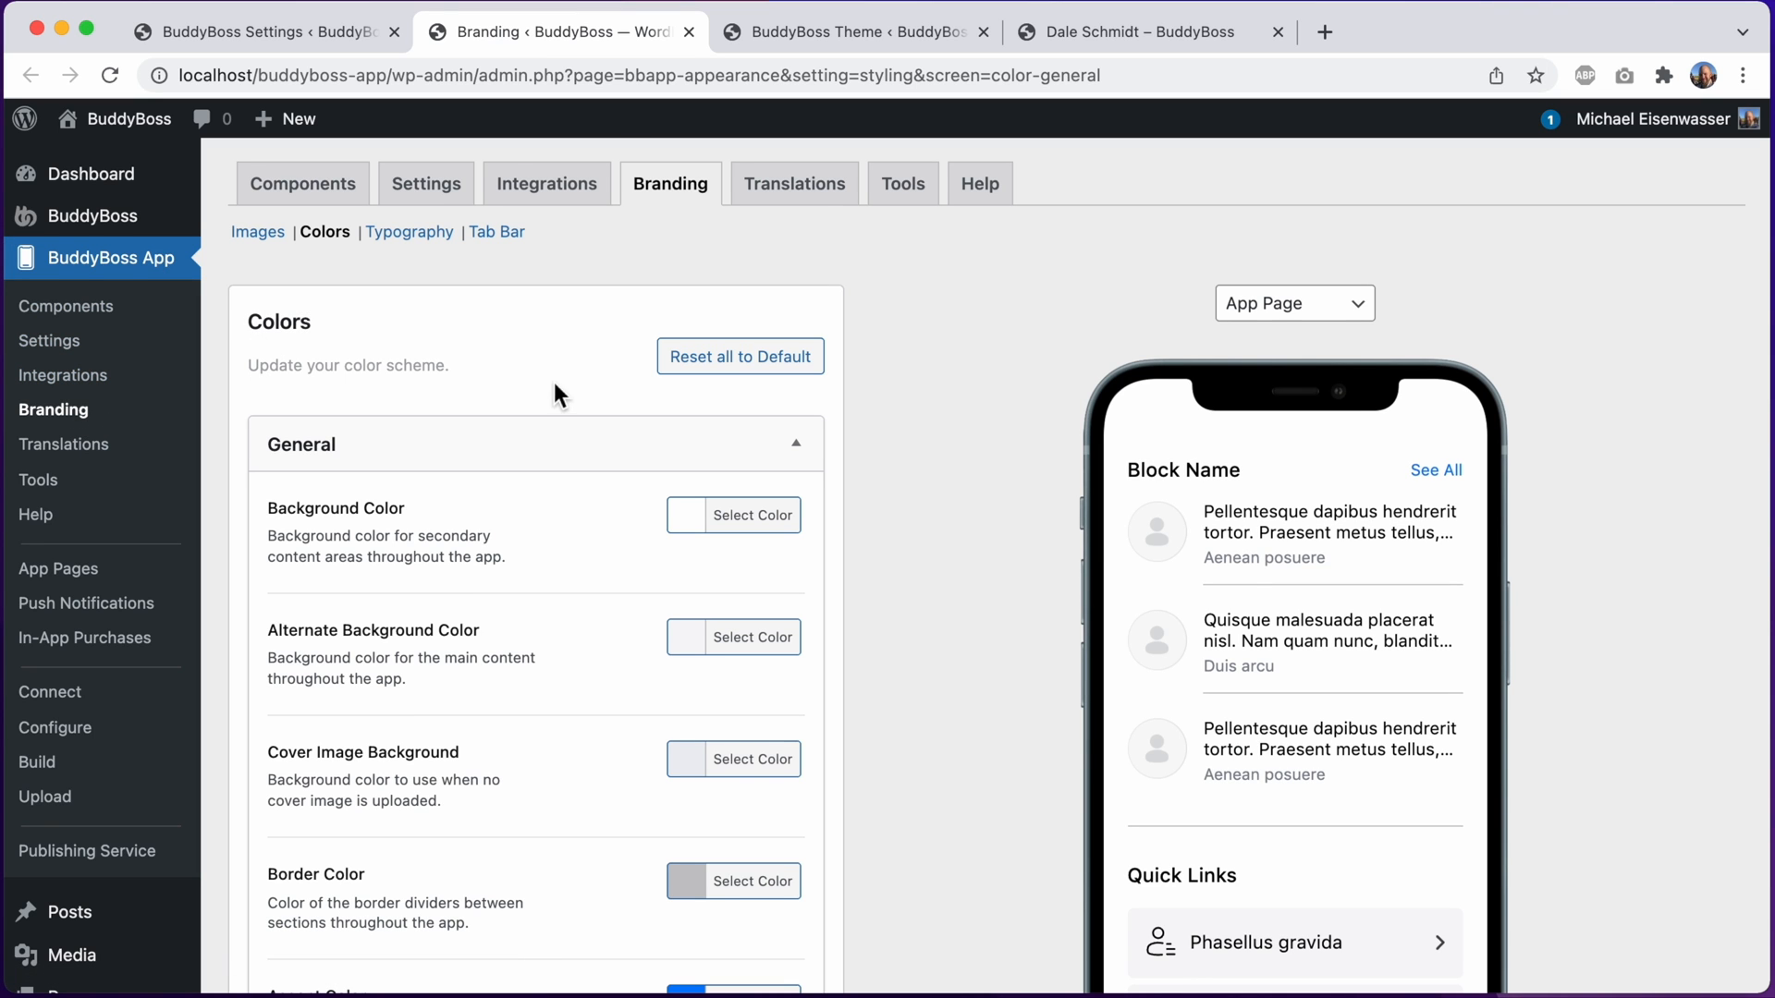
# Set the BuddyBoss App Cover Image Background to a muted purple-grey and save the changes
pyautogui.scroll(-3)
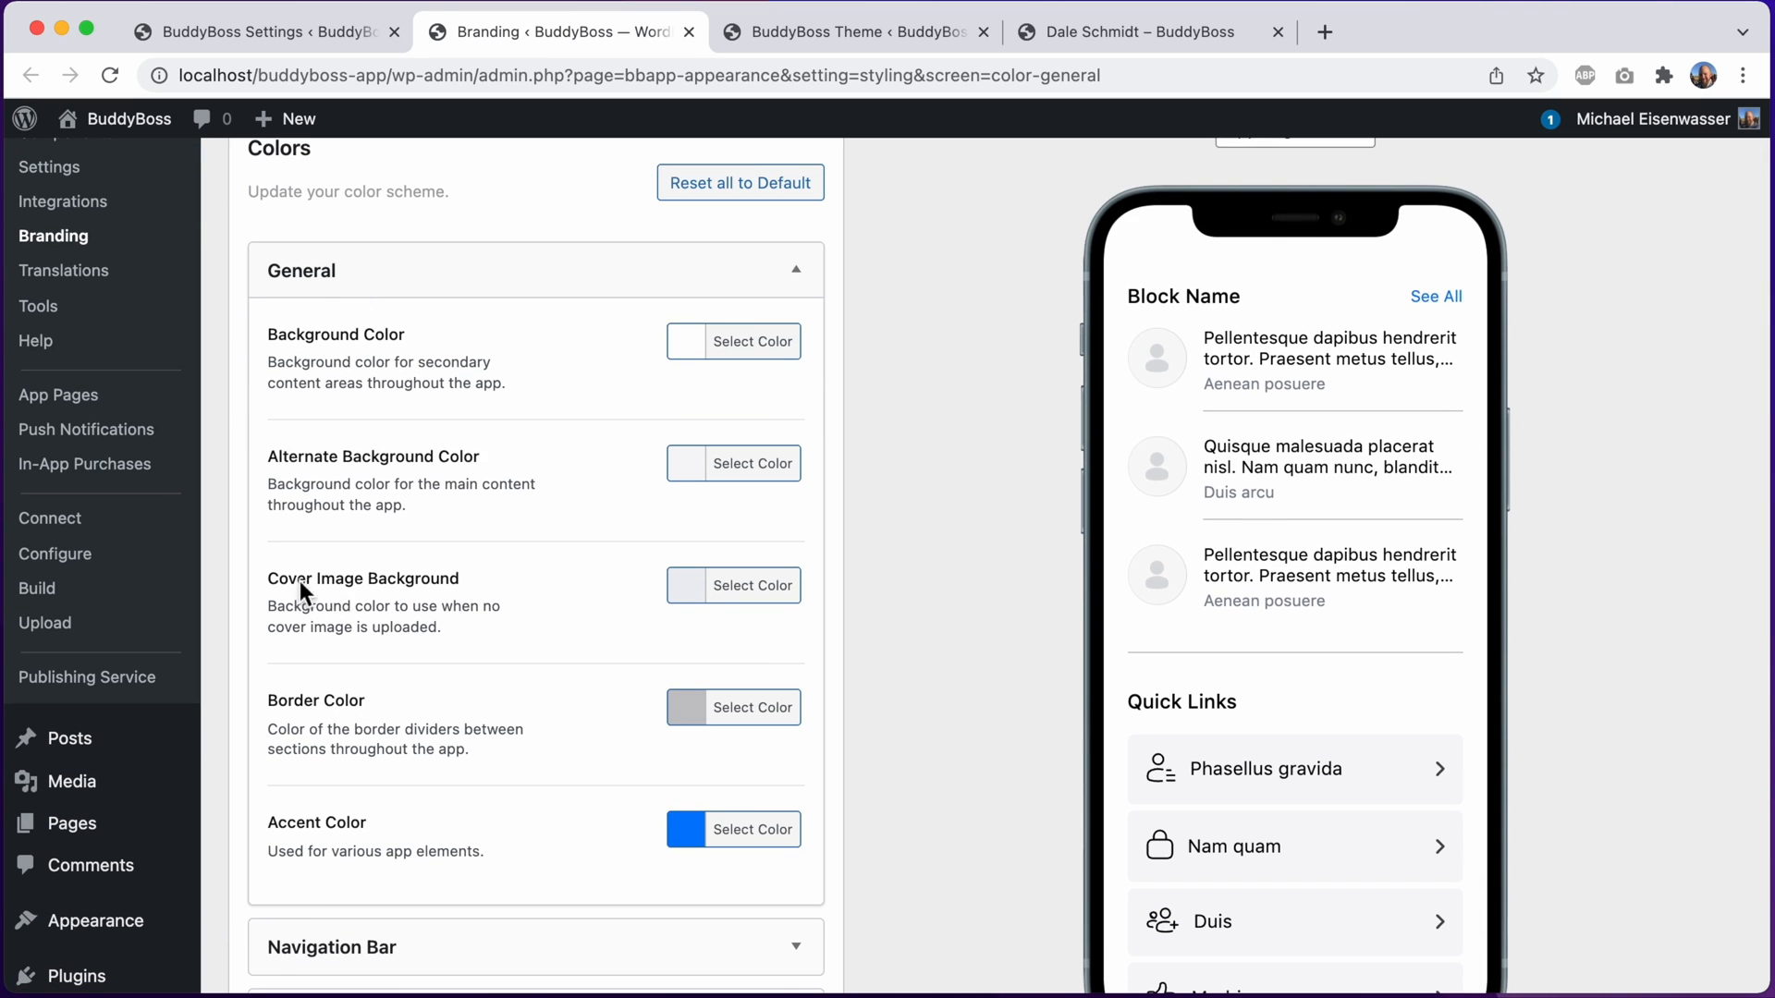
pyautogui.moveTo(439, 605)
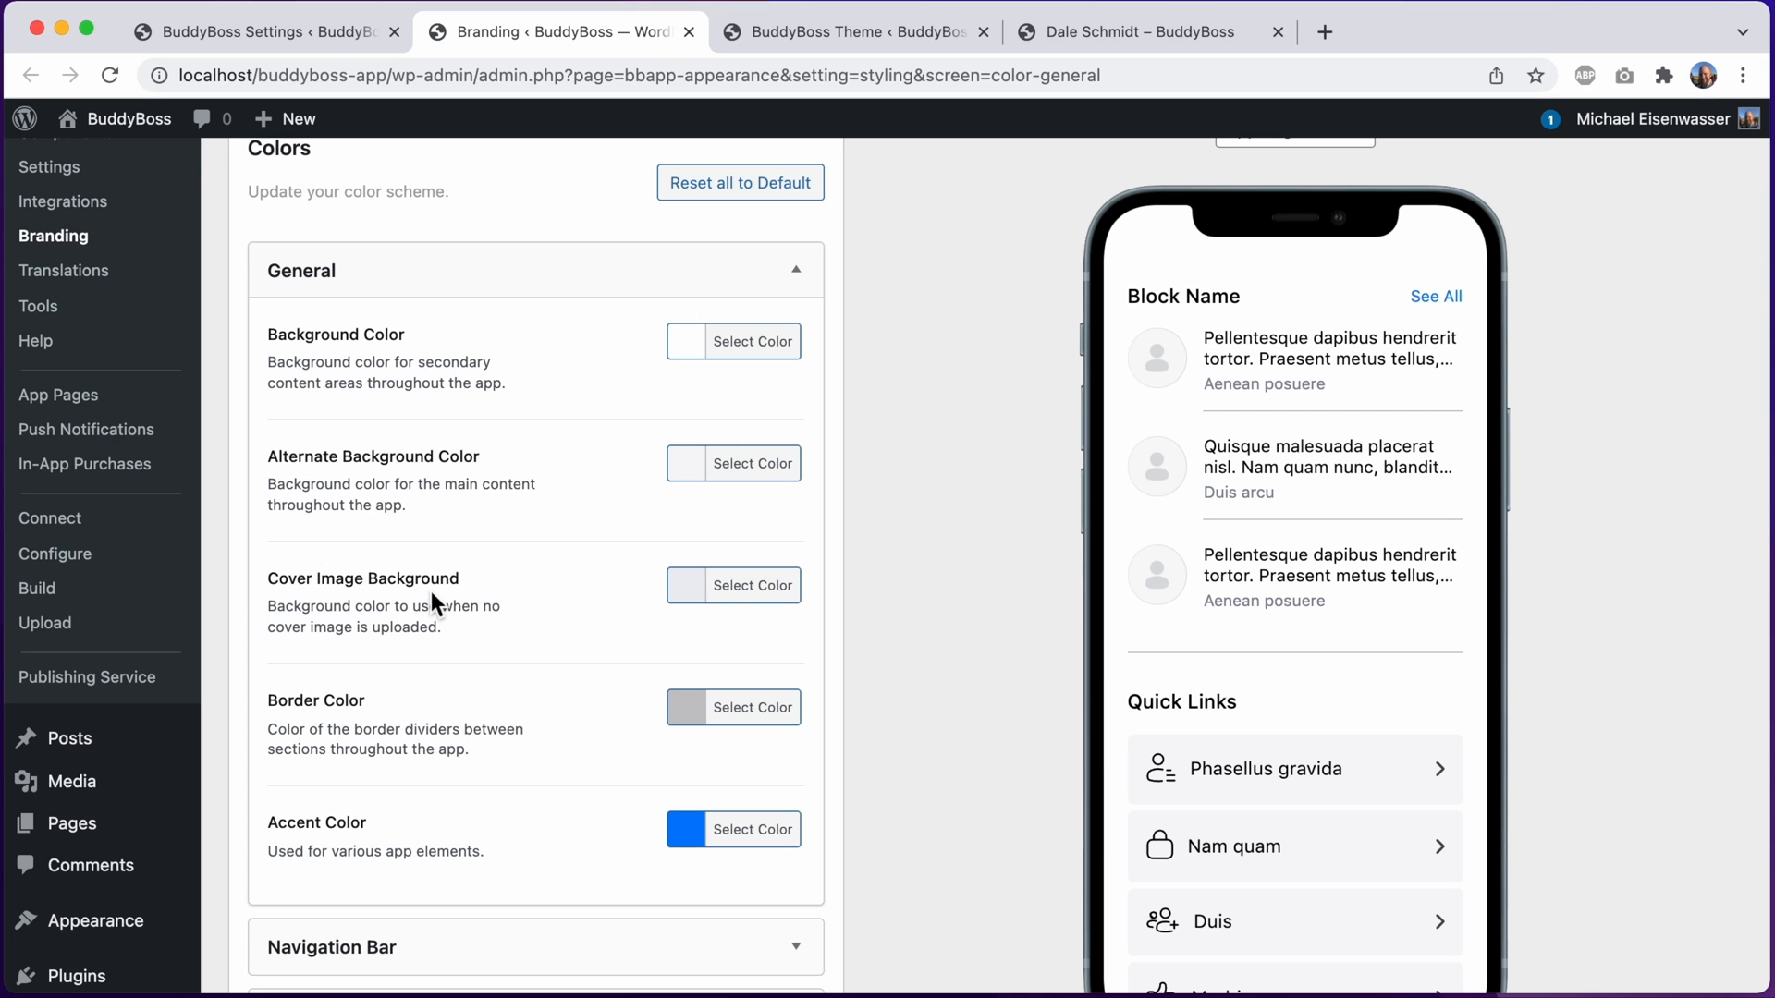
pyautogui.click(766, 585)
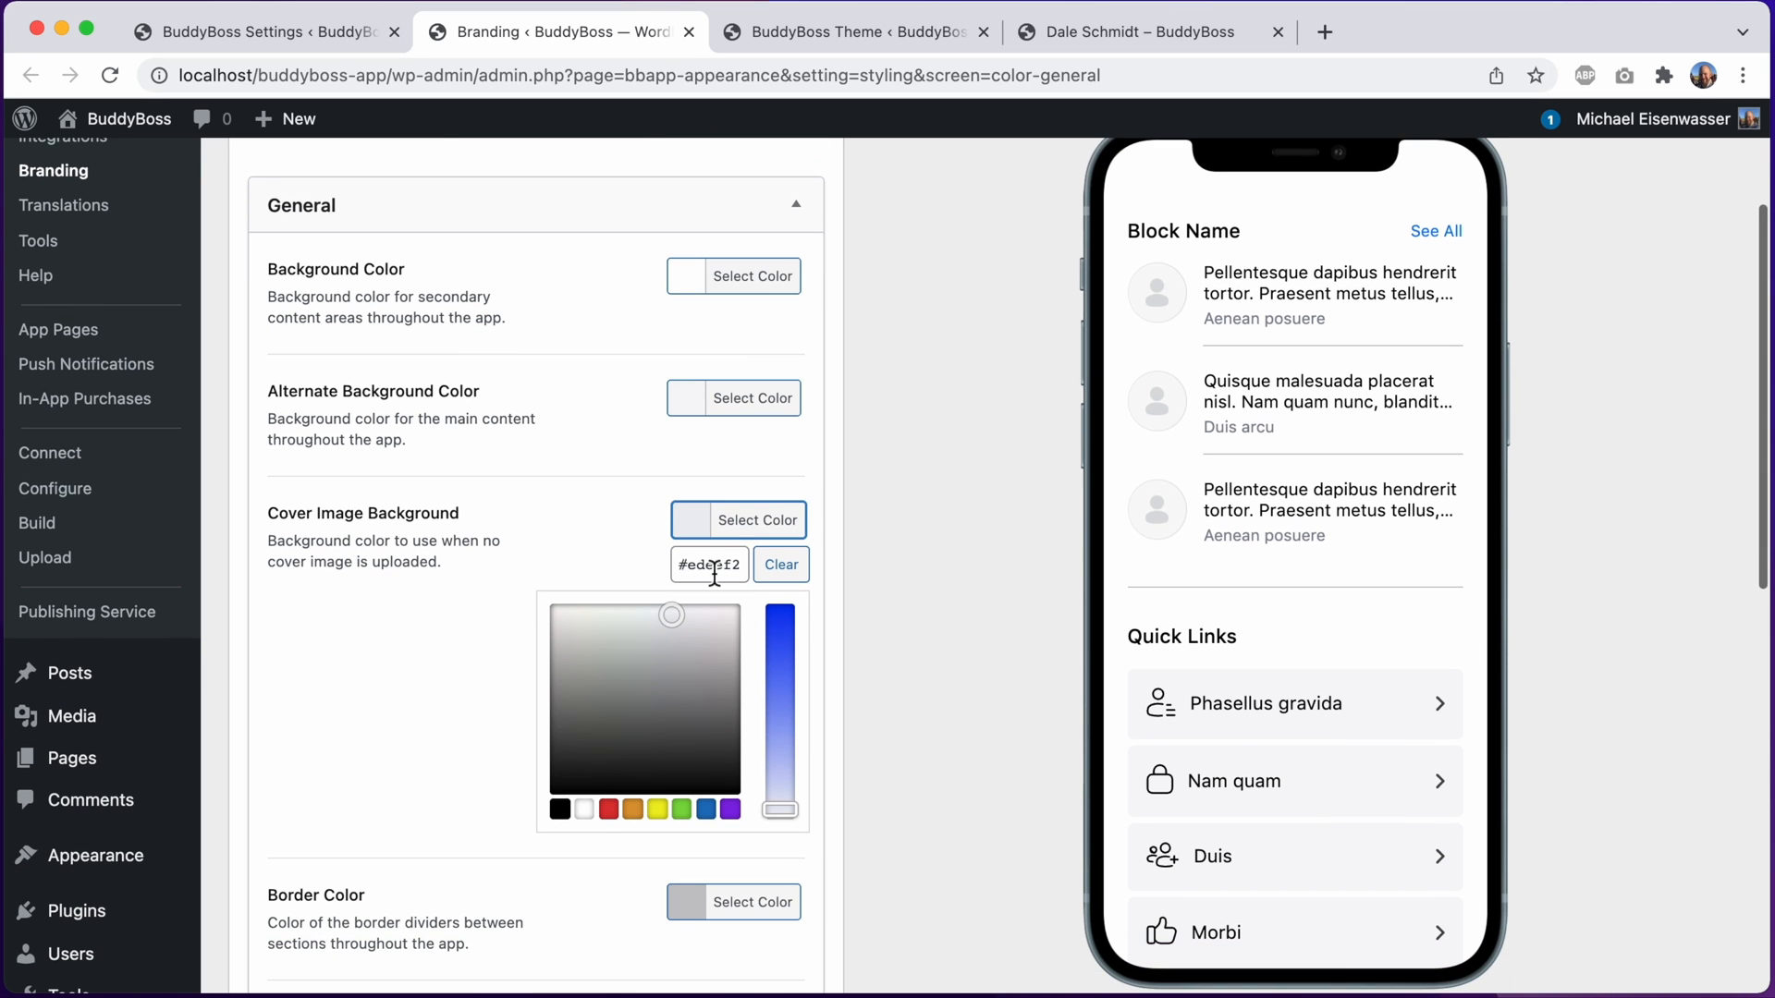
pyautogui.click(1064, 644)
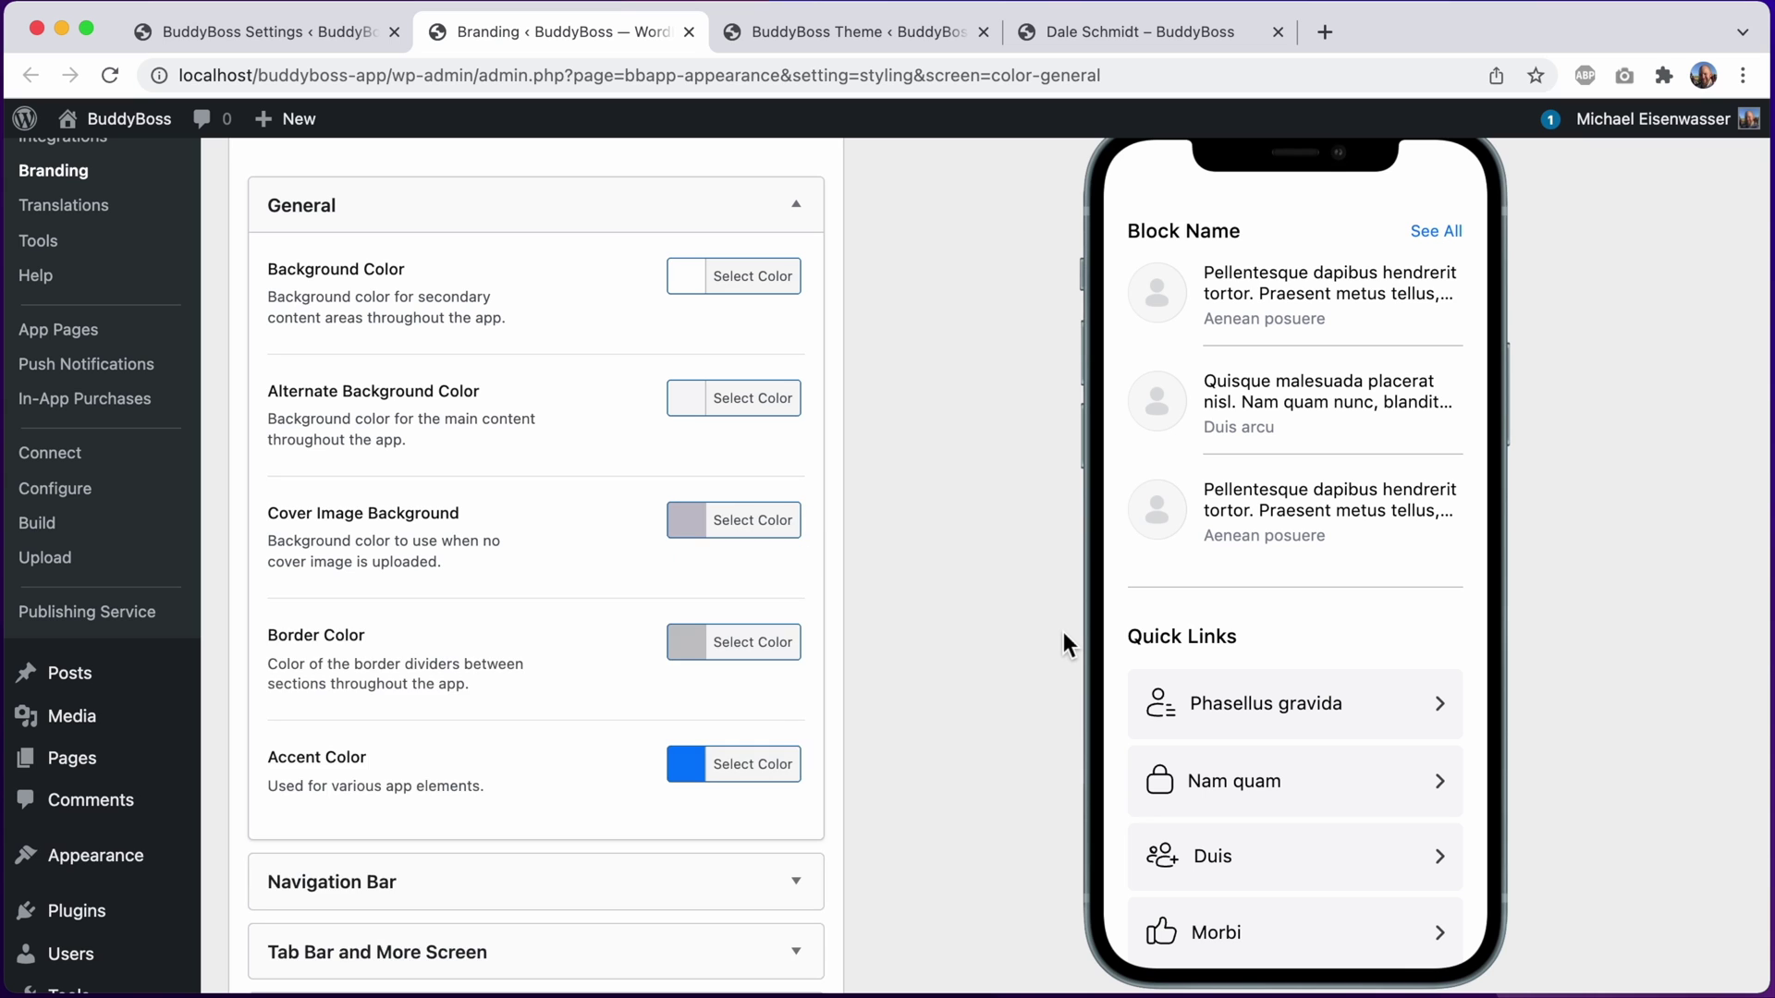
pyautogui.scroll(-3)
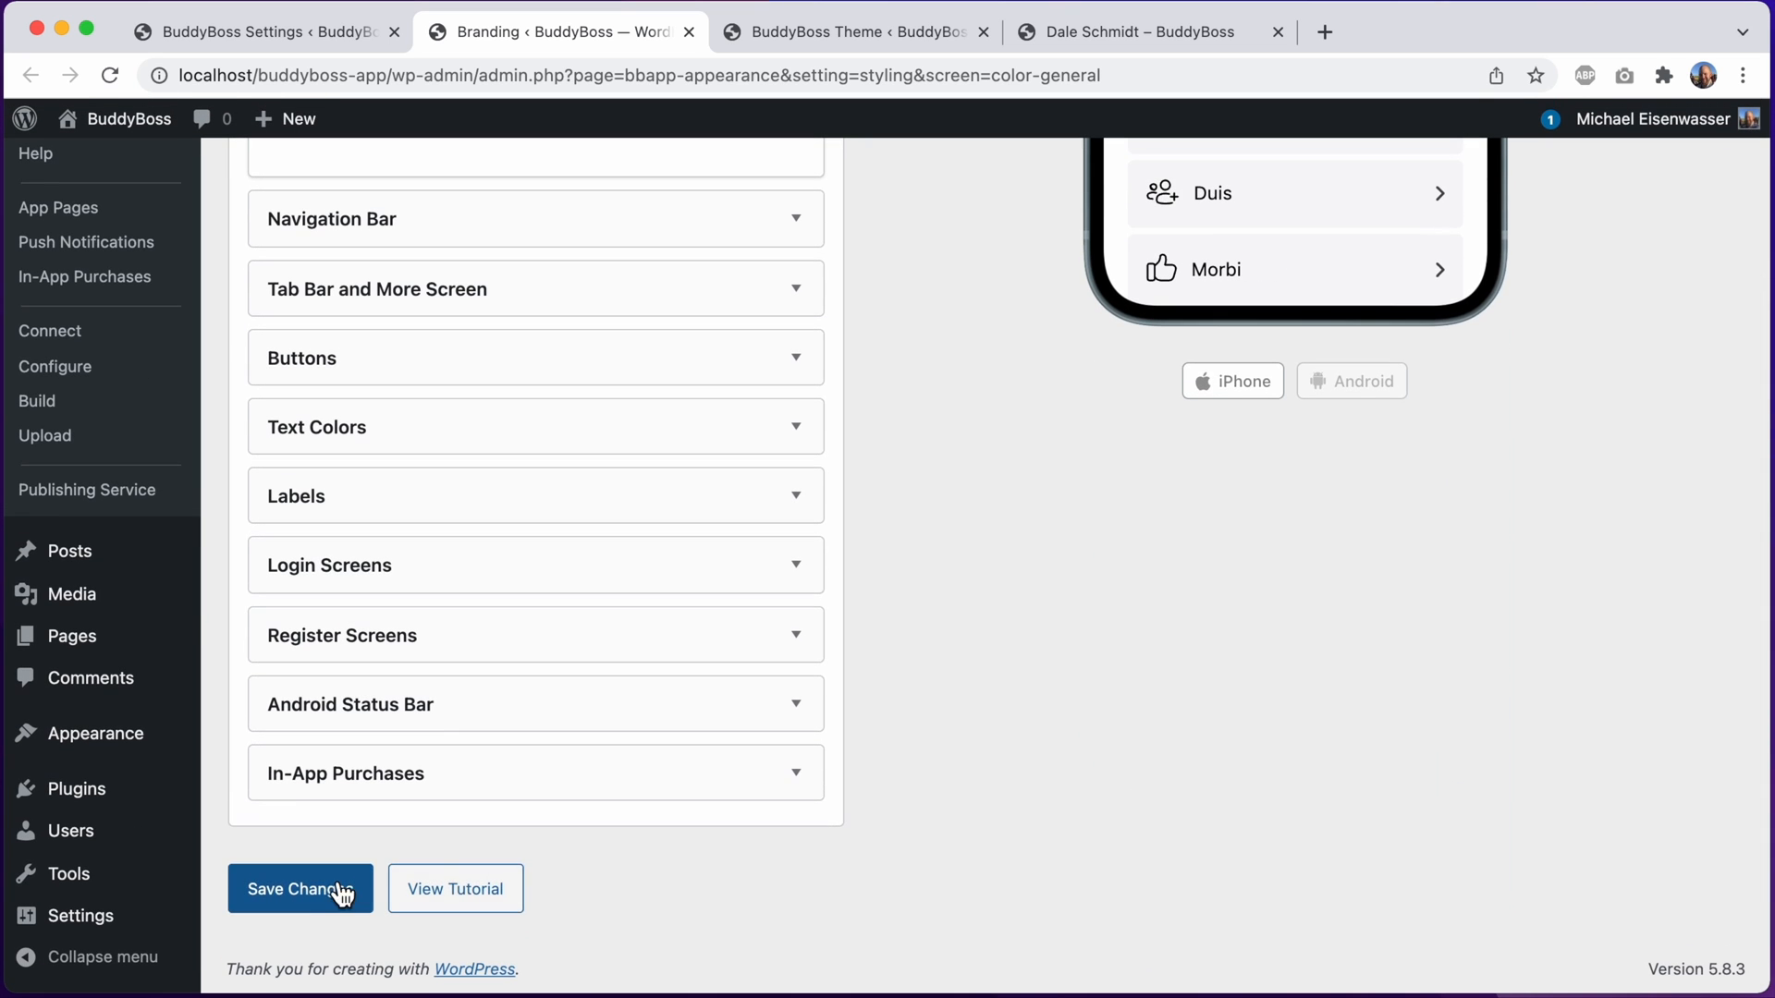
pyautogui.click(299, 888)
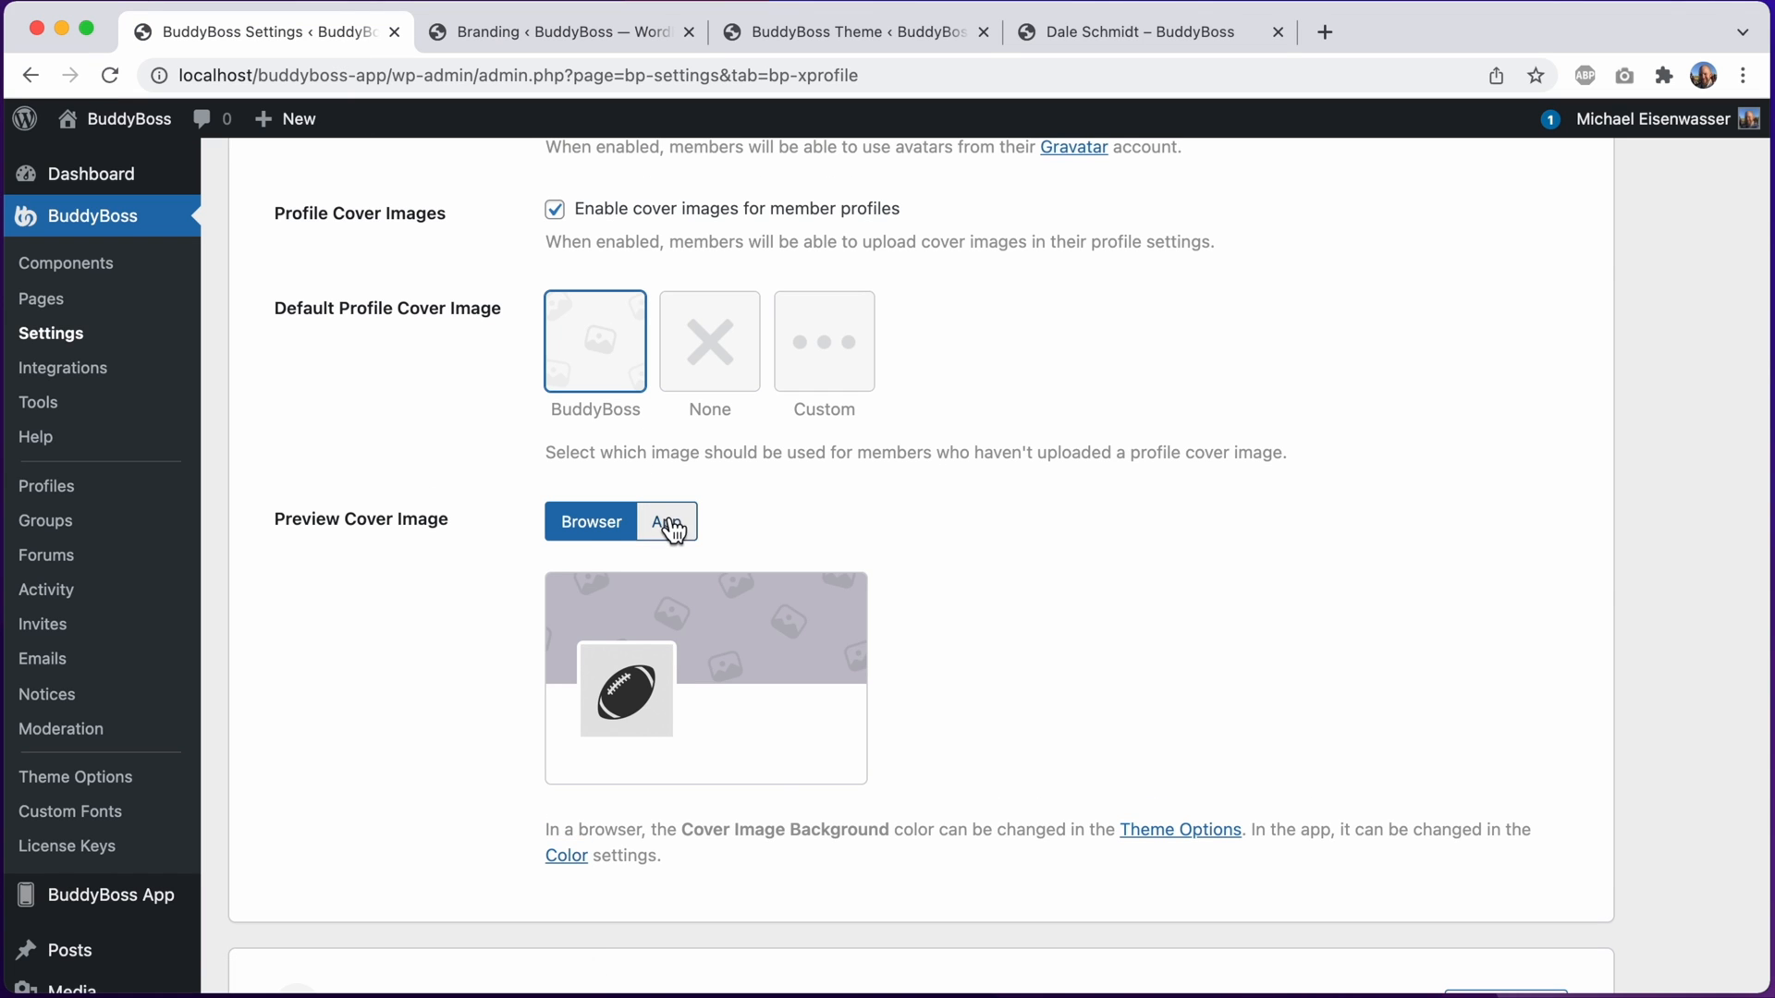
# Preview the App cover, now showing the purple-grey background behind the football avatar
pyautogui.click(667, 521)
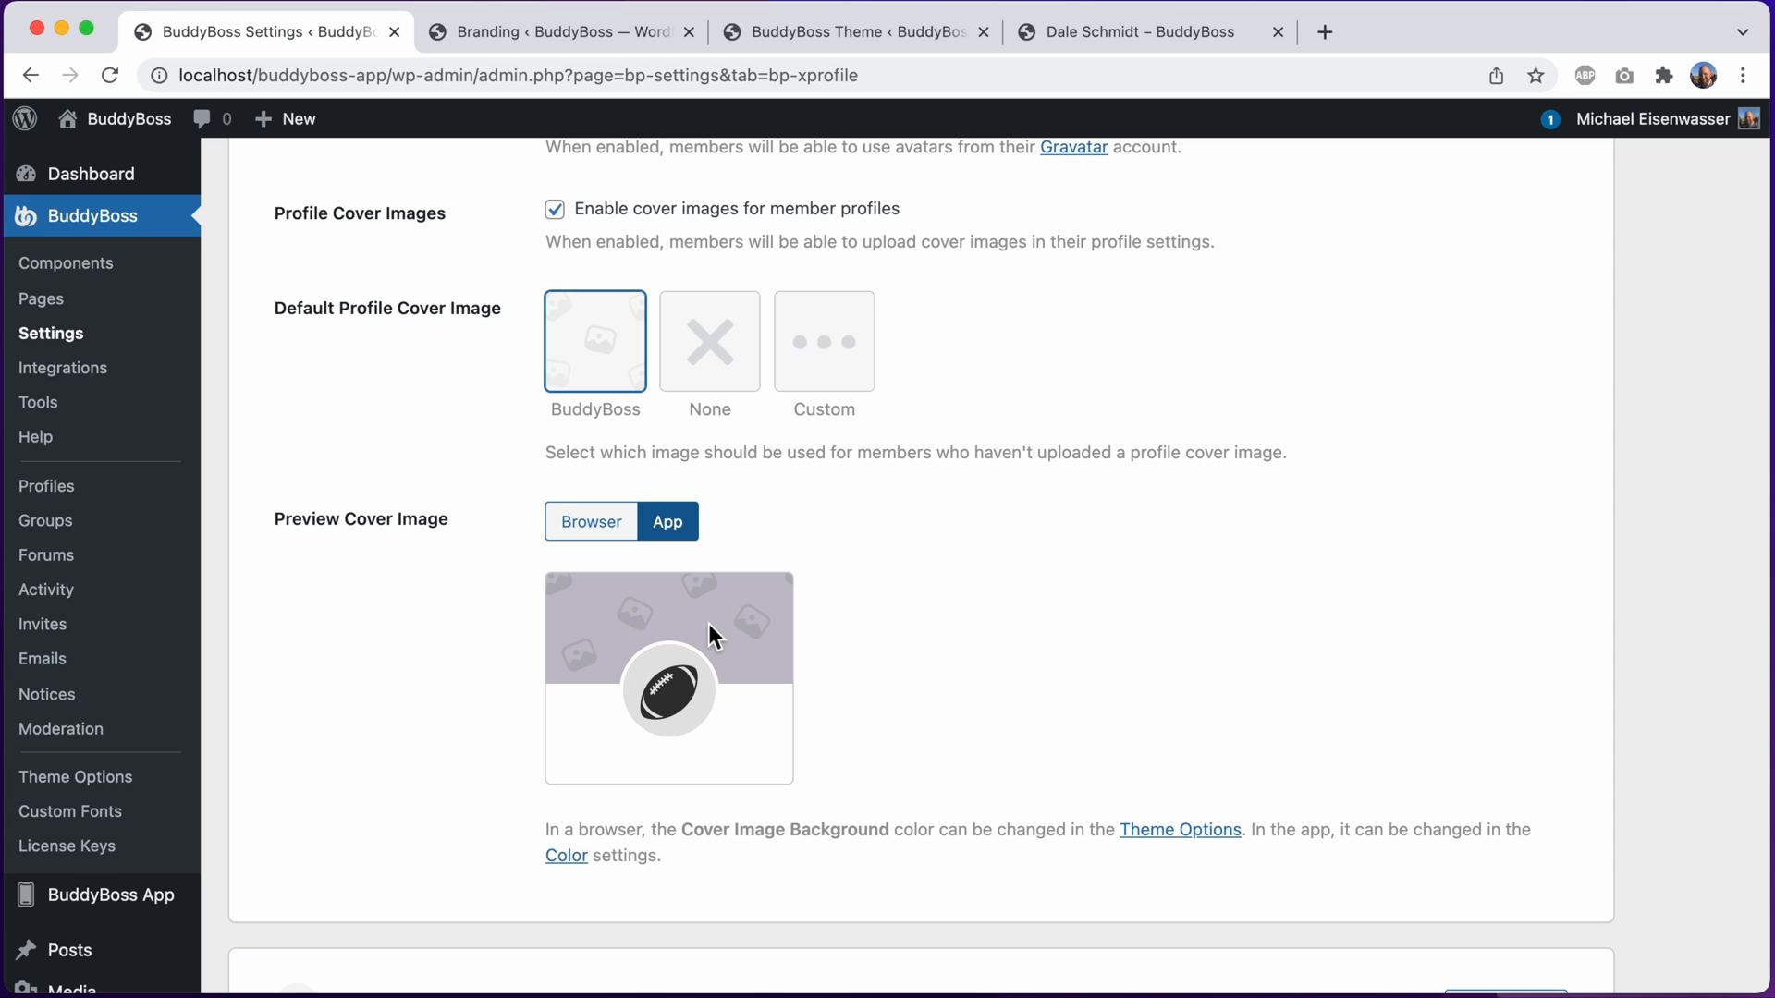
pyautogui.click(666, 521)
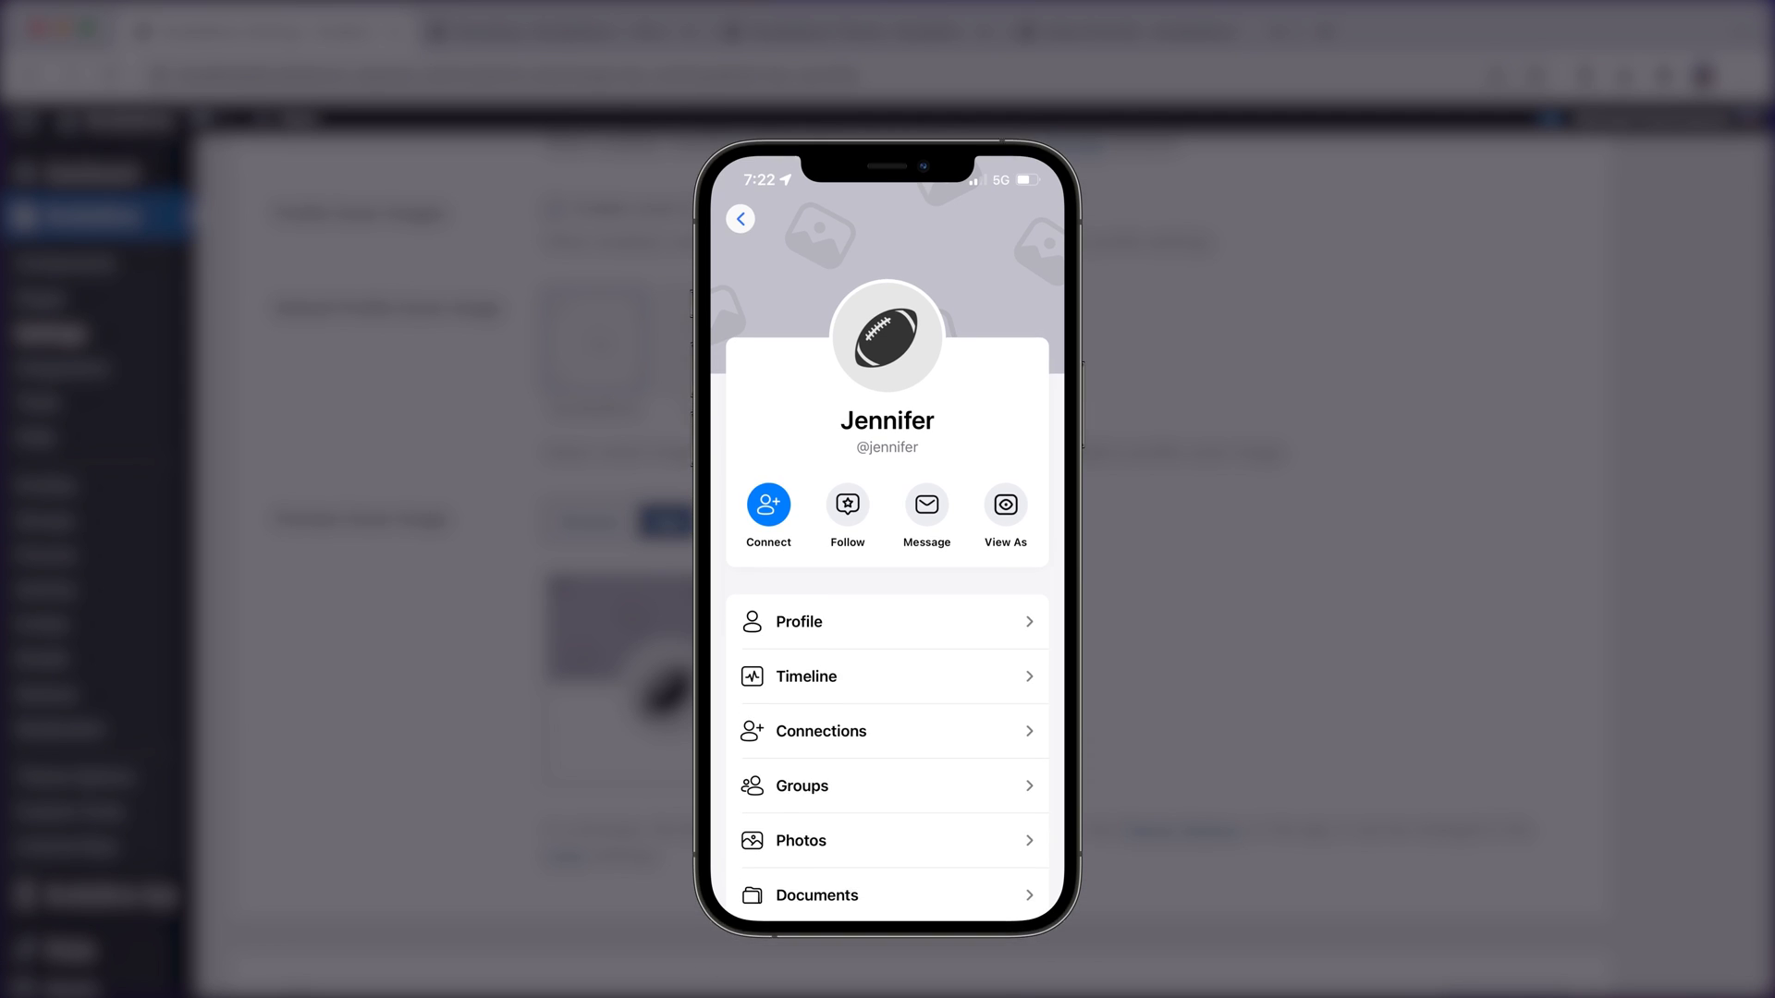
pyautogui.scroll(3)
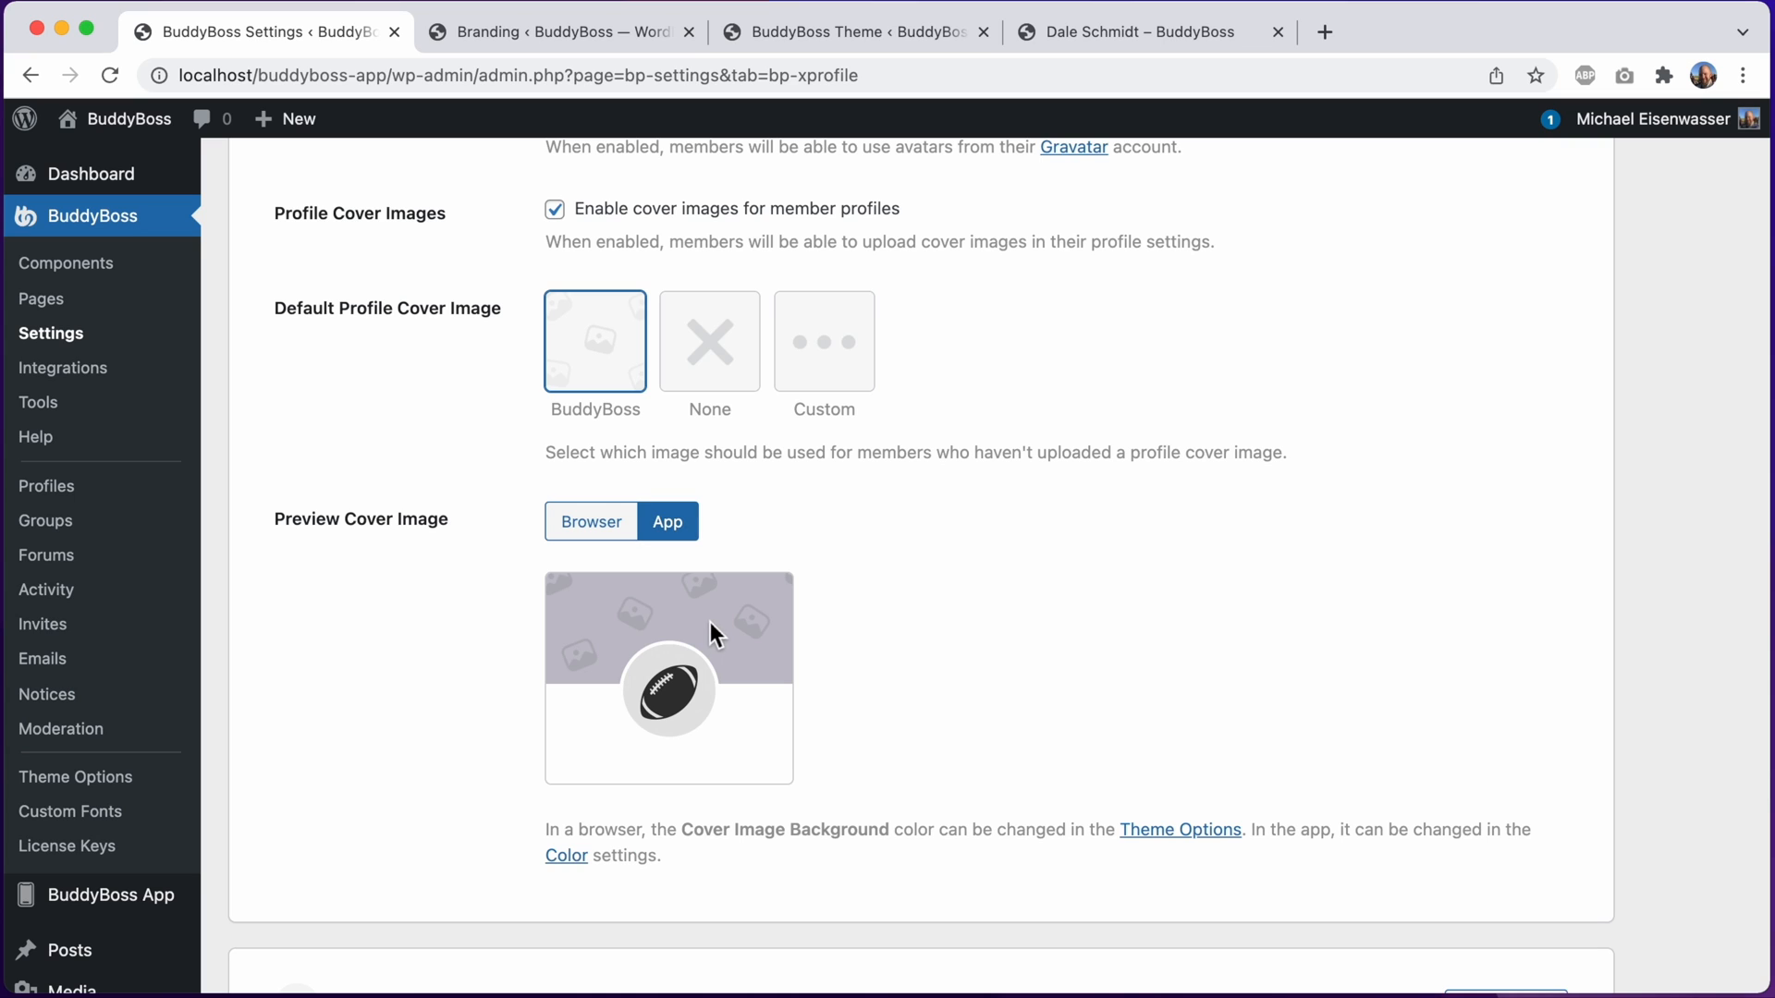
pyautogui.moveTo(736, 366)
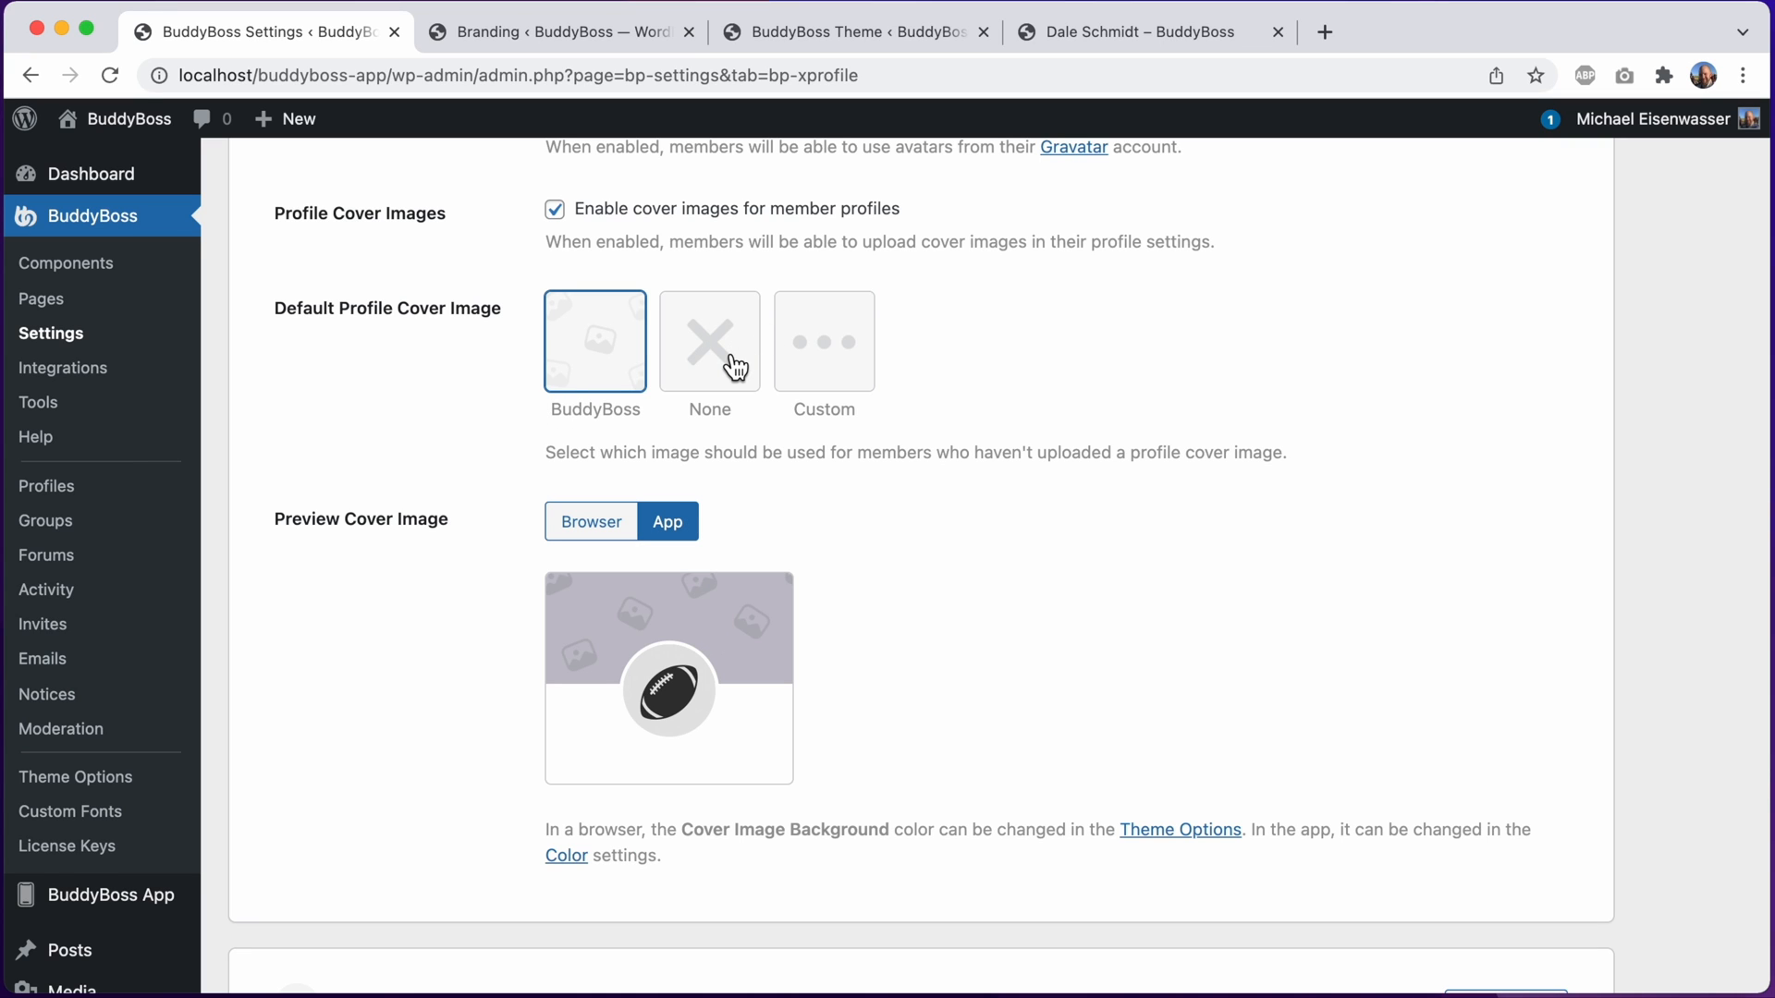
# Set Default Profile Cover Image to None, save, and confirm the profile shows a plain purple-grey cover
pyautogui.click(710, 341)
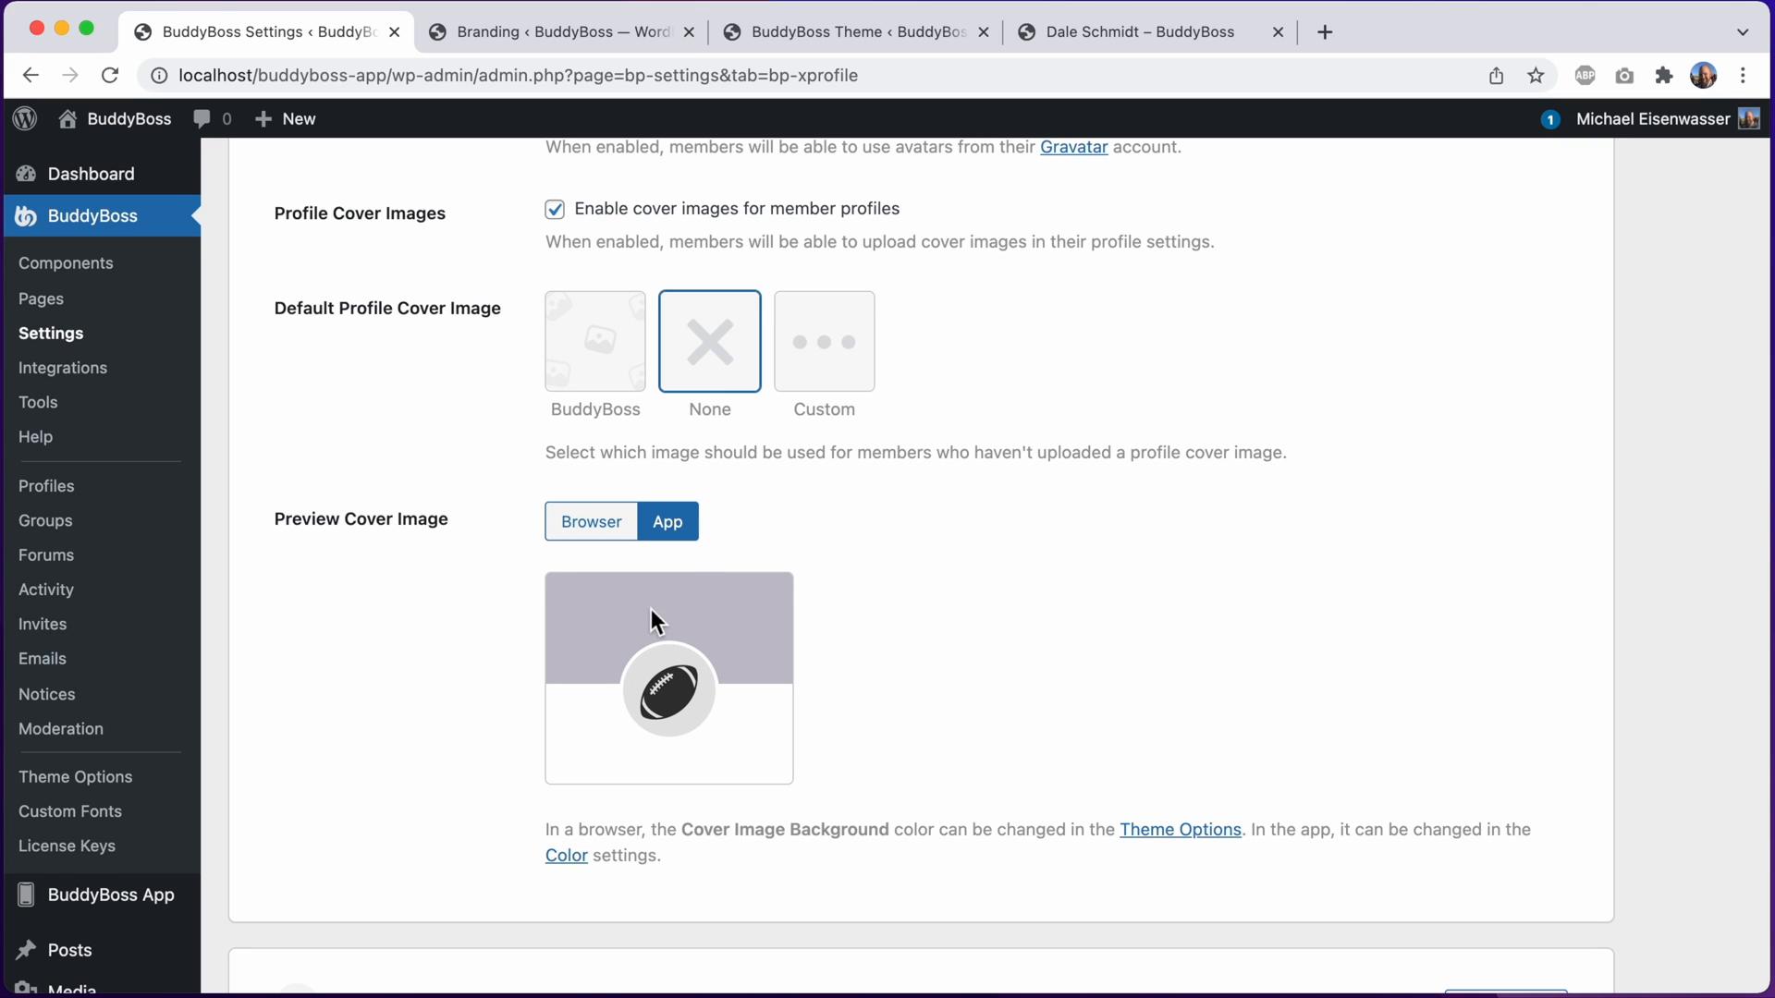
pyautogui.scroll(-3)
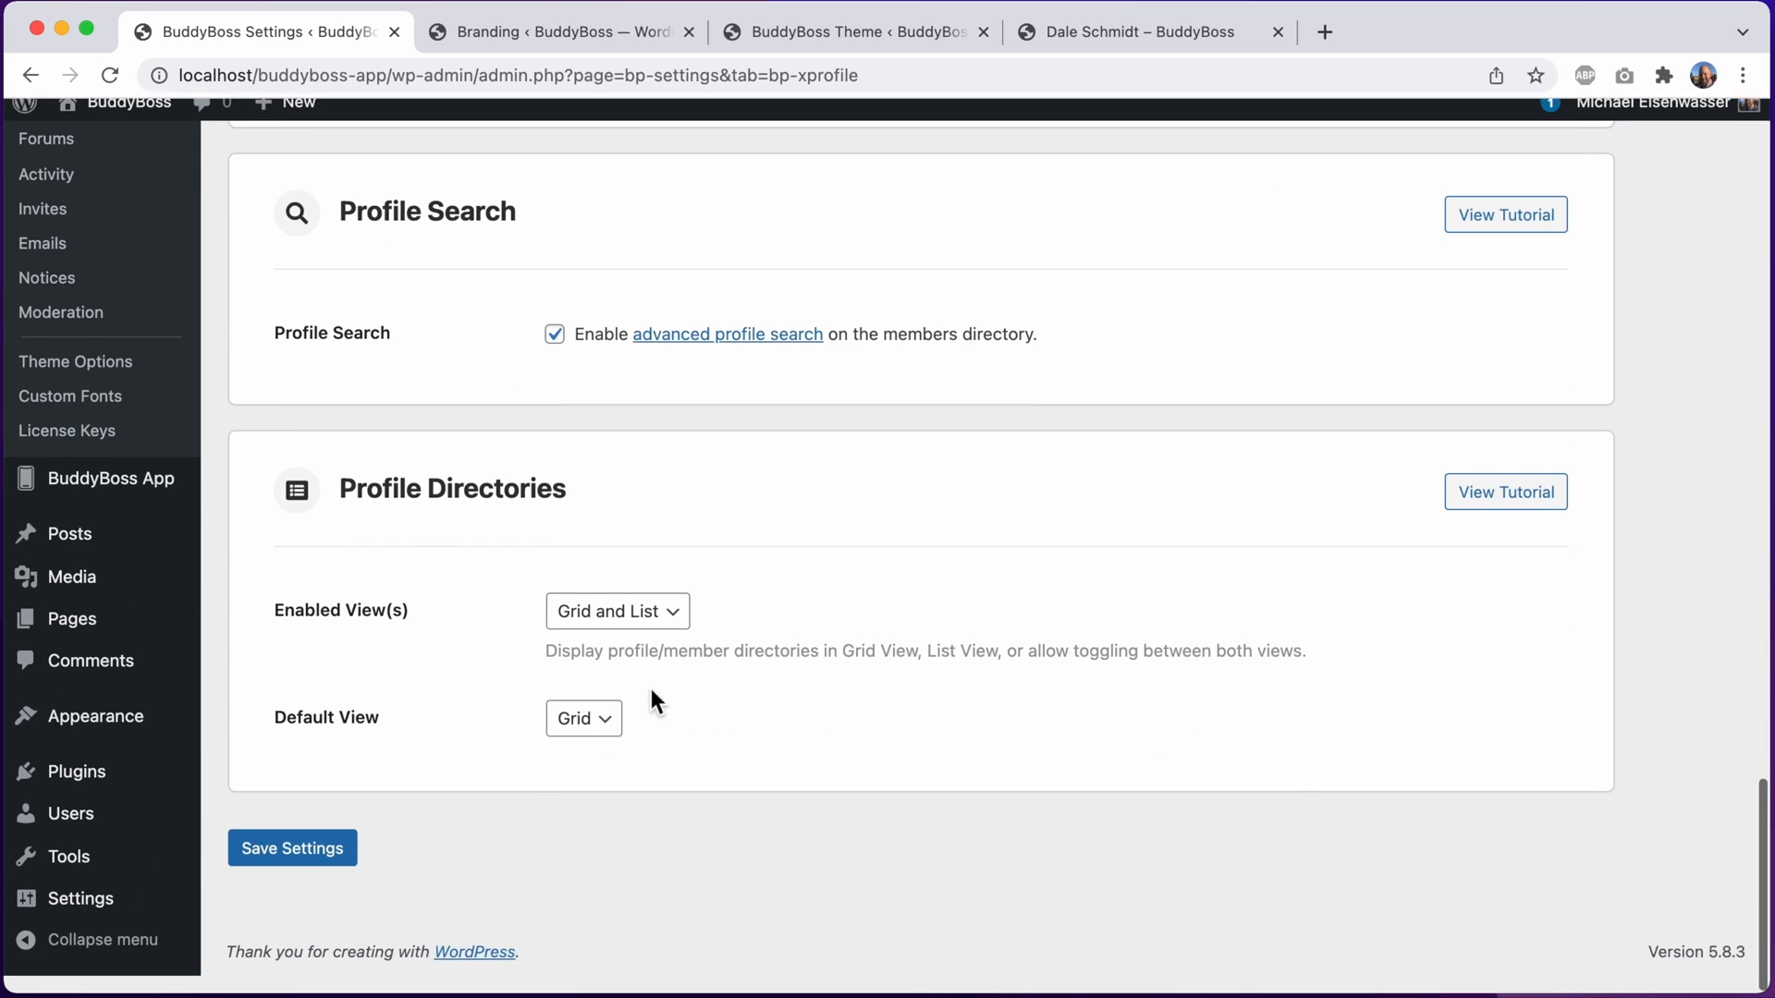
pyautogui.click(292, 848)
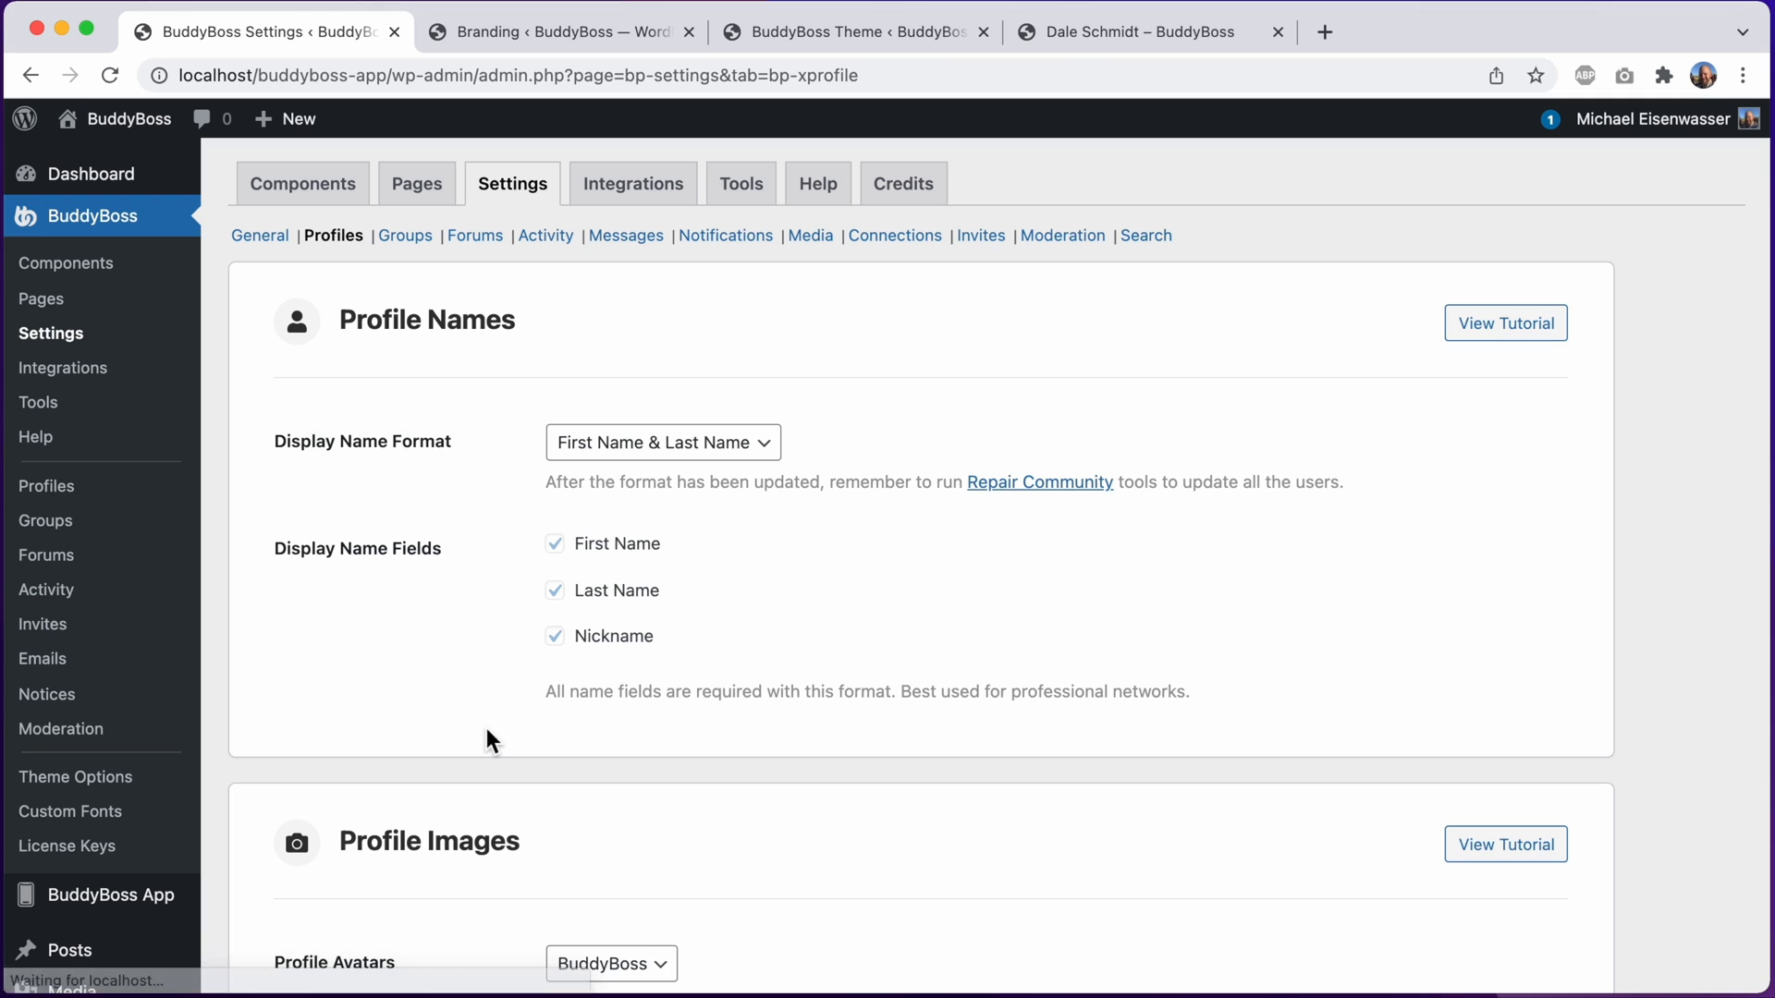
pyautogui.click(1142, 31)
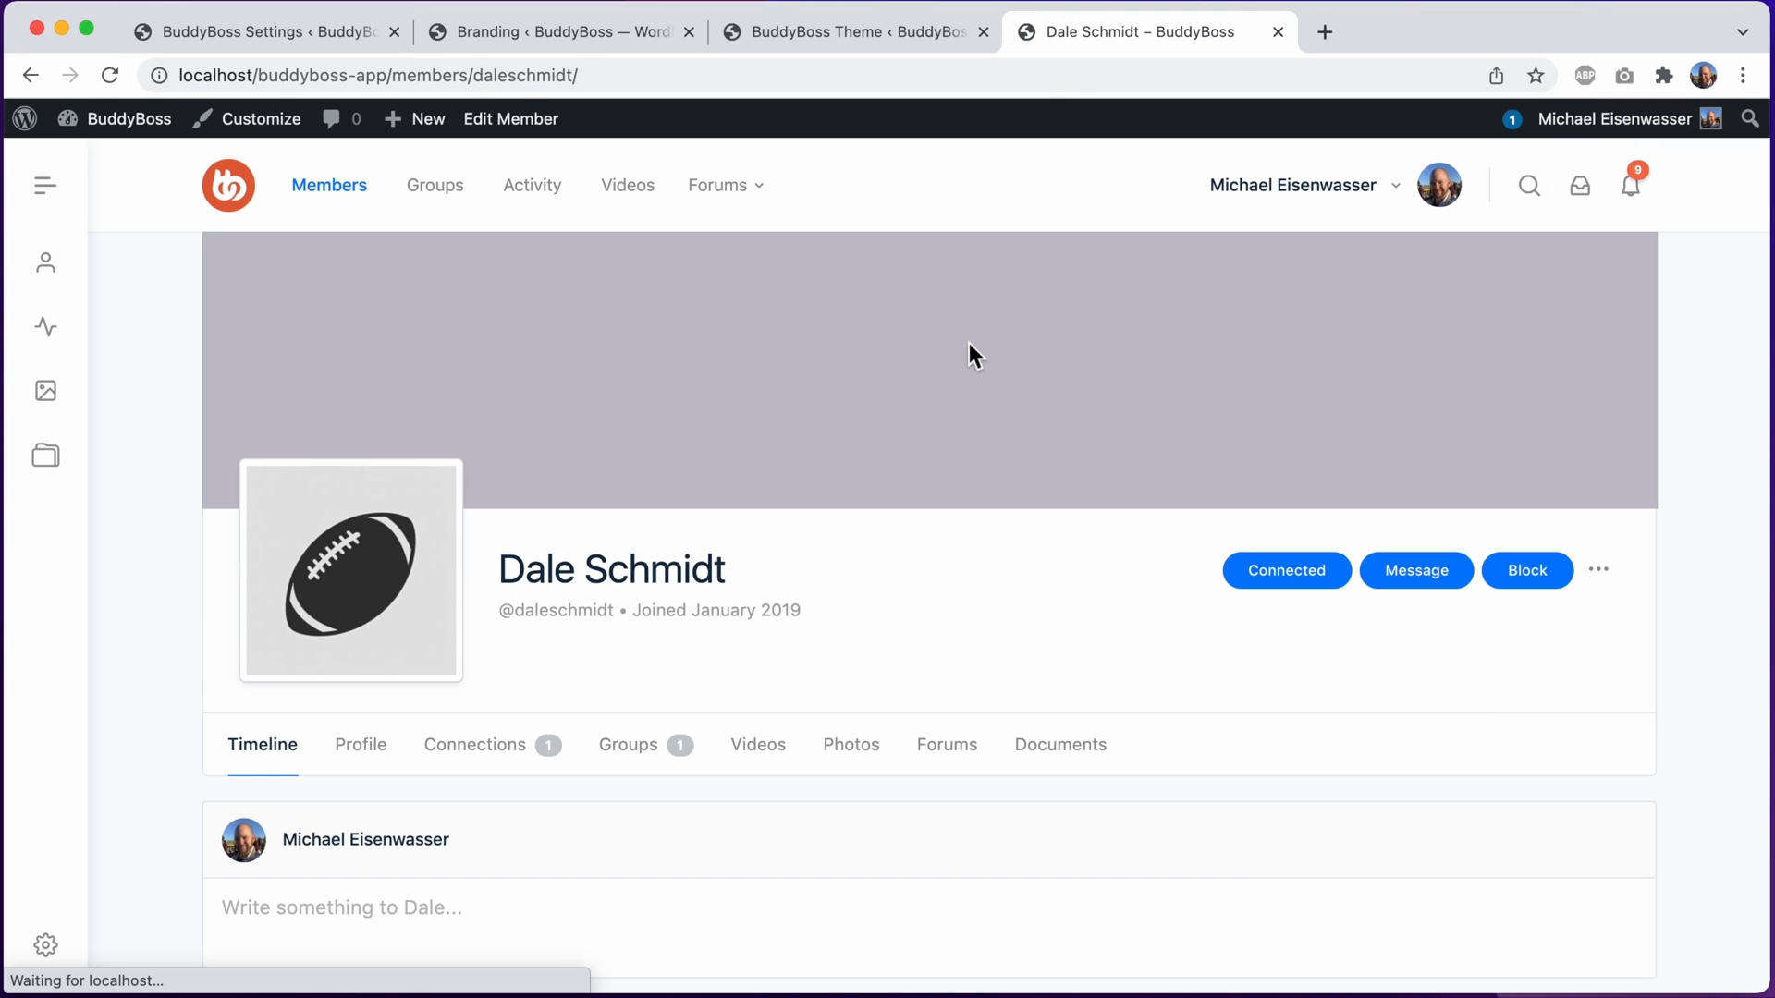
pyautogui.moveTo(821, 379)
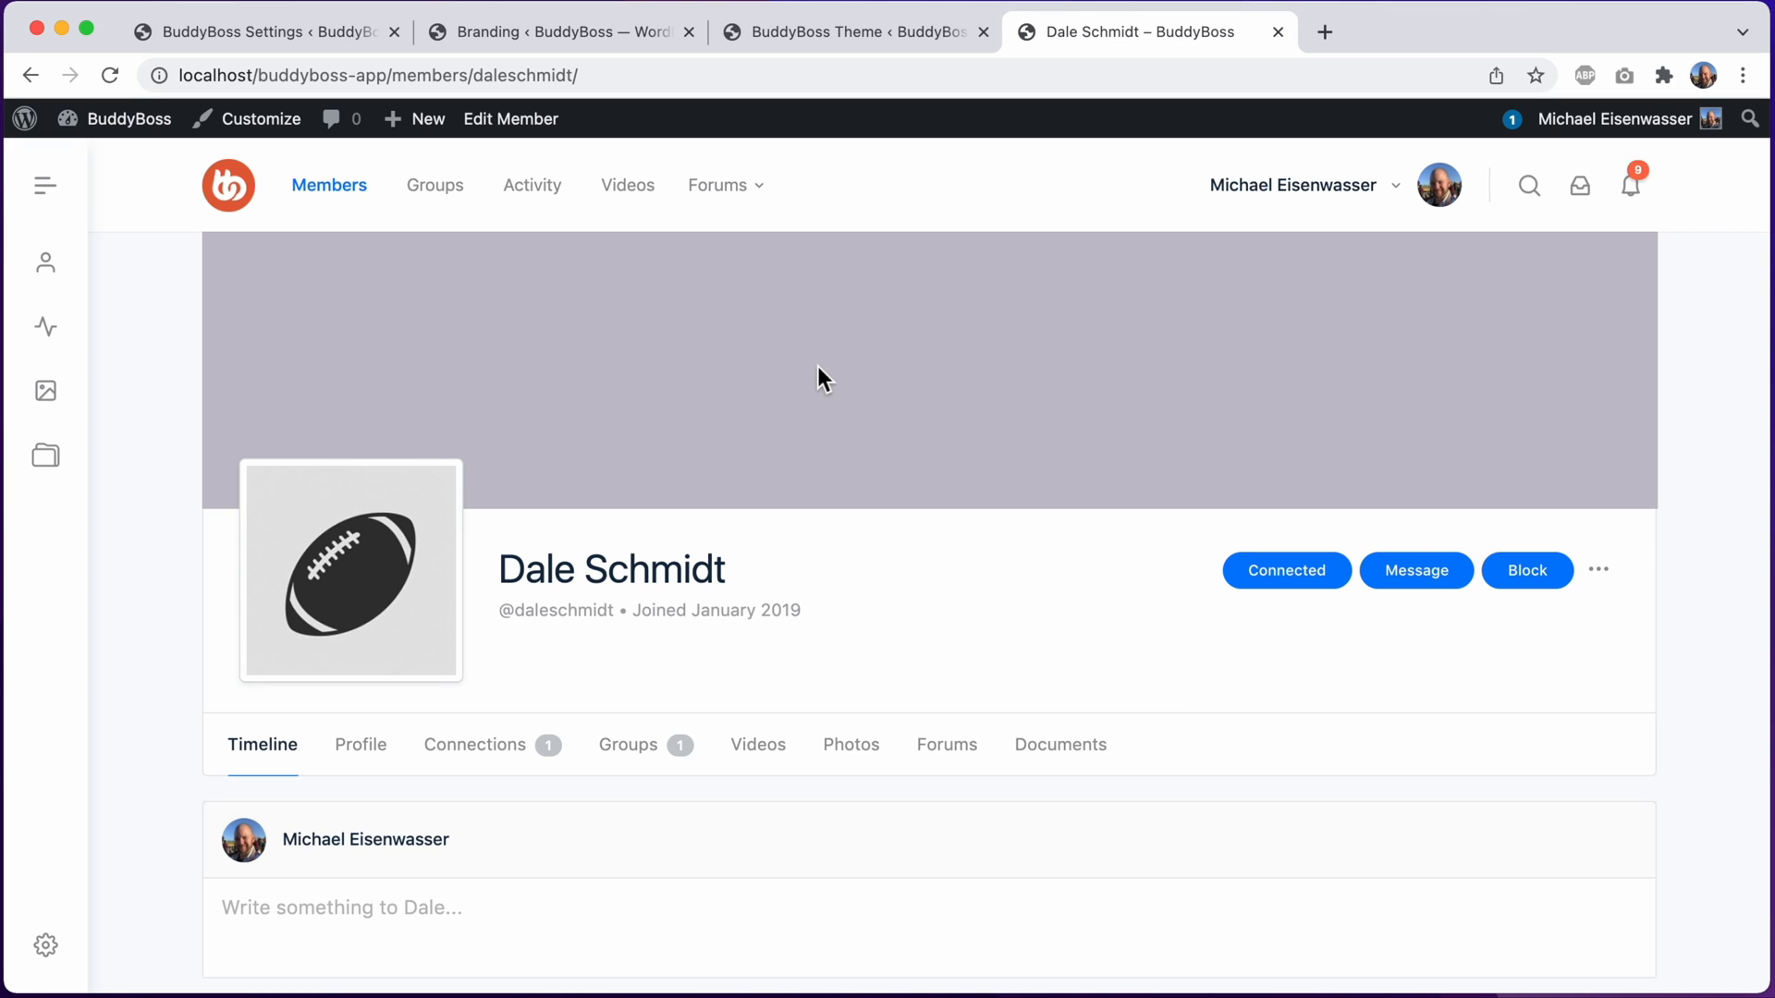
pyautogui.click(260, 31)
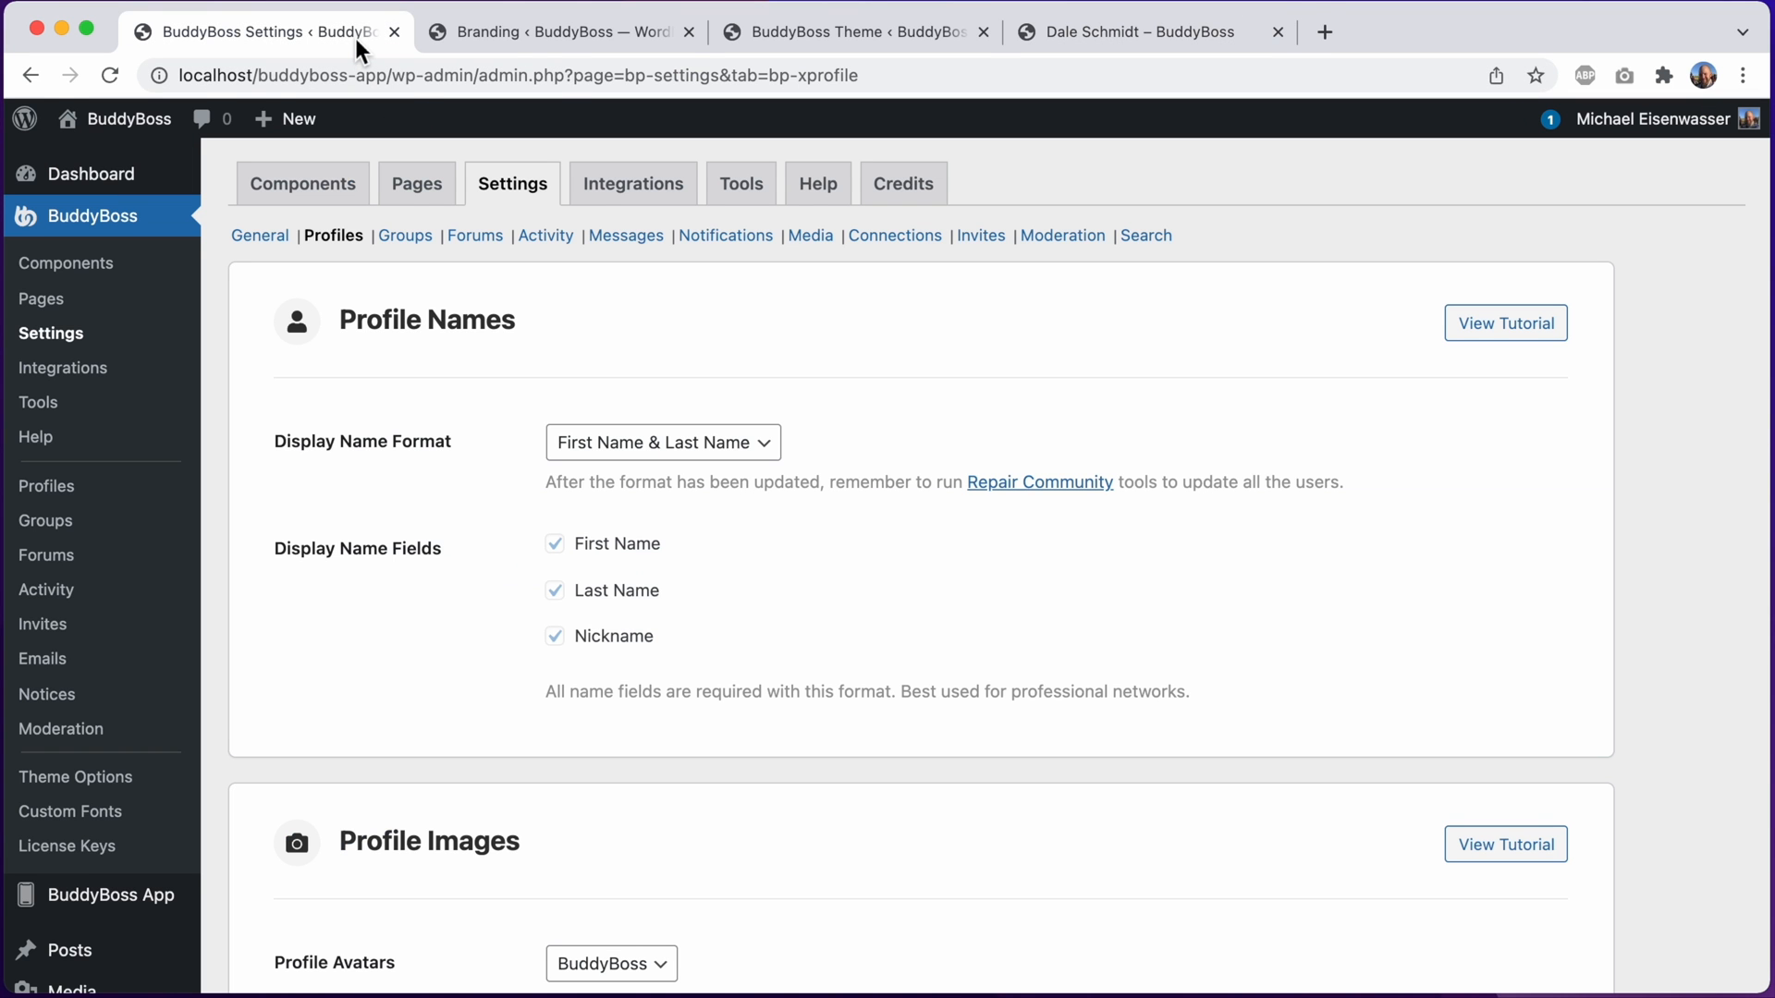
# Set Default Profile Cover Image to Custom using sports.jpg and save the settings
pyautogui.scroll(-3)
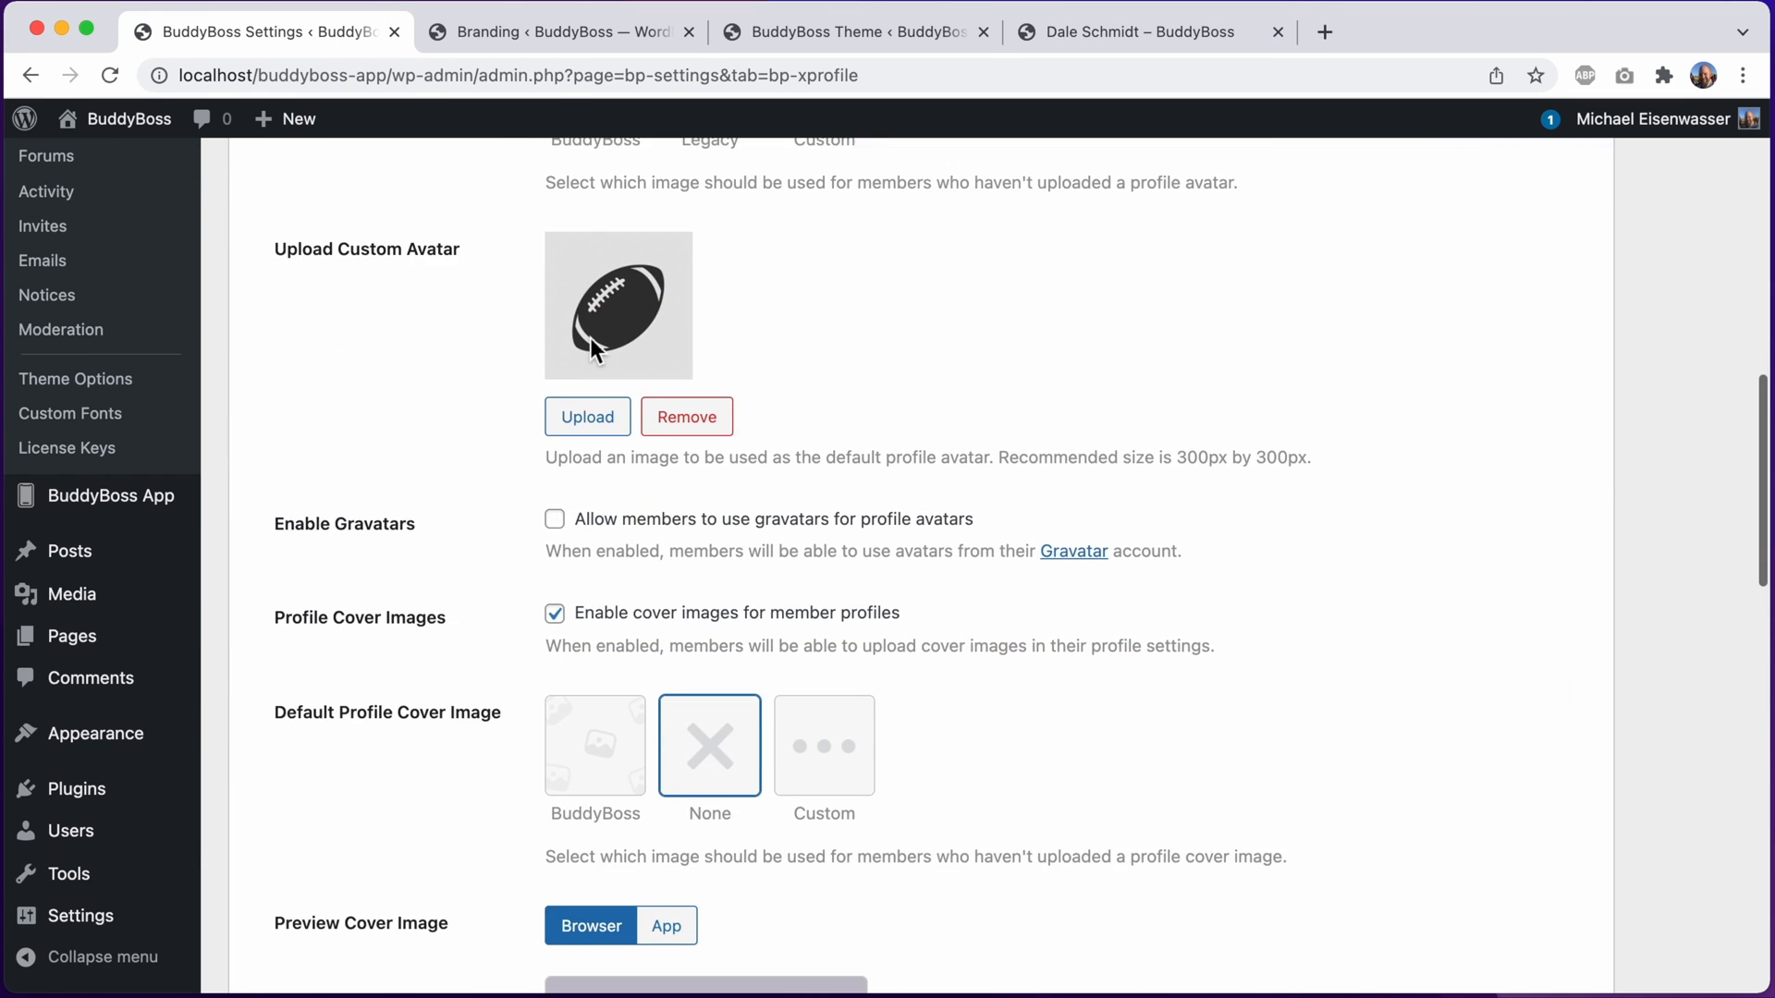
pyautogui.scroll(-3)
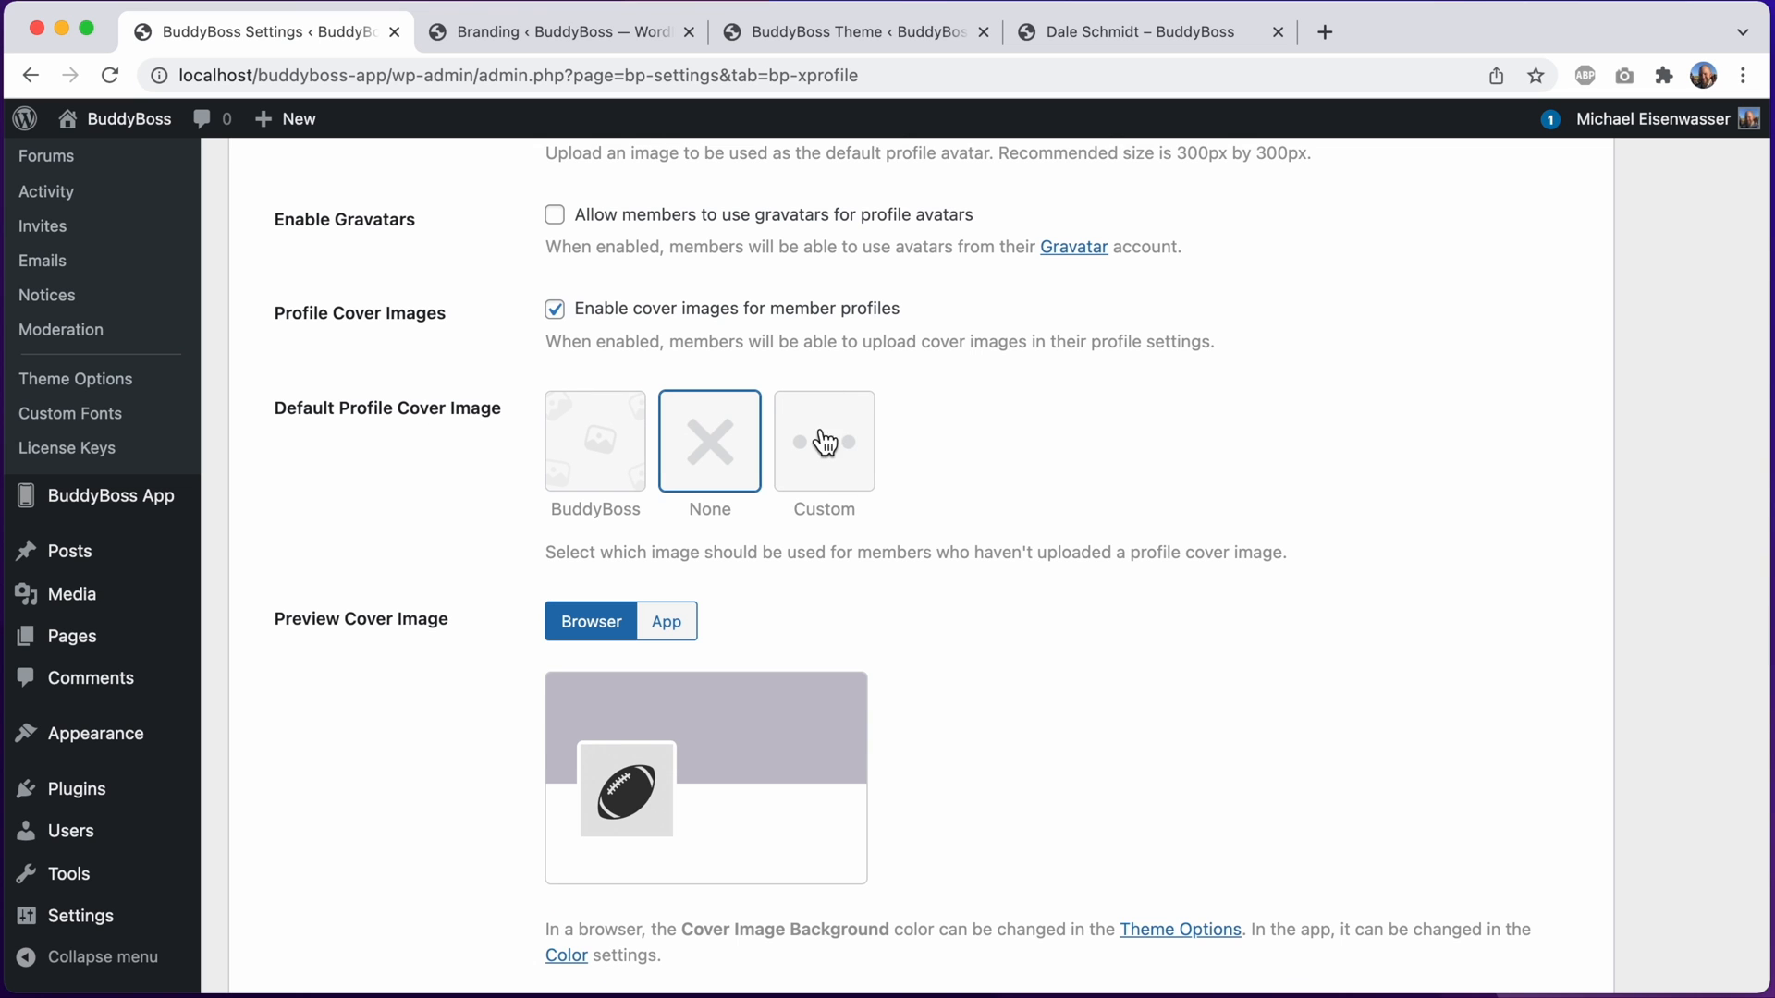
pyautogui.click(823, 440)
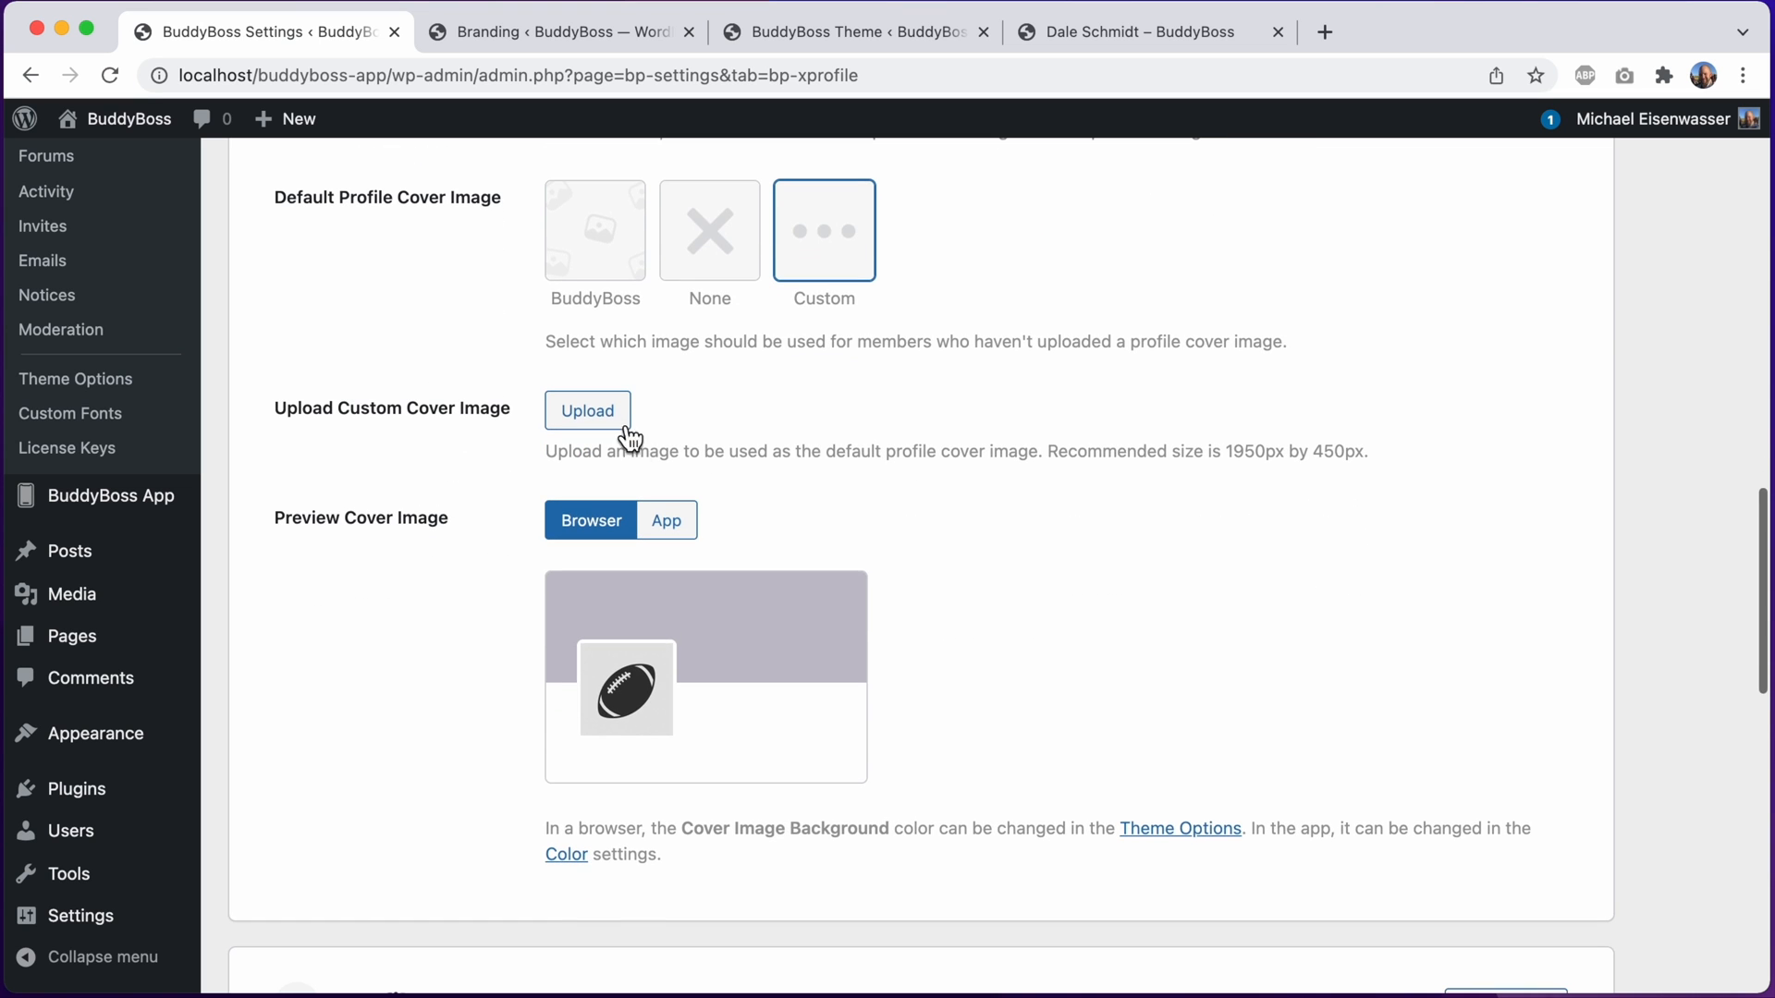
pyautogui.click(586, 410)
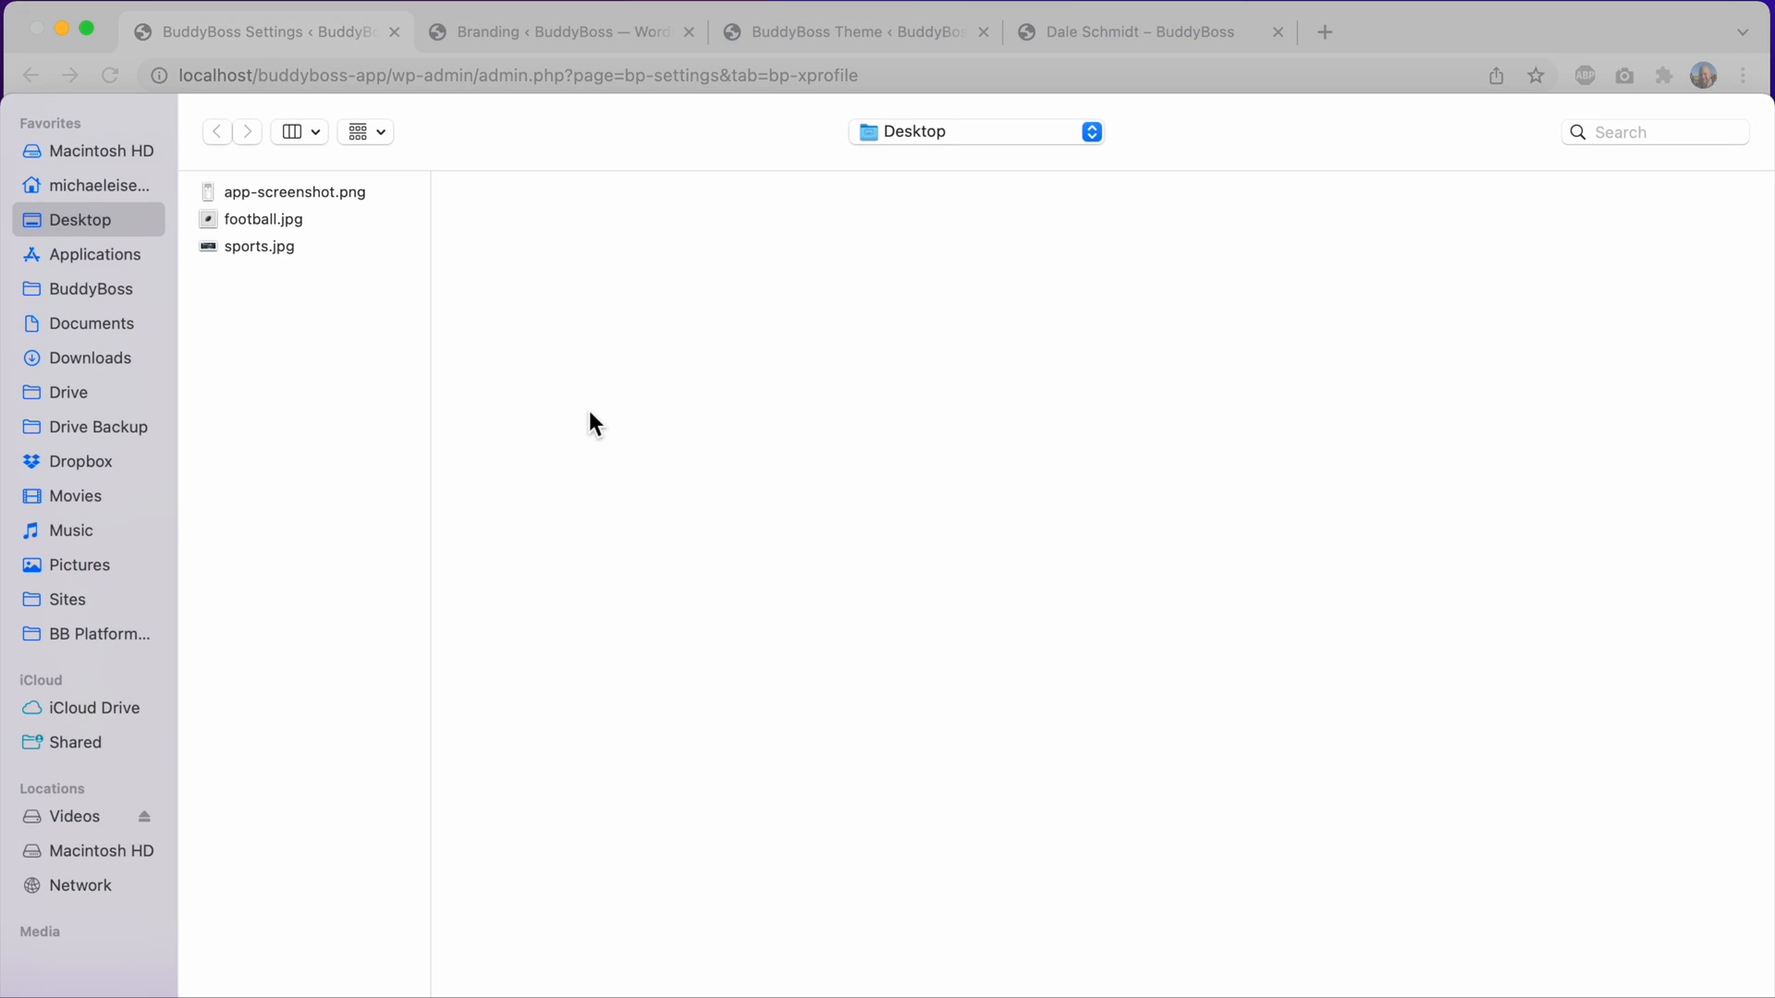
pyautogui.click(259, 245)
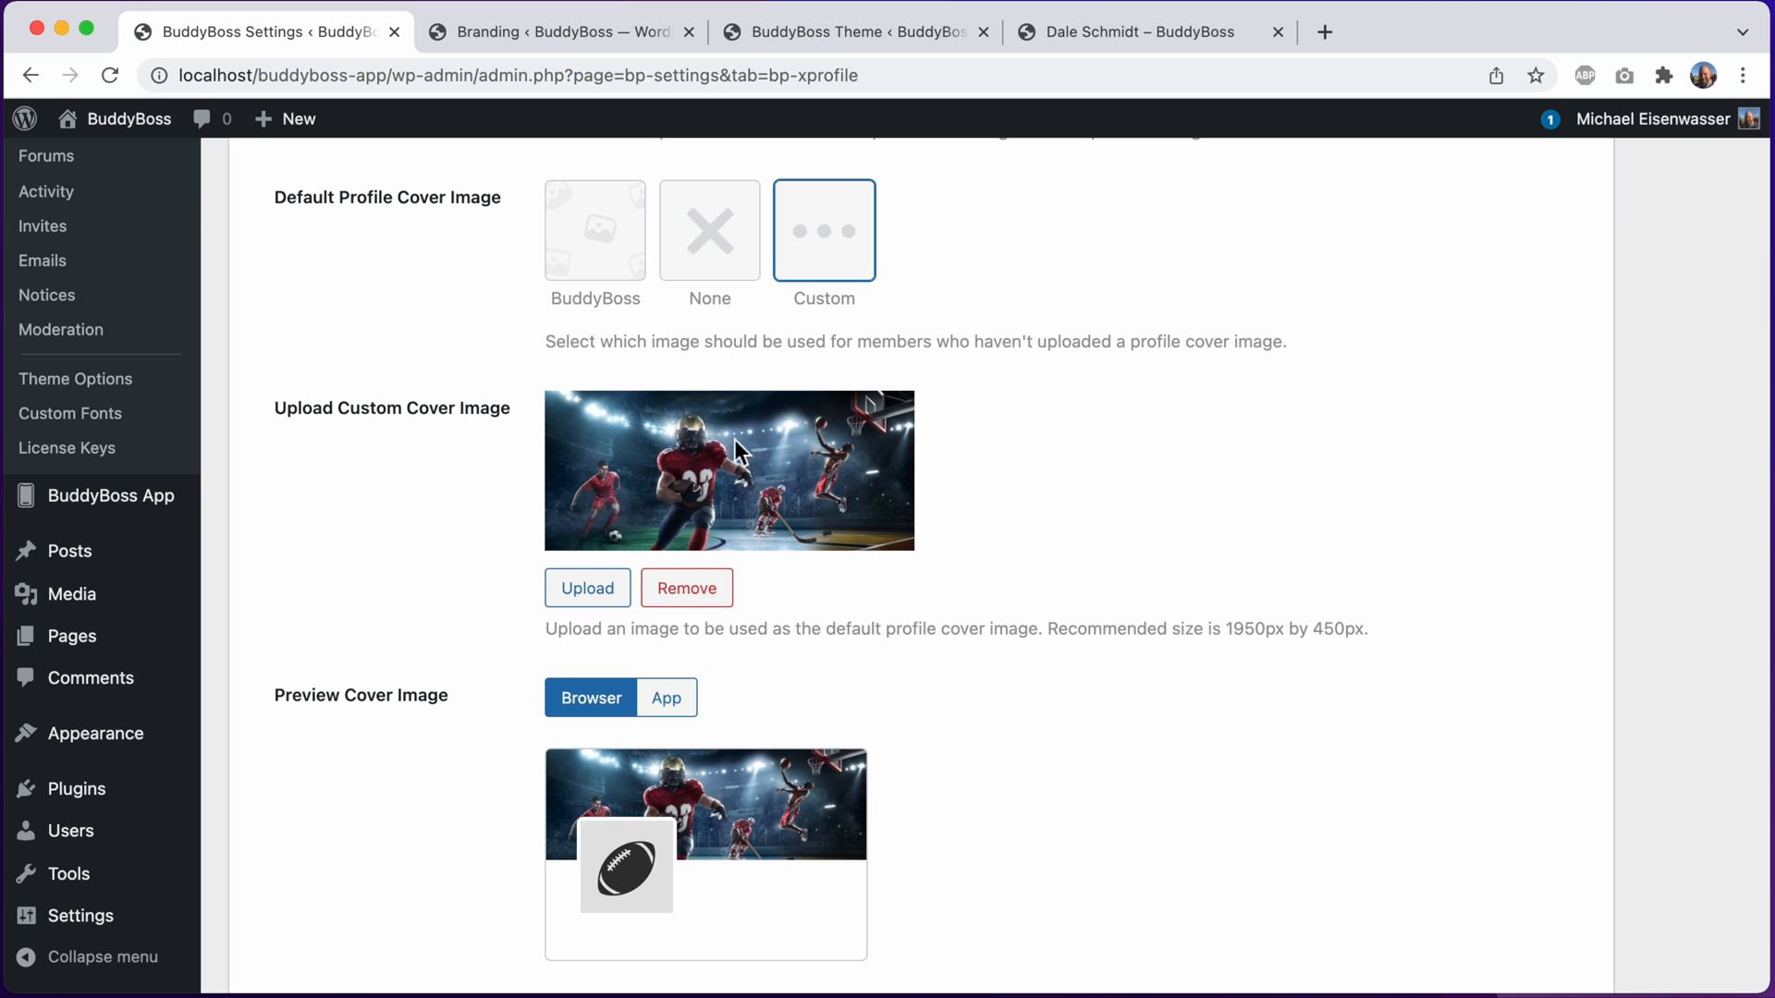
pyautogui.scroll(-3)
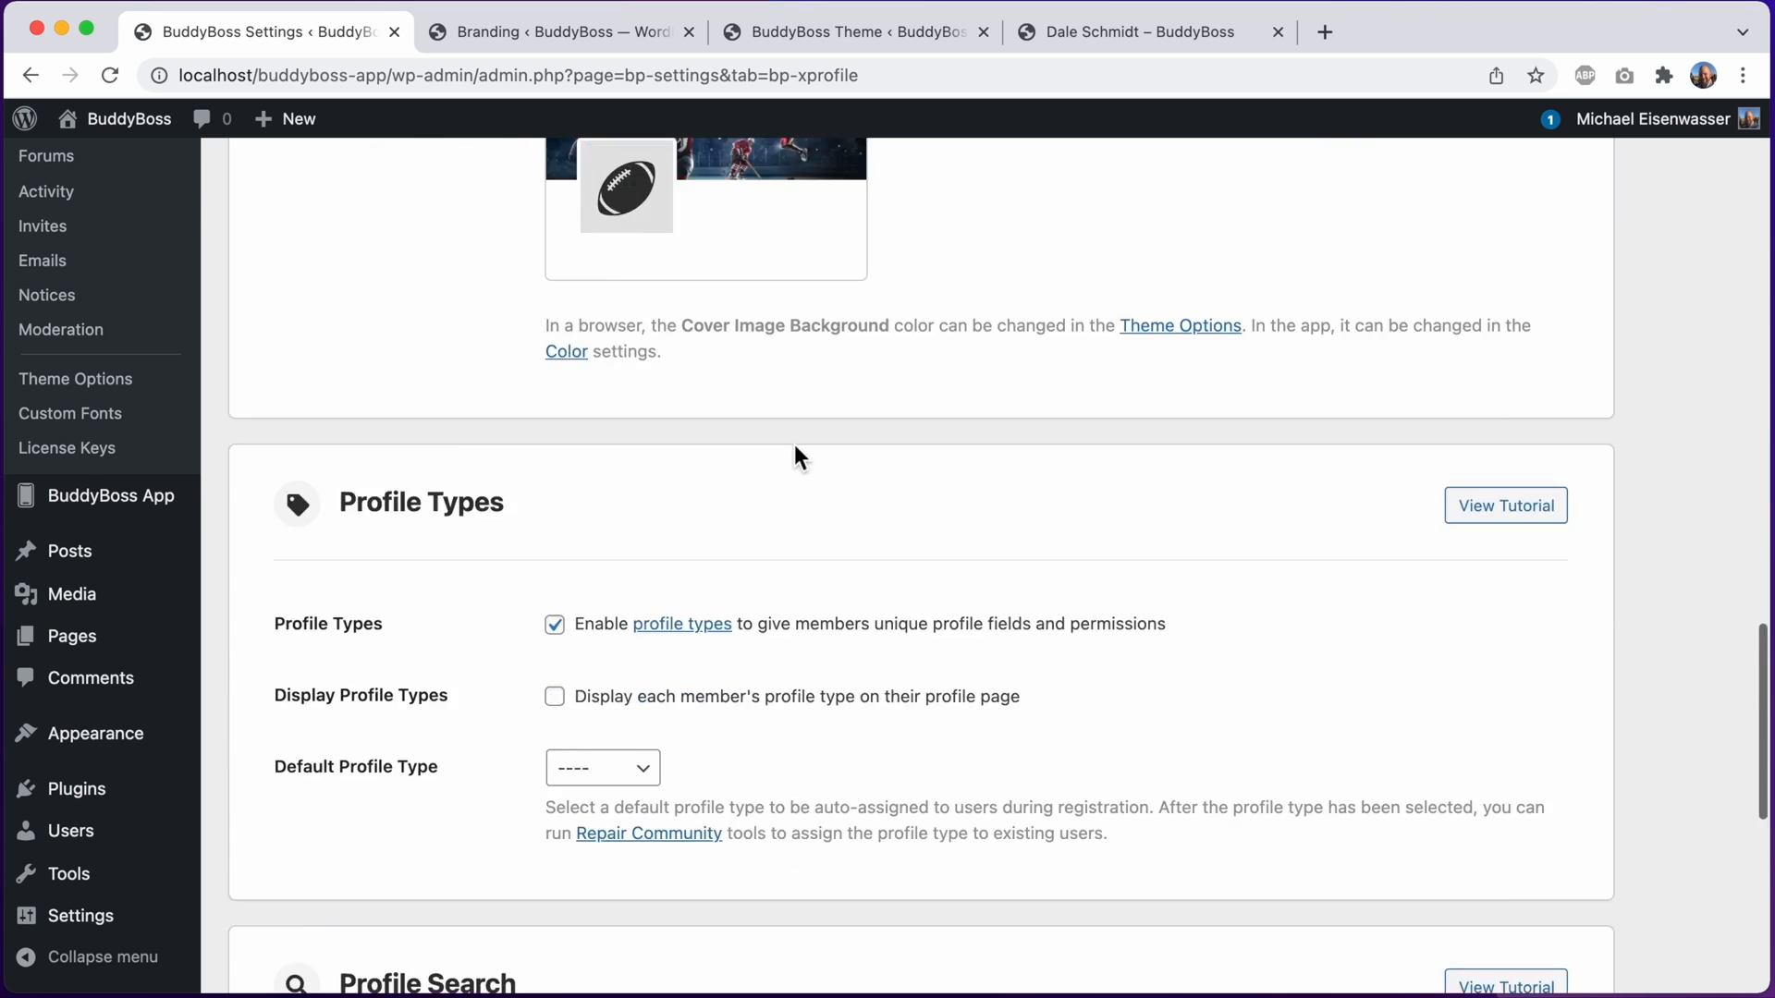
pyautogui.scroll(-3)
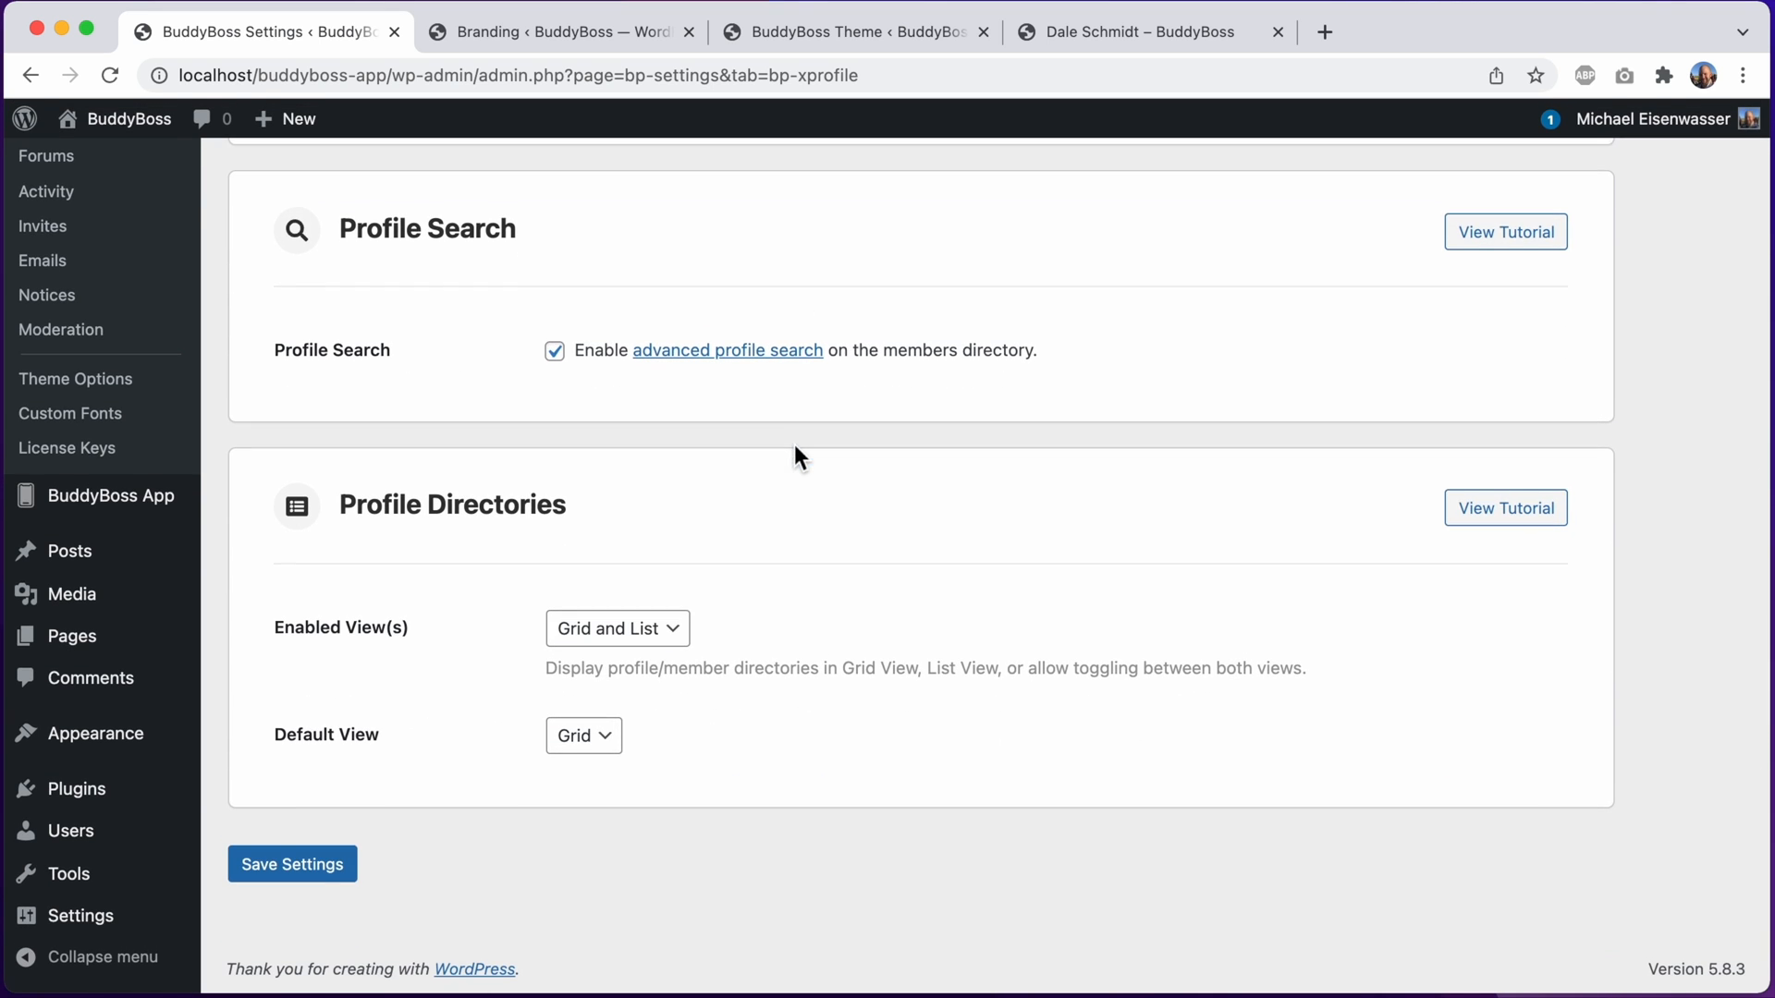
pyautogui.click(292, 864)
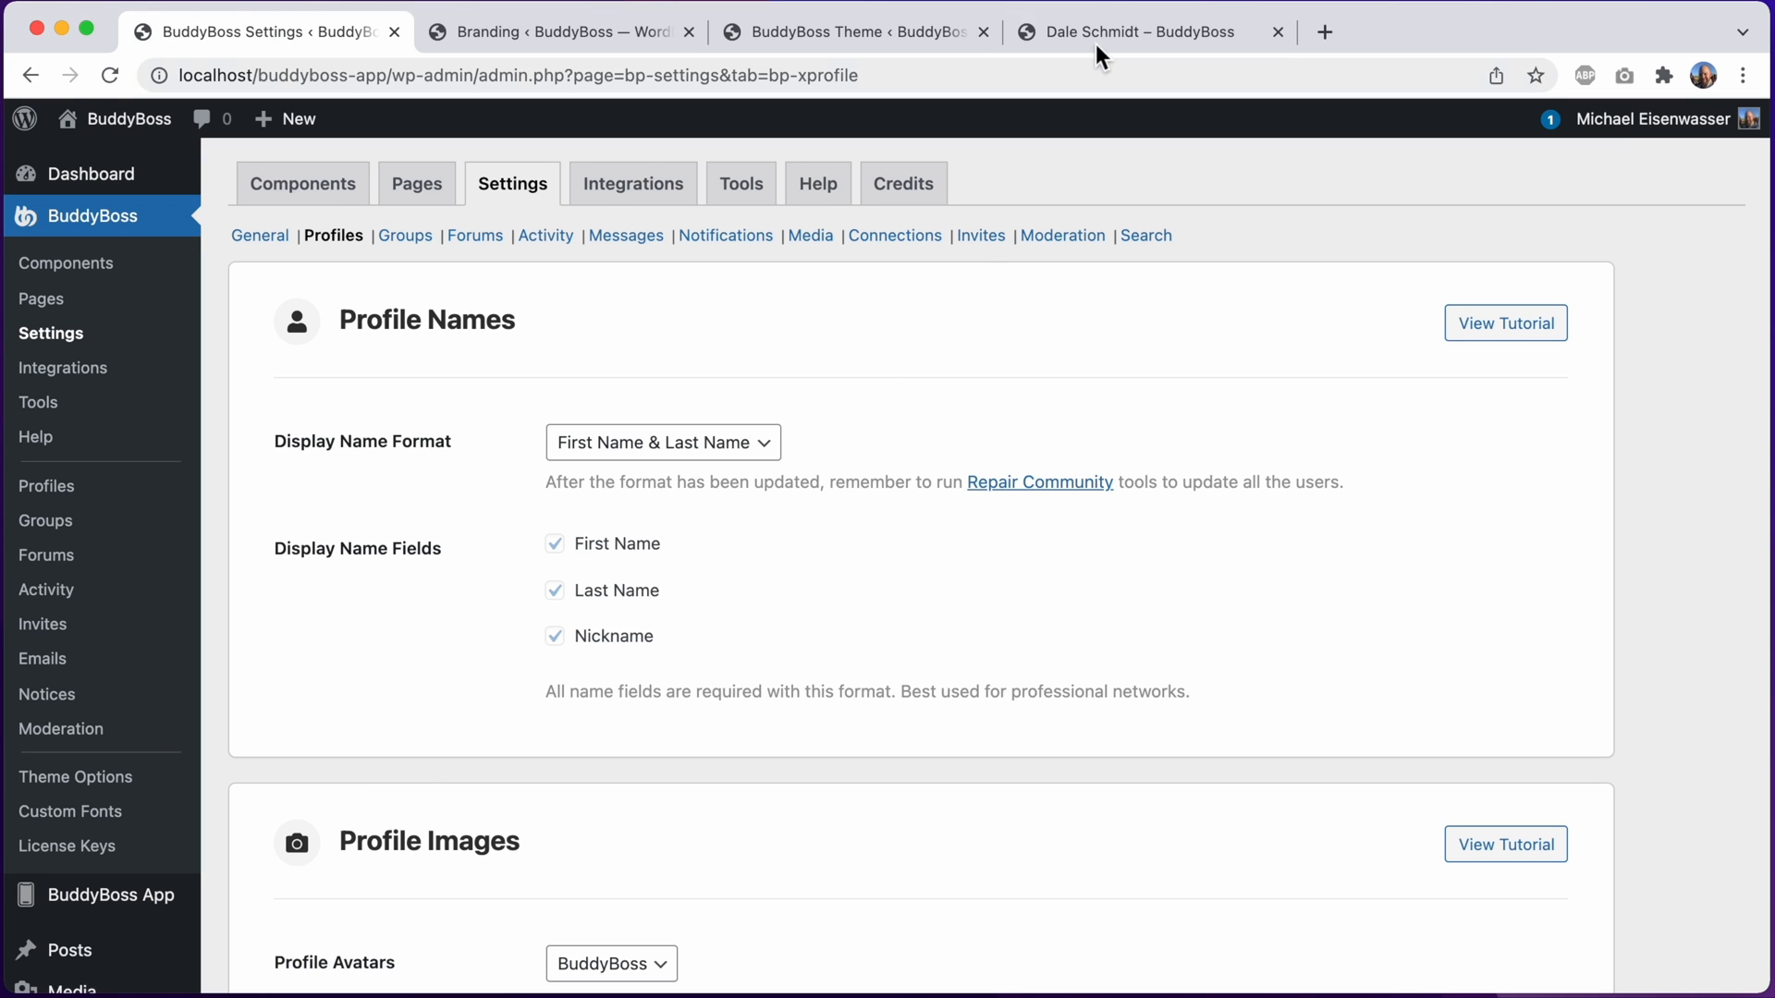
pyautogui.click(1131, 31)
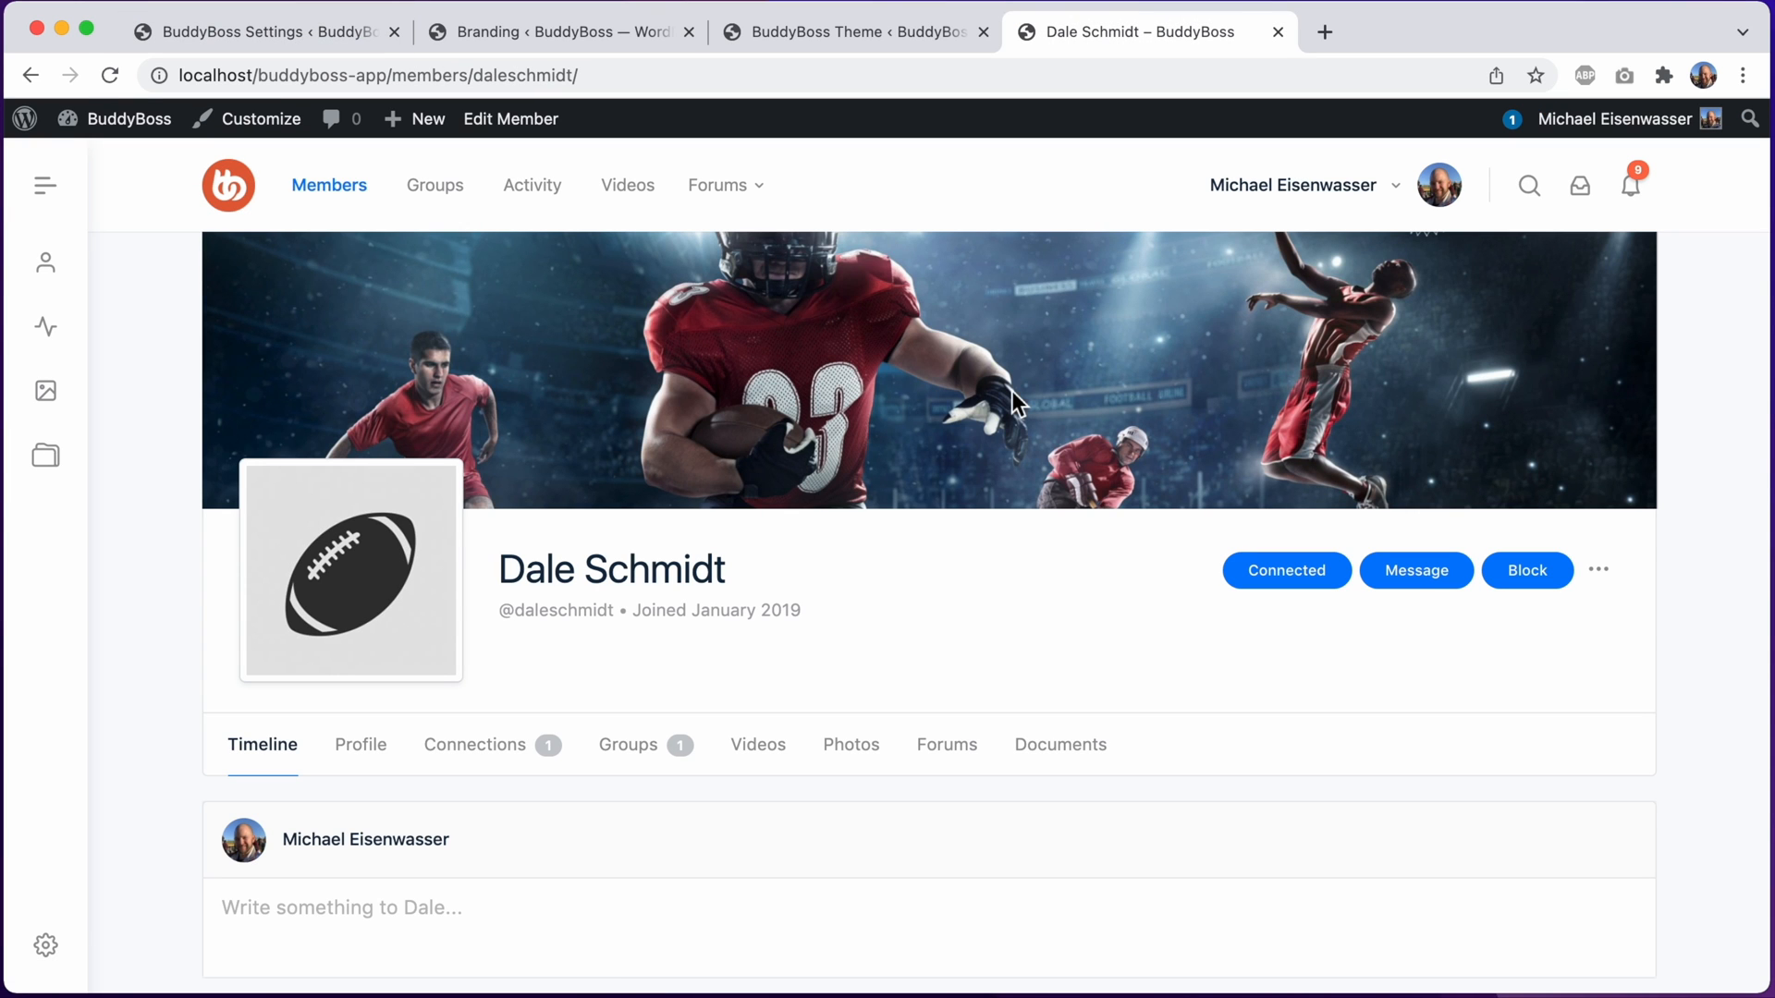
pyautogui.moveTo(1118, 354)
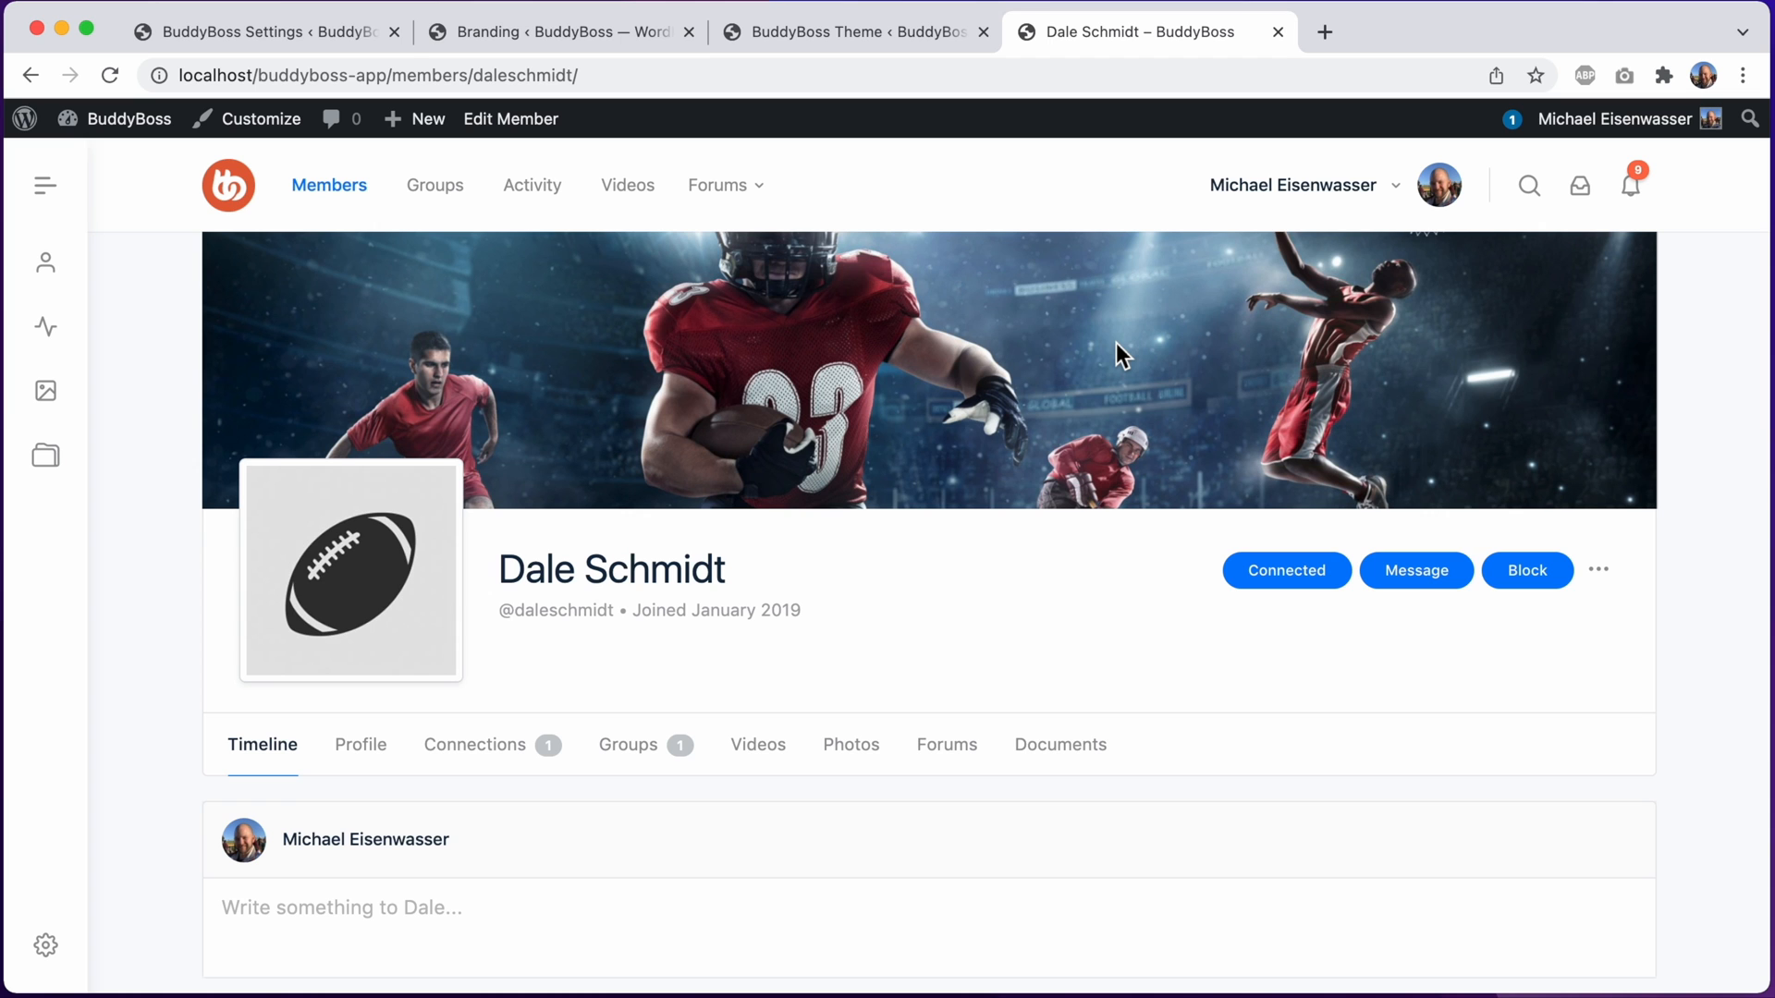
pyautogui.moveTo(580, 312)
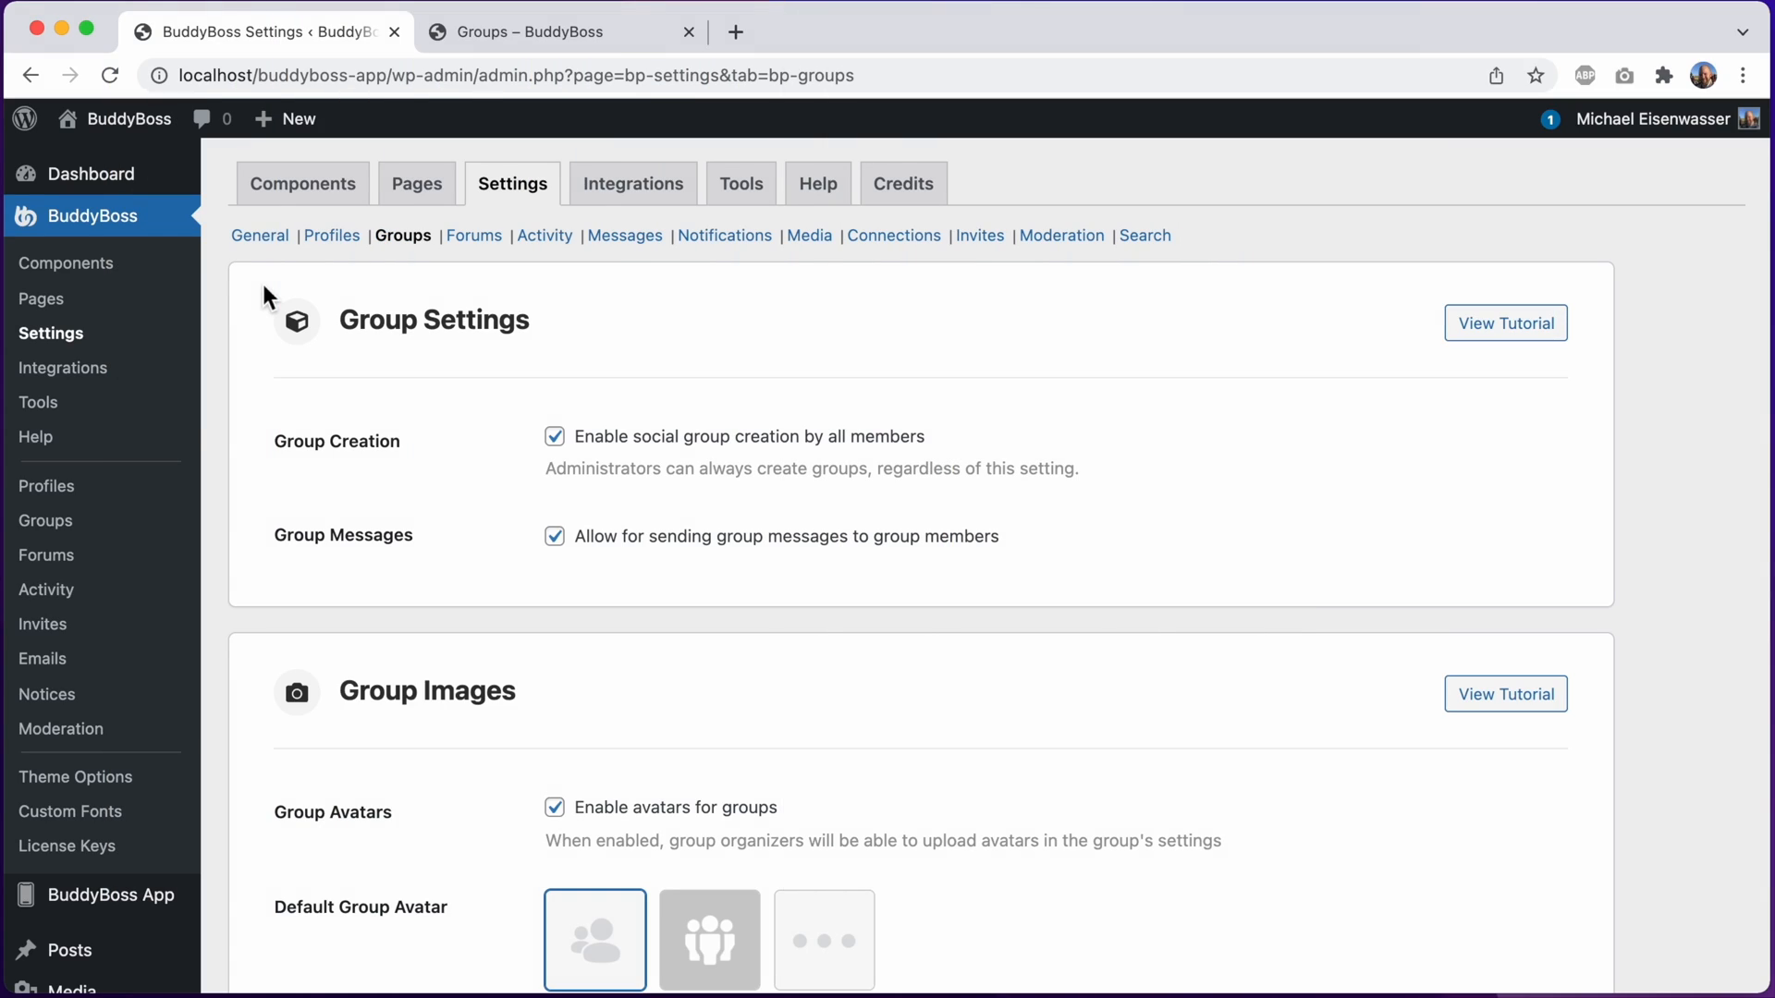
pyautogui.moveTo(402, 236)
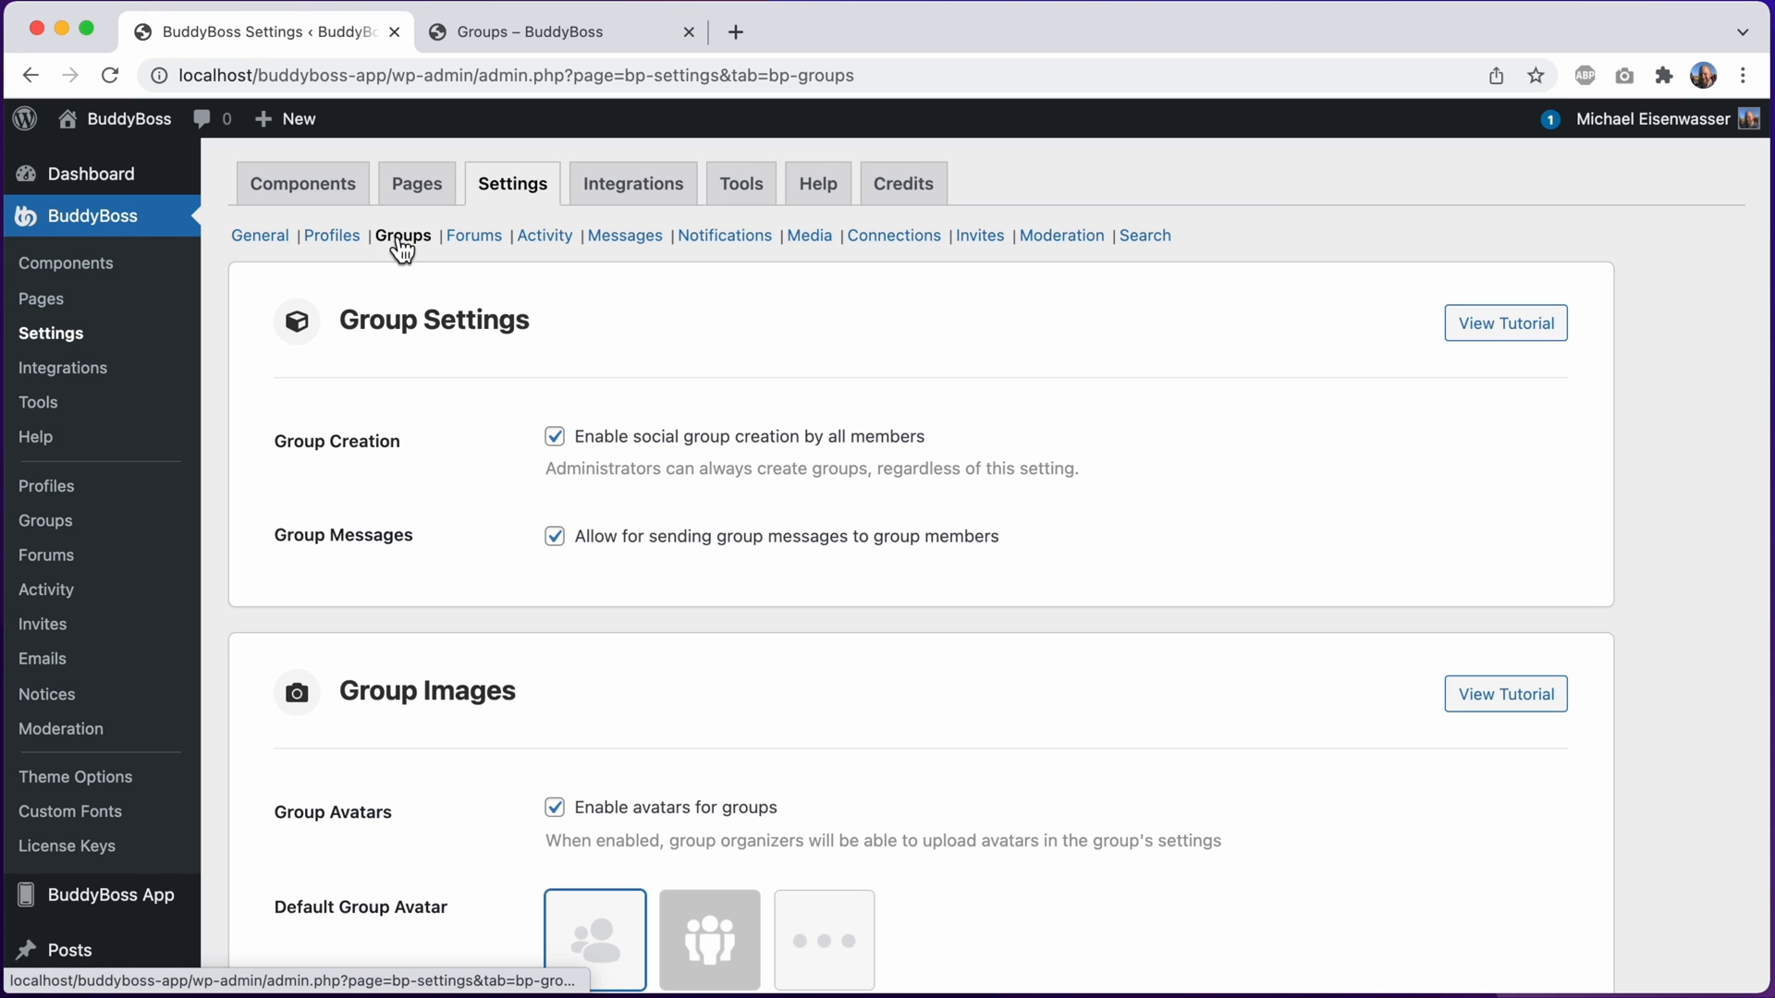
pyautogui.scroll(-3)
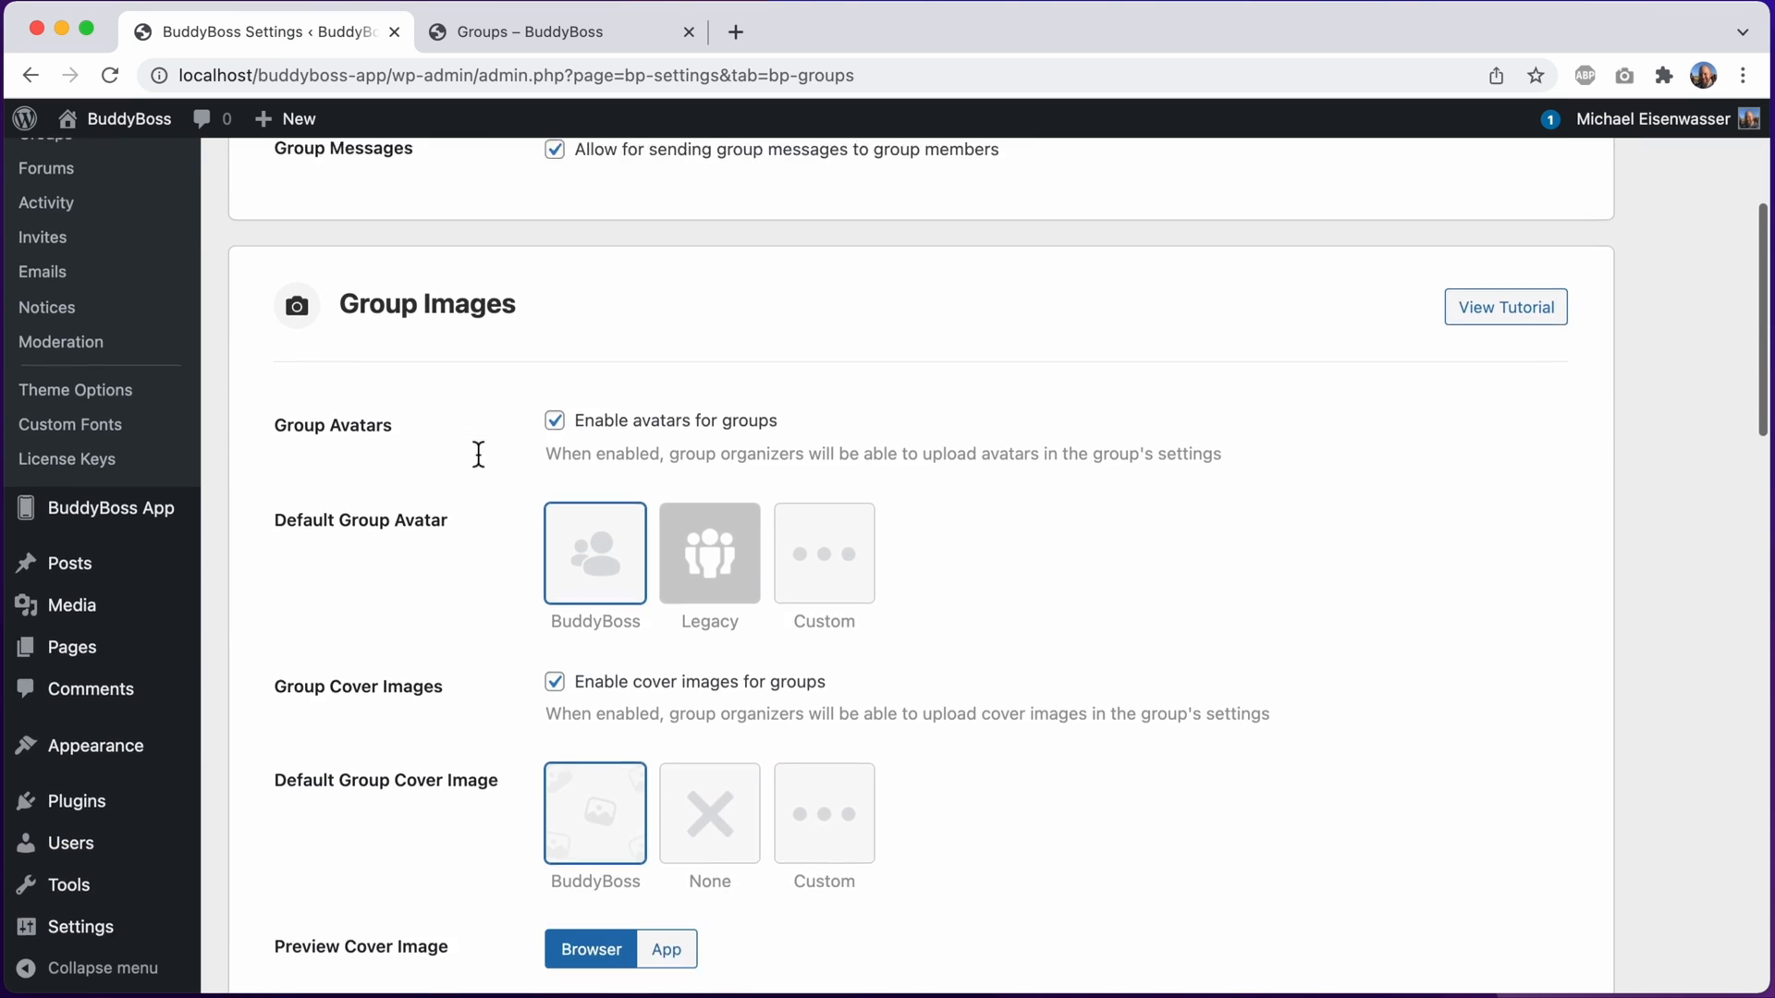
pyautogui.scroll(-3)
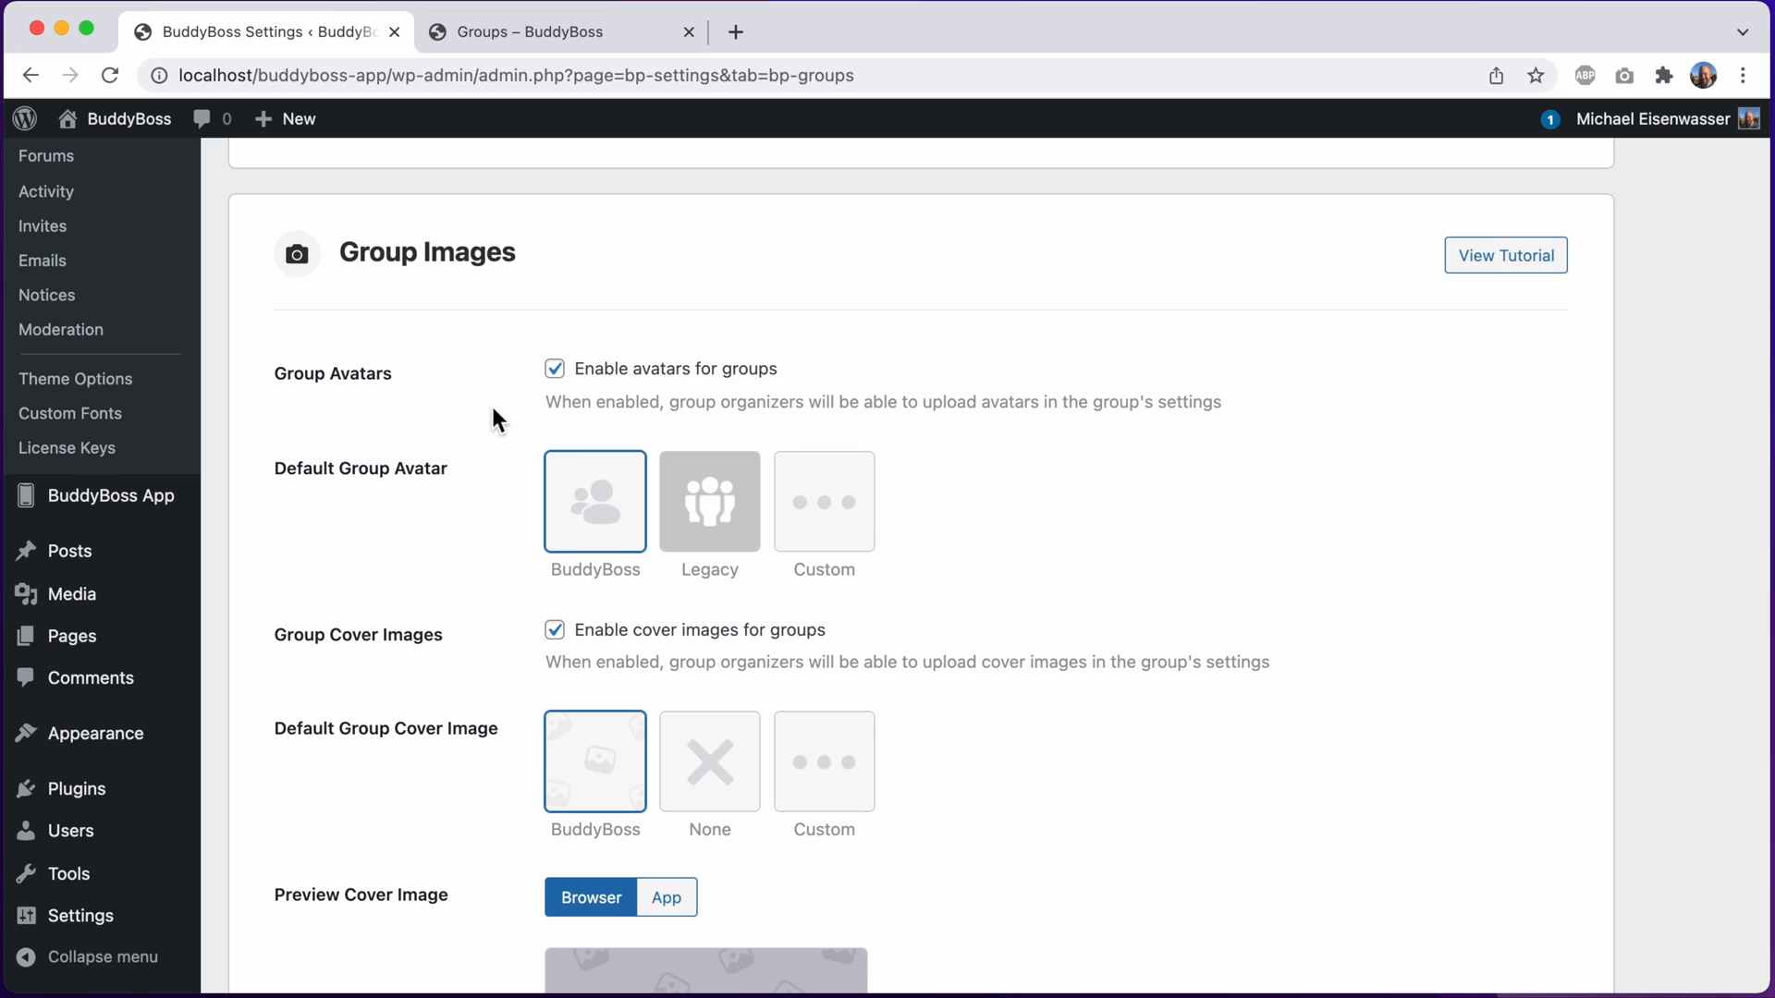
pyautogui.scroll(3)
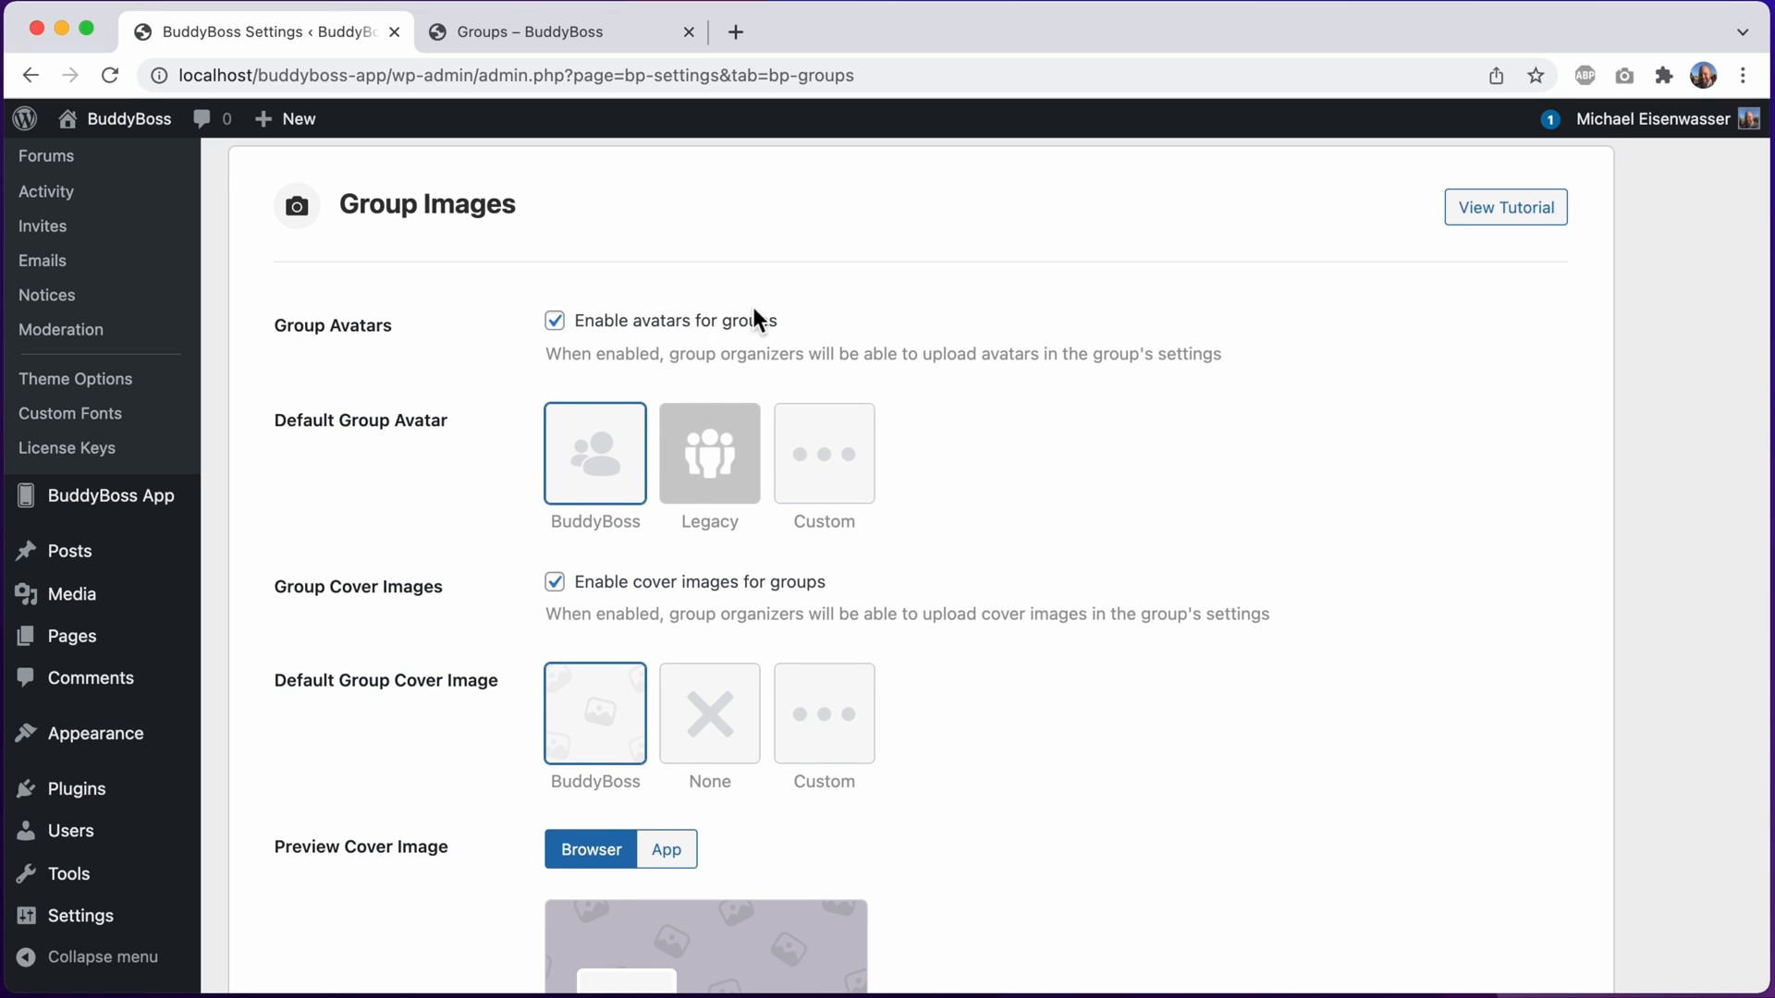
pyautogui.click(554, 320)
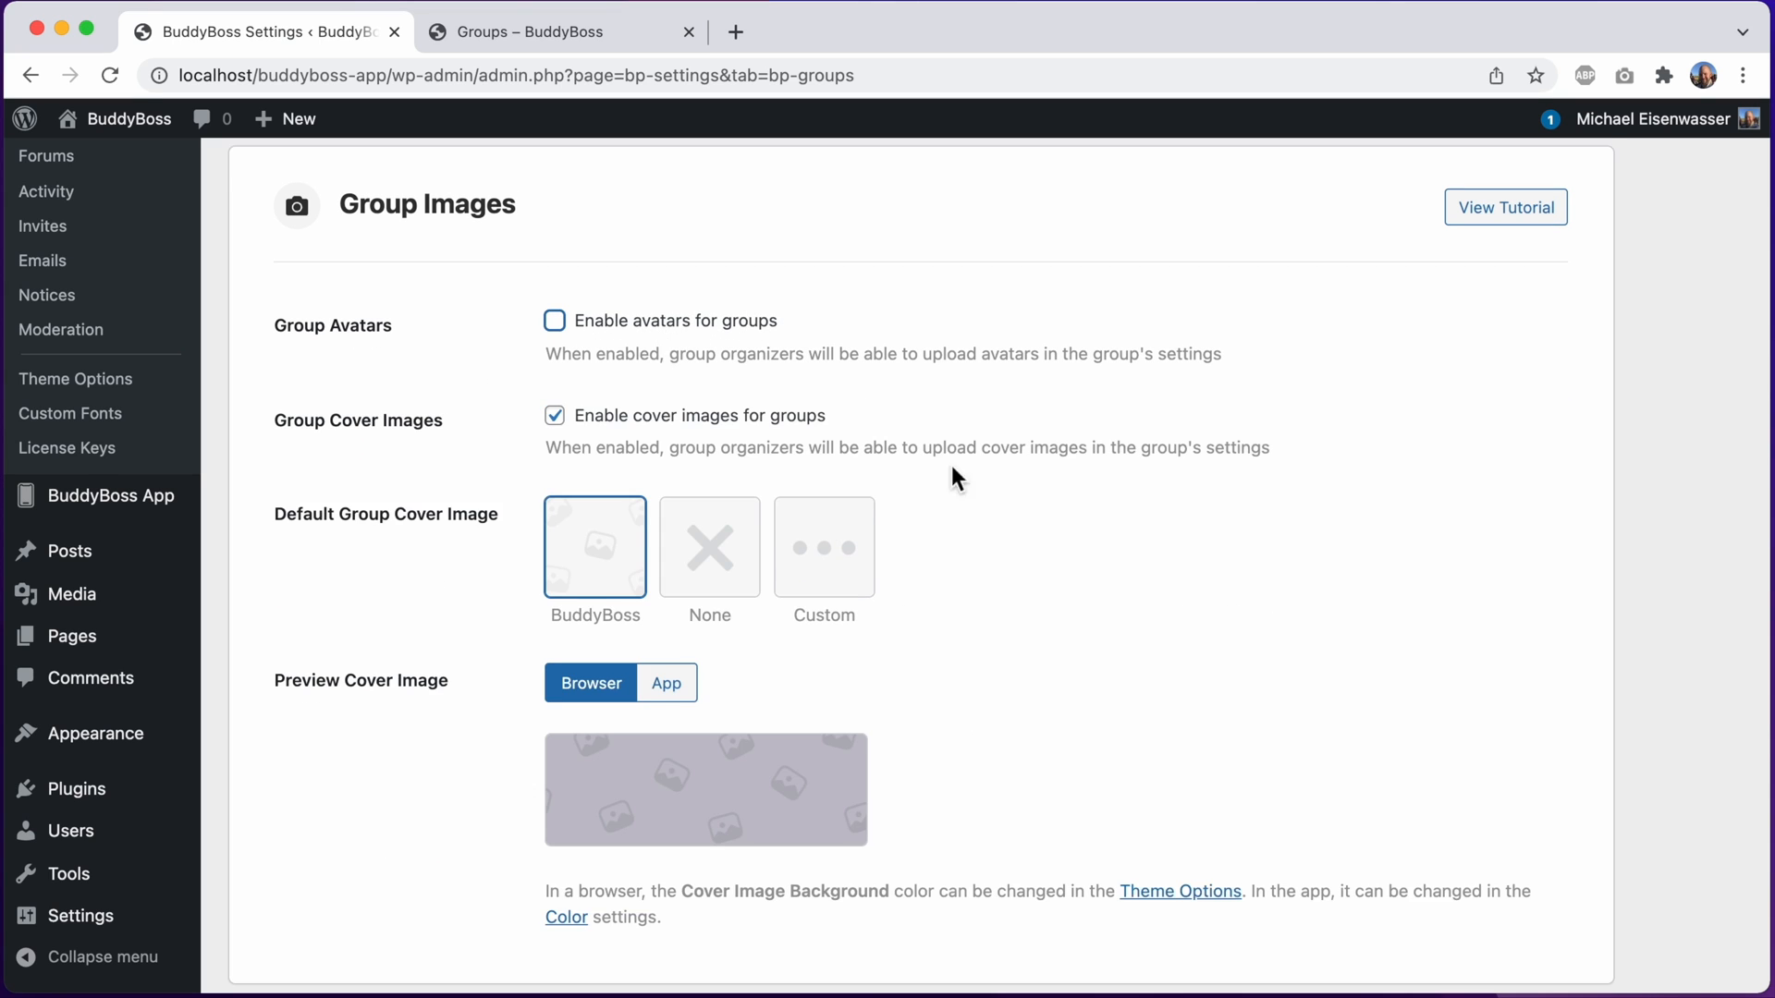
pyautogui.click(666, 553)
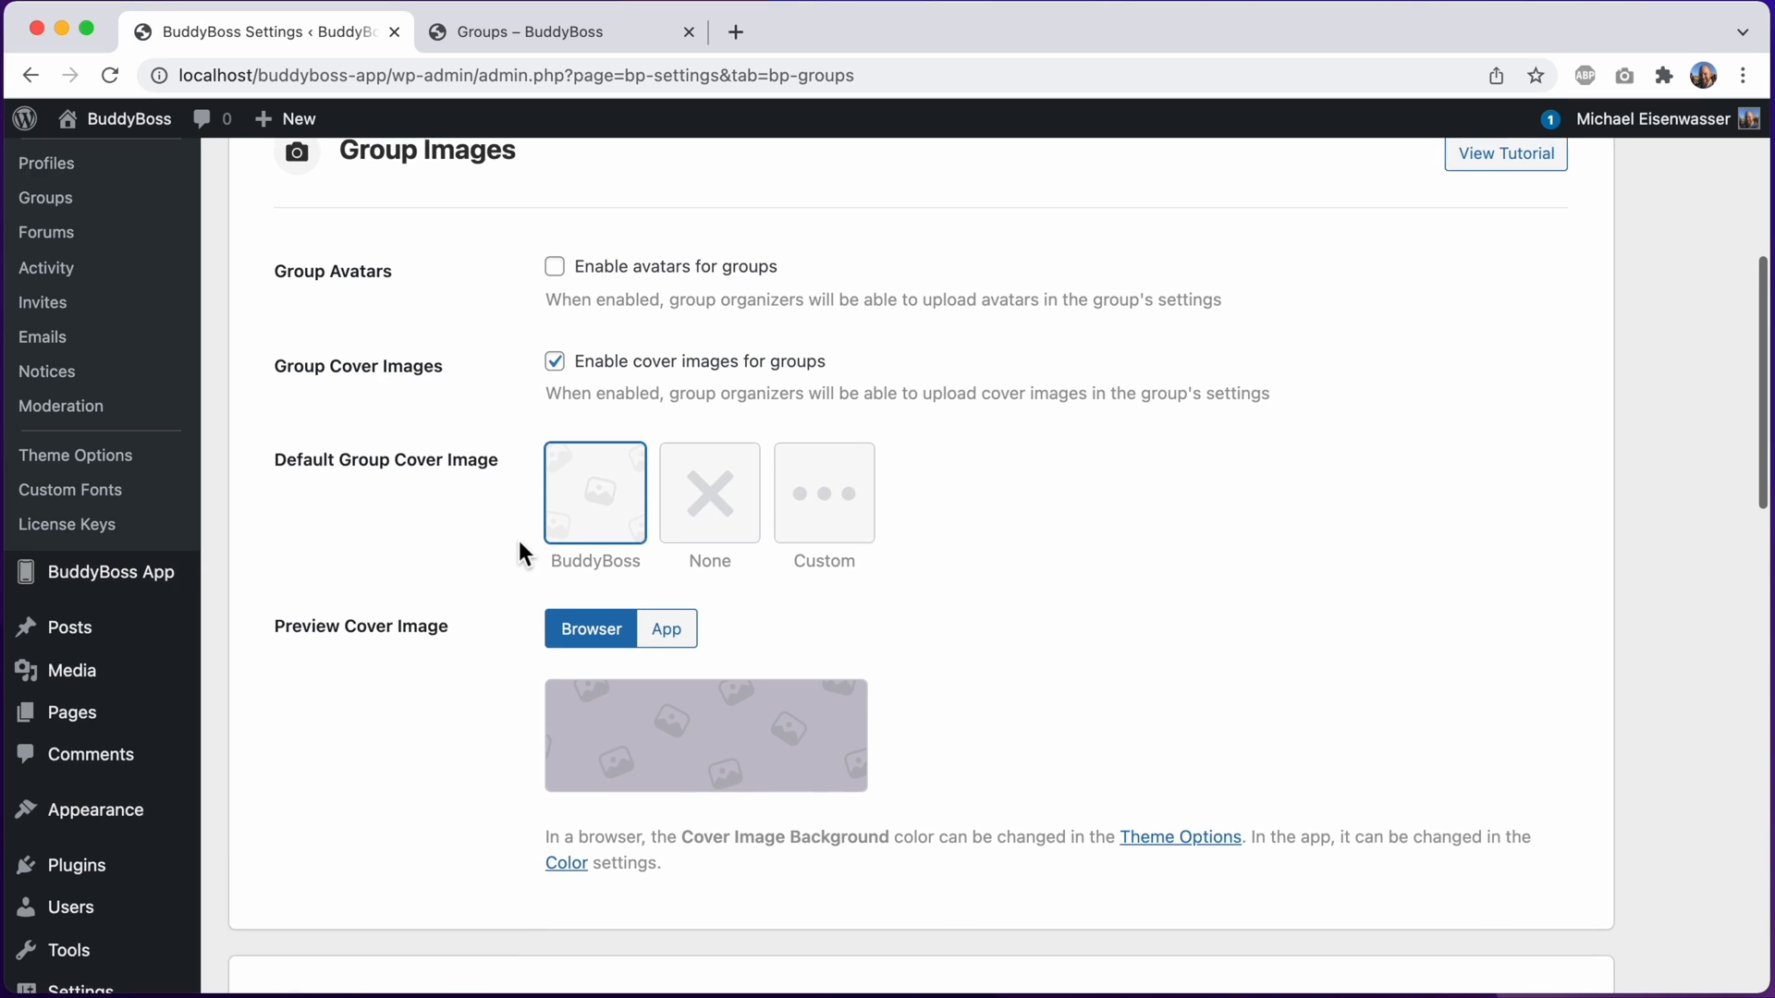
pyautogui.scroll(3)
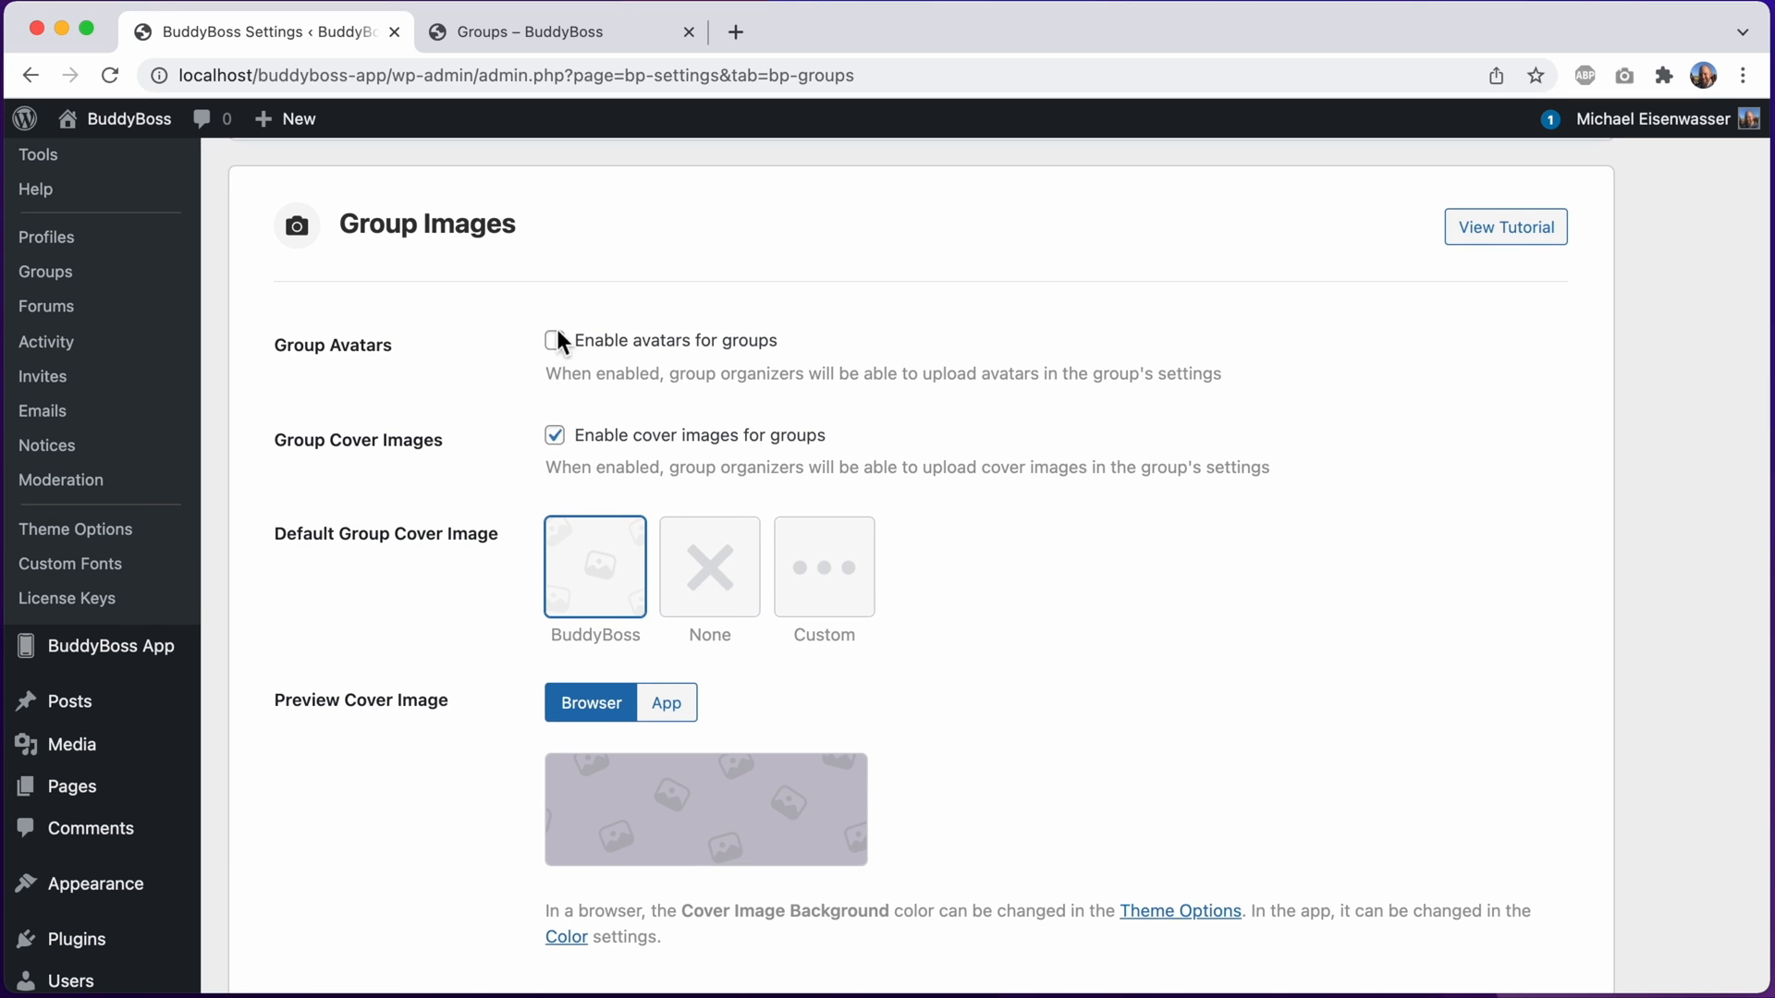
pyautogui.click(554, 339)
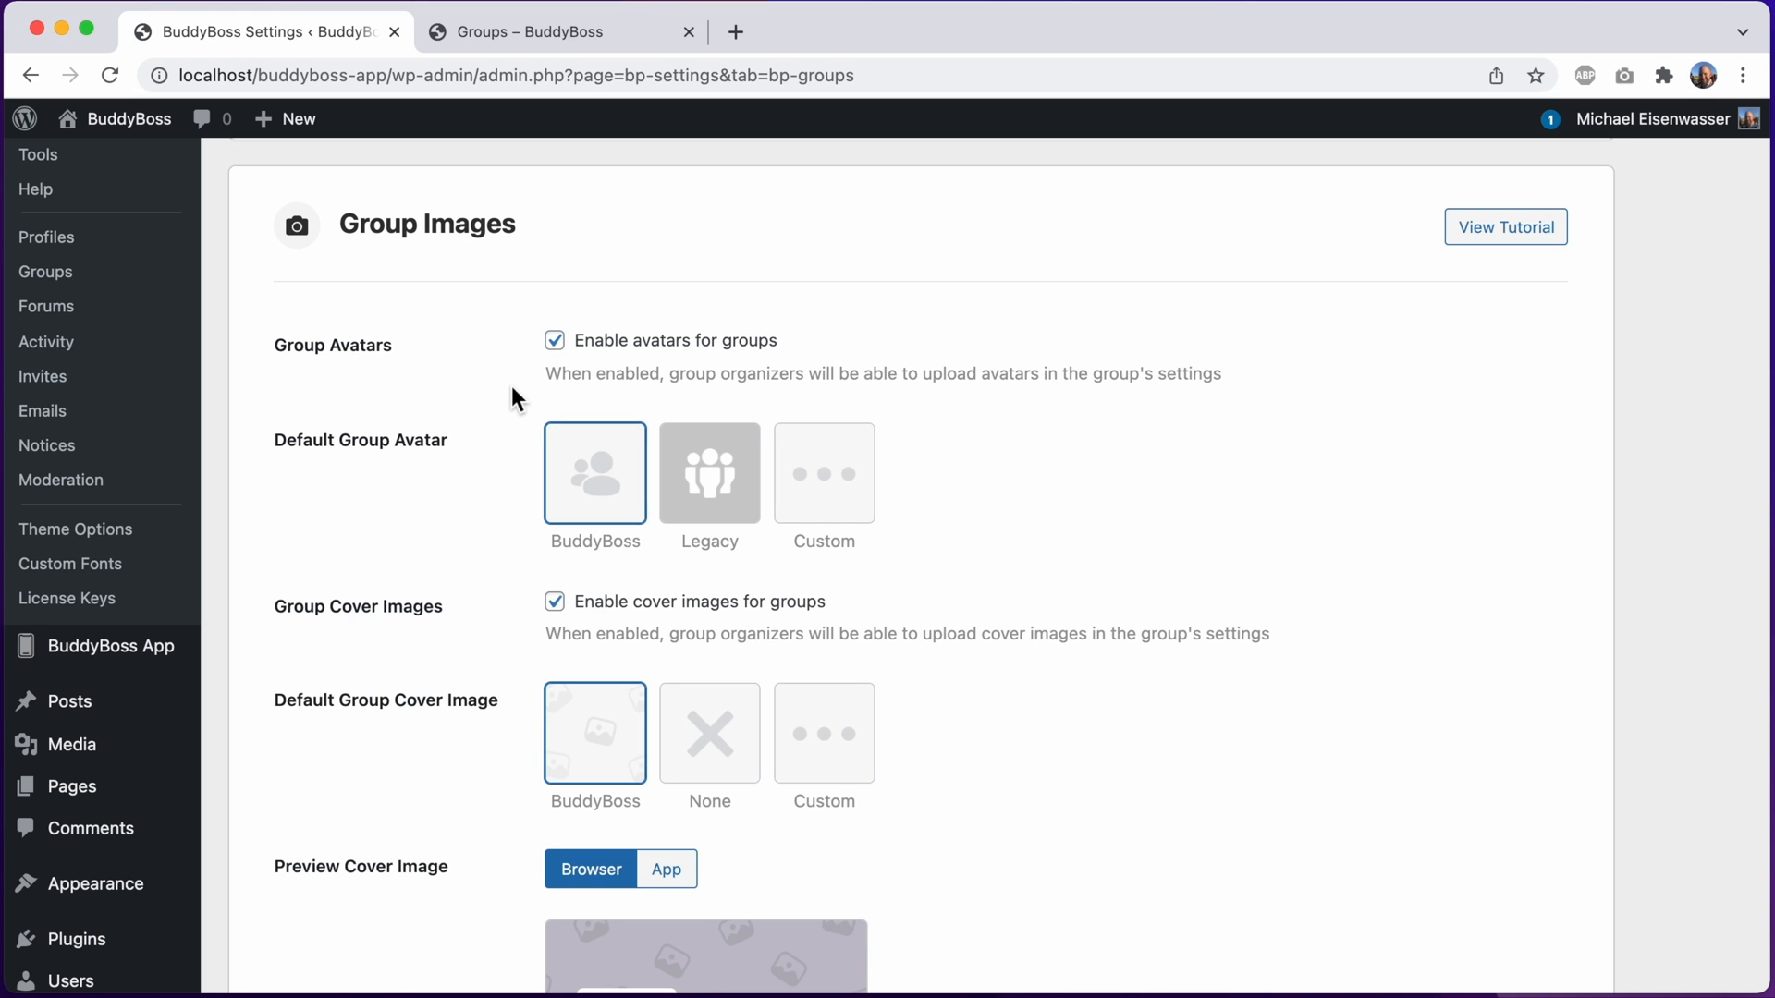
pyautogui.scroll(-3)
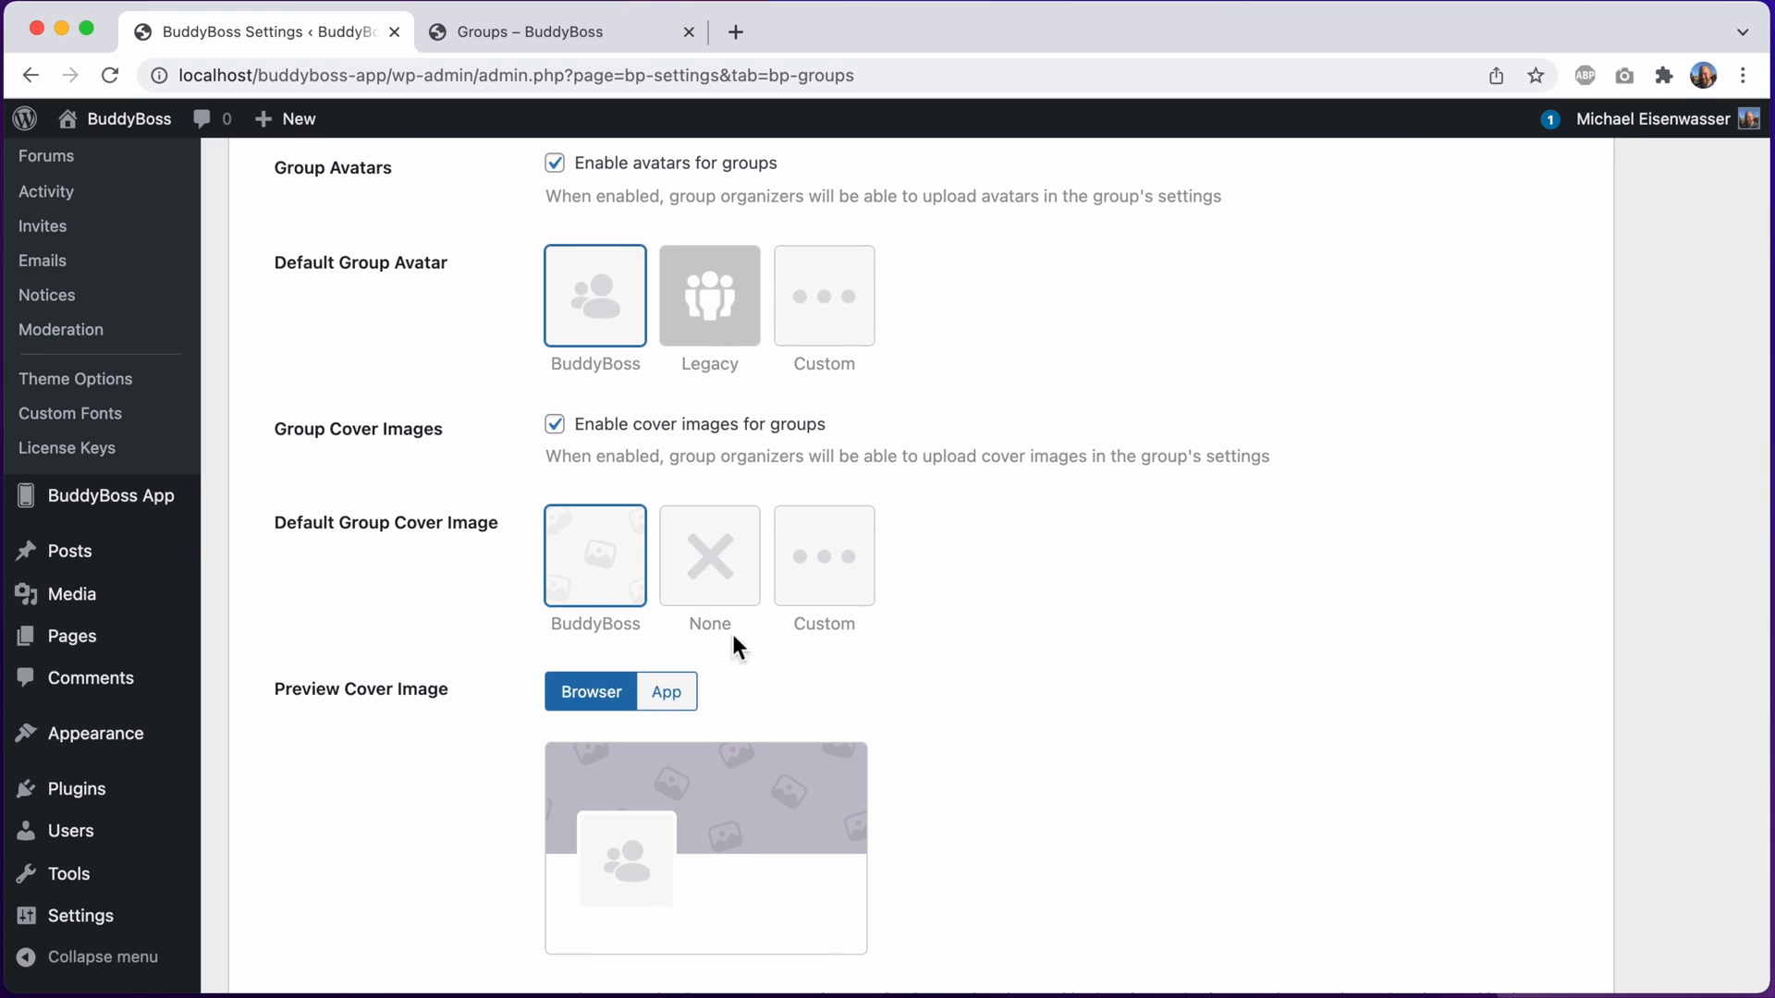
pyautogui.moveTo(944, 383)
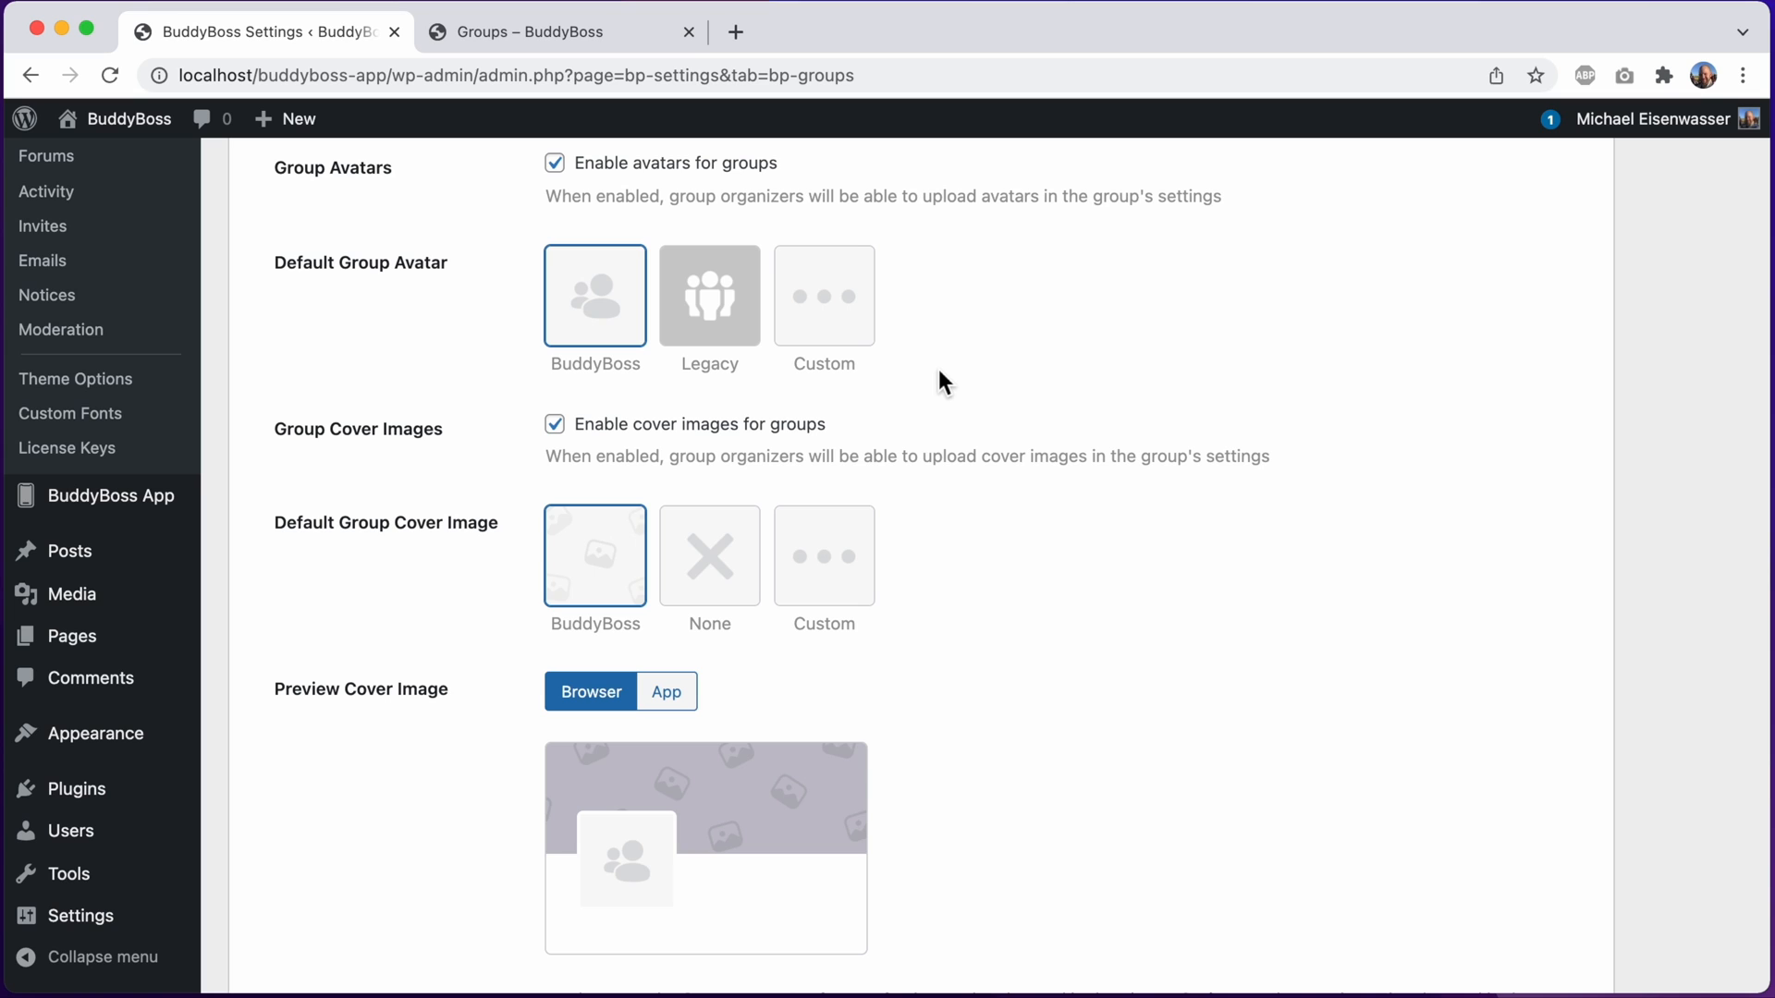
pyautogui.moveTo(618, 416)
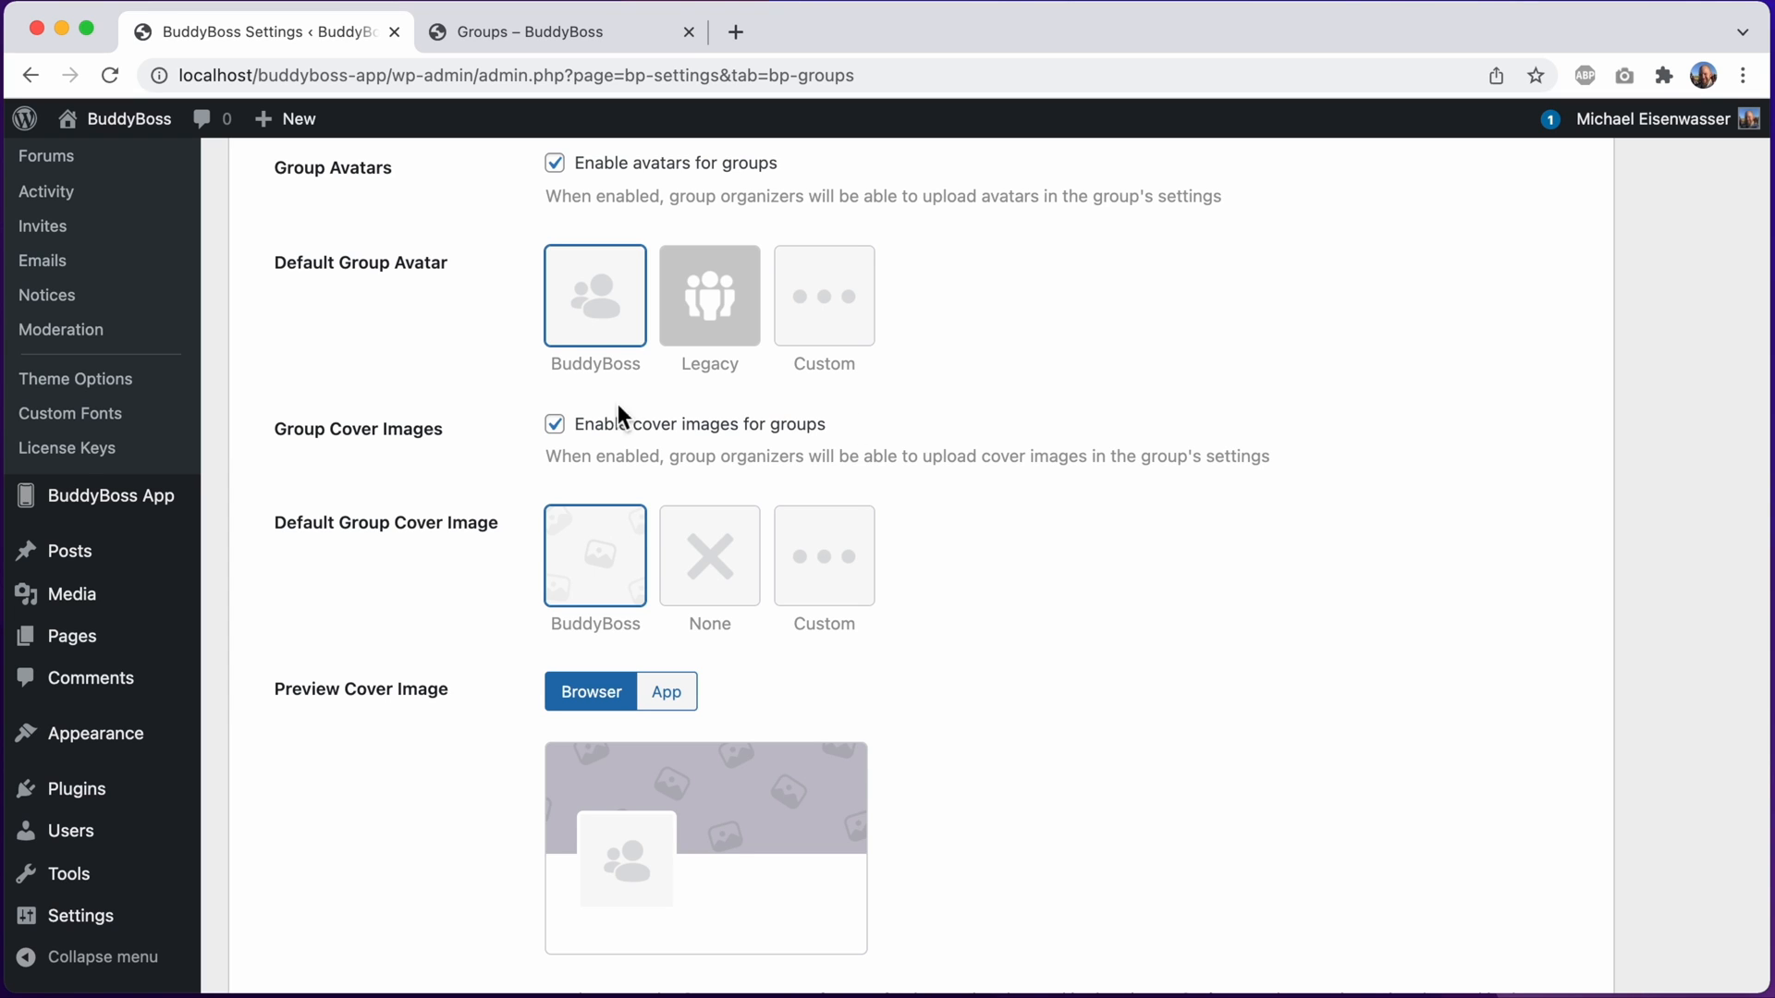
pyautogui.moveTo(609, 569)
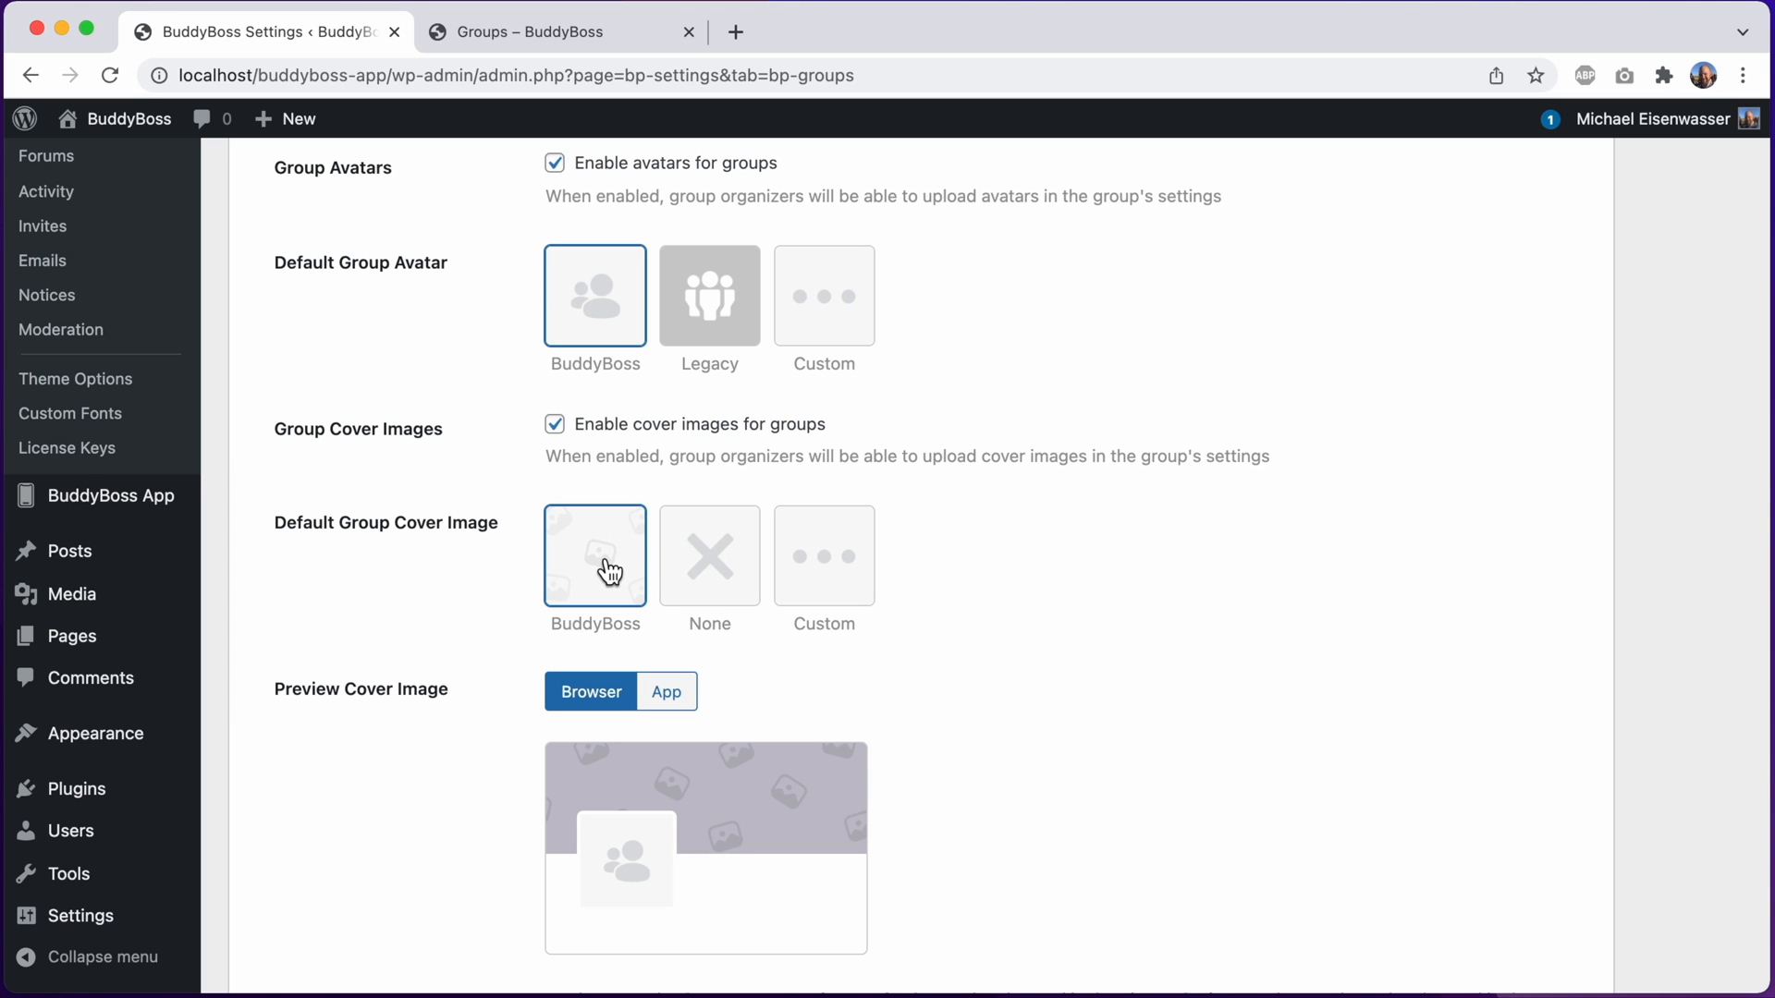
pyautogui.moveTo(666, 692)
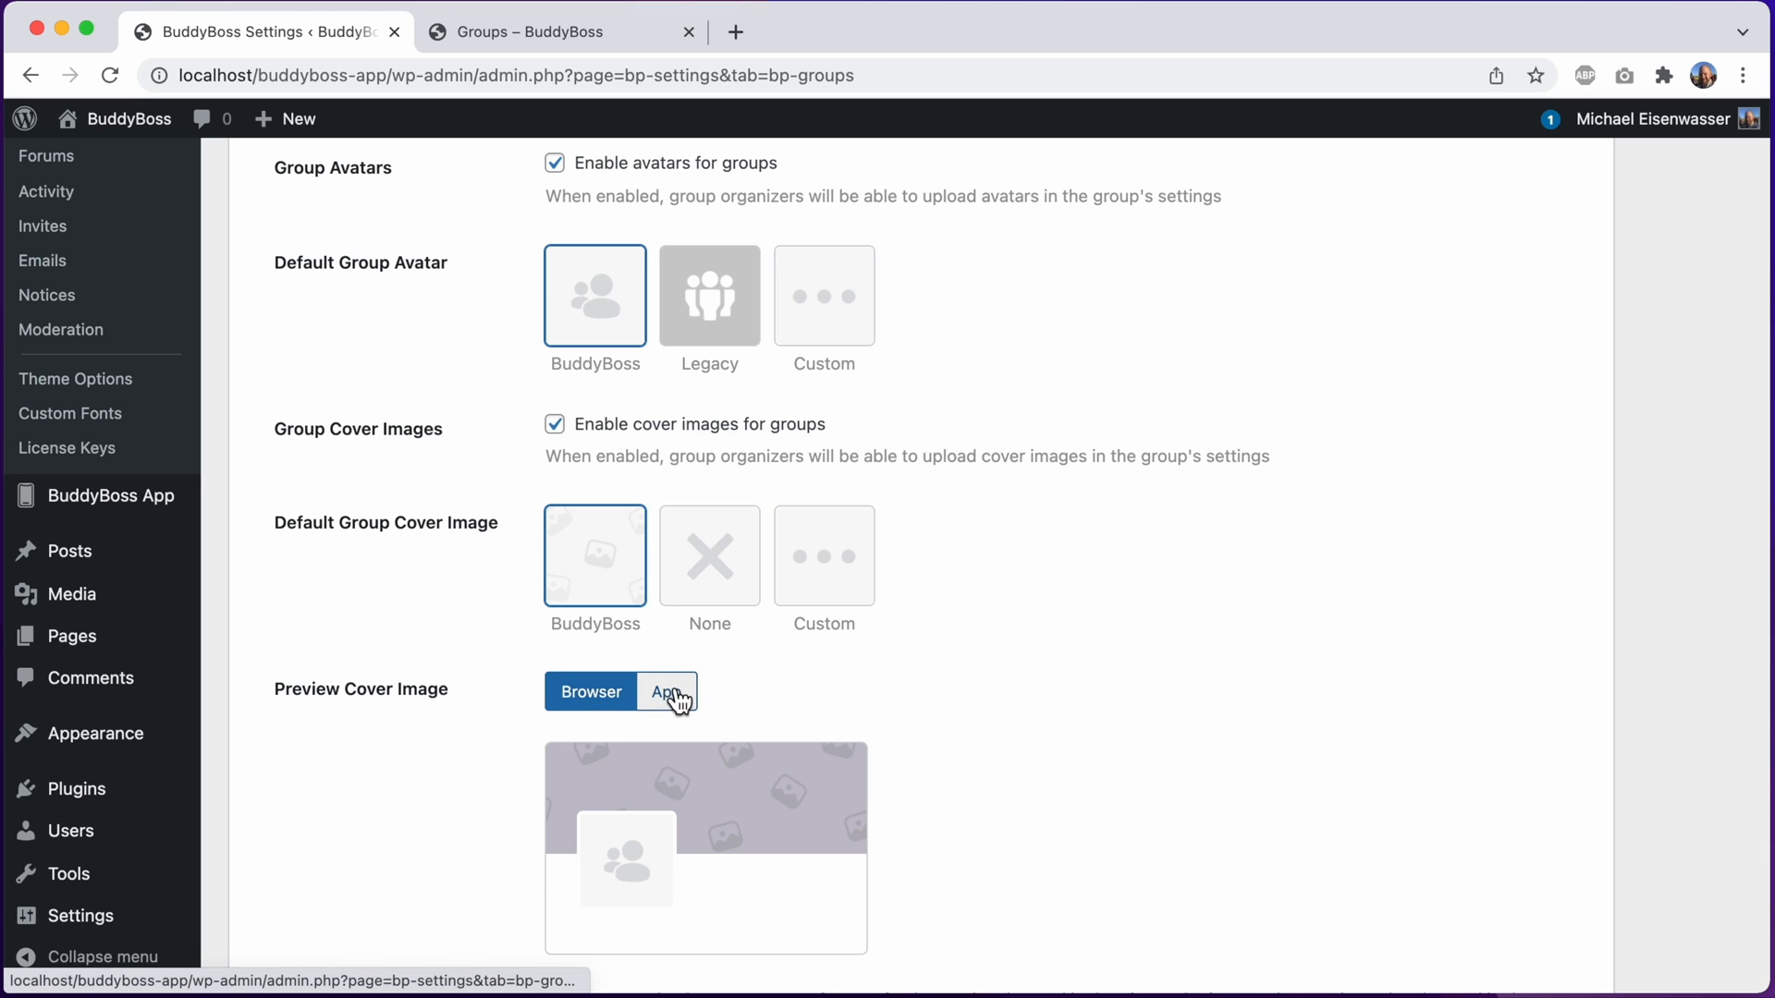
pyautogui.moveTo(534, 625)
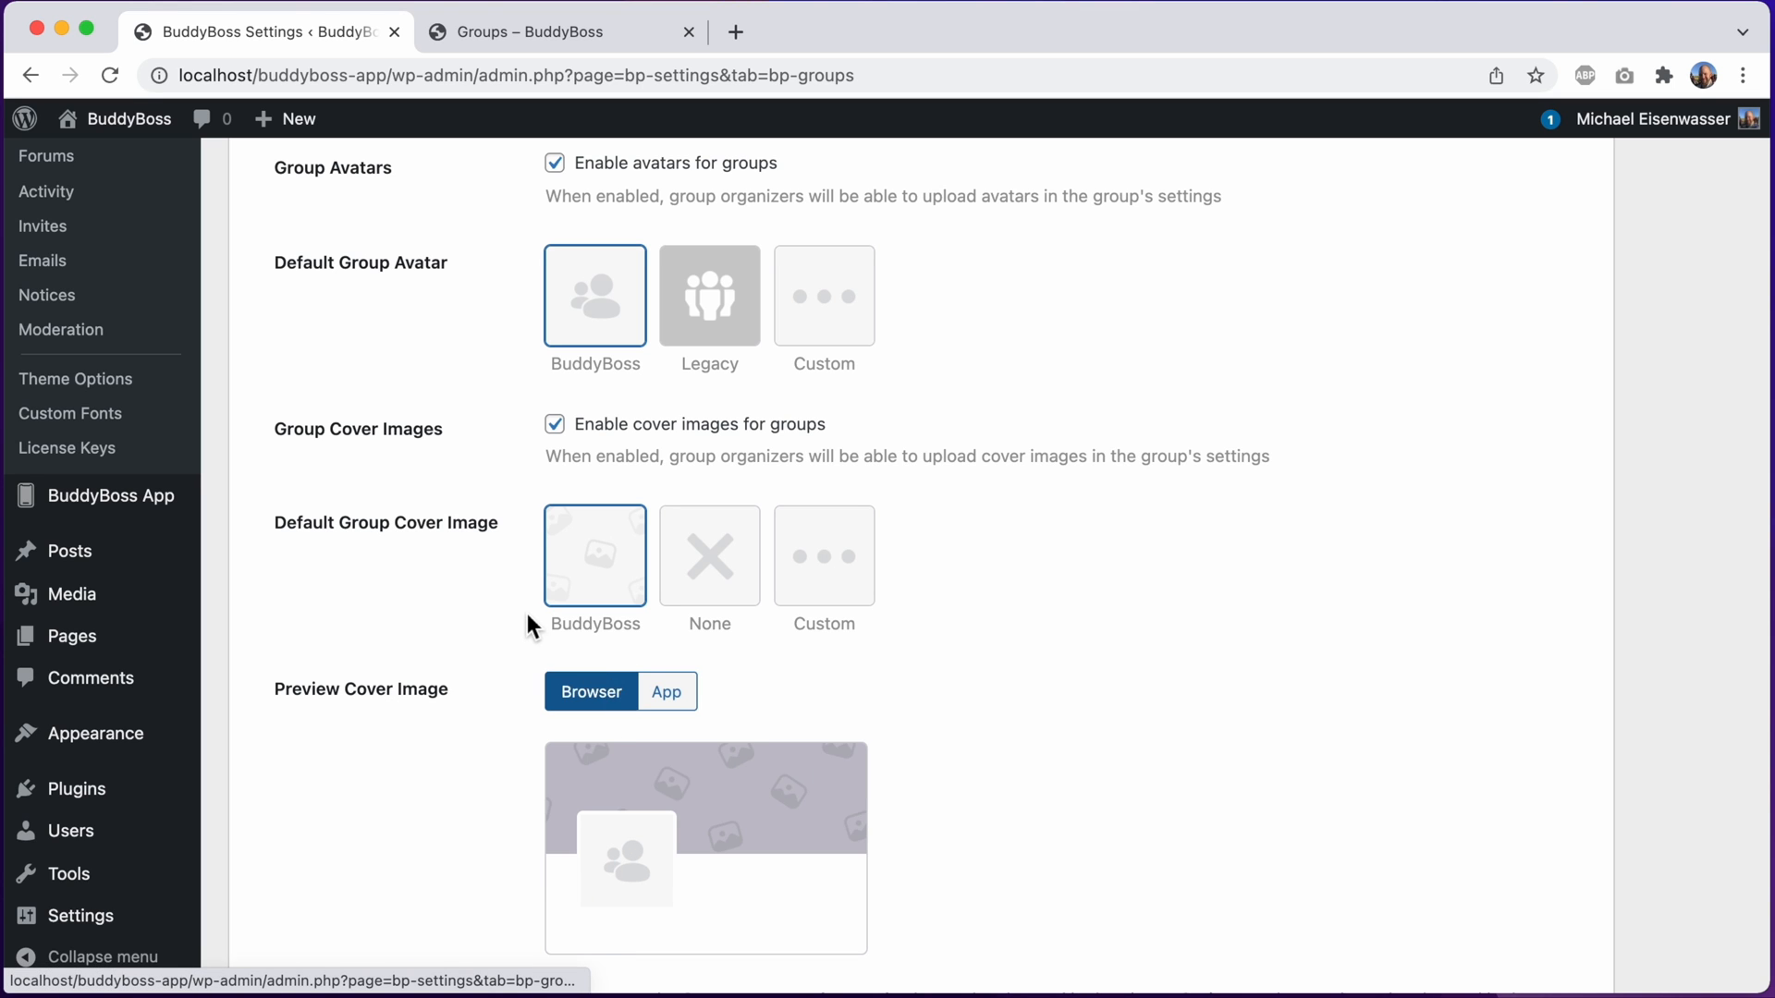
pyautogui.scroll(3)
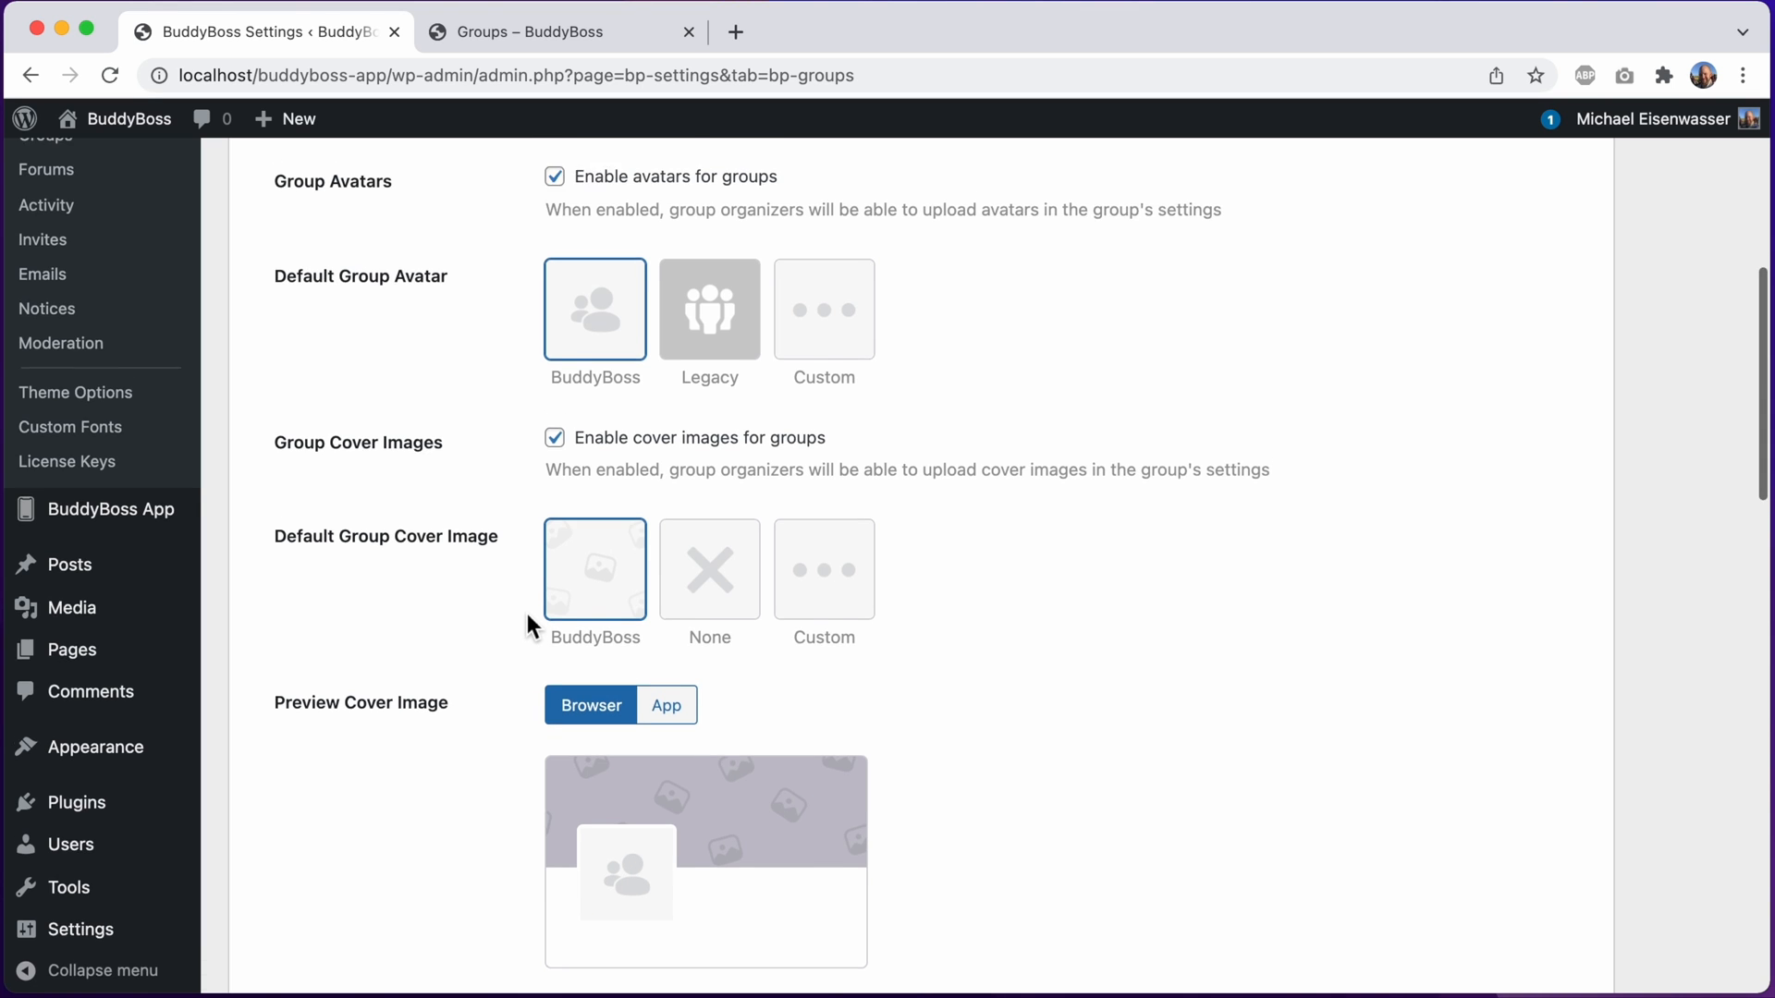
pyautogui.scroll(3)
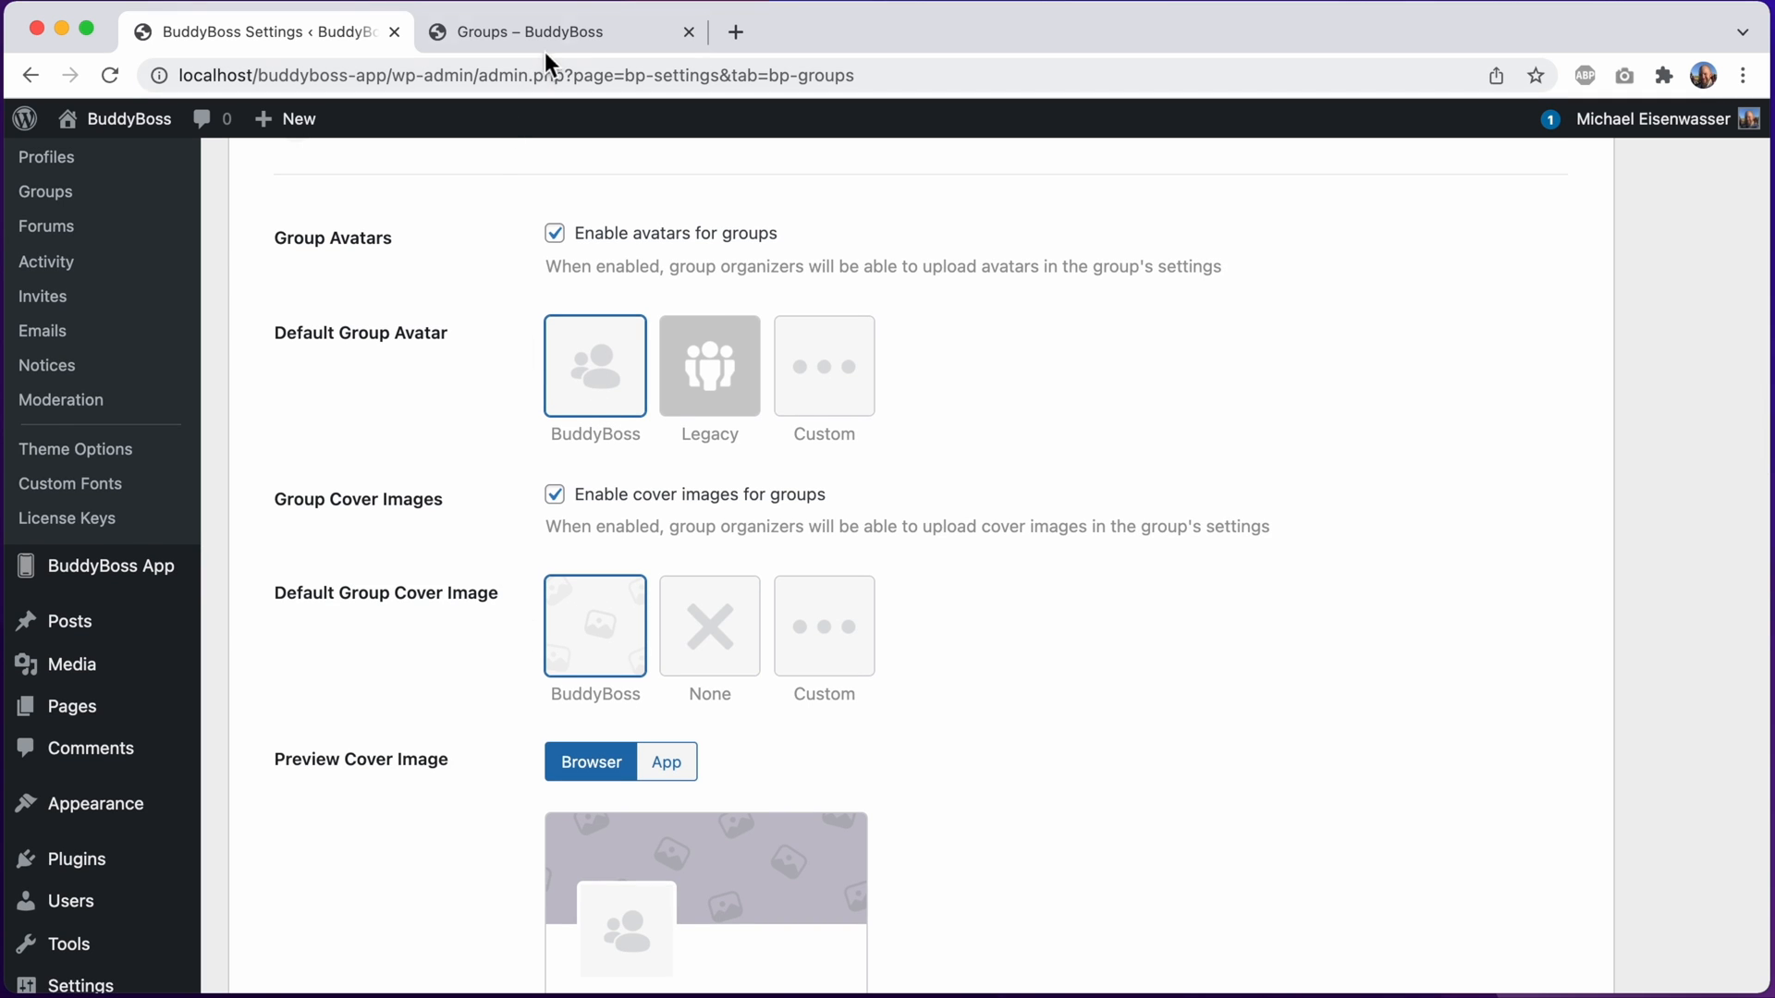
pyautogui.click(533, 31)
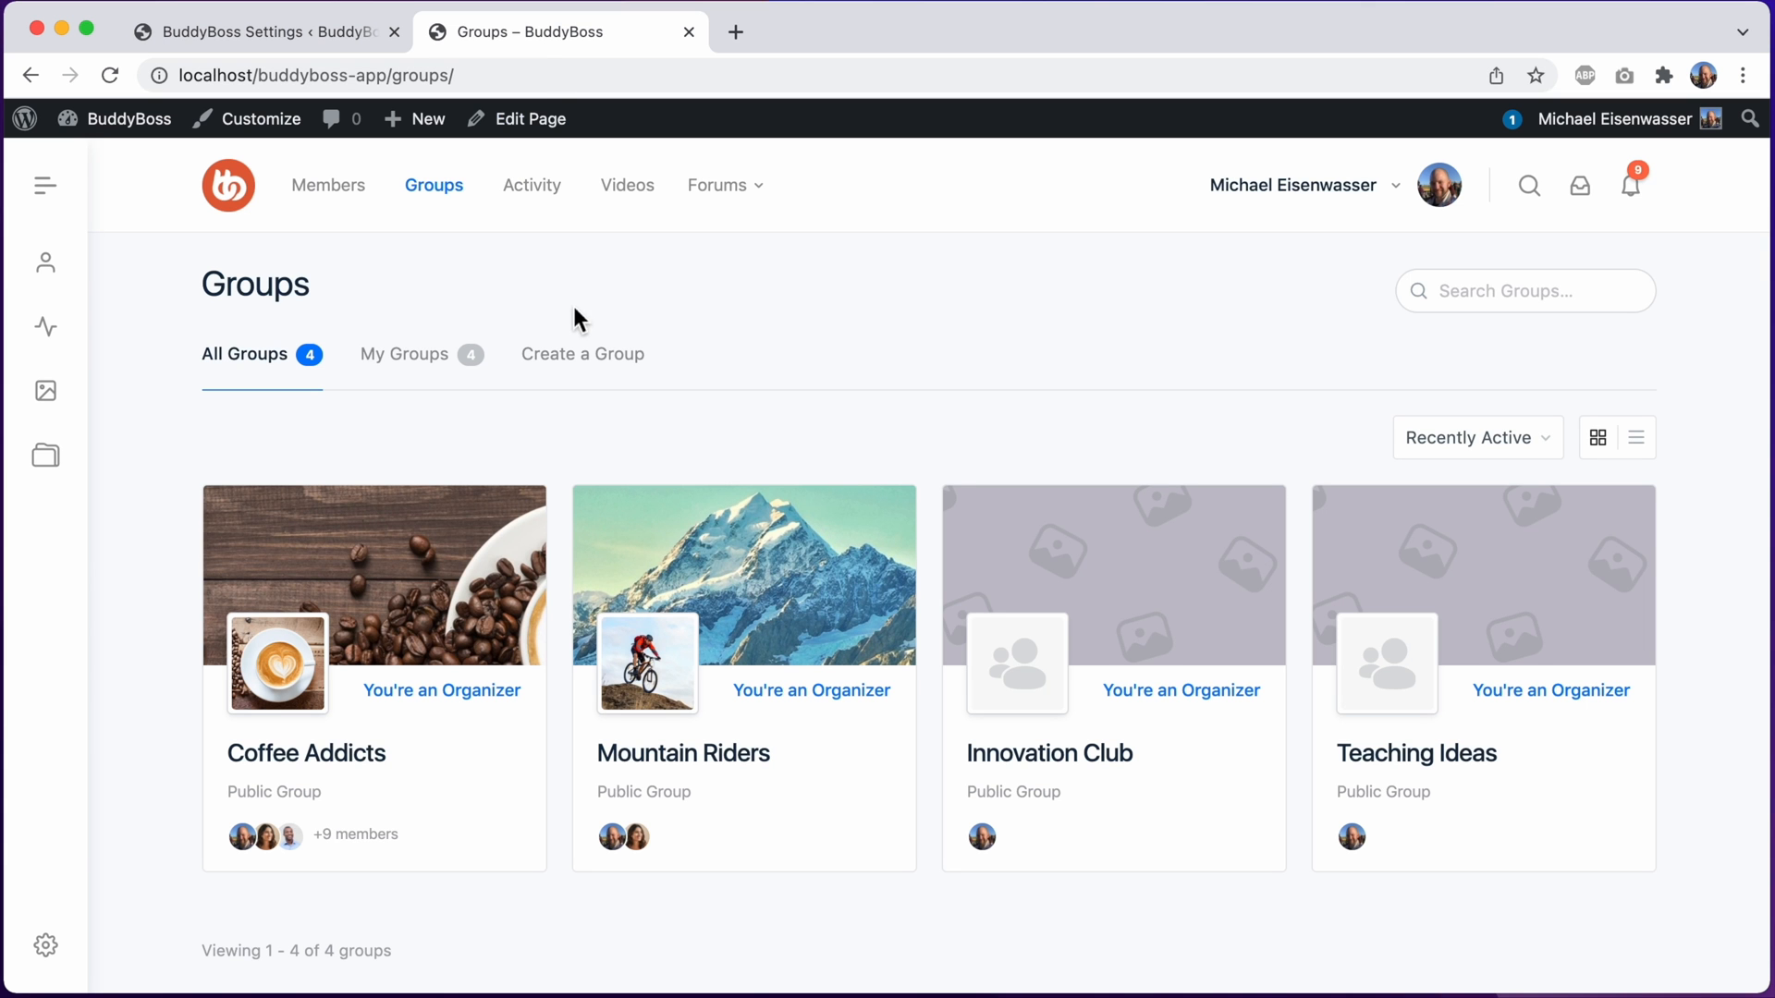
pyautogui.moveTo(306, 647)
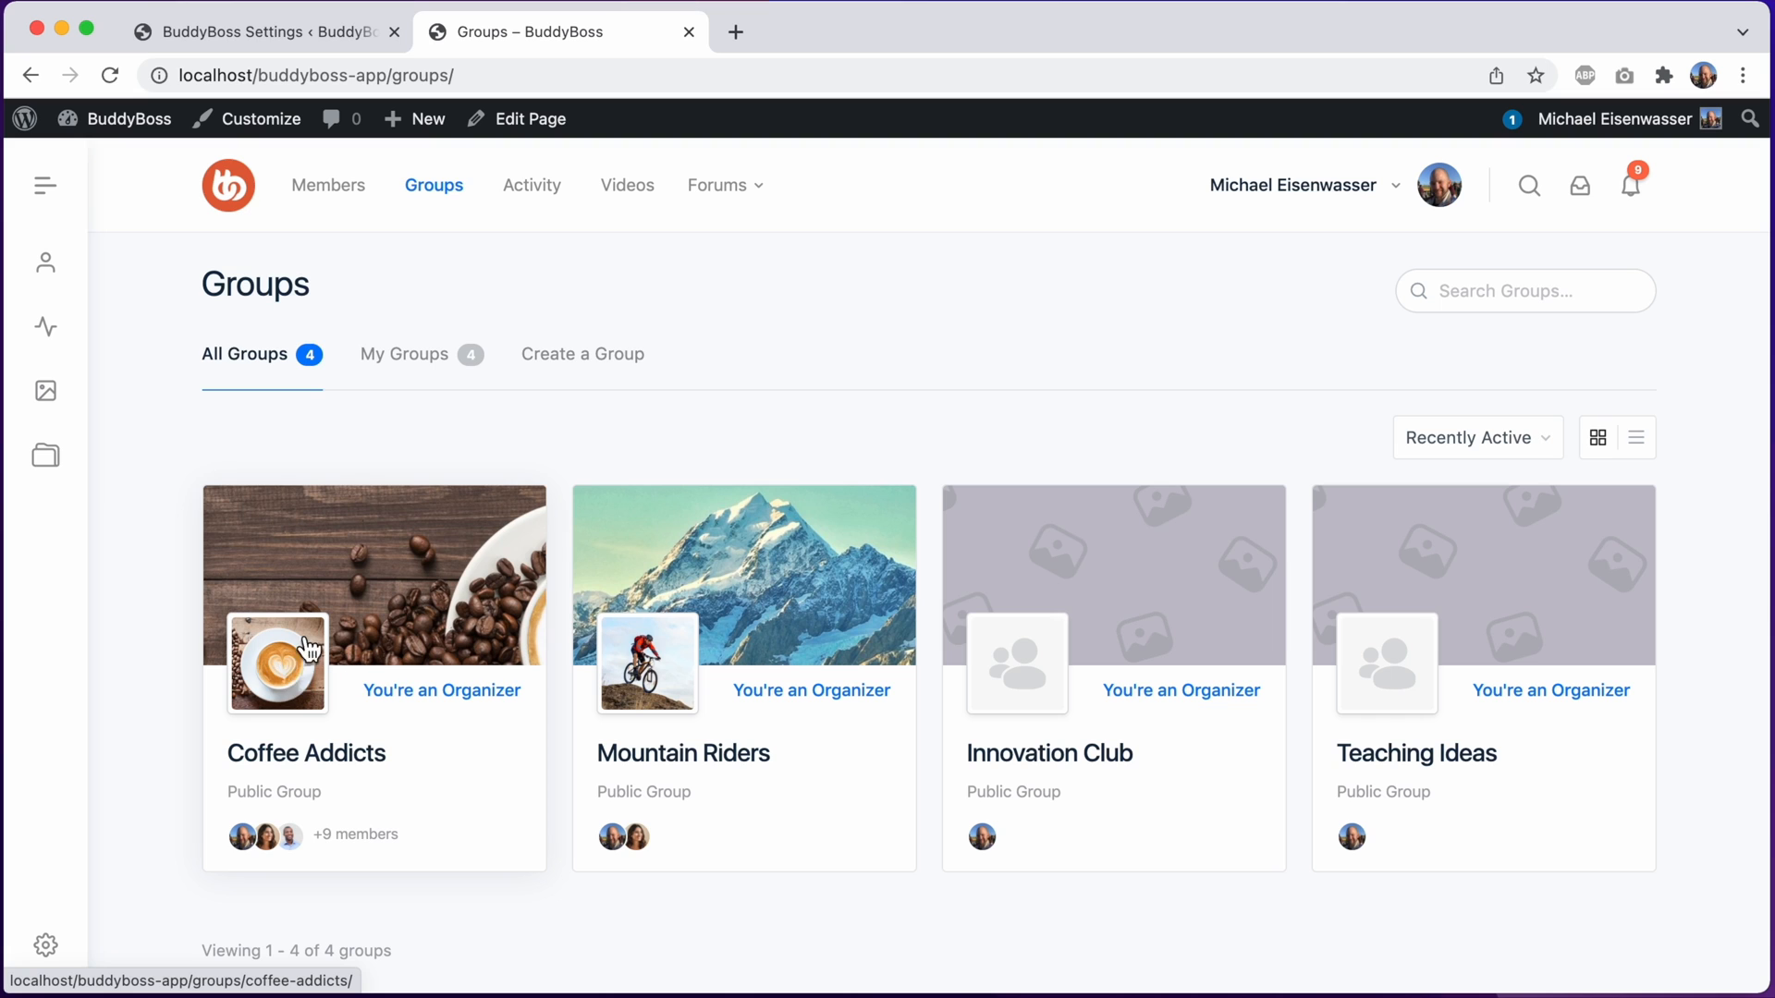
pyautogui.moveTo(735, 548)
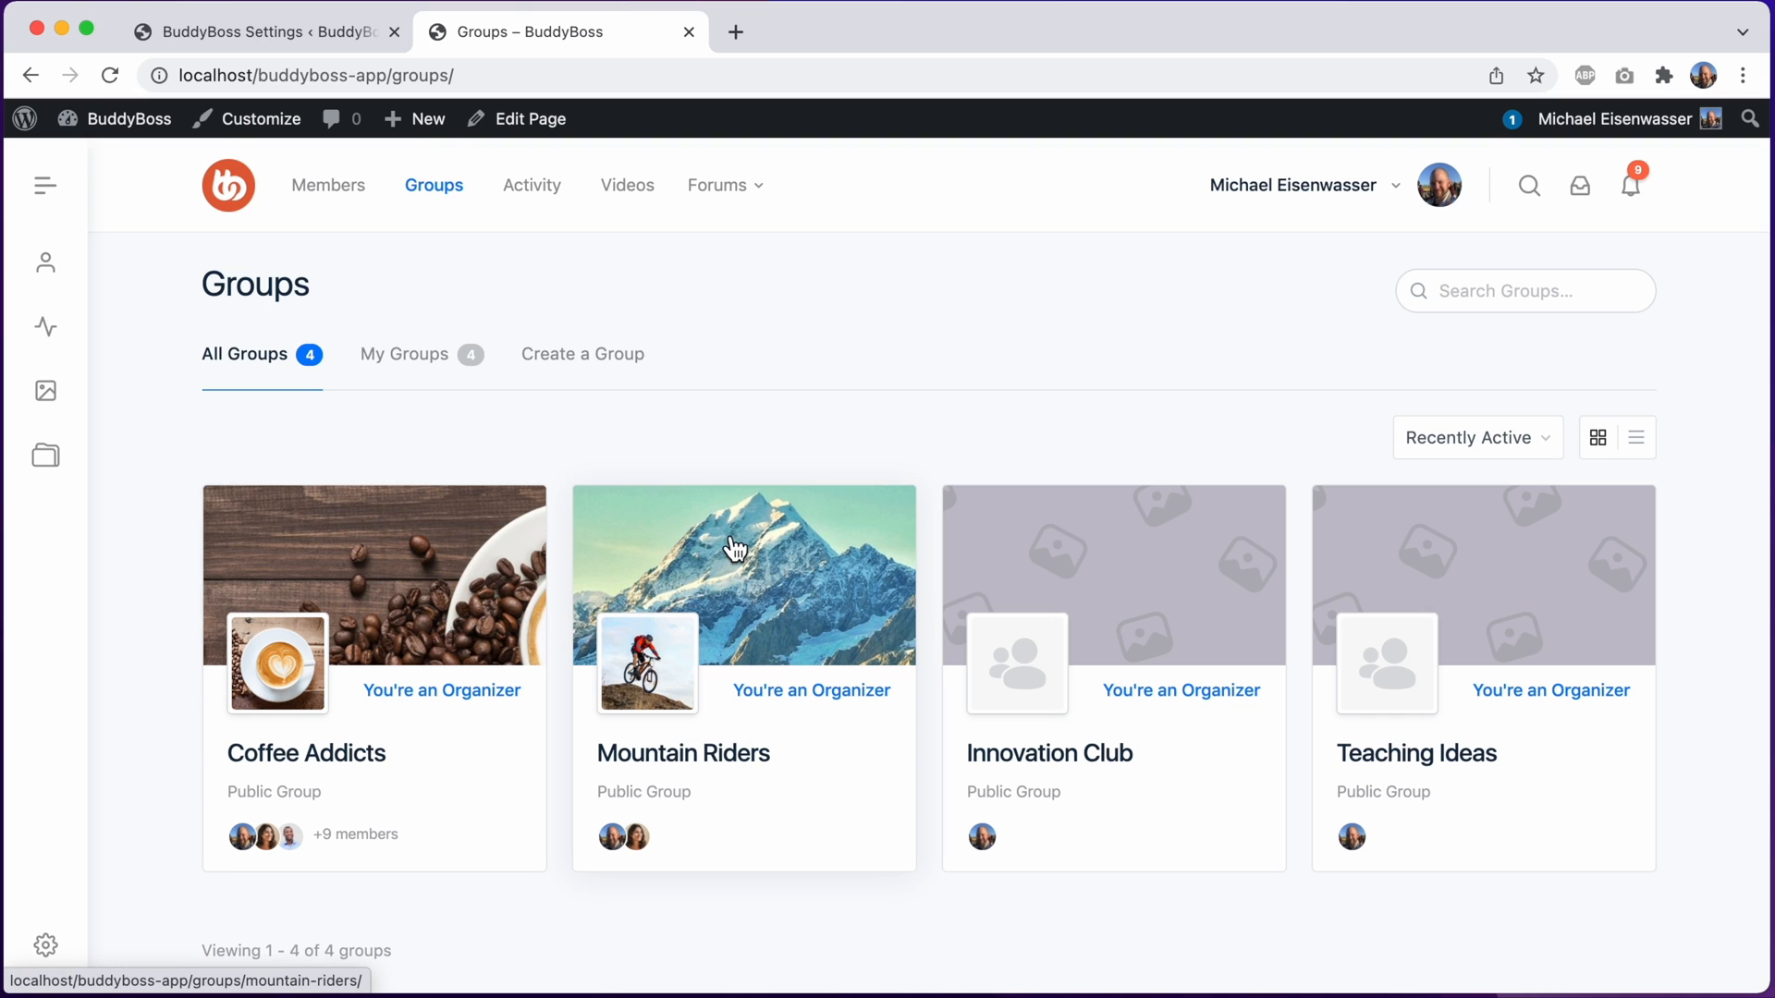
pyautogui.moveTo(761, 592)
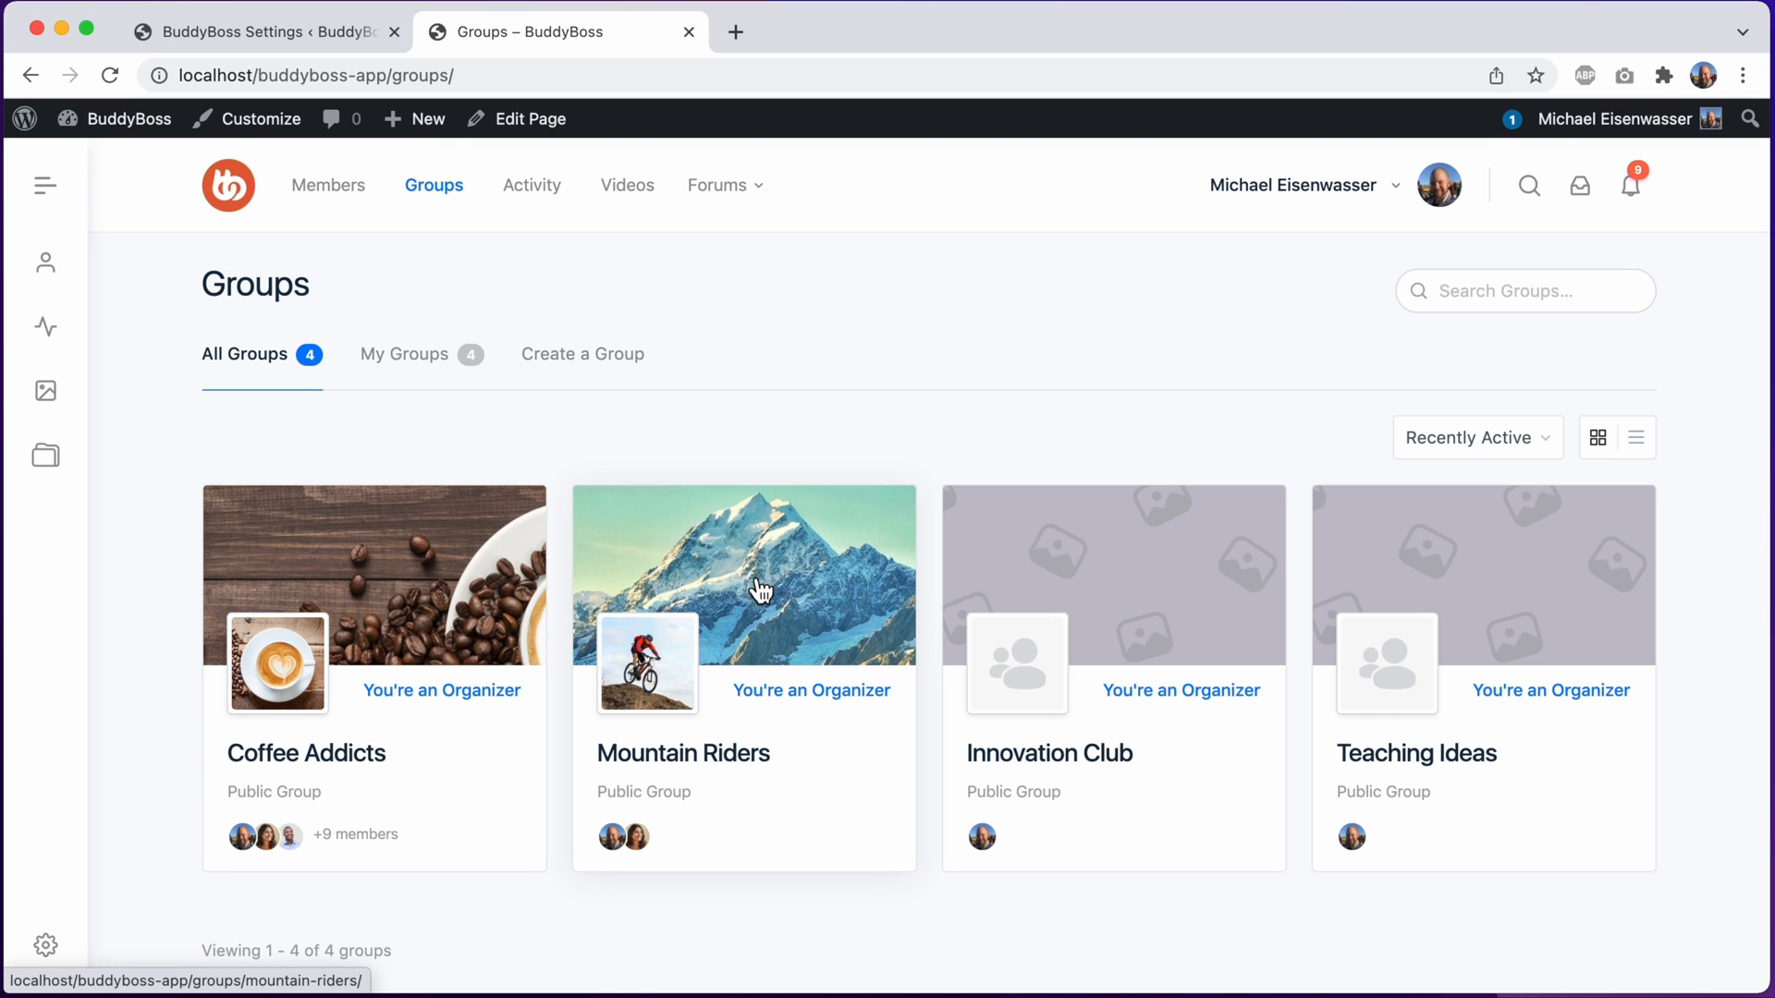
pyautogui.moveTo(1398, 546)
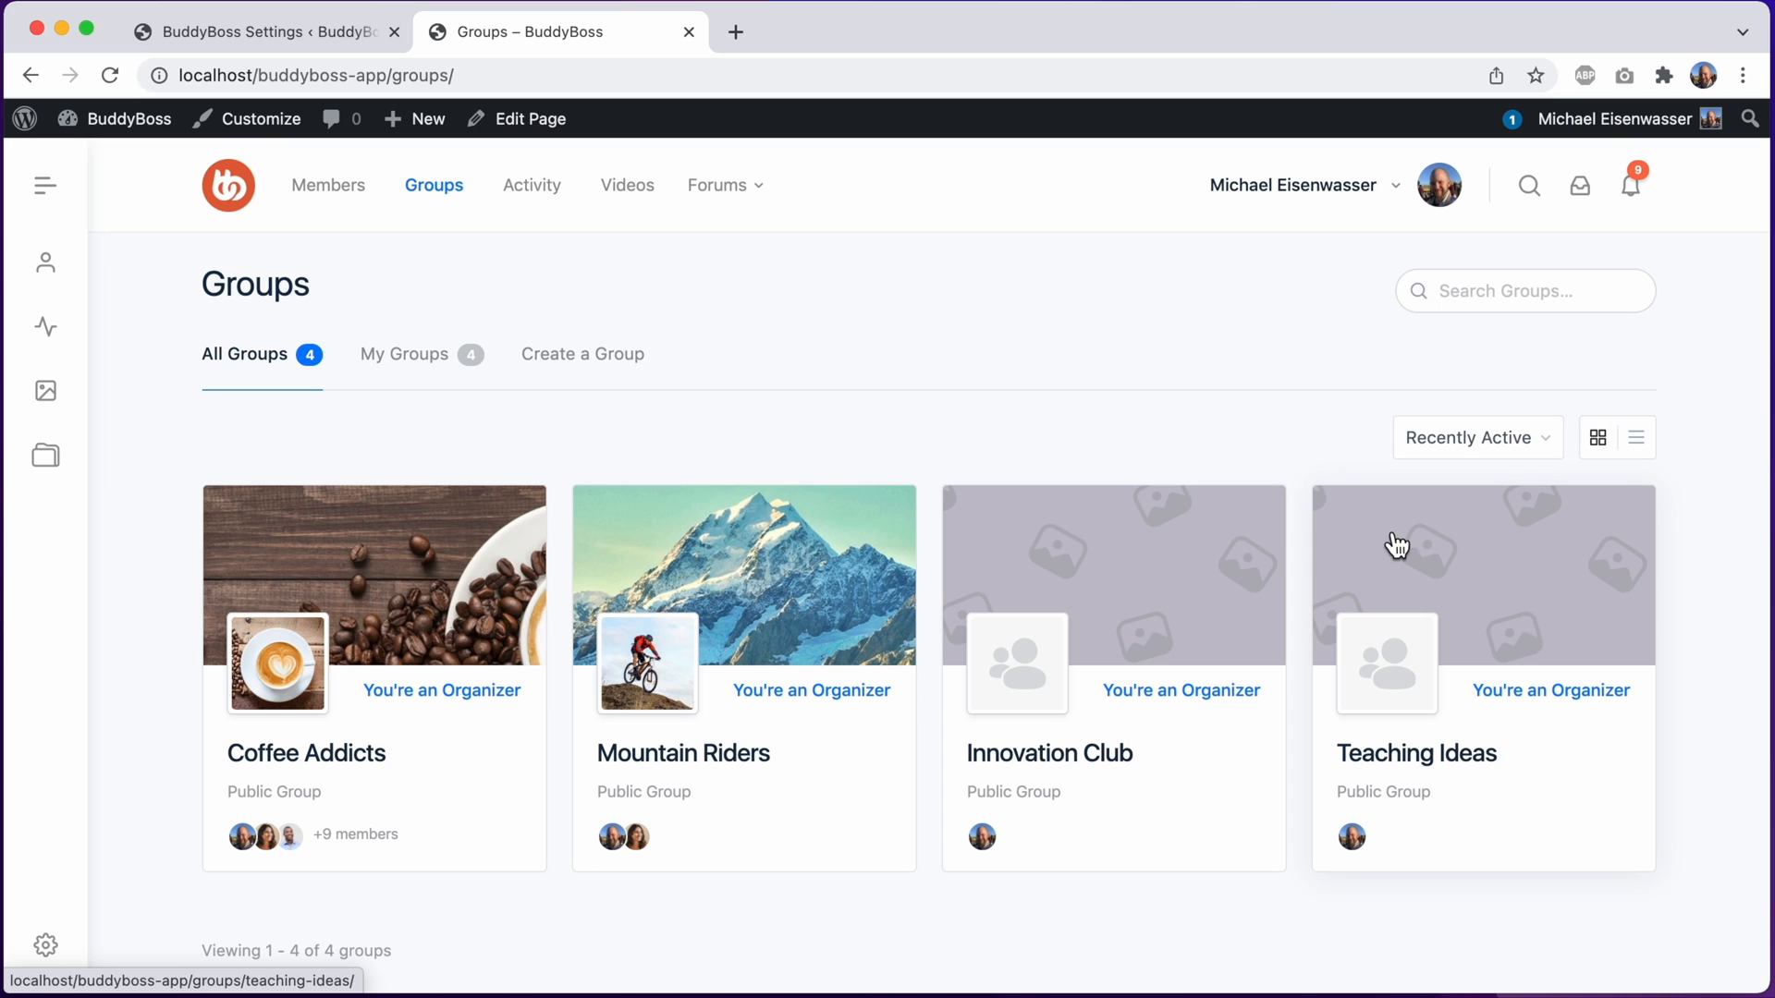
pyautogui.moveTo(1174, 600)
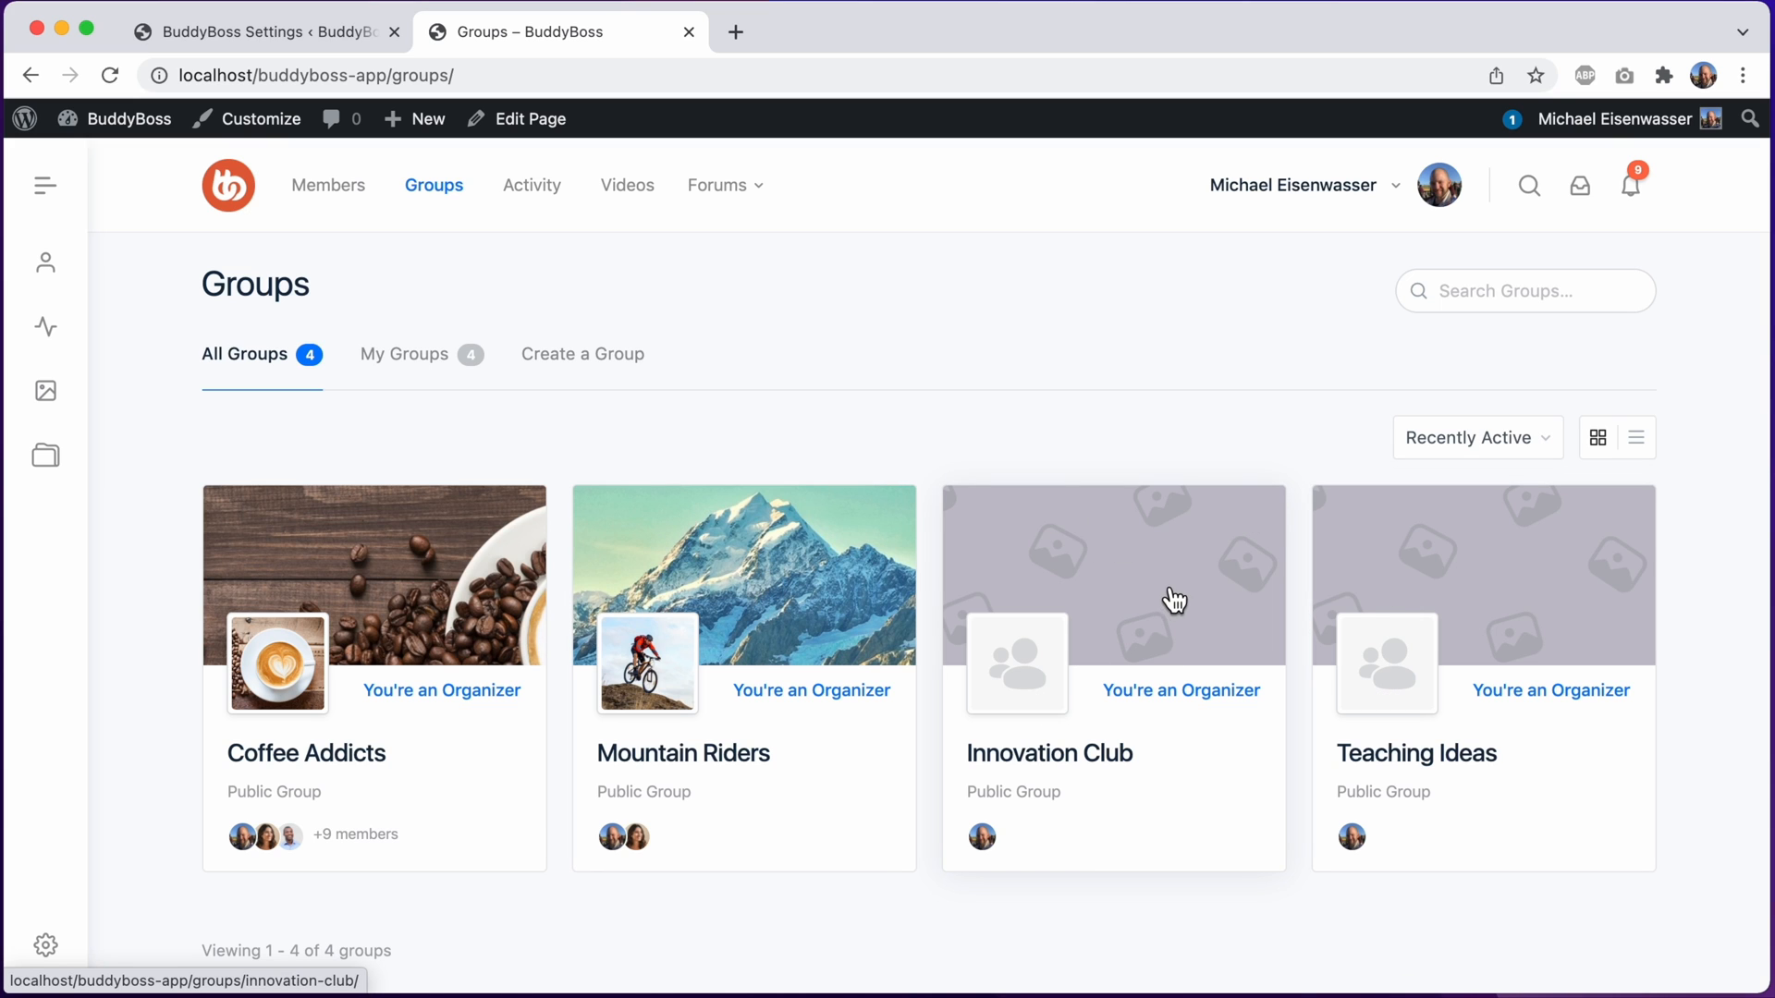
pyautogui.moveTo(1120, 527)
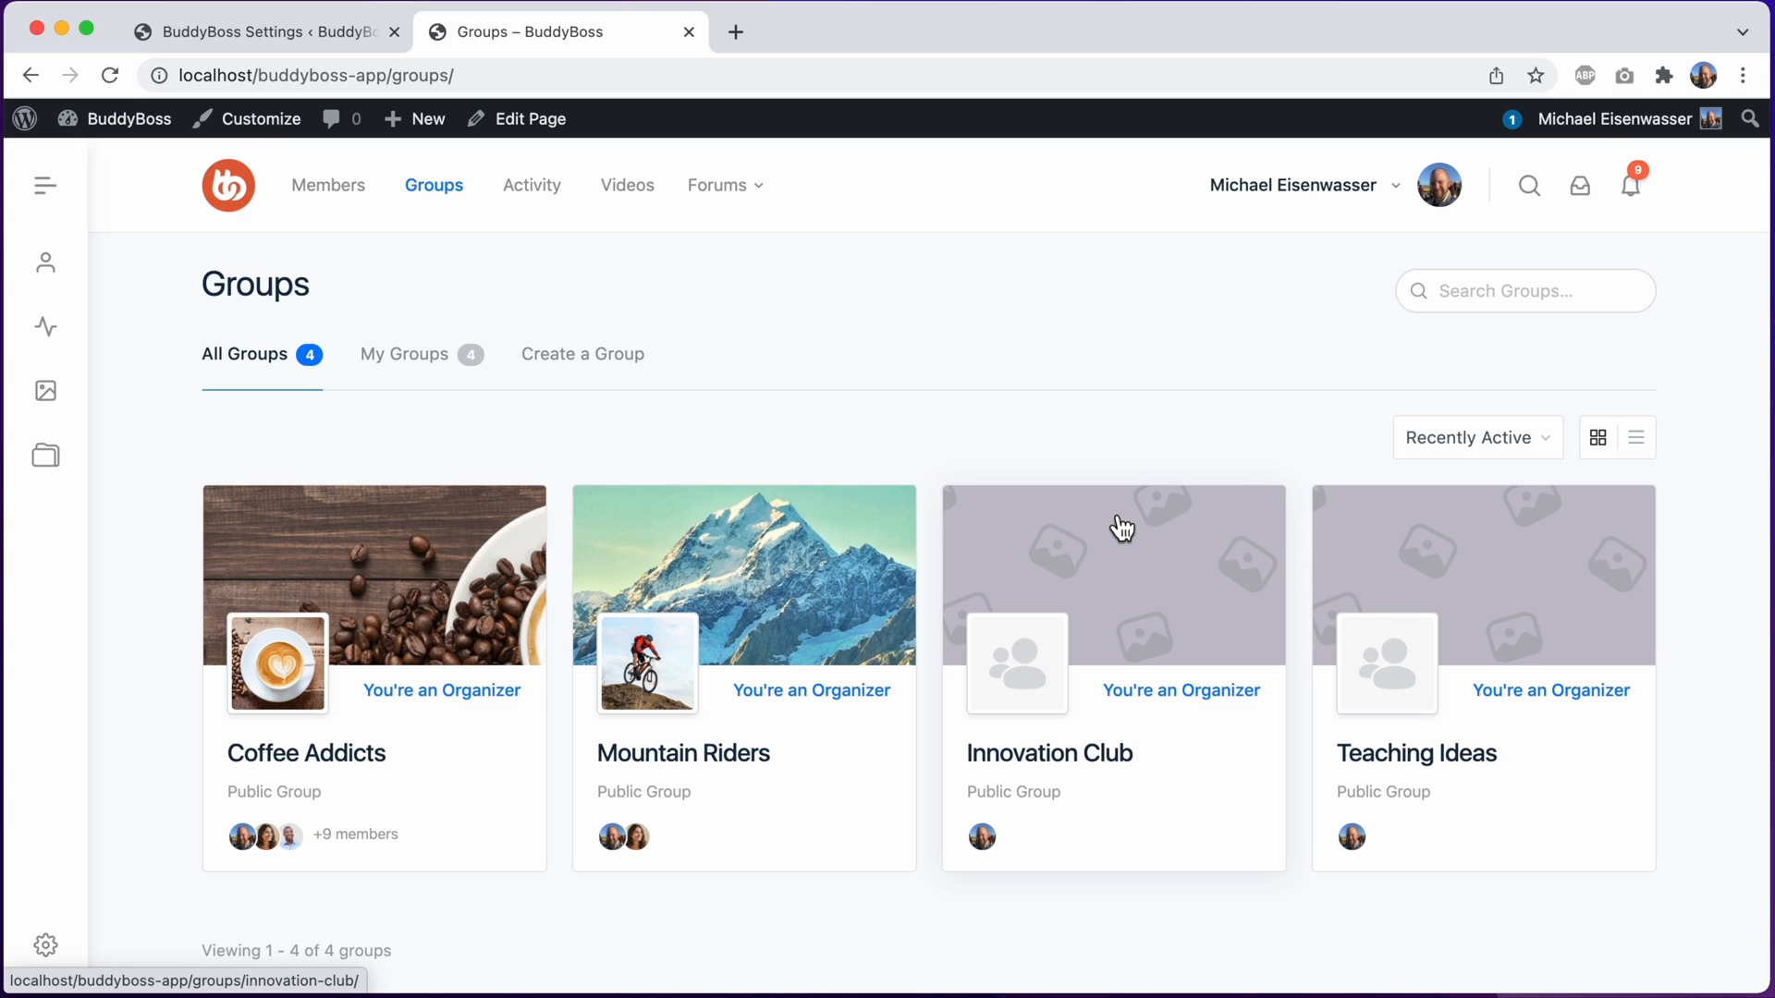
pyautogui.moveTo(1129, 583)
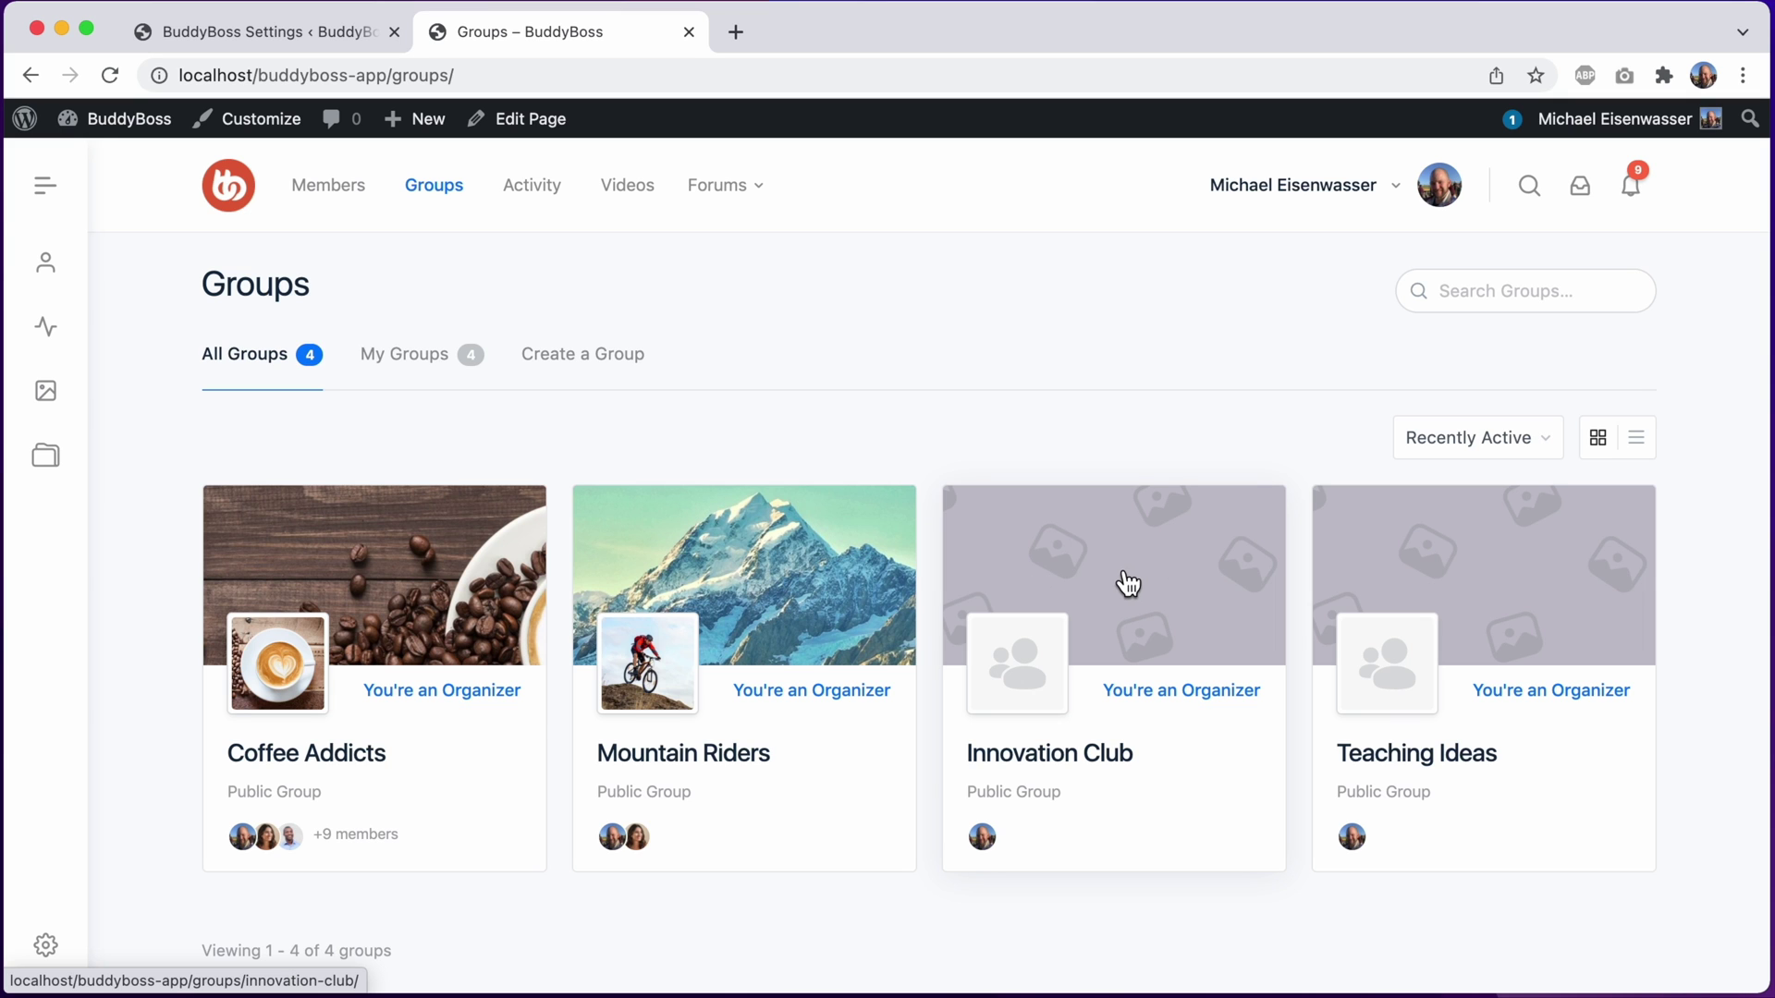
pyautogui.moveTo(414, 117)
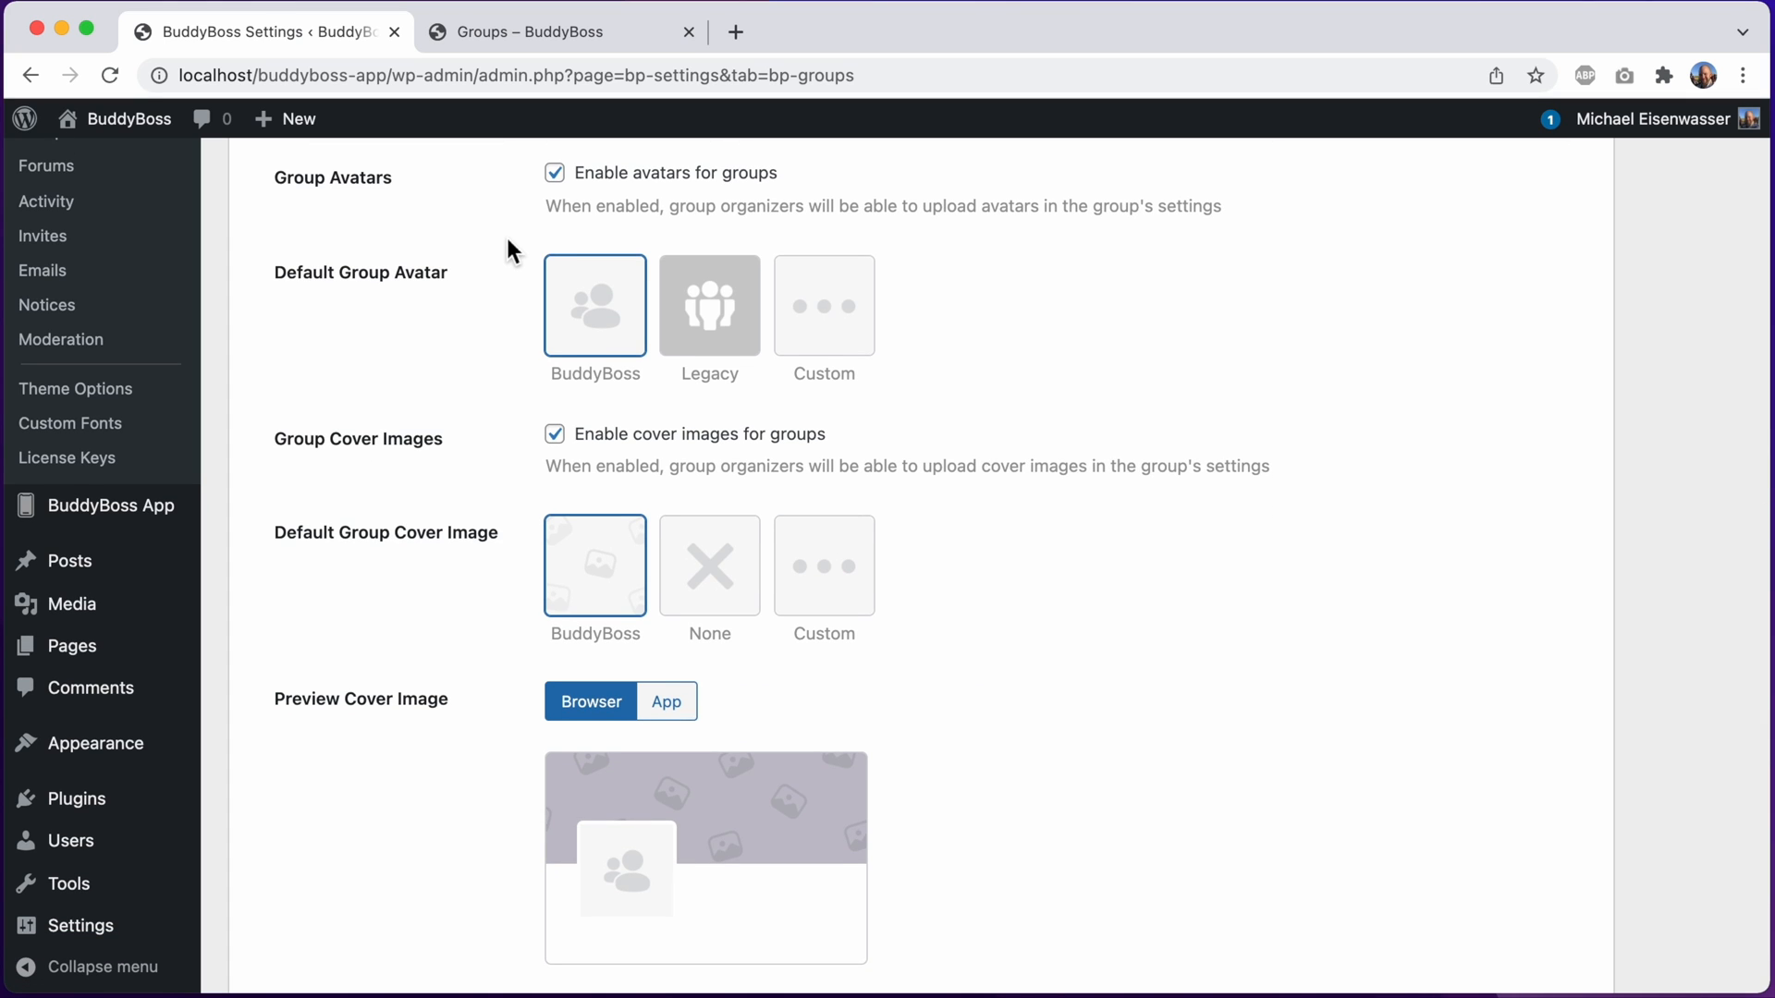
# Choose Legacy as the default group avatar and save the Groups settings
pyautogui.click(710, 307)
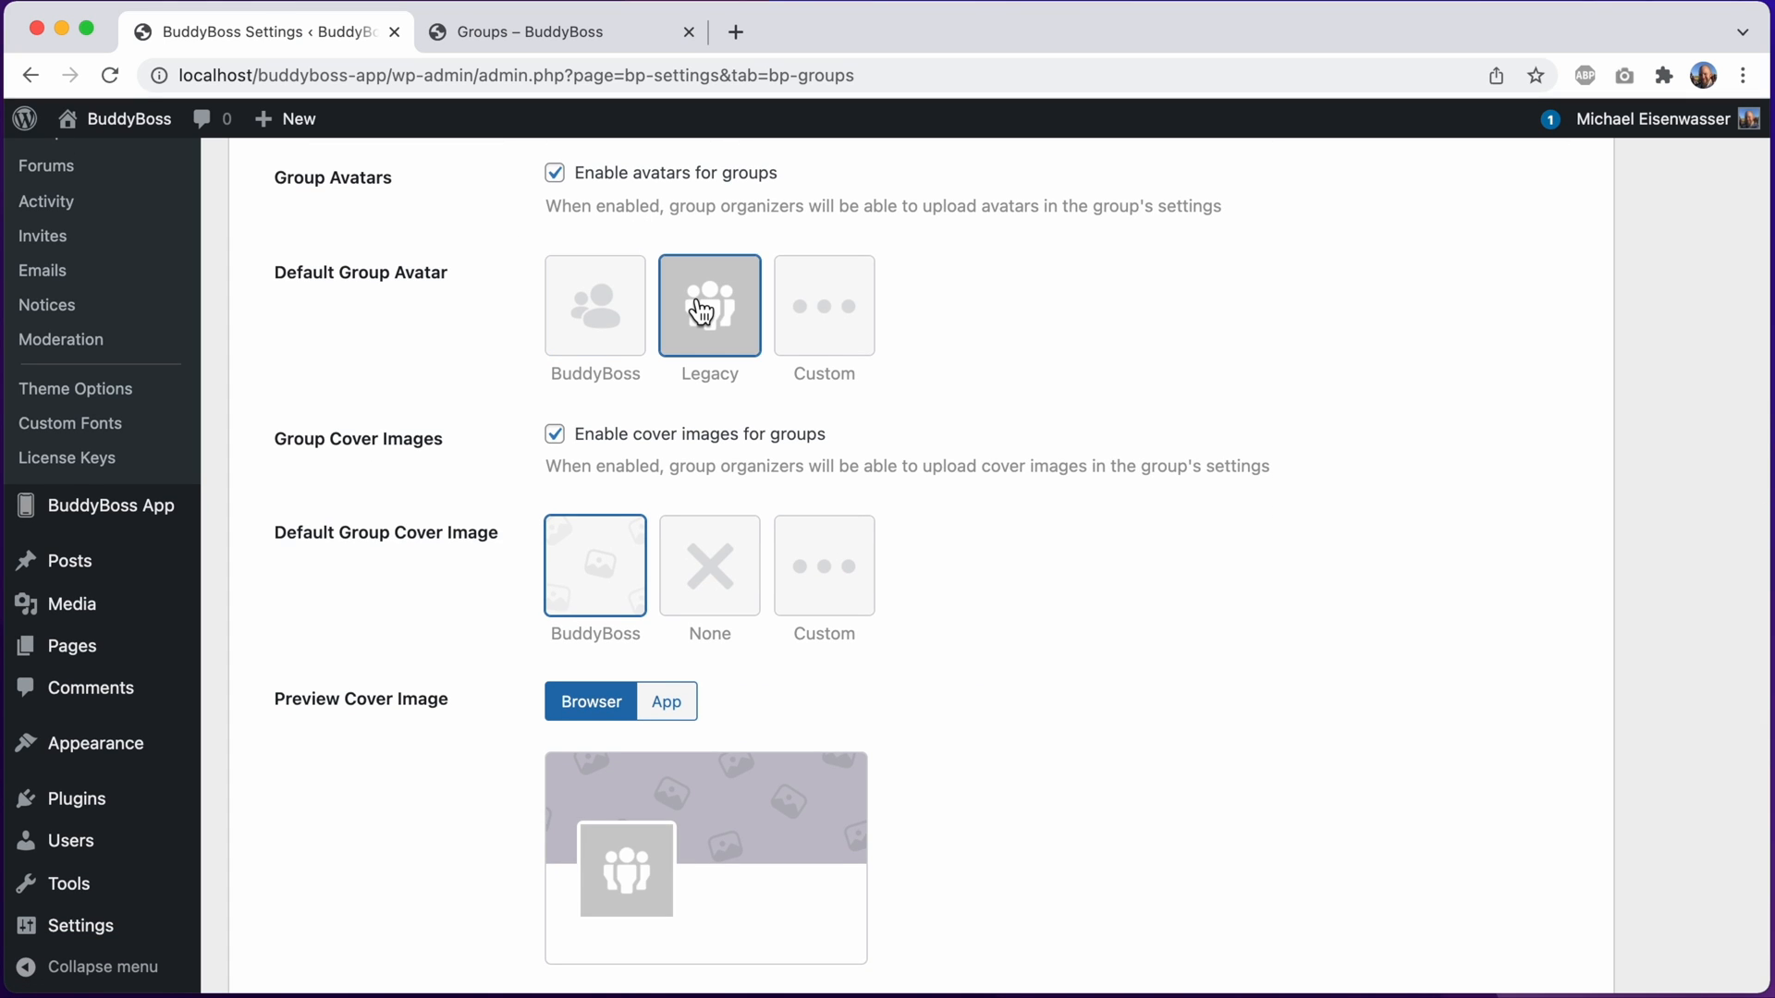
pyautogui.moveTo(662, 585)
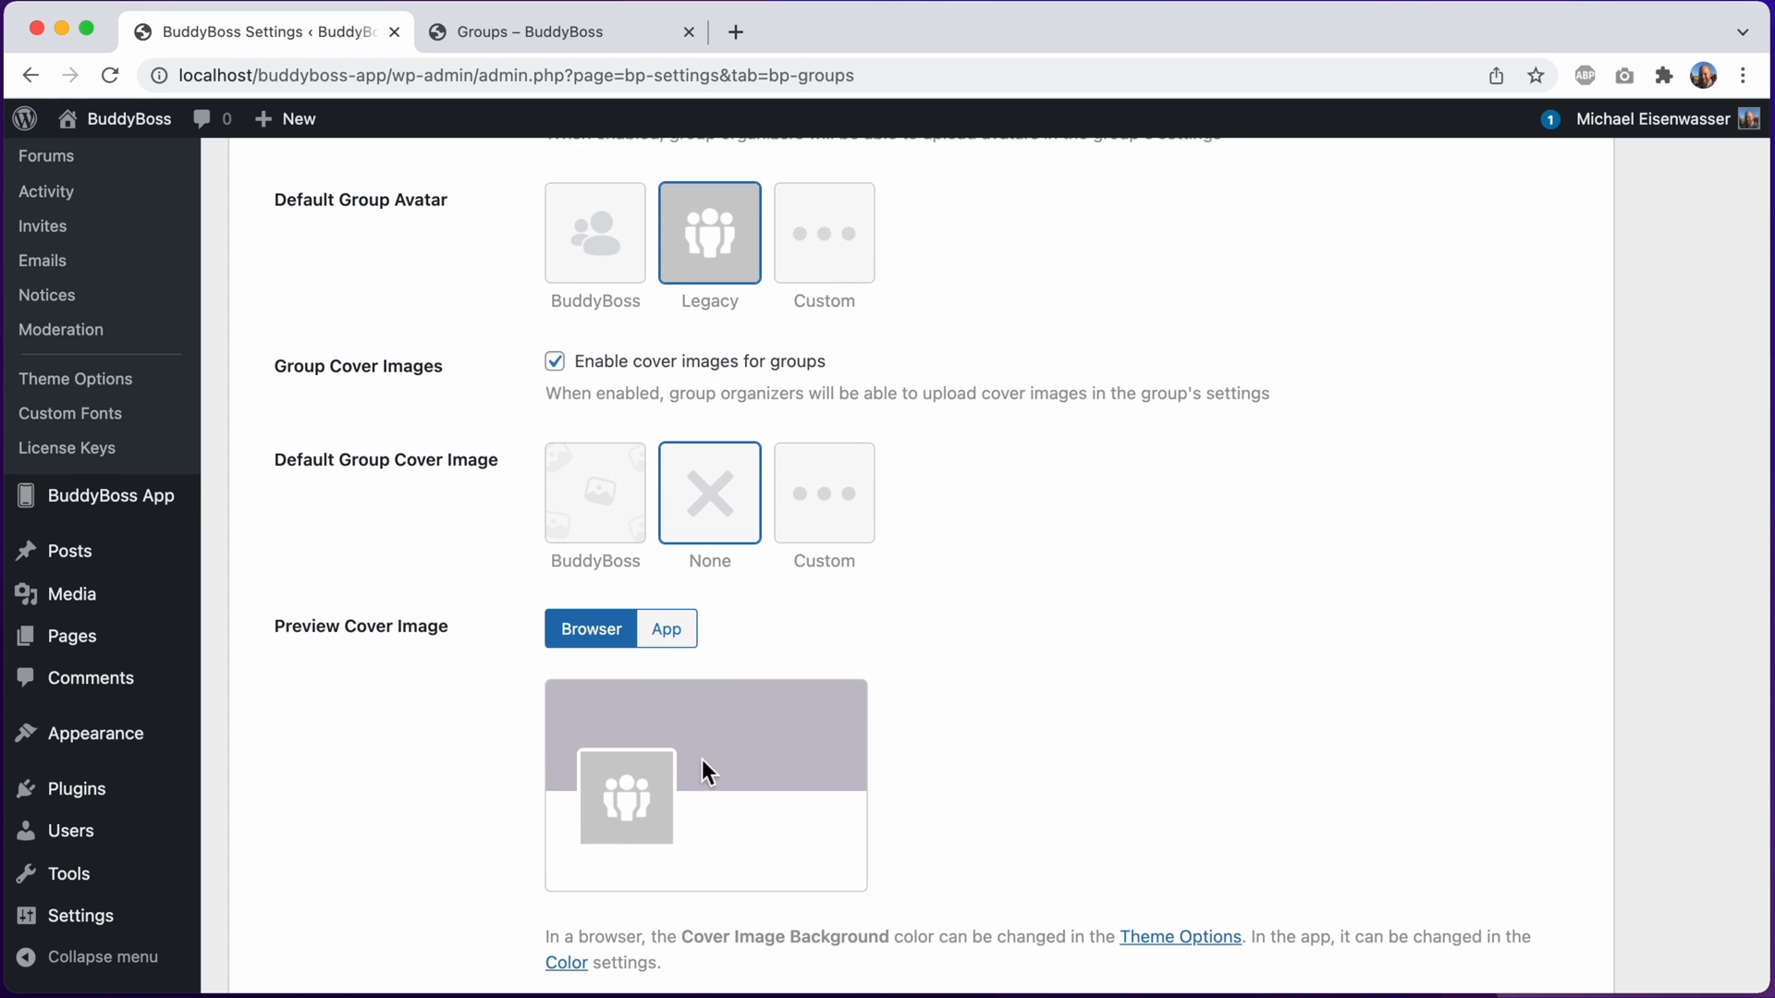
pyautogui.scroll(-3)
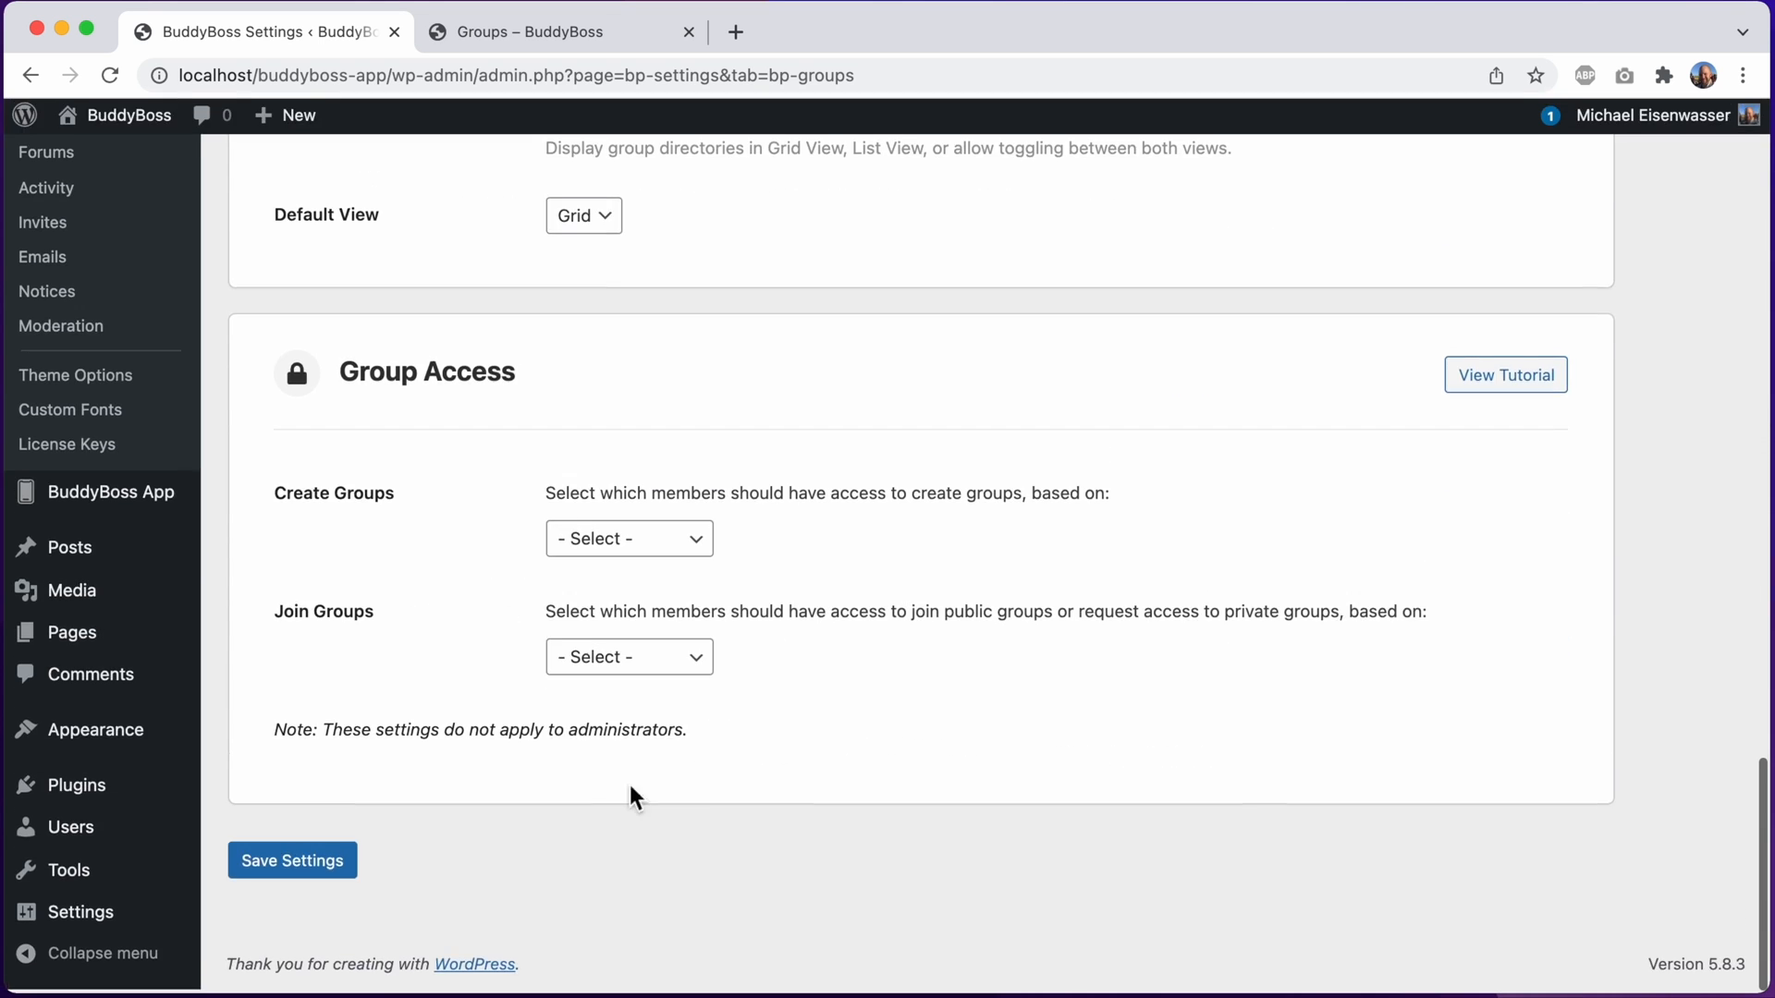
pyautogui.click(291, 864)
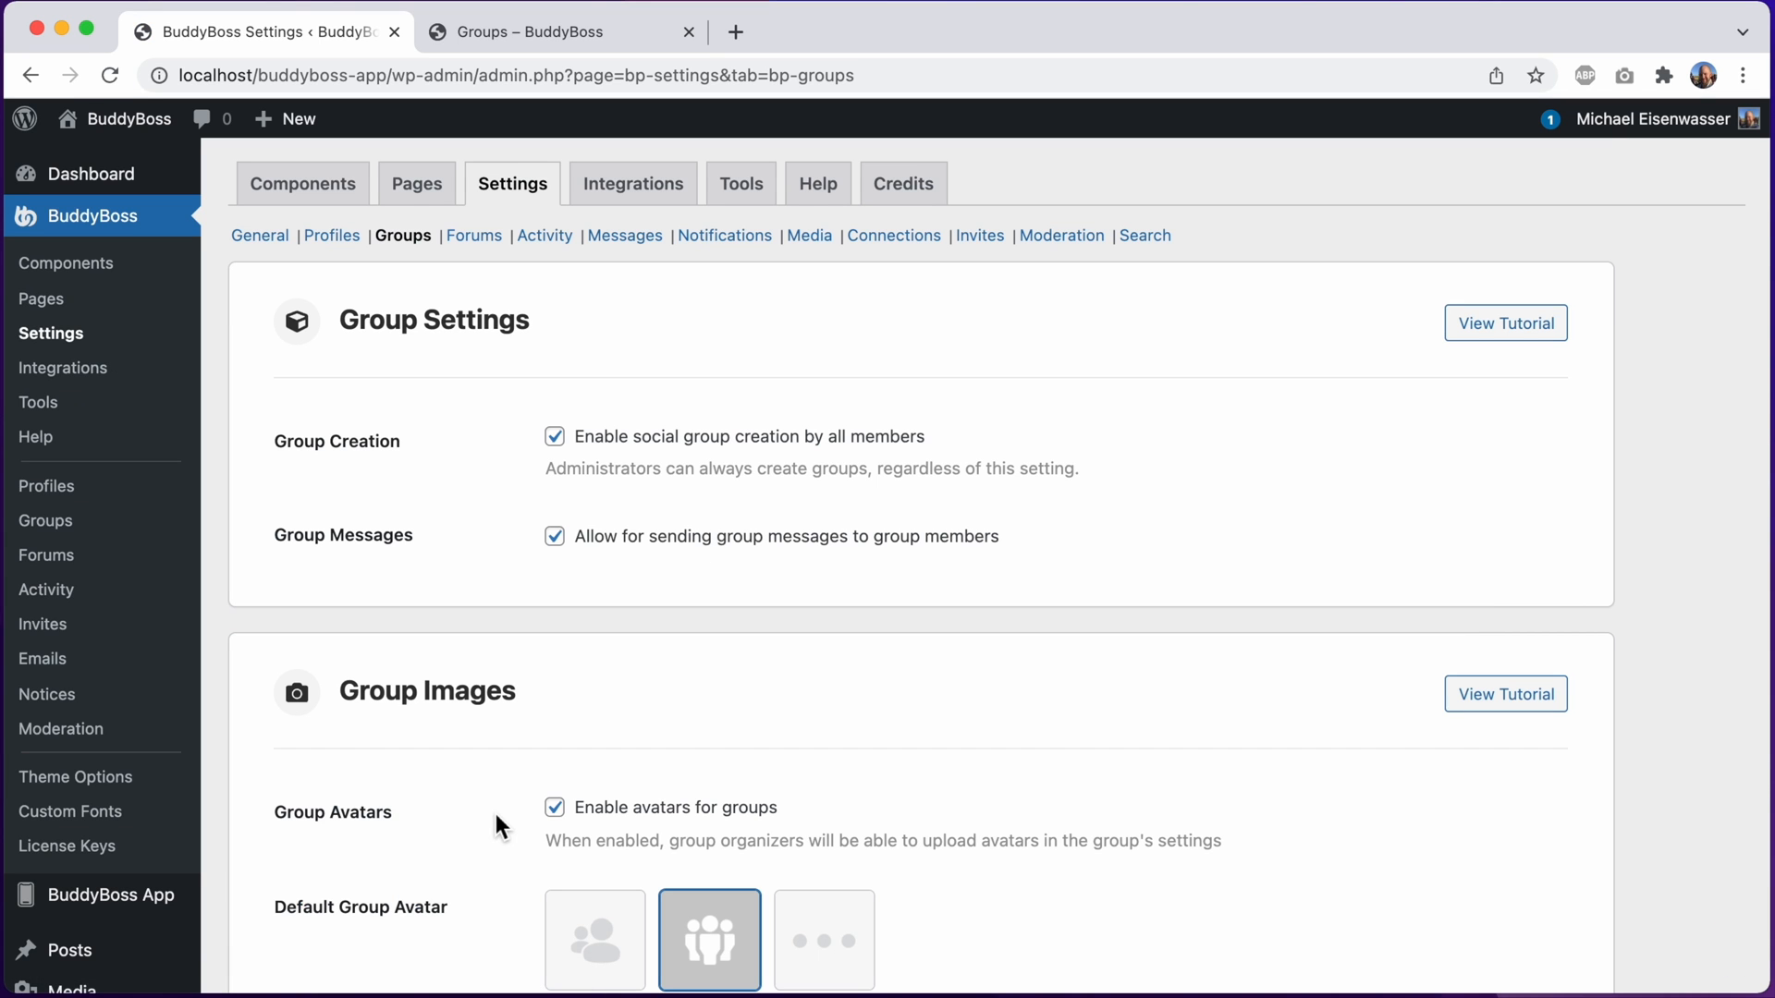
# View the site's groups directory, where Innovation Club and Teaching Ideas still show plain grey covers
pyautogui.click(554, 32)
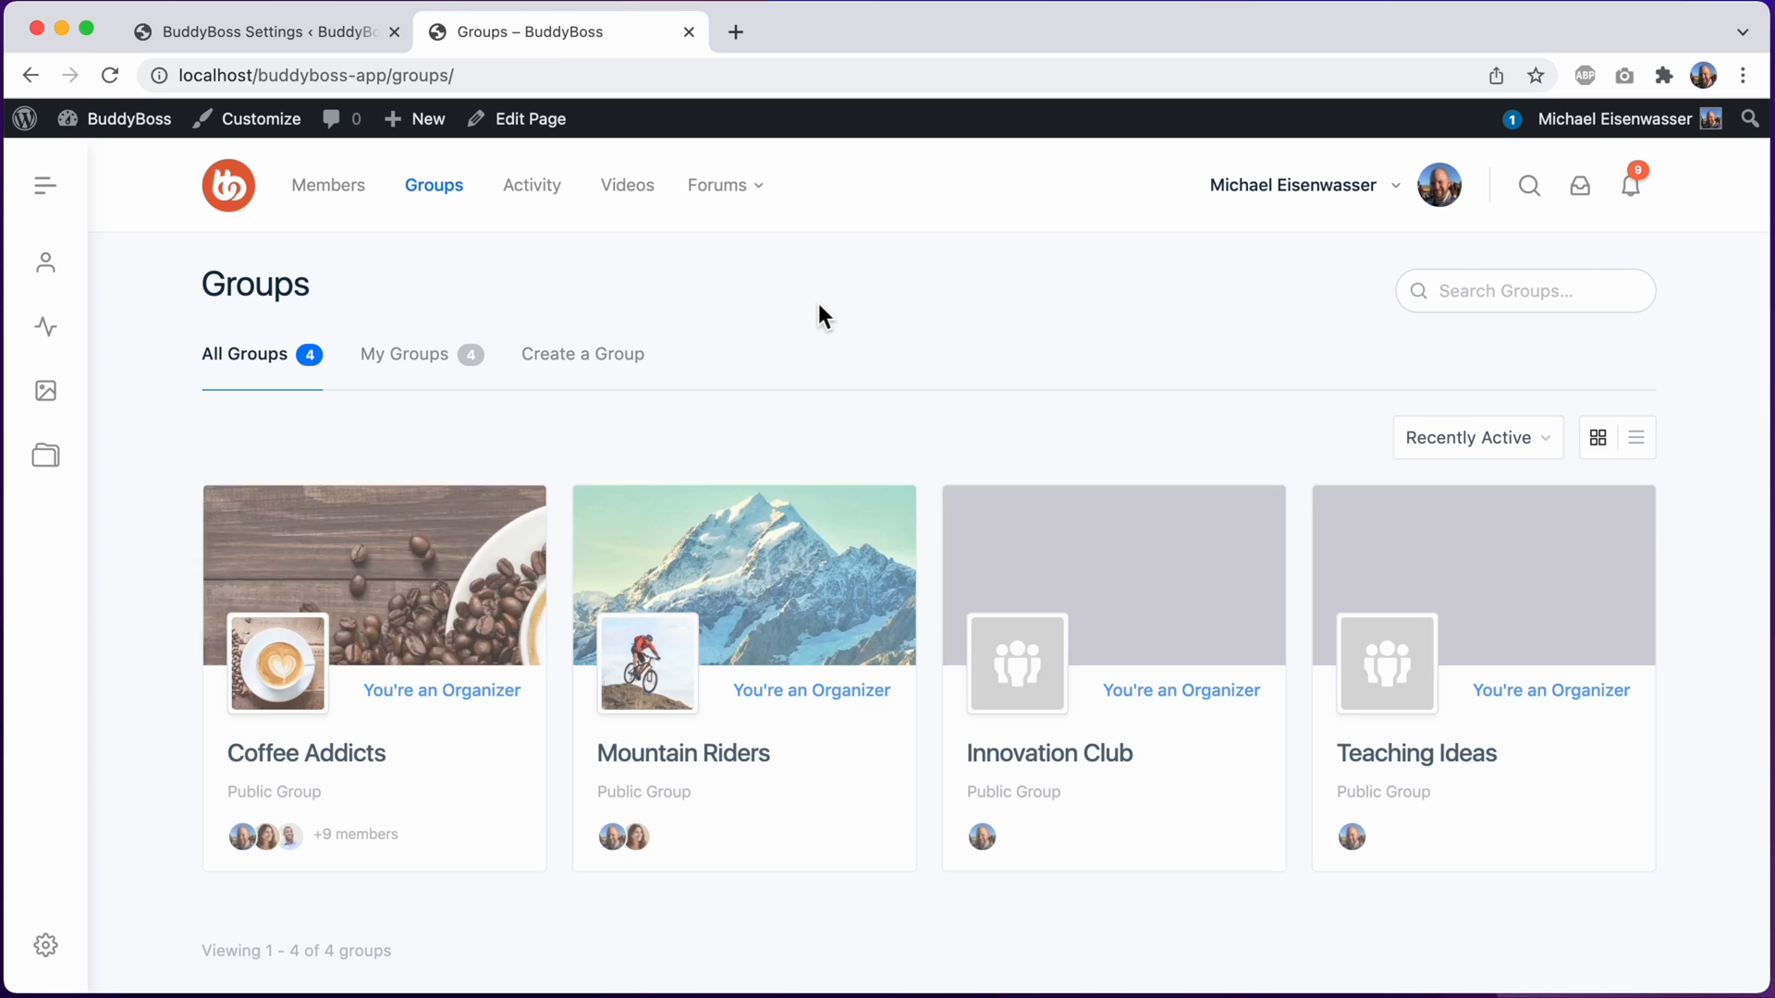
pyautogui.moveTo(994, 598)
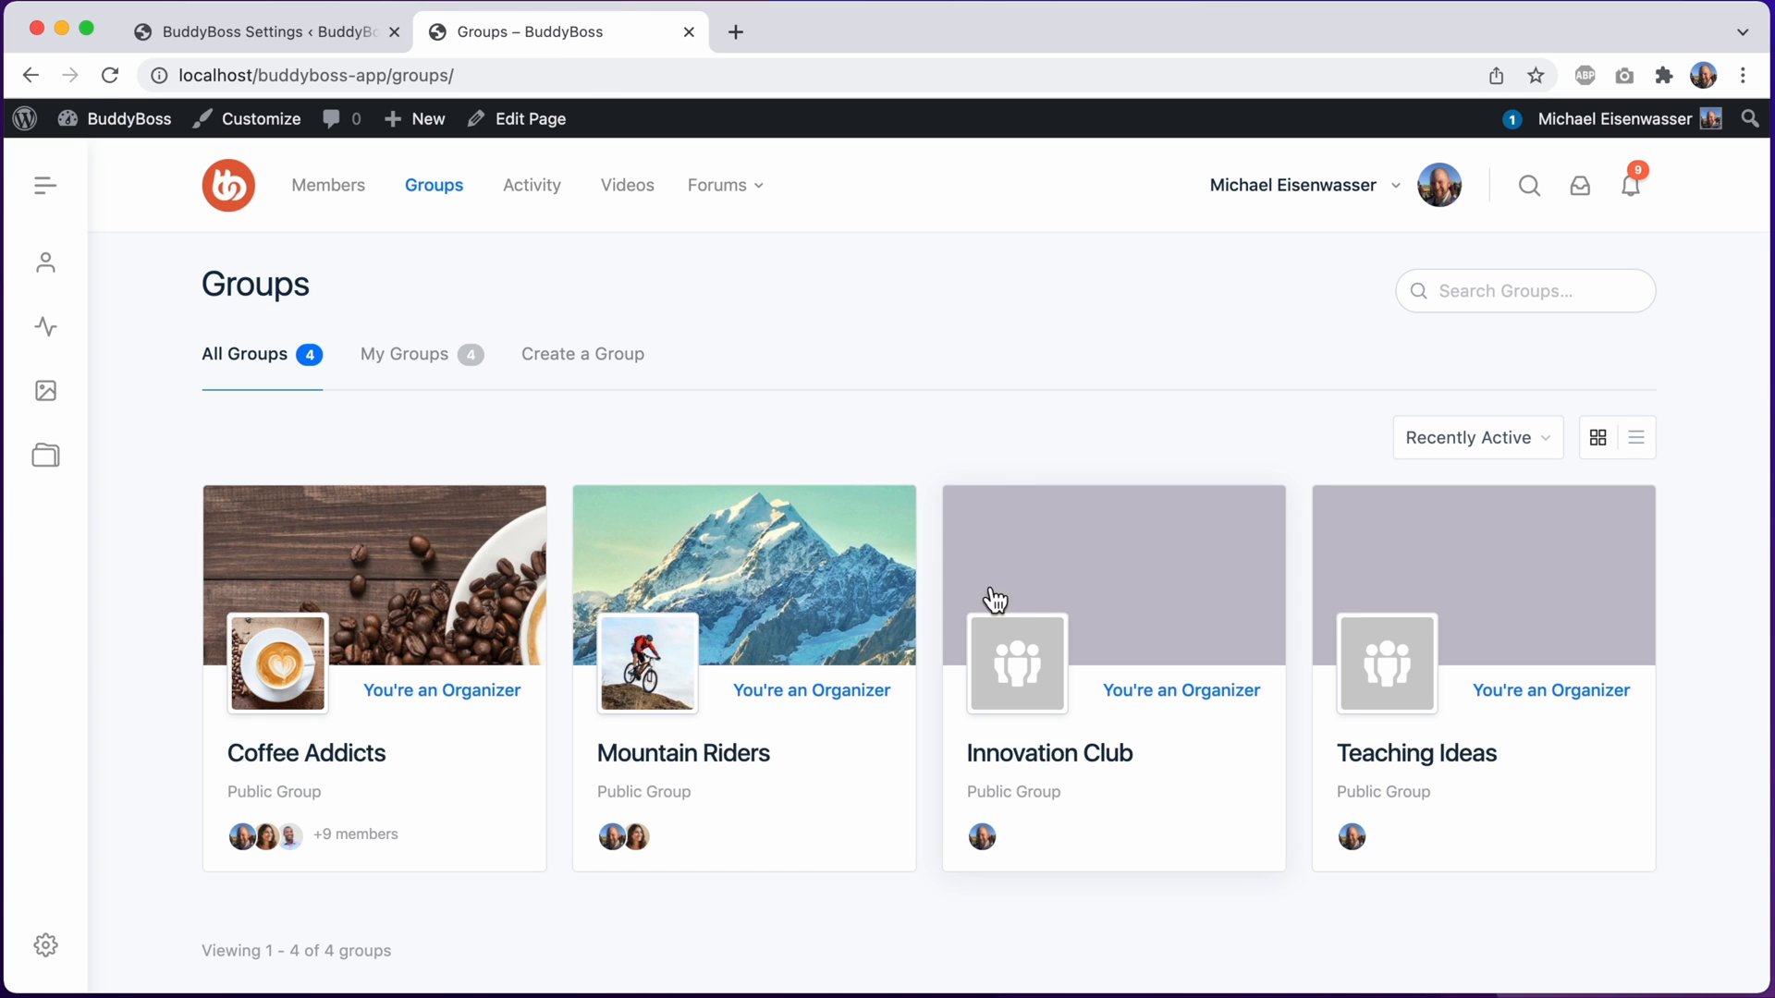
pyautogui.moveTo(1070, 590)
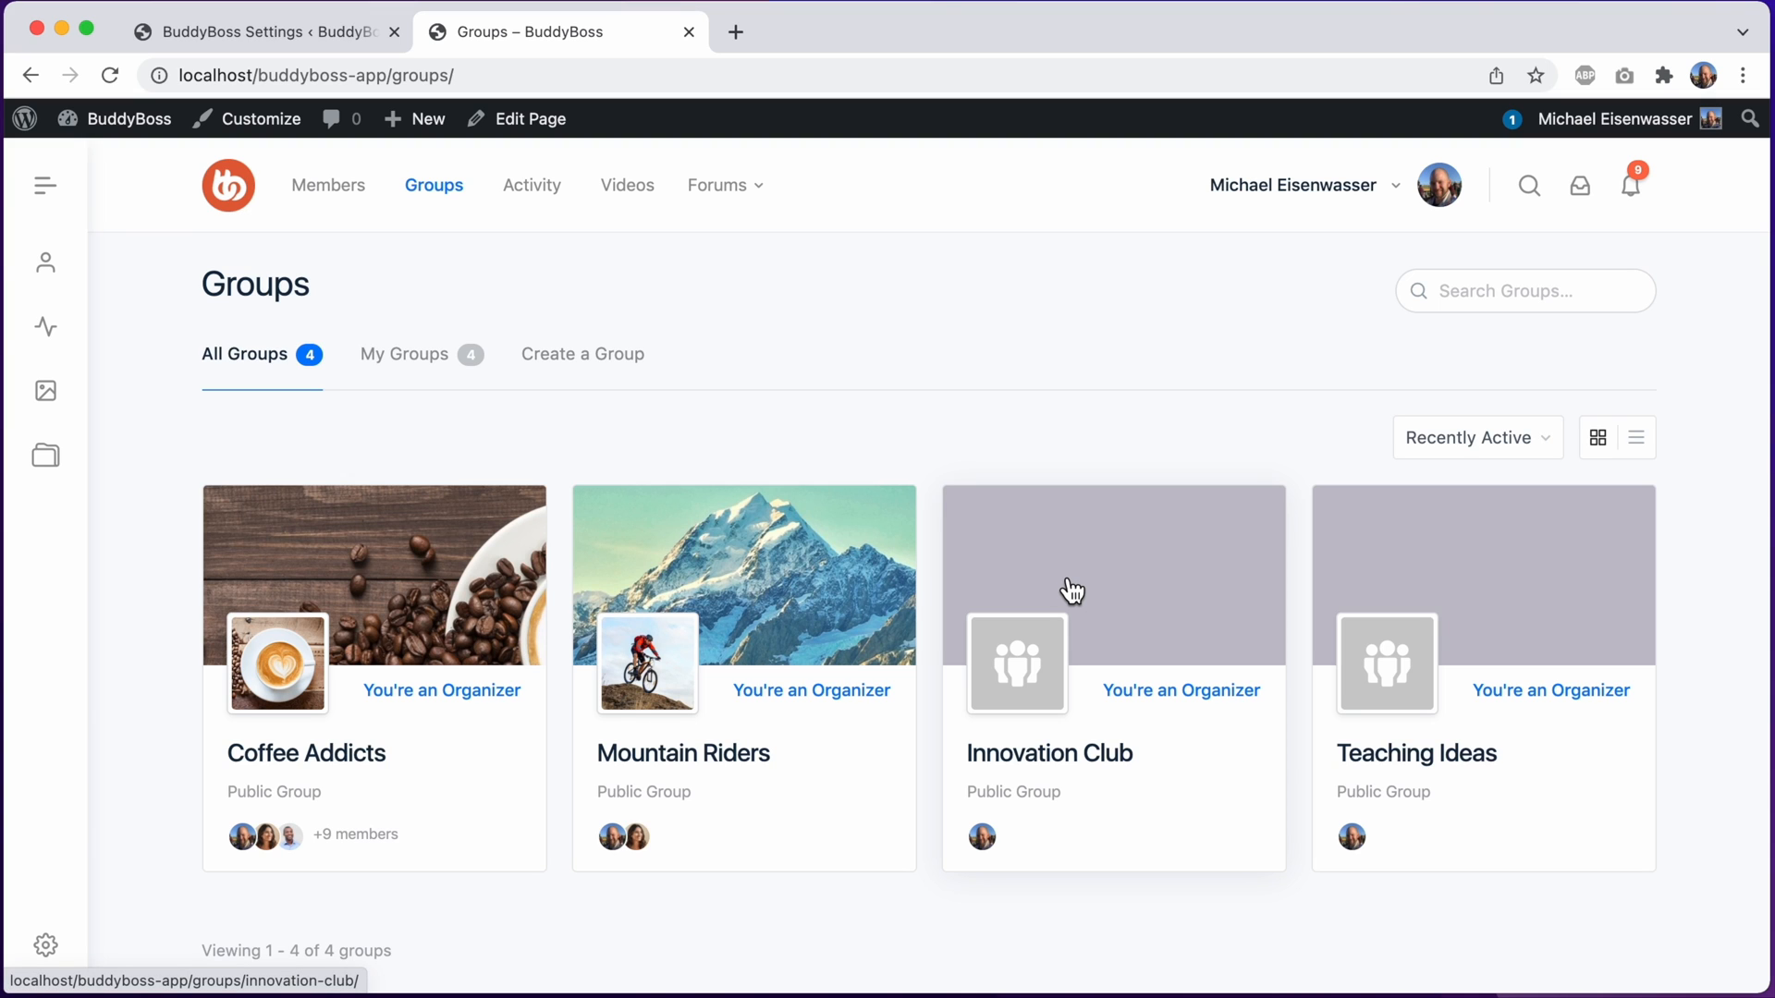
pyautogui.moveTo(1022, 549)
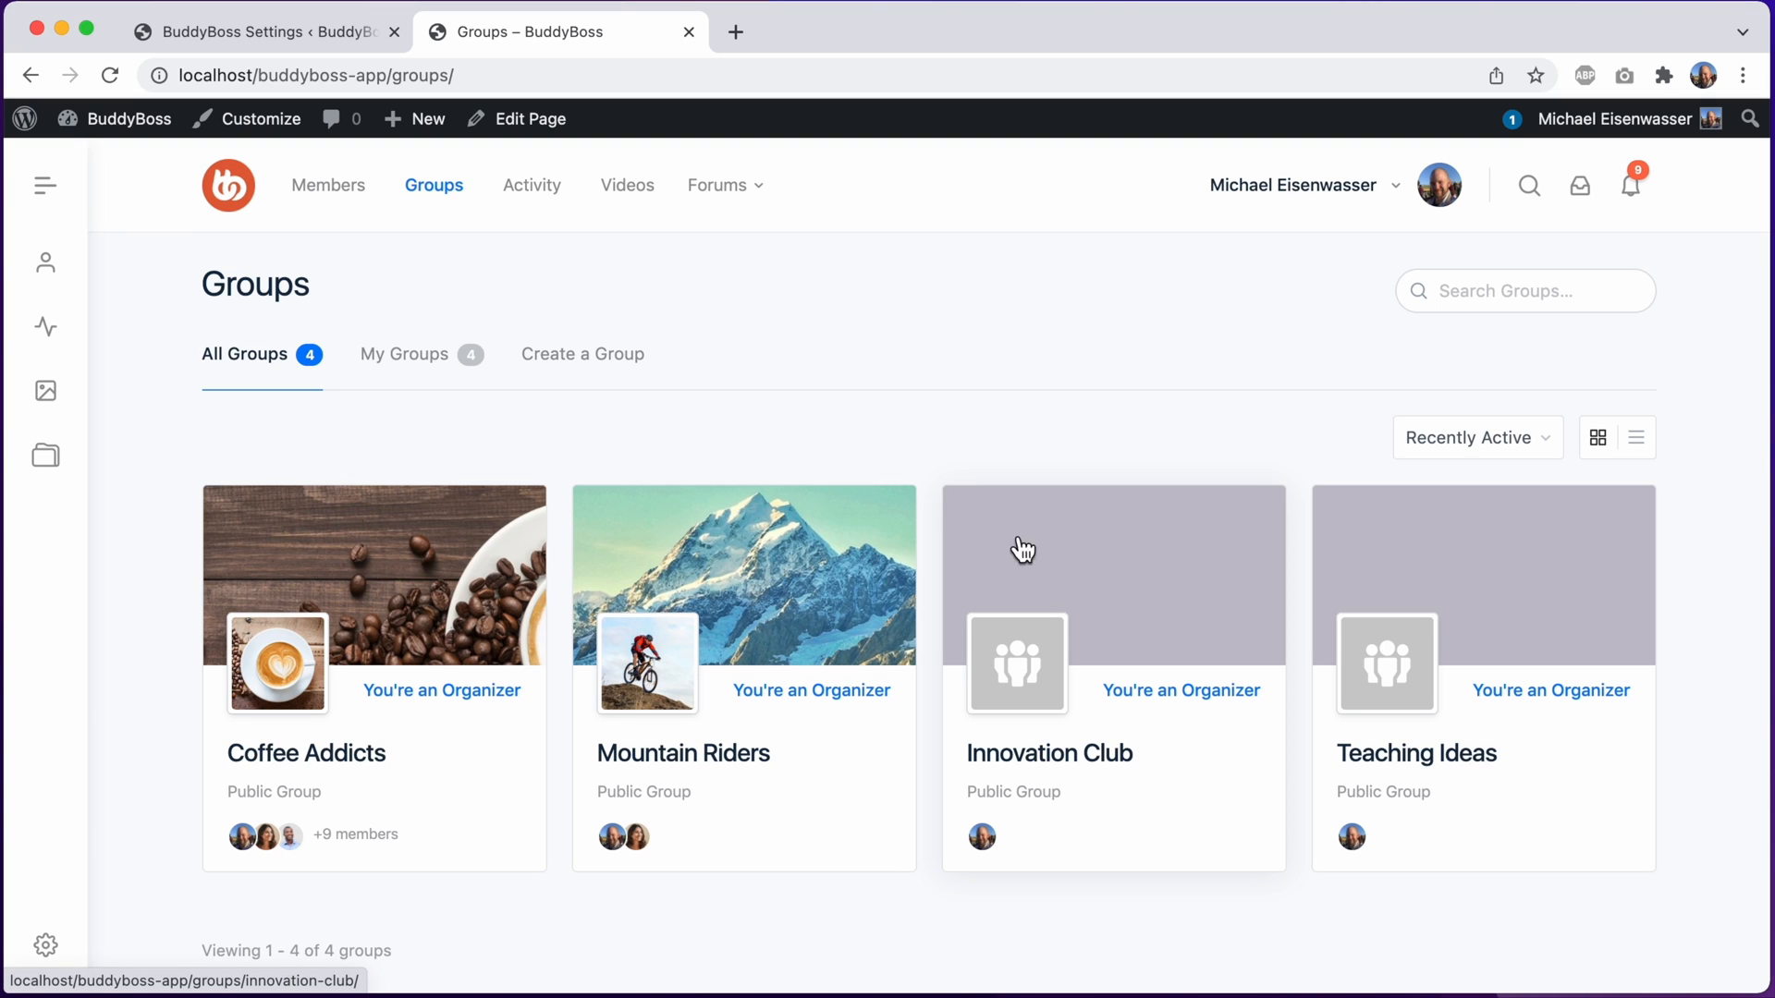
# Upload the football image as the custom default group avatar and accept the crop
pyautogui.click(260, 30)
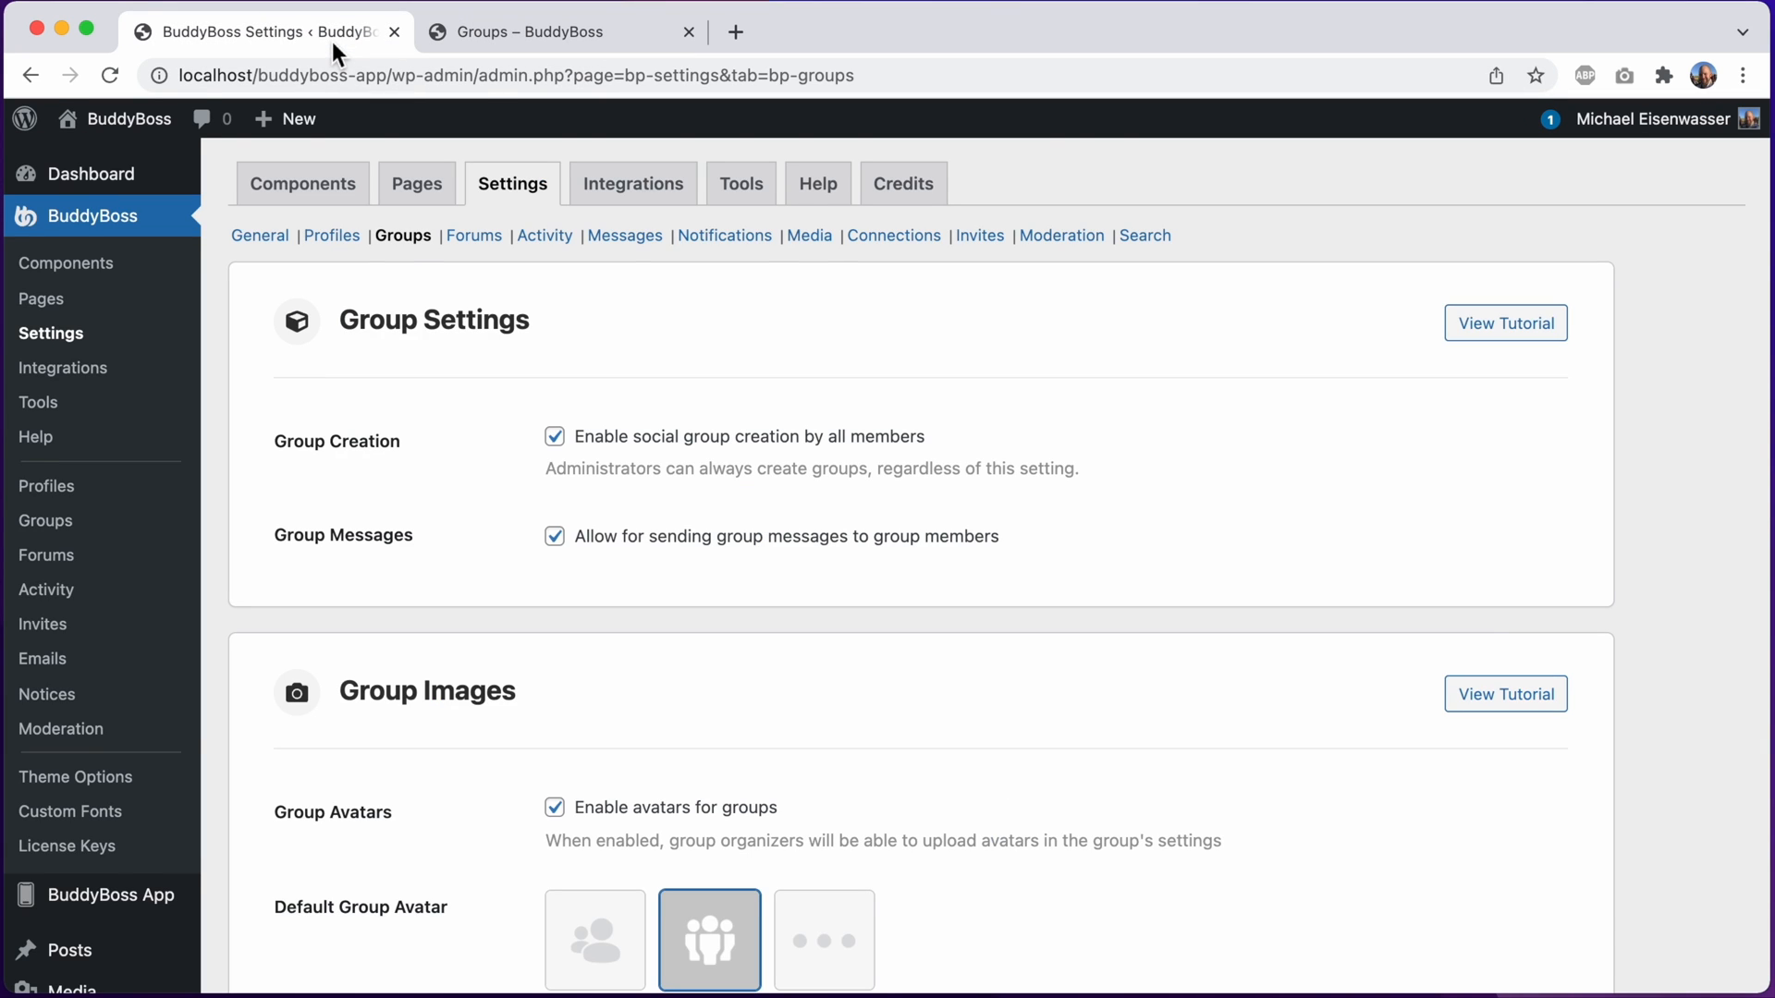
pyautogui.scroll(-3)
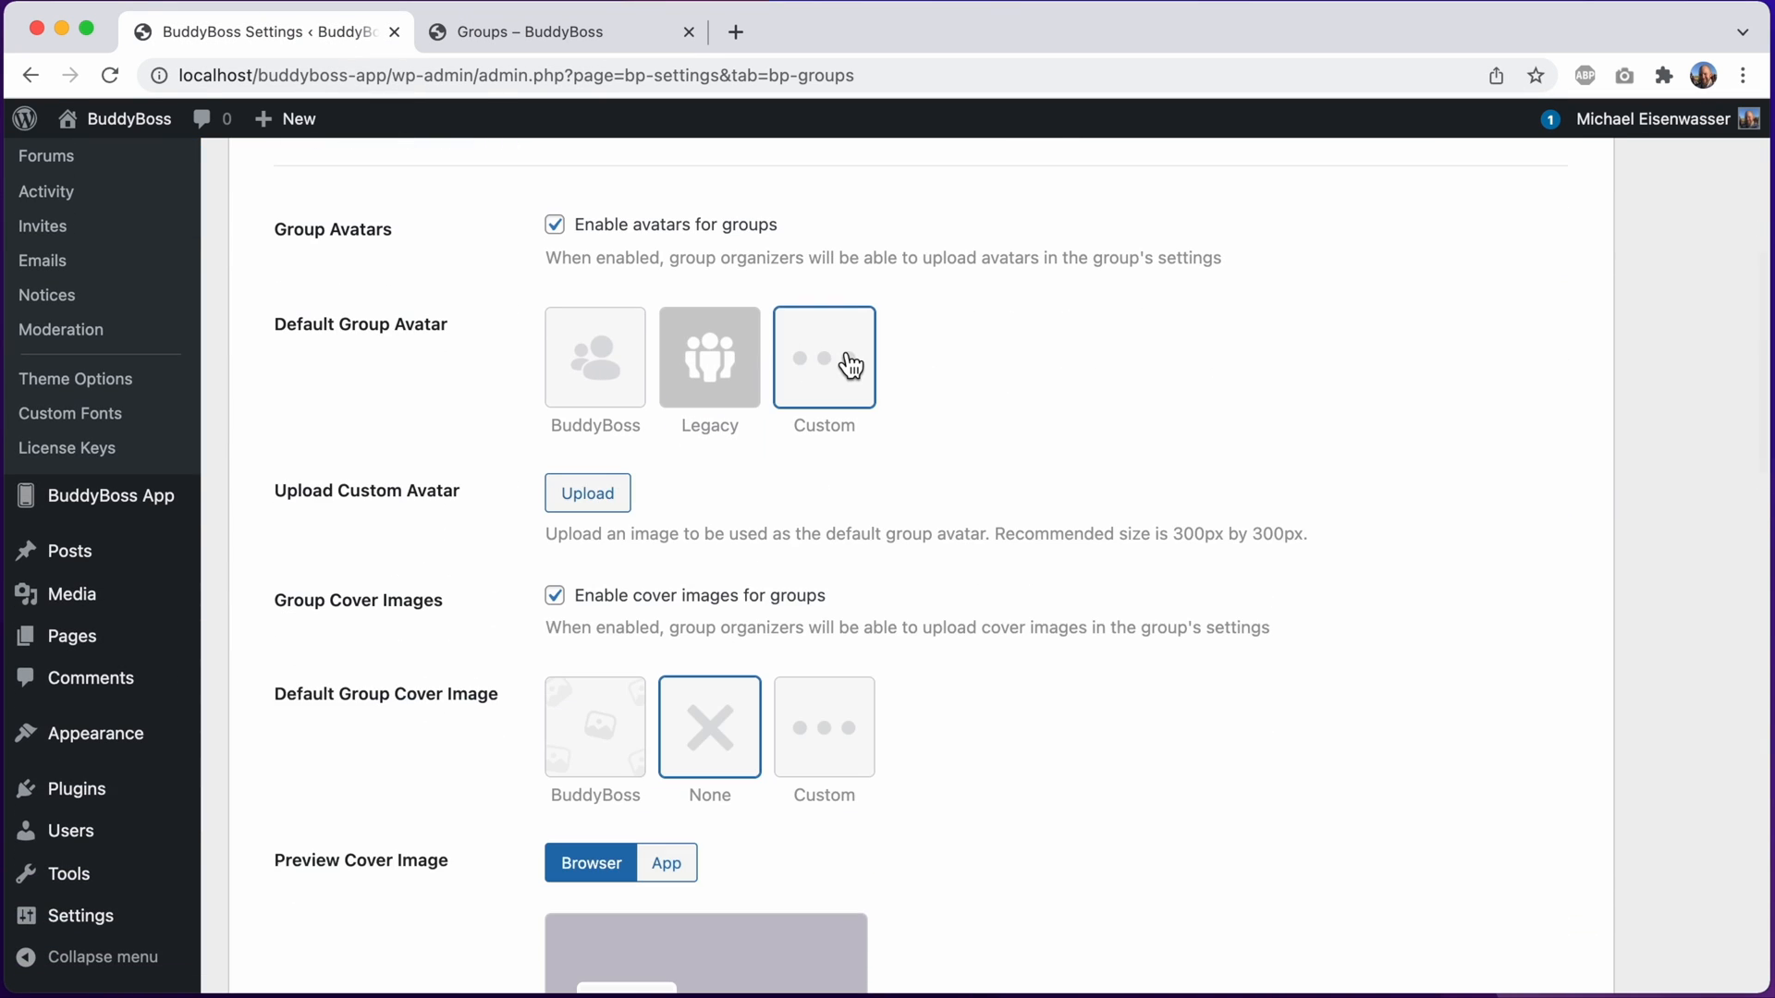
pyautogui.click(587, 494)
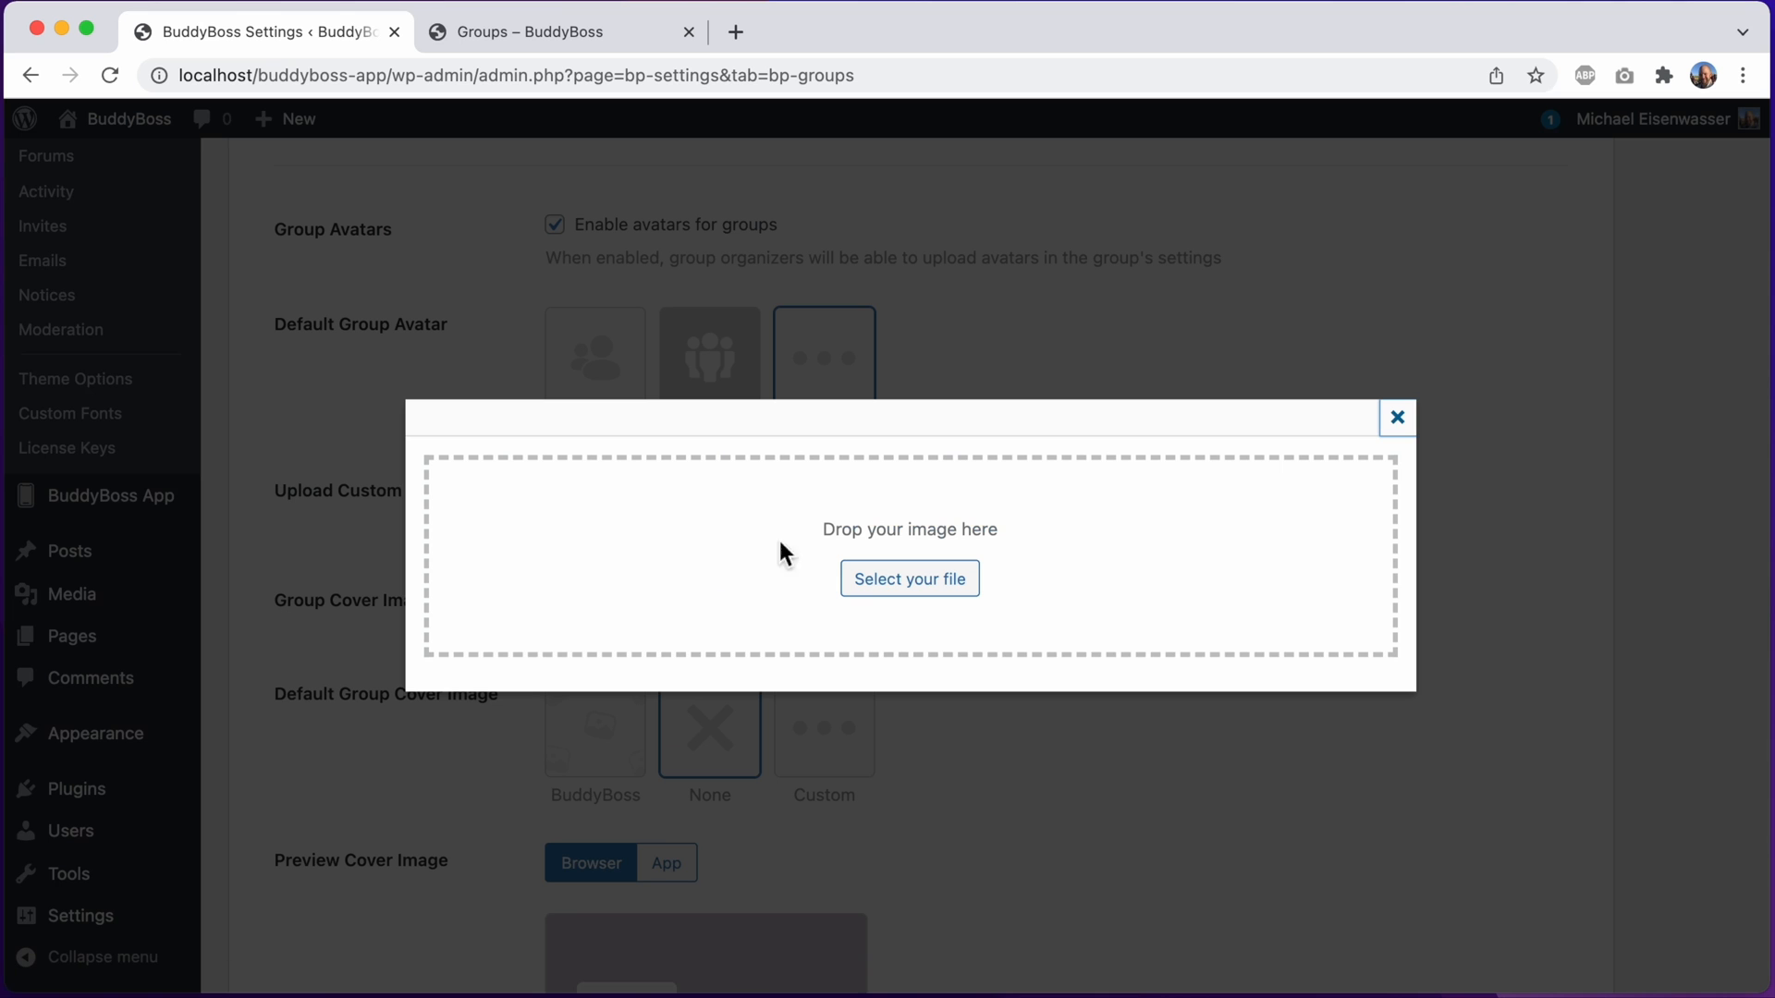
pyautogui.click(909, 579)
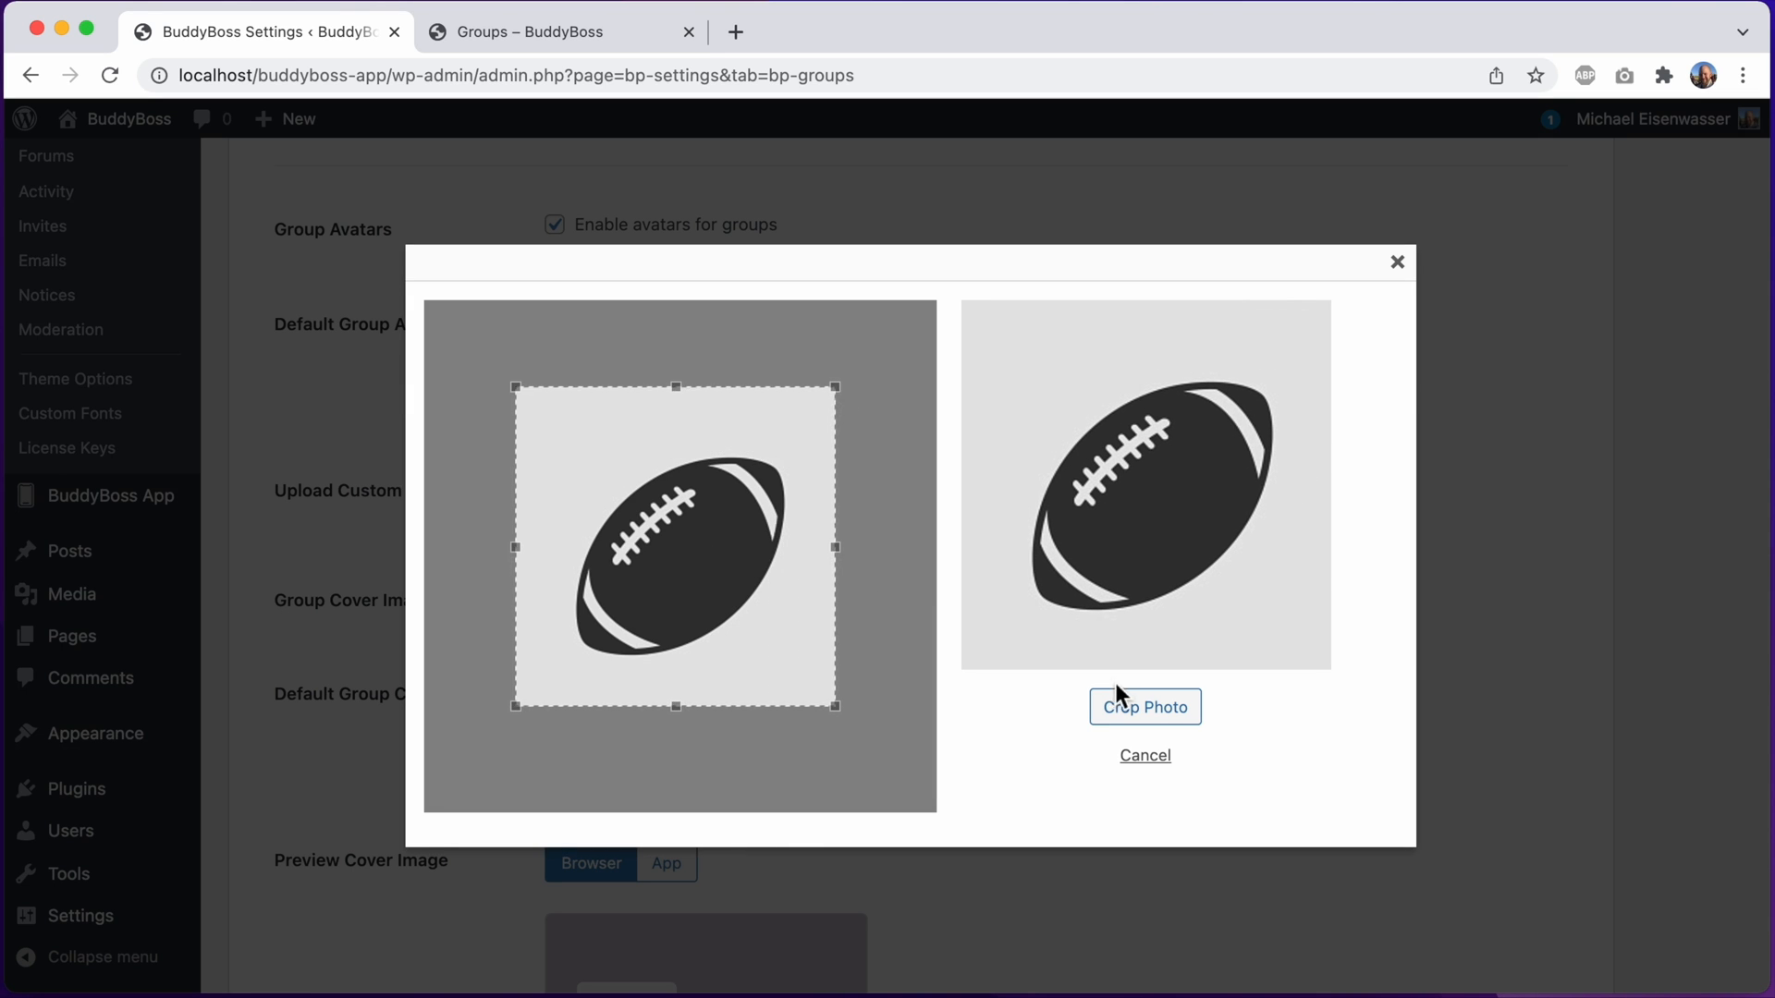
pyautogui.click(1143, 706)
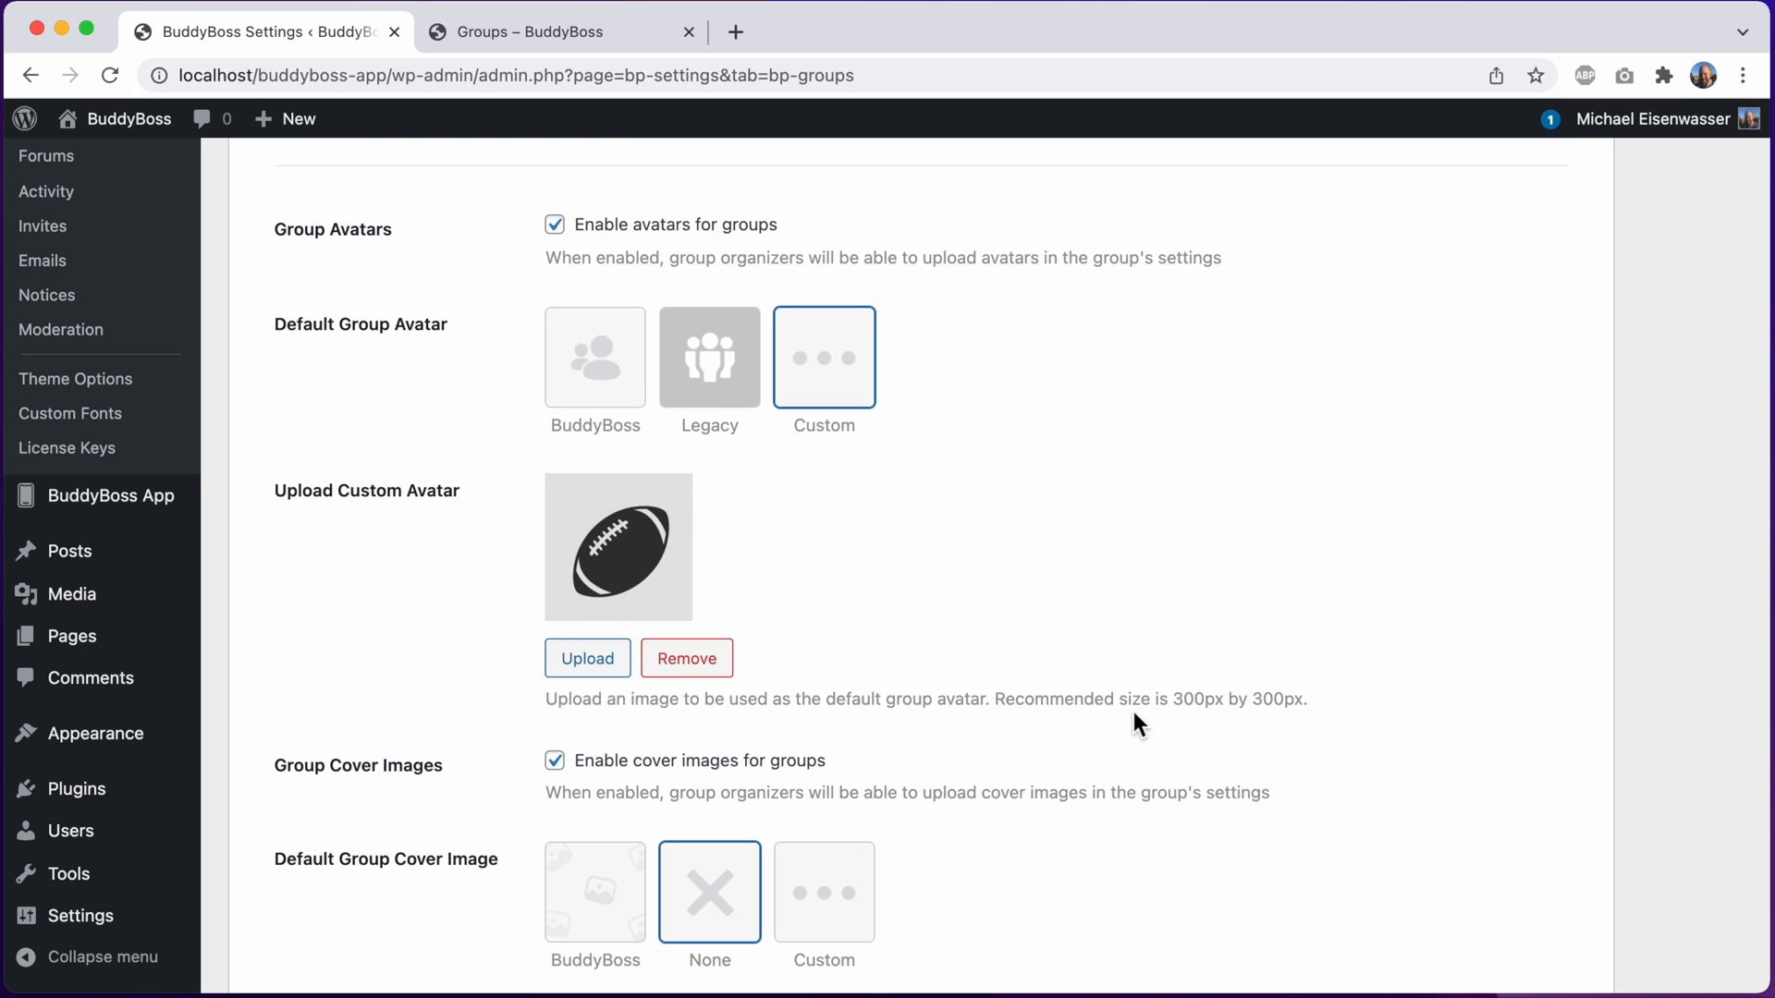
# Upload the sports action image as the custom default group cover and review its preview with the football avatar
pyautogui.scroll(-3)
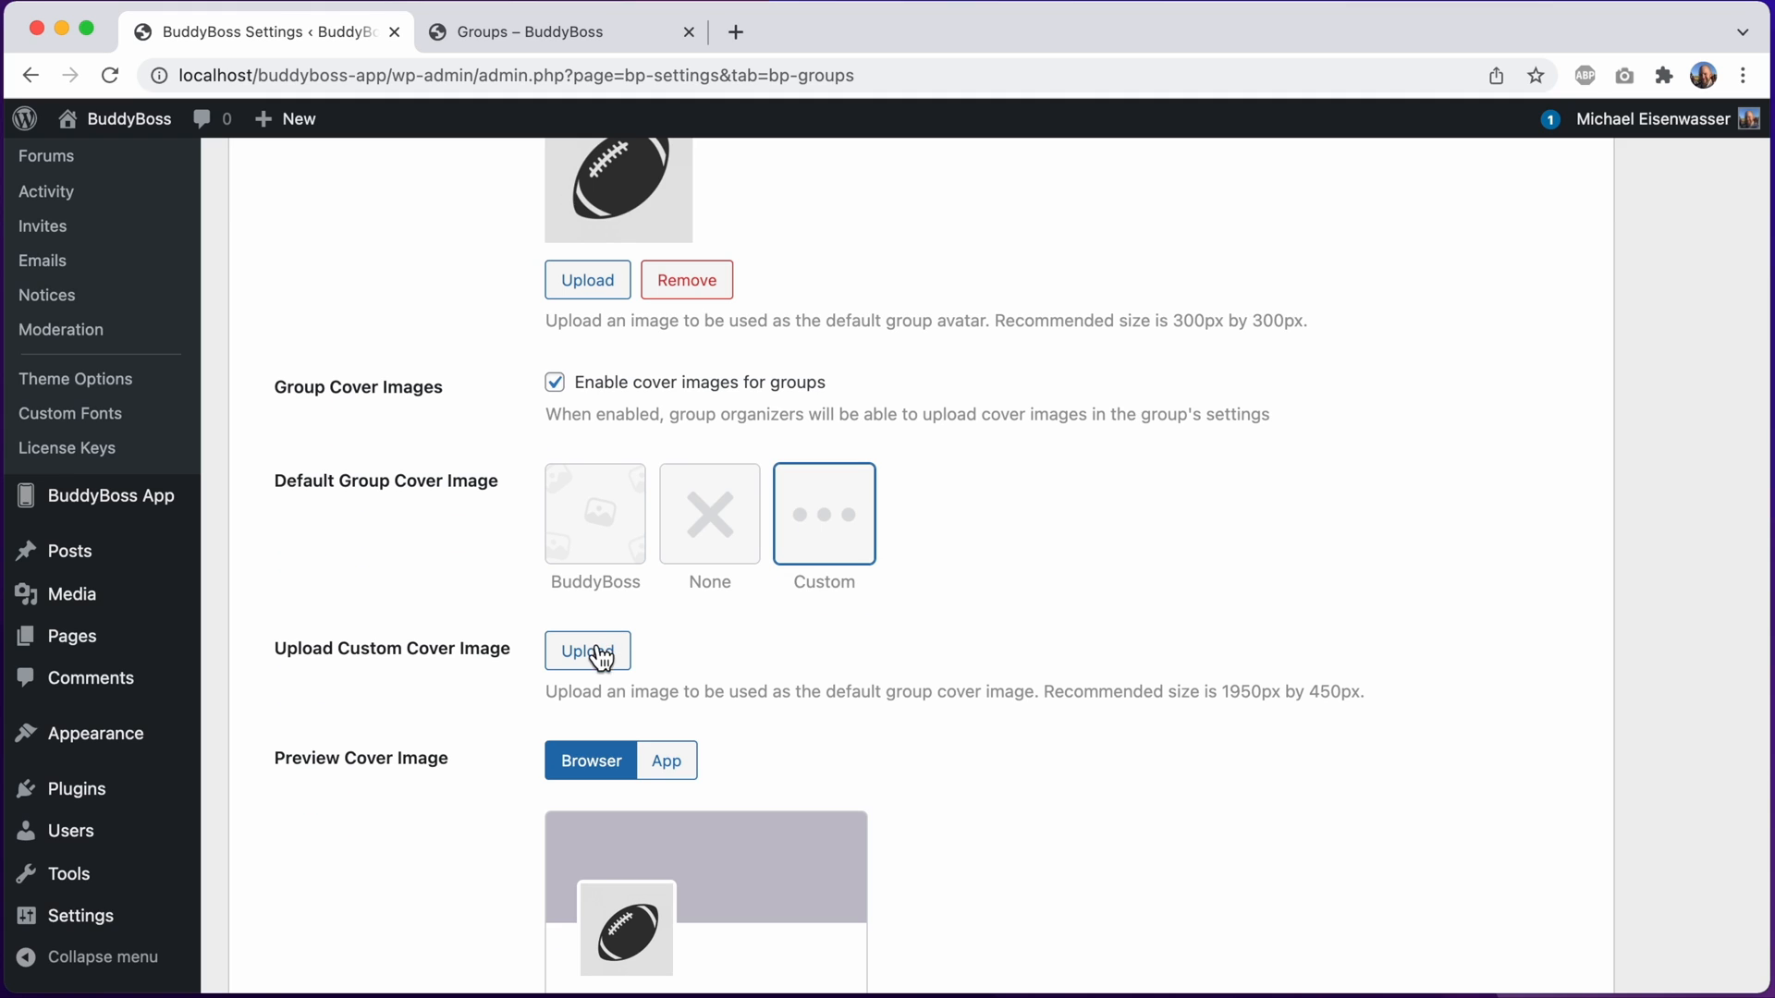
pyautogui.click(586, 651)
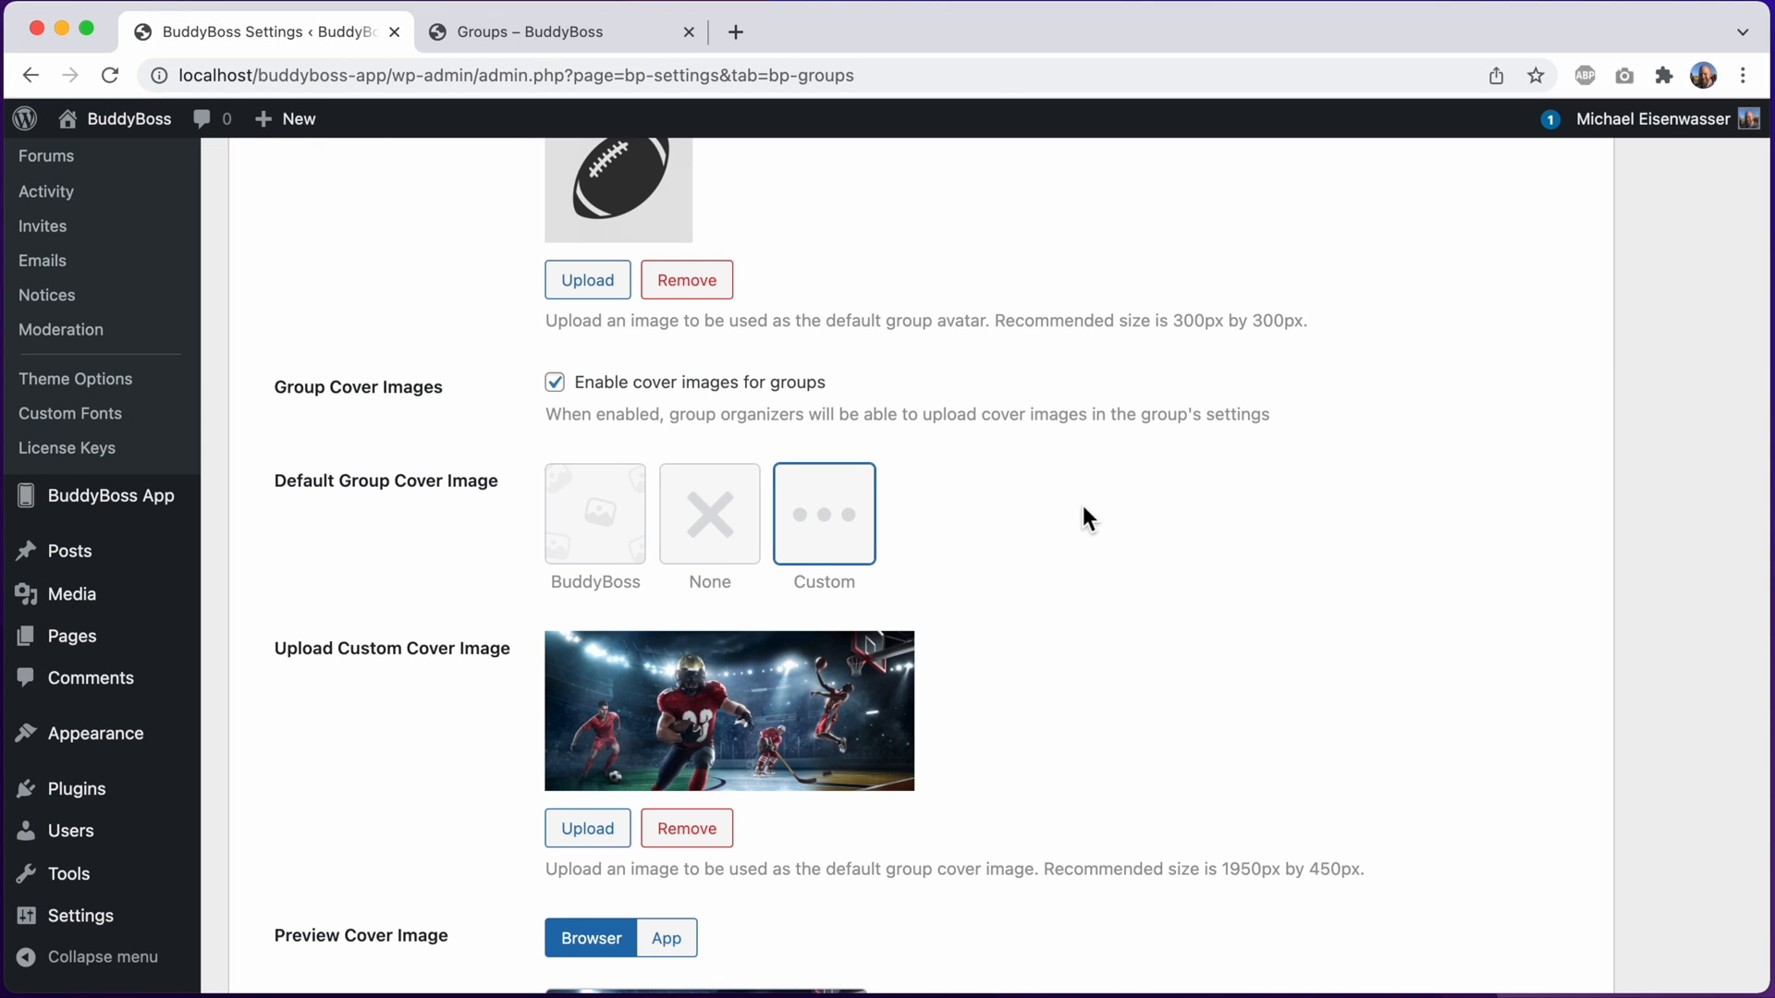
pyautogui.scroll(-3)
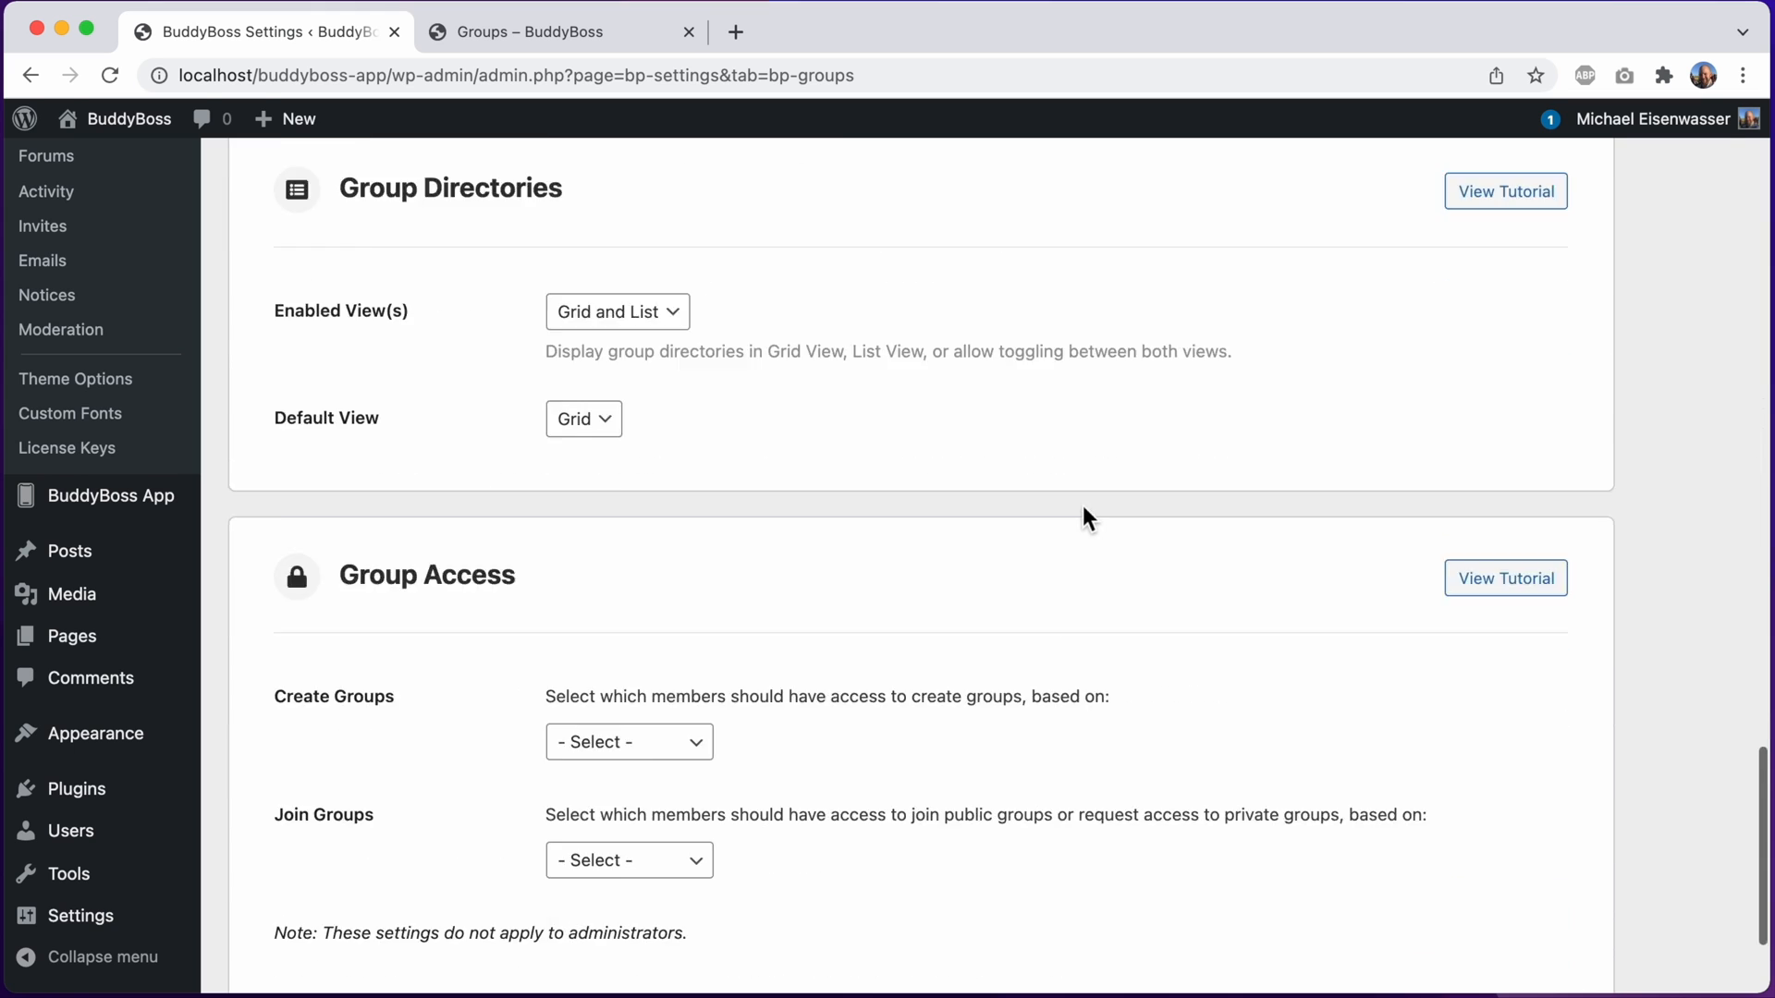
pyautogui.scroll(-3)
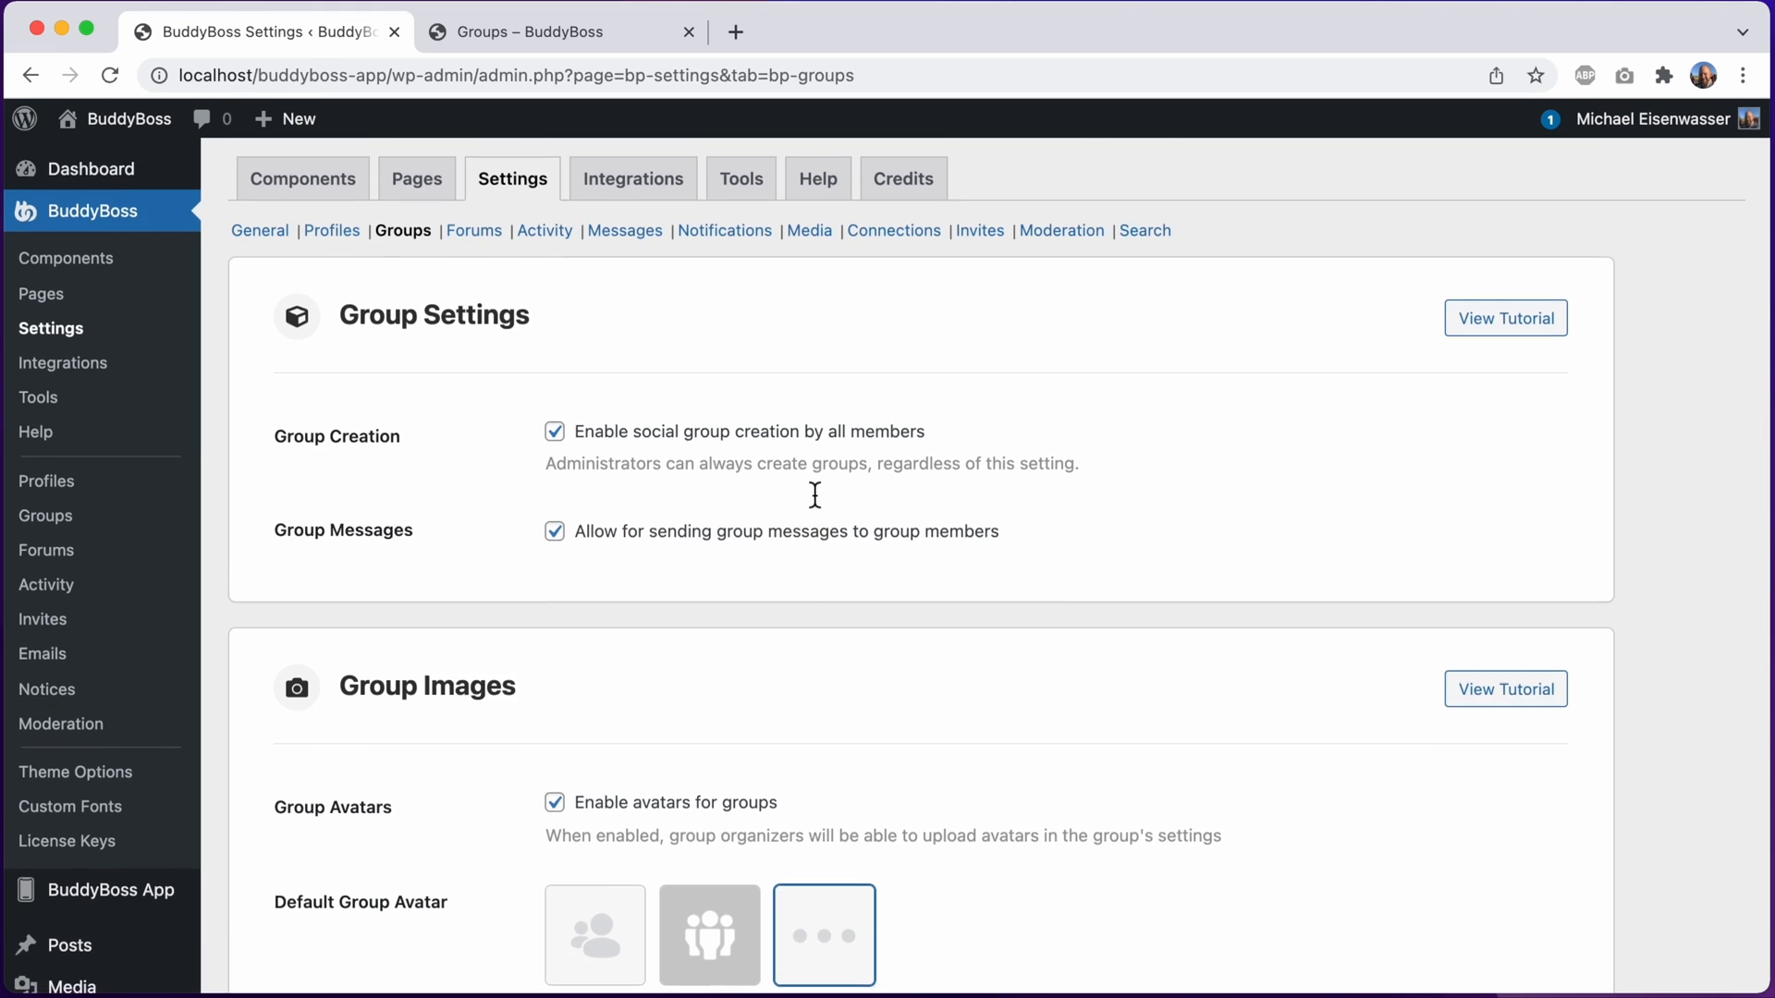
pyautogui.scroll(-3)
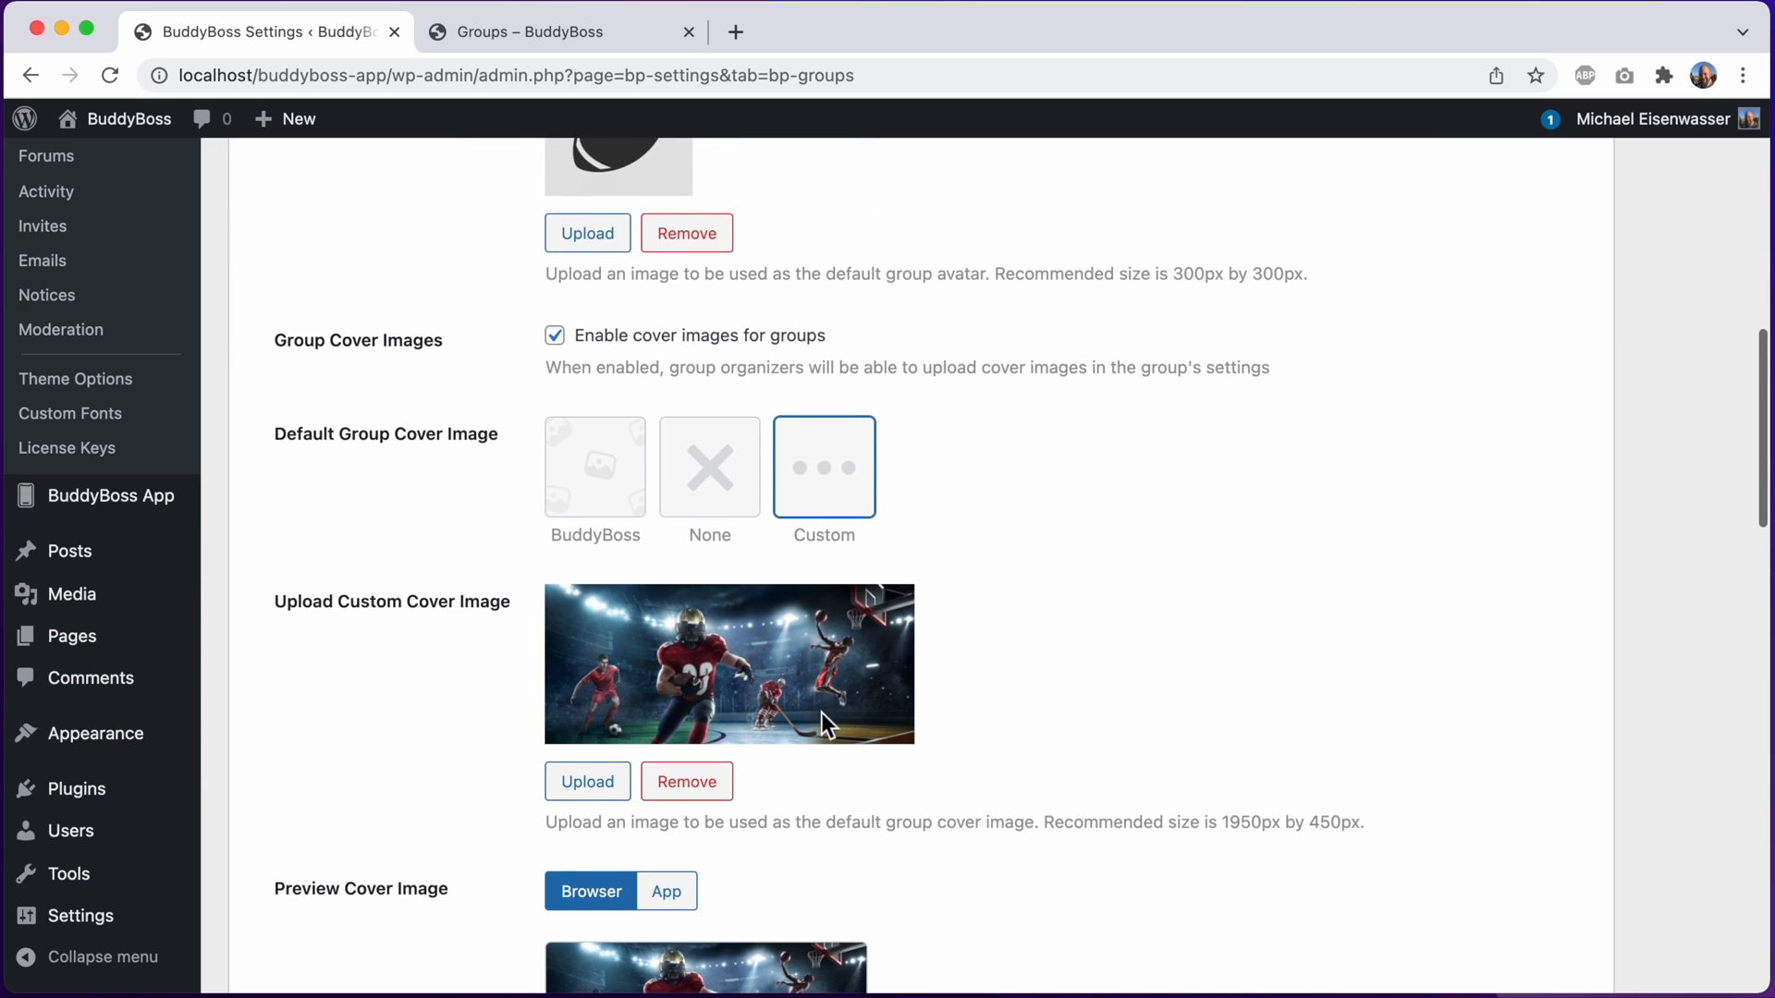
pyautogui.scroll(-3)
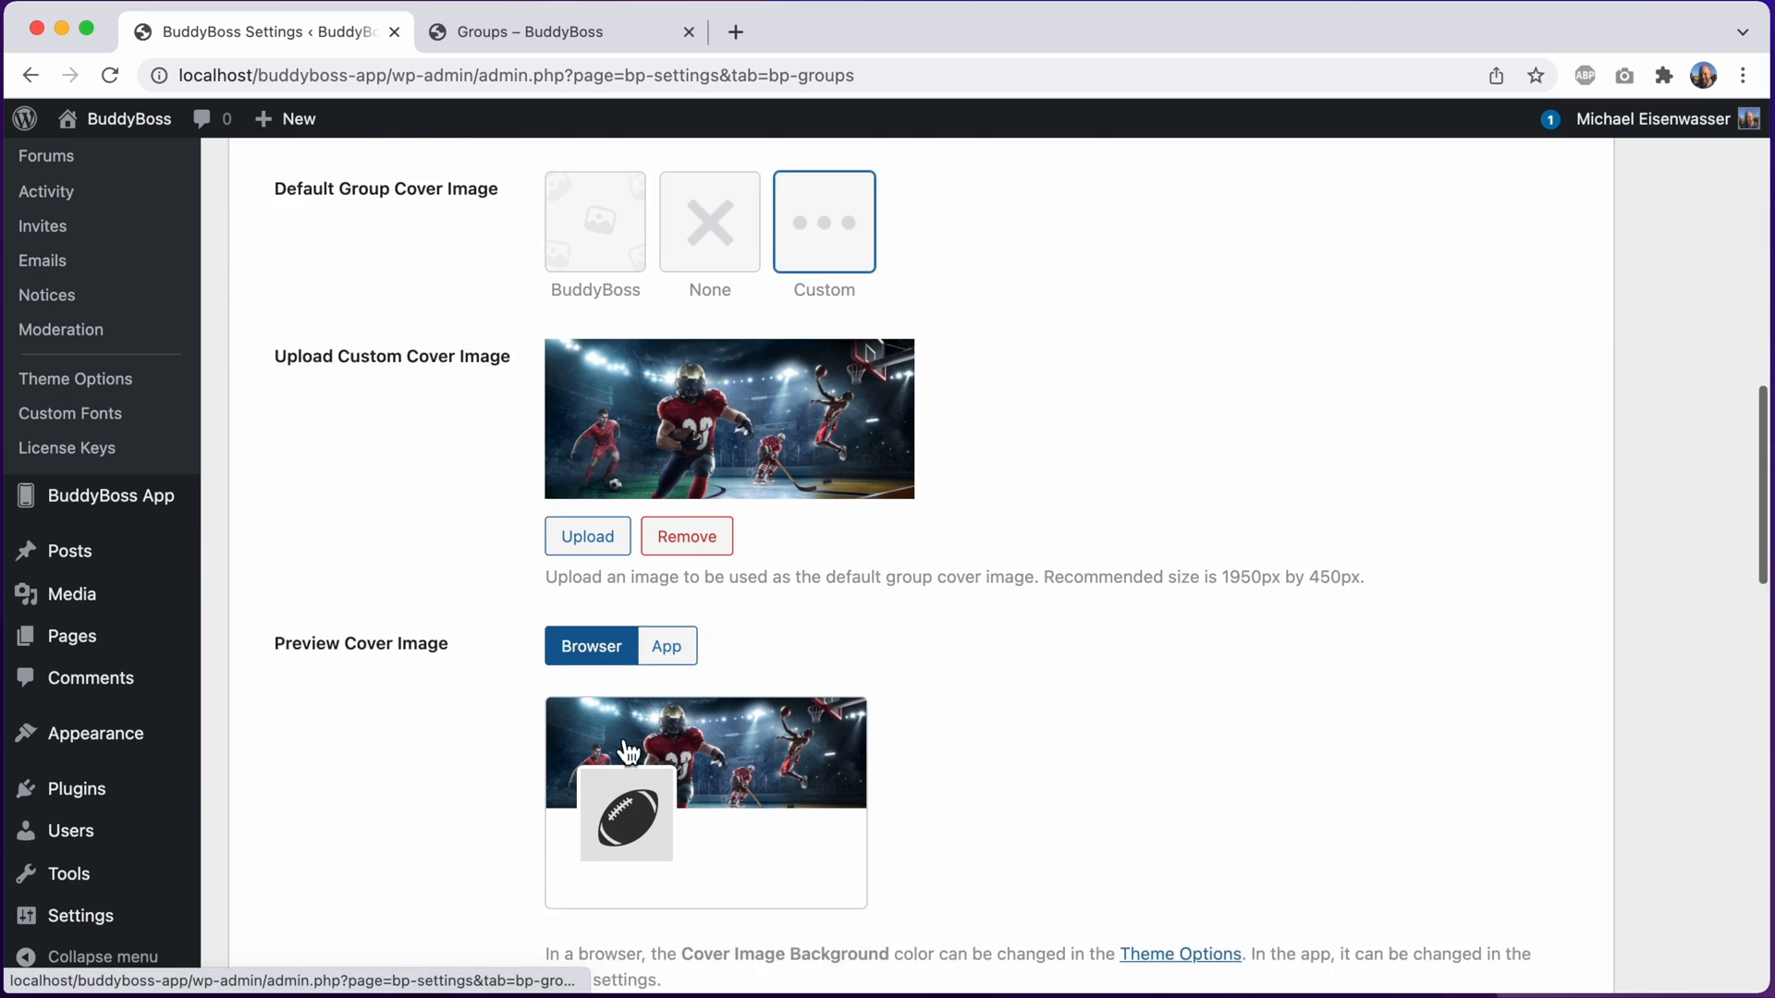
# Check the Innovation Club group page for the sports cover and football avatar, then return to the Profiles image settings
pyautogui.click(554, 31)
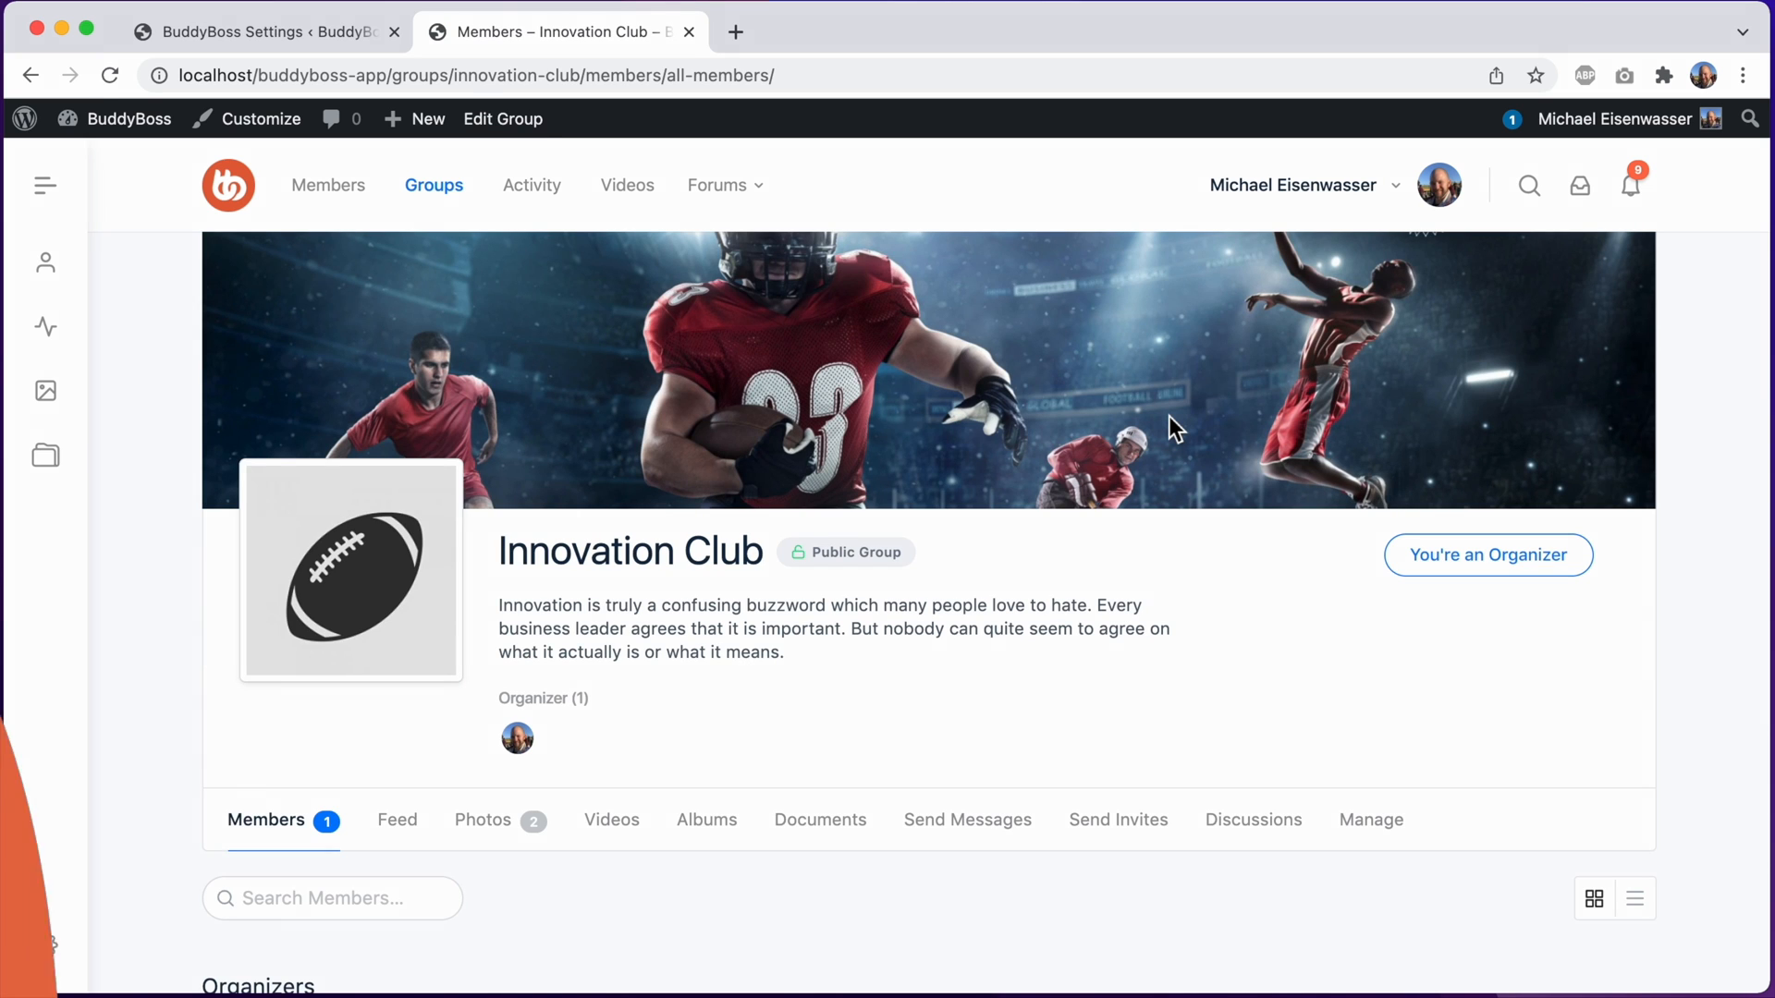
pyautogui.click(261, 31)
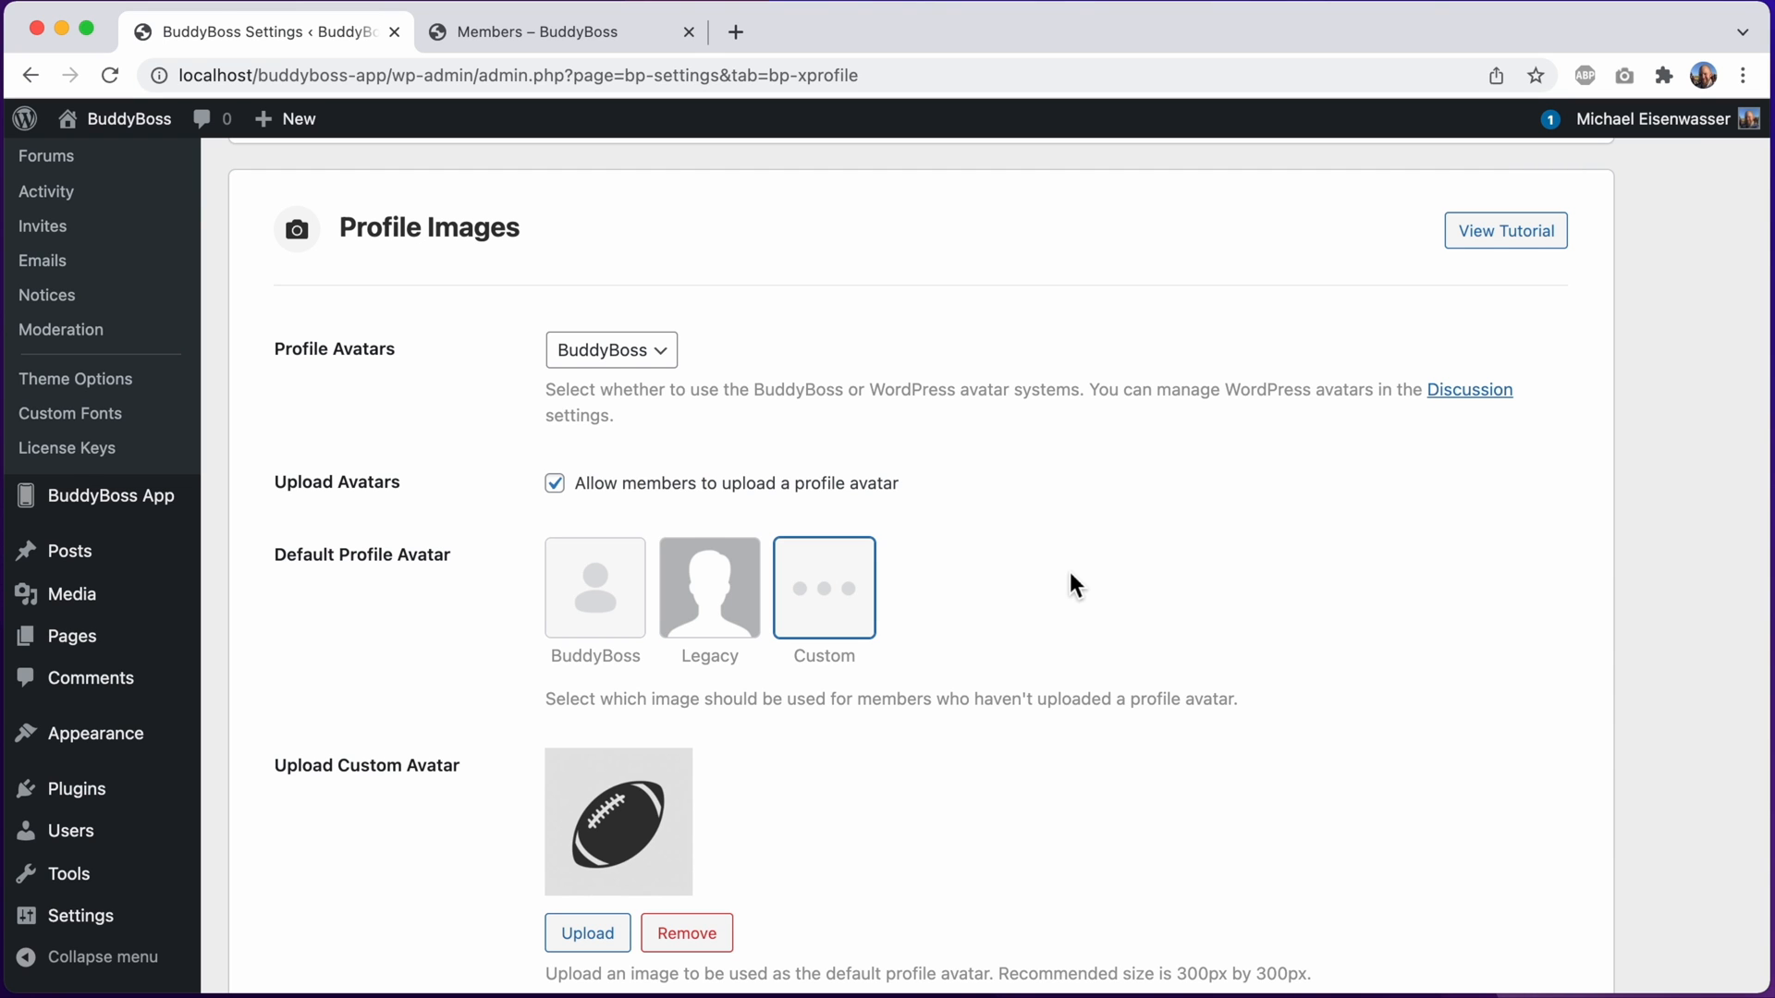
pyautogui.scroll(-3)
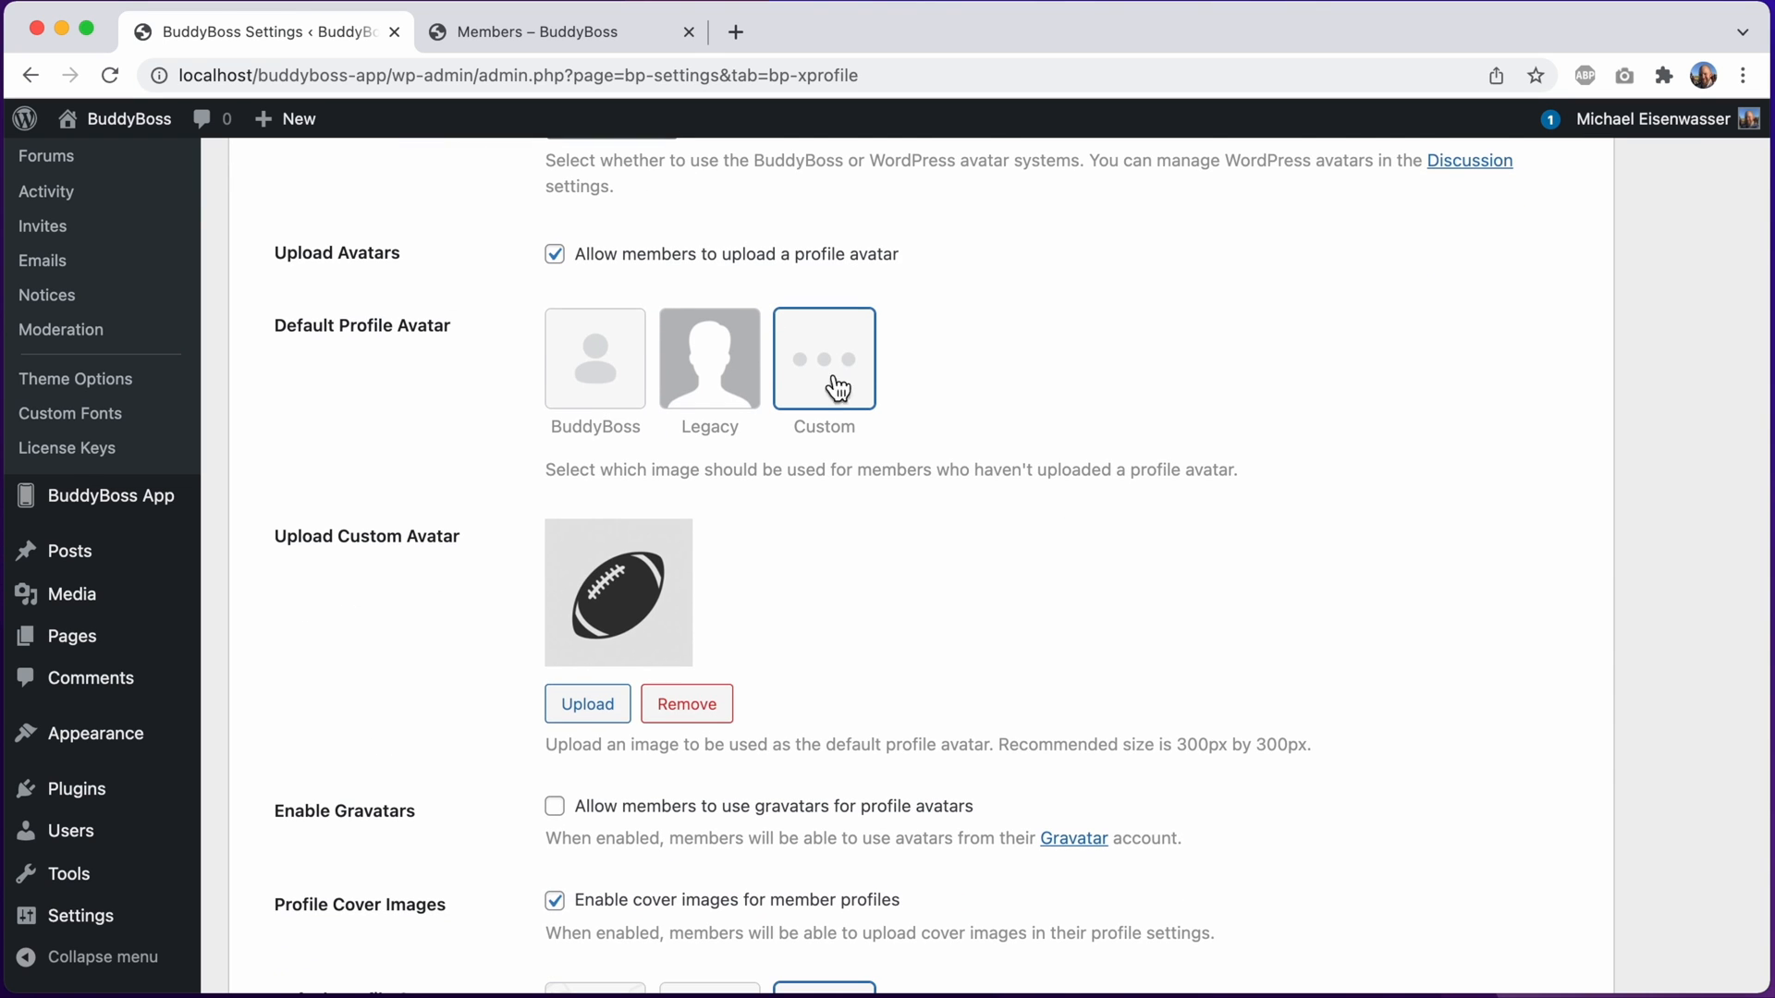
pyautogui.scroll(-3)
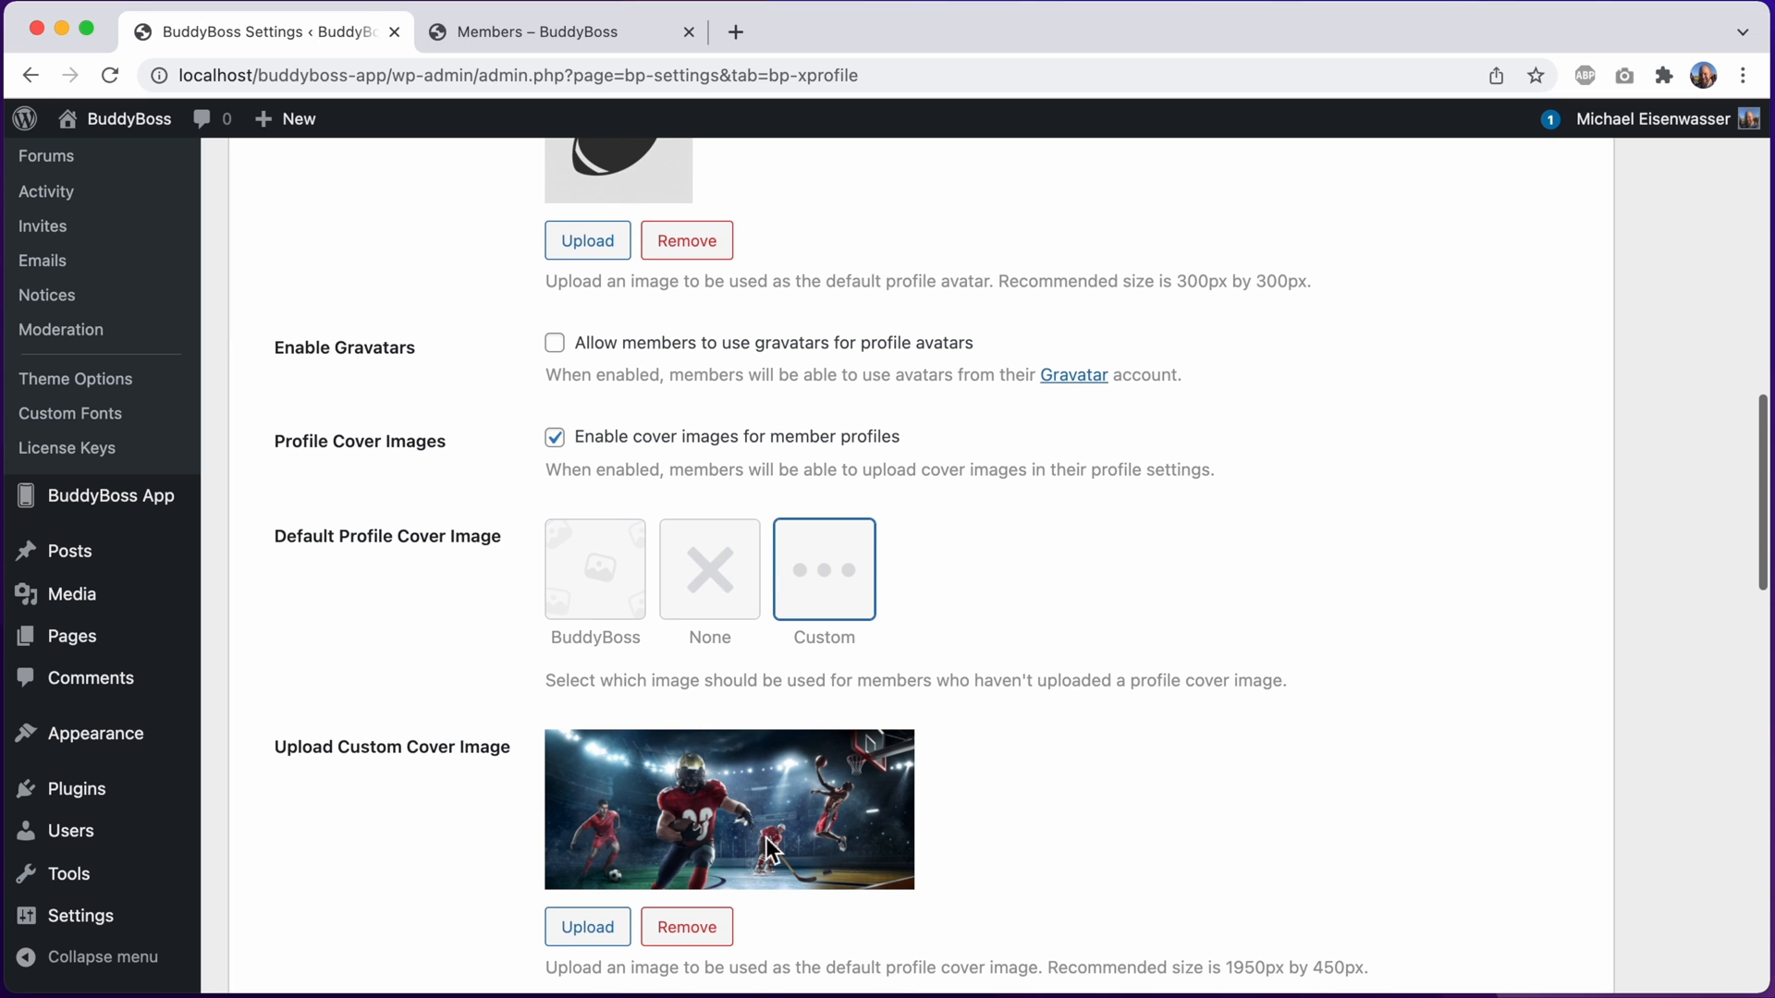
pyautogui.moveTo(773, 761)
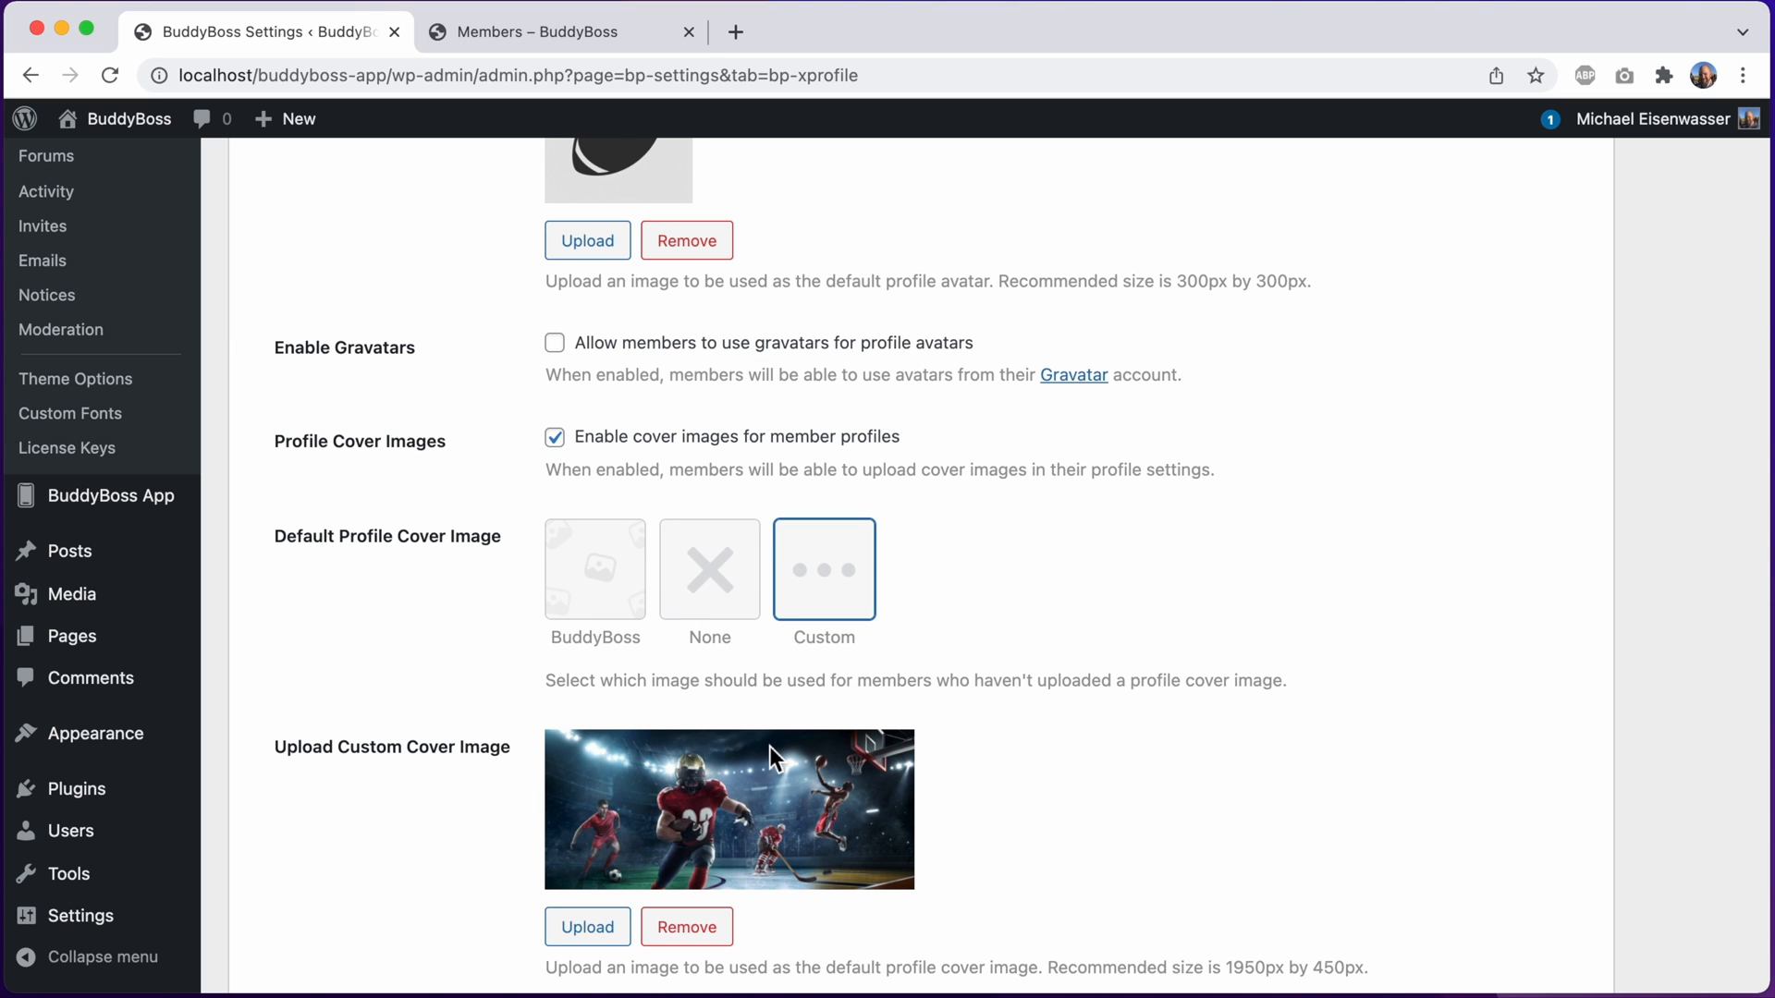
pyautogui.scroll(3)
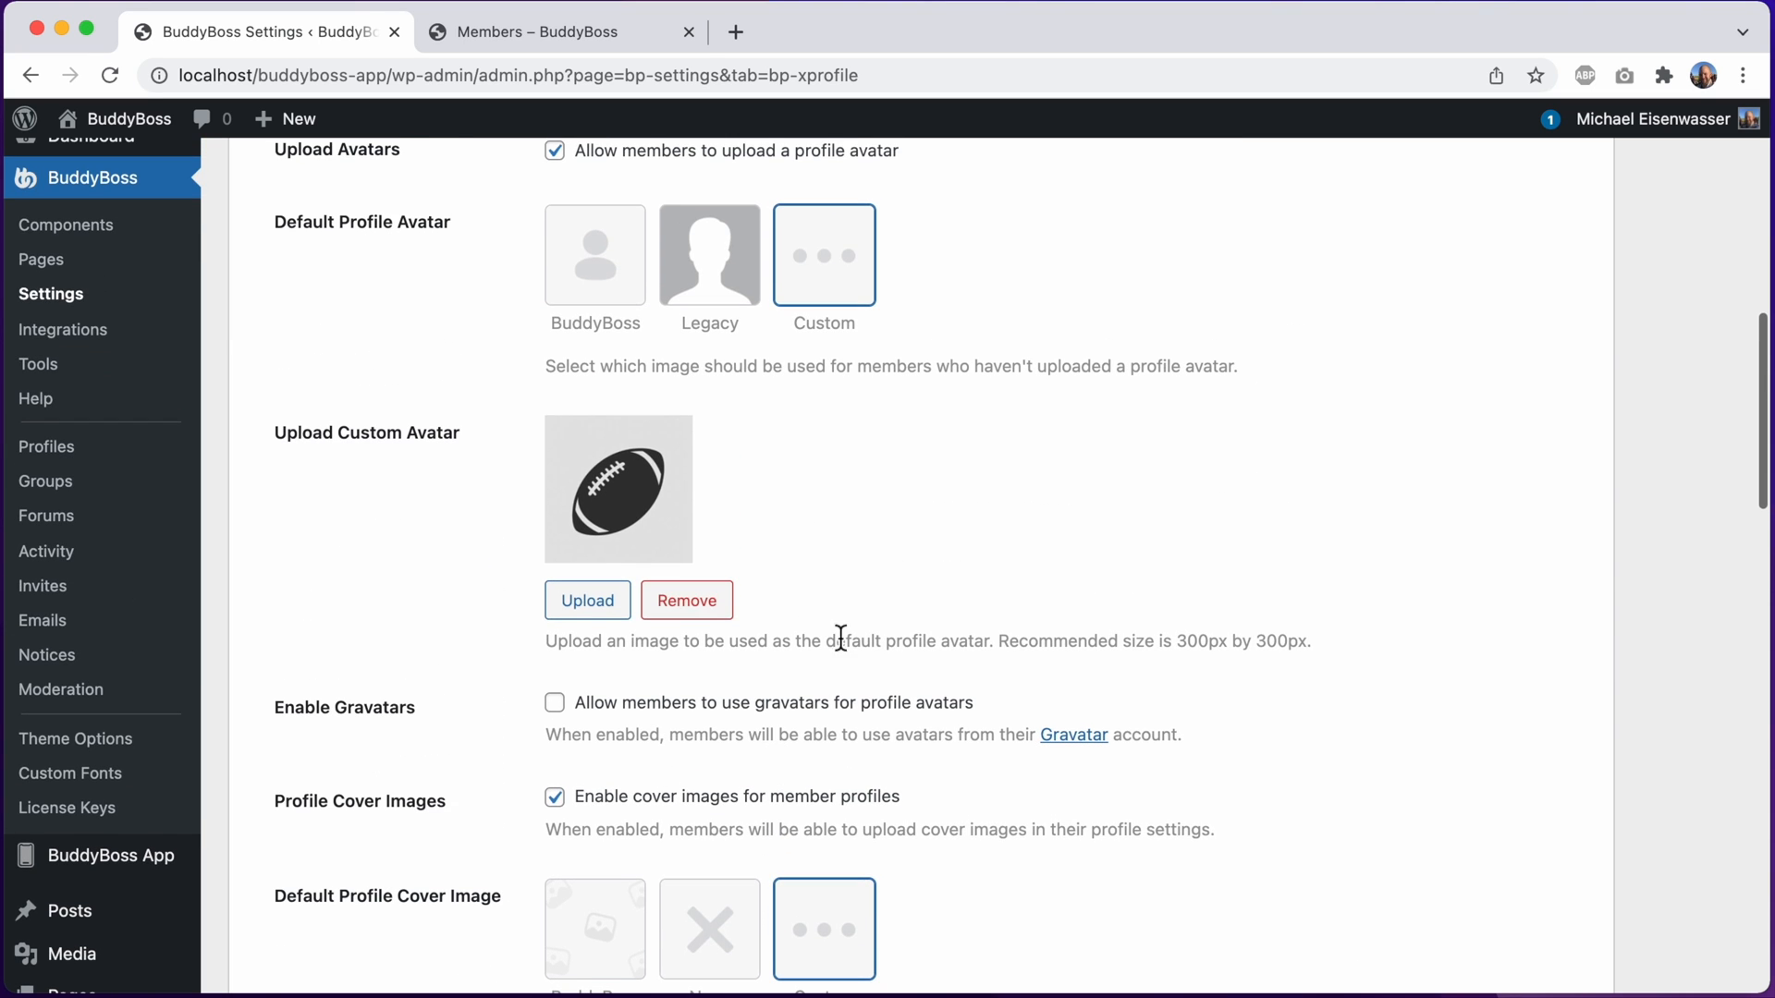
pyautogui.click(551, 31)
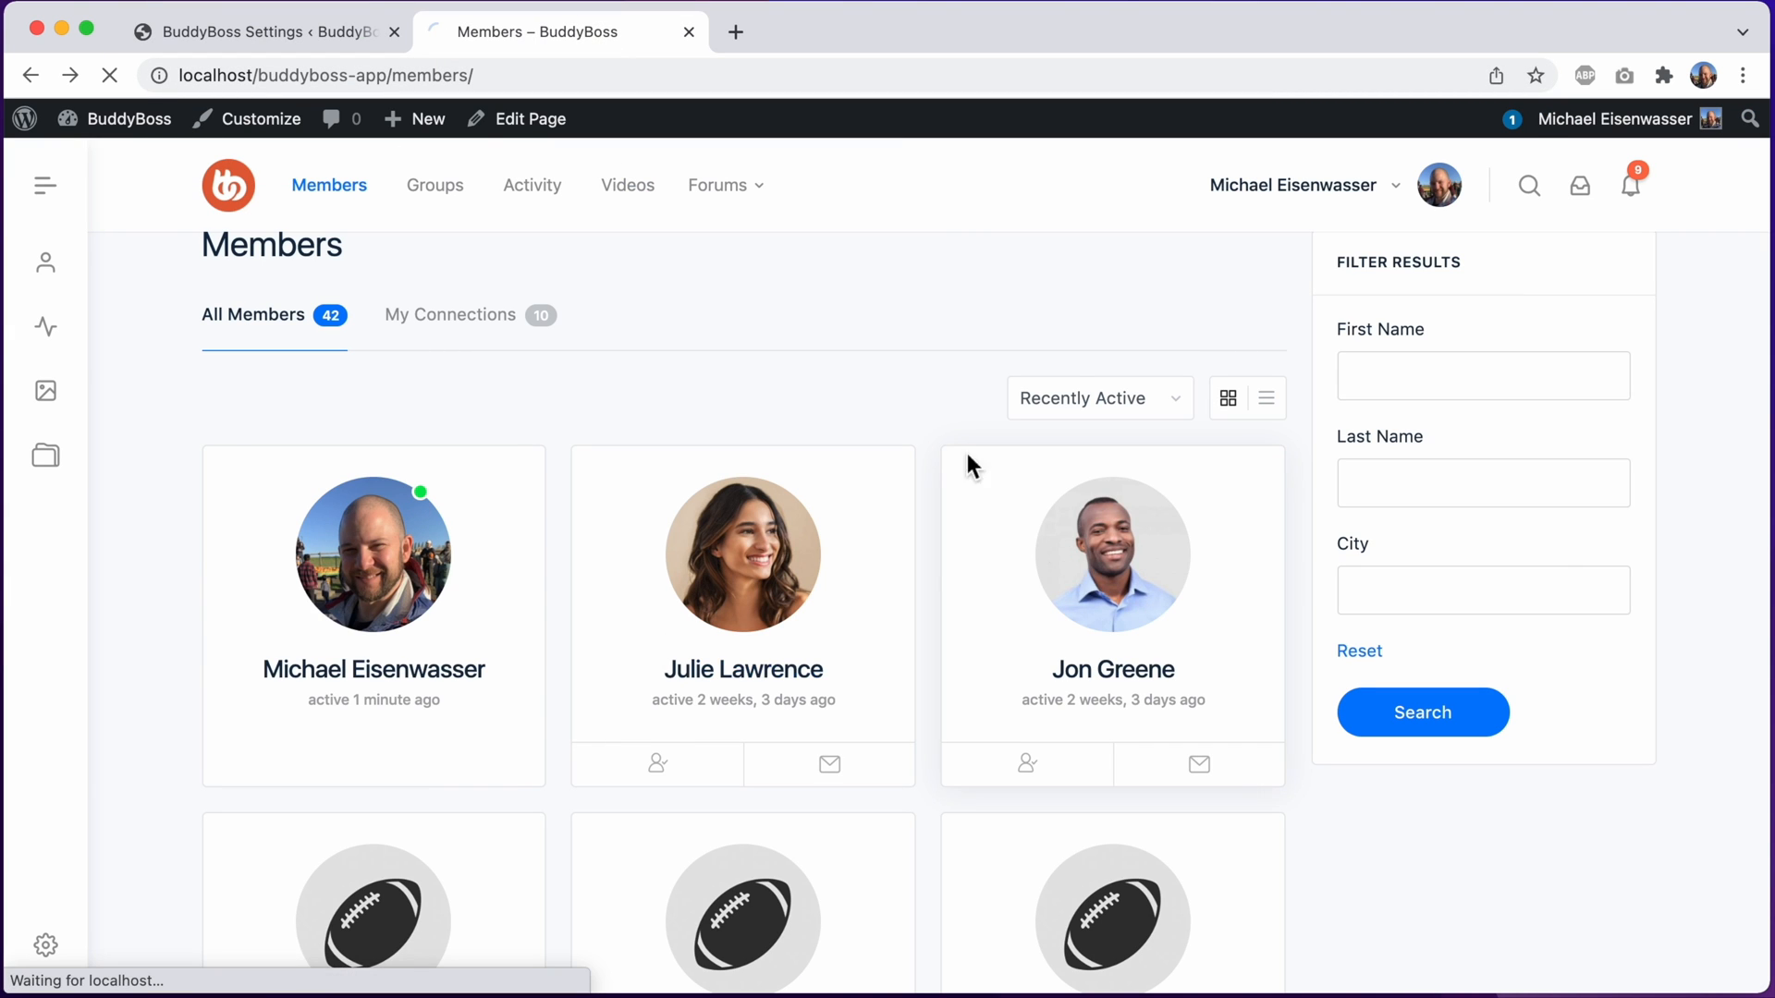
pyautogui.click(1111, 669)
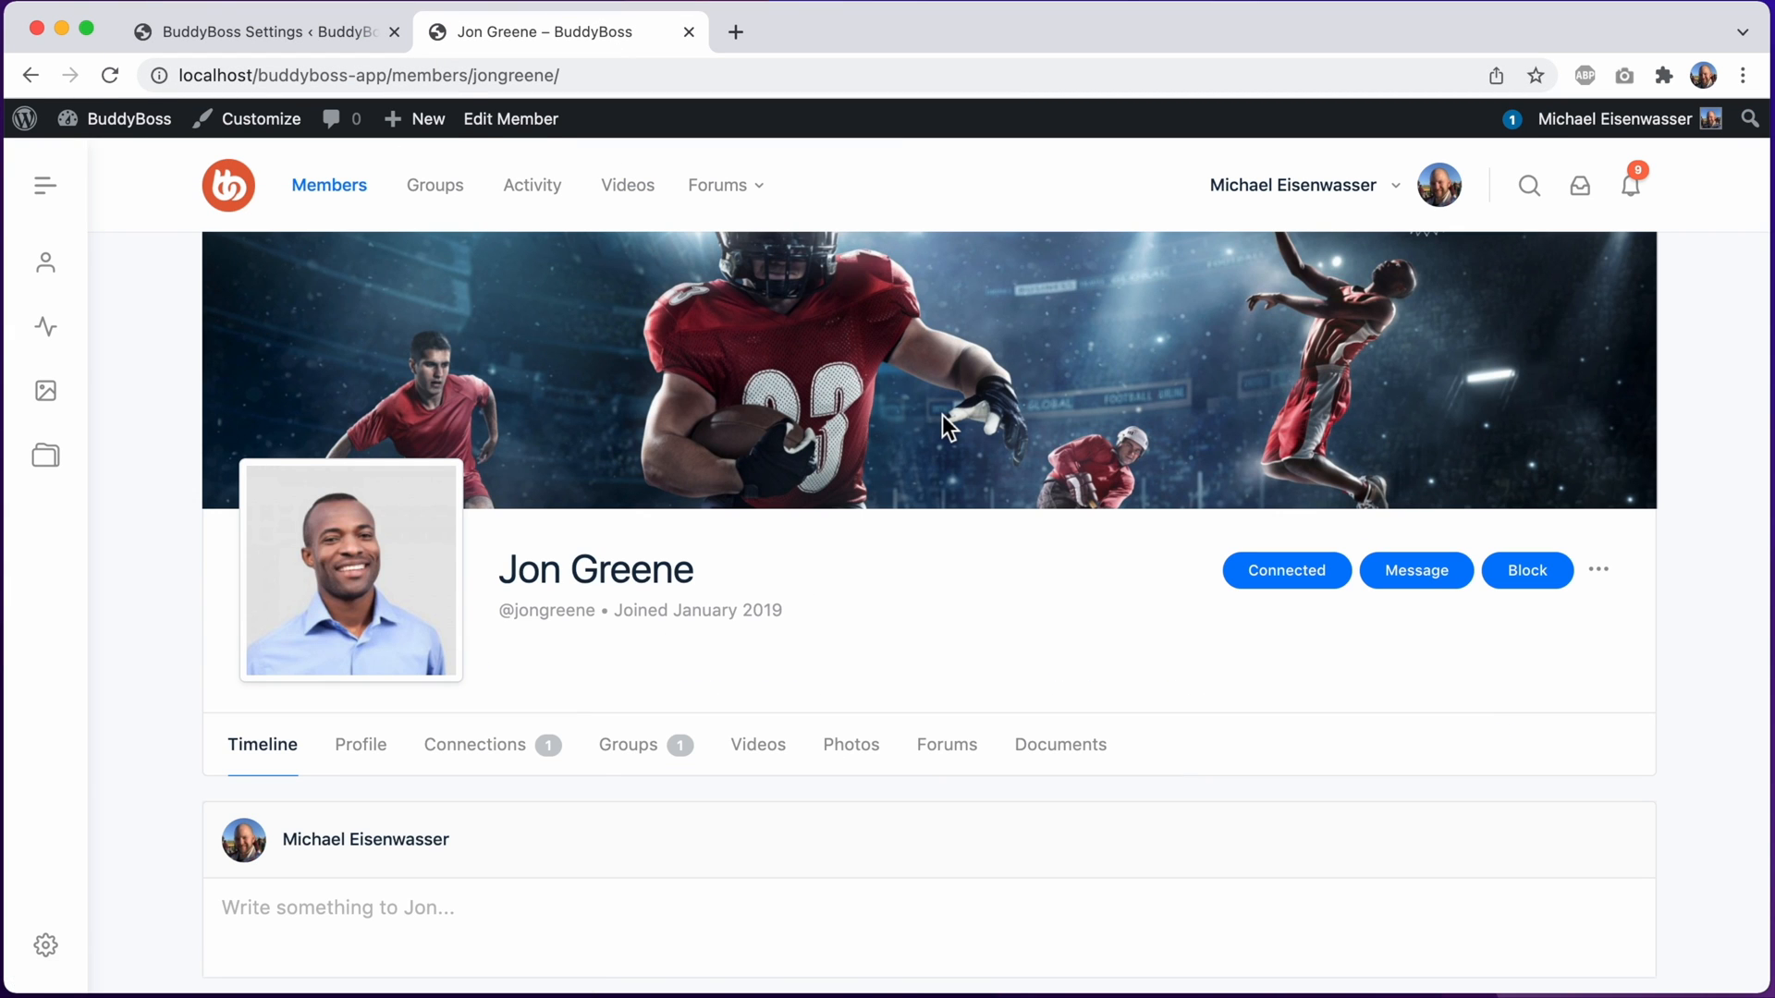